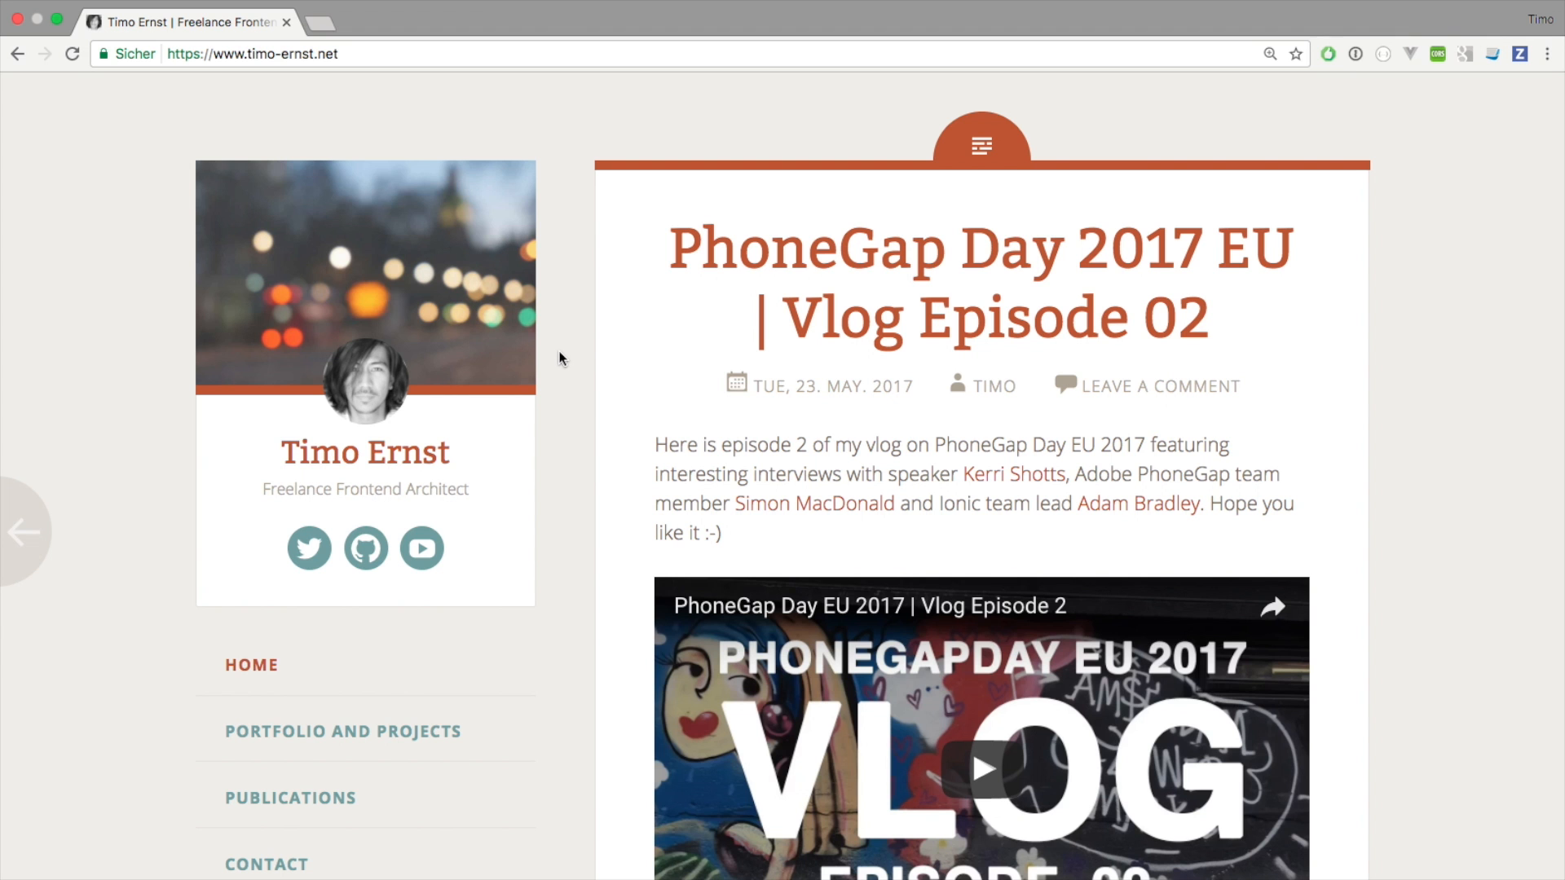
- Load the timo-ernst.net homepage and scroll down past the PhoneGap Day 2017 EU vlog post
{"action": "left_click", "coordinate": [251, 54]}
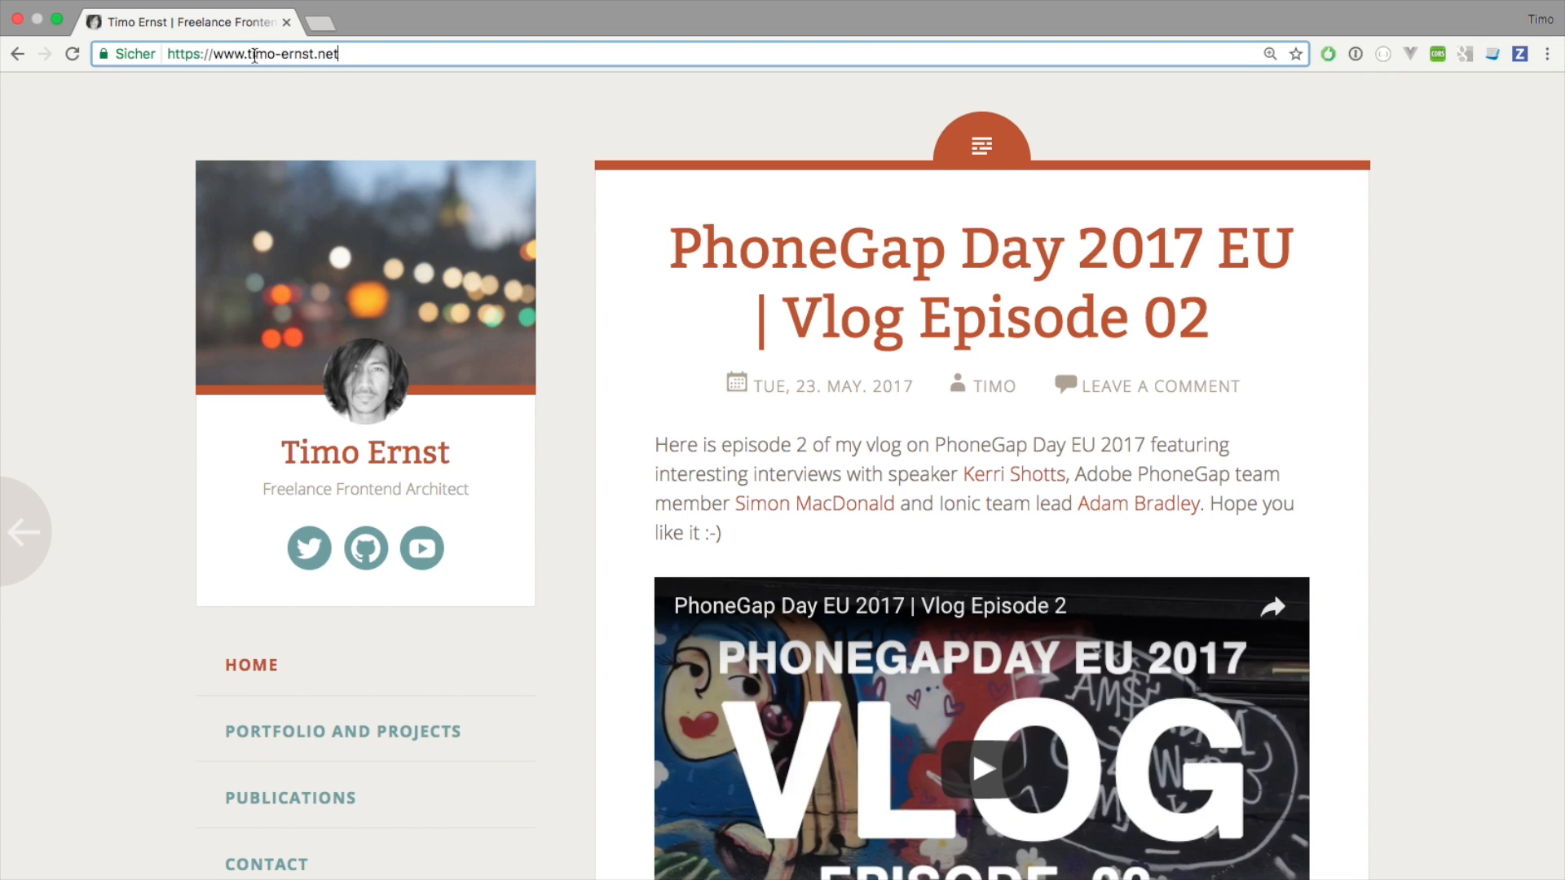
{"action": "mouse_move", "coordinate": [369, 52]}
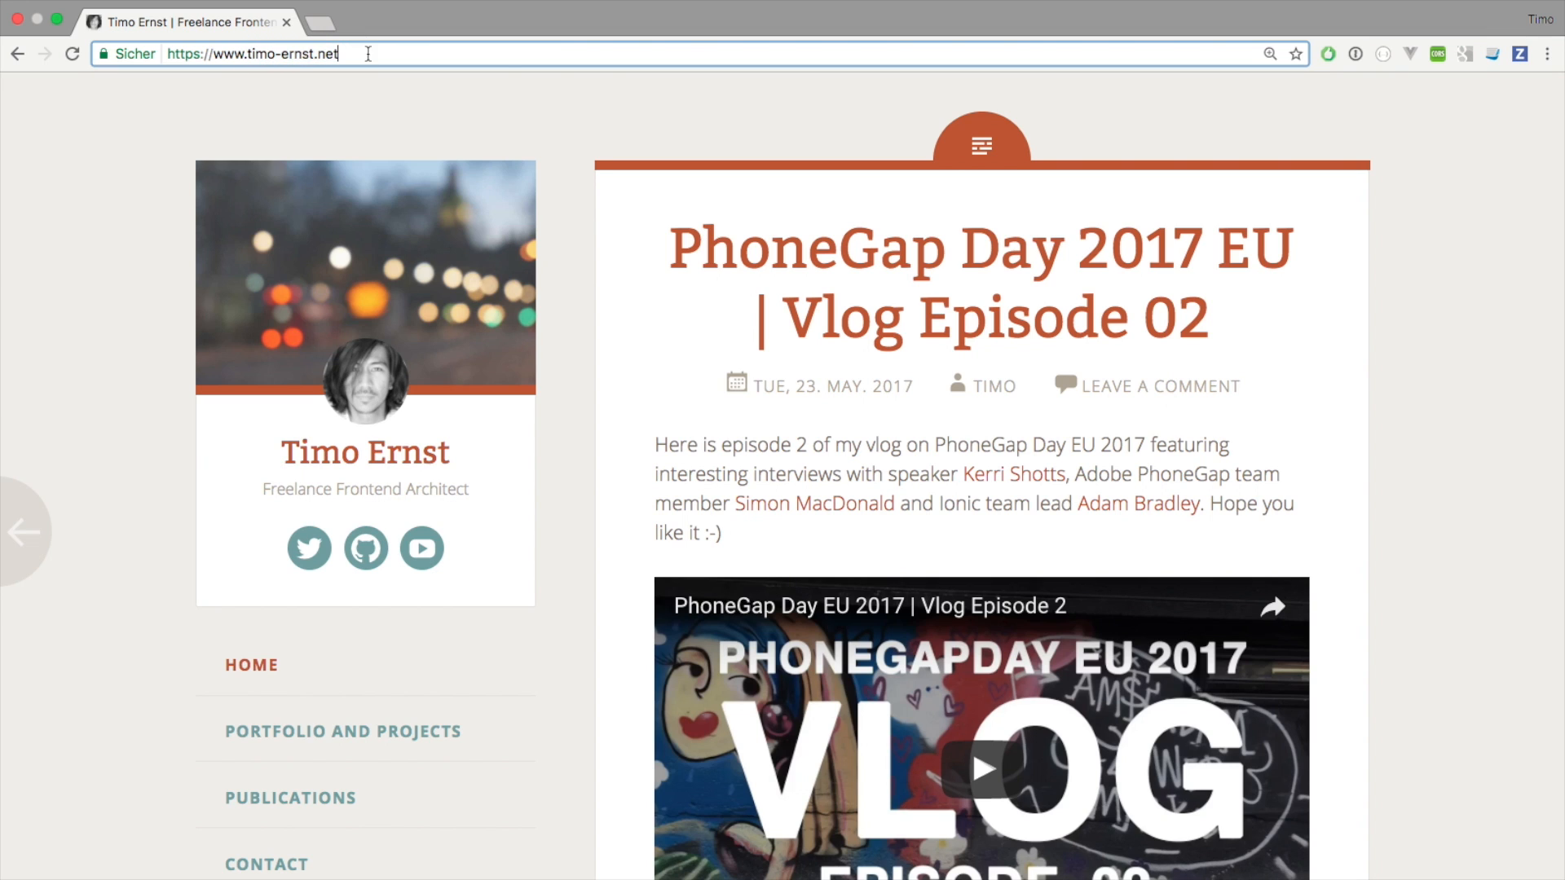
{"action": "scroll", "scroll_direction": "down", "scroll_amount": 3}
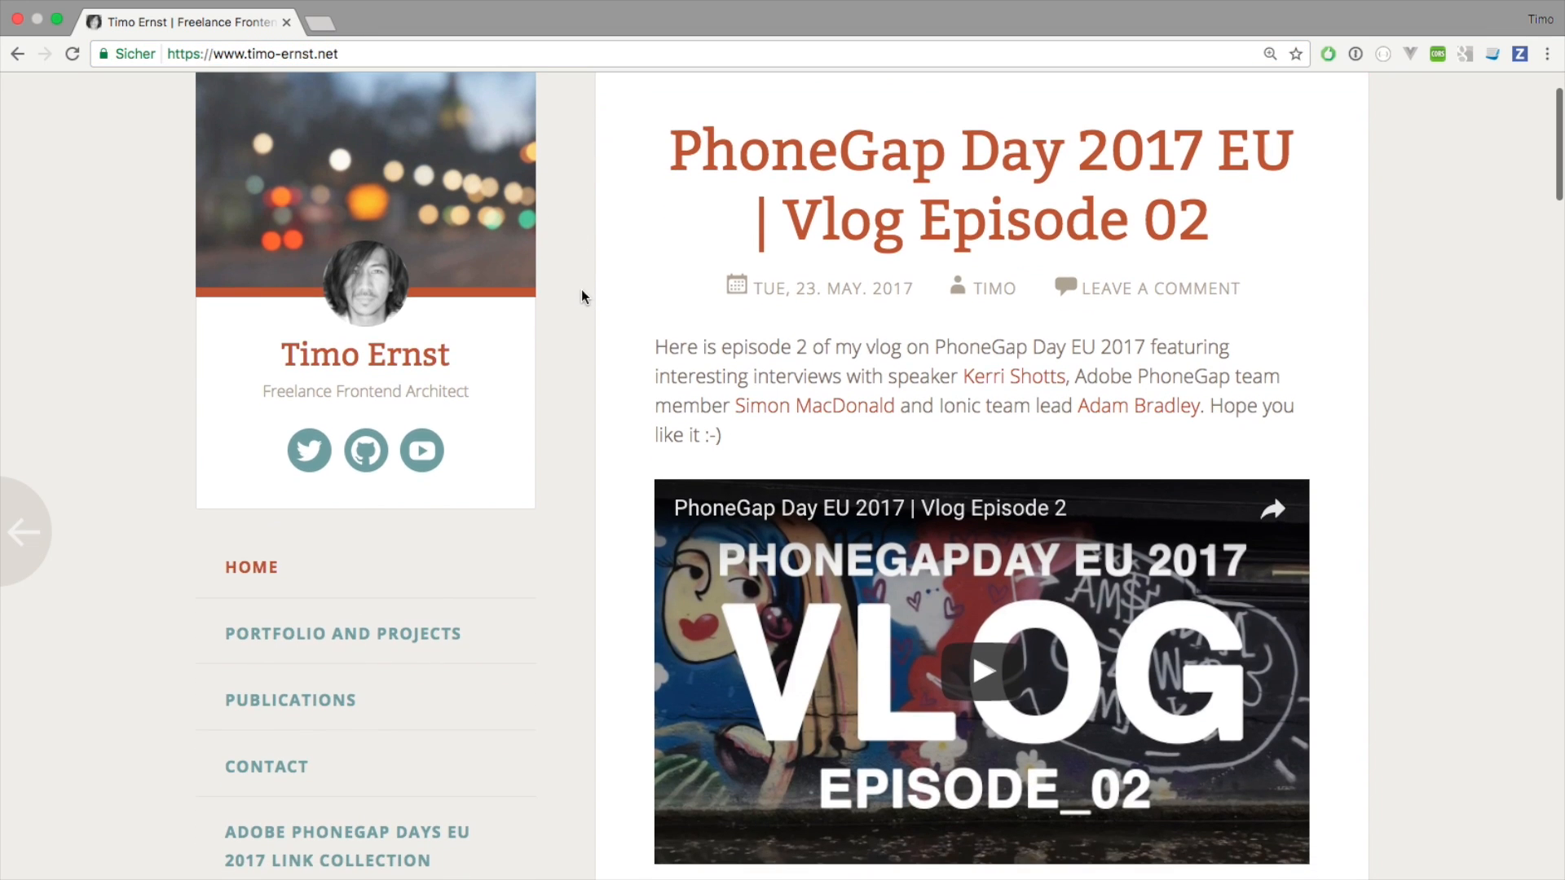
{"action": "scroll", "scroll_direction": "down", "scroll_amount": 3}
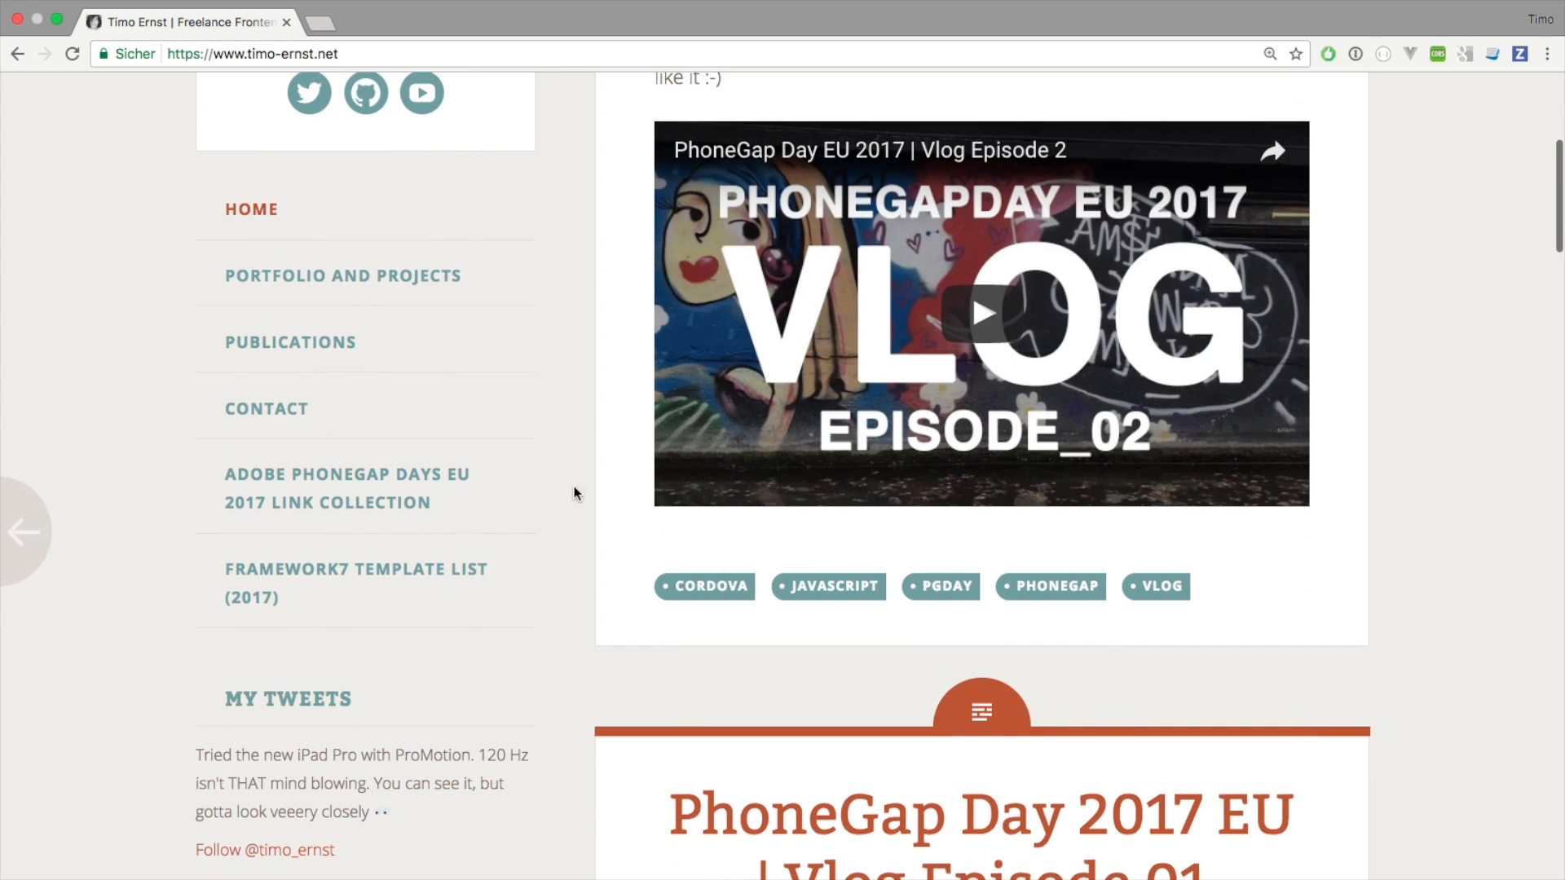
{"action": "mouse_move", "coordinate": [412, 596]}
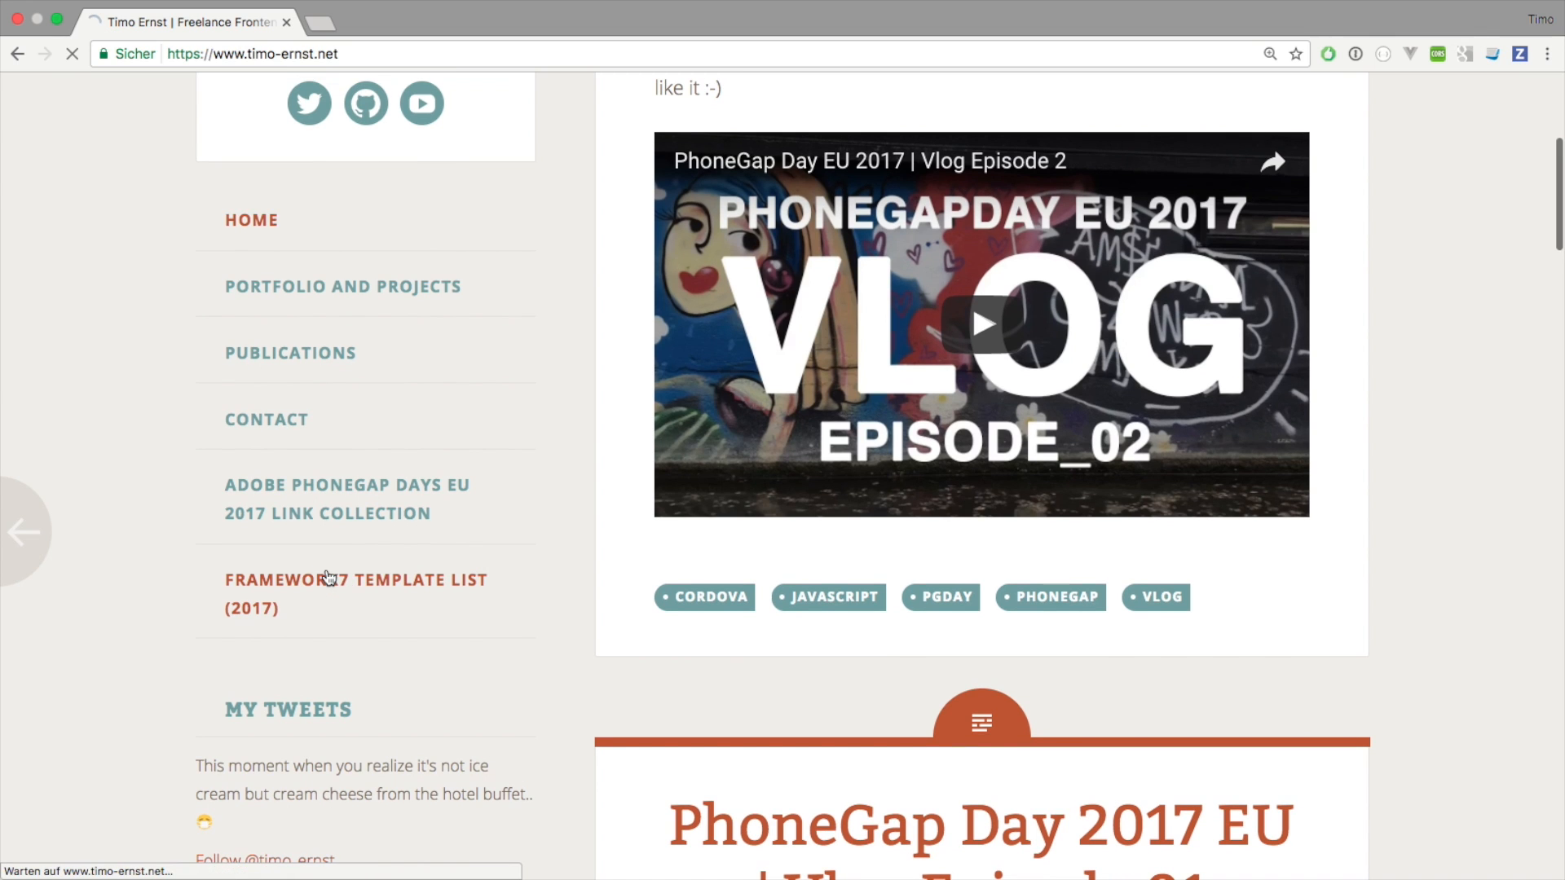
- Open the Framework7 template list (2017) post and scroll through its templates table
{"action": "left_click", "coordinate": [354, 579]}
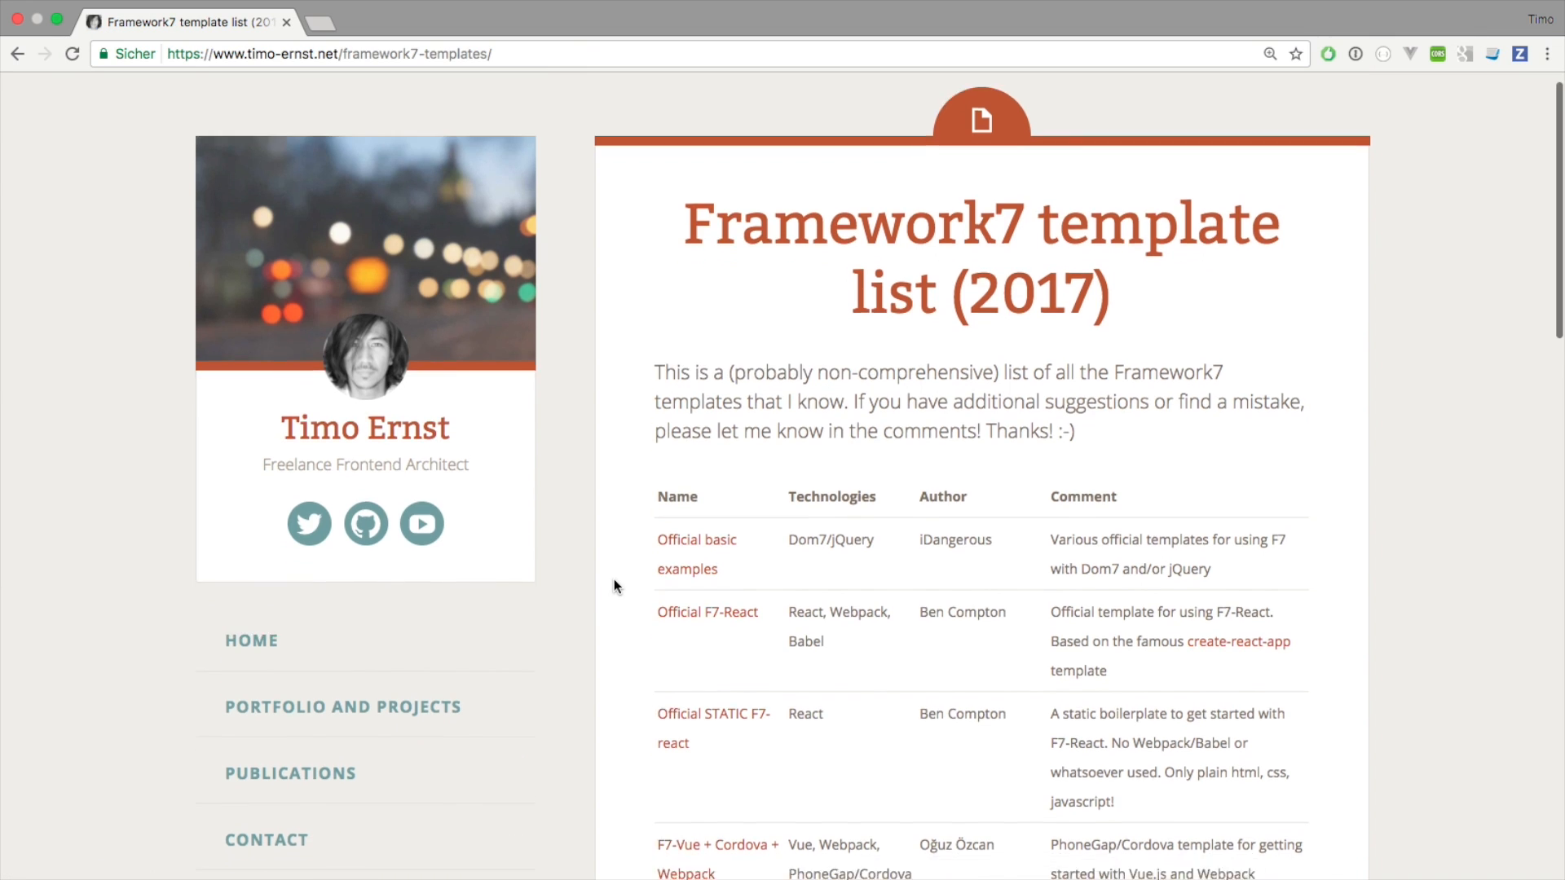
{"action": "scroll", "scroll_direction": "down", "scroll_amount": 3}
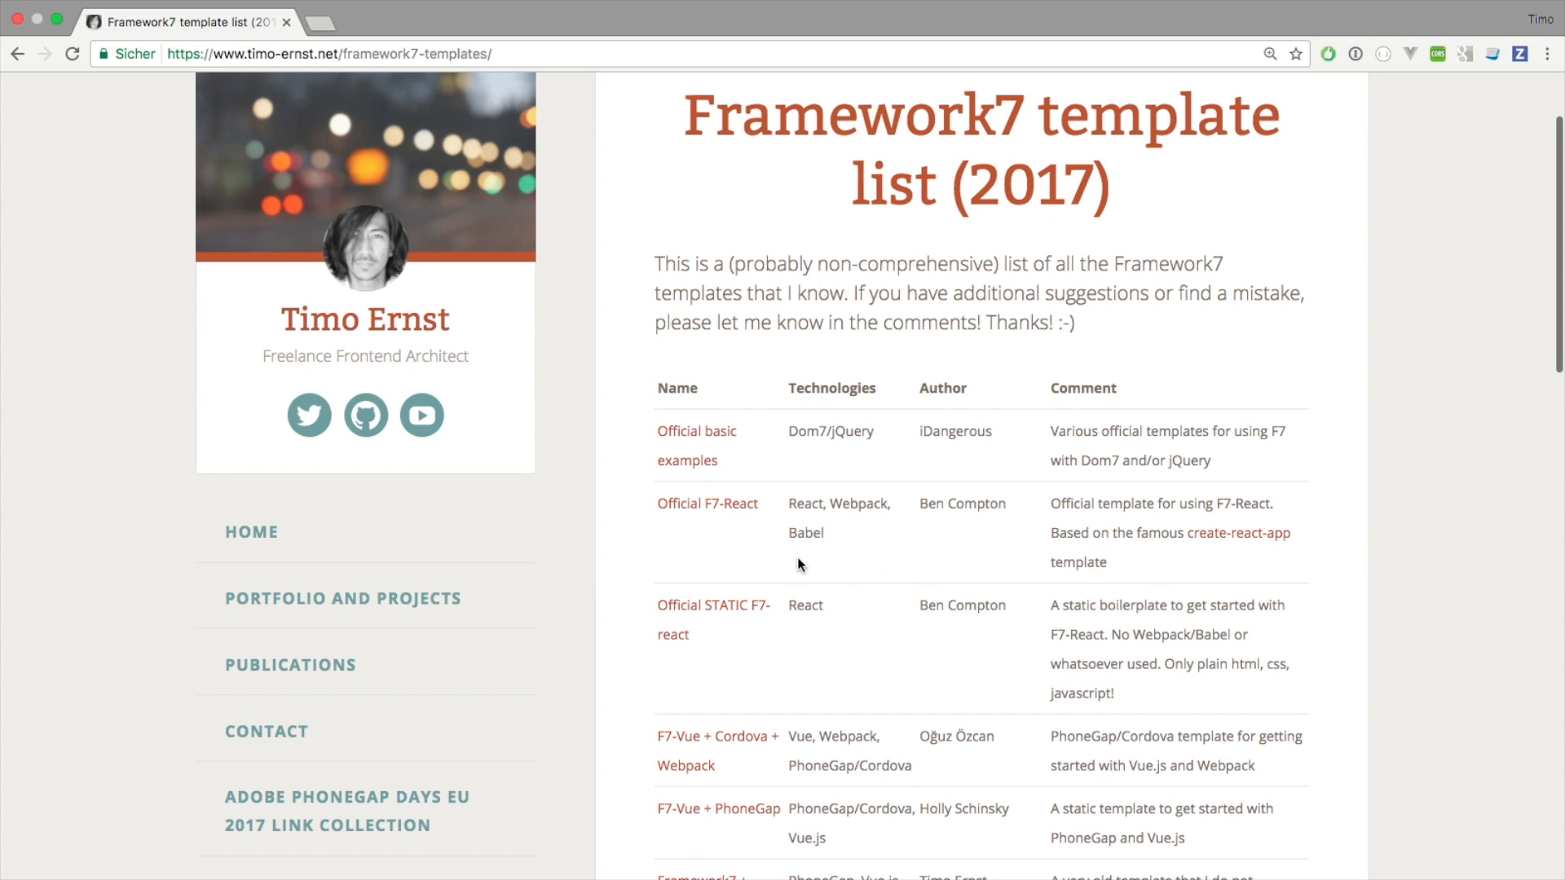
{"action": "scroll", "scroll_direction": "down", "scroll_amount": 3}
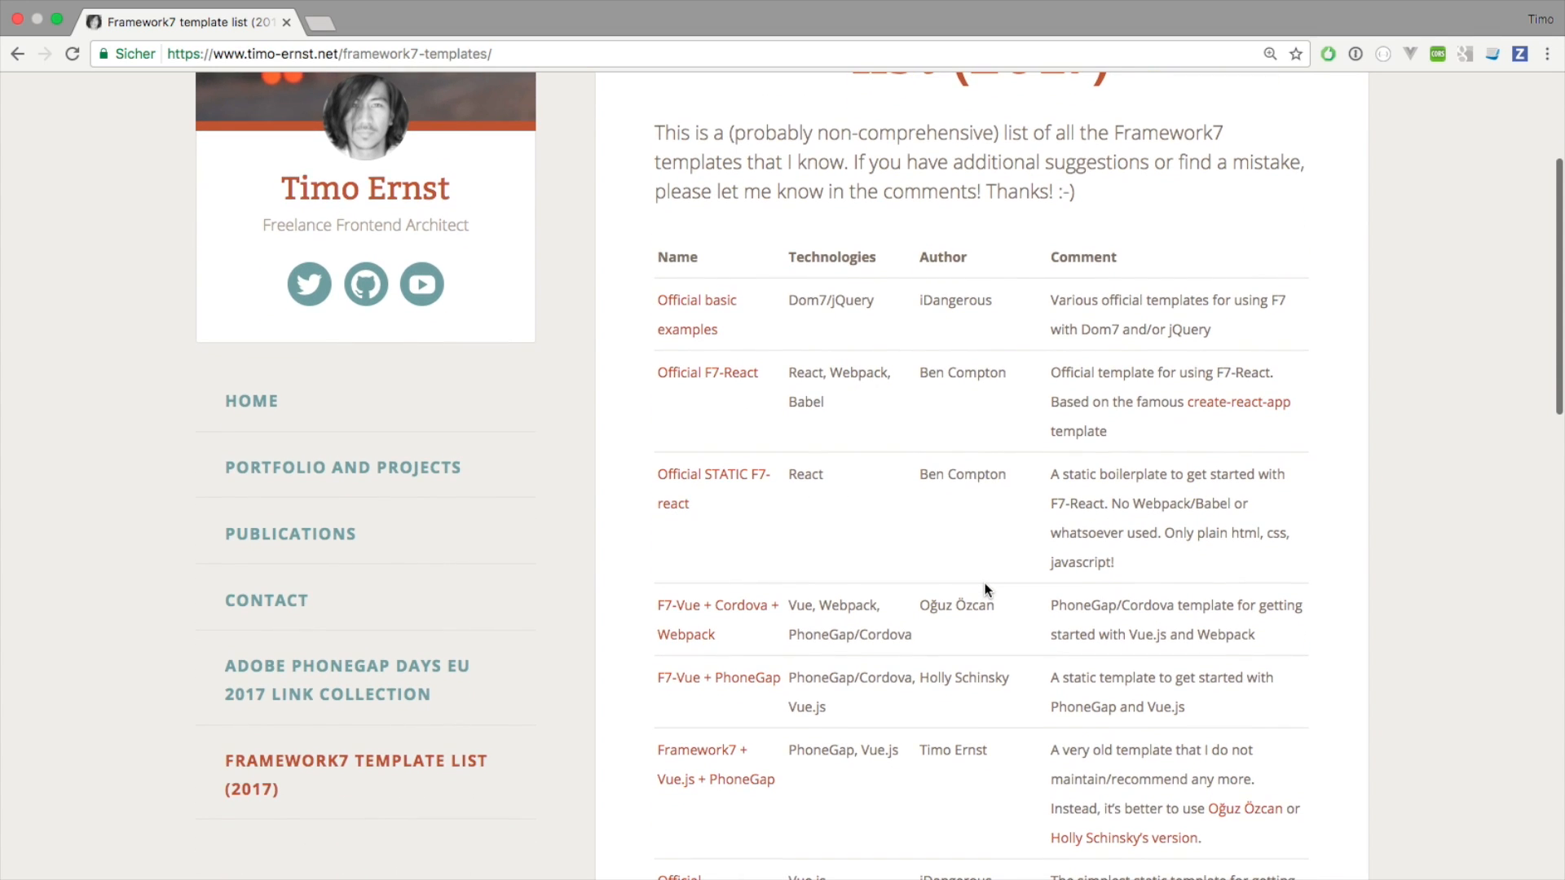
{"action": "mouse_move", "coordinate": [899, 549]}
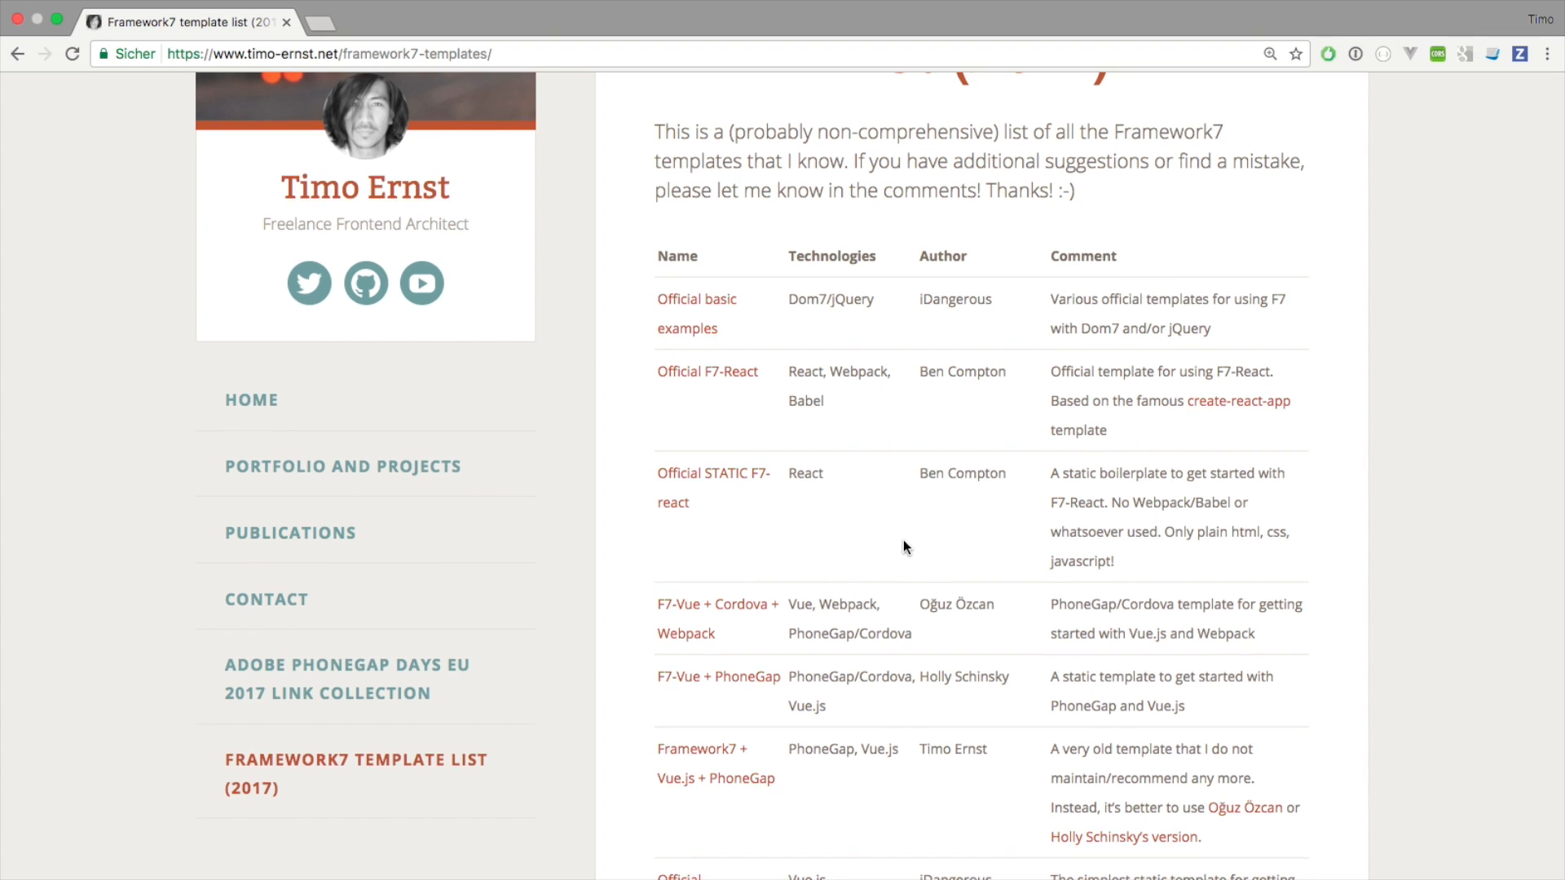
{"action": "scroll", "scroll_direction": "down", "scroll_amount": 3}
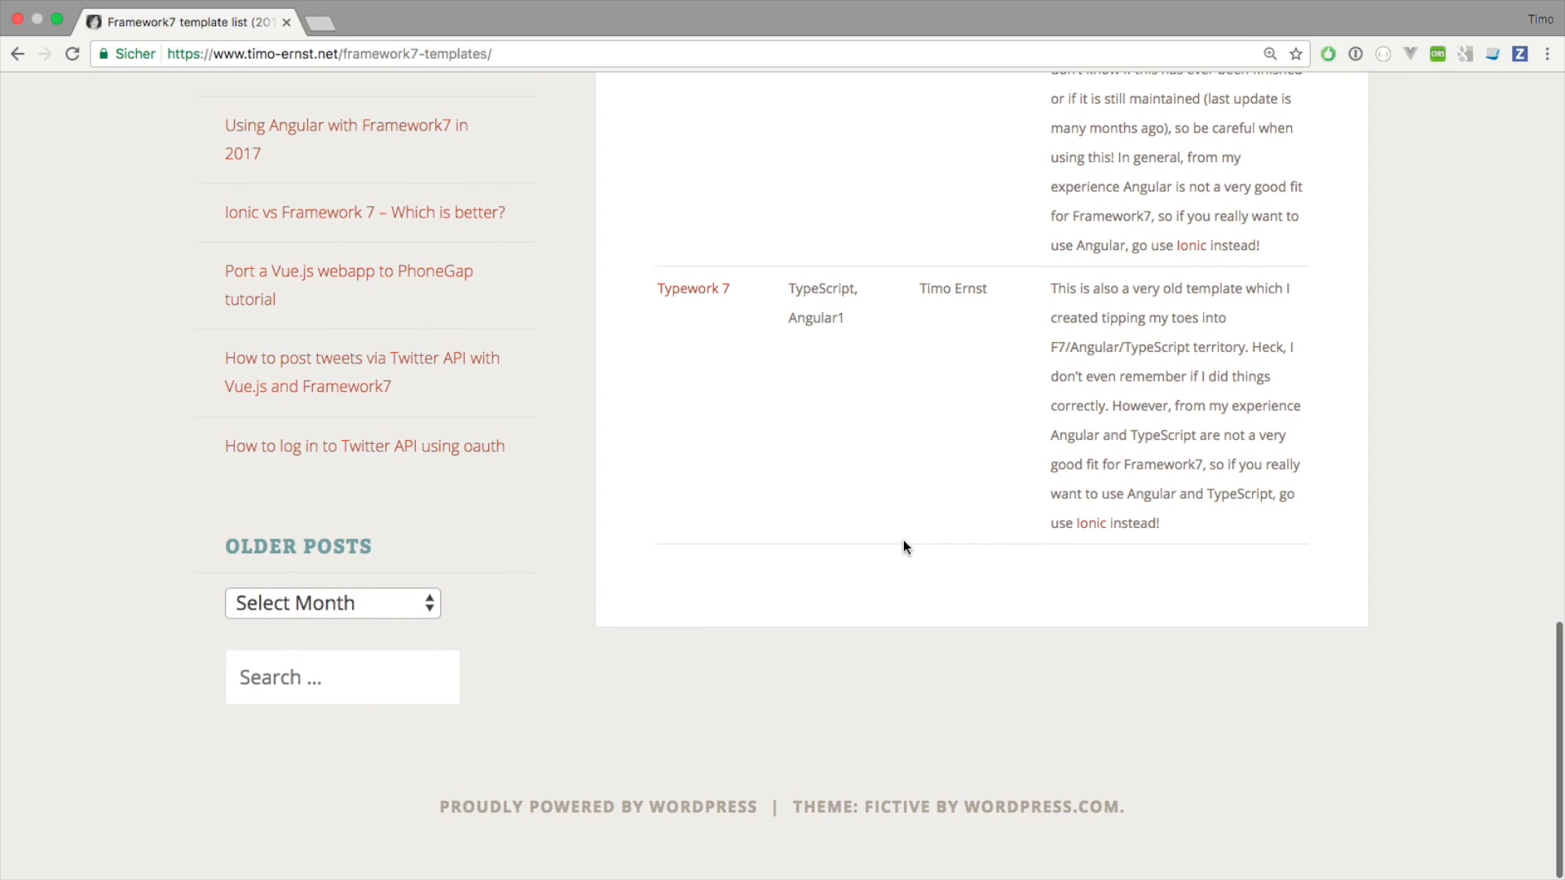
{"action": "scroll", "scroll_direction": "up", "scroll_amount": 3}
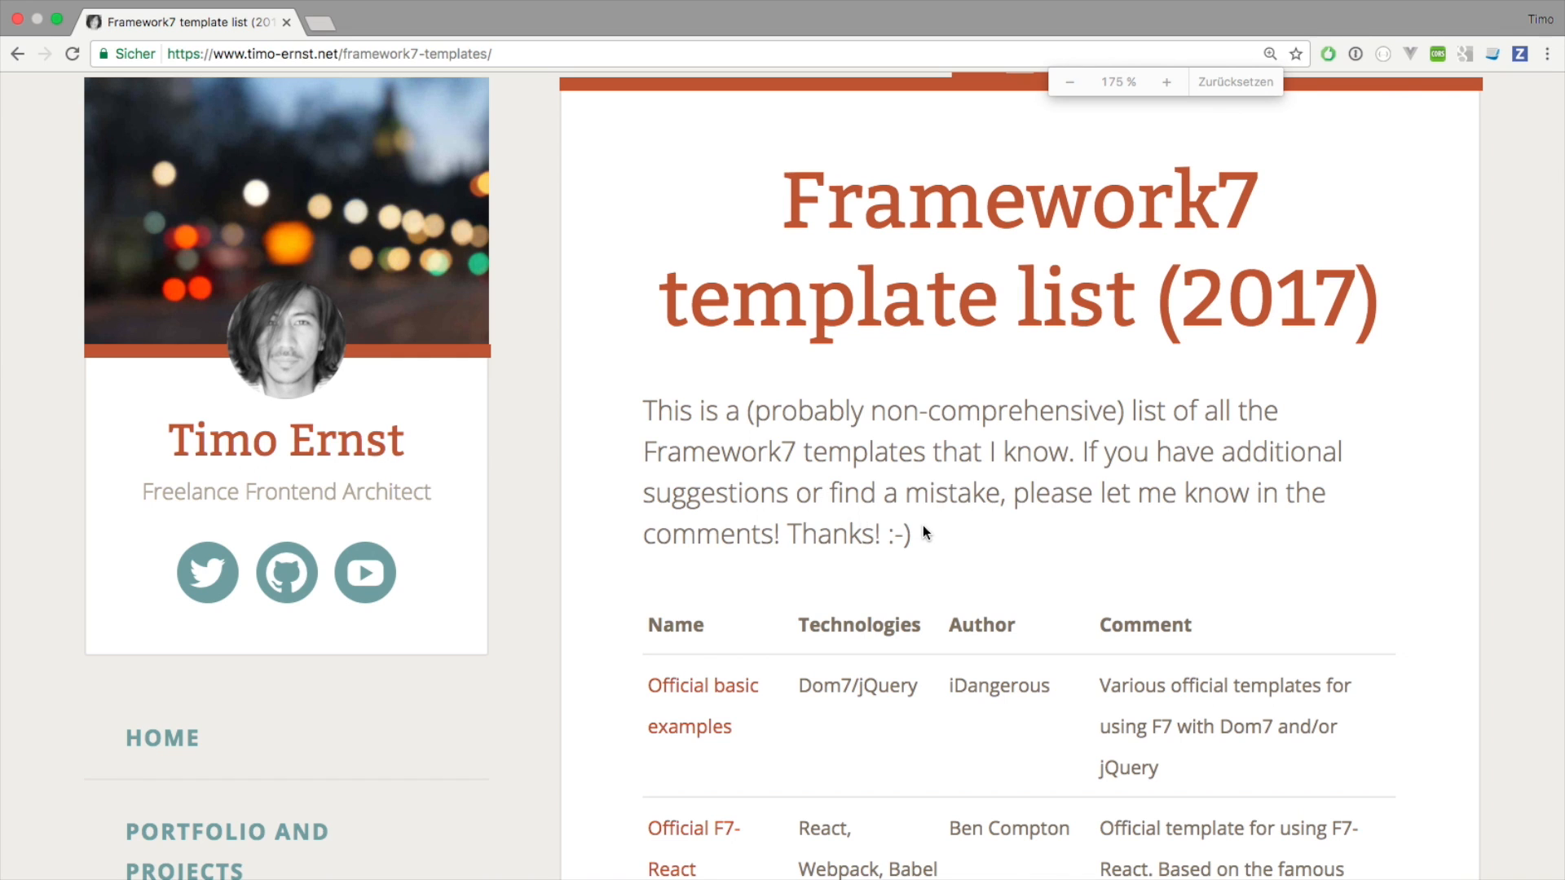
{"action": "scroll", "scroll_direction": "down", "scroll_amount": 3}
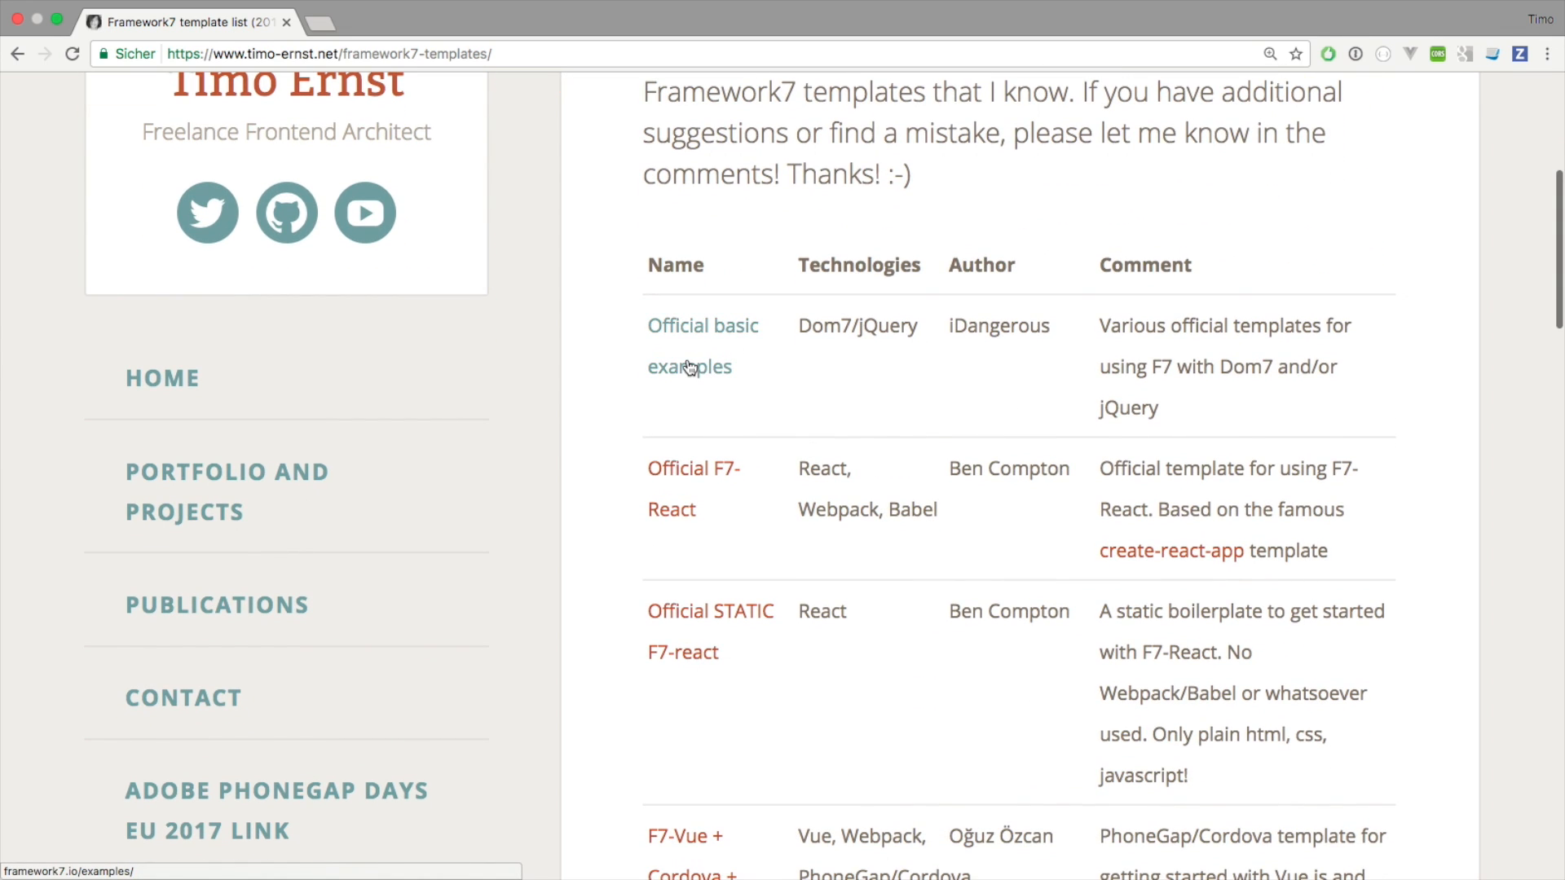
{"action": "mouse_move", "coordinate": [785, 402]}
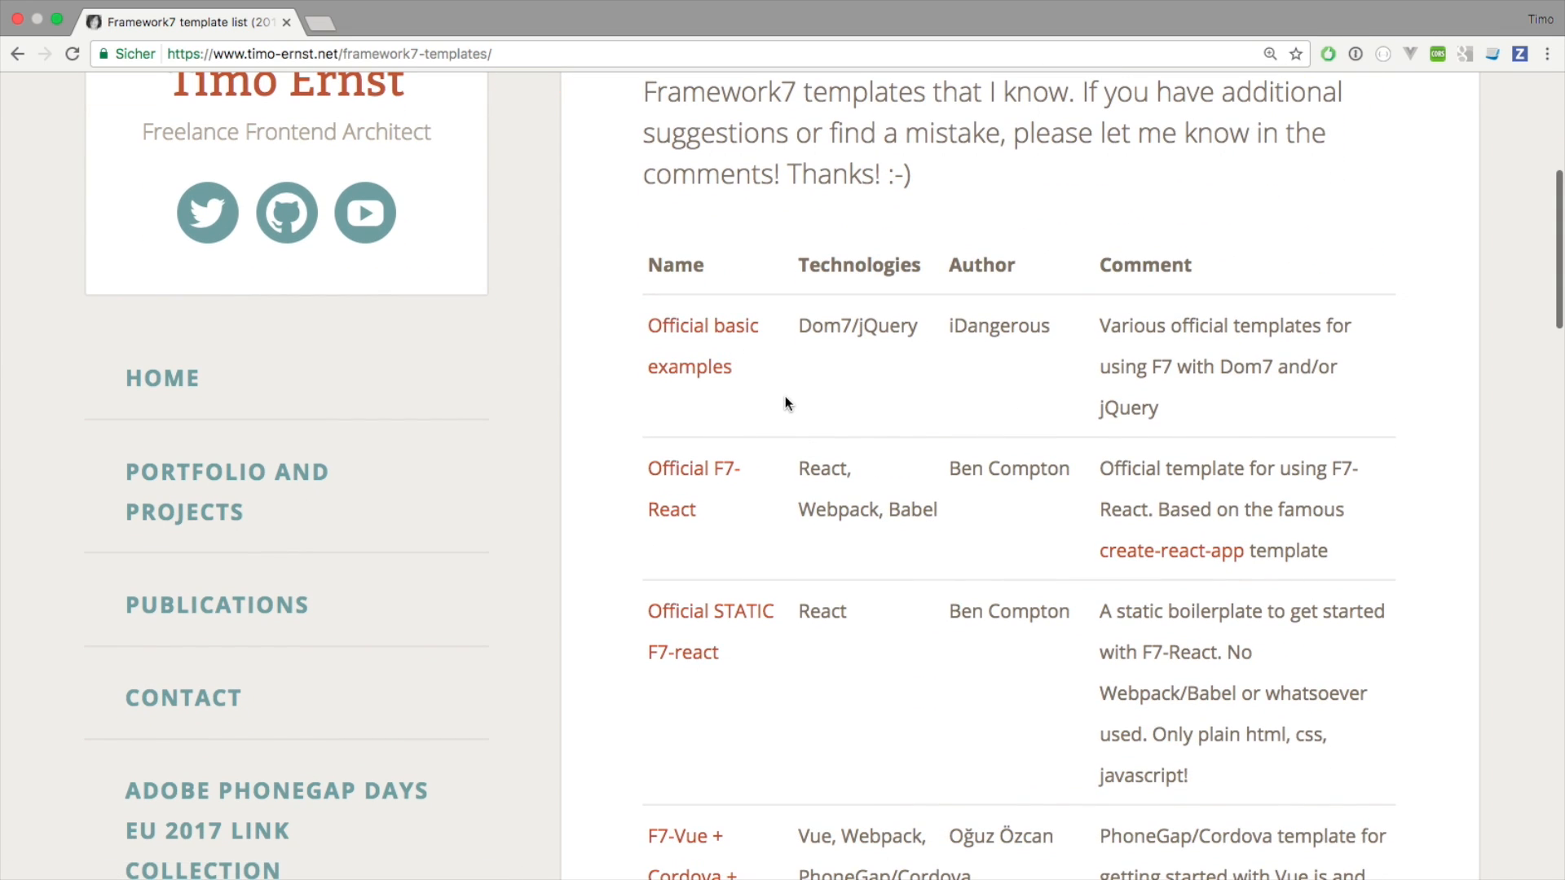
{"action": "mouse_move", "coordinate": [788, 419]}
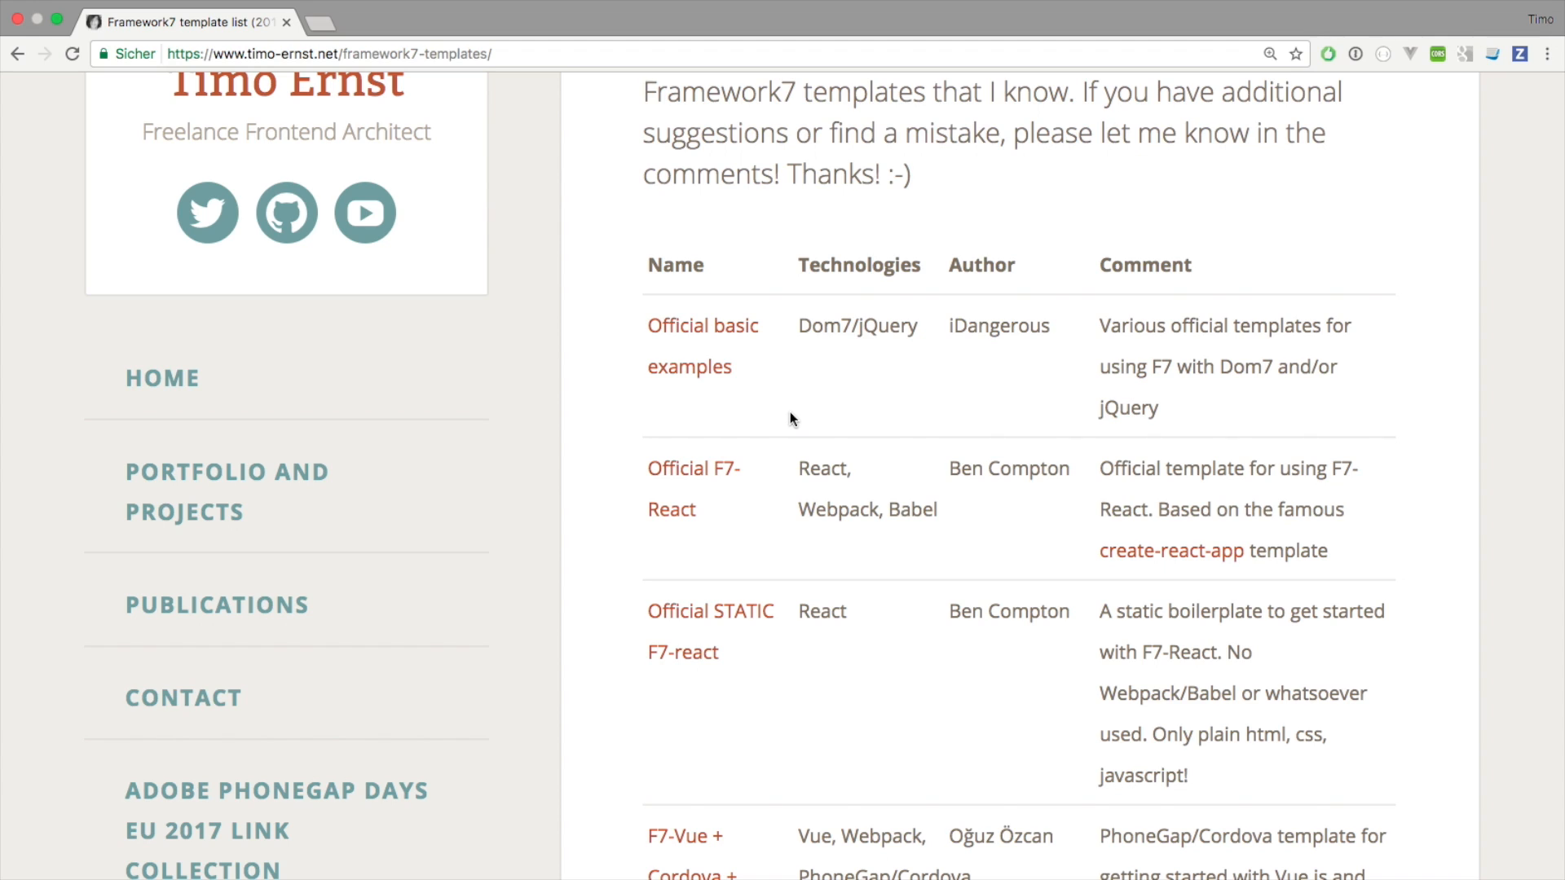
{"action": "mouse_move", "coordinate": [1293, 372]}
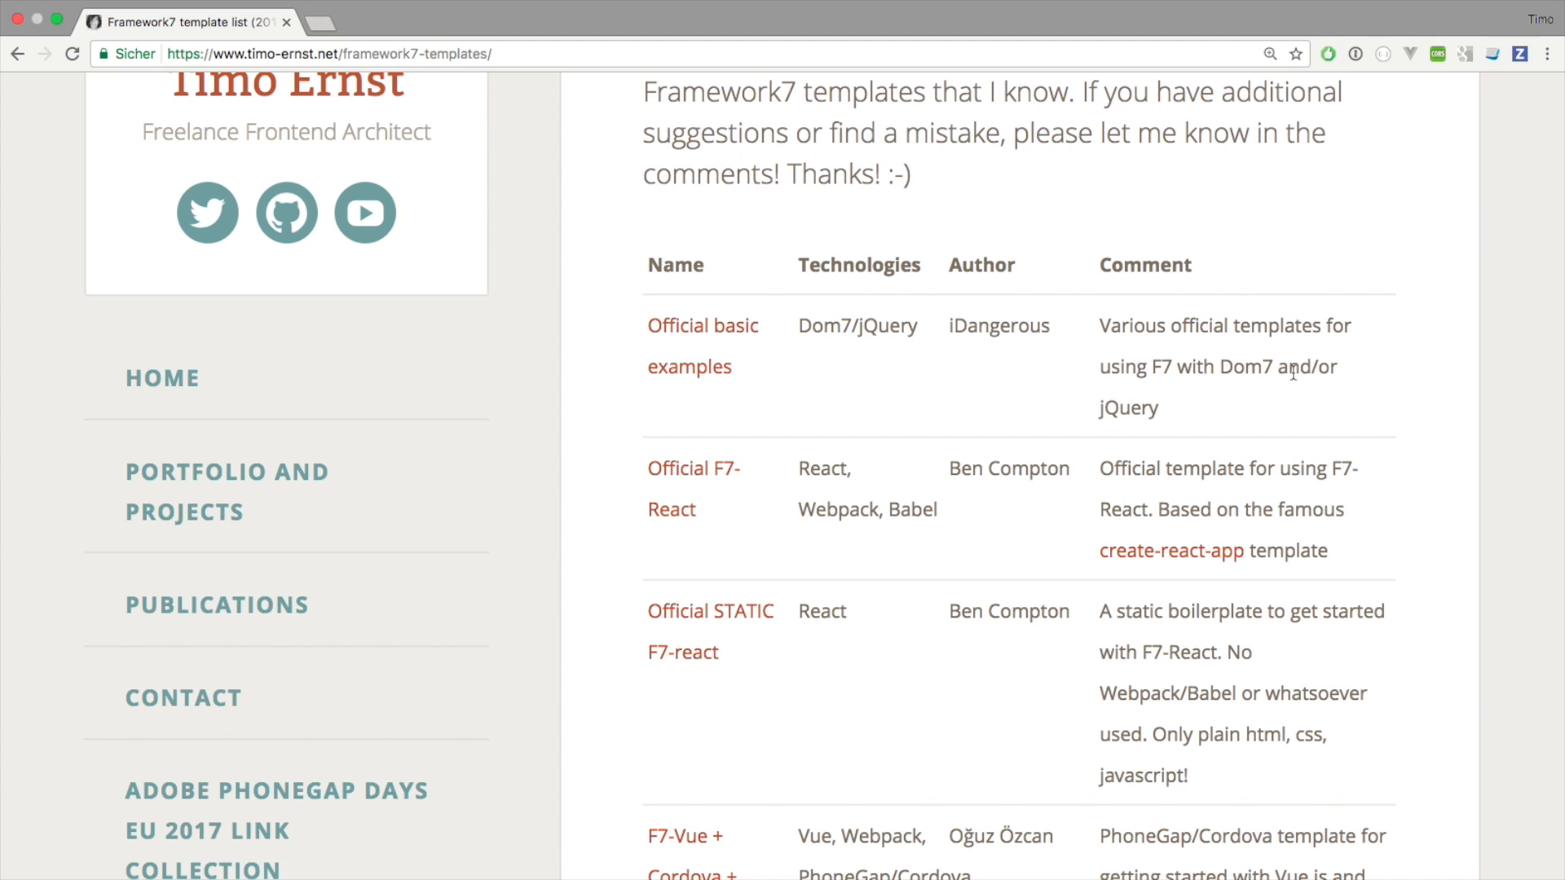
{"action": "mouse_move", "coordinate": [779, 424]}
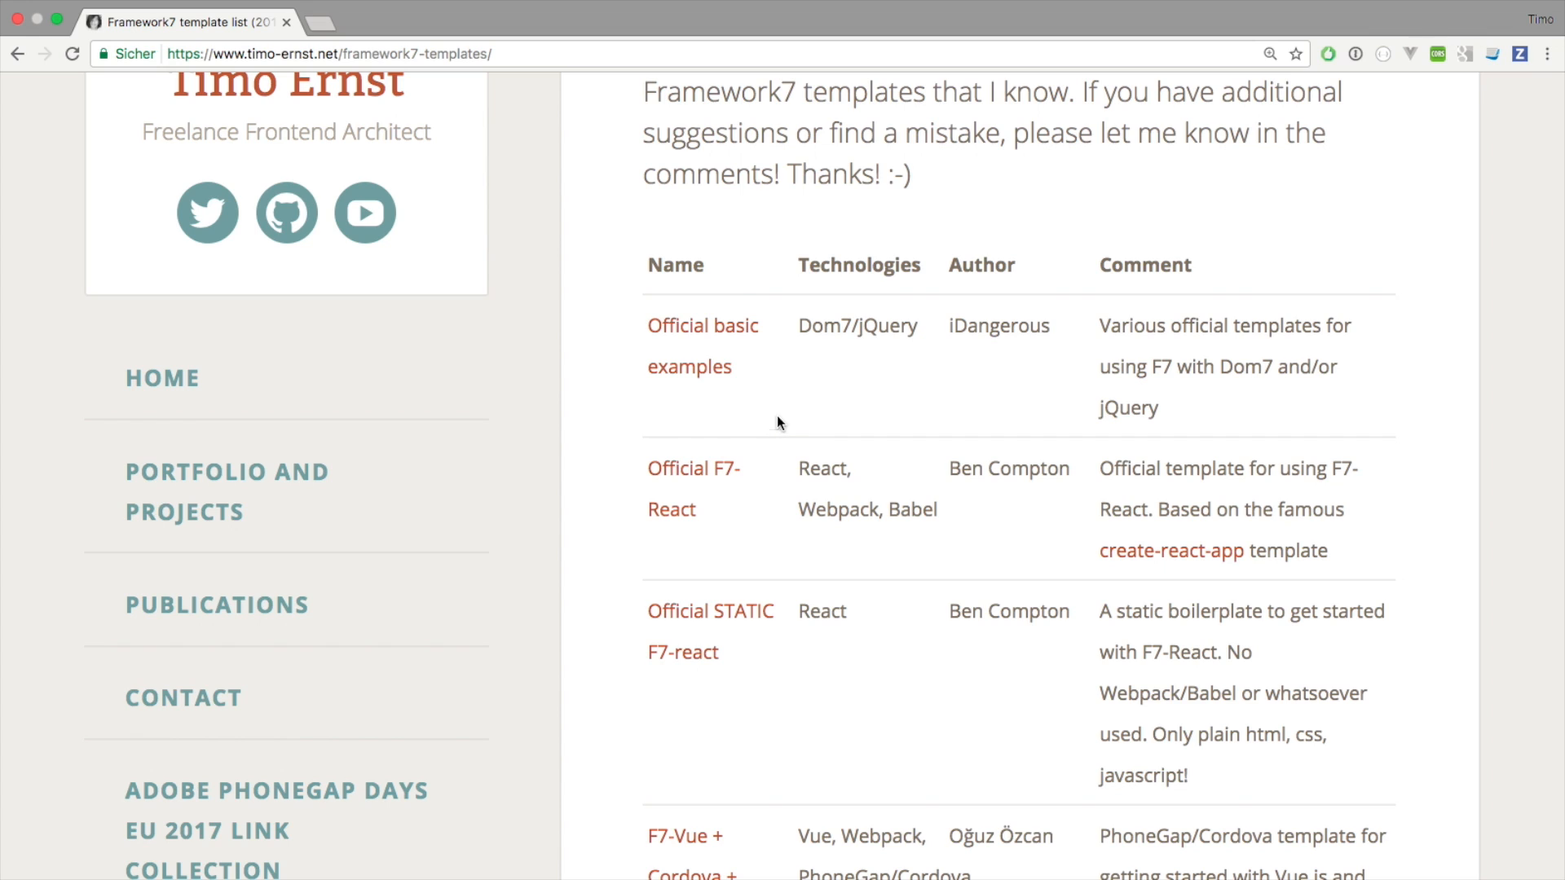
{"action": "mouse_move", "coordinate": [629, 370]}
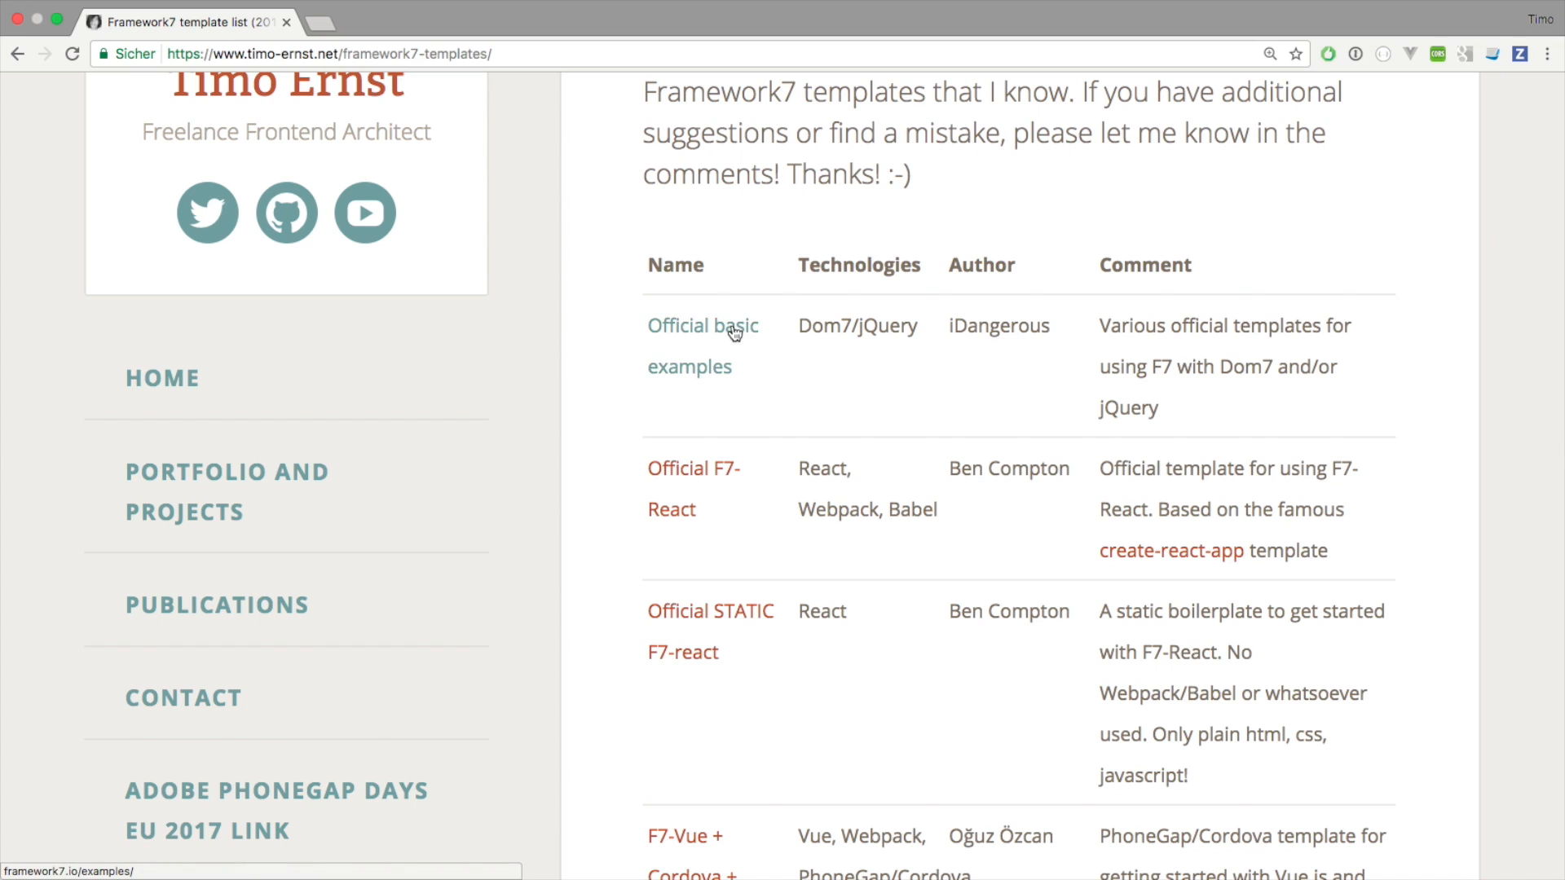
- Follow the 'Official basic examples' link to framework7.io/examples and browse the layouts
{"action": "left_click", "coordinate": [700, 326]}
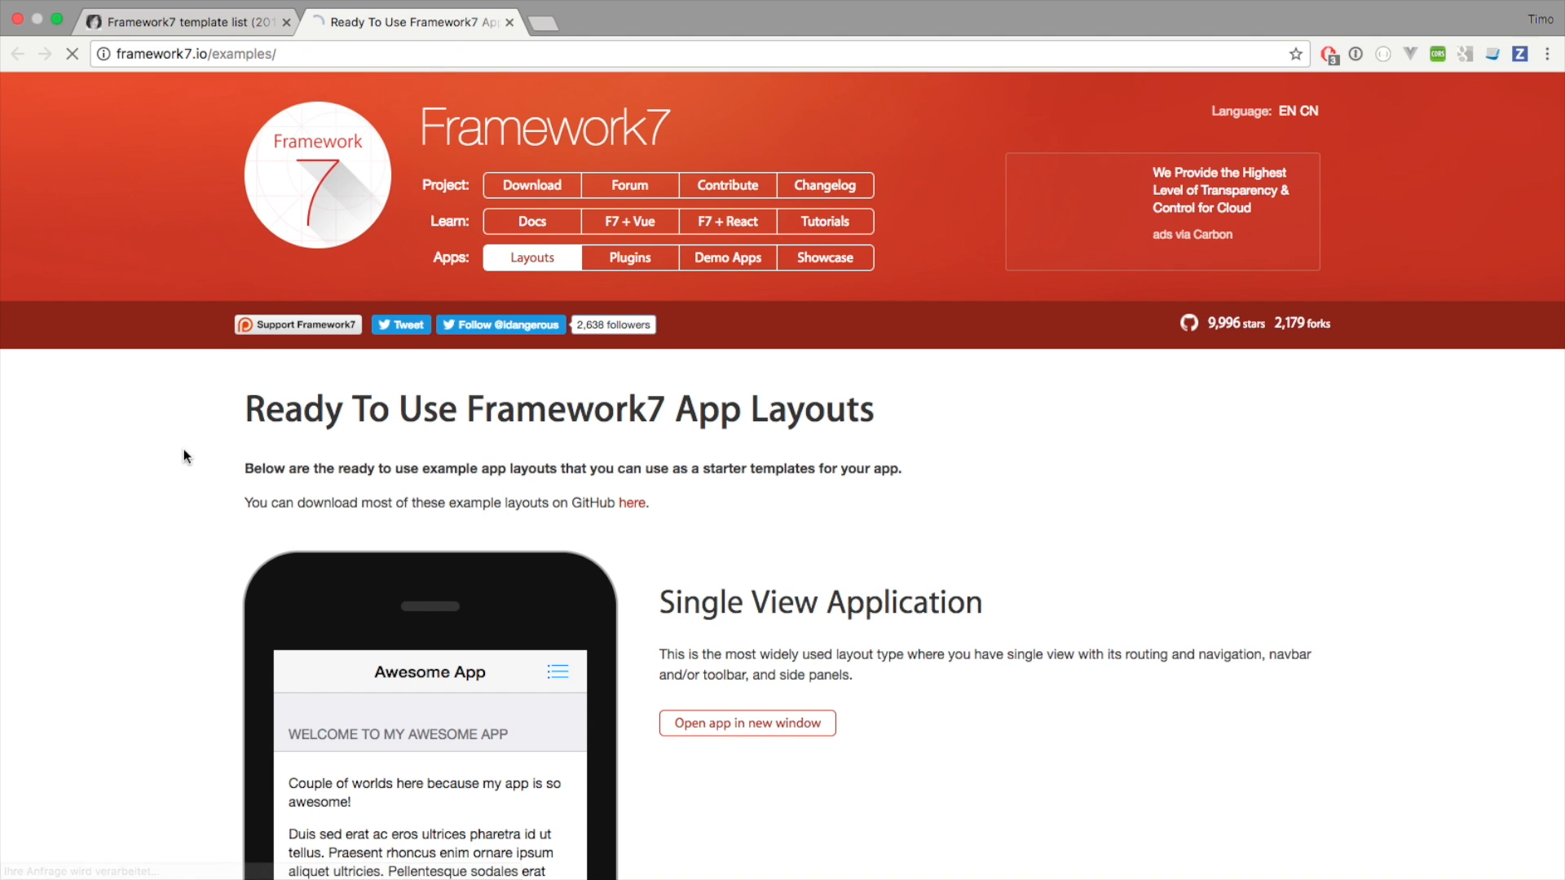
{"action": "scroll", "scroll_direction": "down", "scroll_amount": 3}
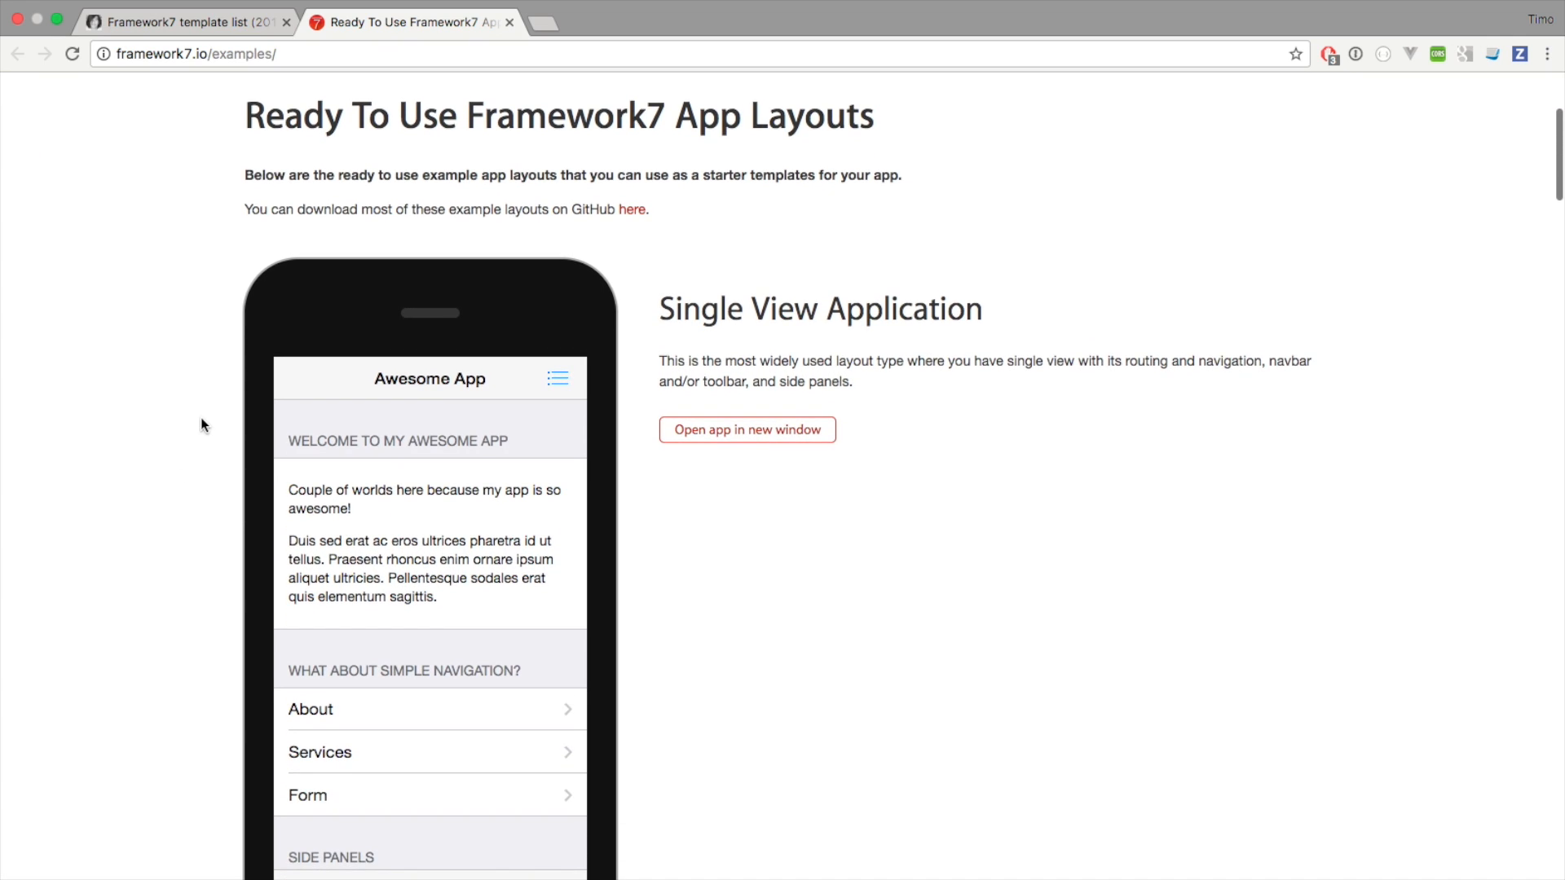
{"action": "mouse_move", "coordinate": [660, 318]}
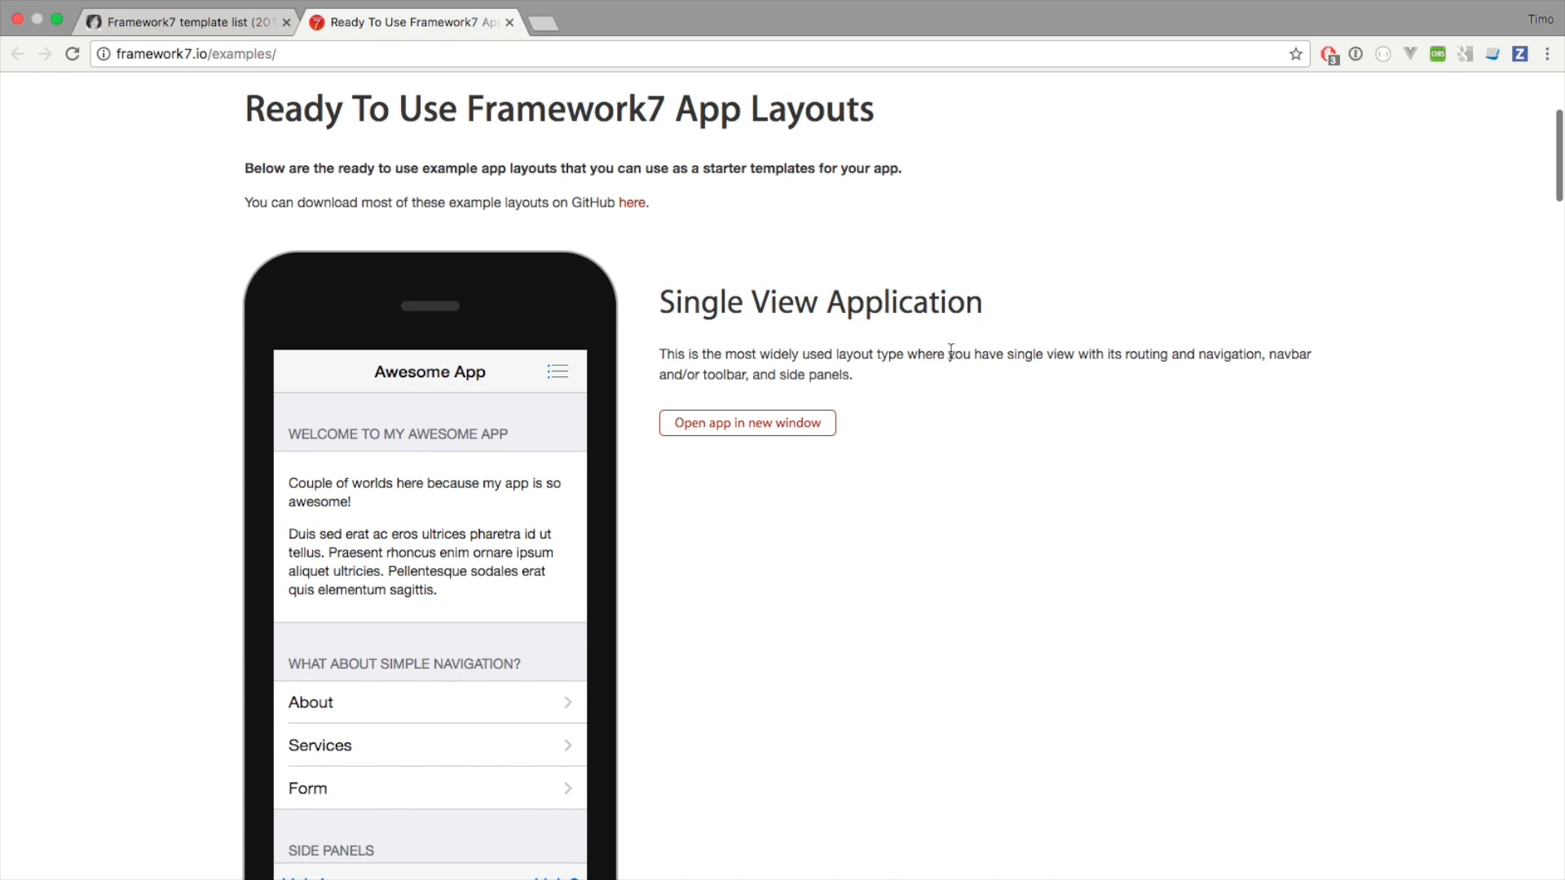
{"action": "scroll", "scroll_direction": "down", "scroll_amount": 3}
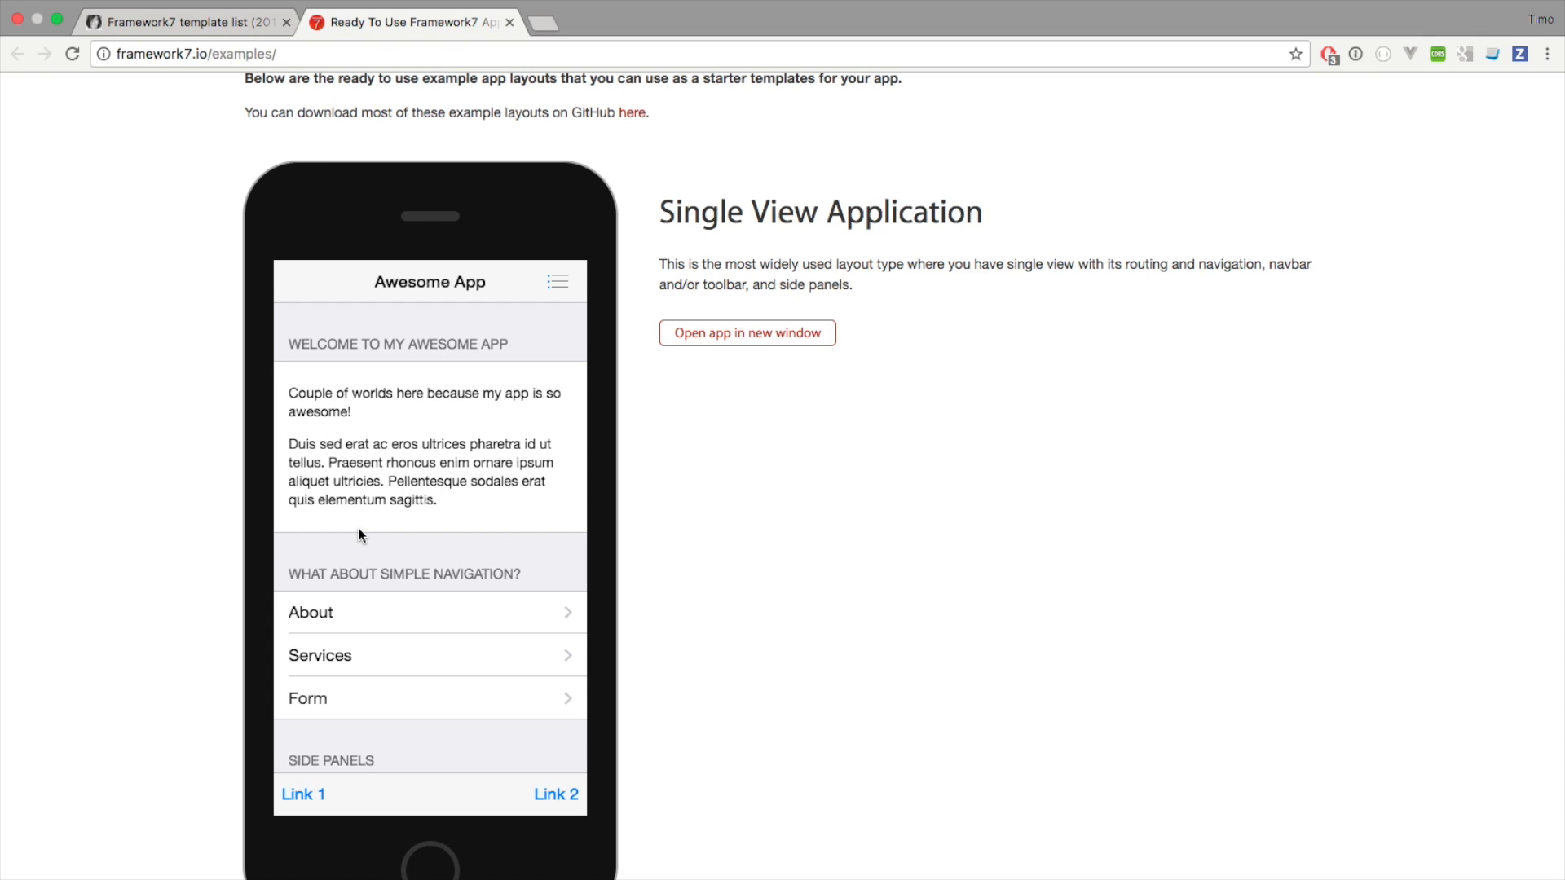
{"action": "scroll", "scroll_direction": "down", "scroll_amount": 3}
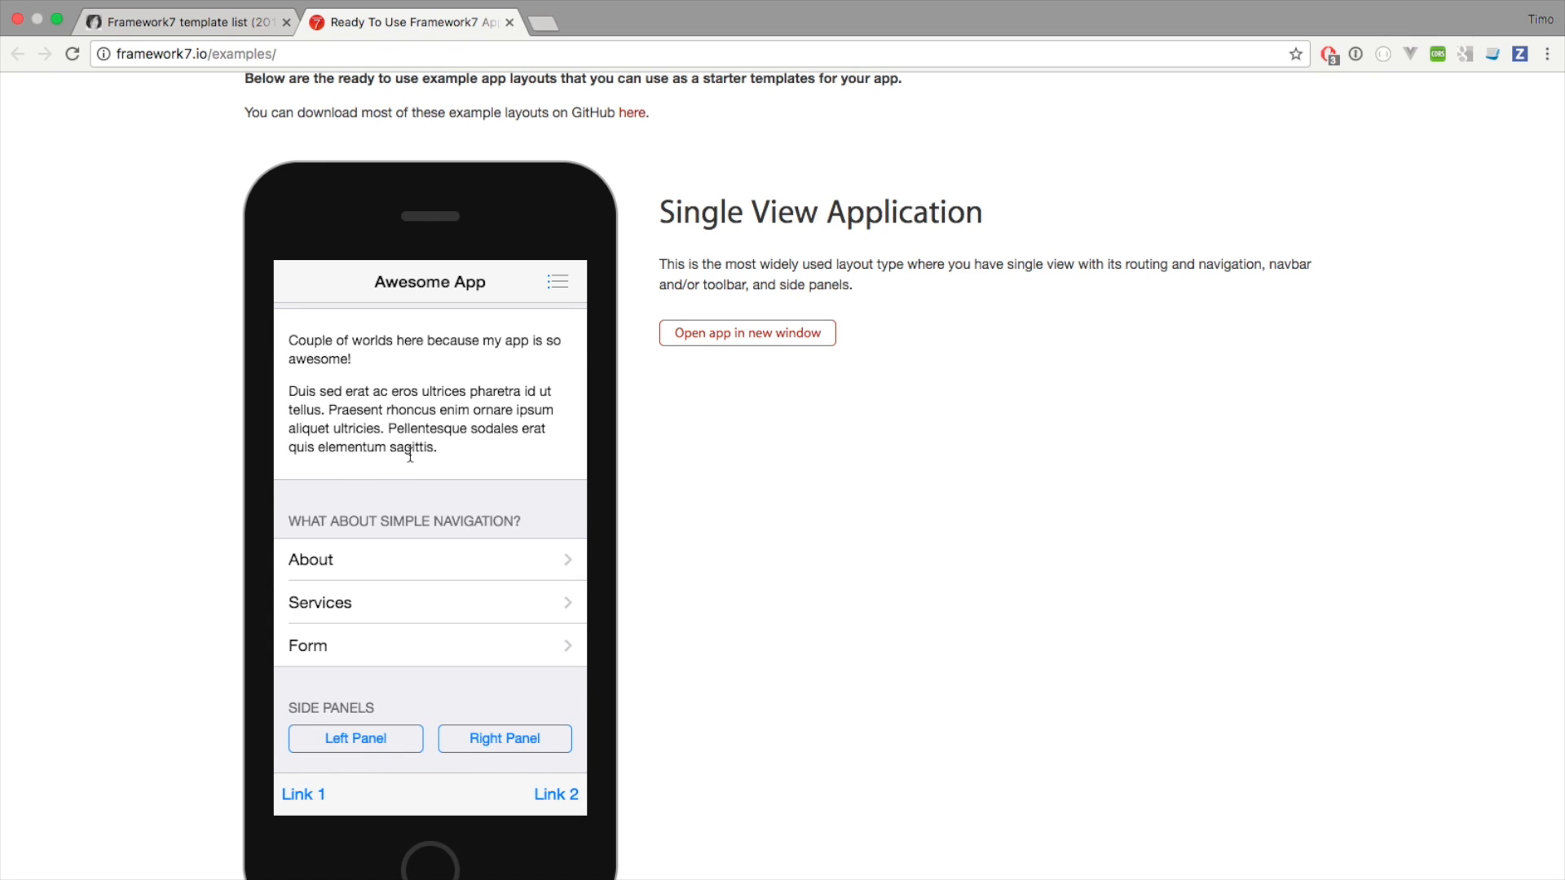
{"action": "mouse_move", "coordinate": [419, 519]}
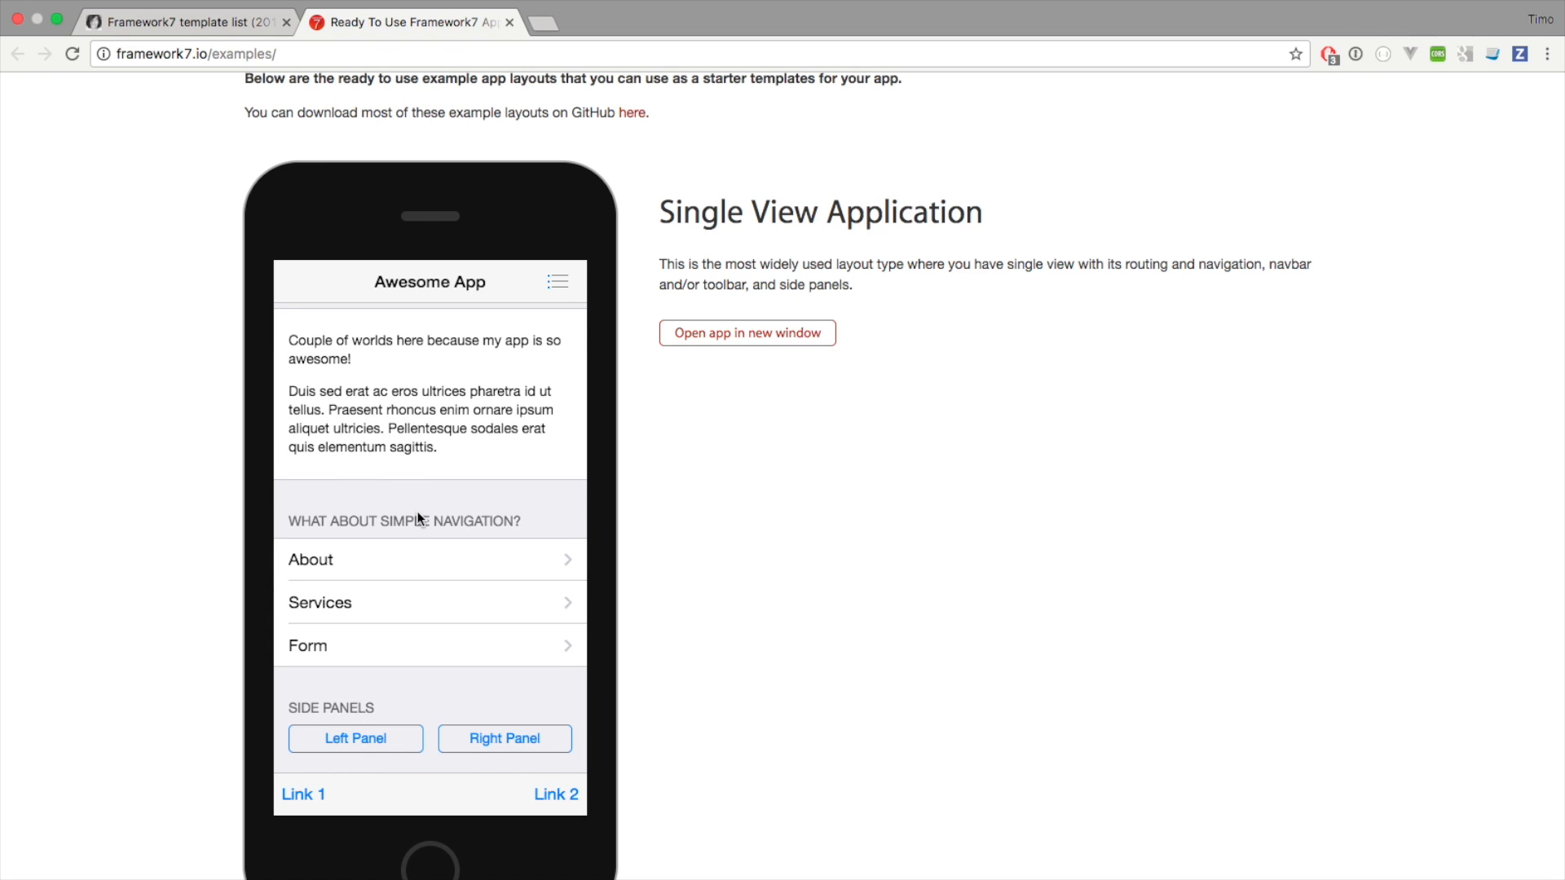
- Try the tab bar demo's second view, browse further down, then return to the top
{"action": "left_click", "coordinate": [309, 559]}
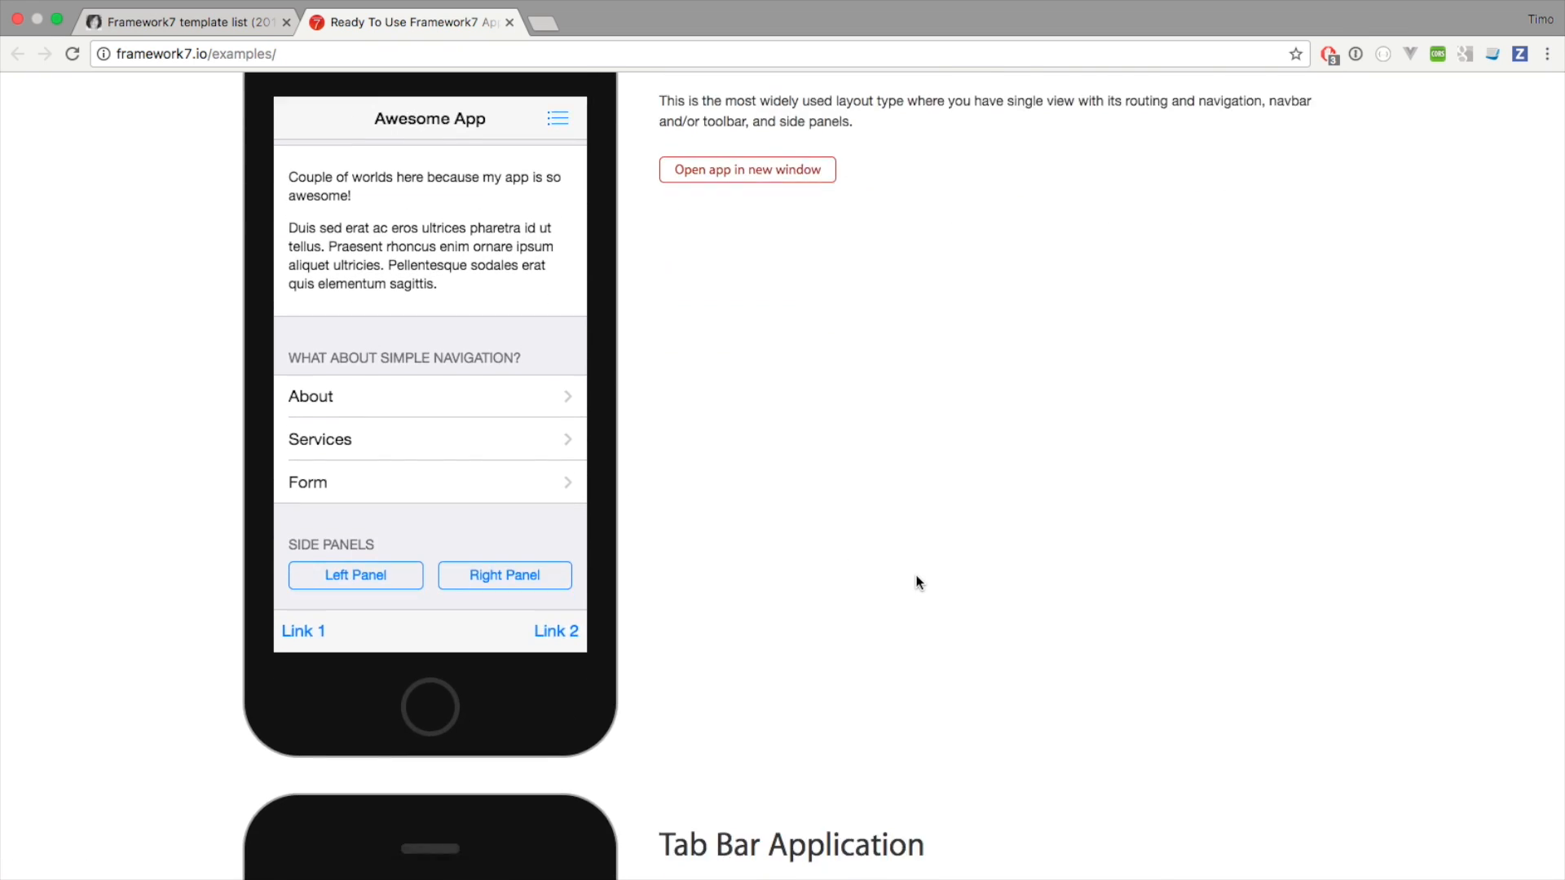
{"action": "scroll", "scroll_direction": "down", "scroll_amount": 3}
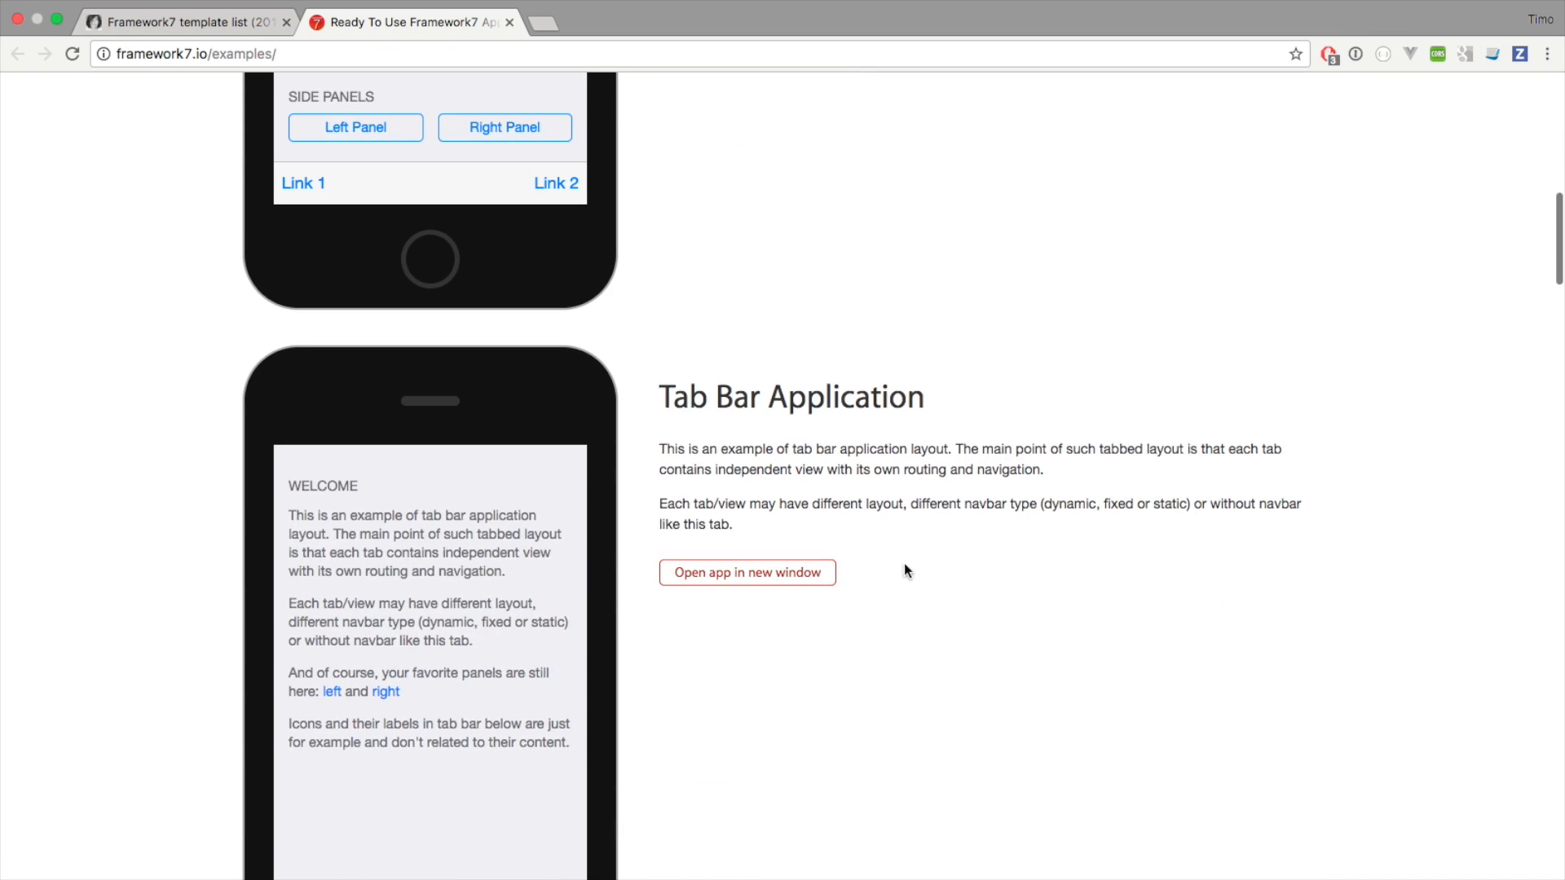
{"action": "scroll", "scroll_direction": "down", "scroll_amount": 3}
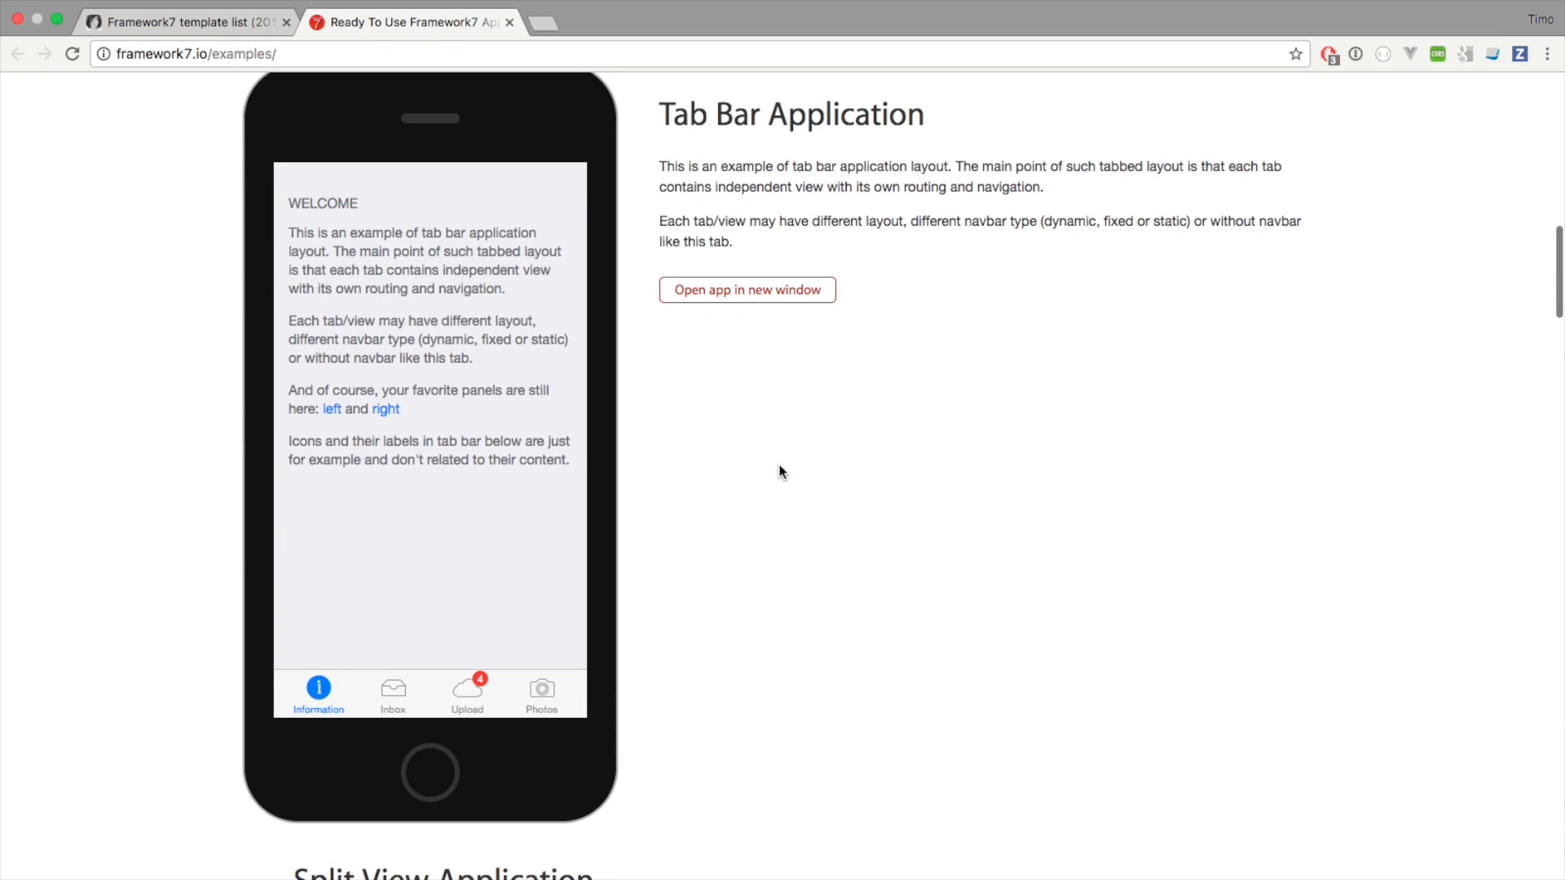
{"action": "left_click", "coordinate": [393, 691]}
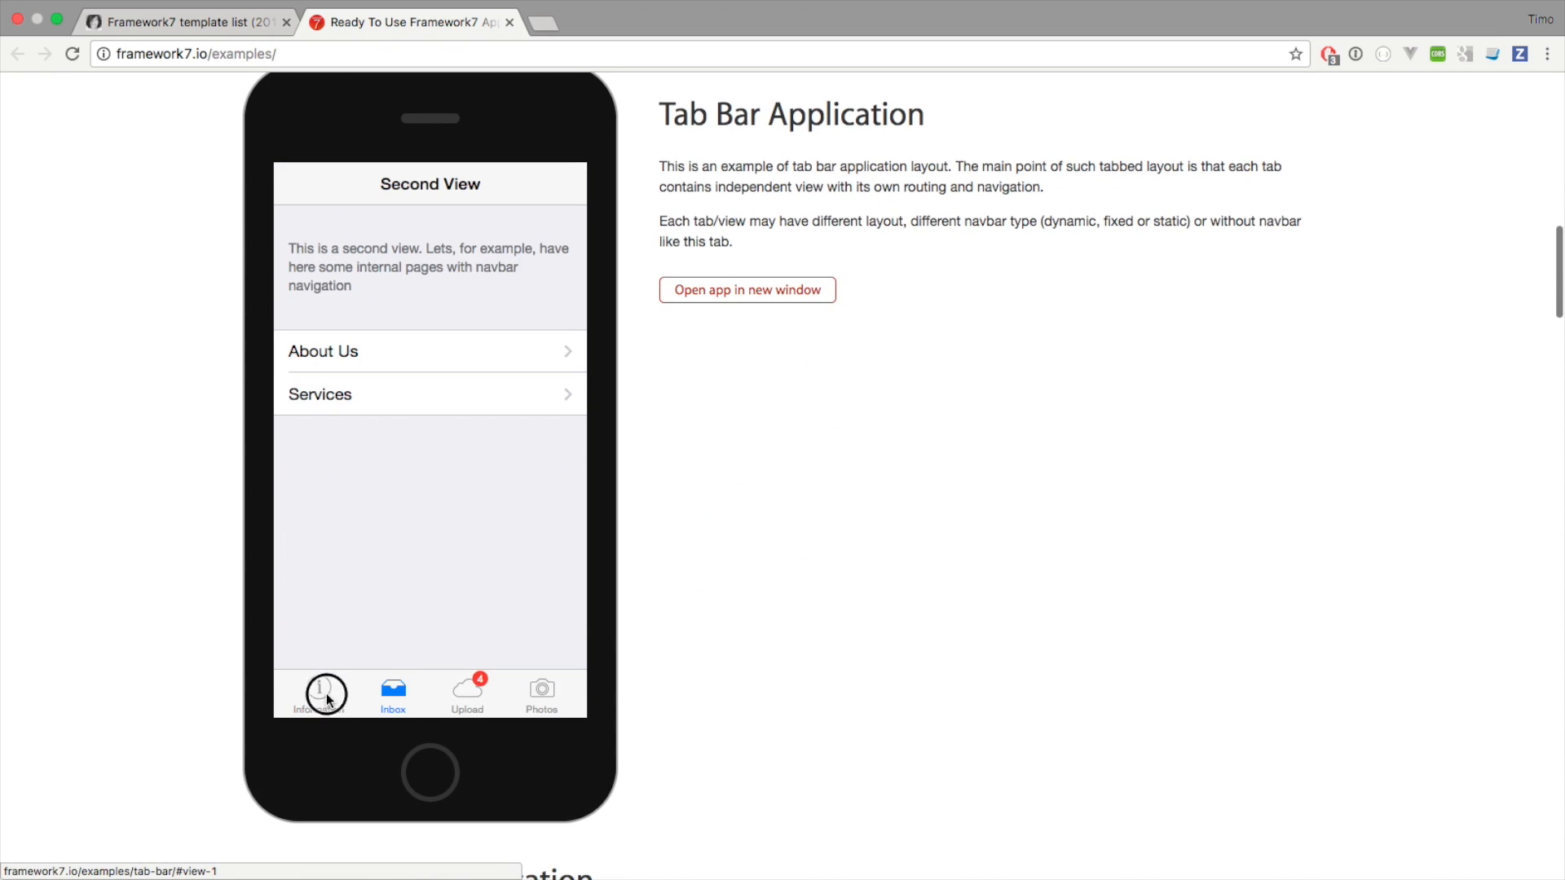
{"action": "scroll", "scroll_direction": "down", "scroll_amount": 3}
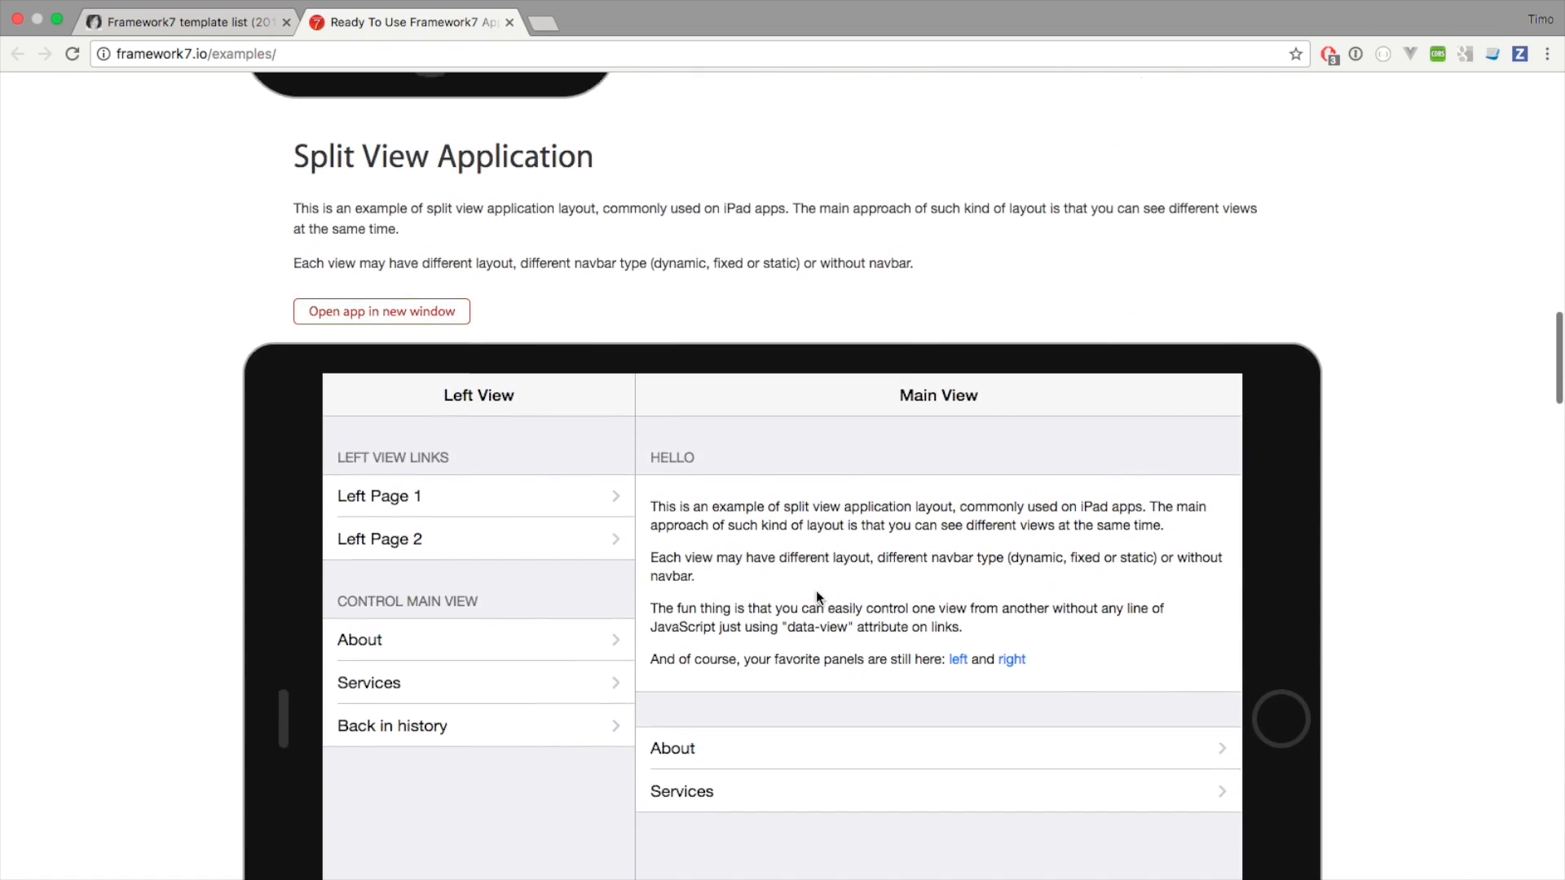
{"action": "scroll", "scroll_direction": "down", "scroll_amount": 3}
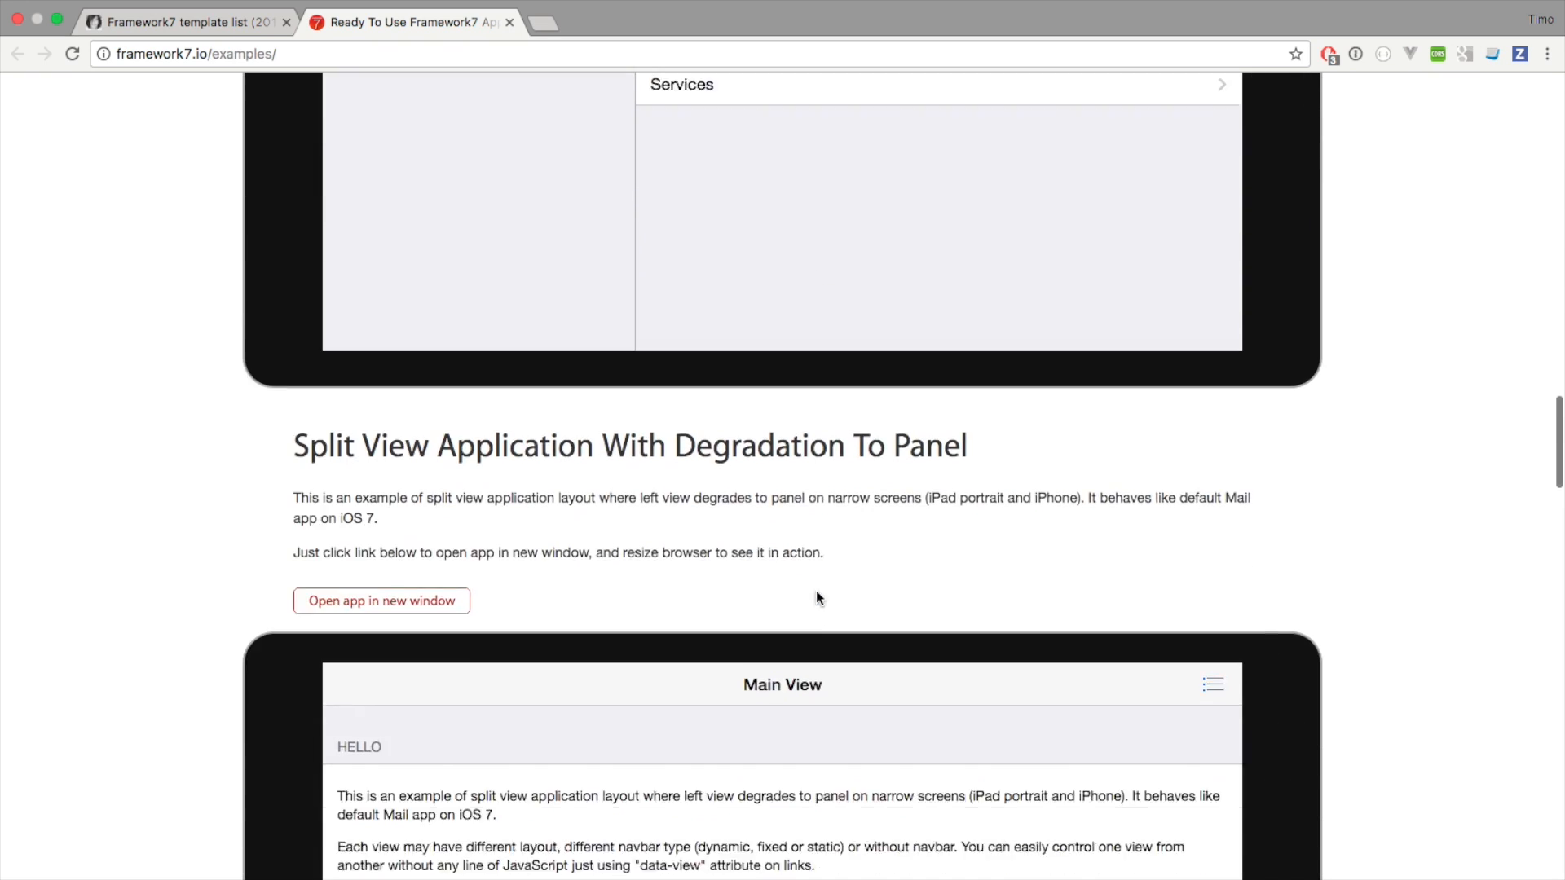
{"action": "scroll", "scroll_direction": "down", "scroll_amount": 3}
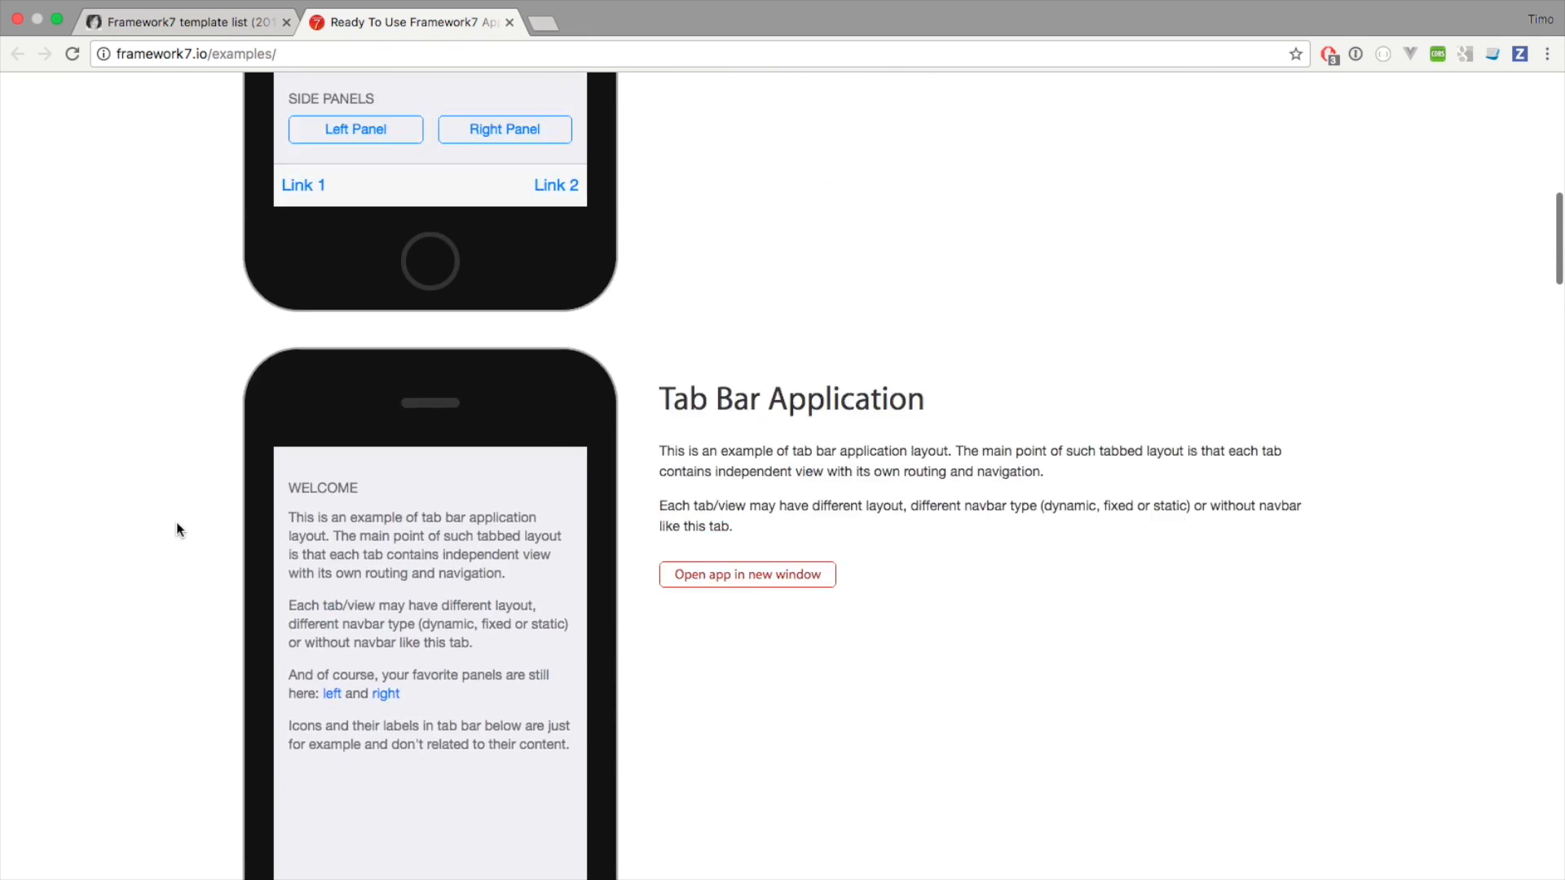
{"action": "scroll", "scroll_direction": "up", "scroll_amount": 3}
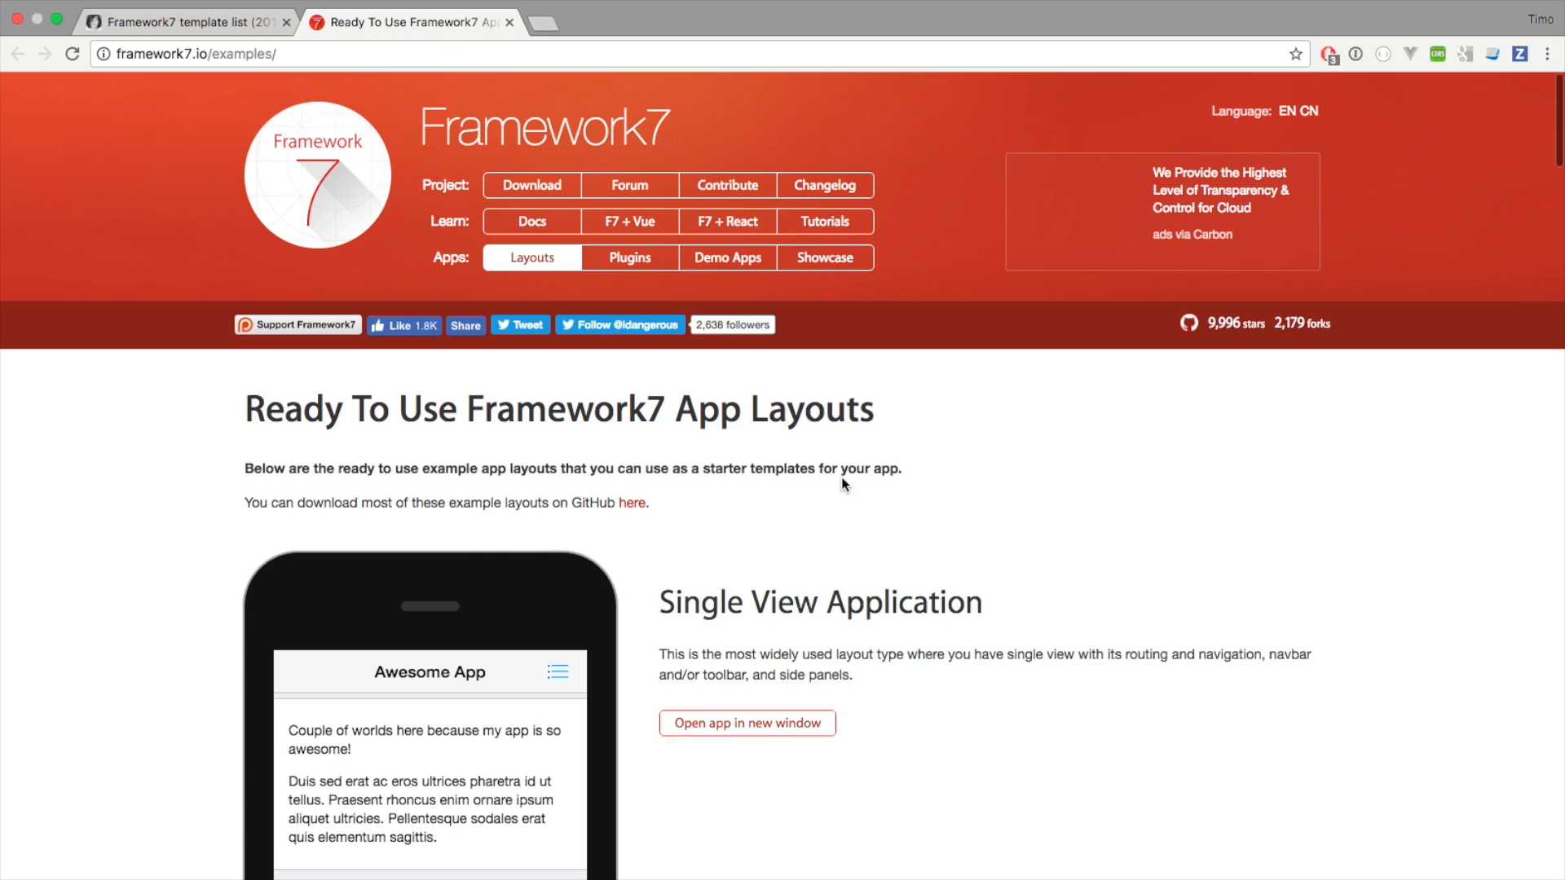
{"action": "mouse_move", "coordinate": [784, 589]}
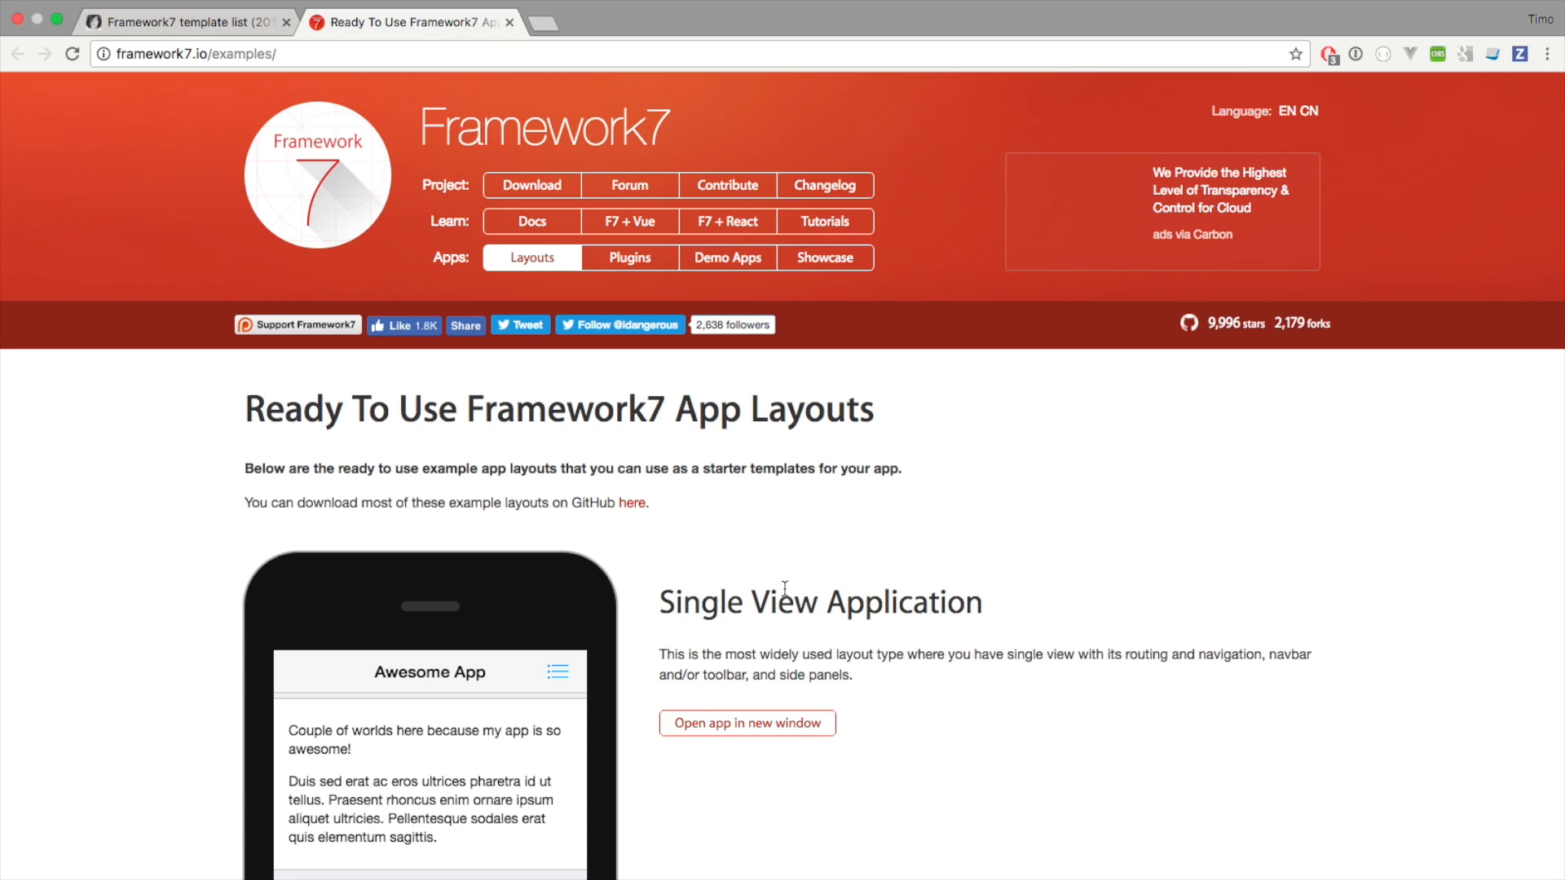
{"action": "mouse_move", "coordinate": [668, 504]}
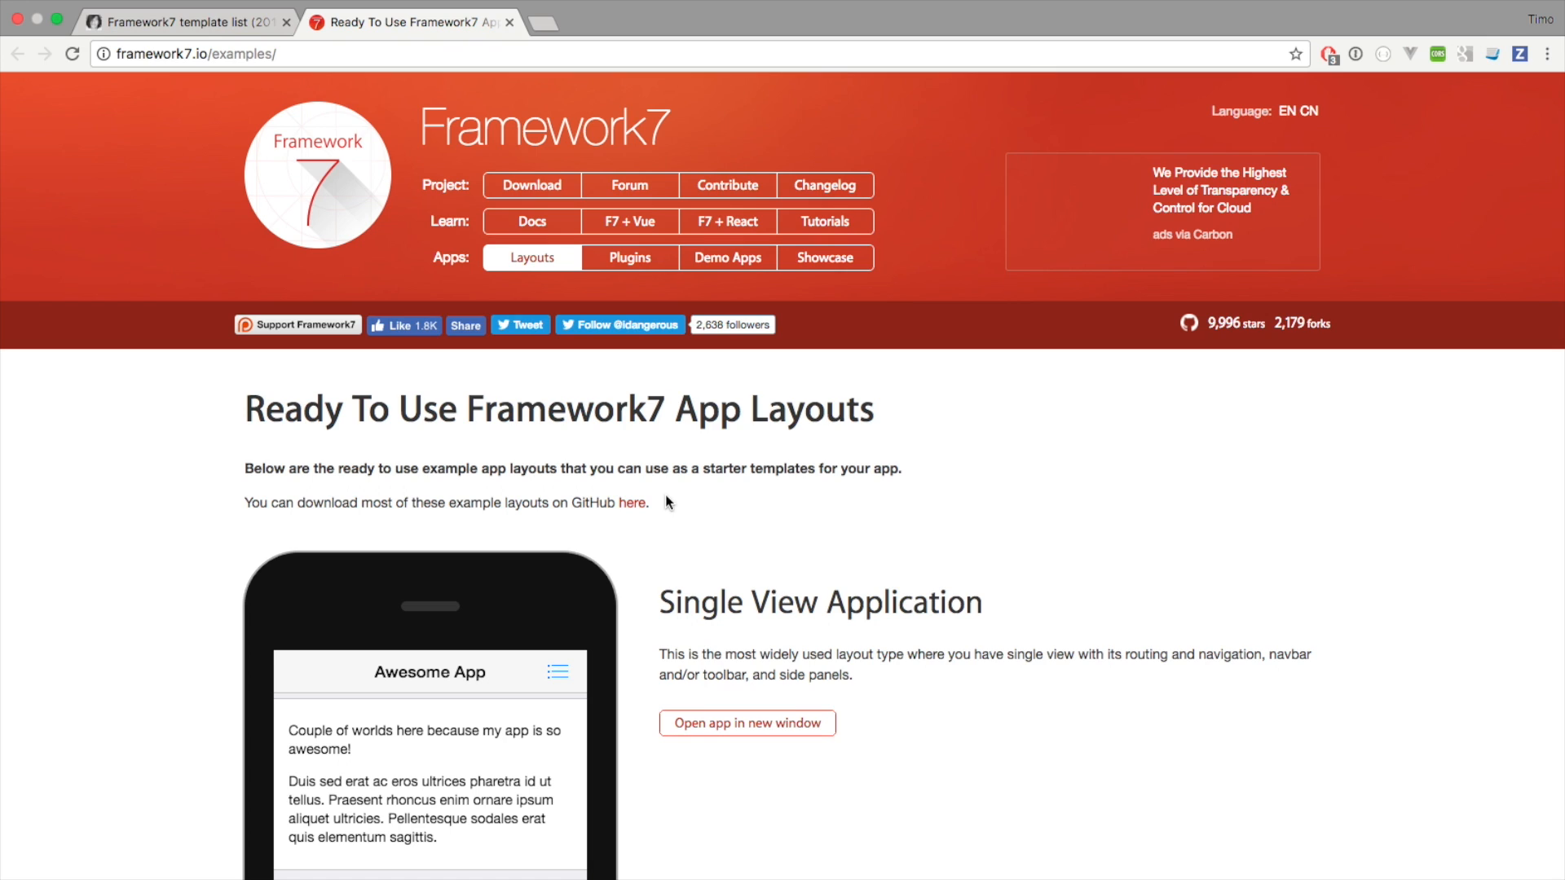
{"action": "mouse_move", "coordinate": [704, 552]}
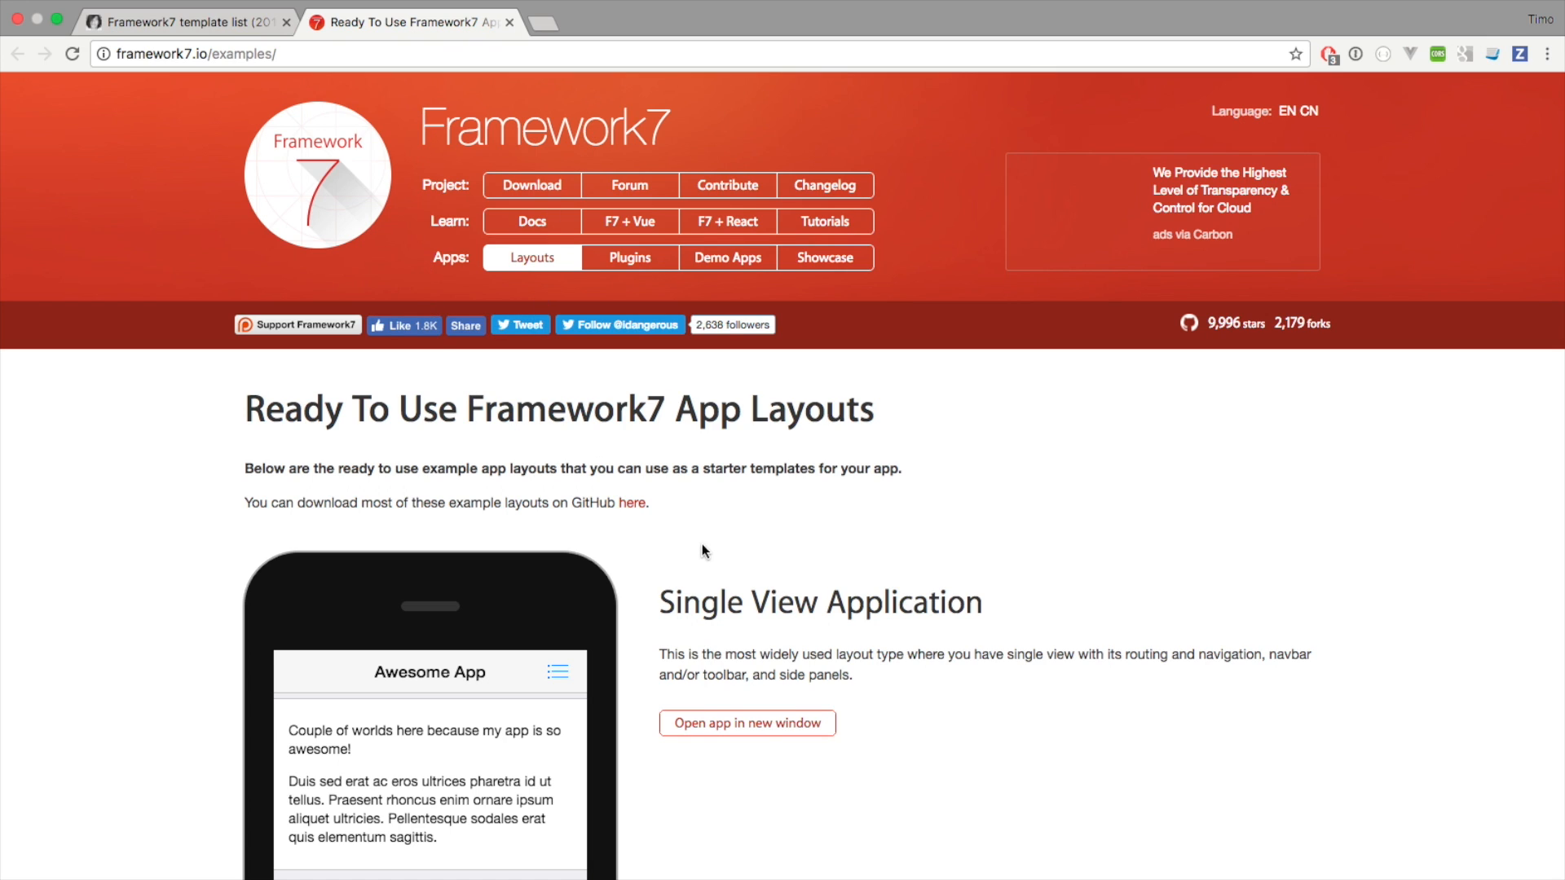
- Return to the template list tab and scroll the table past the React entries to the Vue.js templates
{"action": "left_click", "coordinate": [184, 21]}
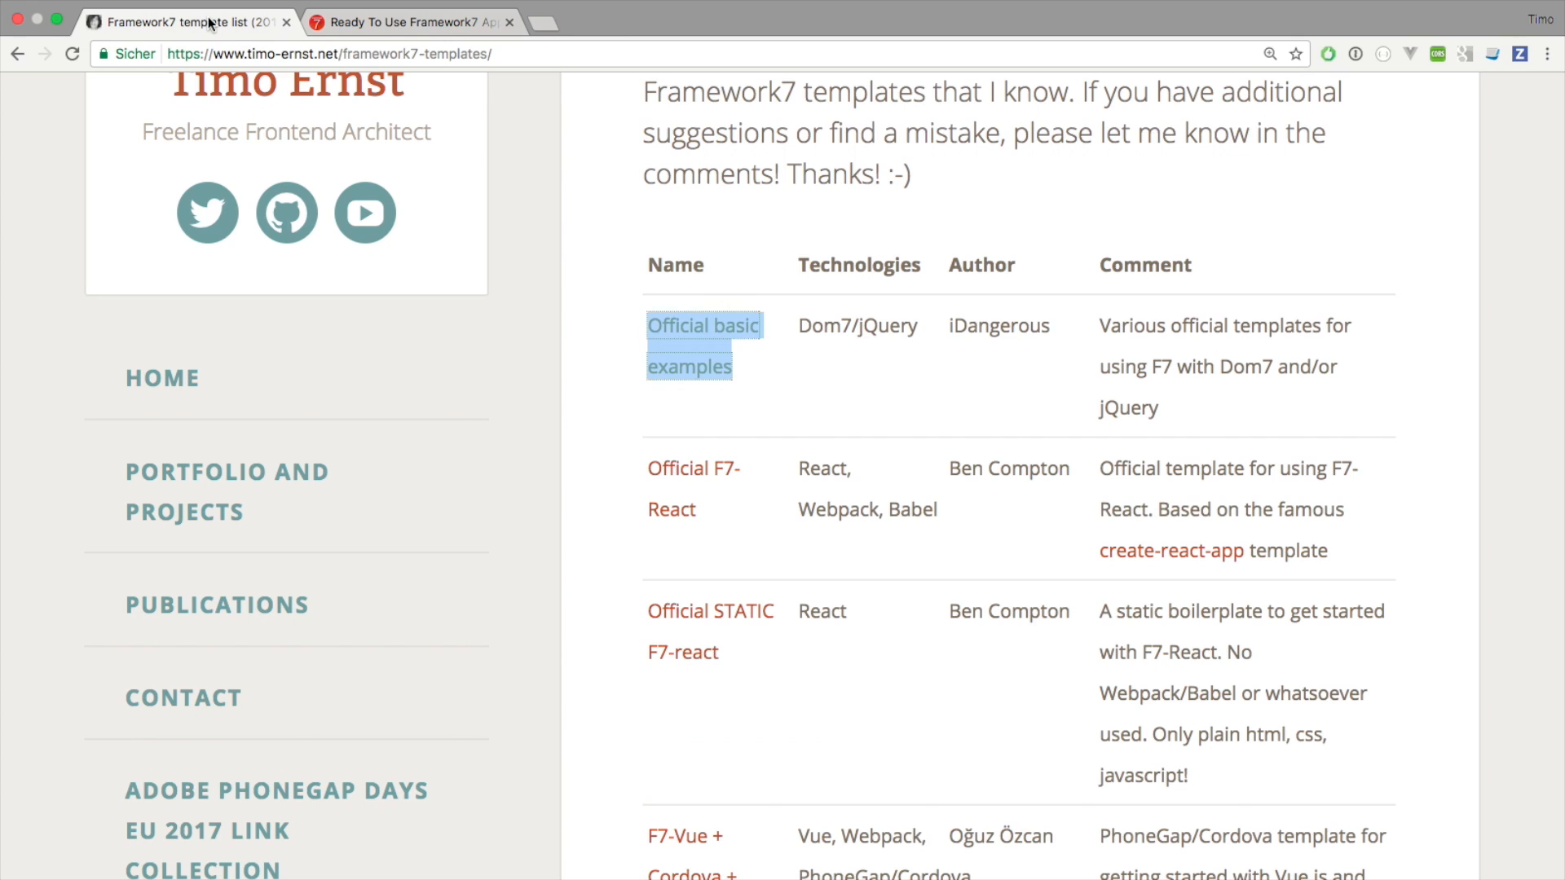
{"action": "left_click", "coordinate": [803, 328]}
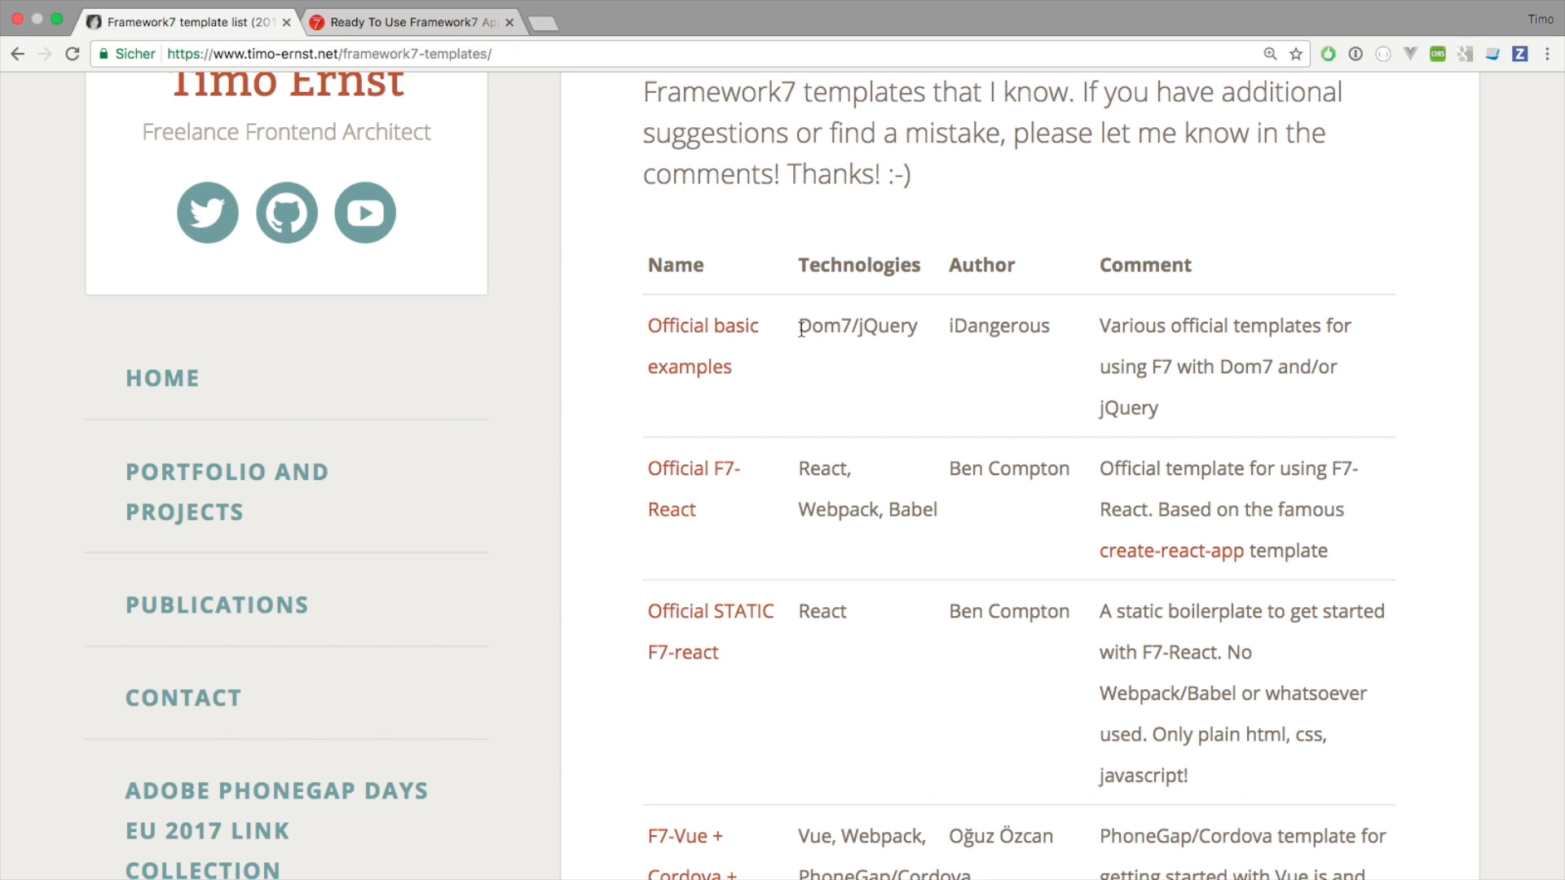
{"action": "mouse_move", "coordinate": [874, 357]}
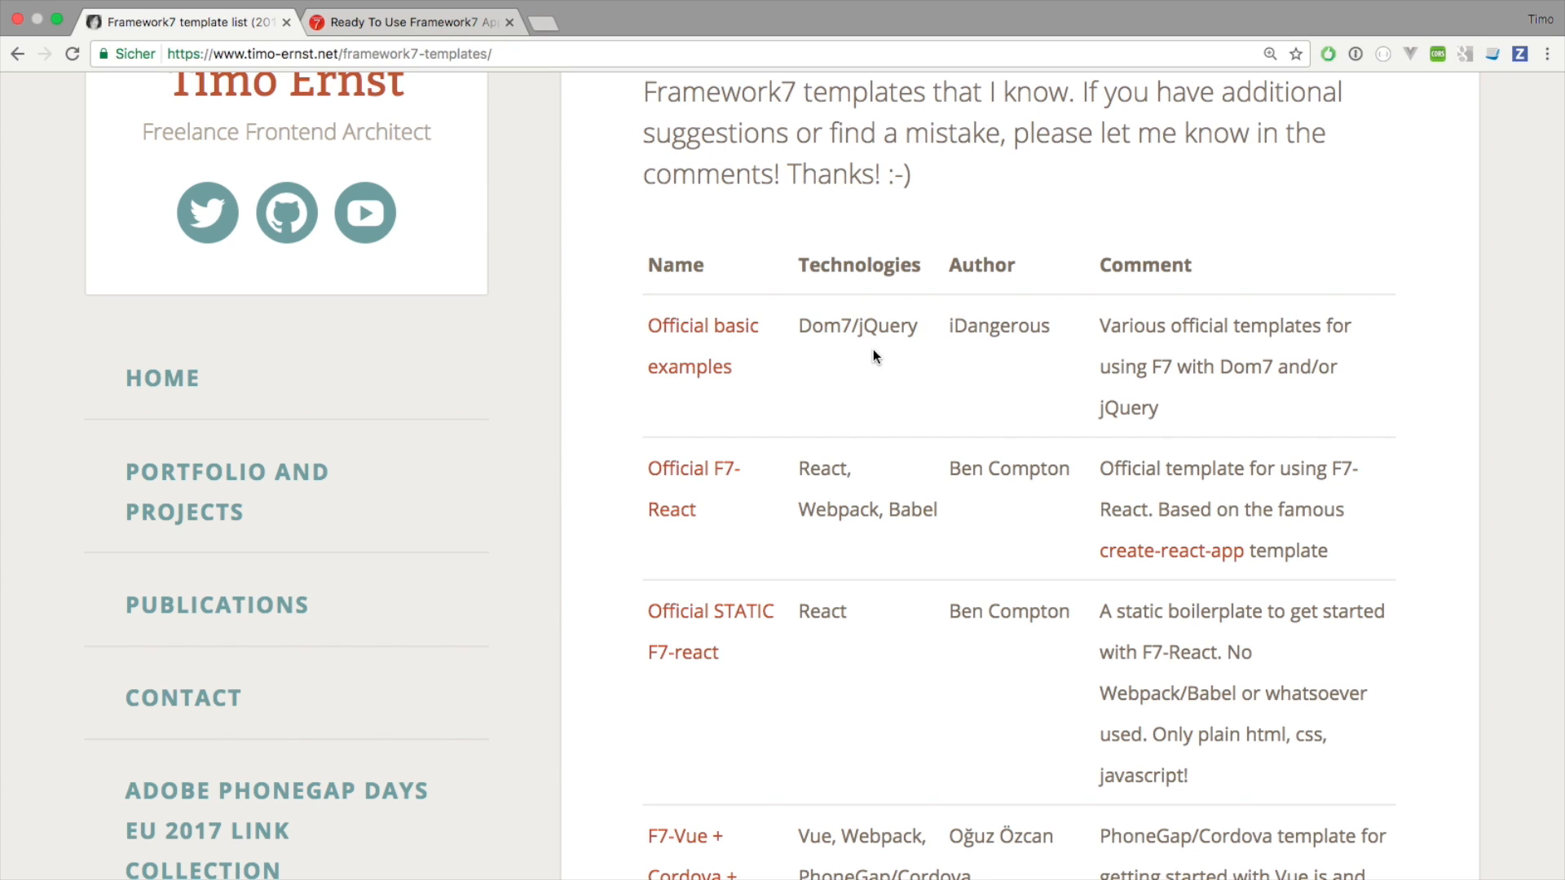
{"action": "mouse_move", "coordinate": [870, 329]}
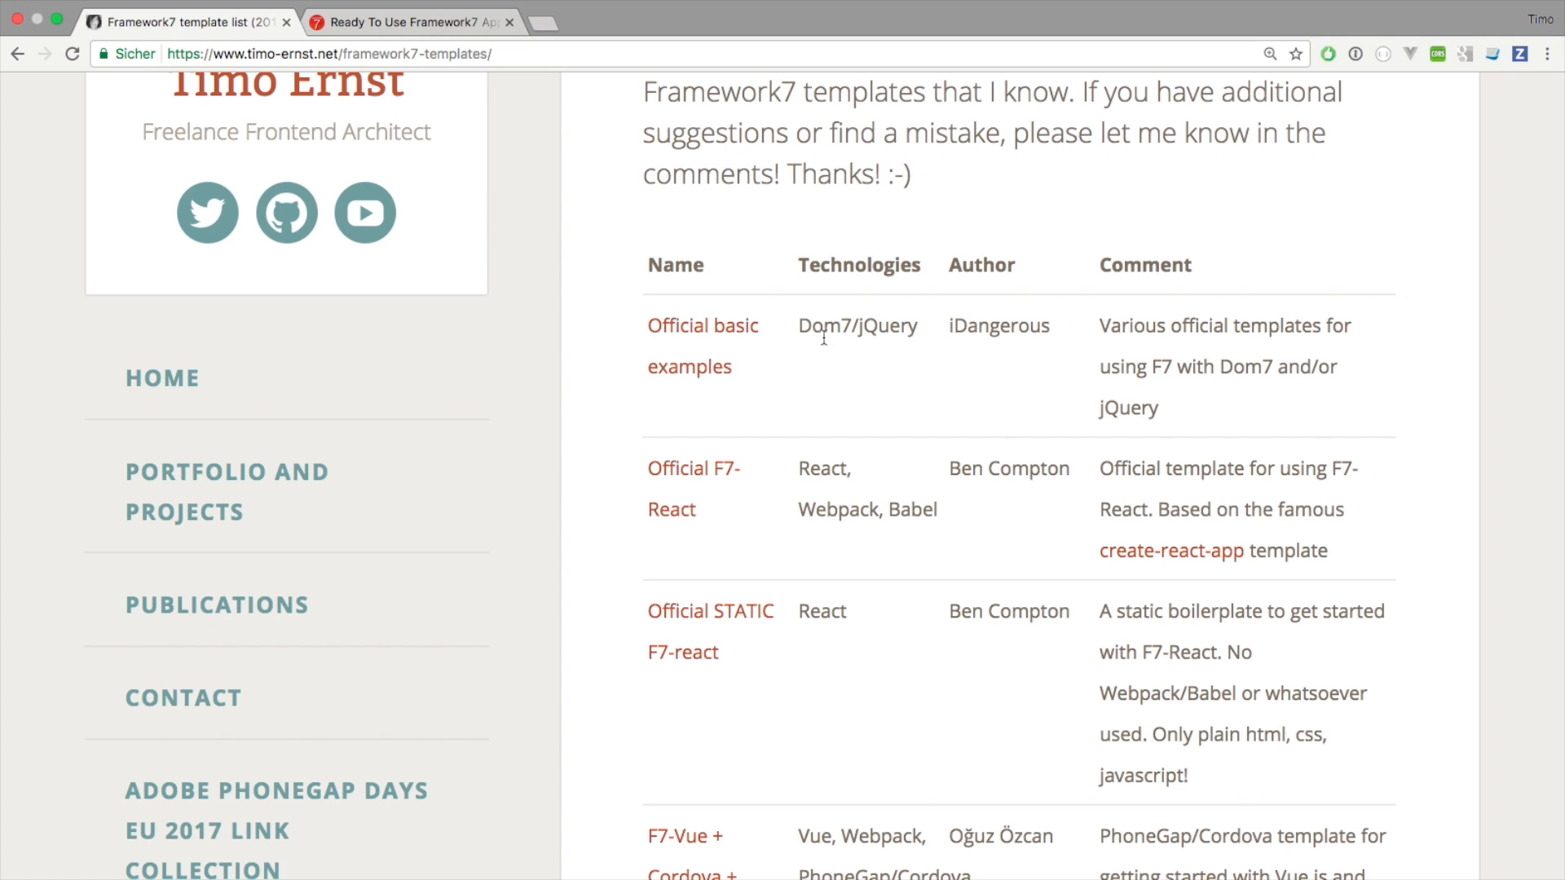
{"action": "mouse_move", "coordinate": [993, 356]}
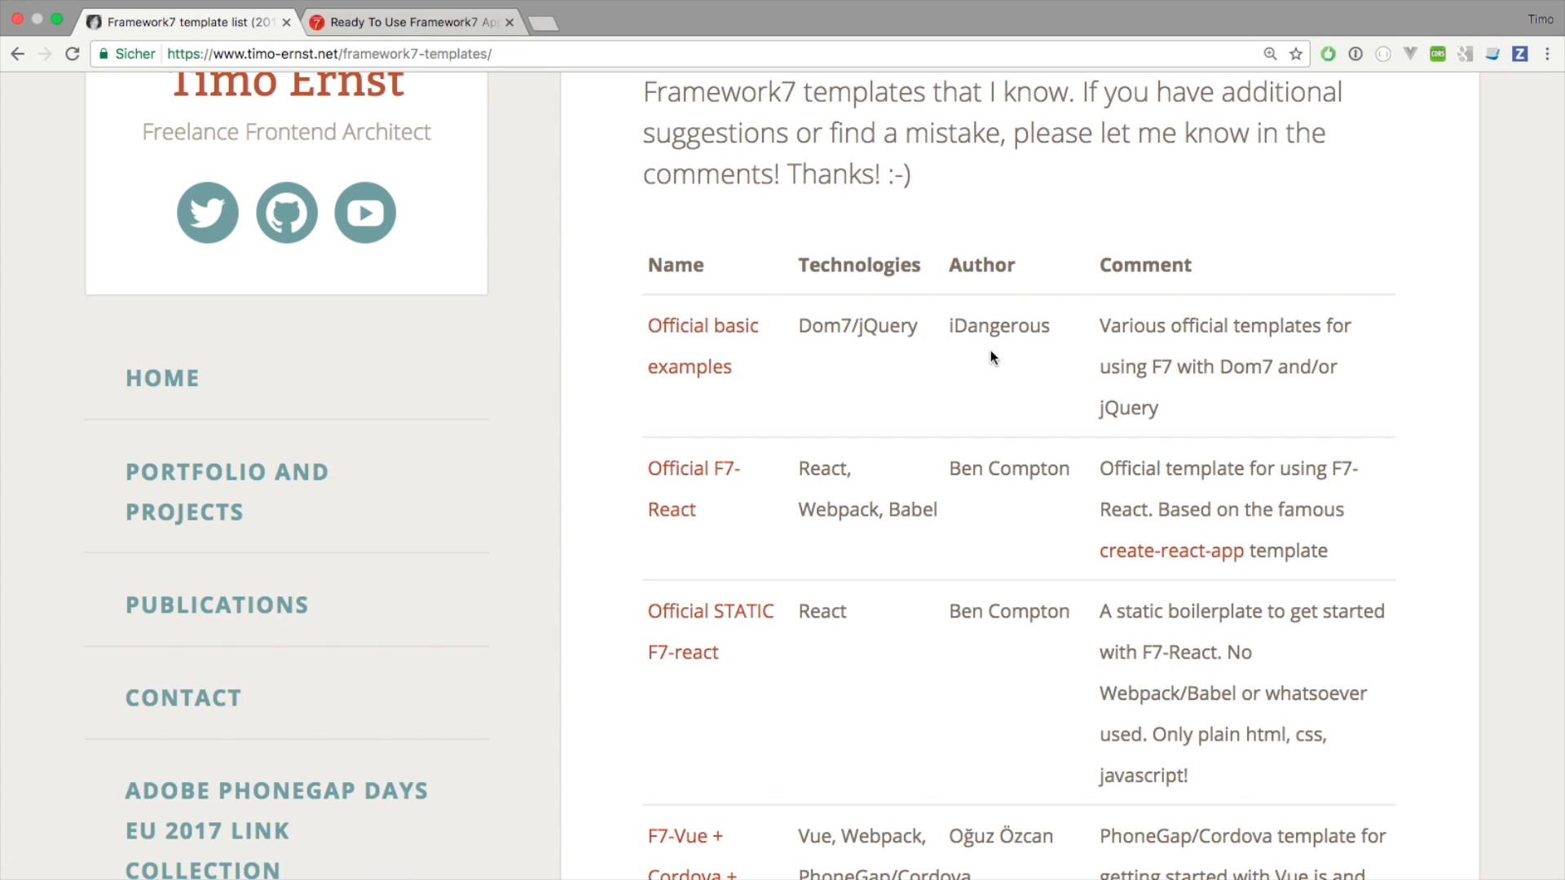
{"action": "mouse_move", "coordinate": [874, 354]}
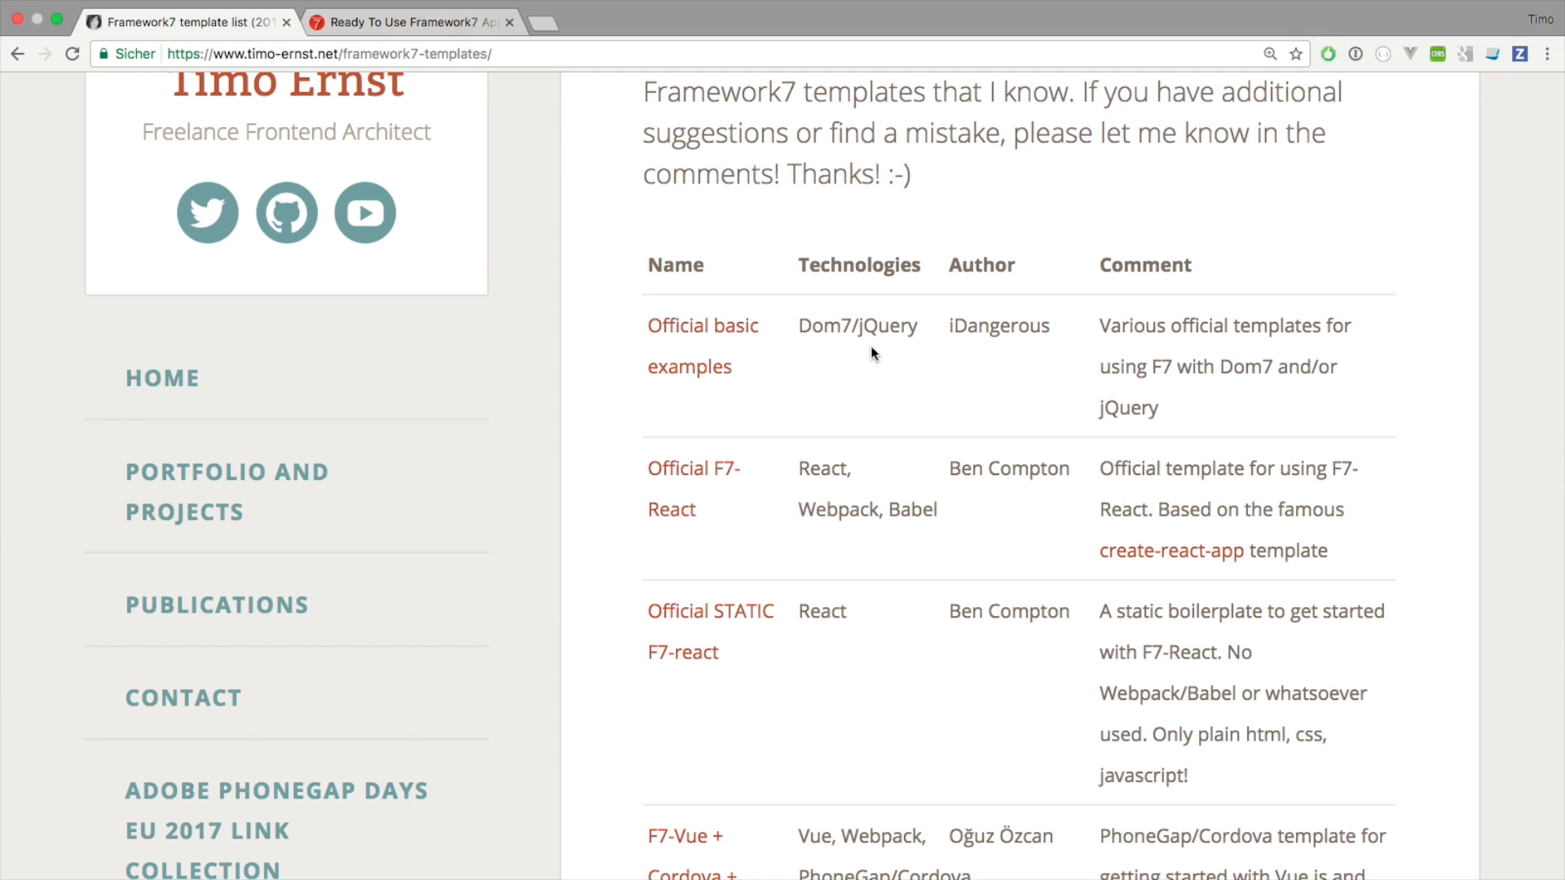
{"action": "mouse_move", "coordinate": [829, 349]}
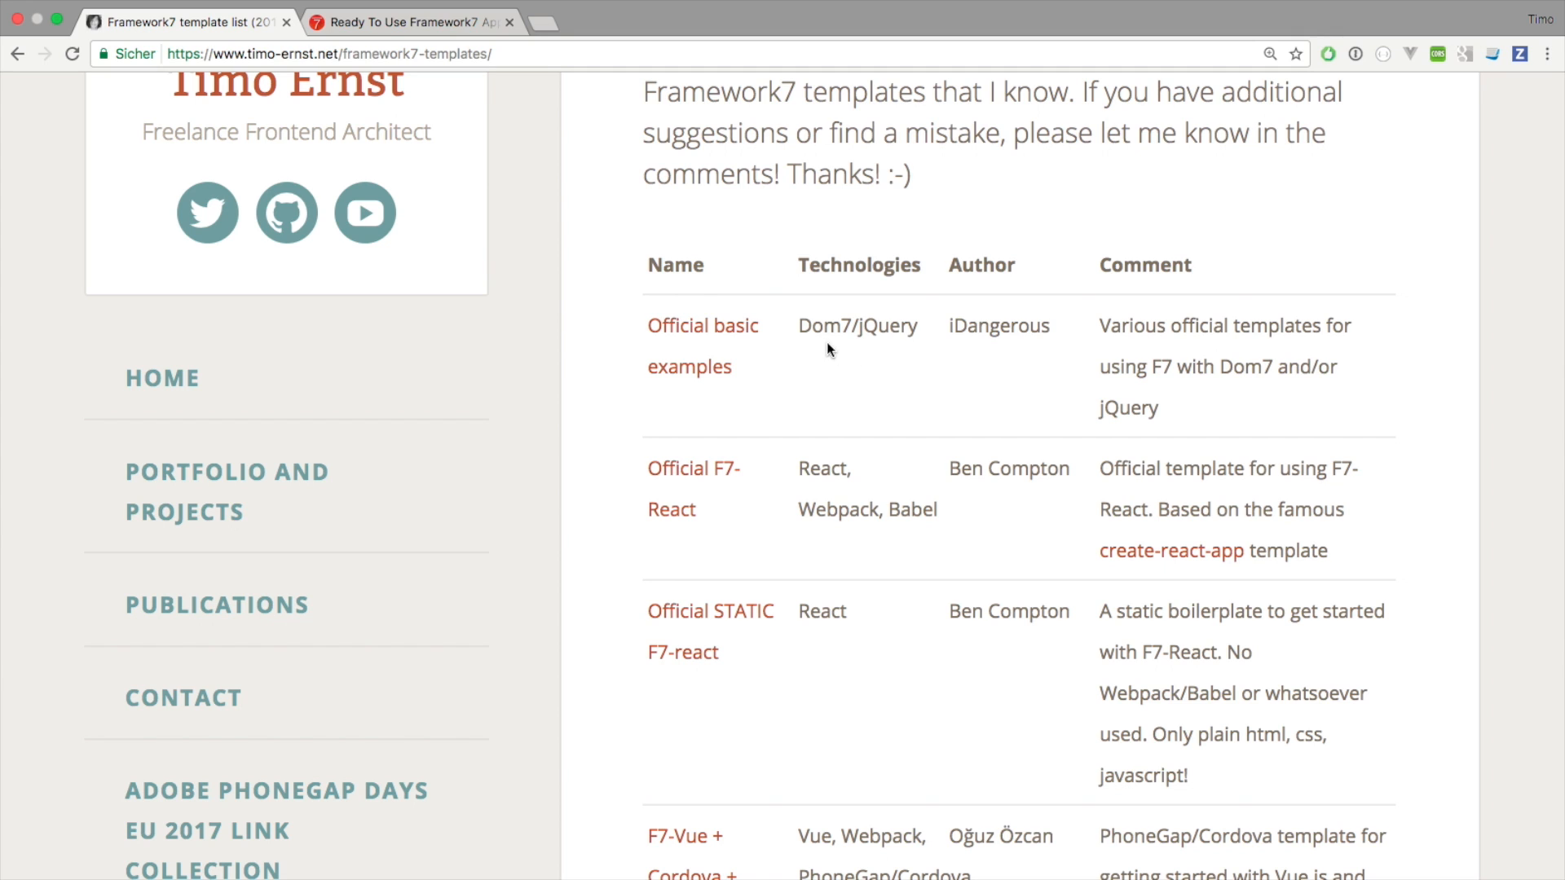
{"action": "mouse_move", "coordinate": [861, 370]}
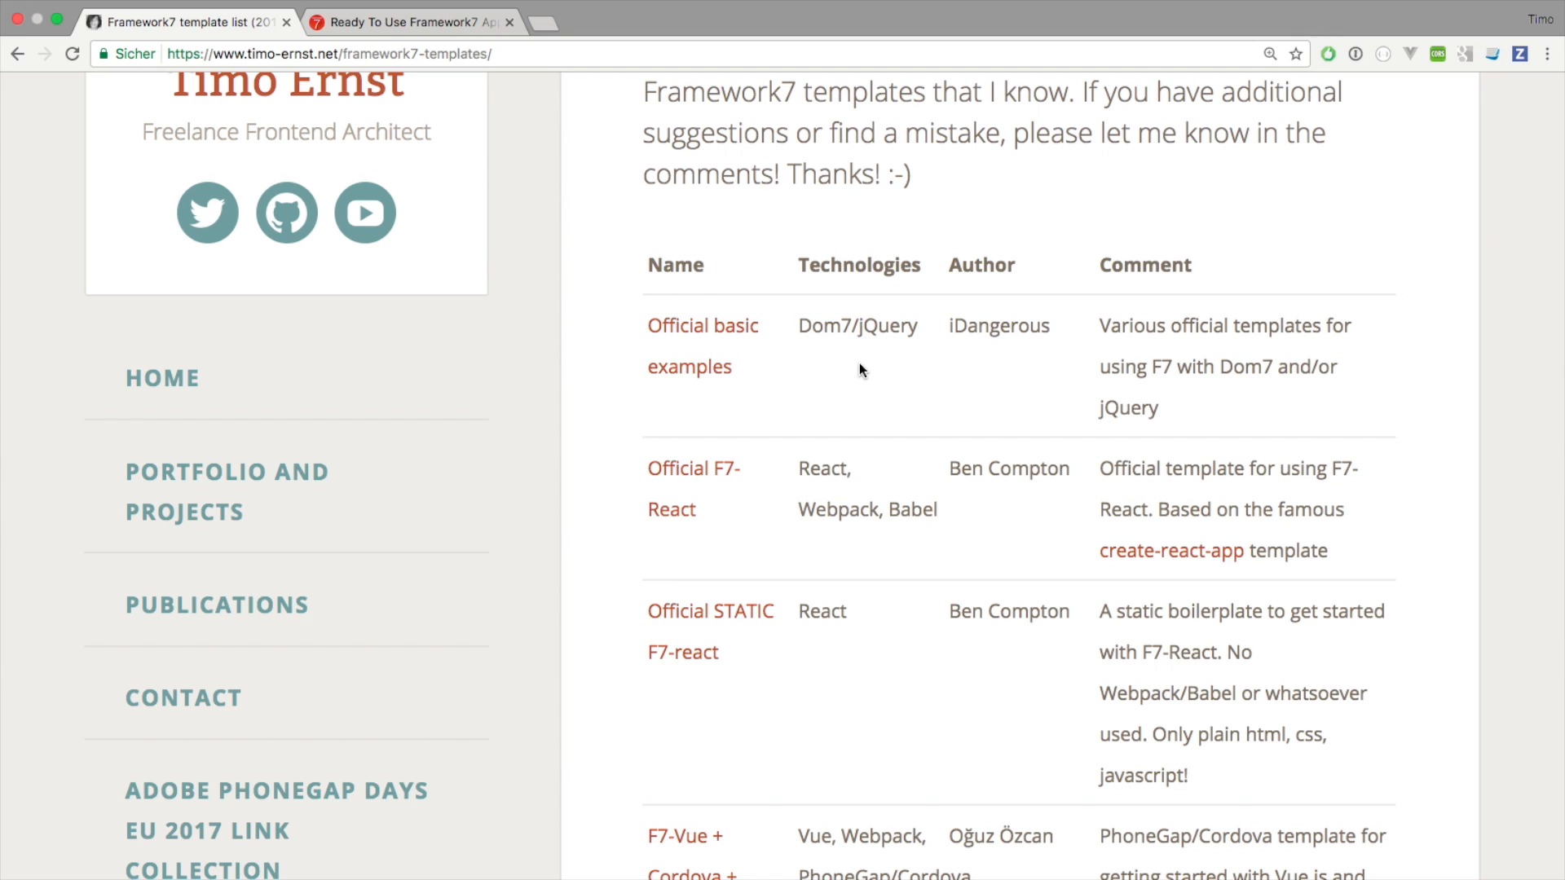
{"action": "scroll", "scroll_direction": "down", "scroll_amount": 3}
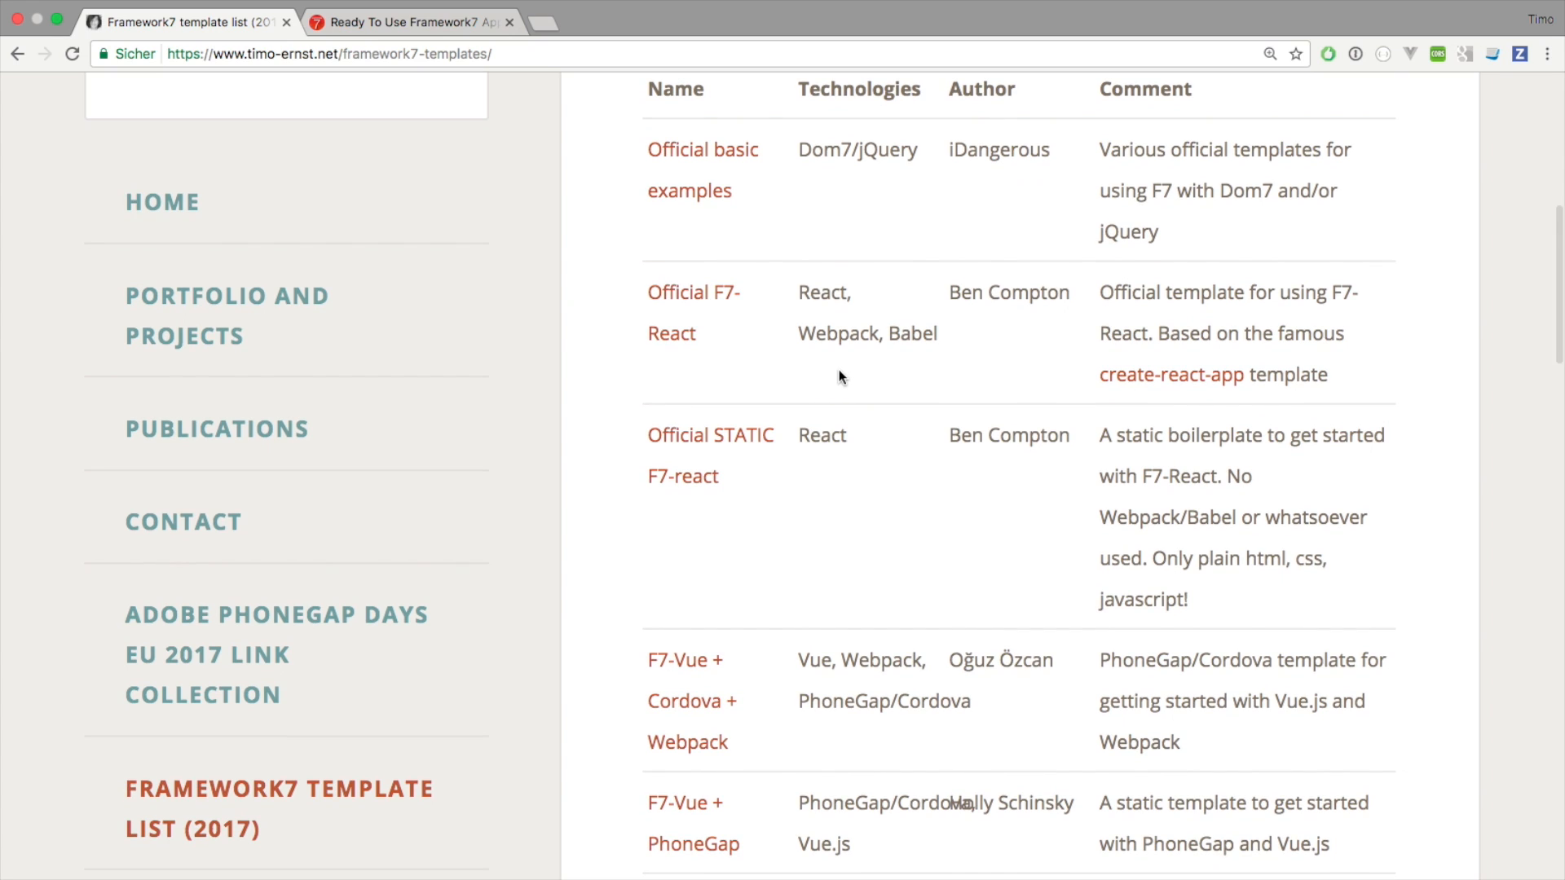
{"action": "scroll", "scroll_direction": "down", "scroll_amount": 3}
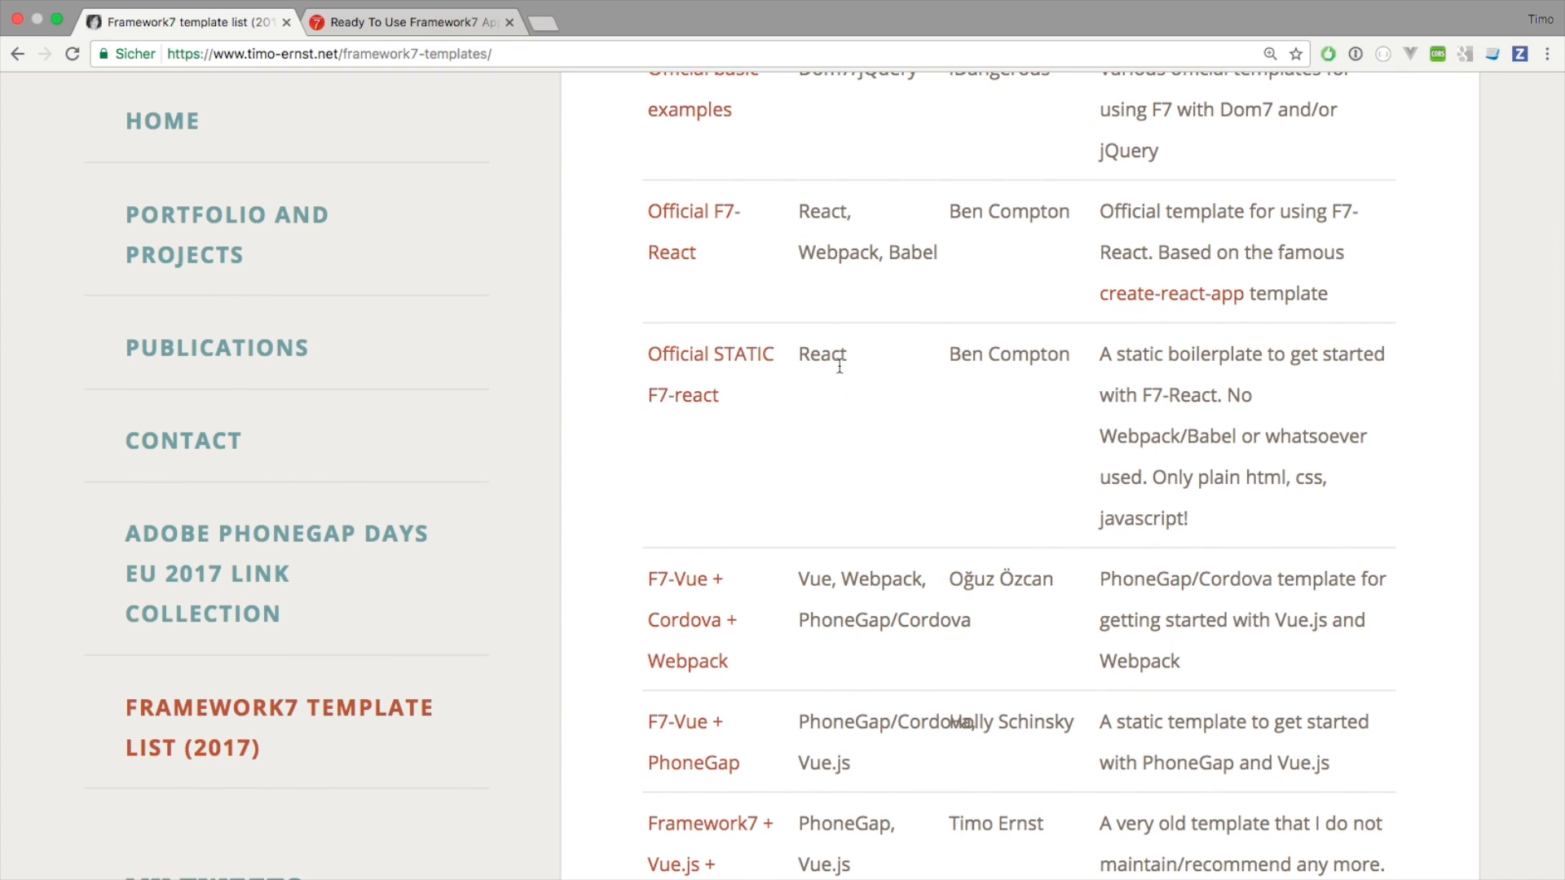
{"action": "scroll", "scroll_direction": "down", "scroll_amount": 3}
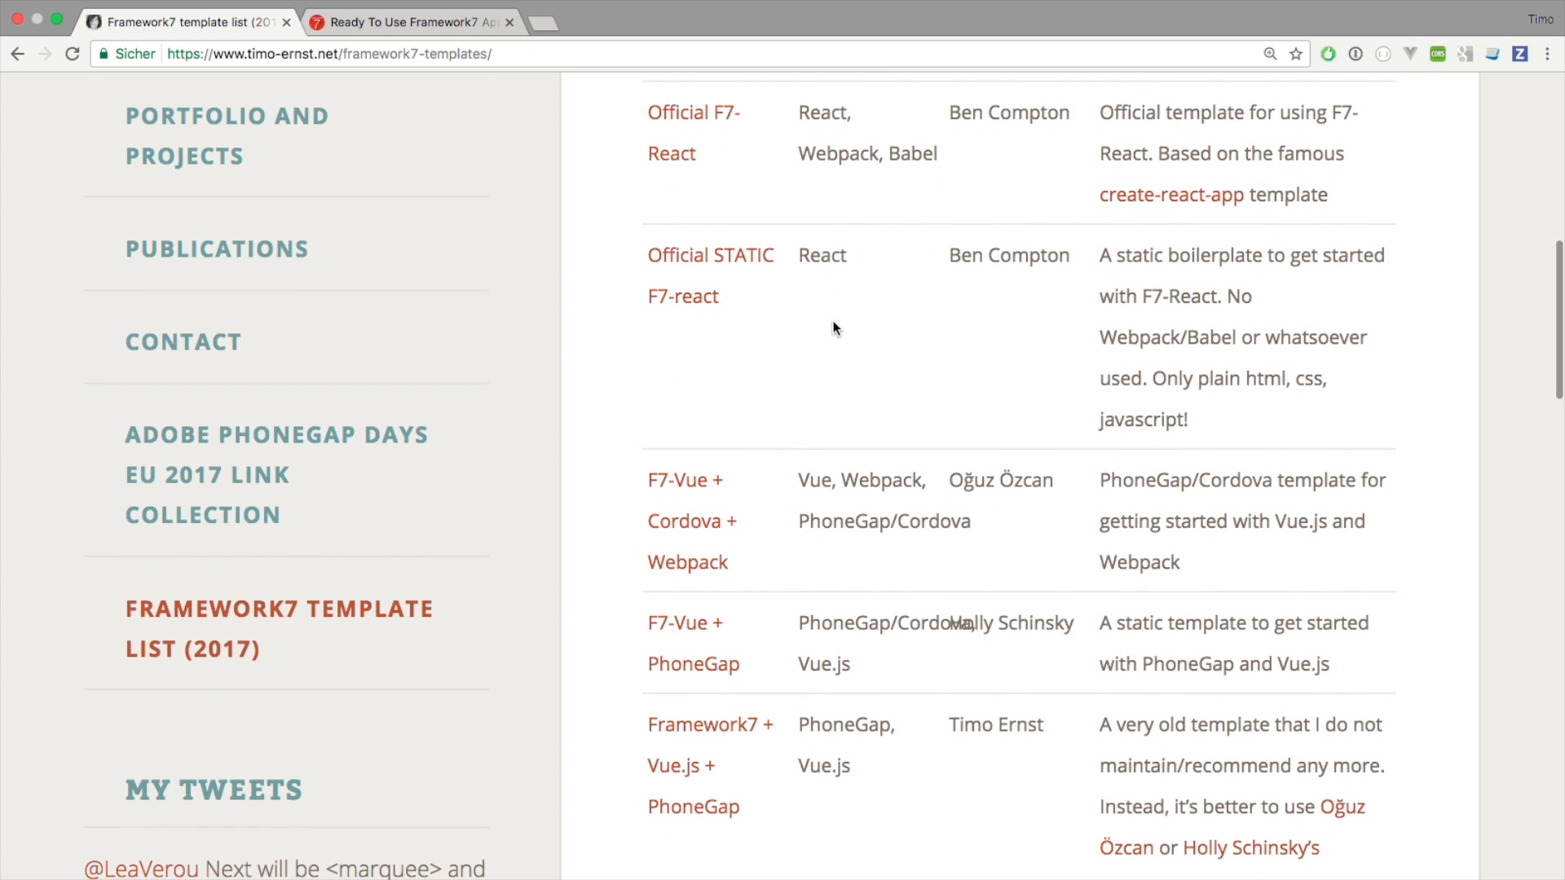
- Search Google for 'framework7-react' in a new tab and open the Framework7 React documentation result
{"action": "left_click", "coordinate": [559, 21]}
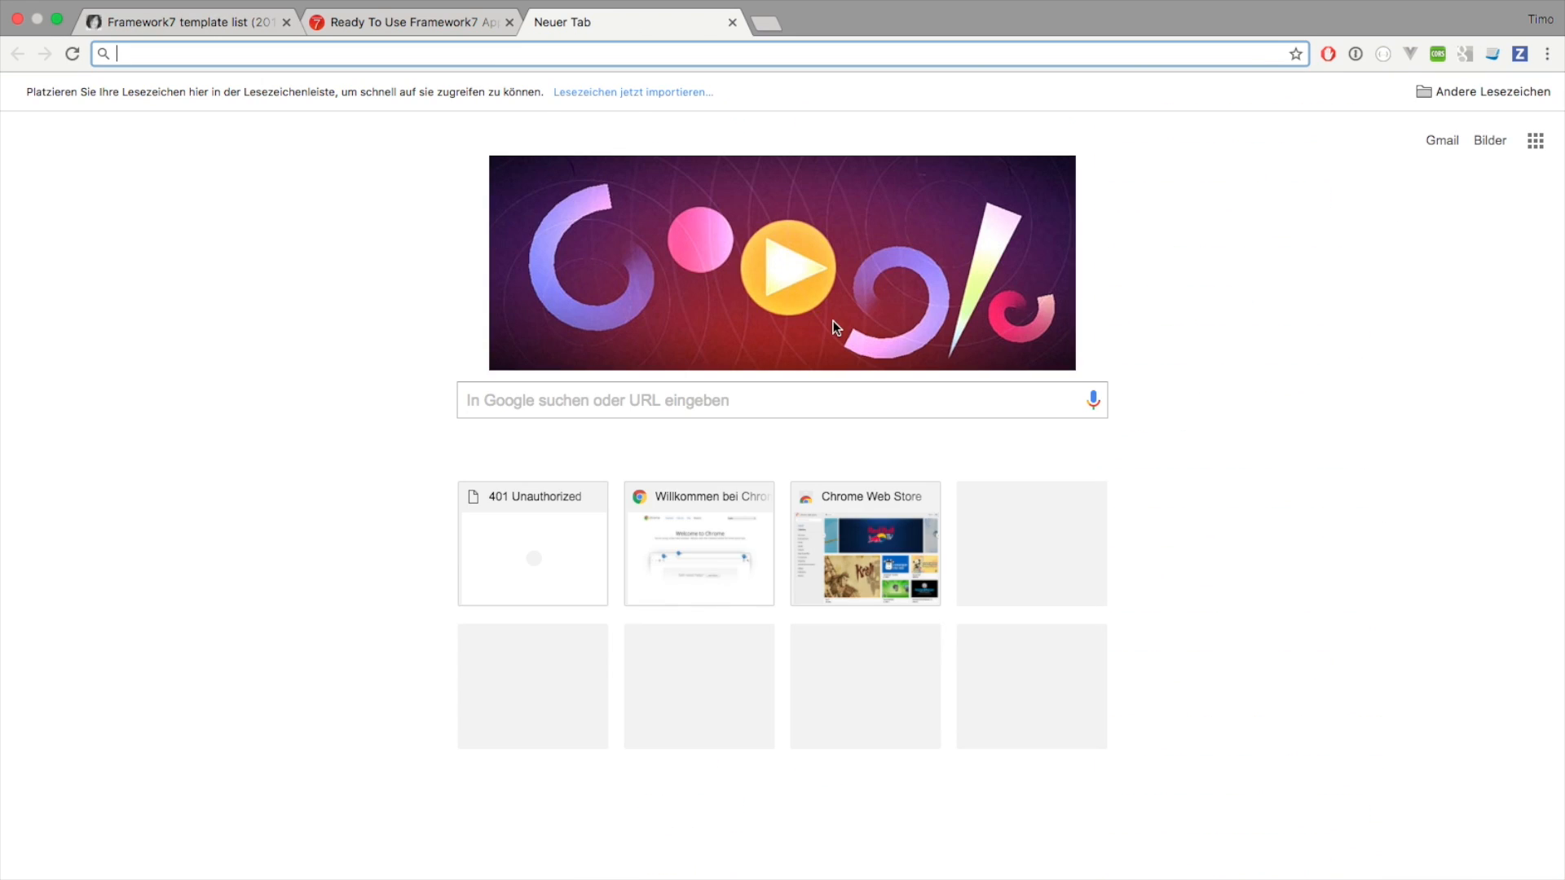
{"action": "type", "text": "framework7"}
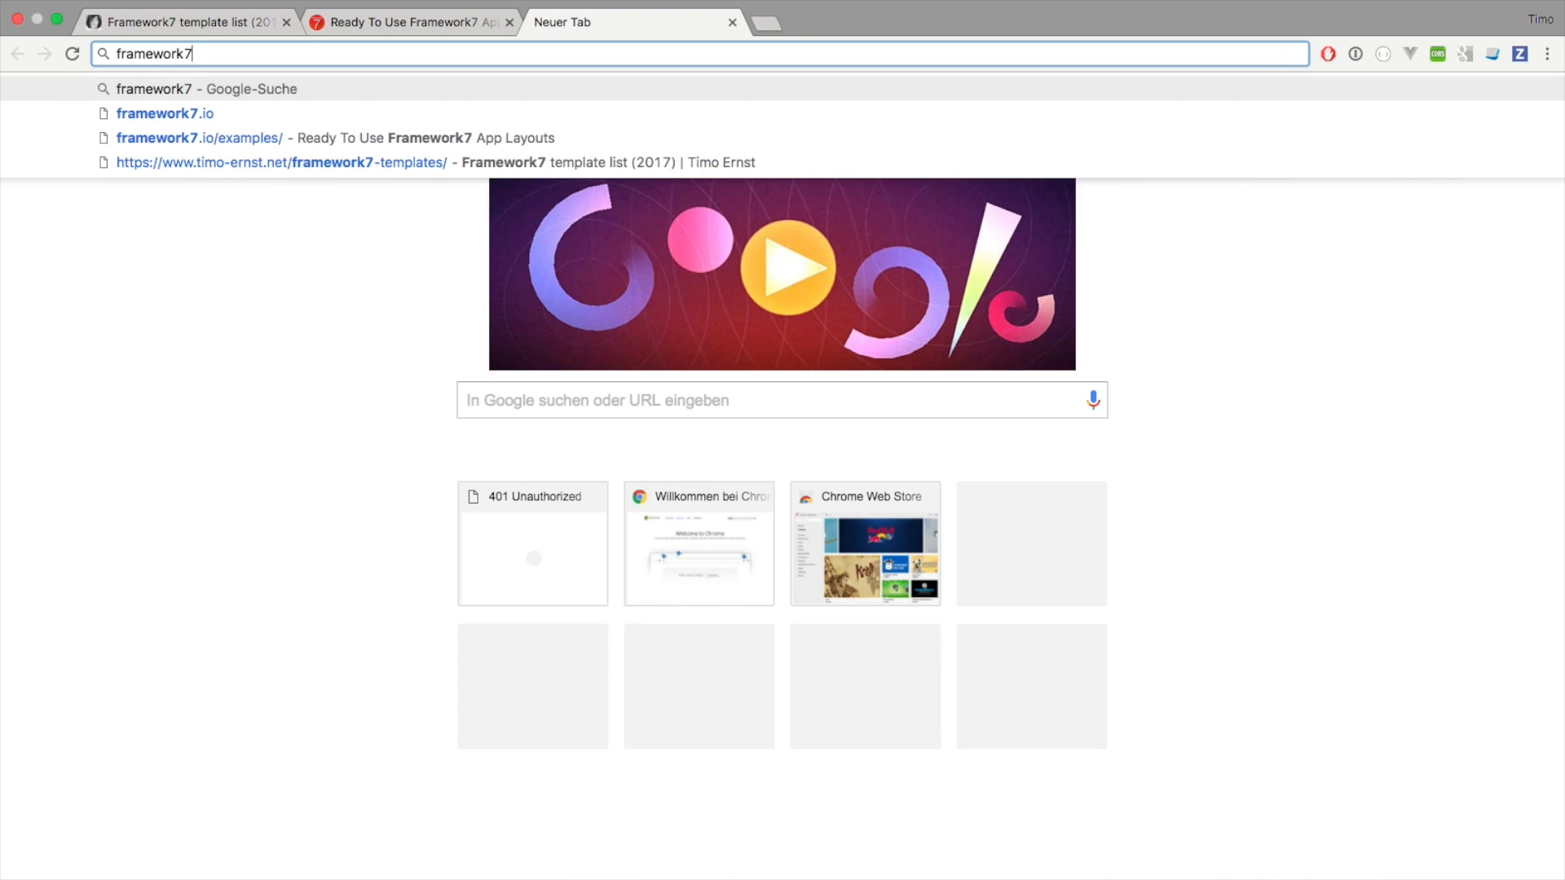
{"action": "key", "text": "Return"}
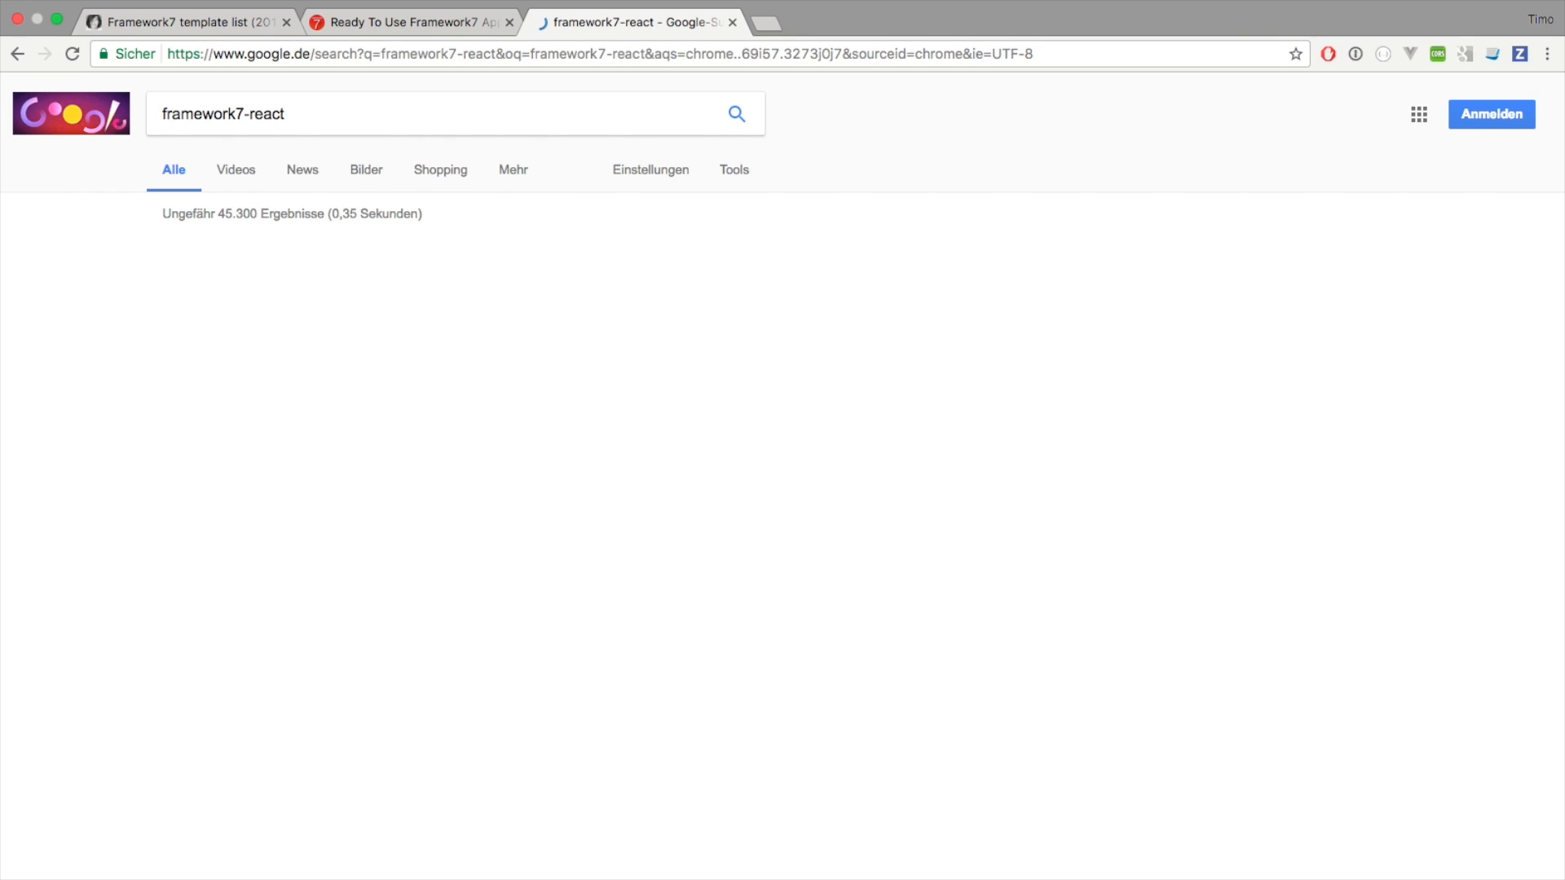
{"action": "left_click", "coordinate": [234, 403]}
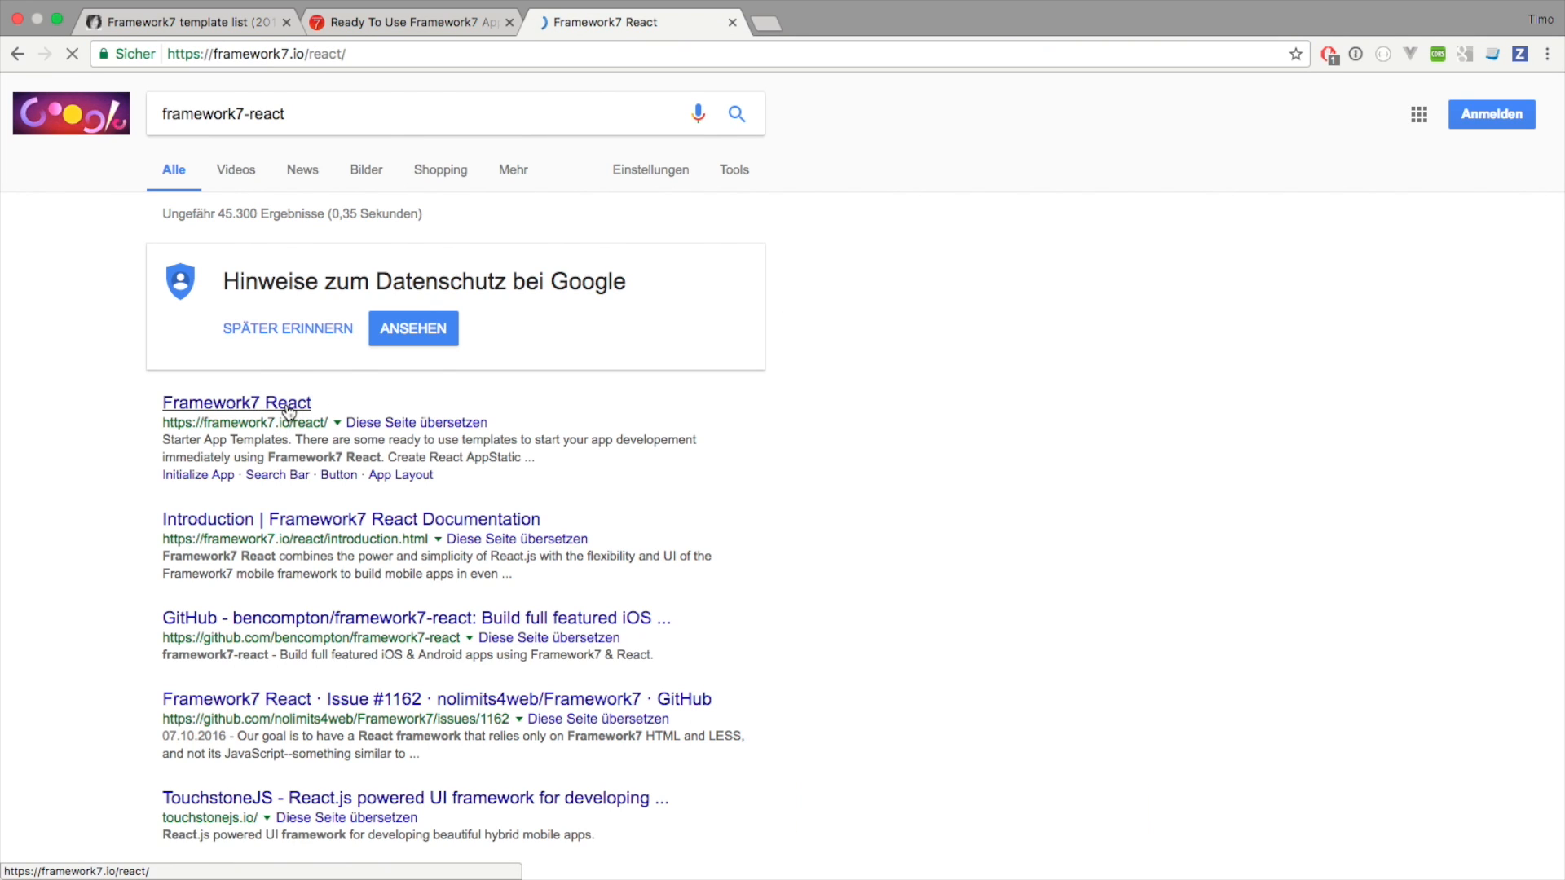
{"action": "left_click", "coordinate": [235, 403]}
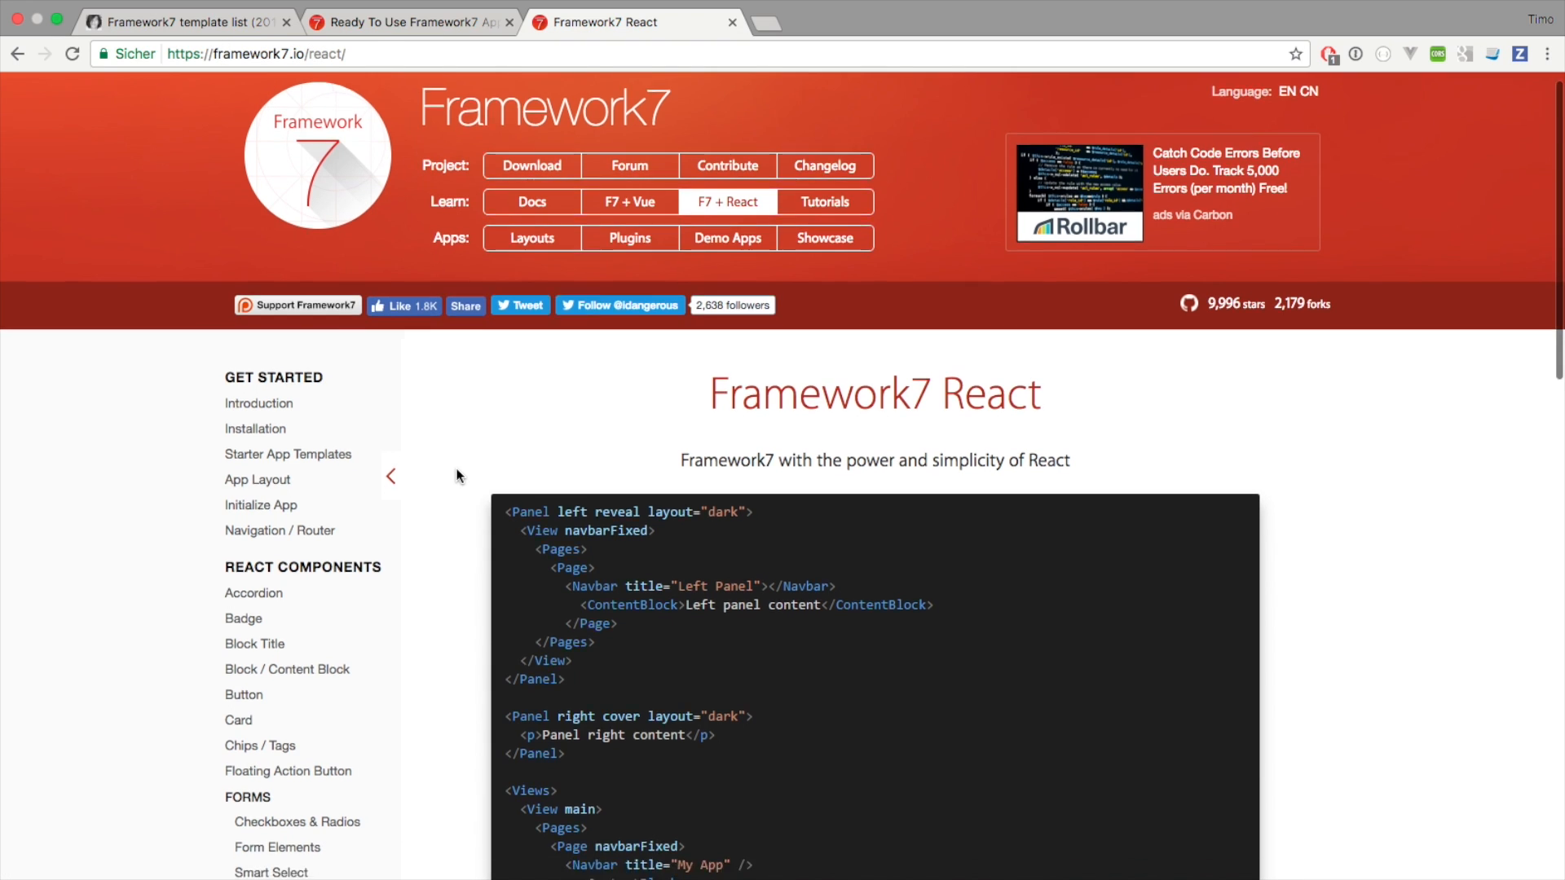
{"action": "scroll", "scroll_direction": "down", "scroll_amount": 3}
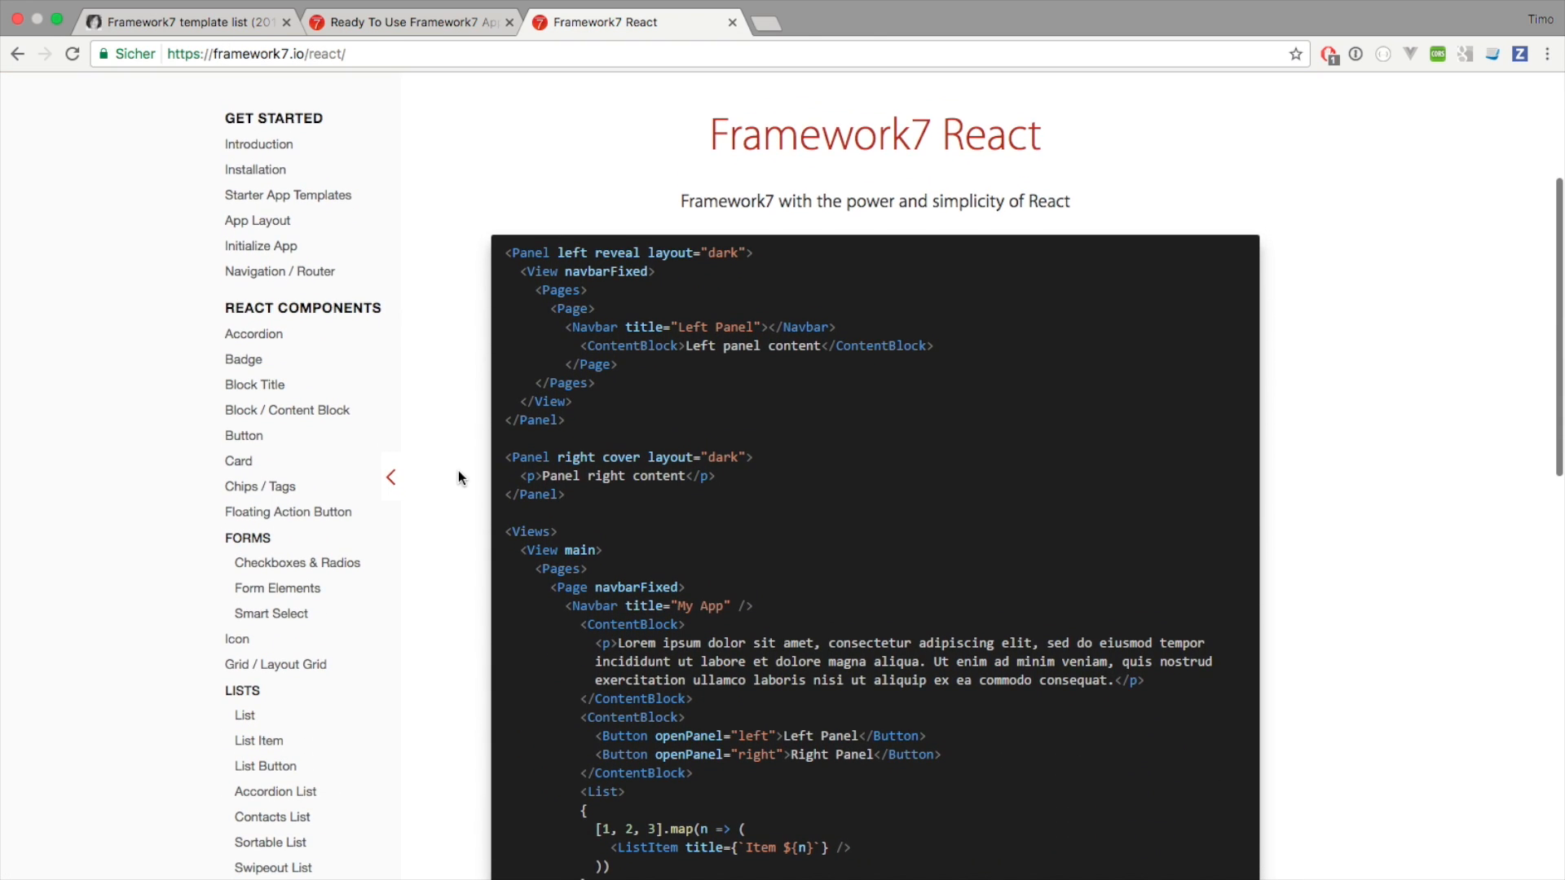
{"action": "mouse_move", "coordinate": [444, 381]}
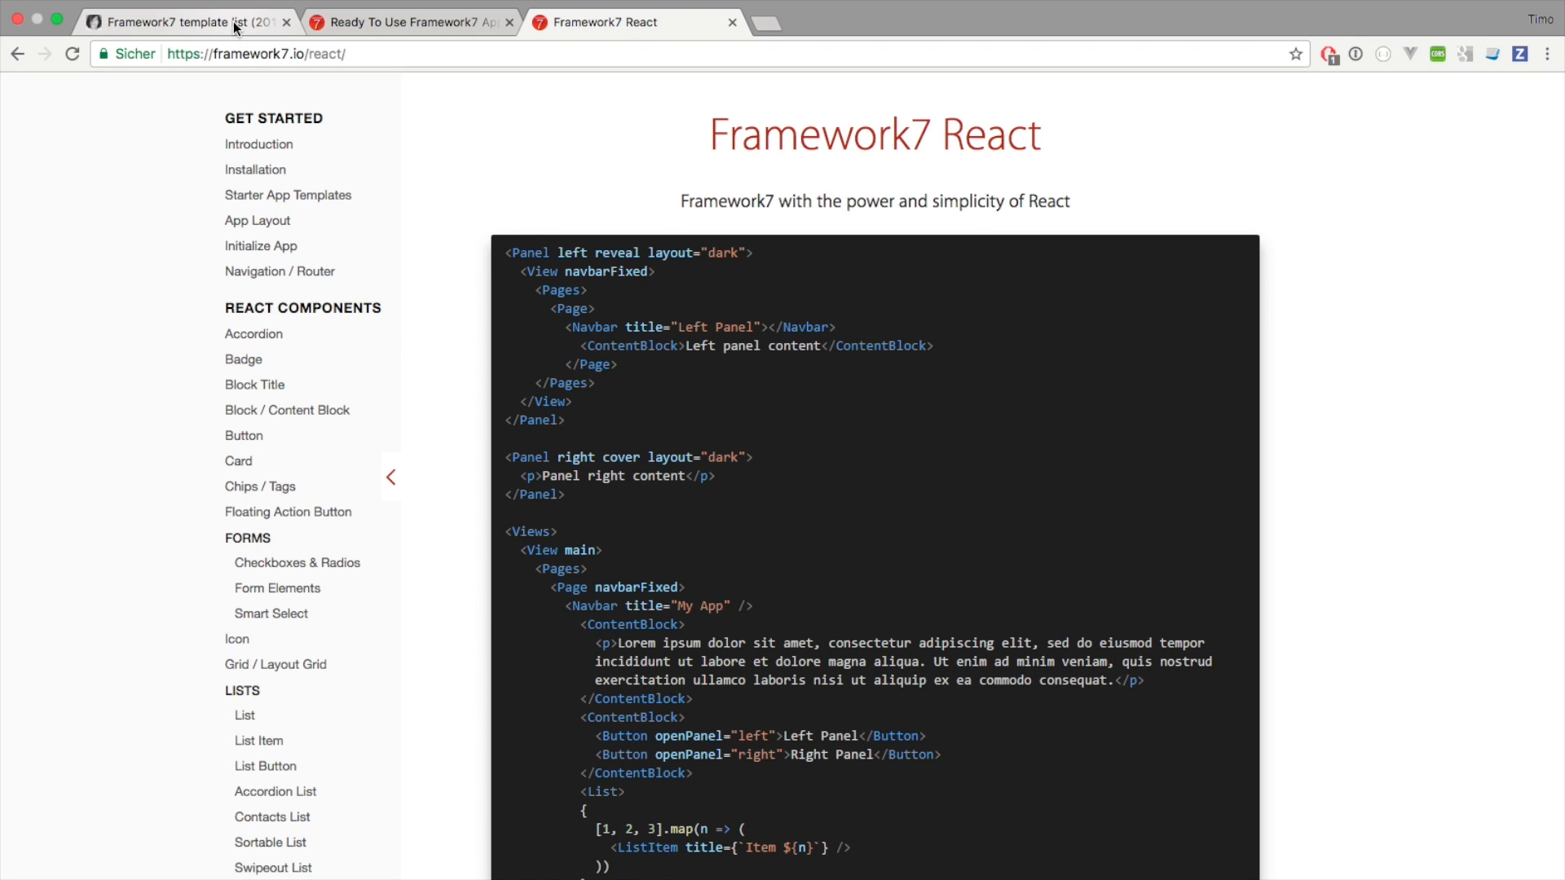
{"action": "left_click", "coordinate": [179, 21]}
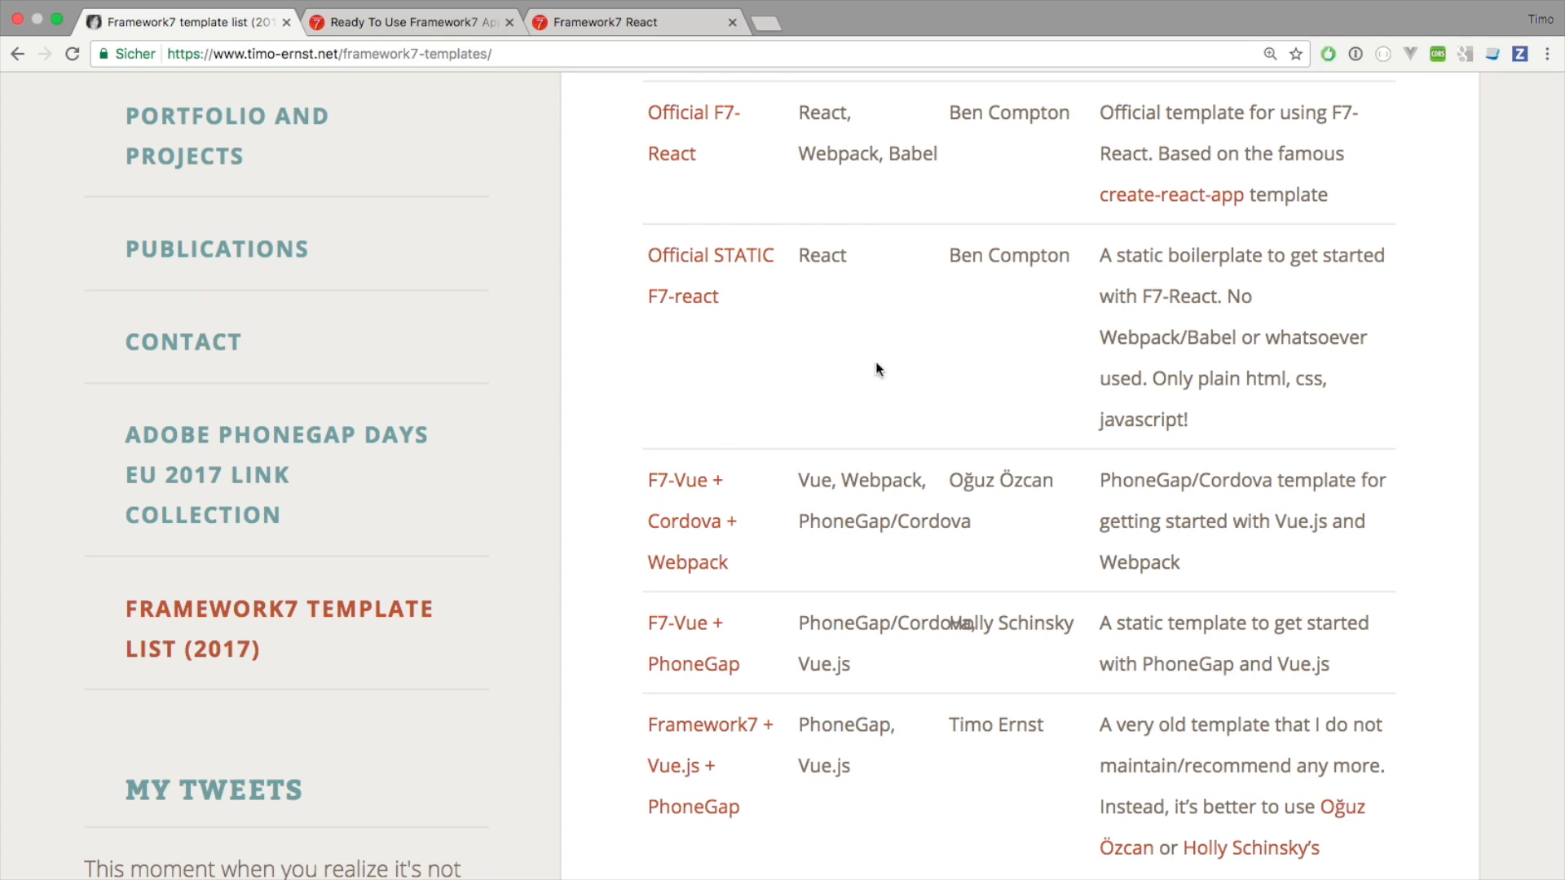
{"action": "double_click", "coordinate": [1008, 113]}
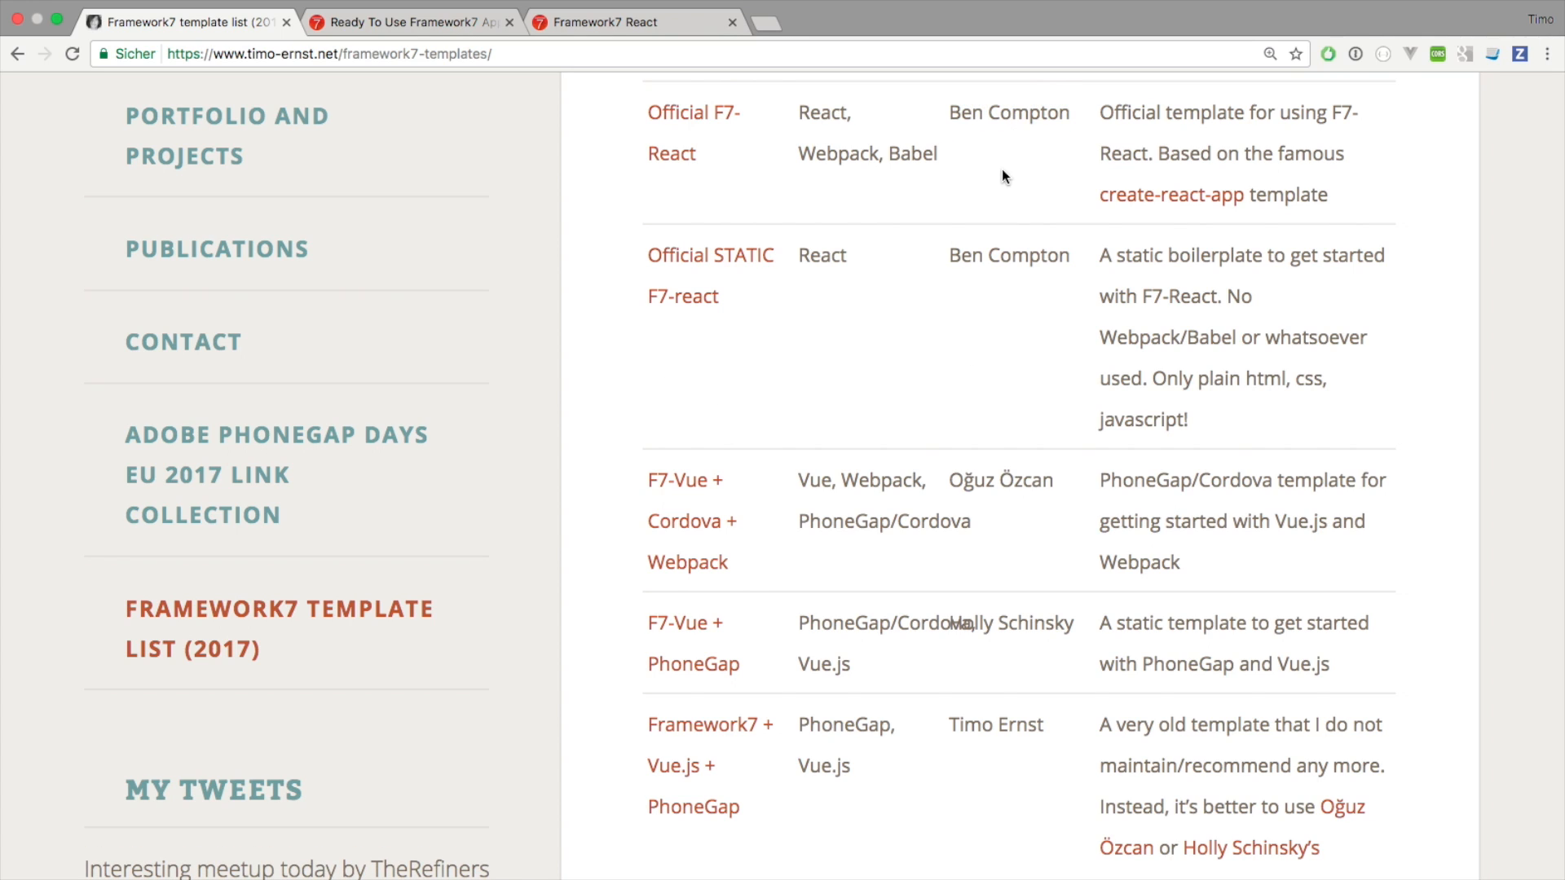
{"action": "mouse_move", "coordinate": [939, 204]}
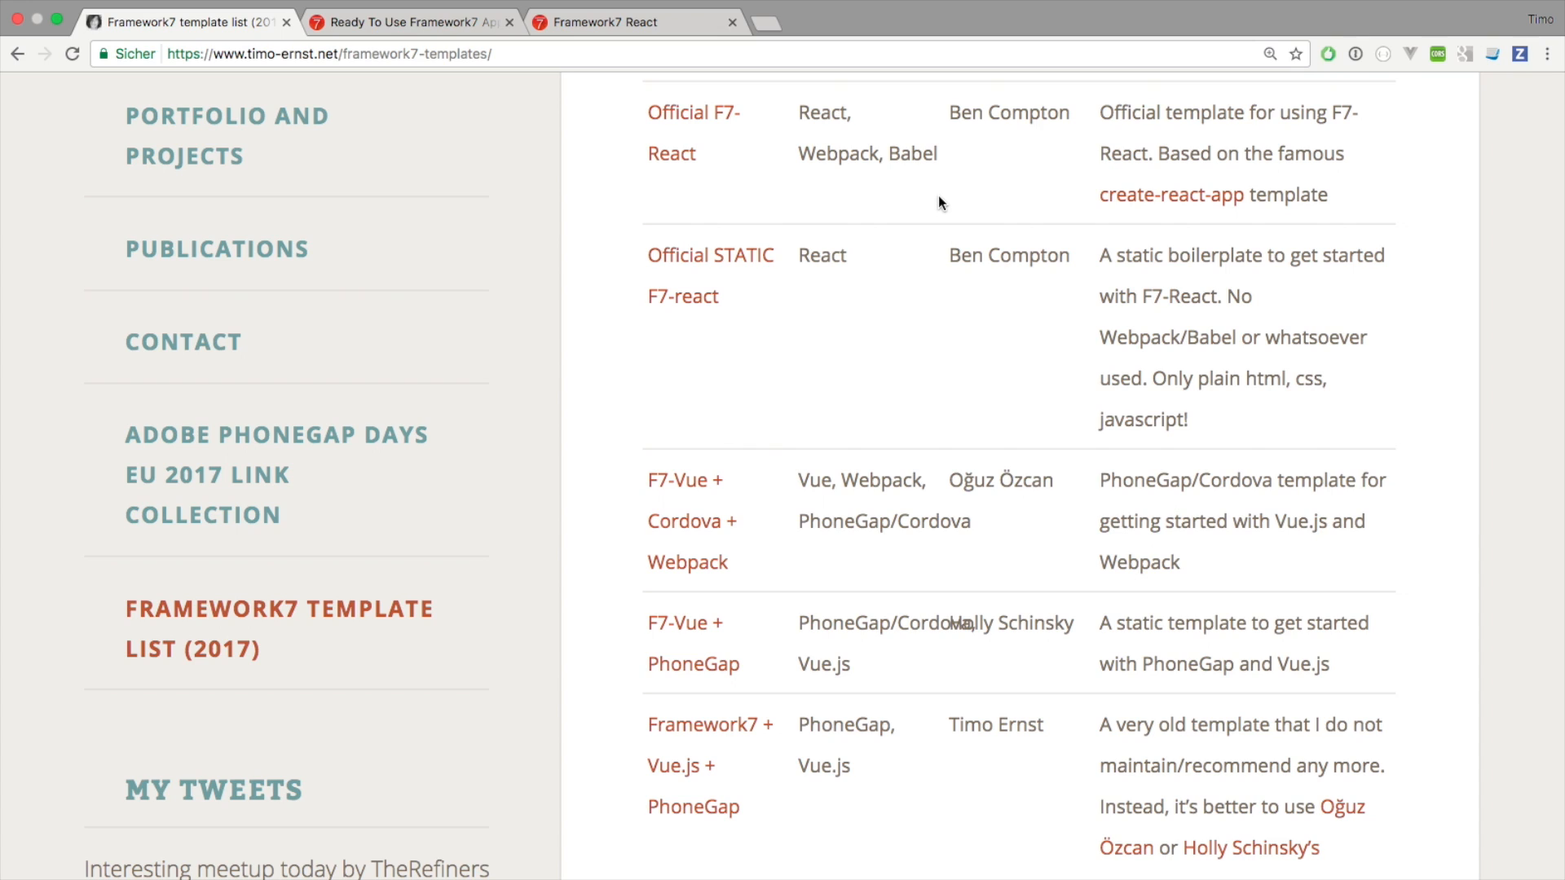
{"action": "mouse_move", "coordinate": [861, 216]}
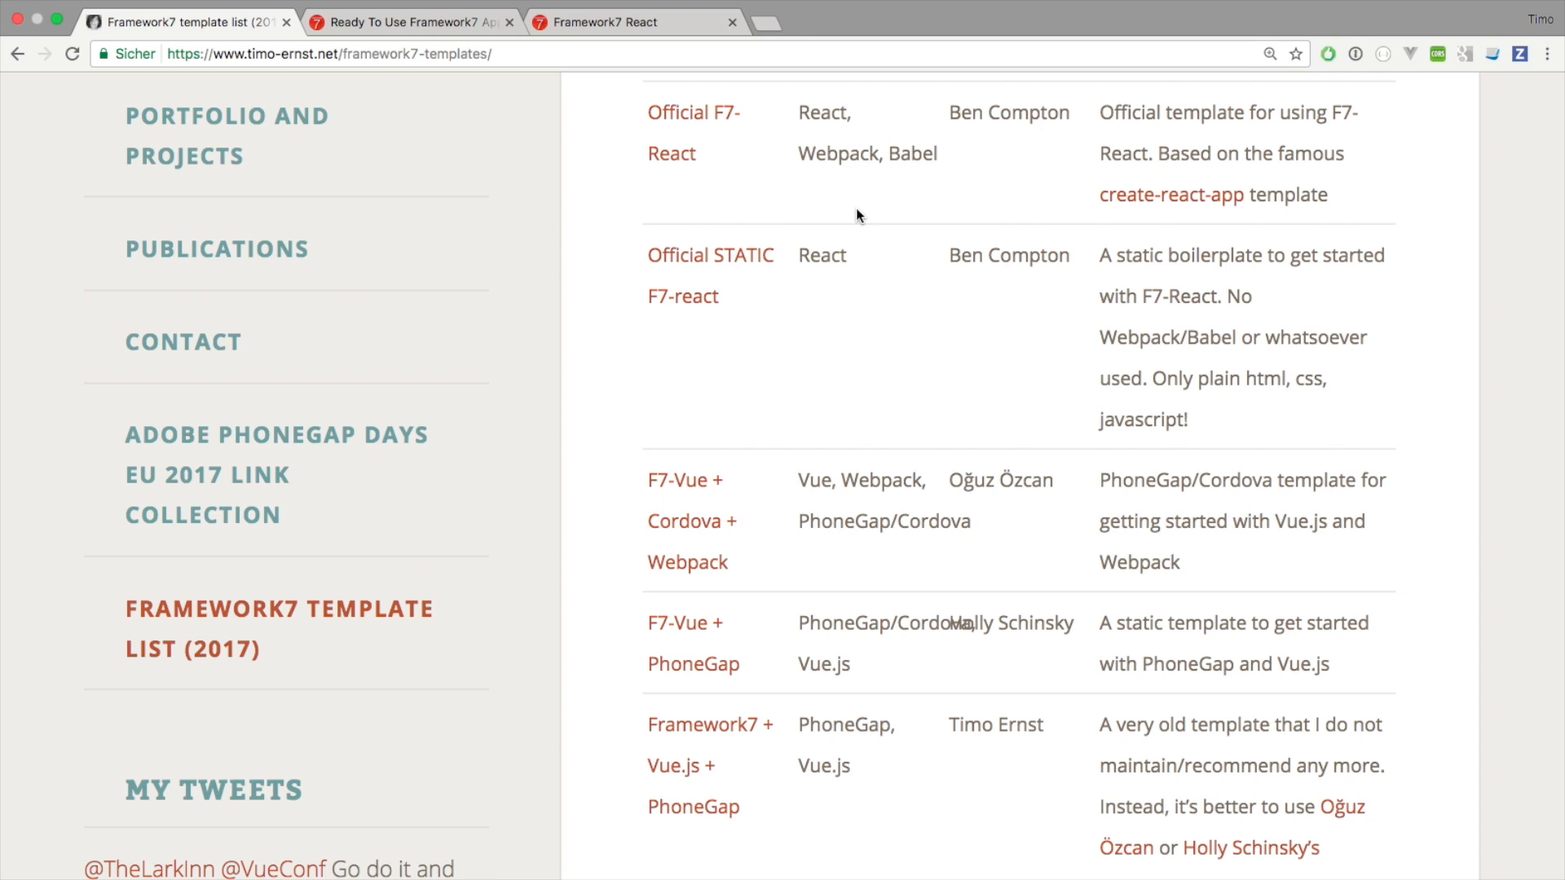
{"action": "mouse_move", "coordinate": [828, 216]}
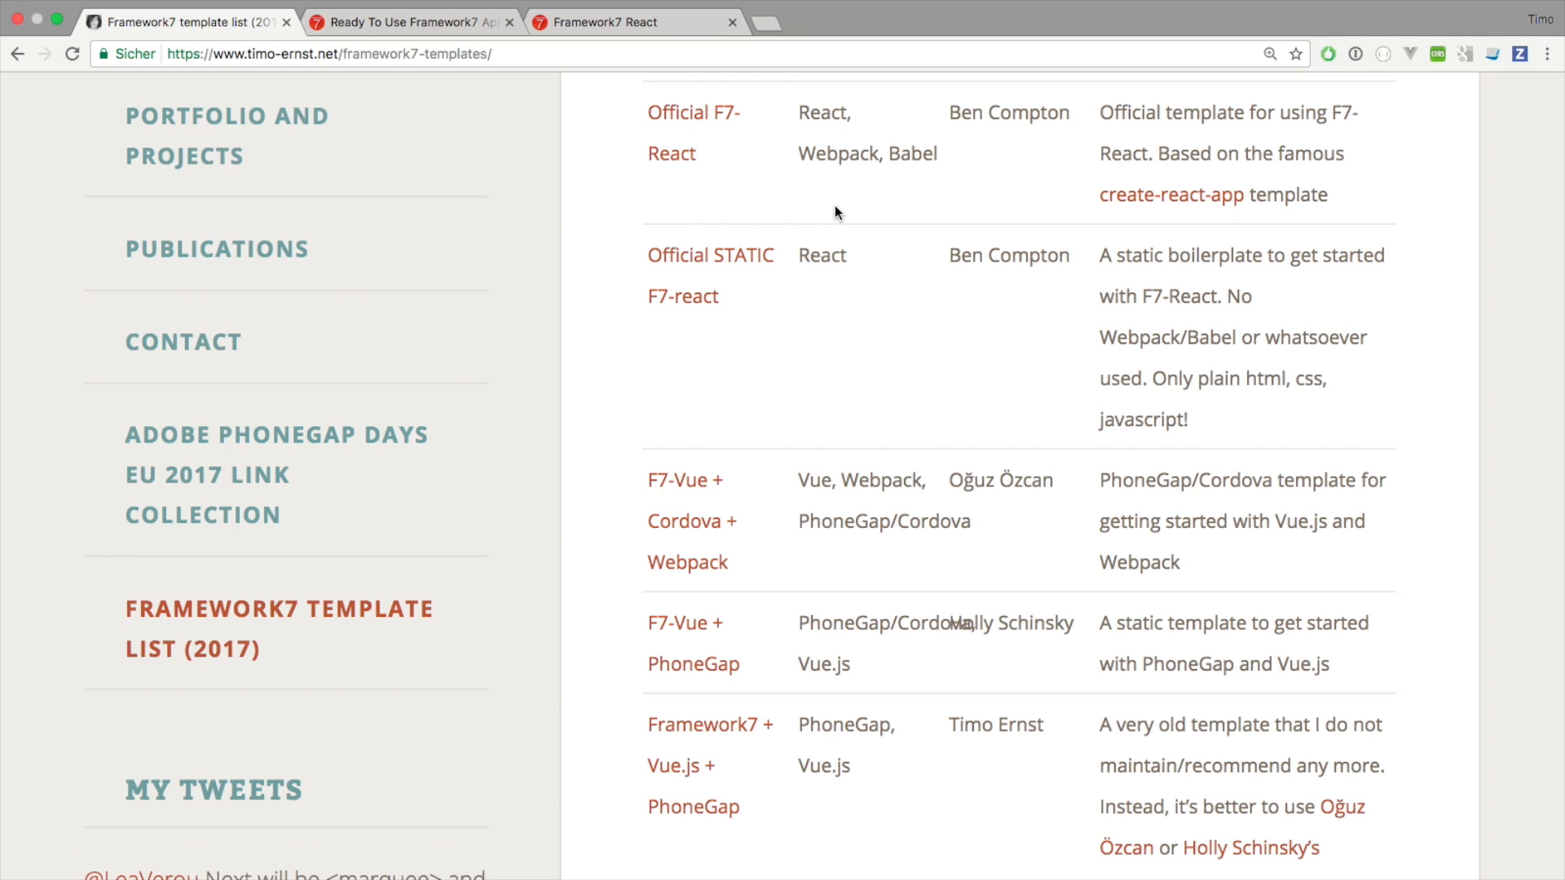
{"action": "mouse_move", "coordinate": [750, 205]}
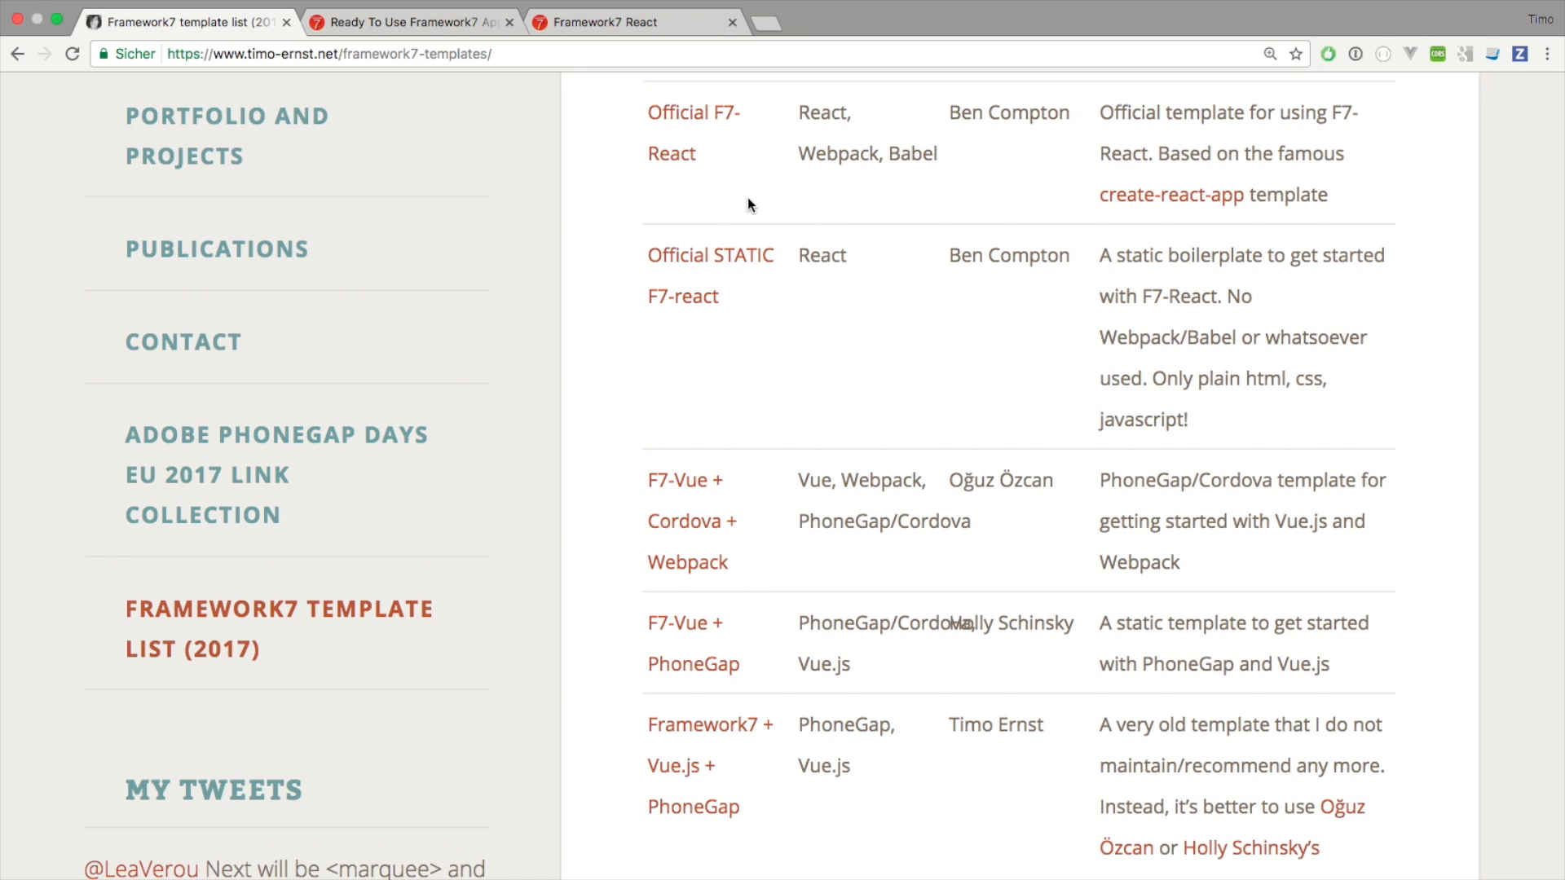
{"action": "mouse_move", "coordinate": [784, 145]}
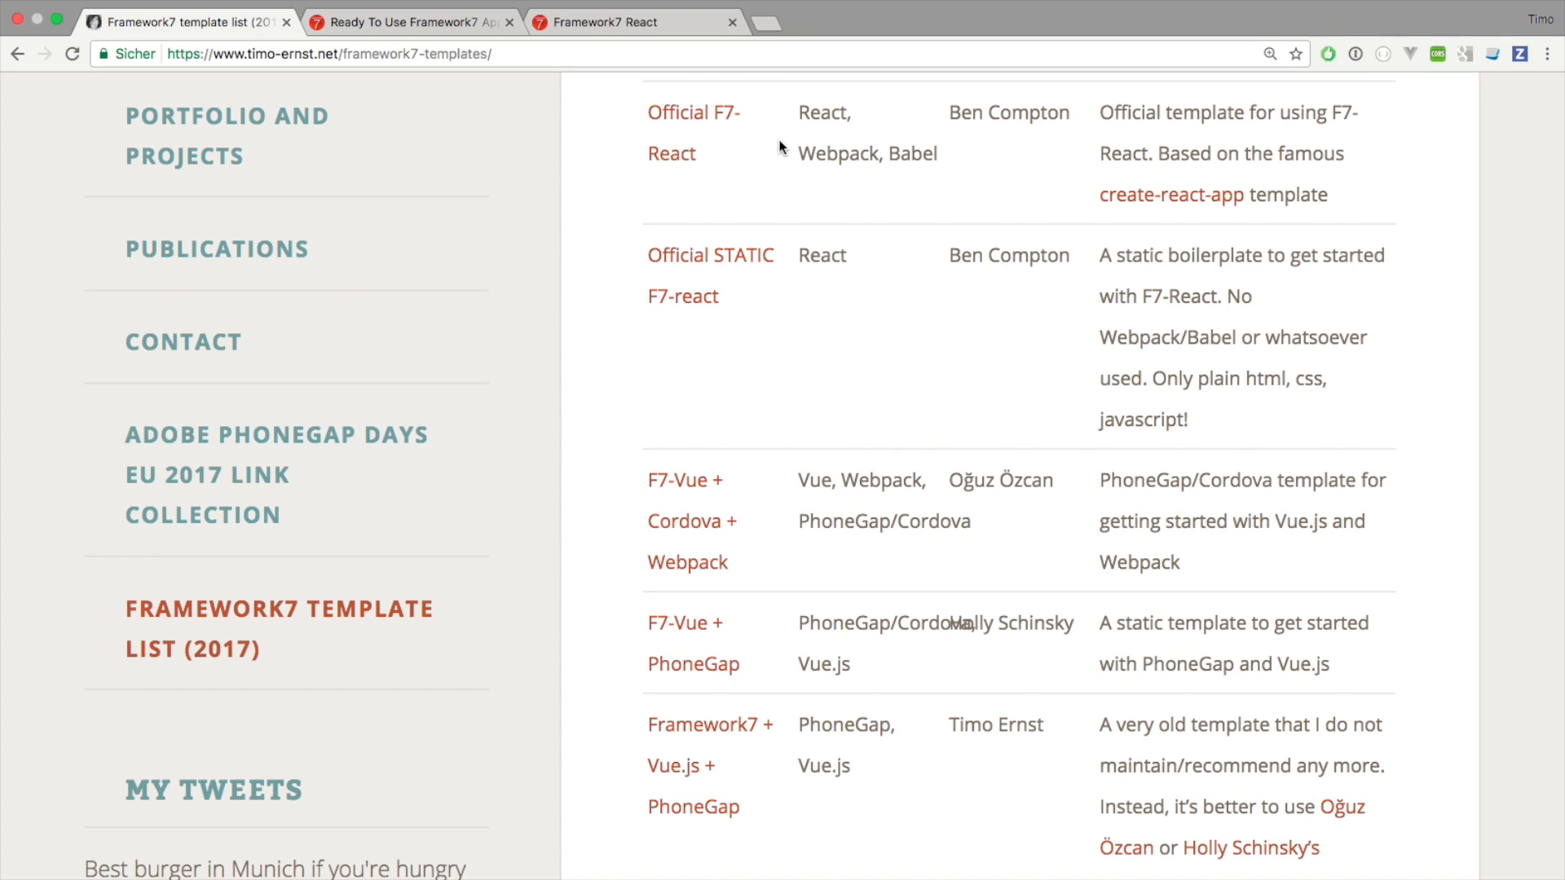
{"action": "mouse_move", "coordinate": [659, 300]}
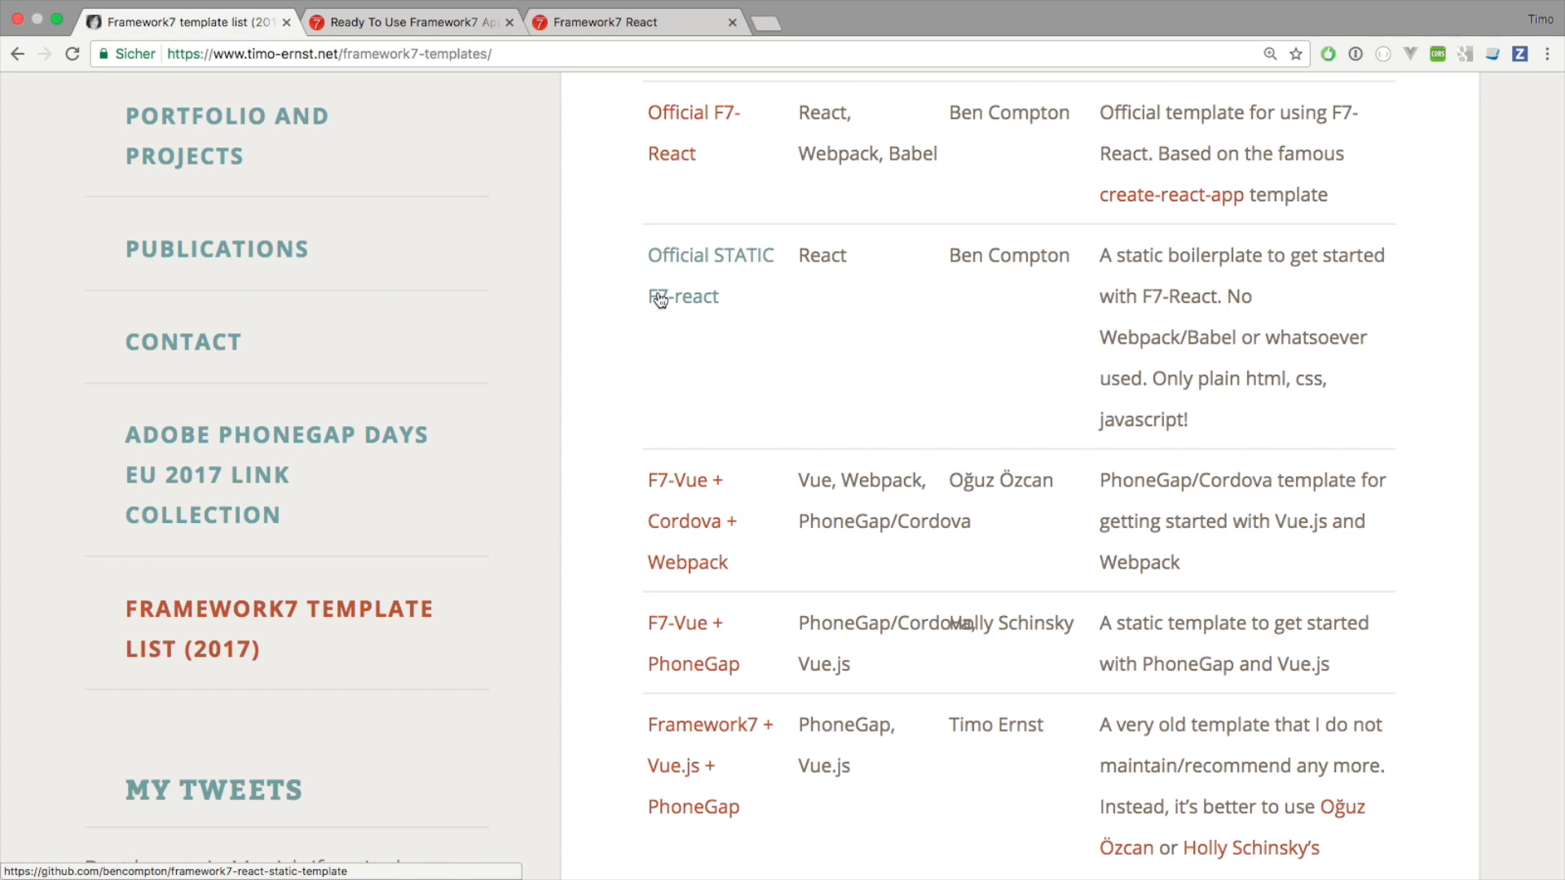
{"action": "mouse_move", "coordinate": [733, 300]}
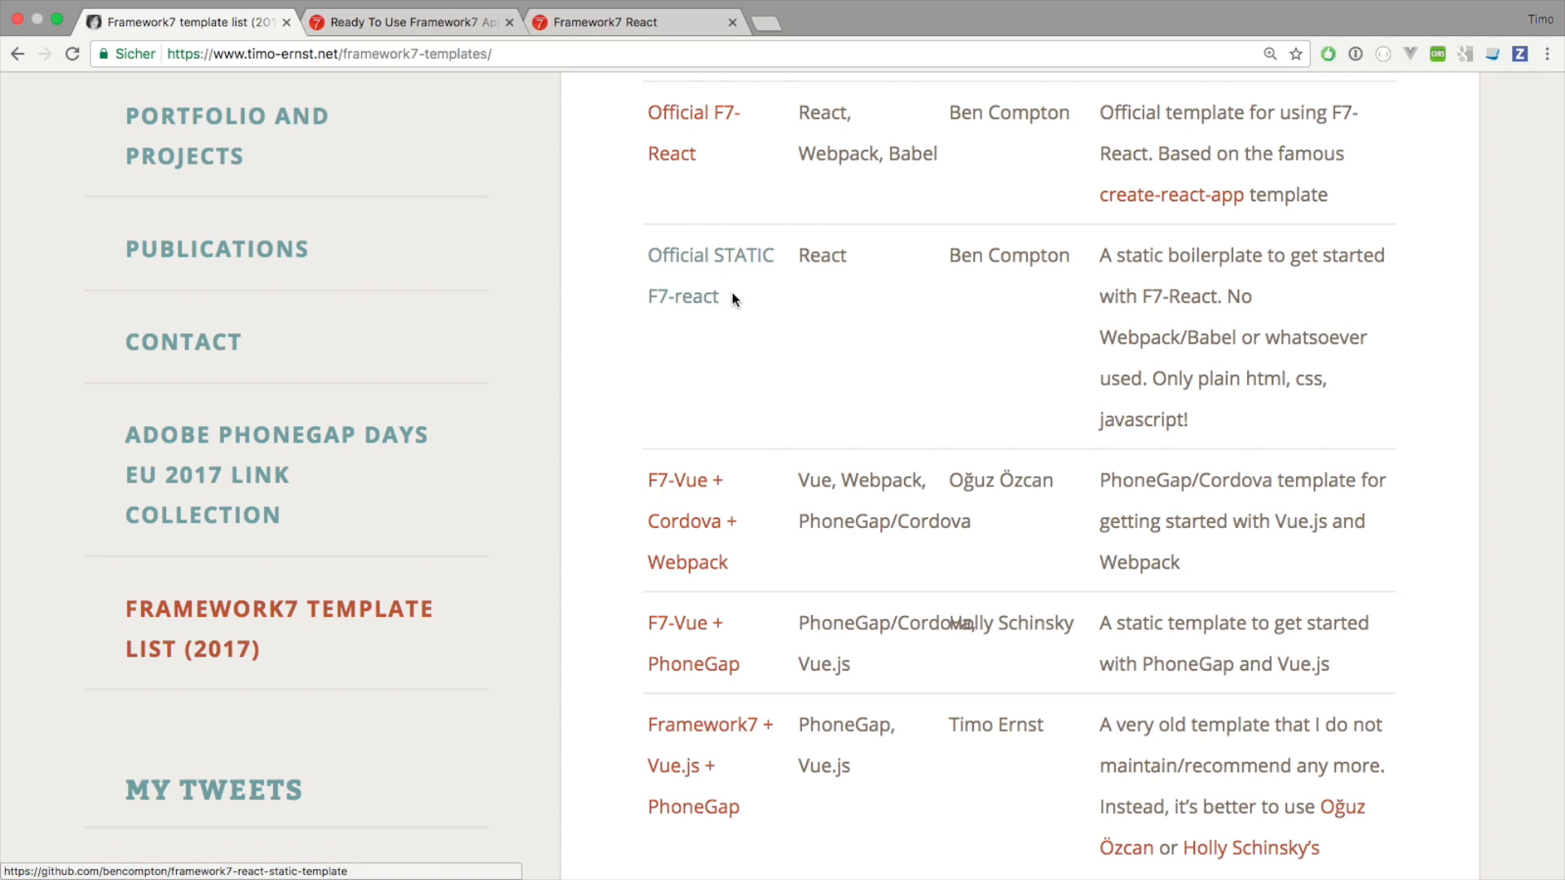
{"action": "mouse_move", "coordinate": [799, 282]}
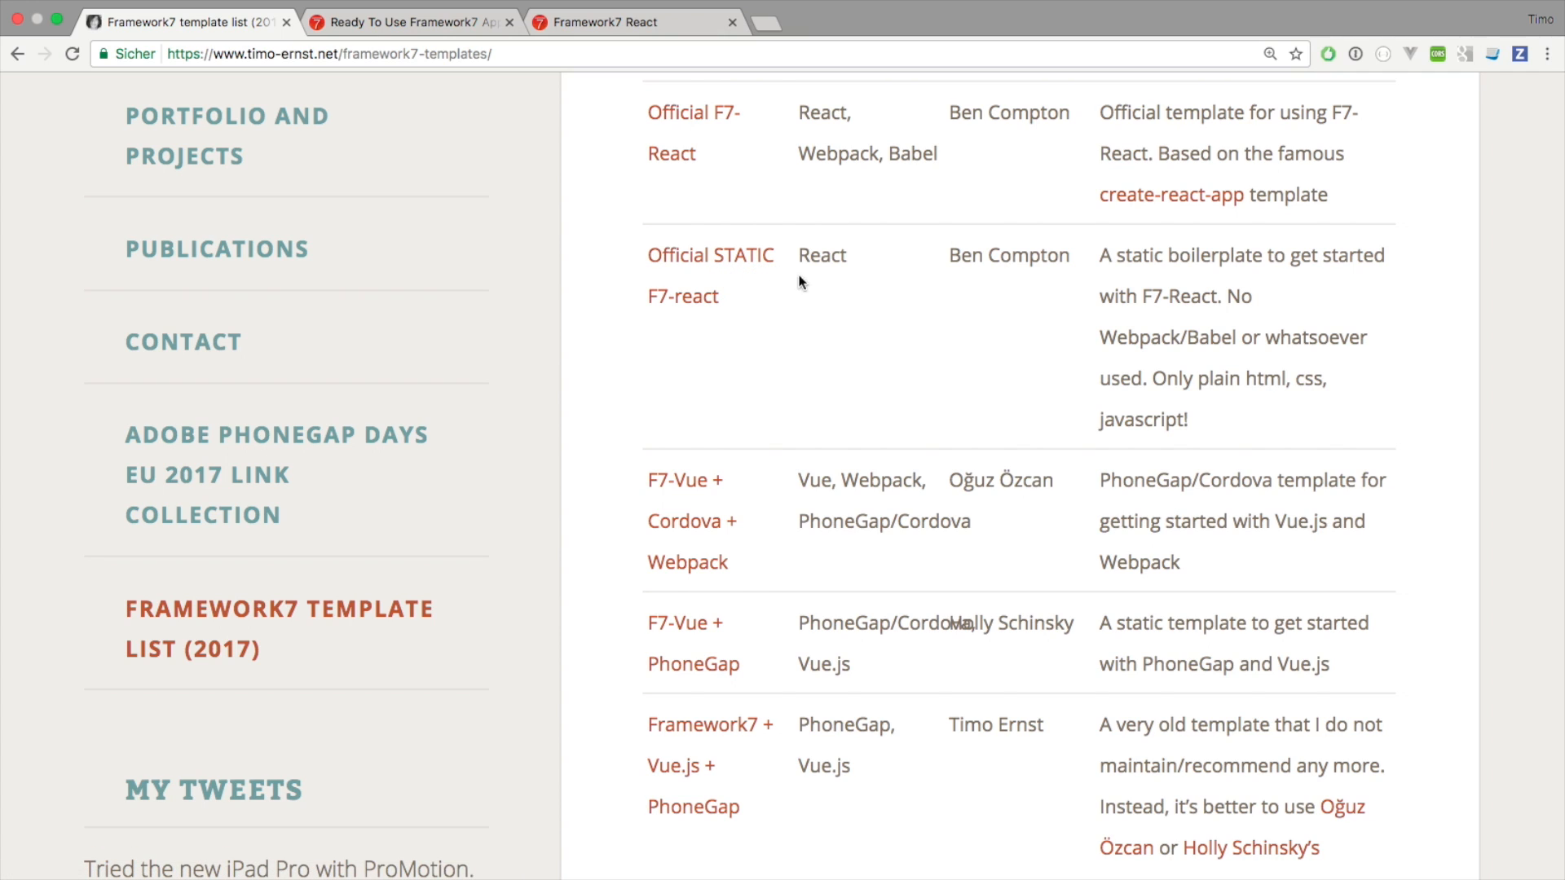
{"action": "double_click", "coordinate": [821, 256]}
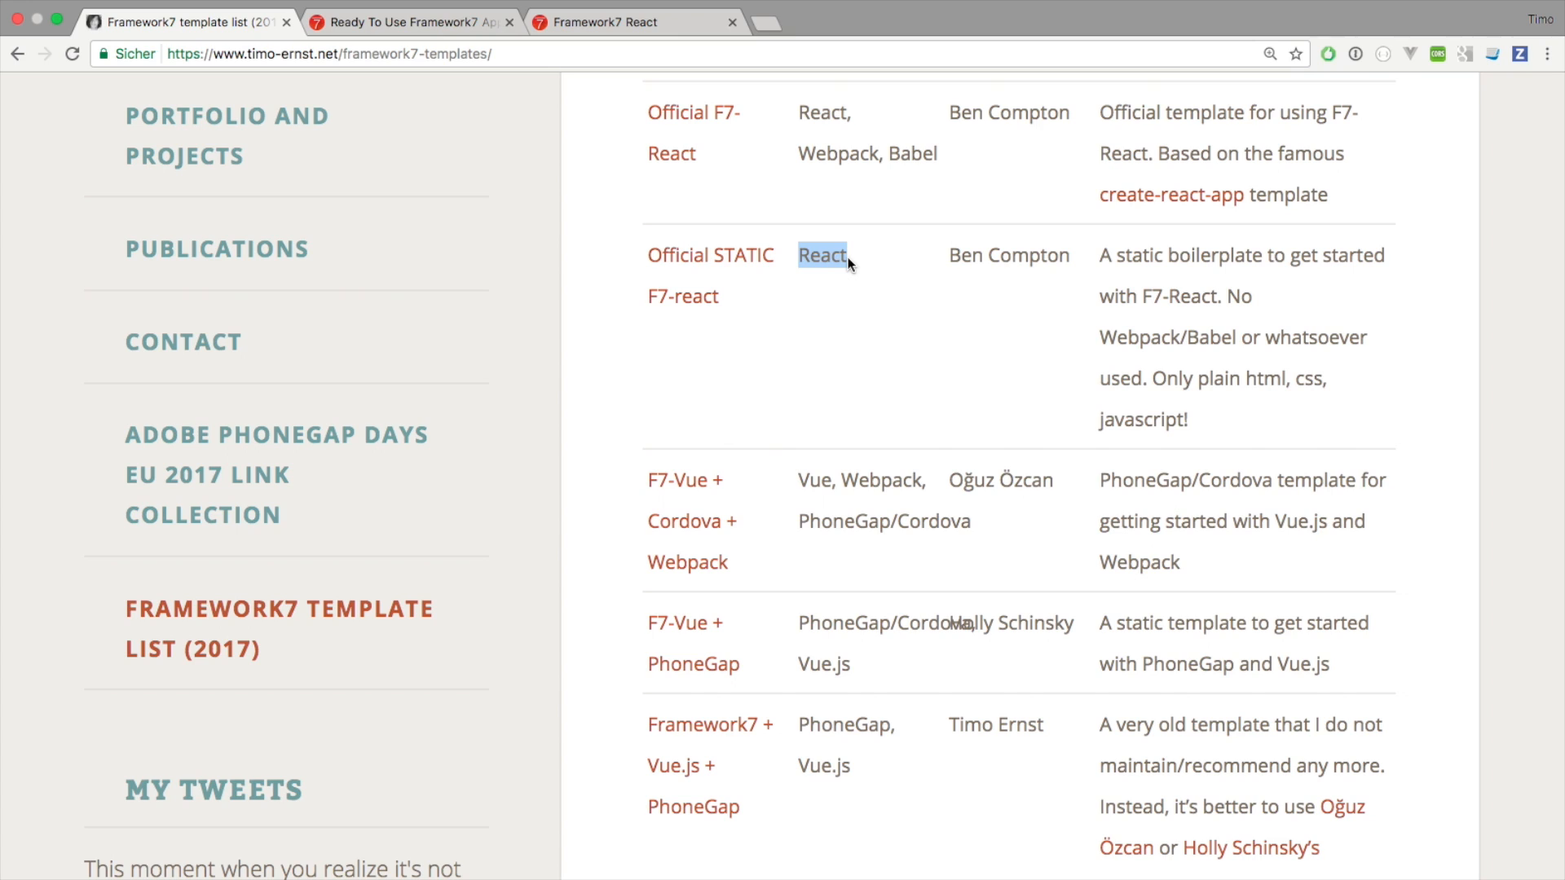
{"action": "mouse_move", "coordinate": [845, 284]}
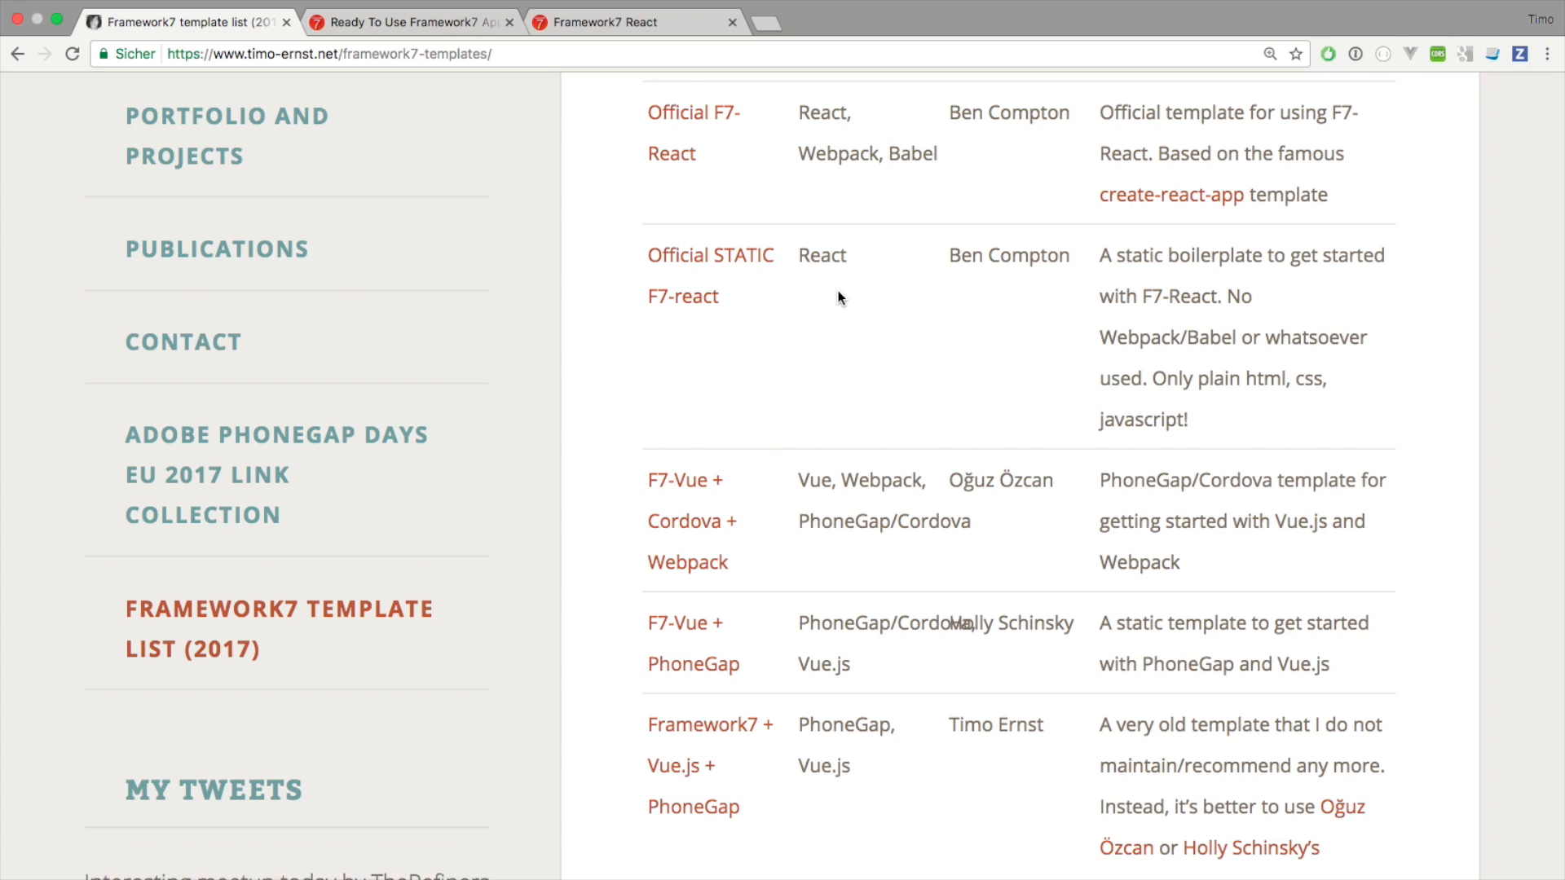
{"action": "mouse_move", "coordinate": [841, 329]}
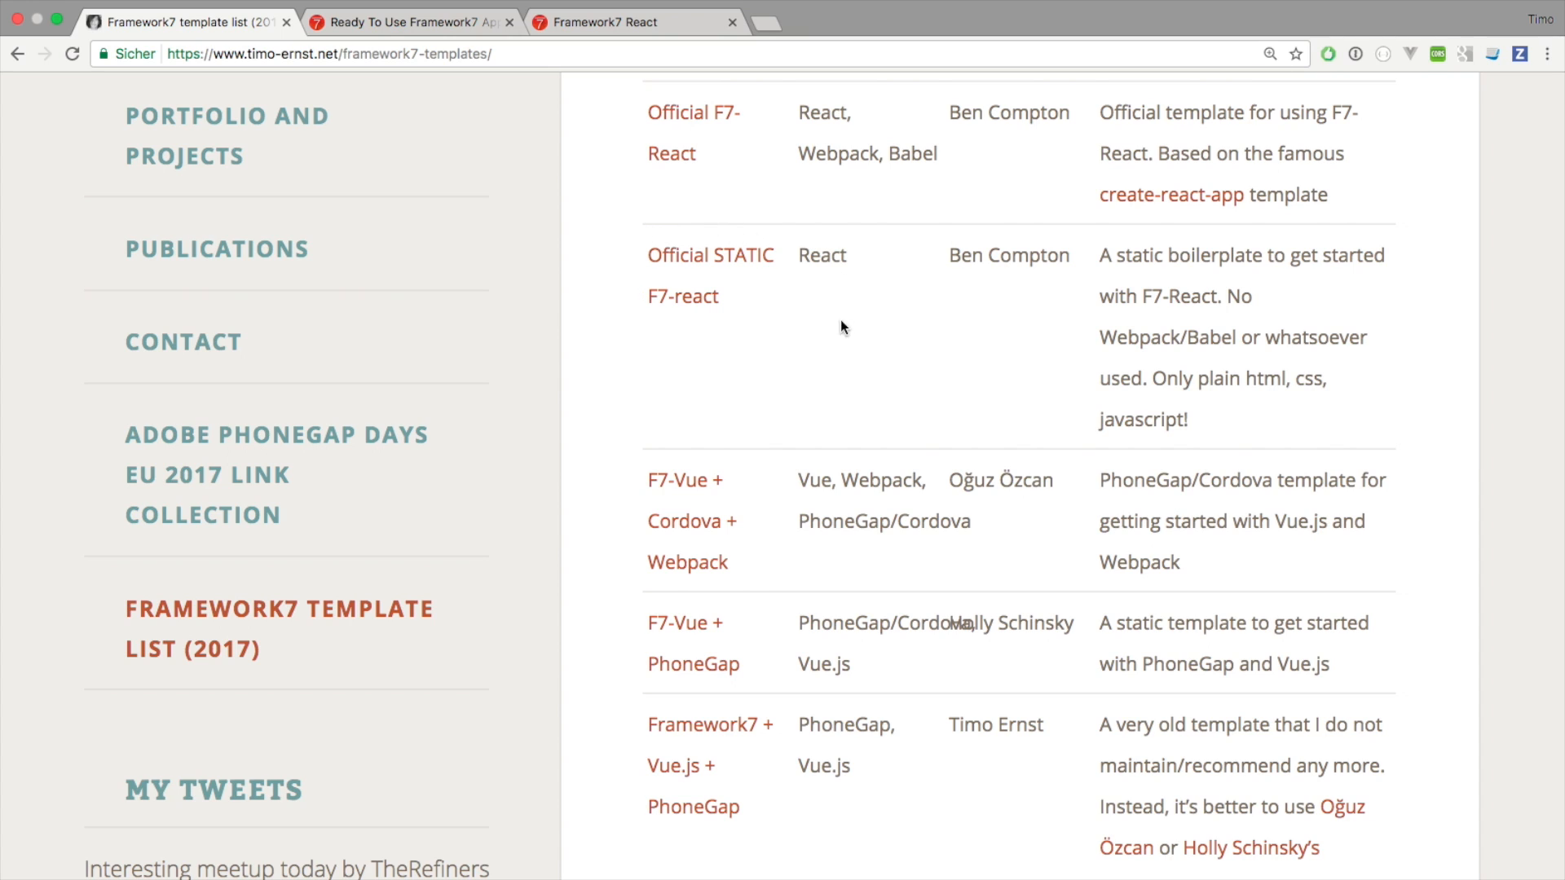
{"action": "mouse_move", "coordinate": [853, 251]}
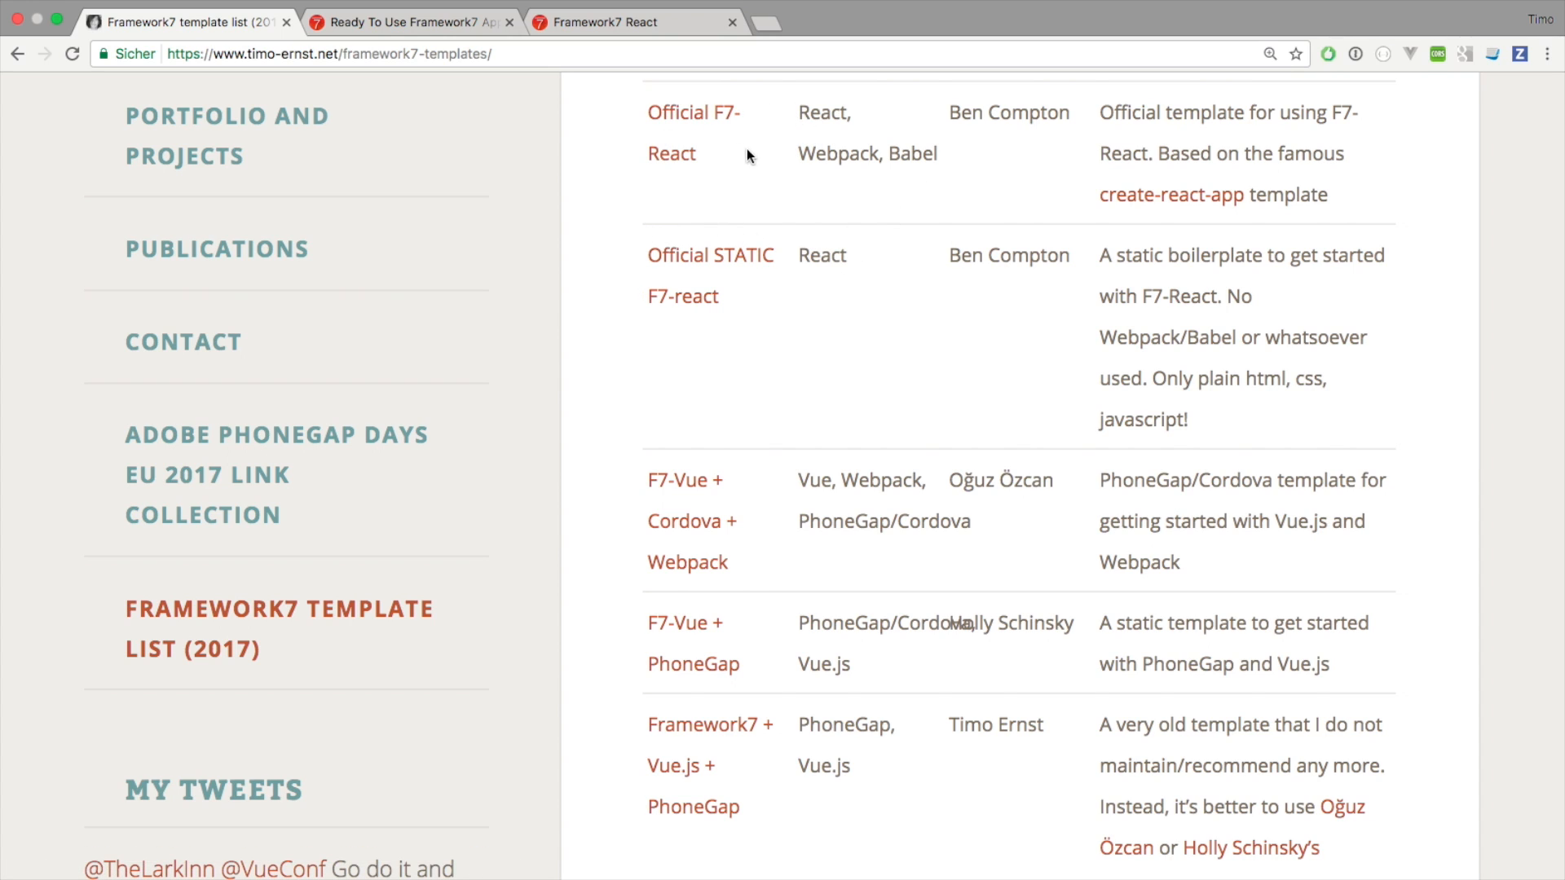
{"action": "double_click", "coordinate": [836, 154]}
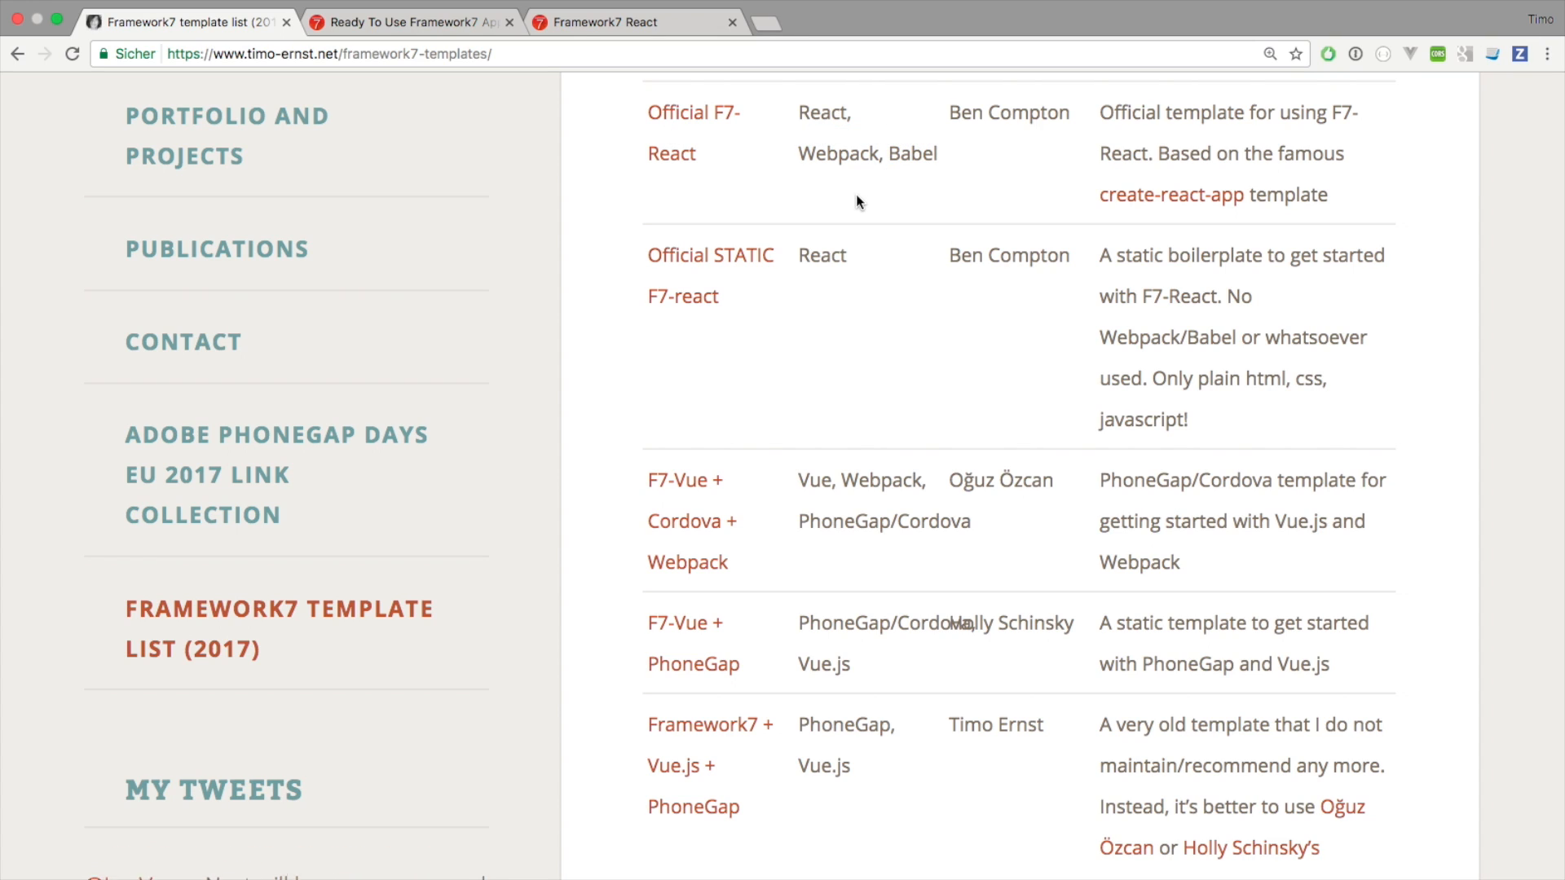
{"action": "mouse_move", "coordinate": [694, 334]}
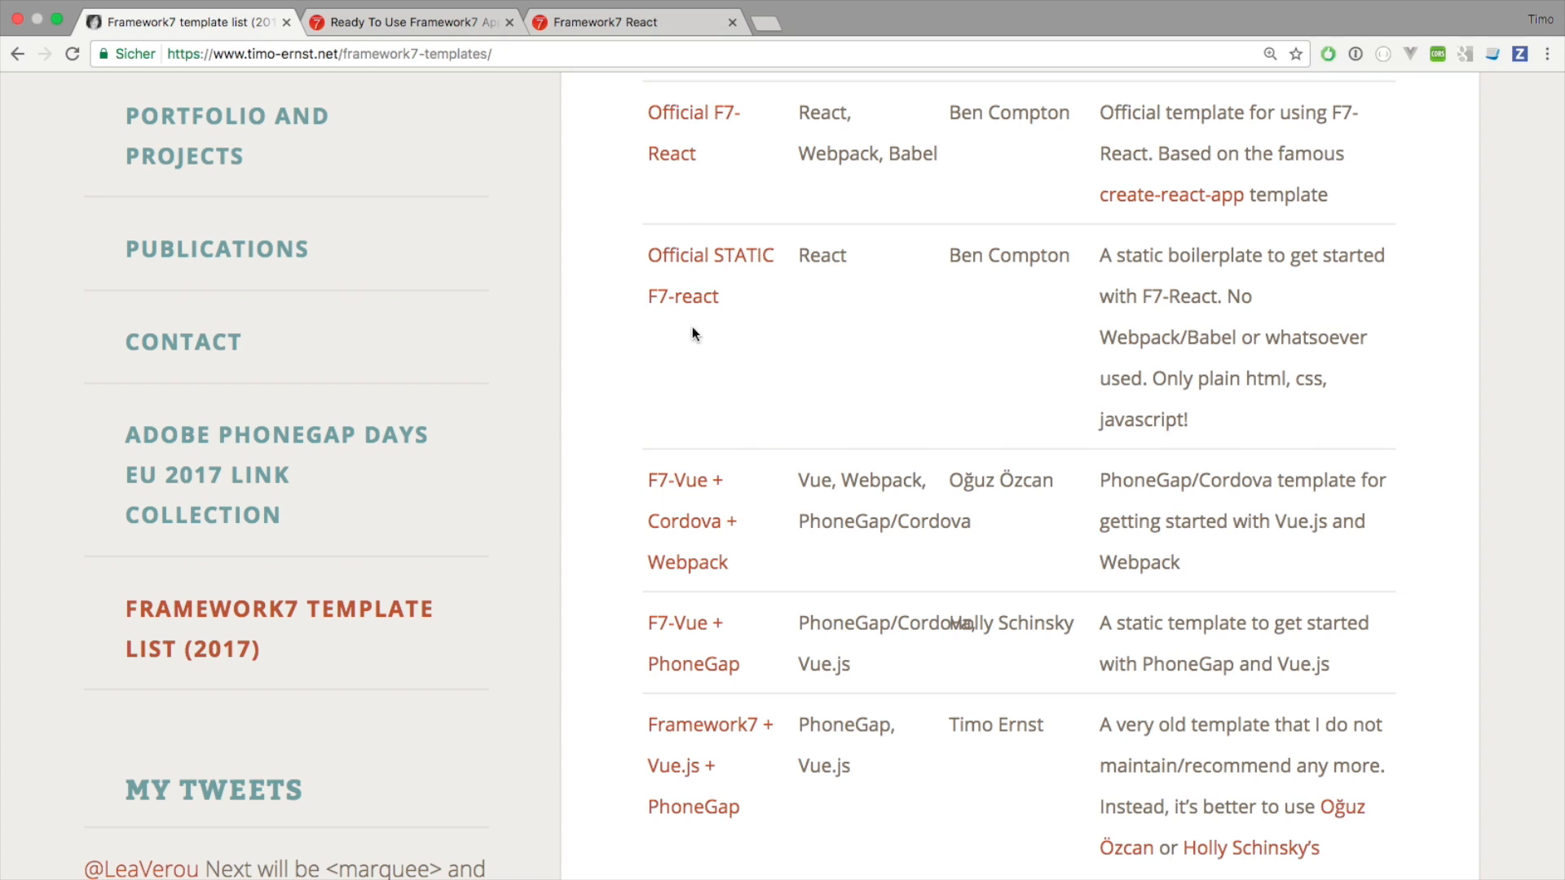
{"action": "mouse_move", "coordinate": [704, 344]}
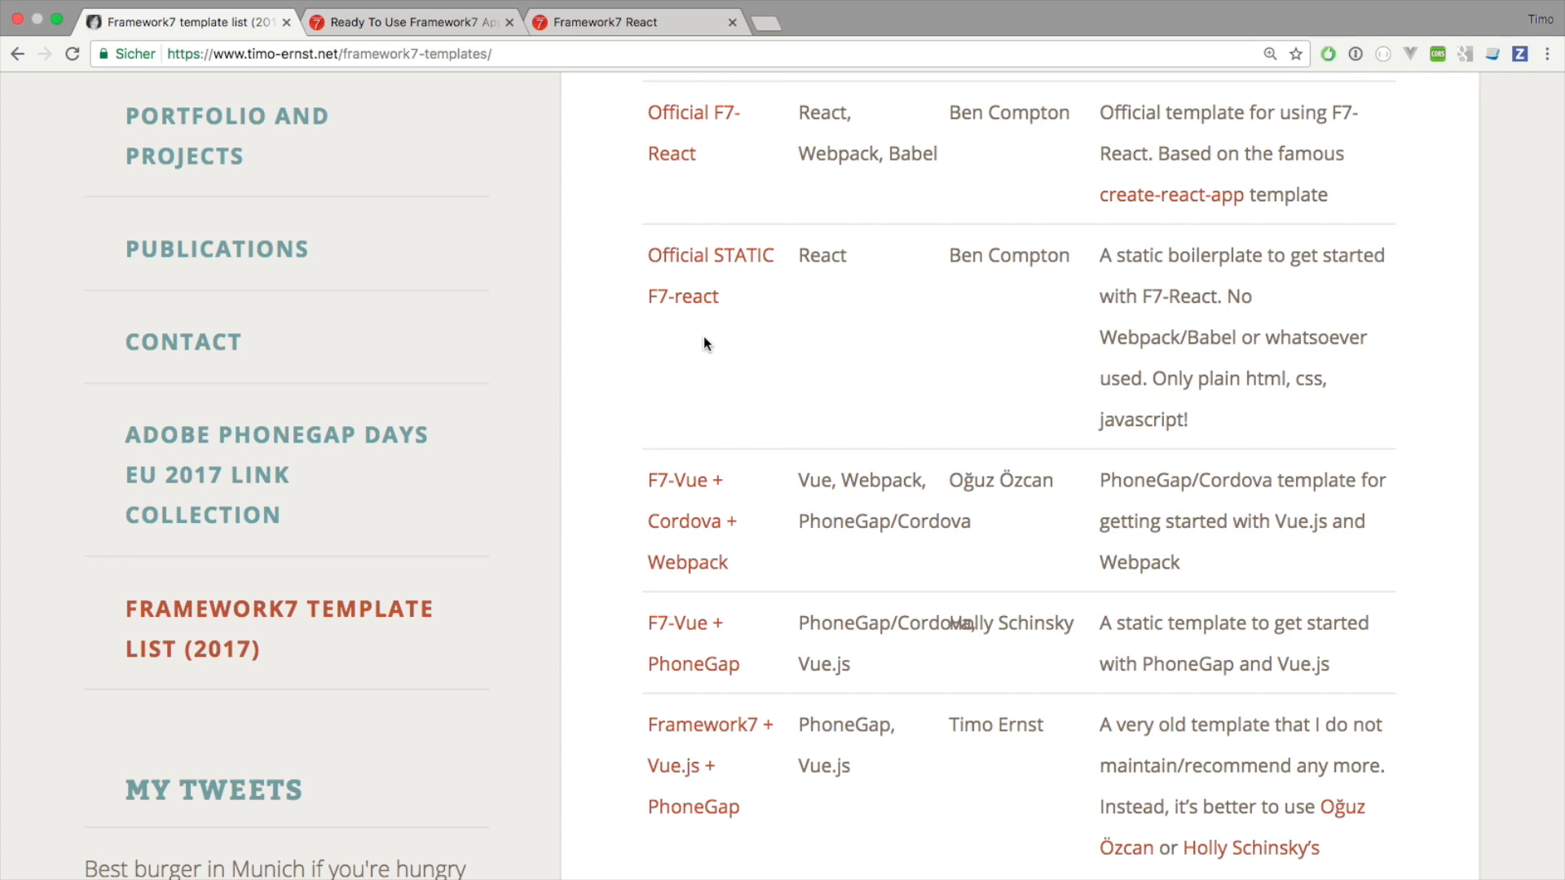
{"action": "mouse_move", "coordinate": [688, 330]}
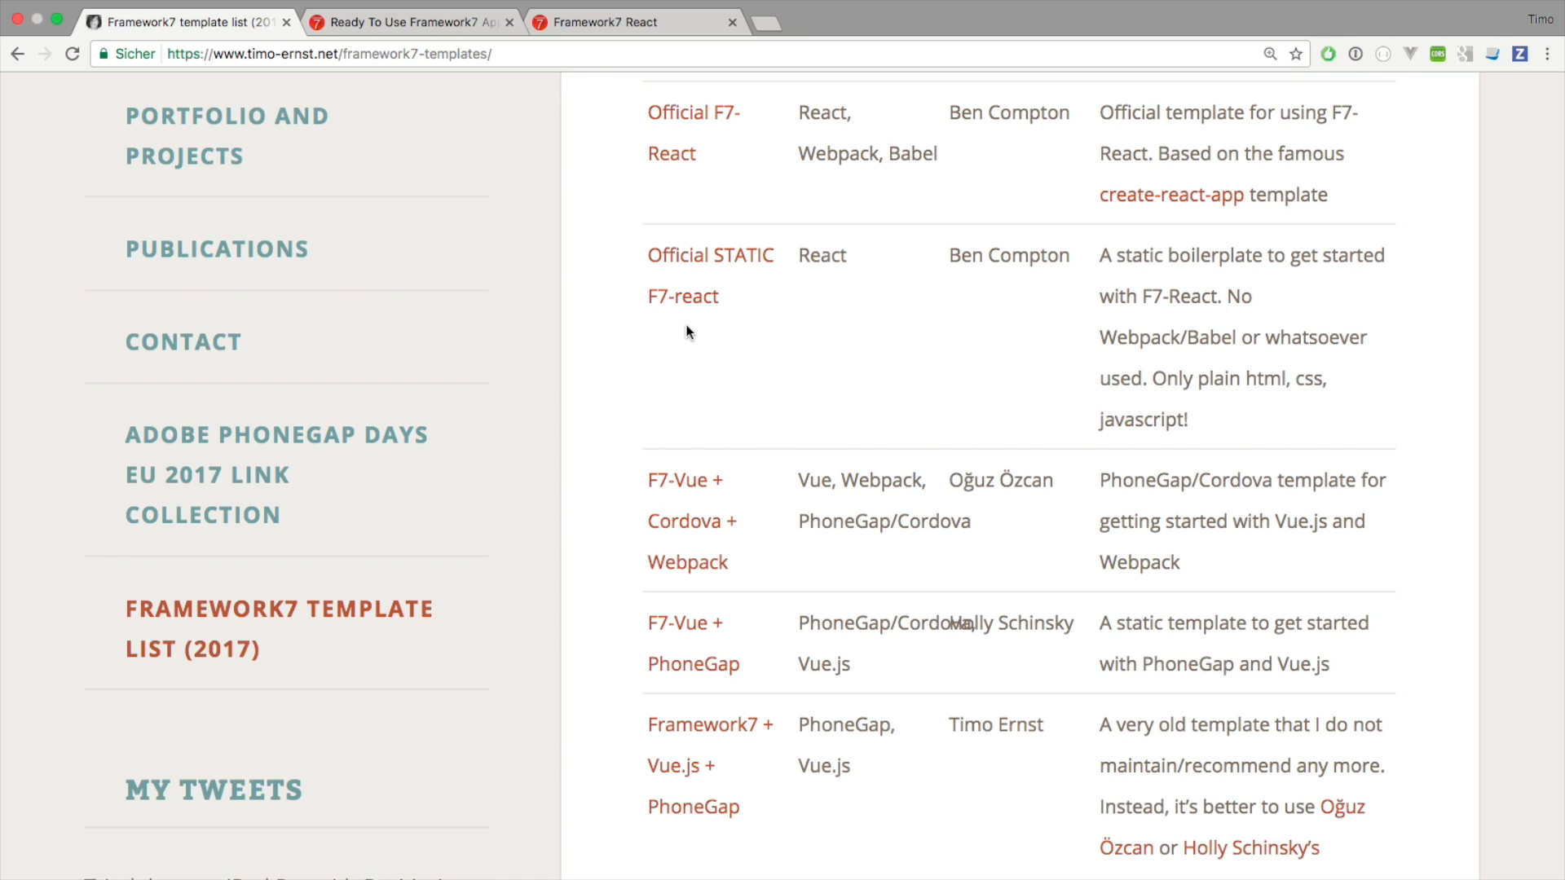
{"action": "mouse_move", "coordinate": [817, 336]}
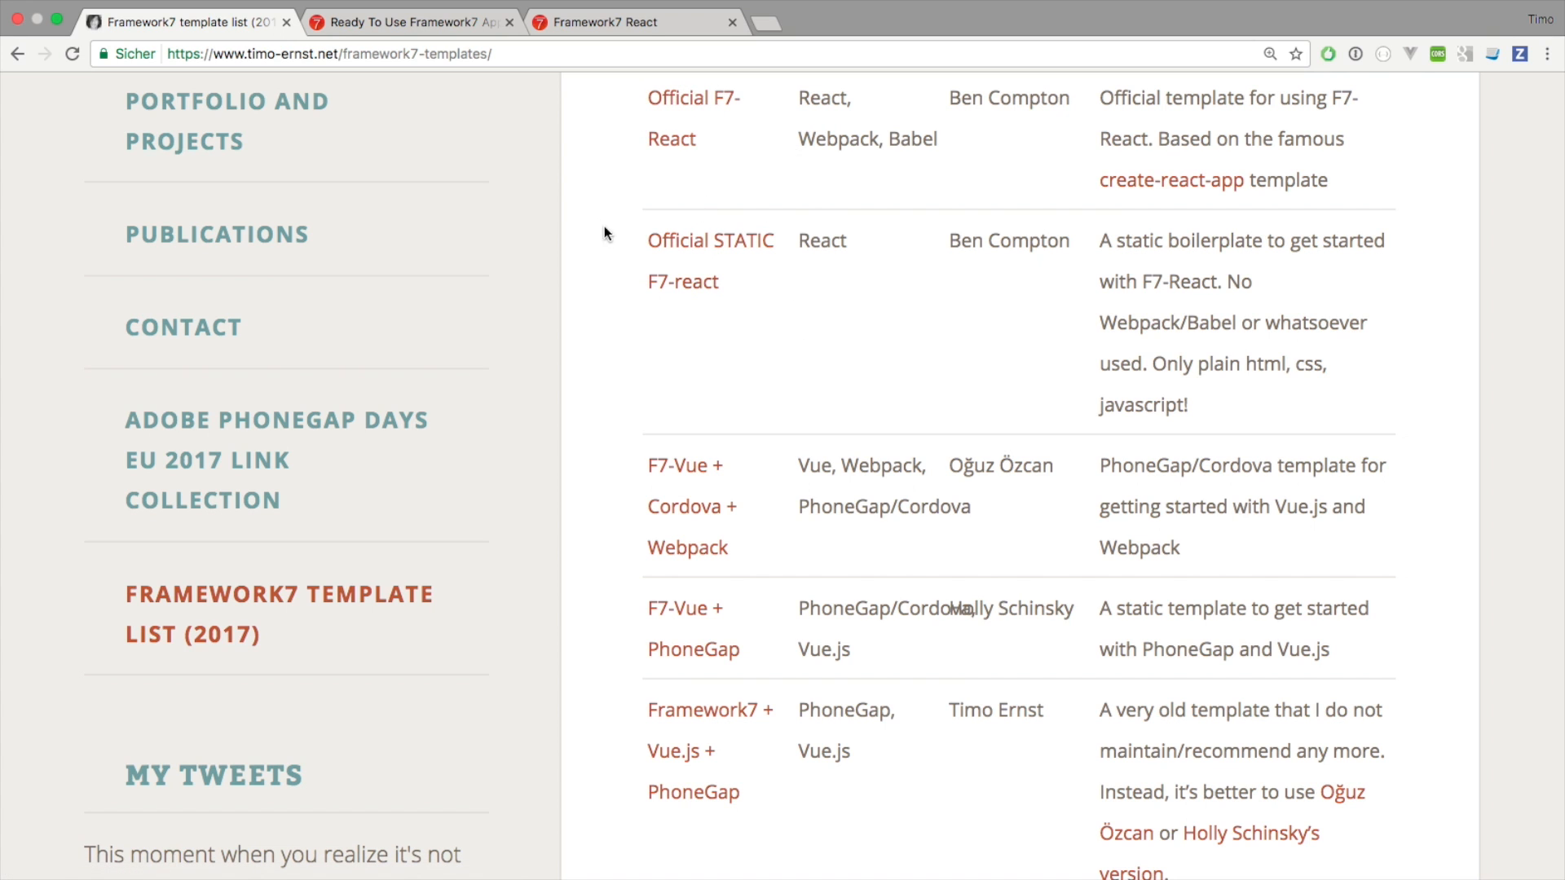
- Scroll the template list past the React rows to the Vue.js template entries
{"action": "scroll", "scroll_direction": "down", "scroll_amount": 3}
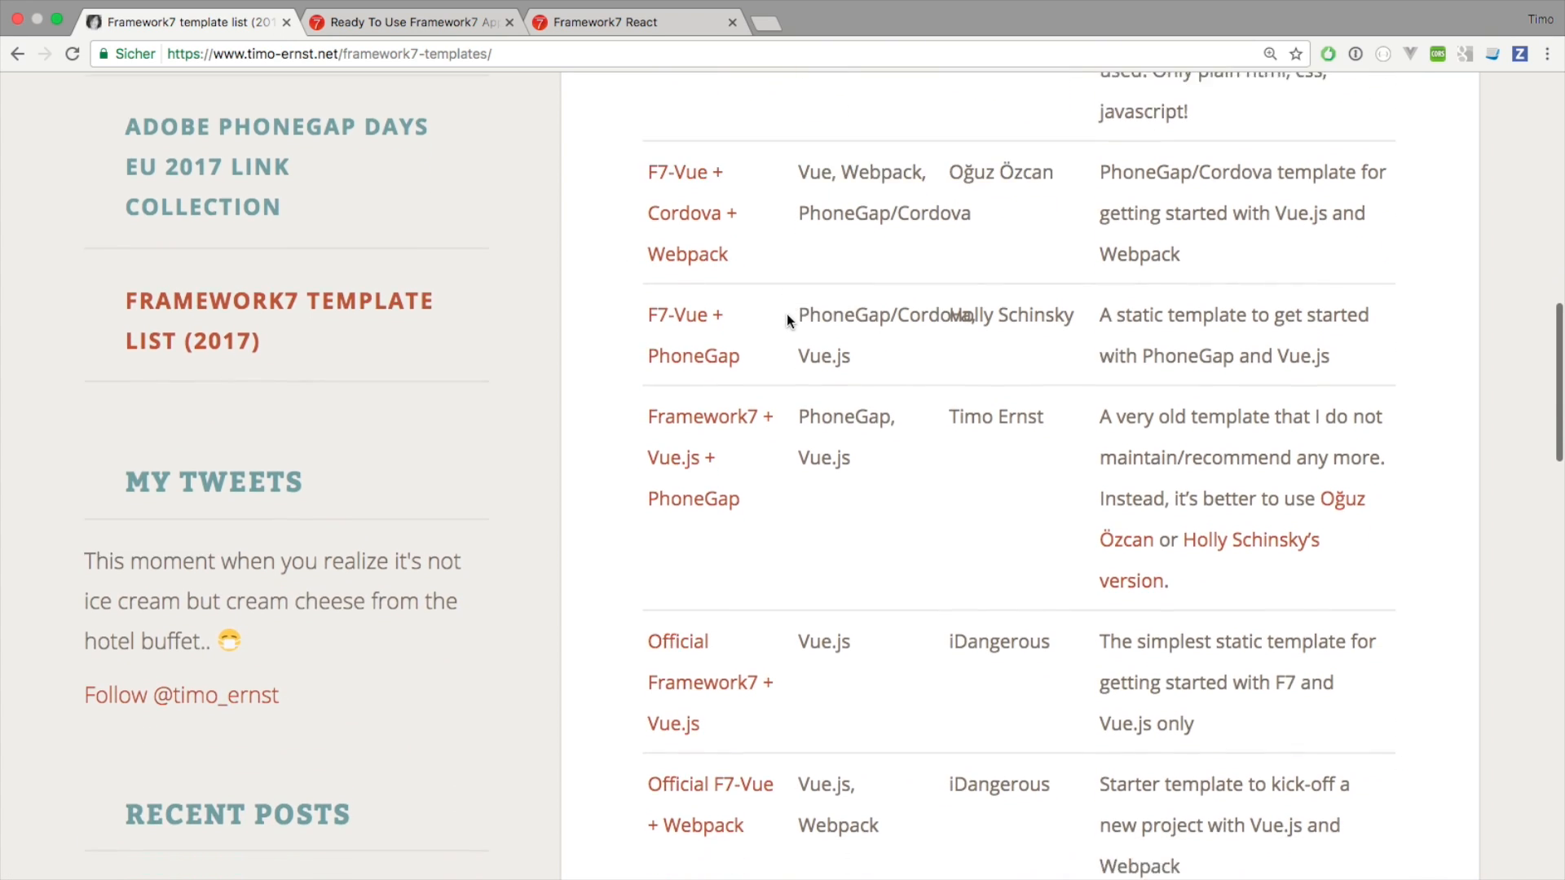
{"action": "scroll", "scroll_direction": "down", "scroll_amount": 3}
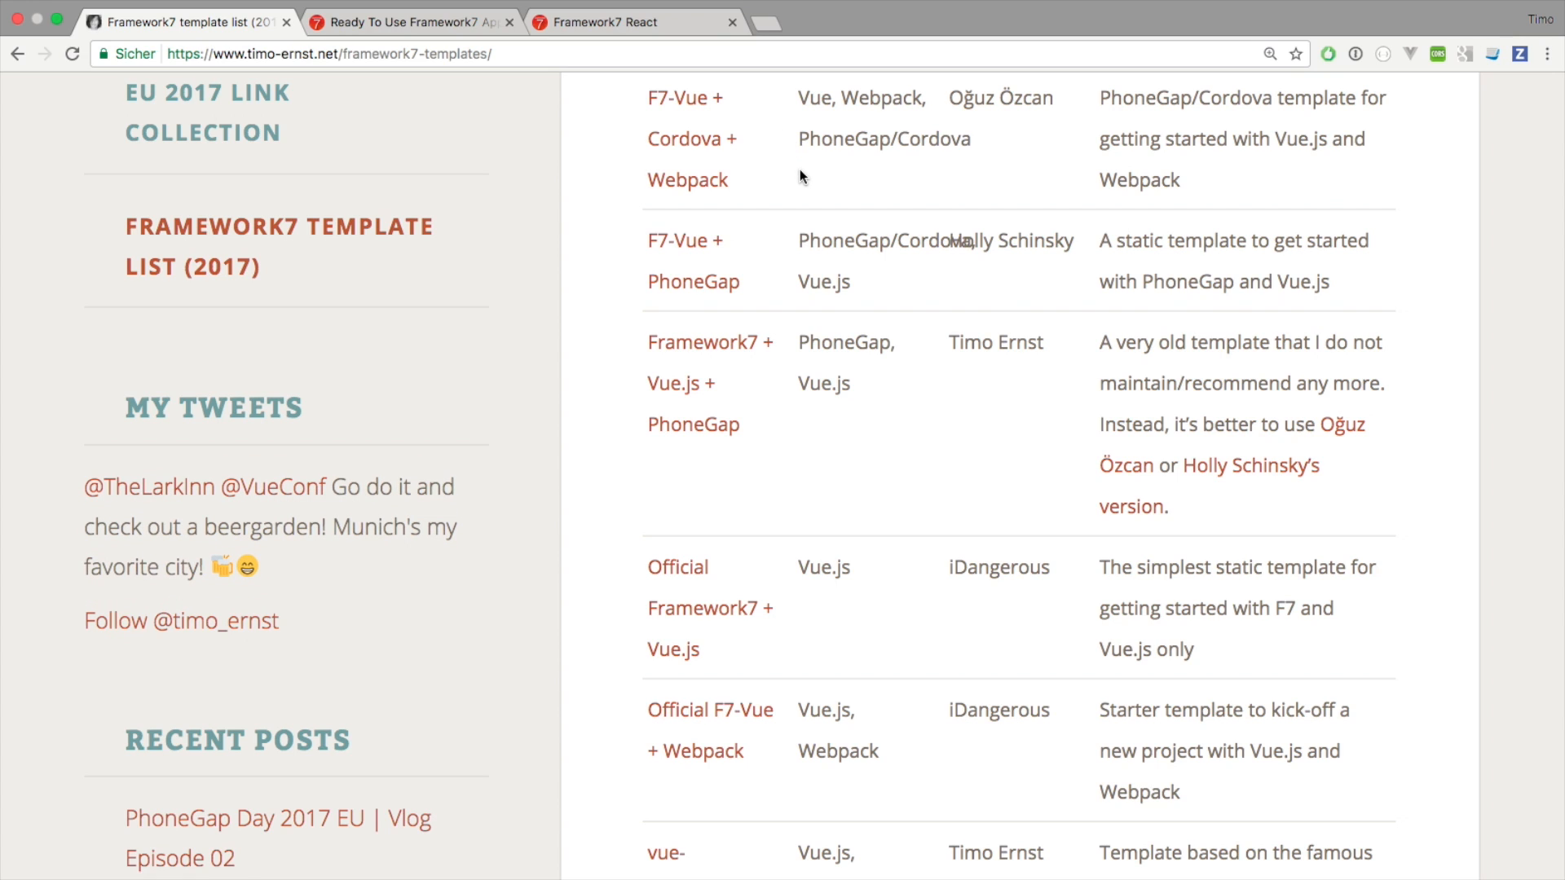
{"action": "mouse_move", "coordinate": [814, 195]}
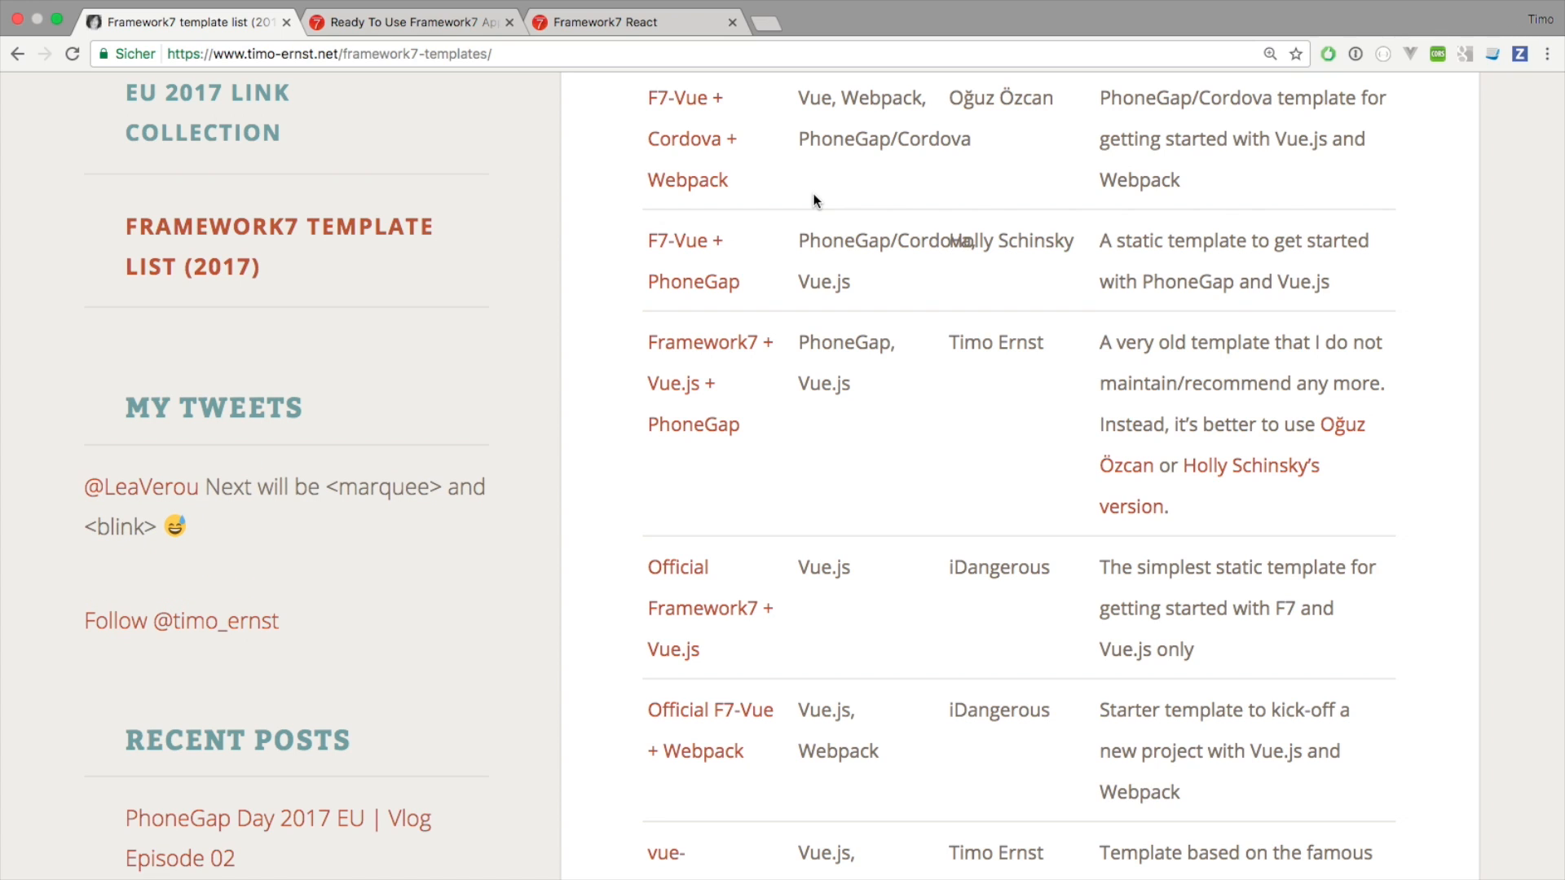
{"action": "mouse_move", "coordinate": [800, 184]}
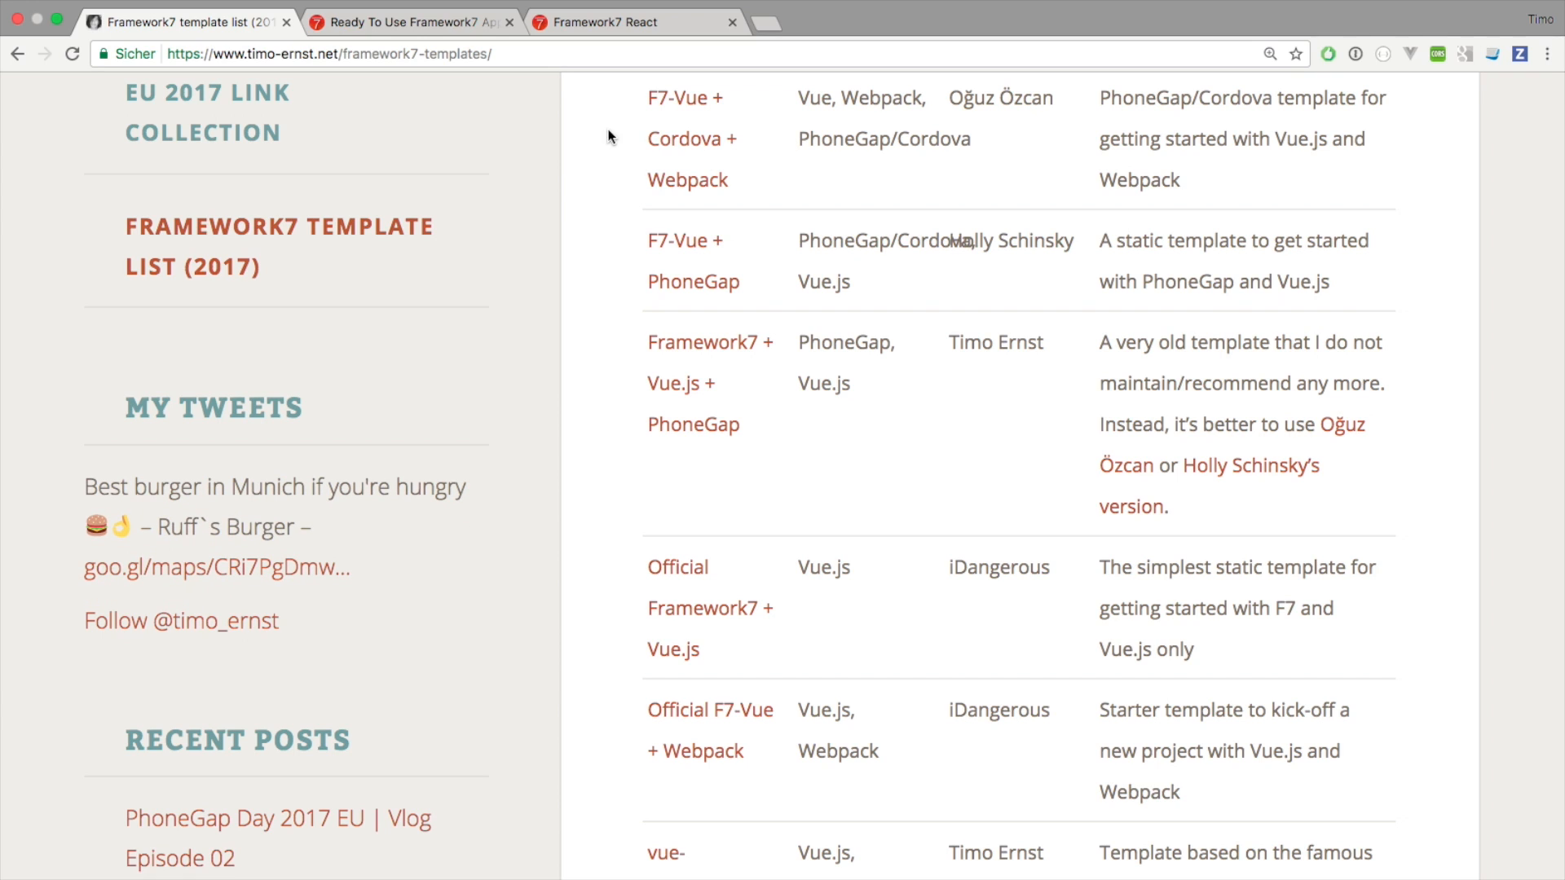
{"action": "mouse_move", "coordinate": [643, 121]}
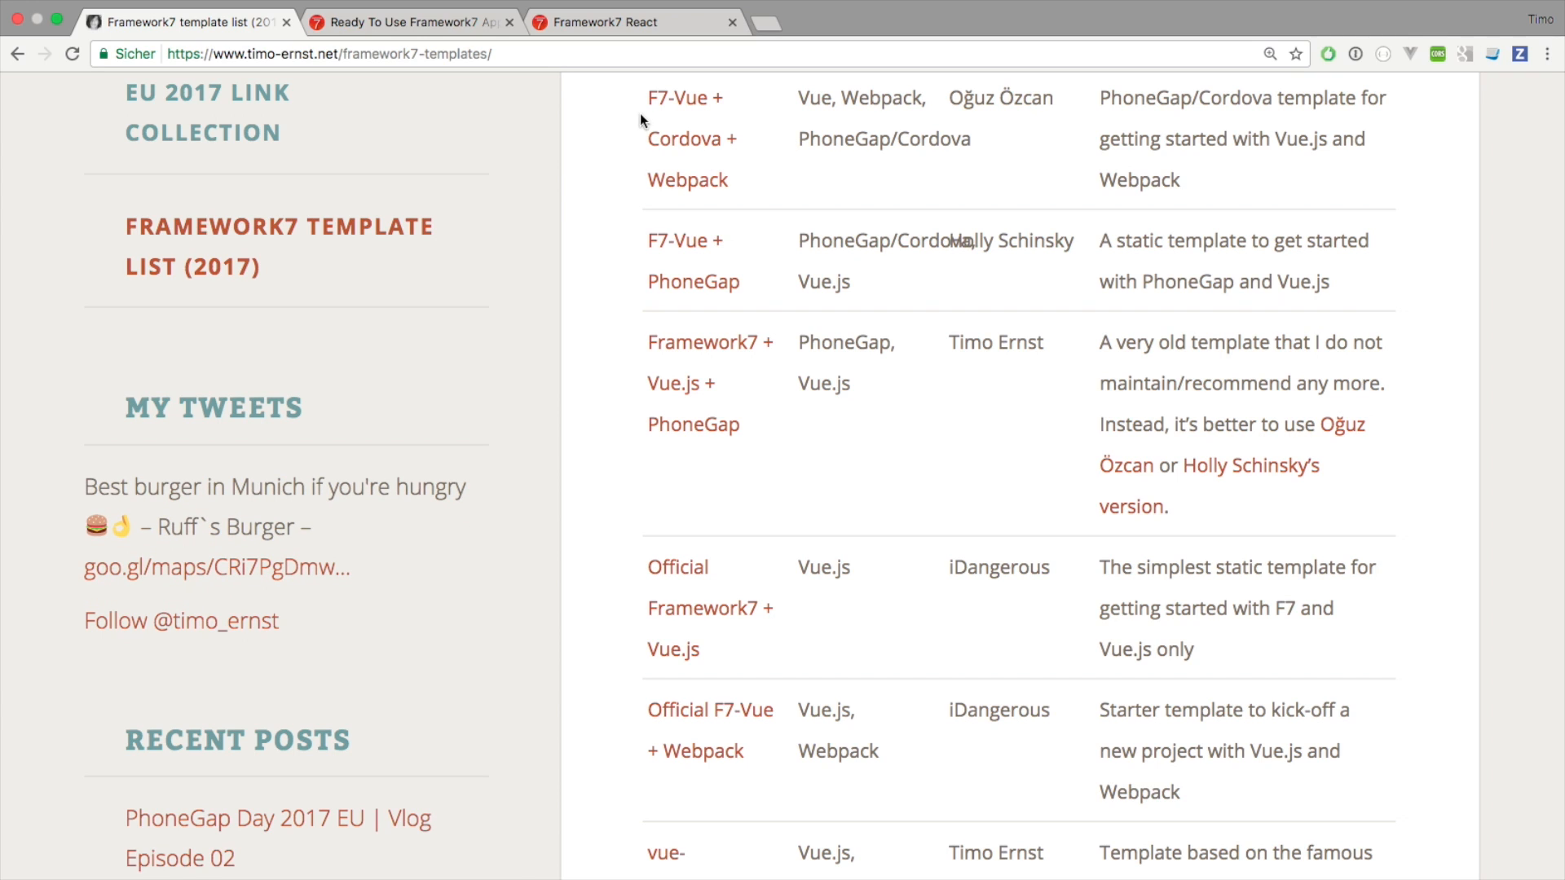
{"action": "mouse_move", "coordinate": [699, 127]}
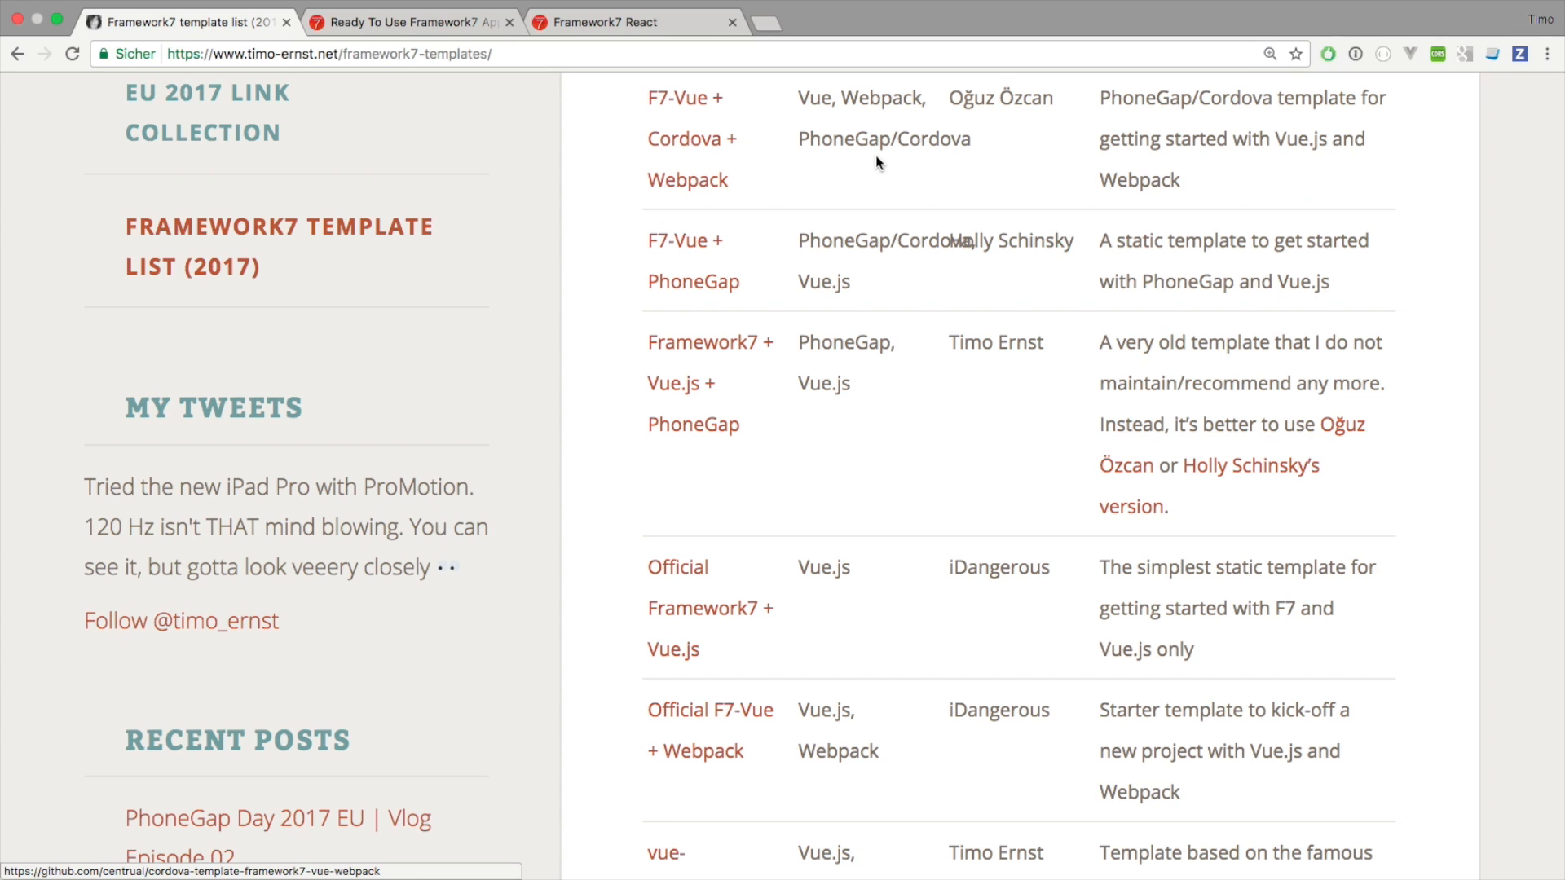
{"action": "mouse_move", "coordinate": [686, 98]}
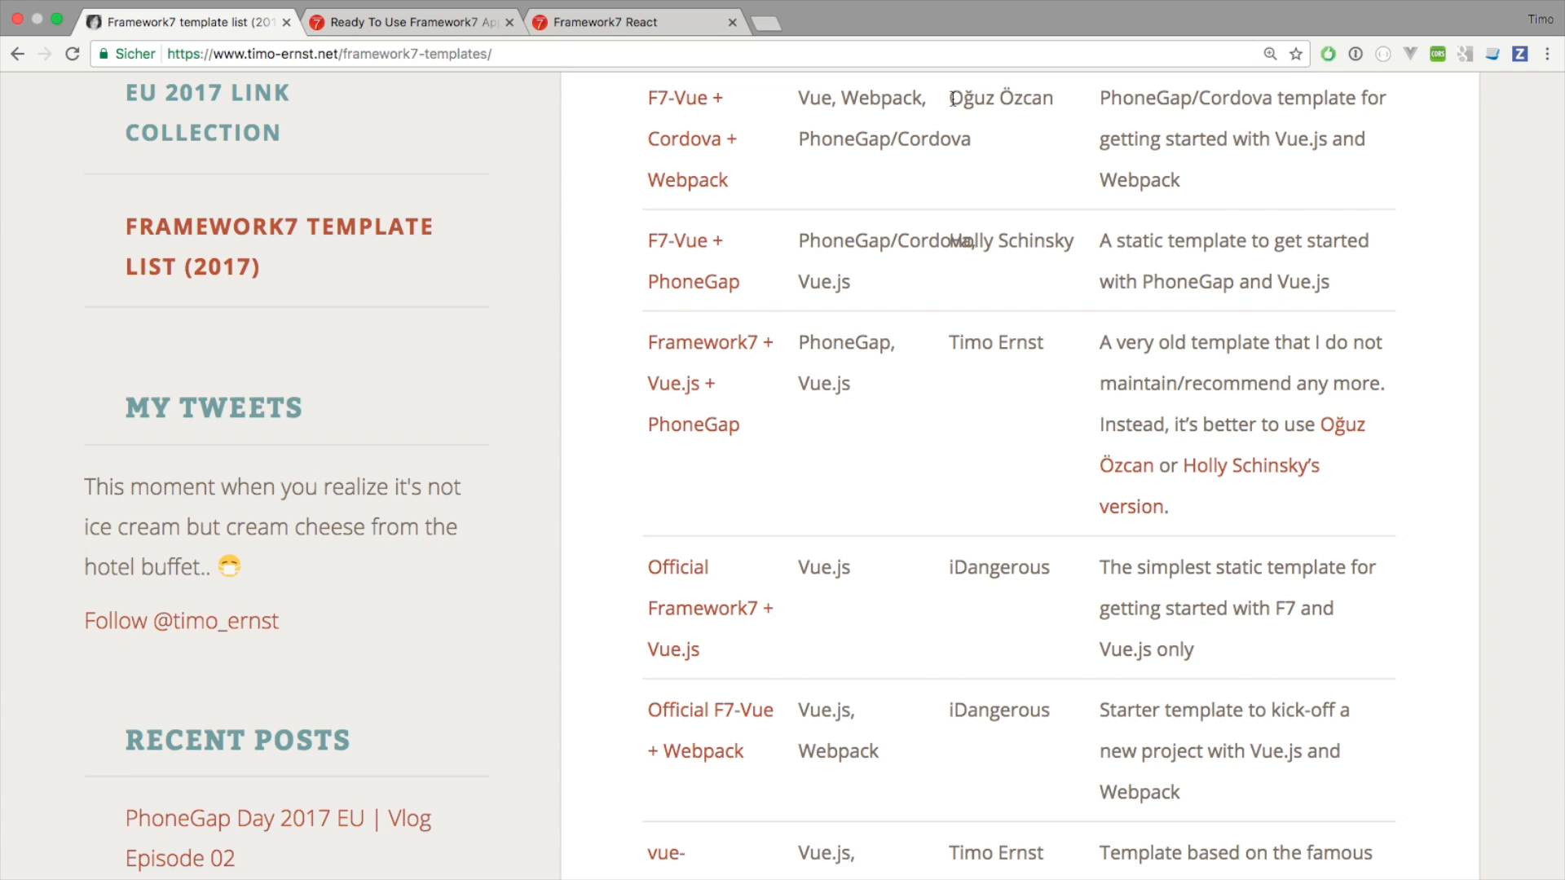
{"action": "mouse_move", "coordinate": [936, 114]}
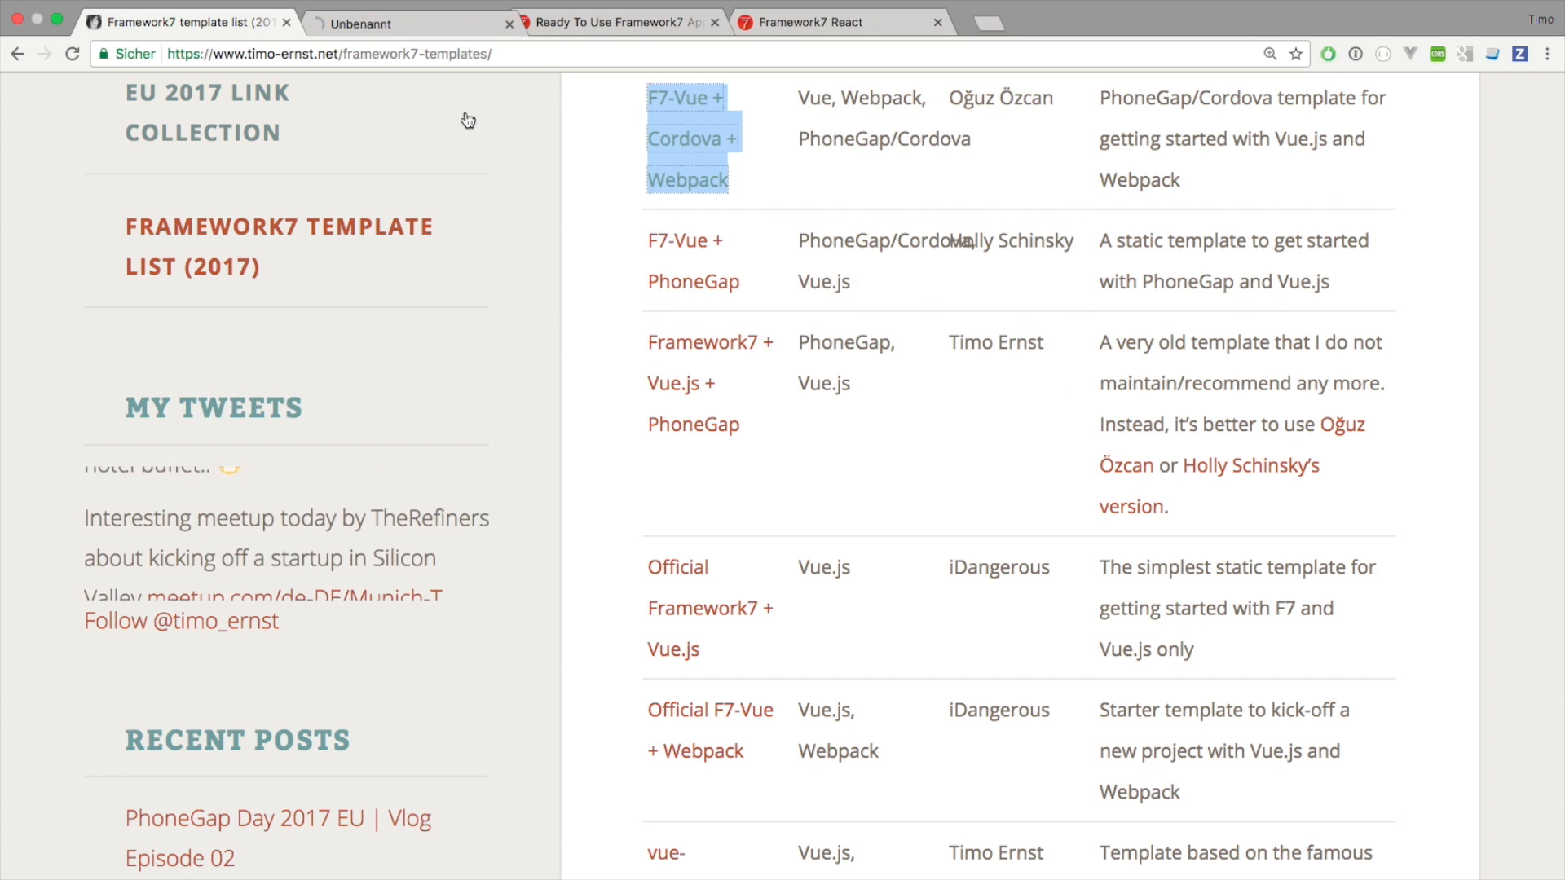
- Read through the README of the centrual/cordova-template-framework7-vue-webpack repository
{"action": "left_click", "coordinate": [683, 137]}
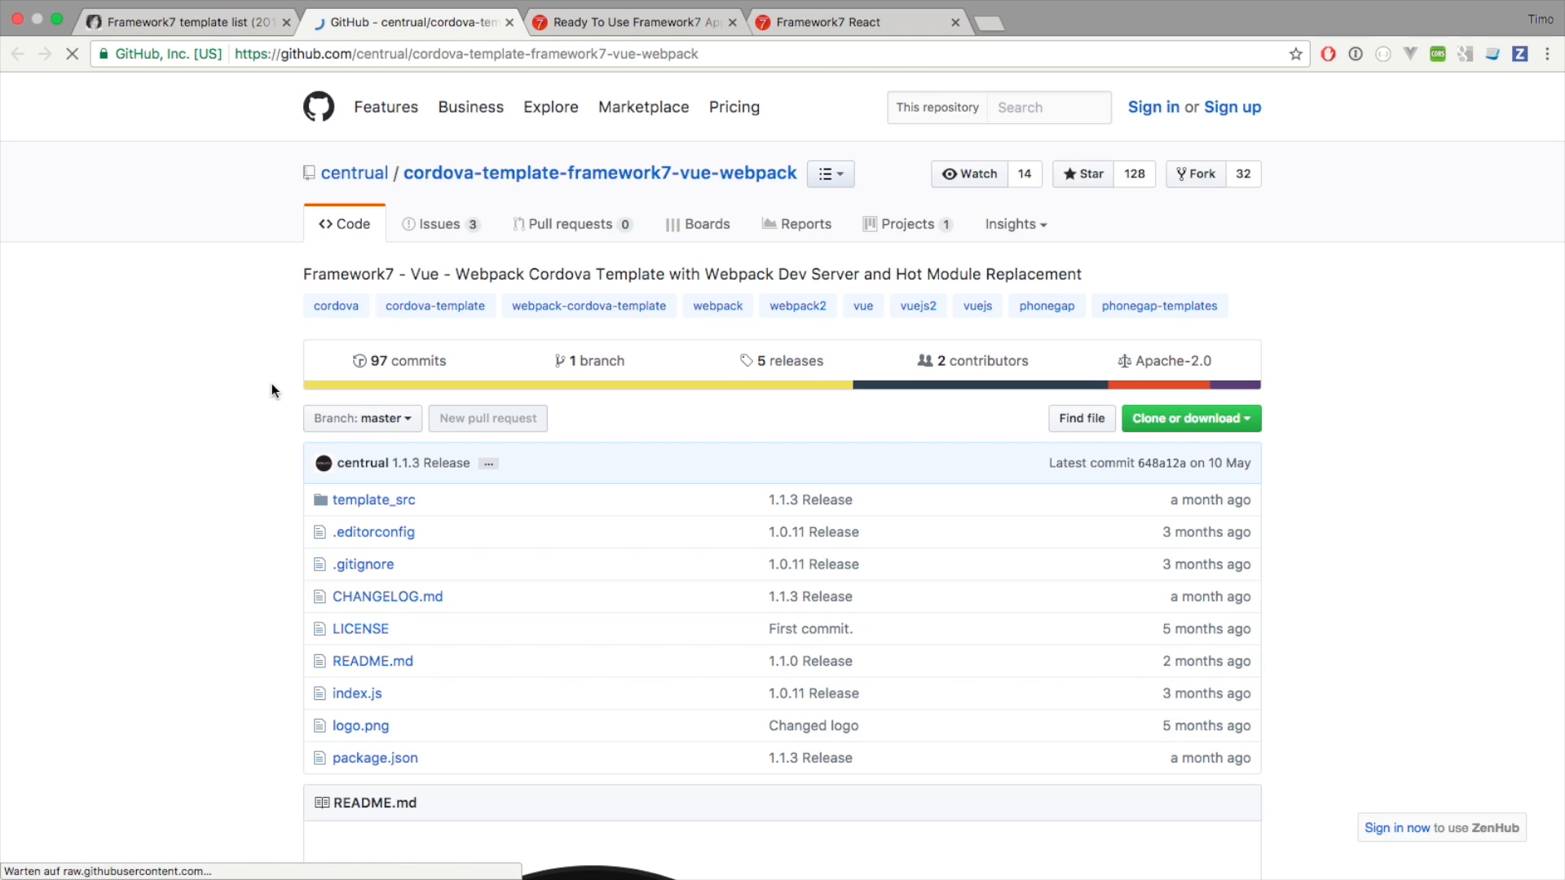
{"action": "scroll", "scroll_direction": "down", "scroll_amount": 3}
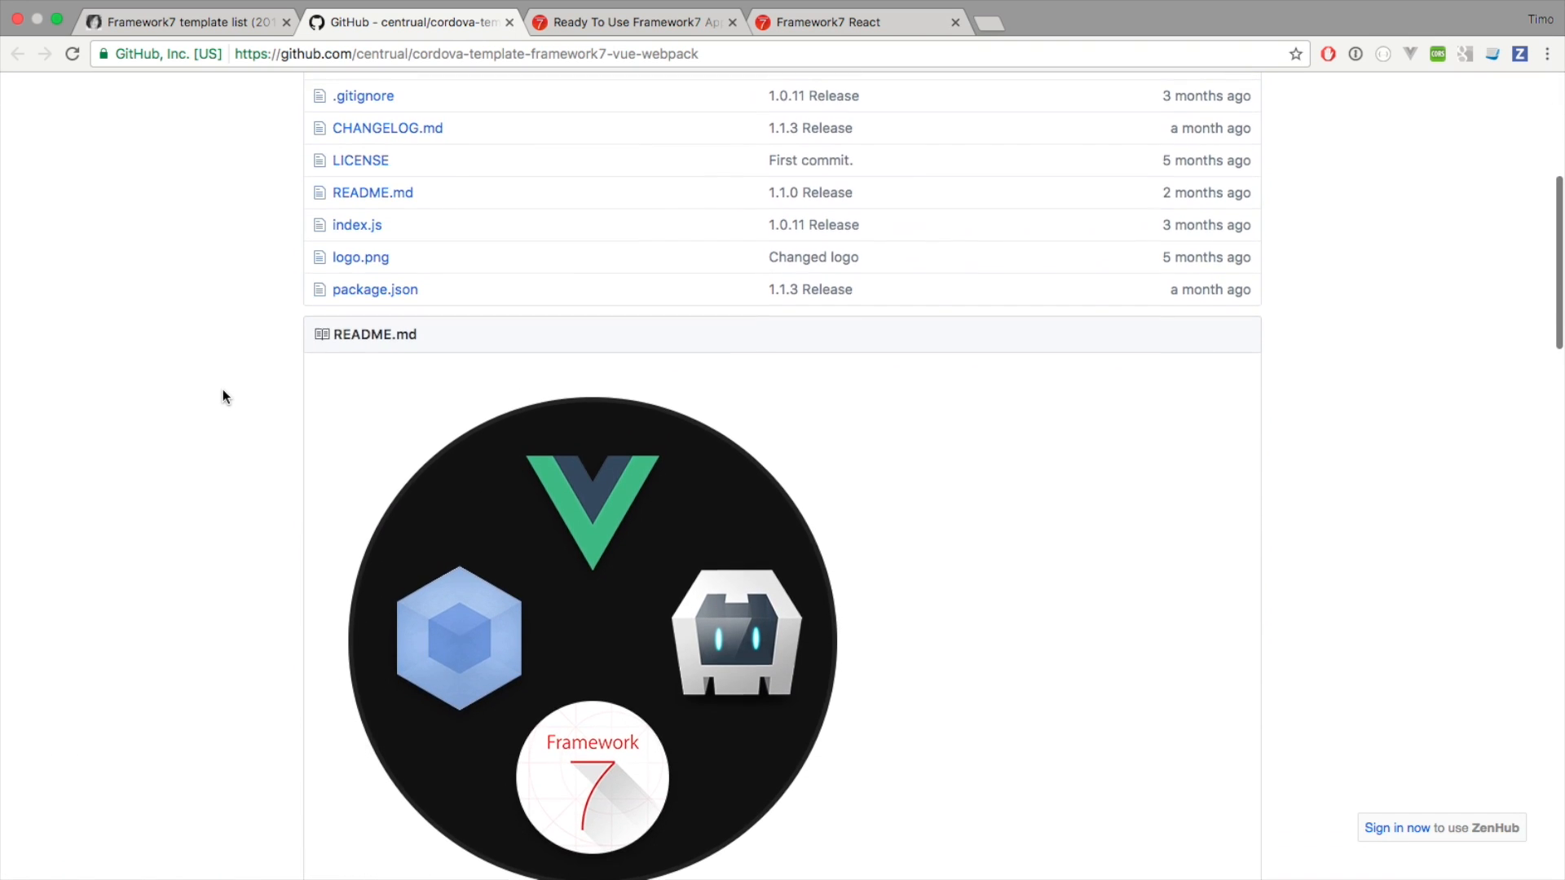
{"action": "scroll", "scroll_direction": "down", "scroll_amount": 3}
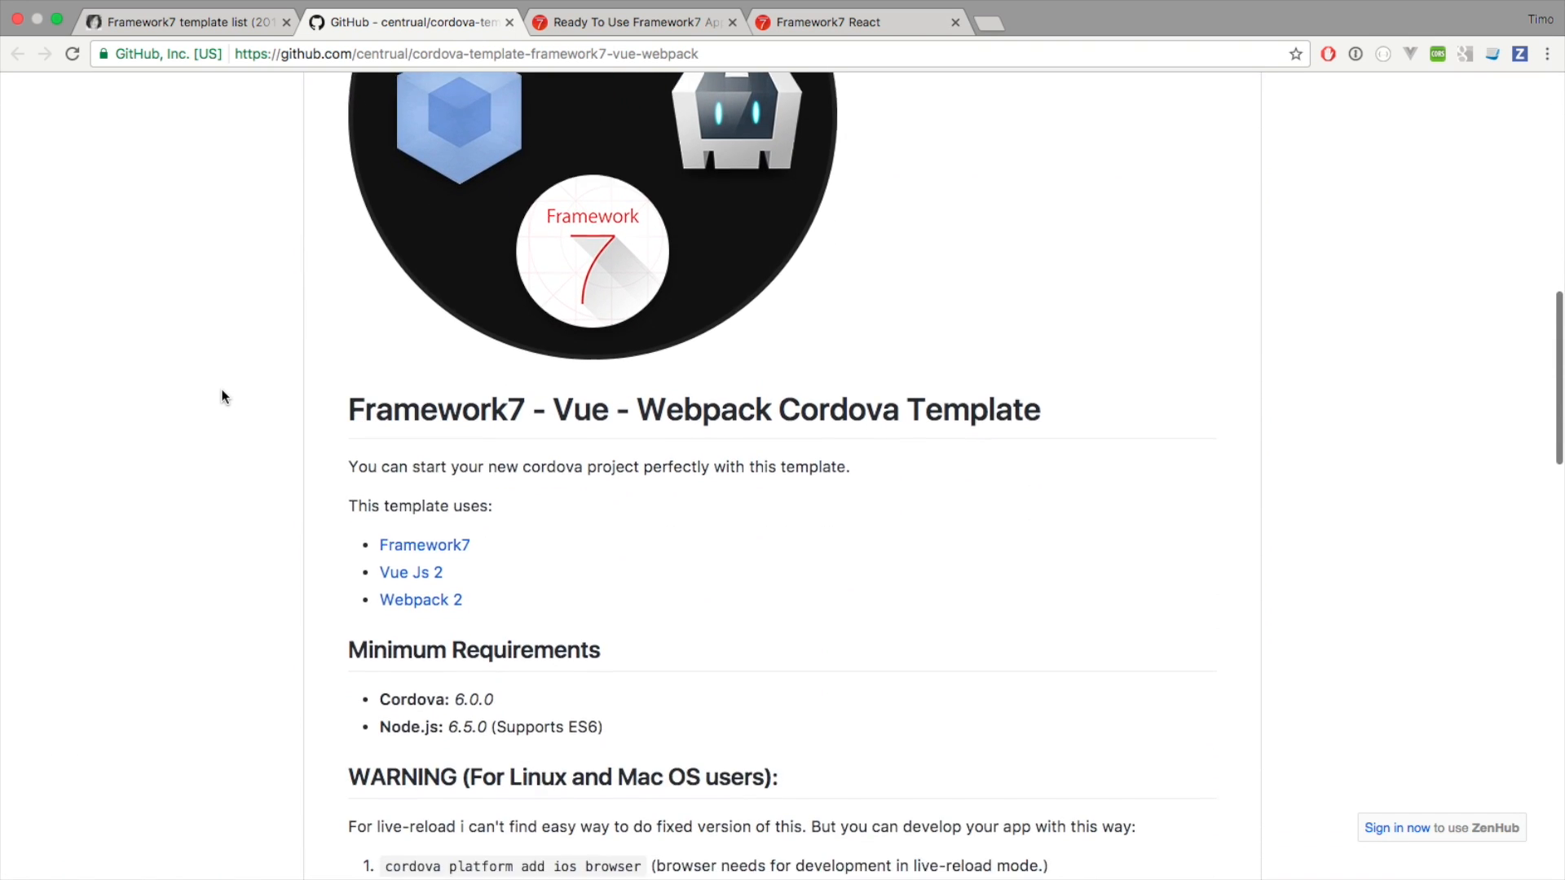
{"action": "scroll", "scroll_direction": "down", "scroll_amount": 3}
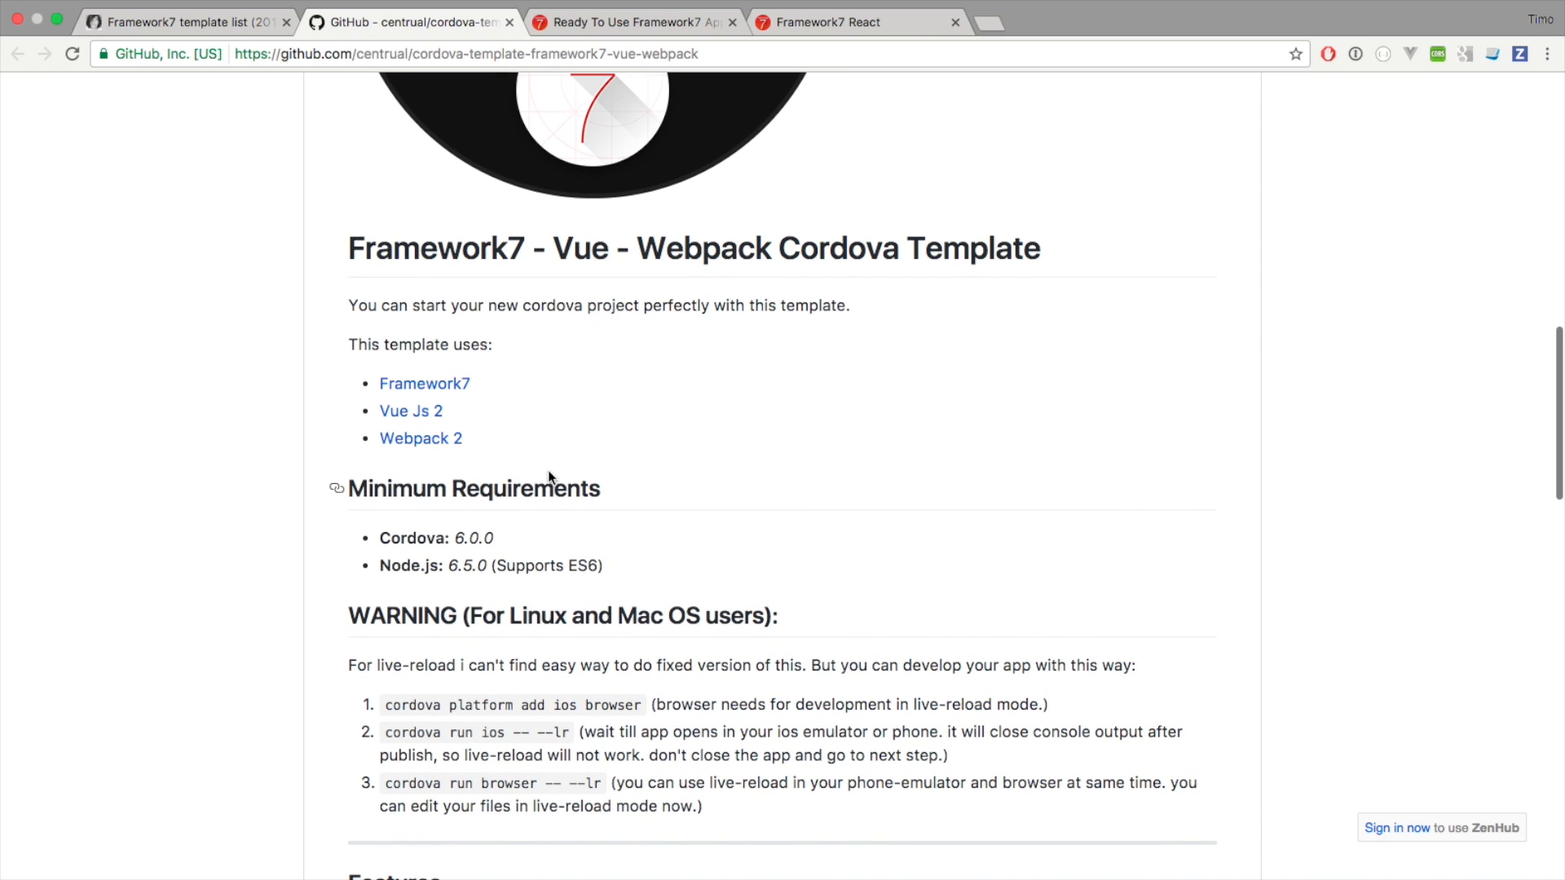
{"action": "mouse_move", "coordinate": [568, 444]}
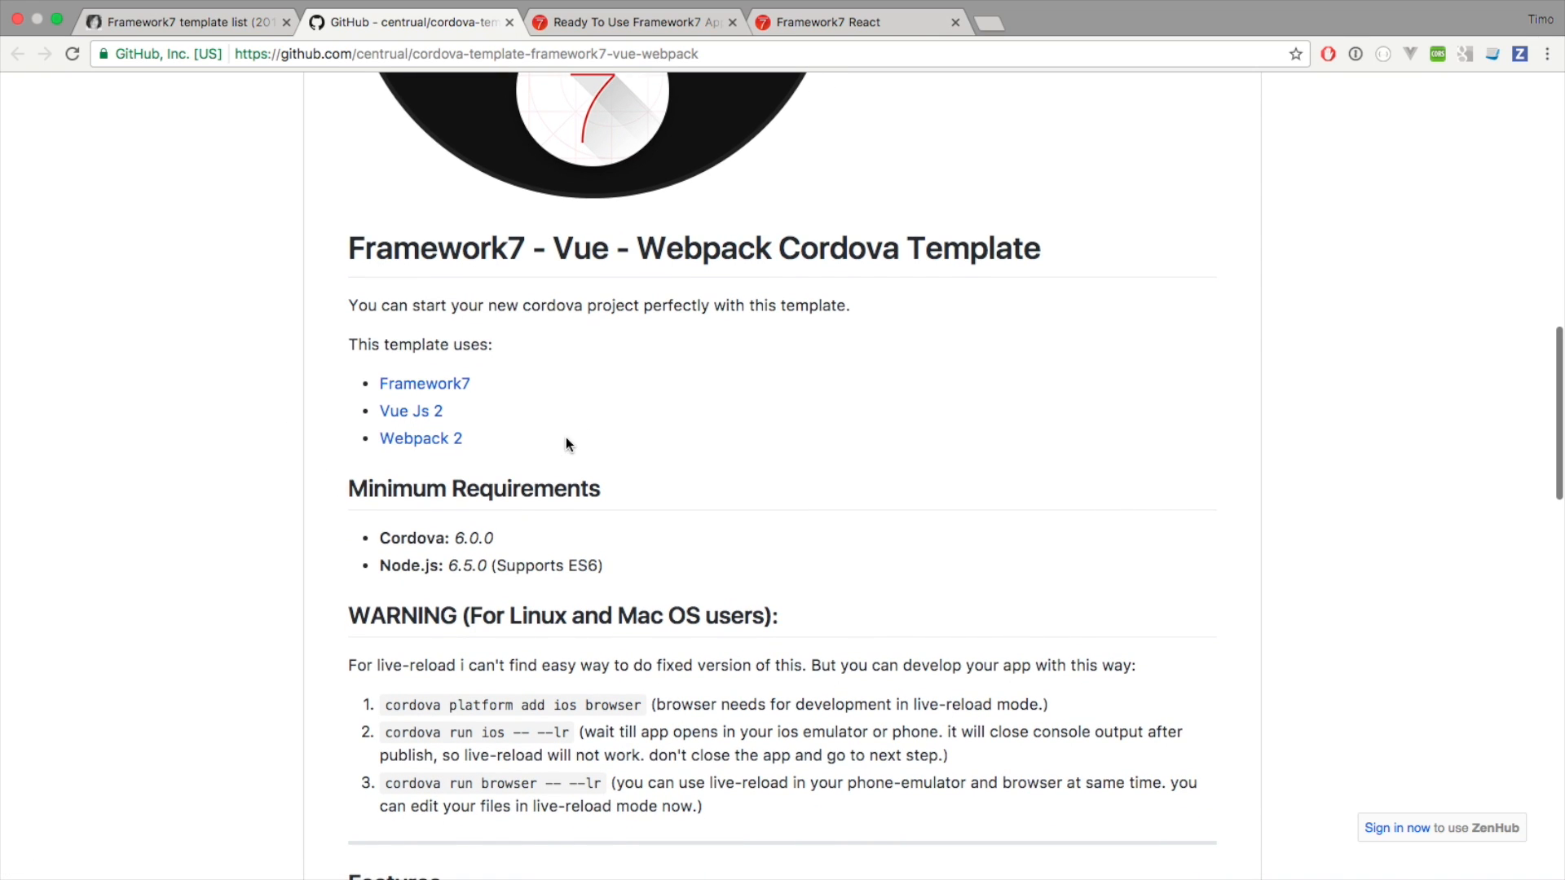
{"action": "scroll", "scroll_direction": "down", "scroll_amount": 3}
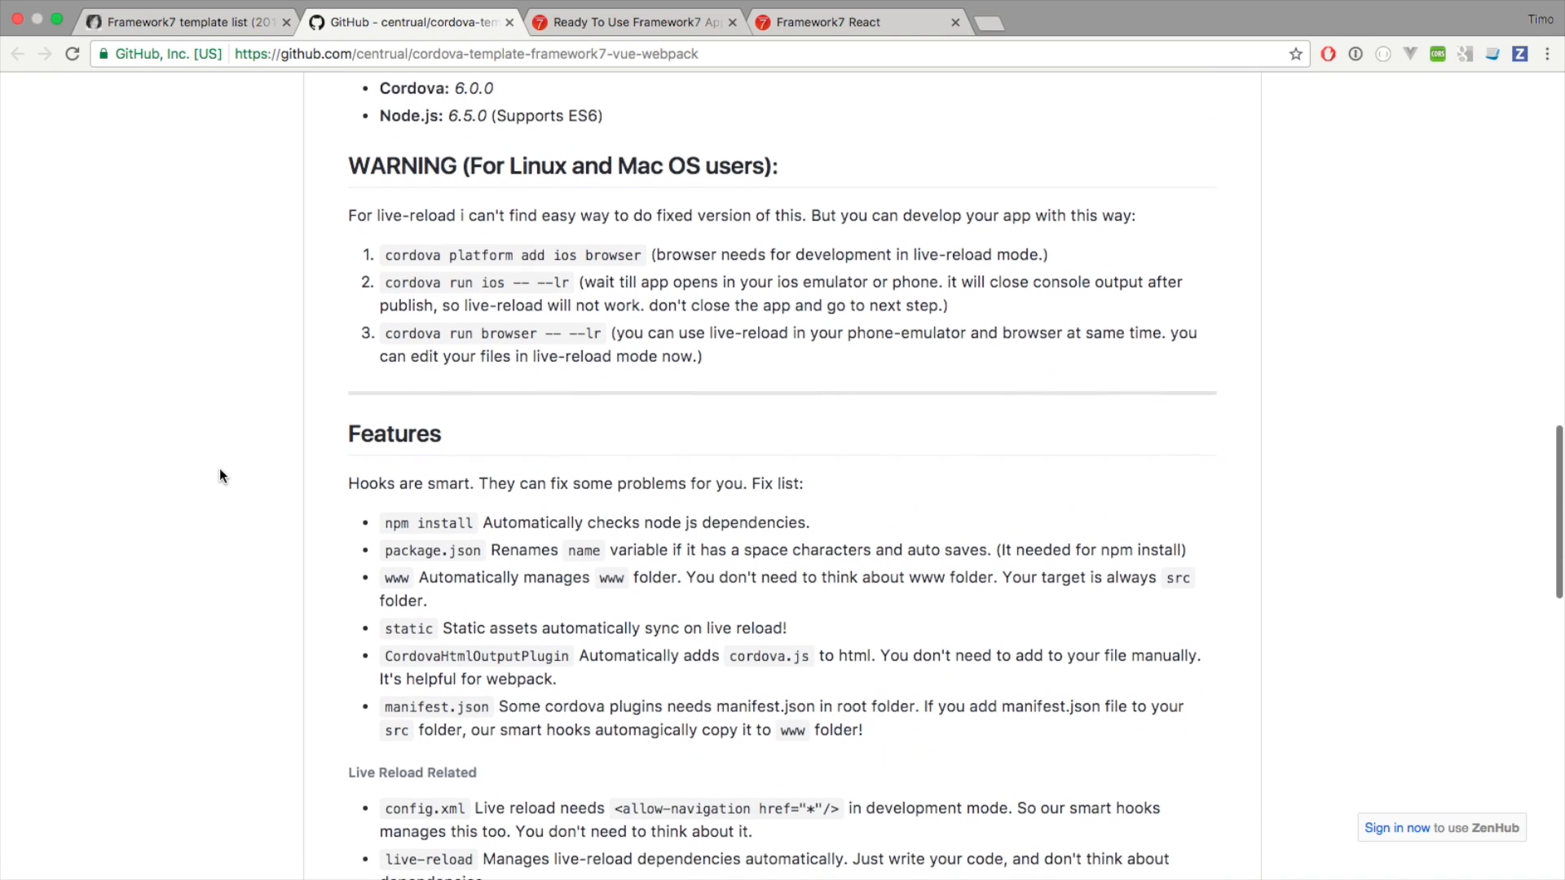
{"action": "scroll", "scroll_direction": "up", "scroll_amount": 3}
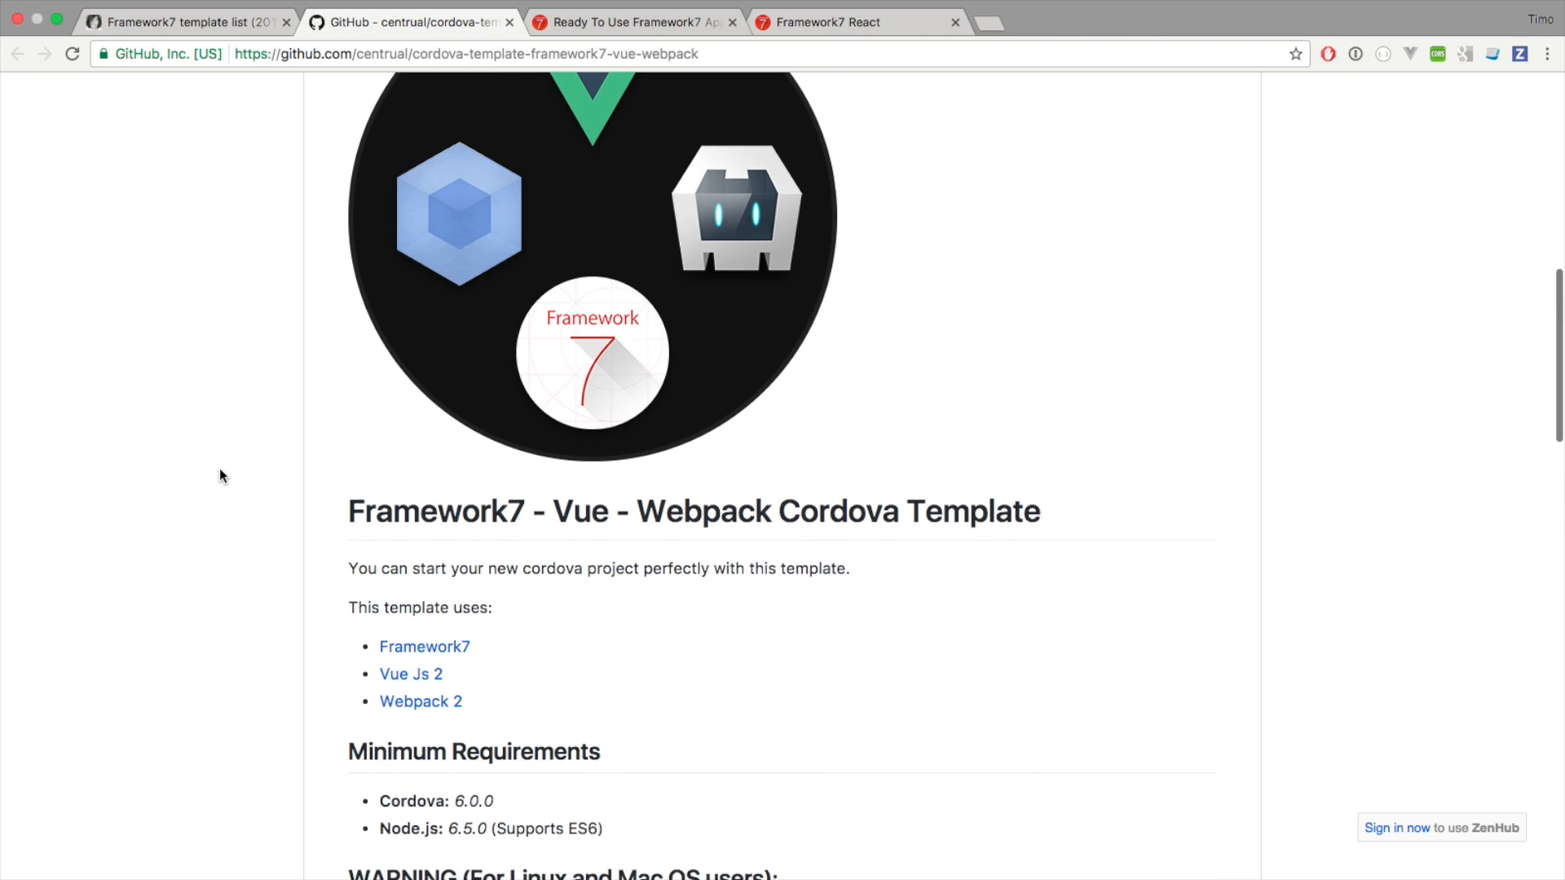
{"action": "scroll", "scroll_direction": "up", "scroll_amount": 3}
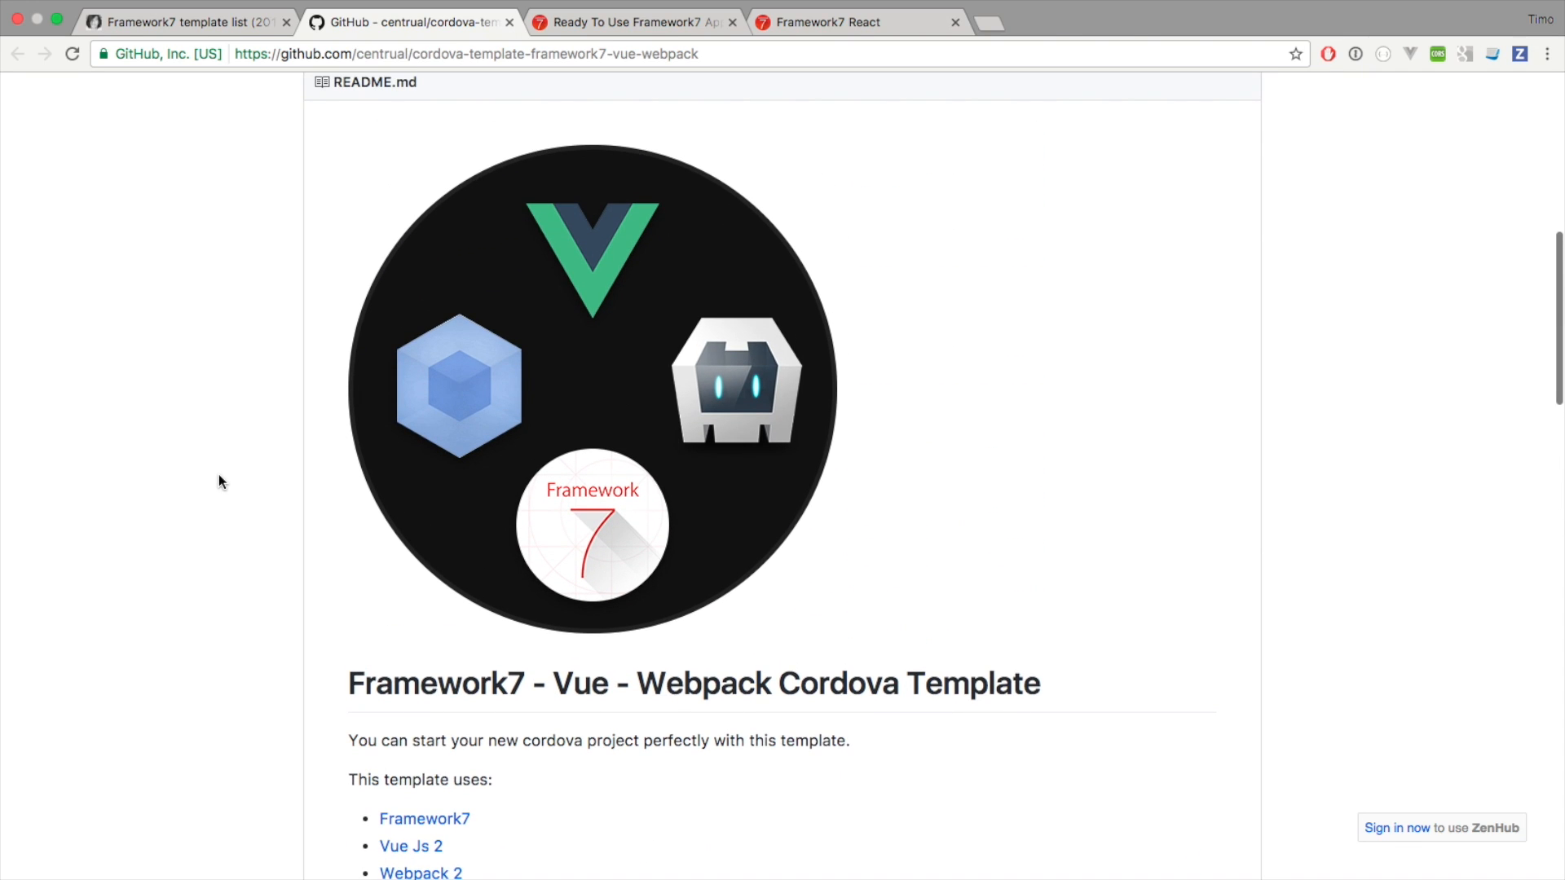
{"action": "scroll", "scroll_direction": "down", "scroll_amount": 3}
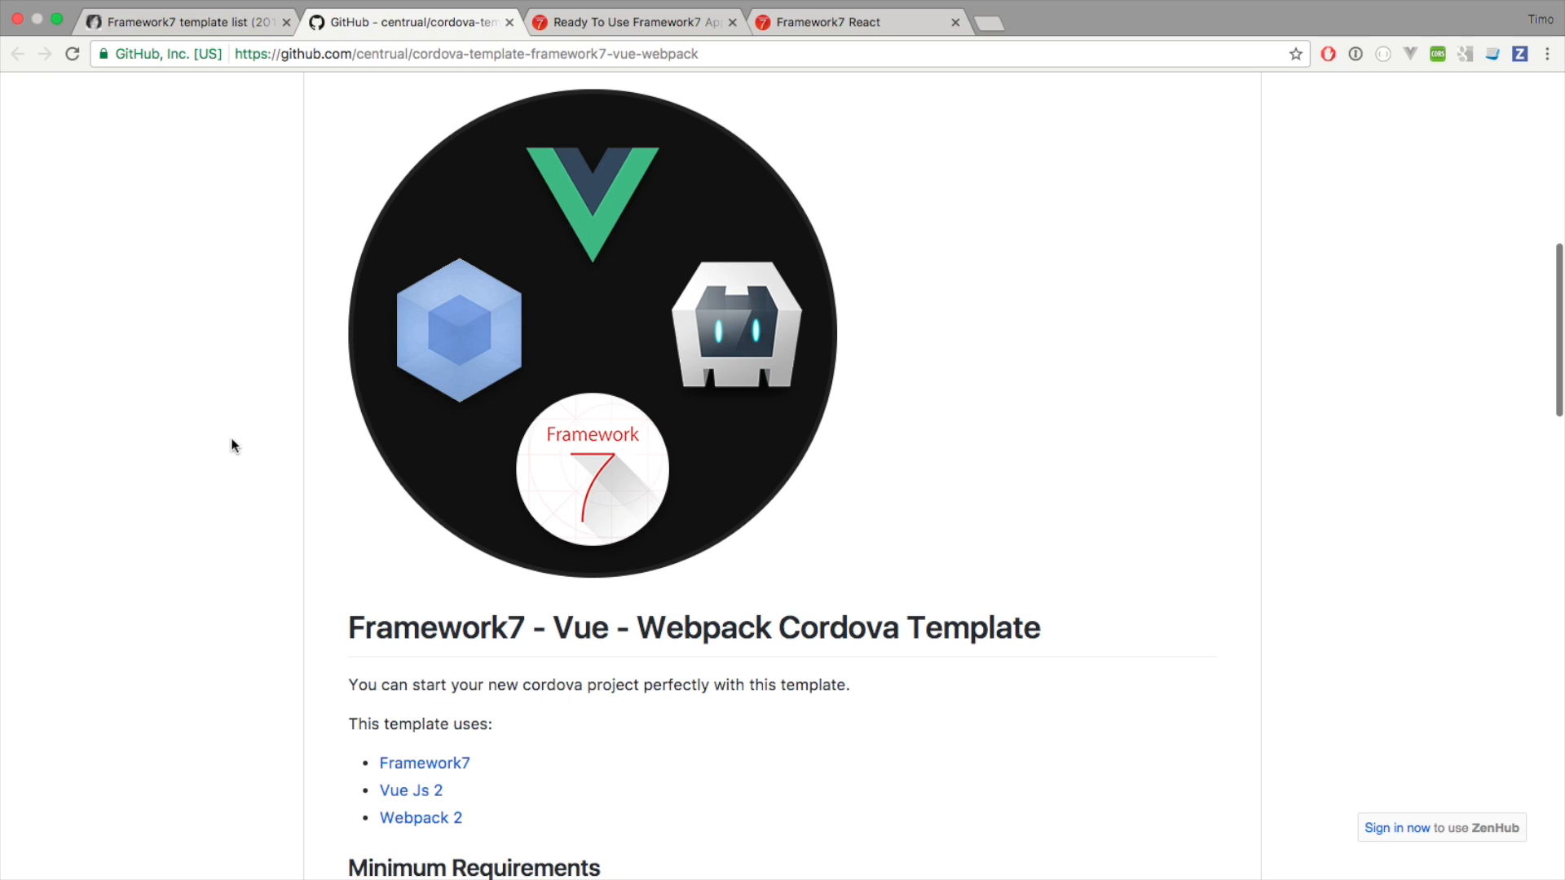
{"action": "mouse_move", "coordinate": [173, 333]}
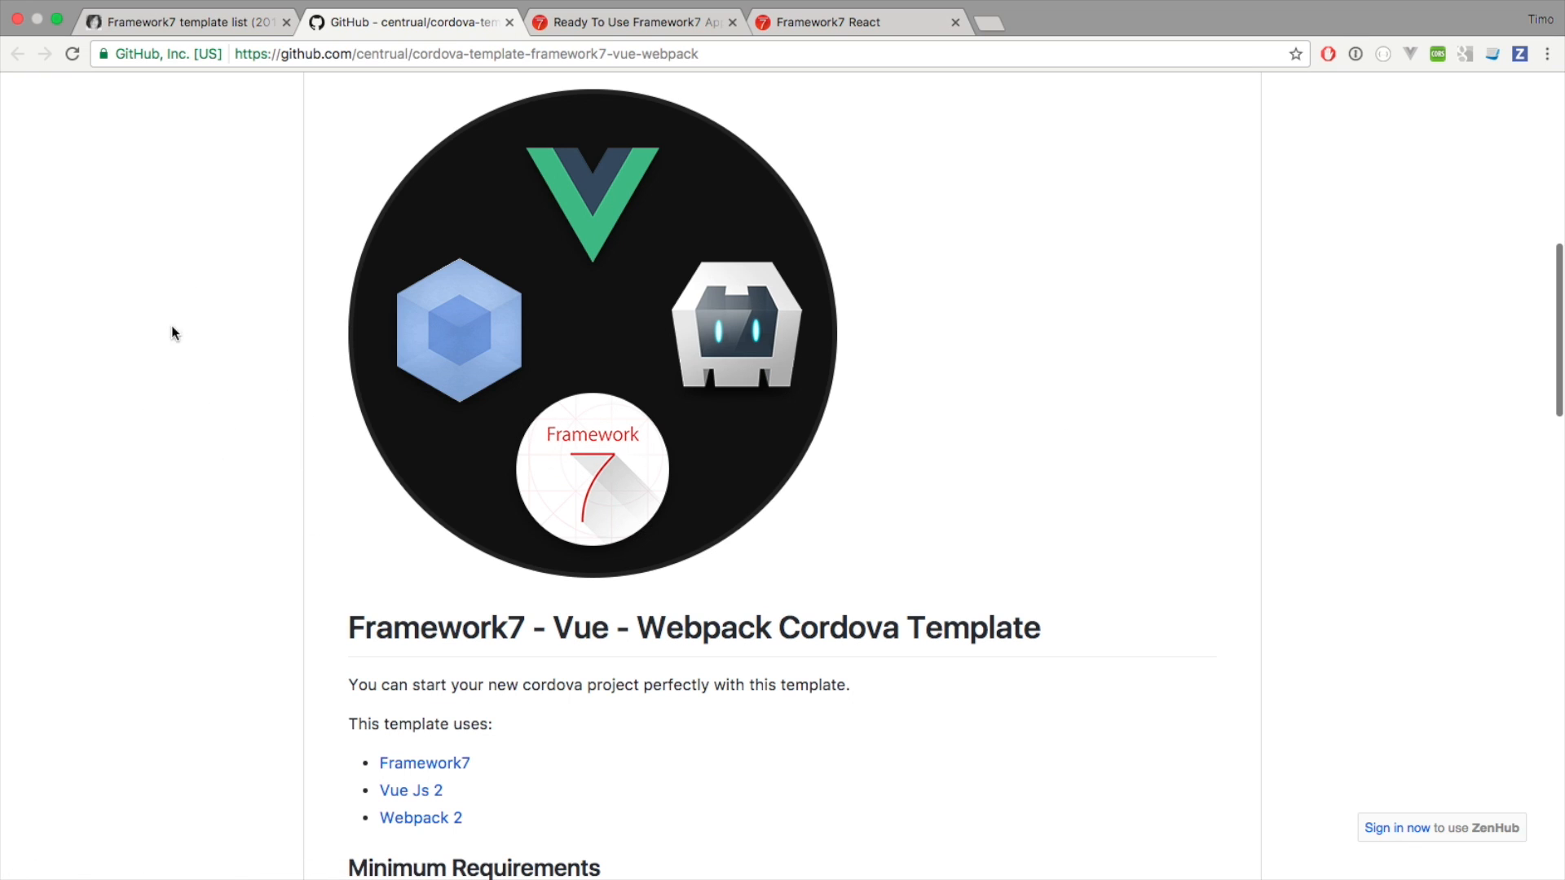
- Back on the template list, open the F7-Vue + PhoneGap link in a new tab via 'Link in neuem Tab öffnen'
{"action": "left_click", "coordinate": [179, 21]}
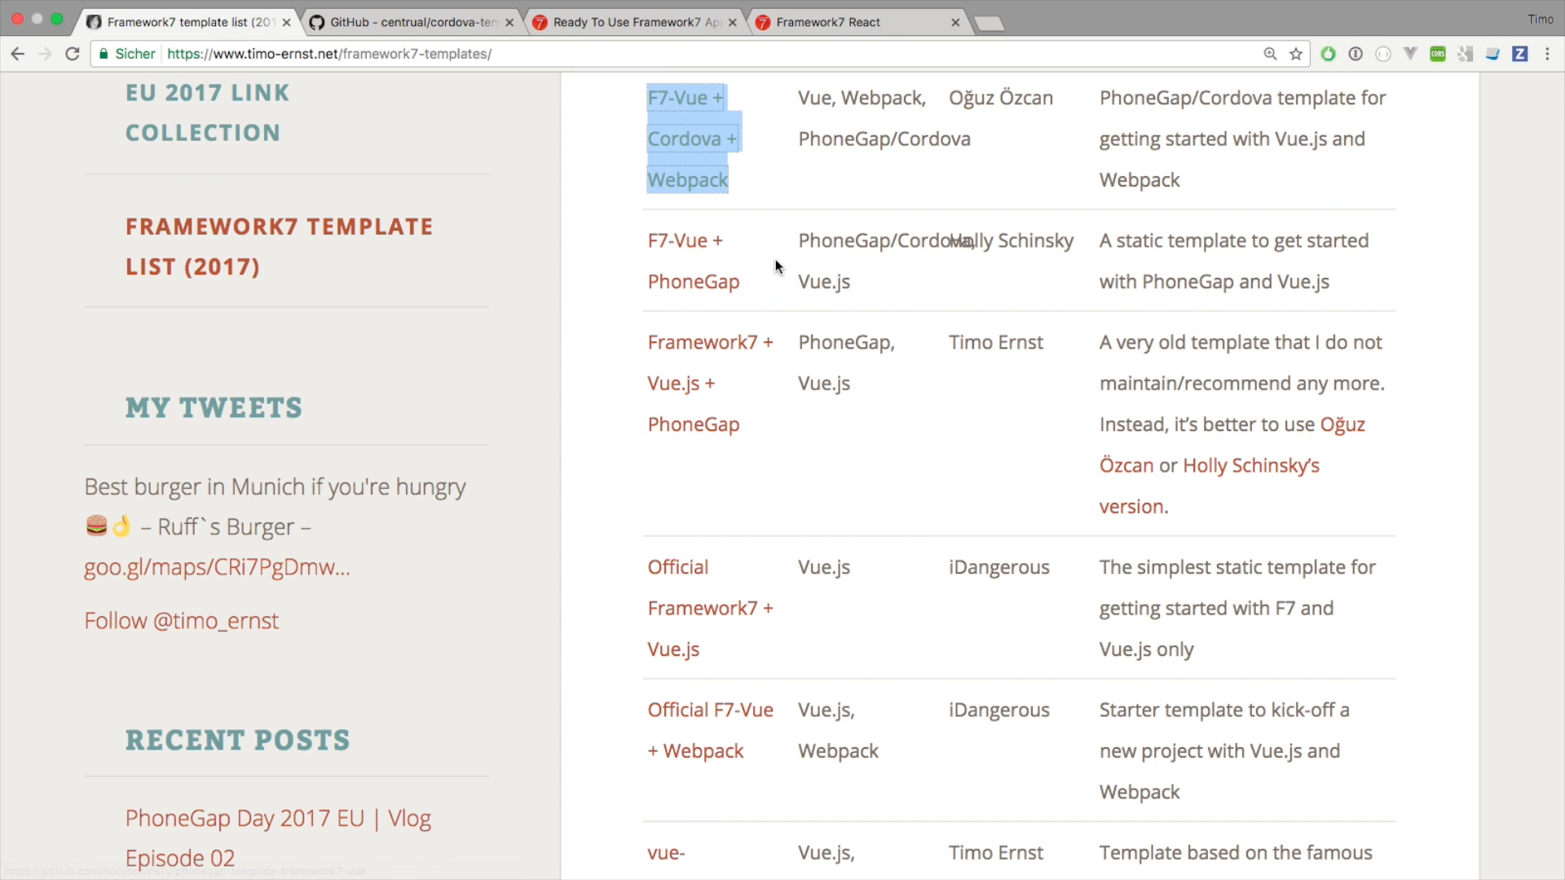
{"action": "left_click", "coordinate": [808, 264]}
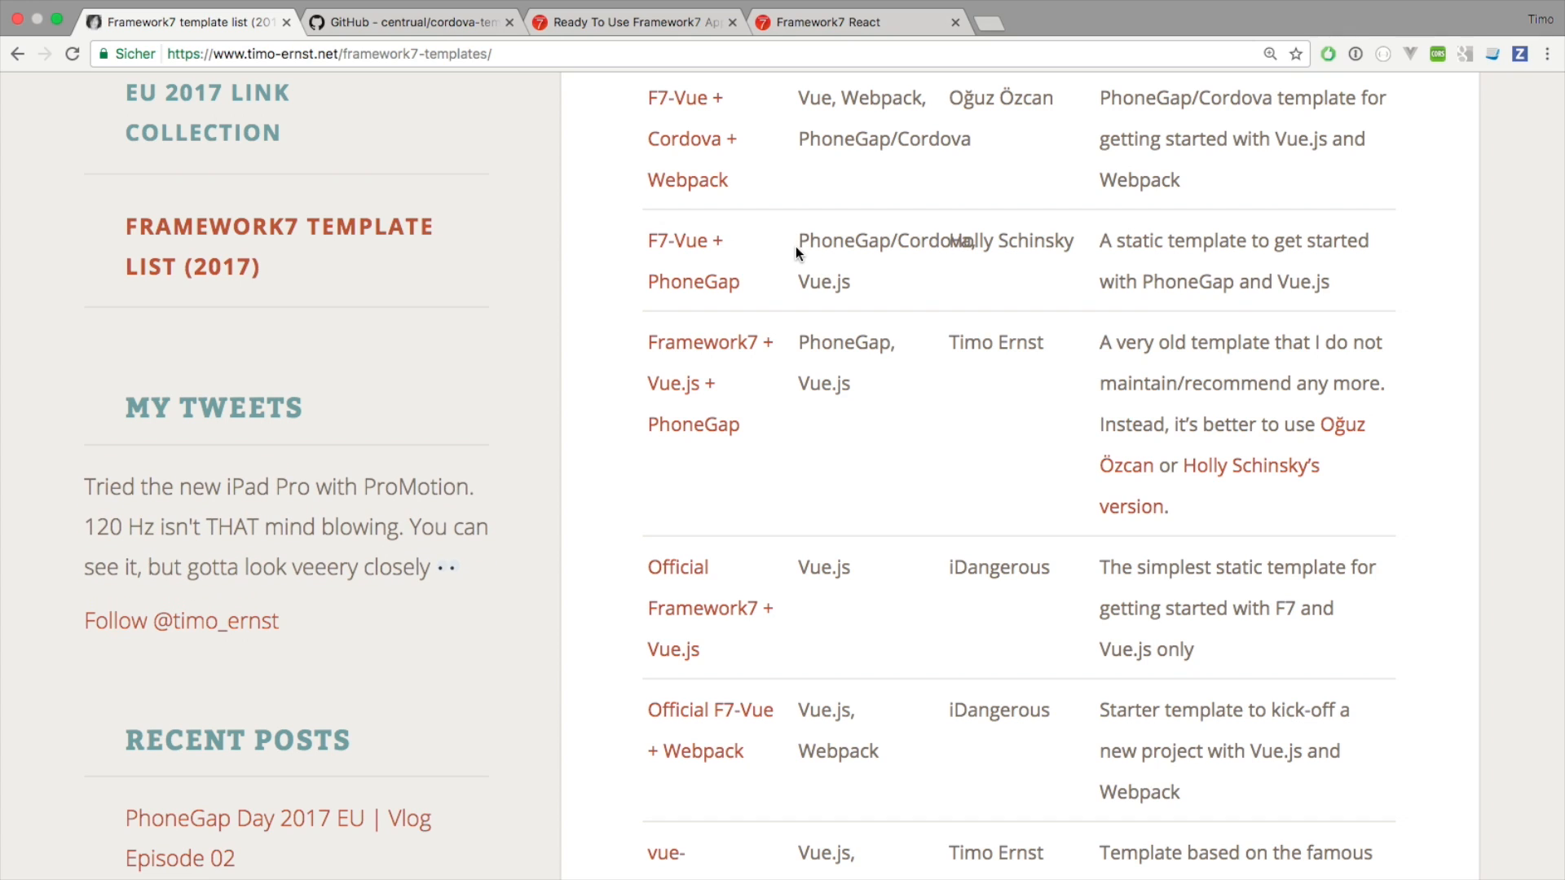
{"action": "mouse_move", "coordinate": [899, 292]}
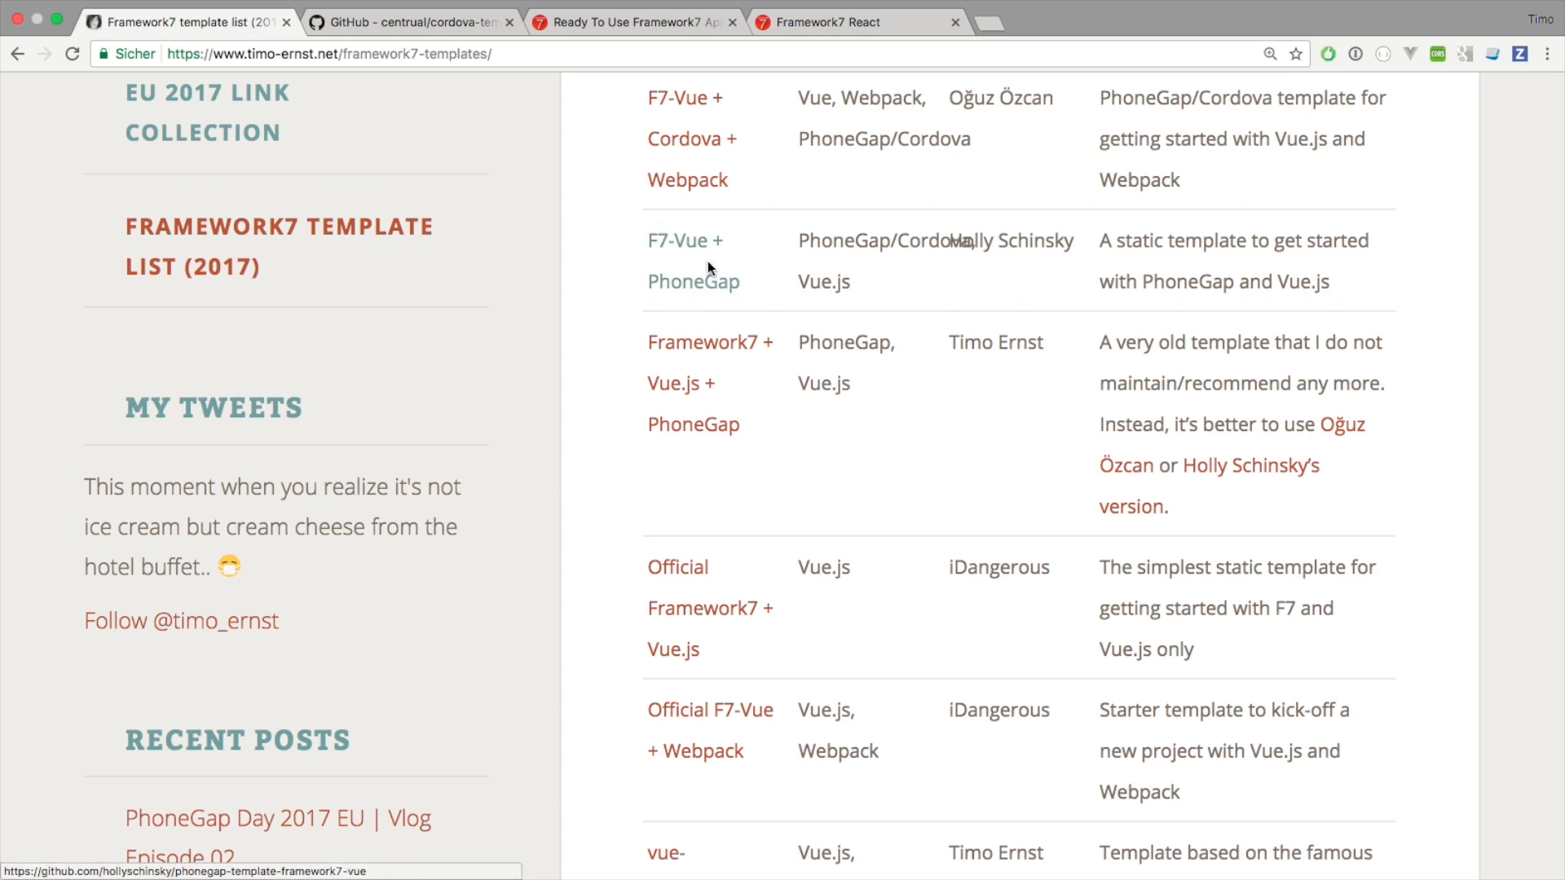
{"action": "right_click", "coordinate": [693, 261]}
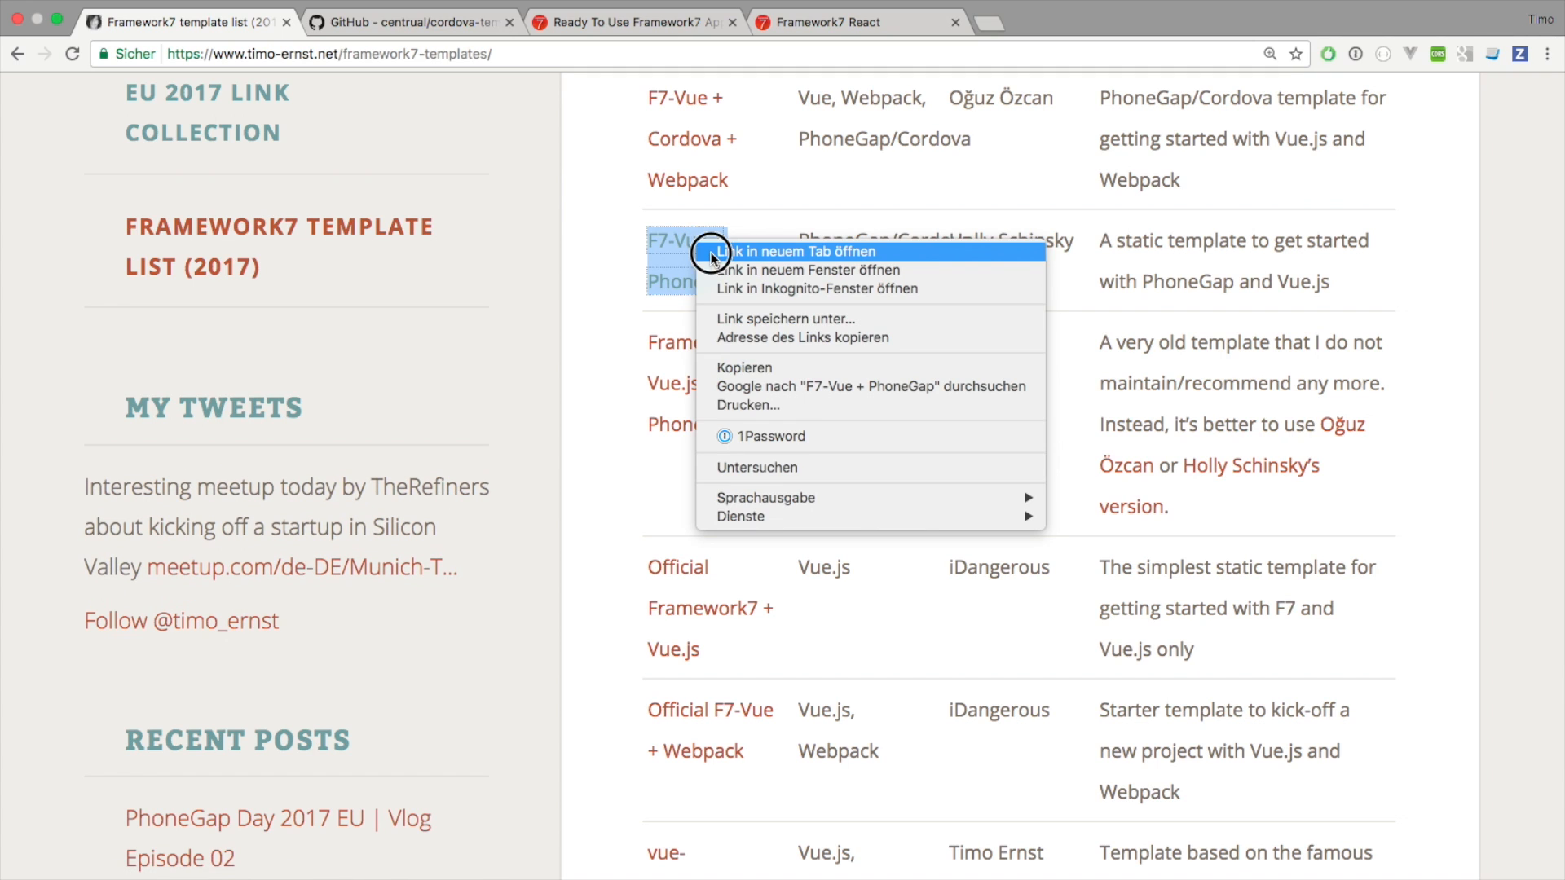
{"action": "left_click", "coordinate": [798, 251]}
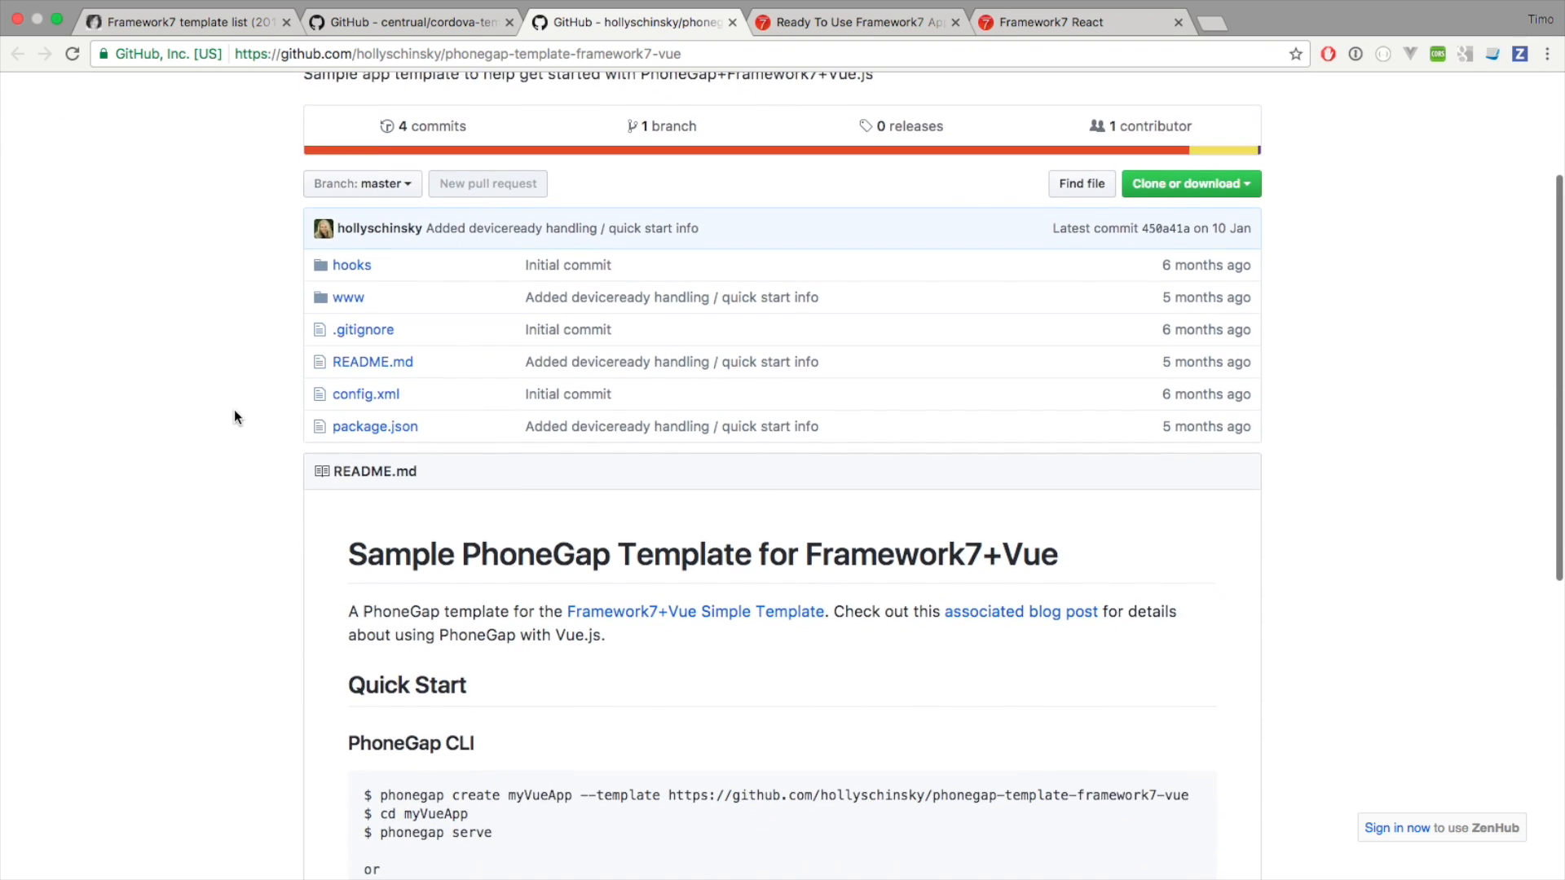
- Highlight the create command and --template option in the README Quick Start, then leave the repo page
{"action": "scroll", "scroll_direction": "down", "scroll_amount": 3}
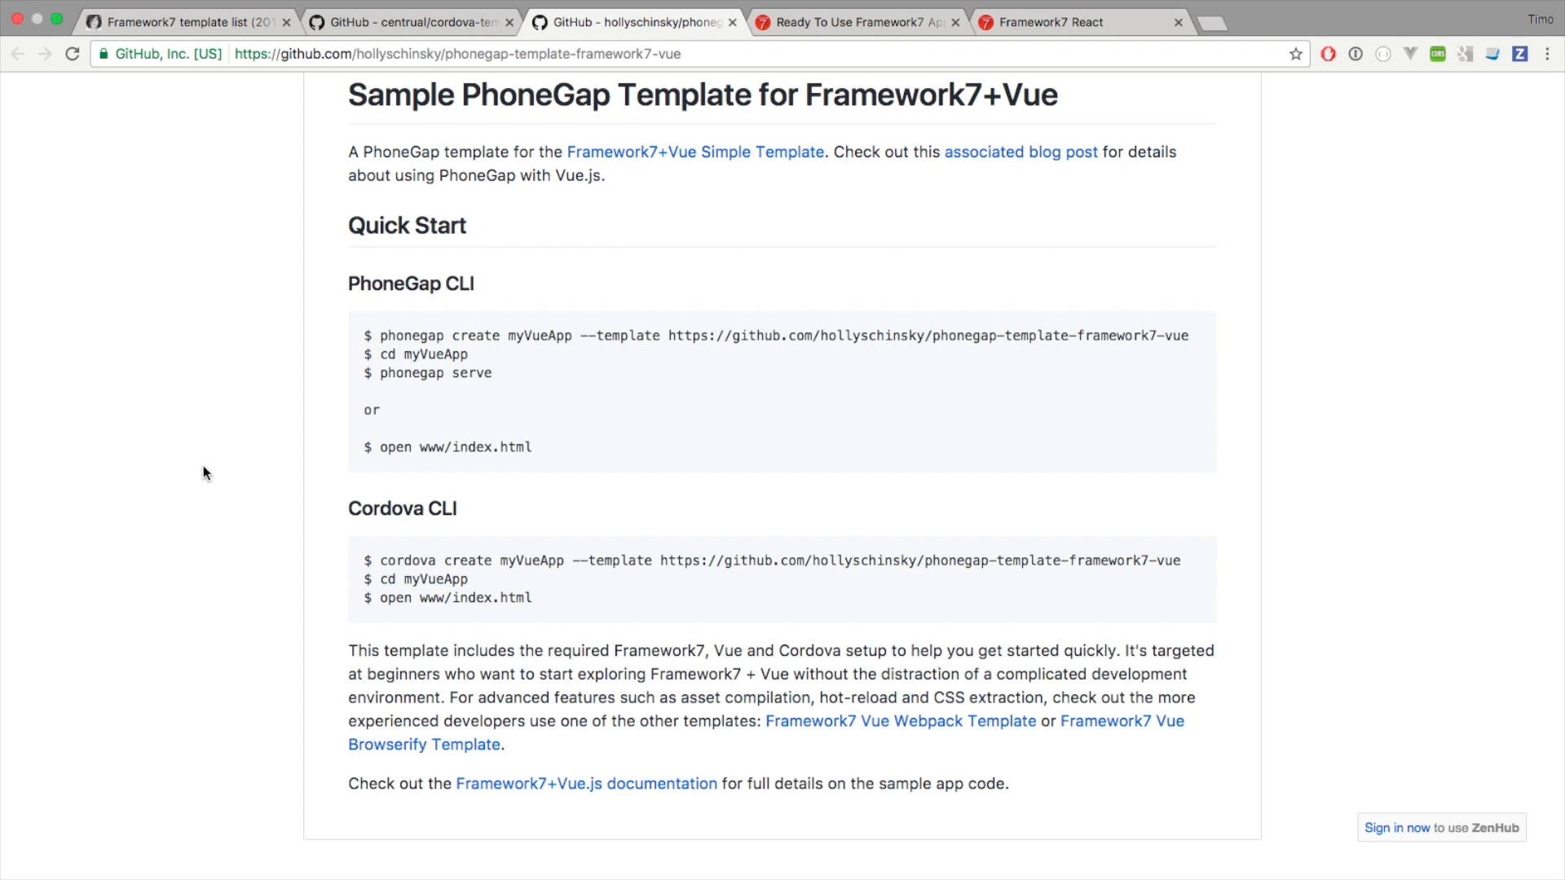
{"action": "mouse_move", "coordinate": [279, 424]}
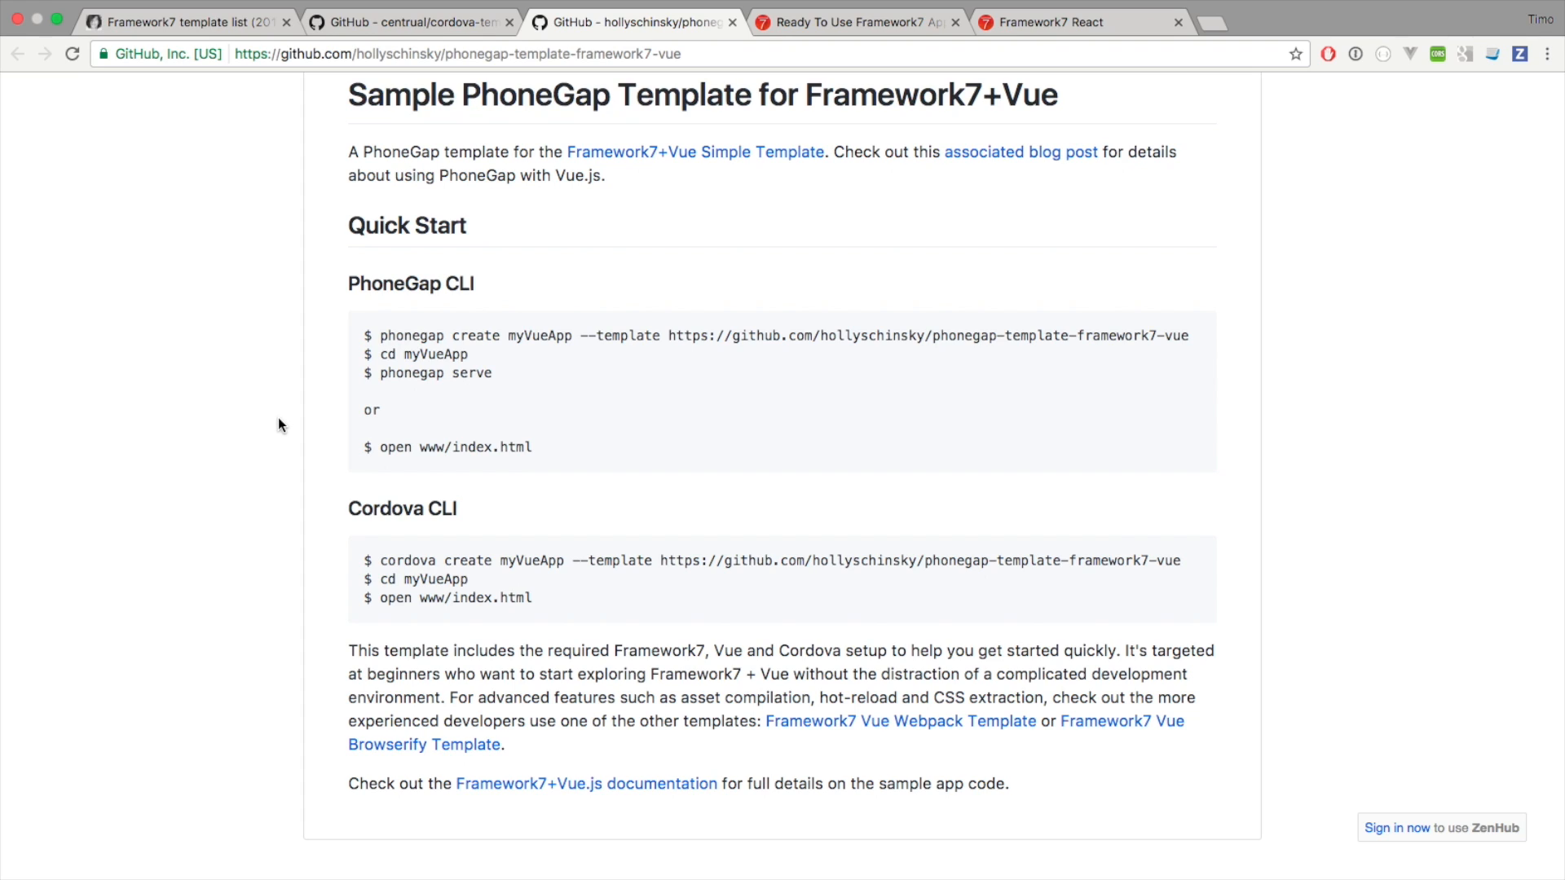
{"action": "mouse_move", "coordinate": [744, 240]}
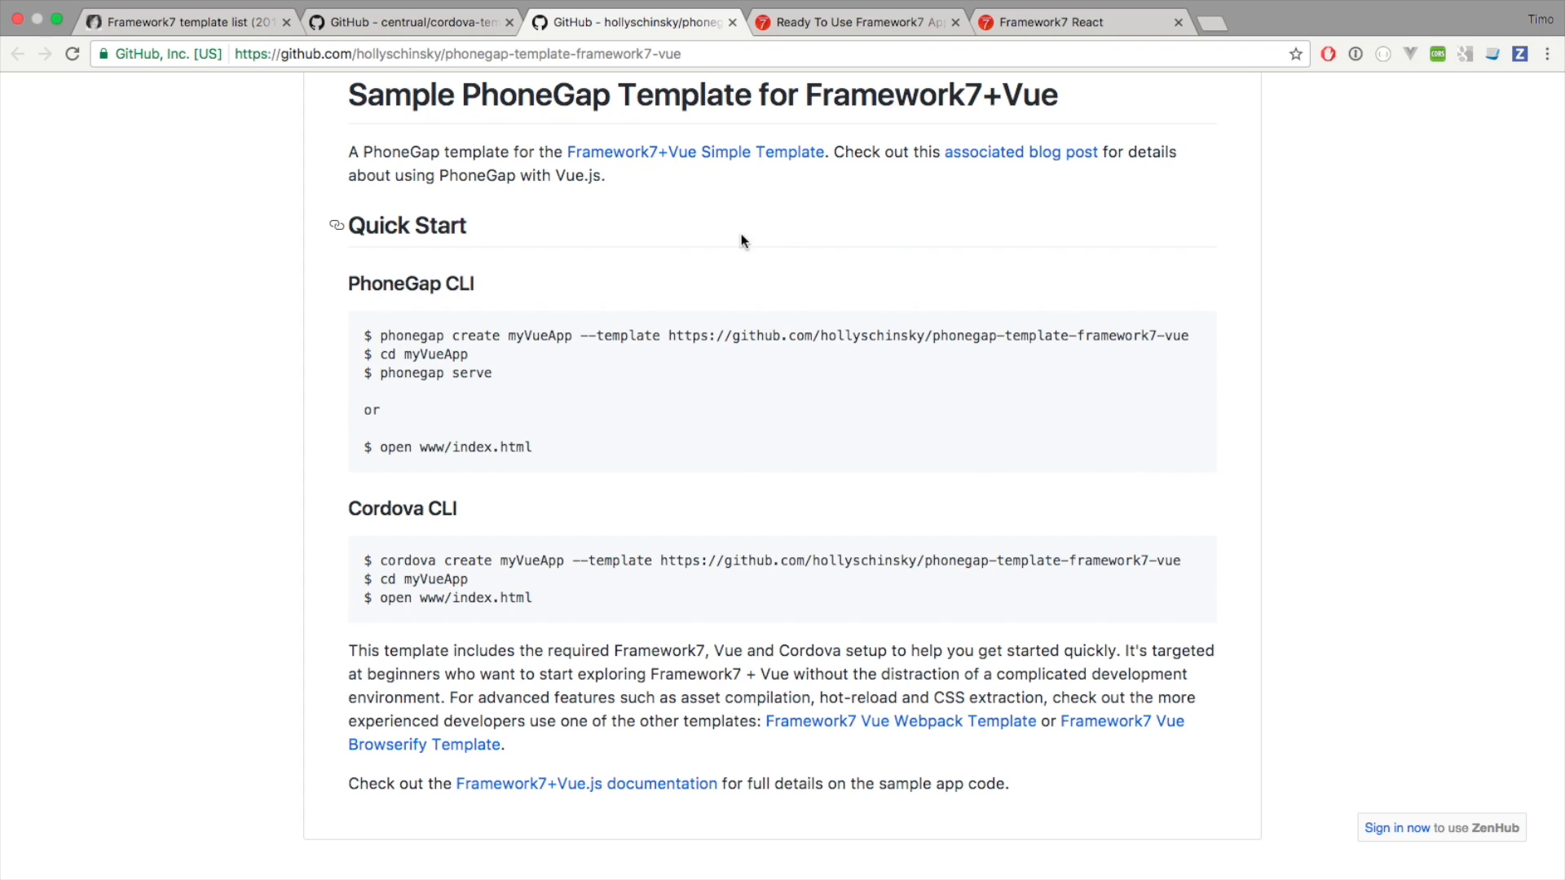
{"action": "mouse_move", "coordinate": [821, 452]}
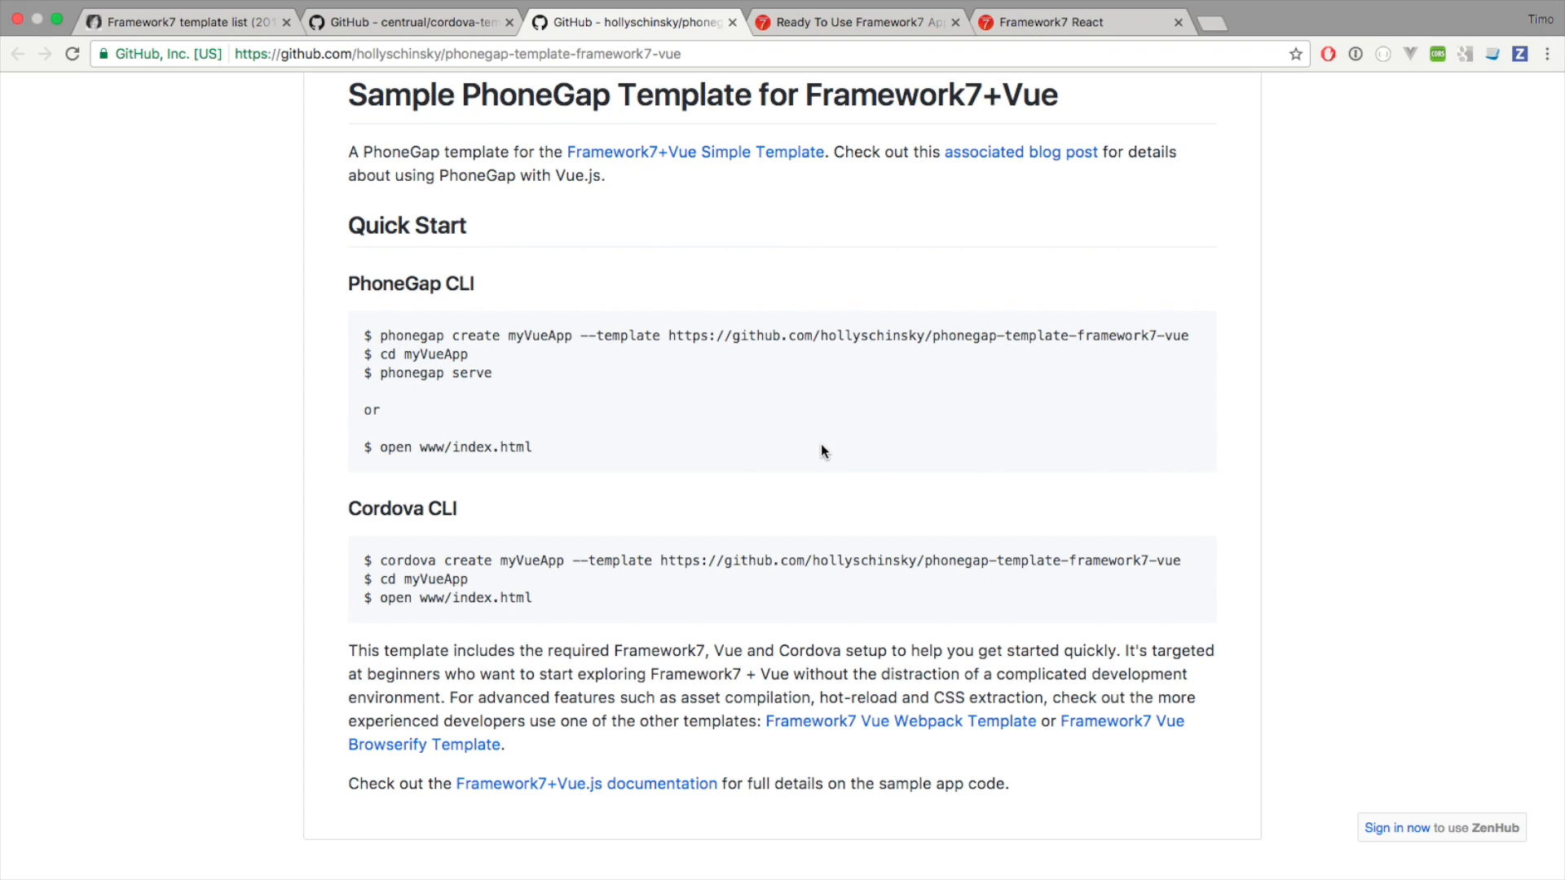
{"action": "mouse_move", "coordinate": [609, 430]}
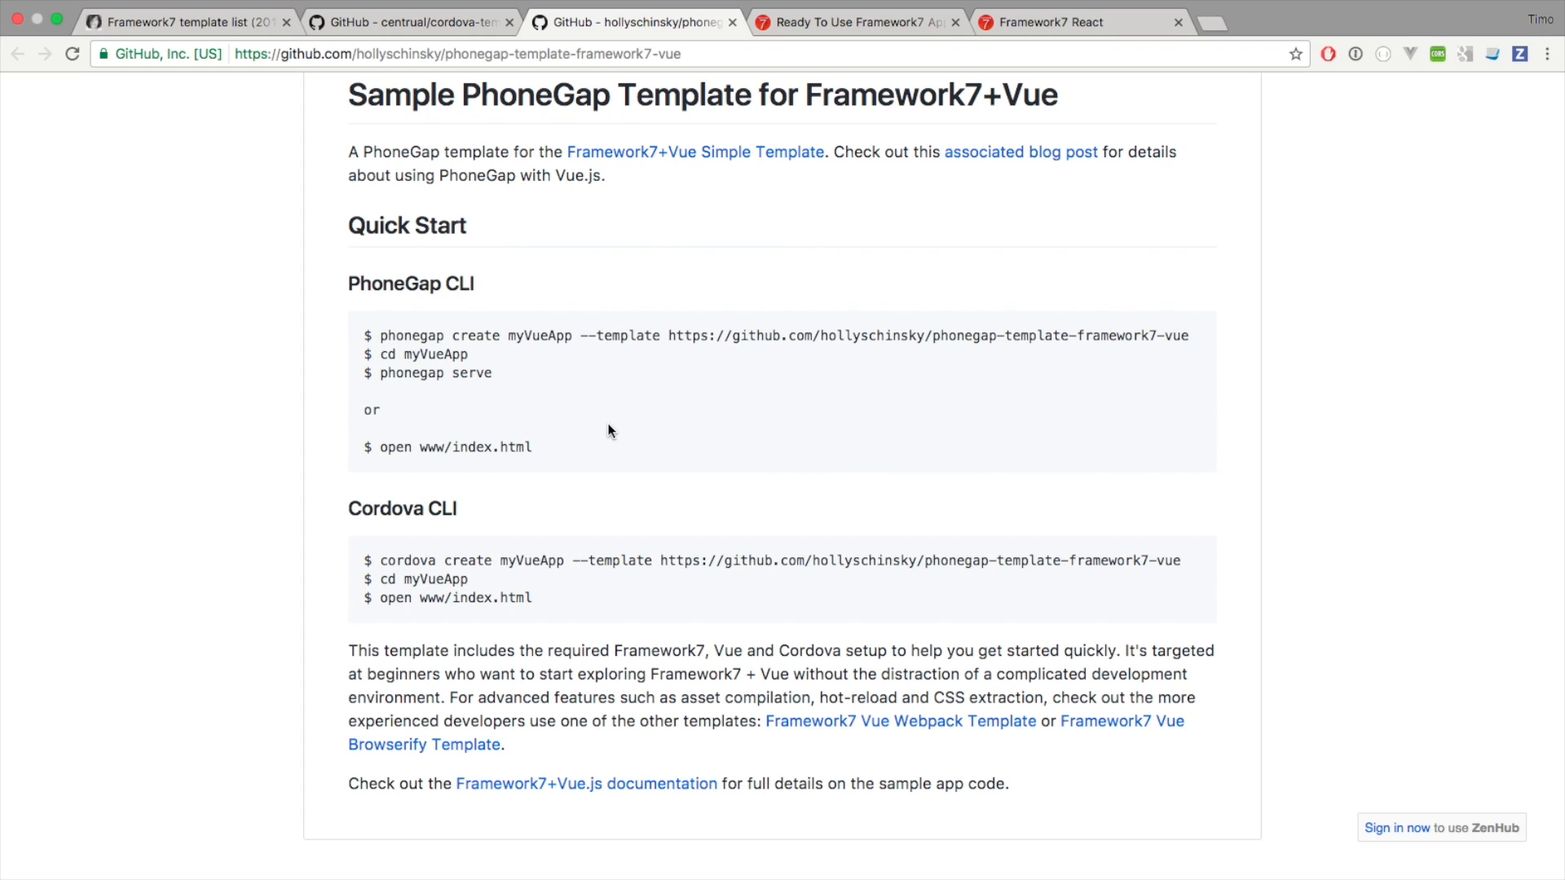
{"action": "mouse_move", "coordinate": [588, 424]}
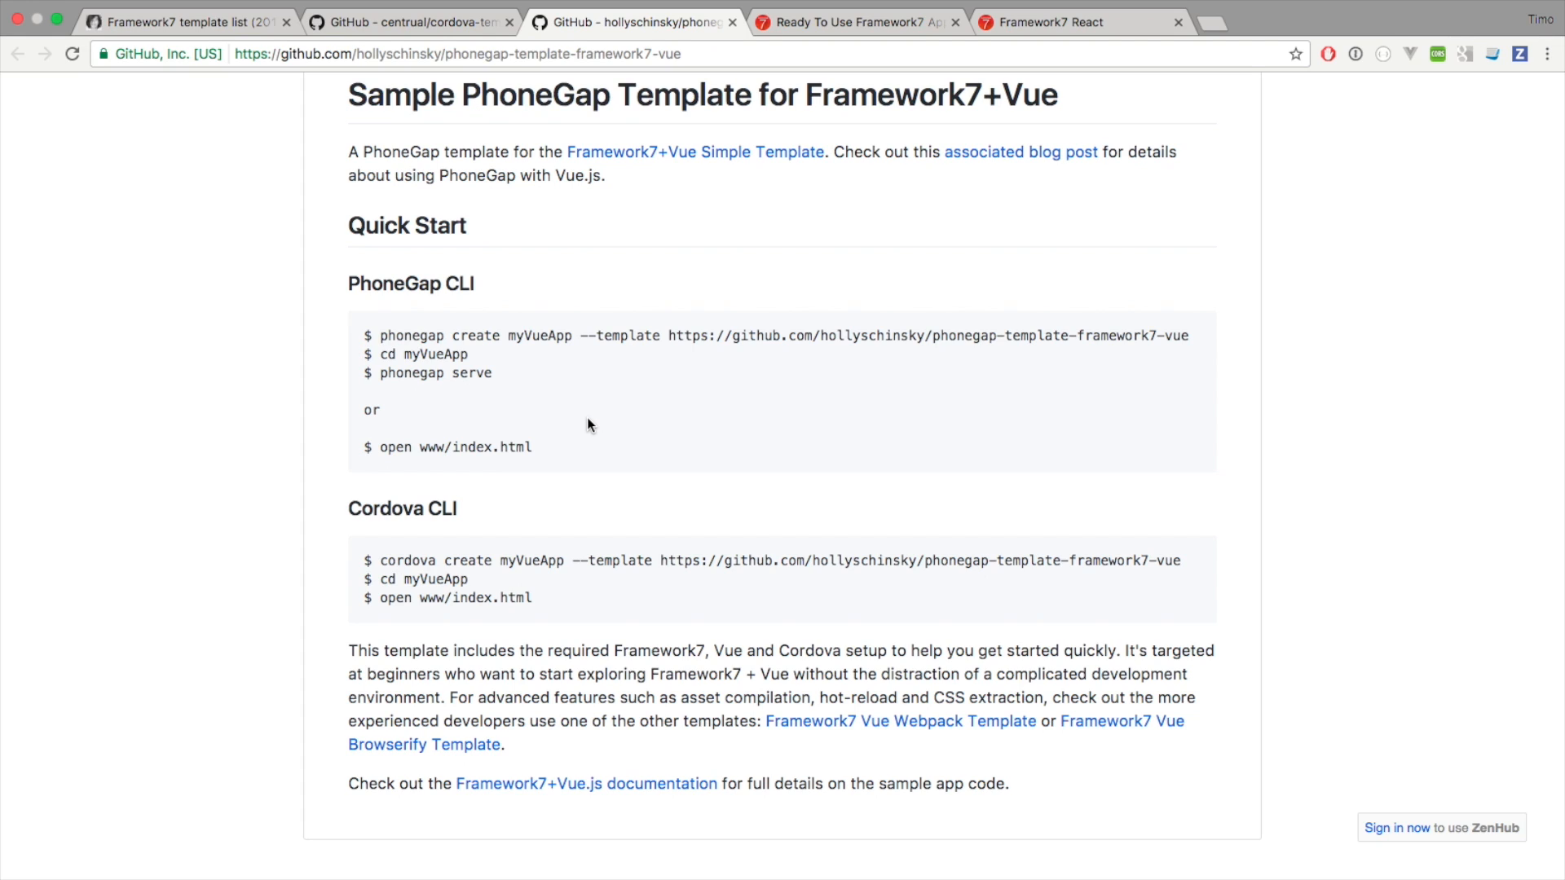
{"action": "mouse_move", "coordinate": [354, 284]}
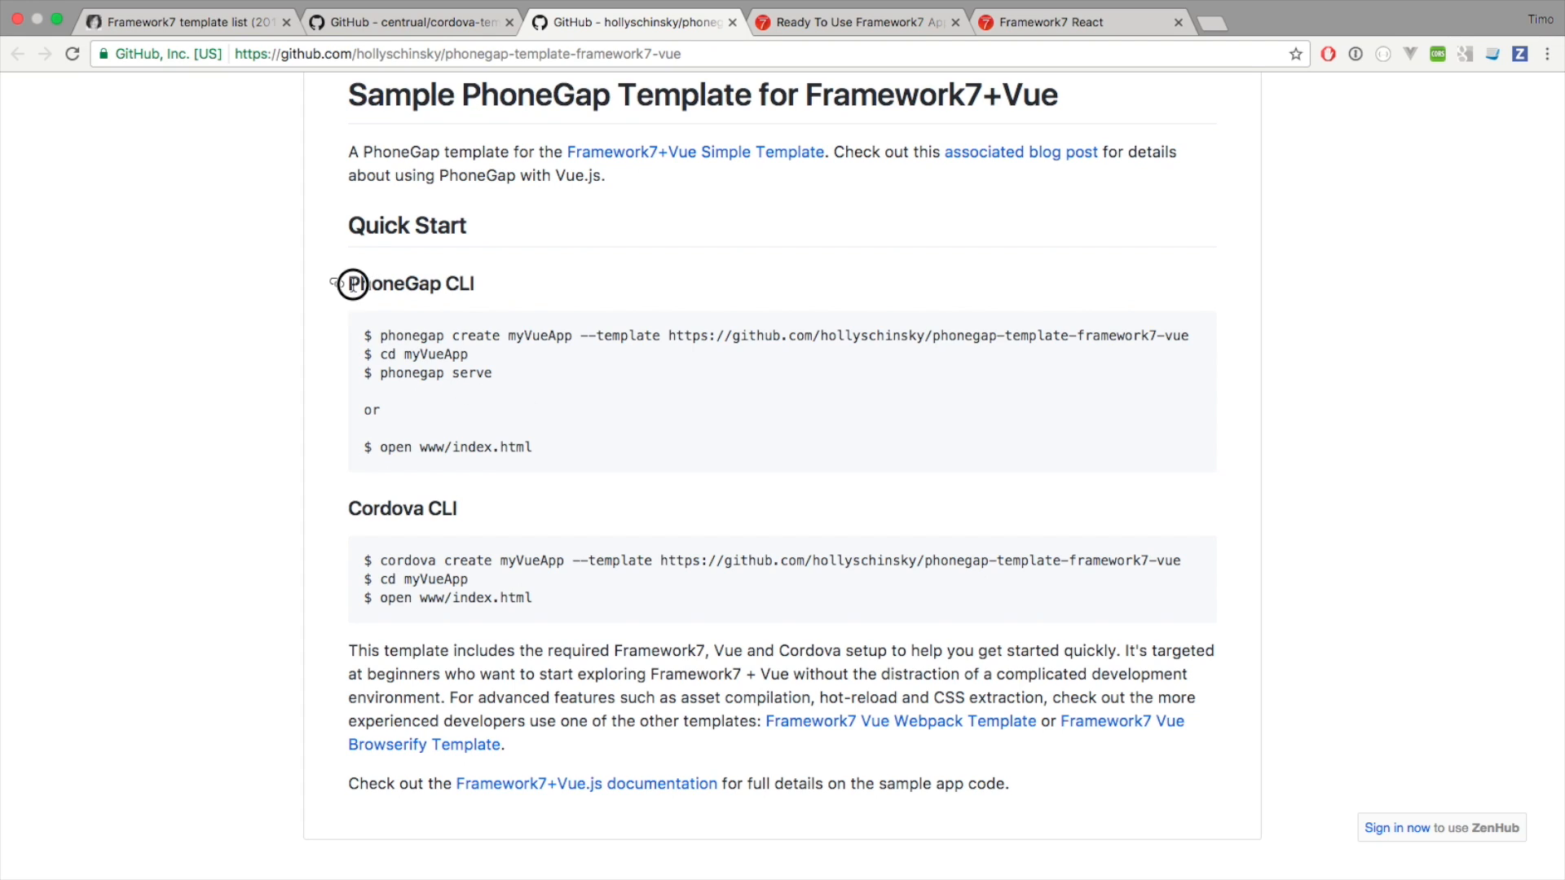
{"action": "mouse_move", "coordinate": [476, 324]}
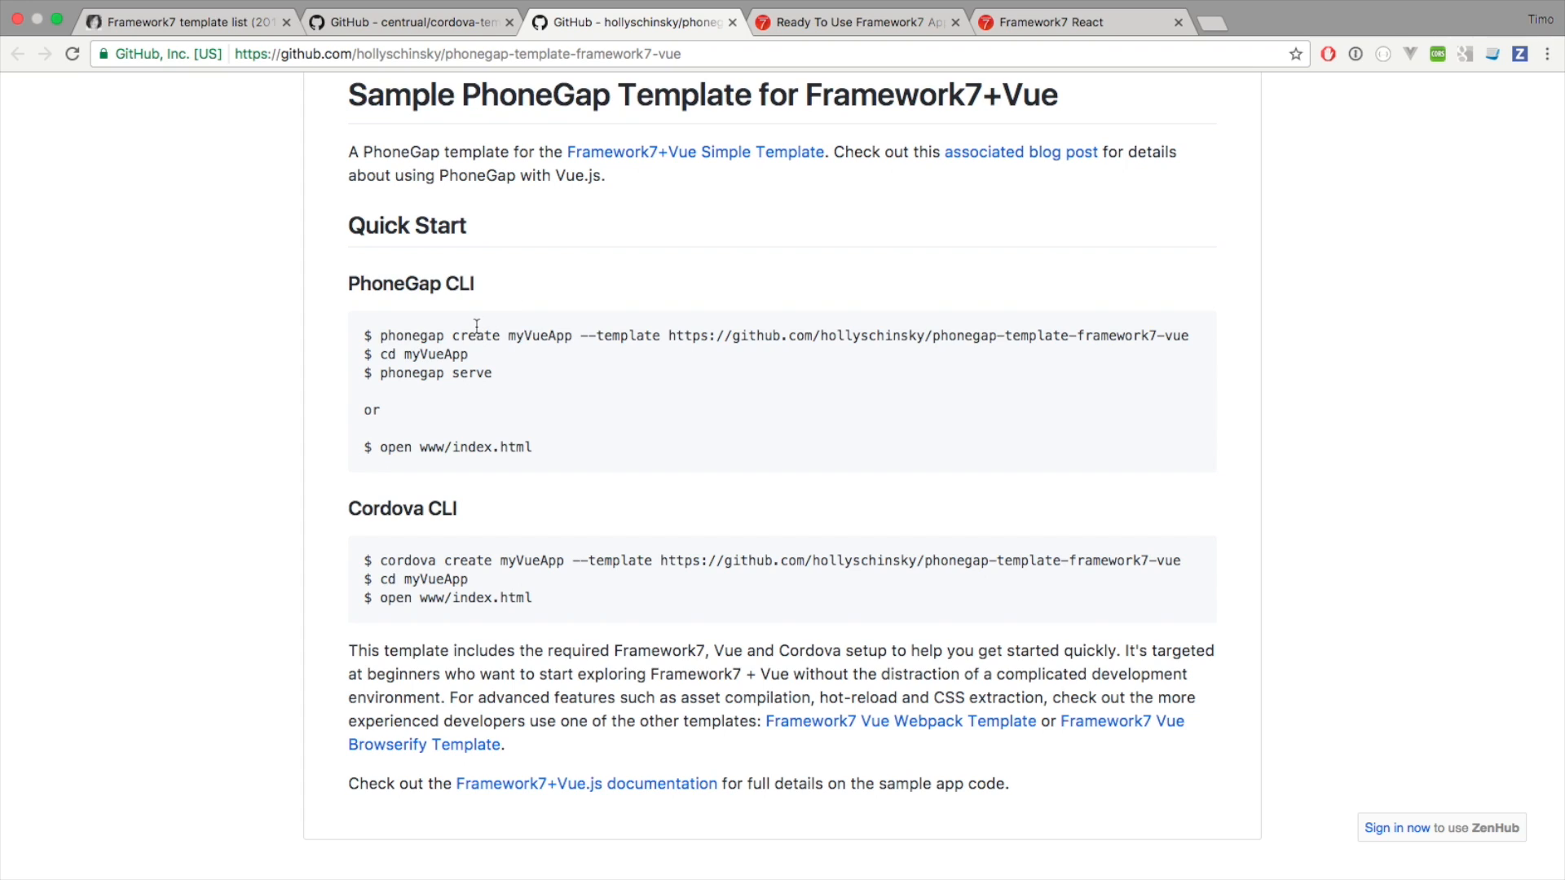
{"action": "mouse_move", "coordinate": [444, 336]}
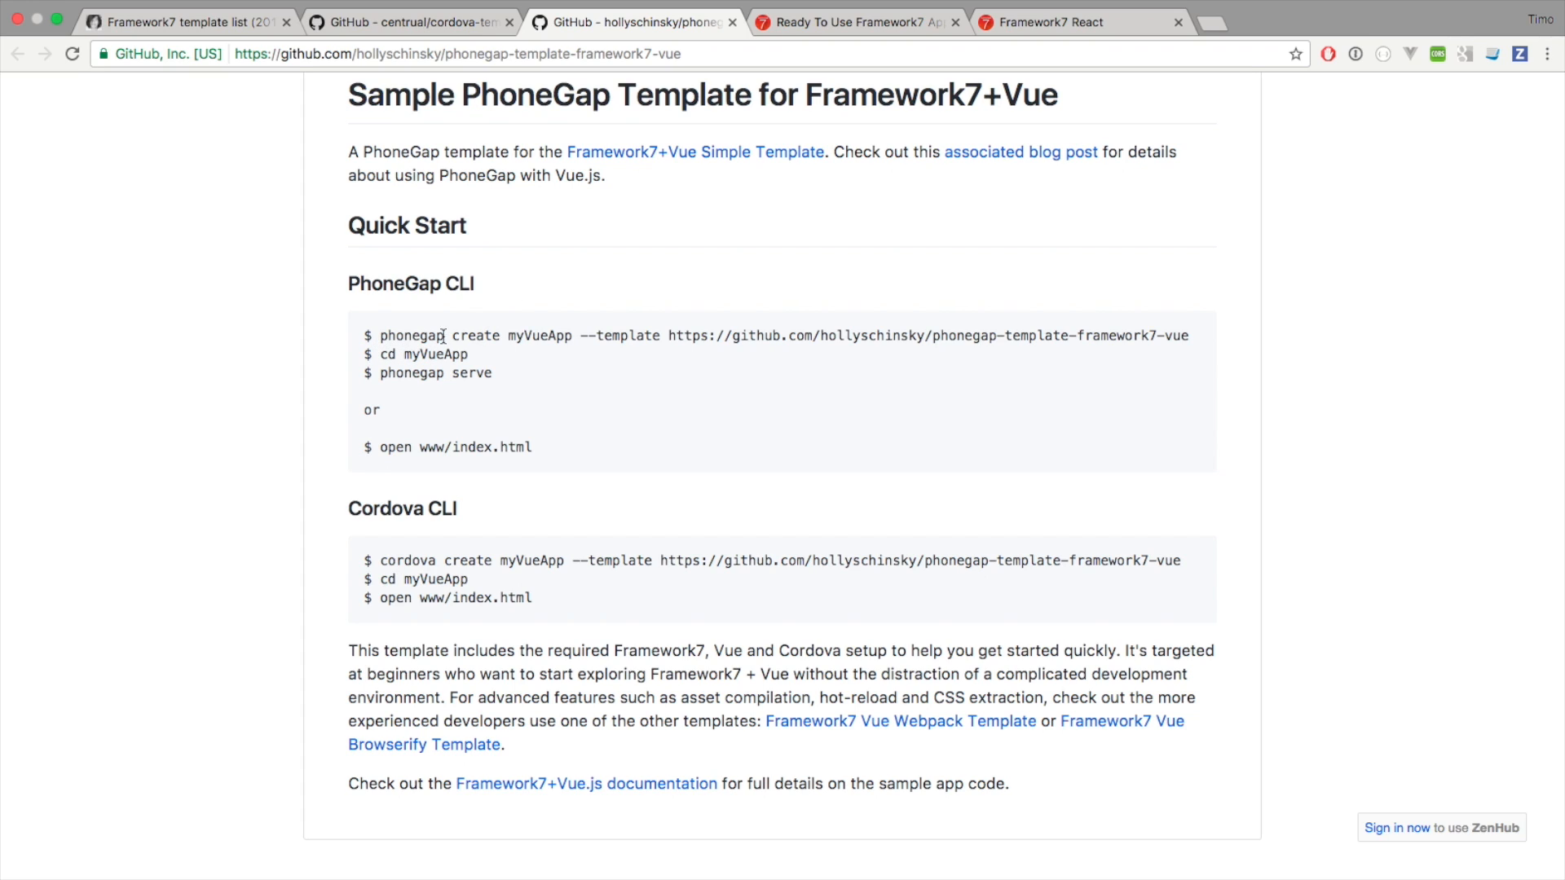
{"action": "double_click", "coordinate": [477, 336]}
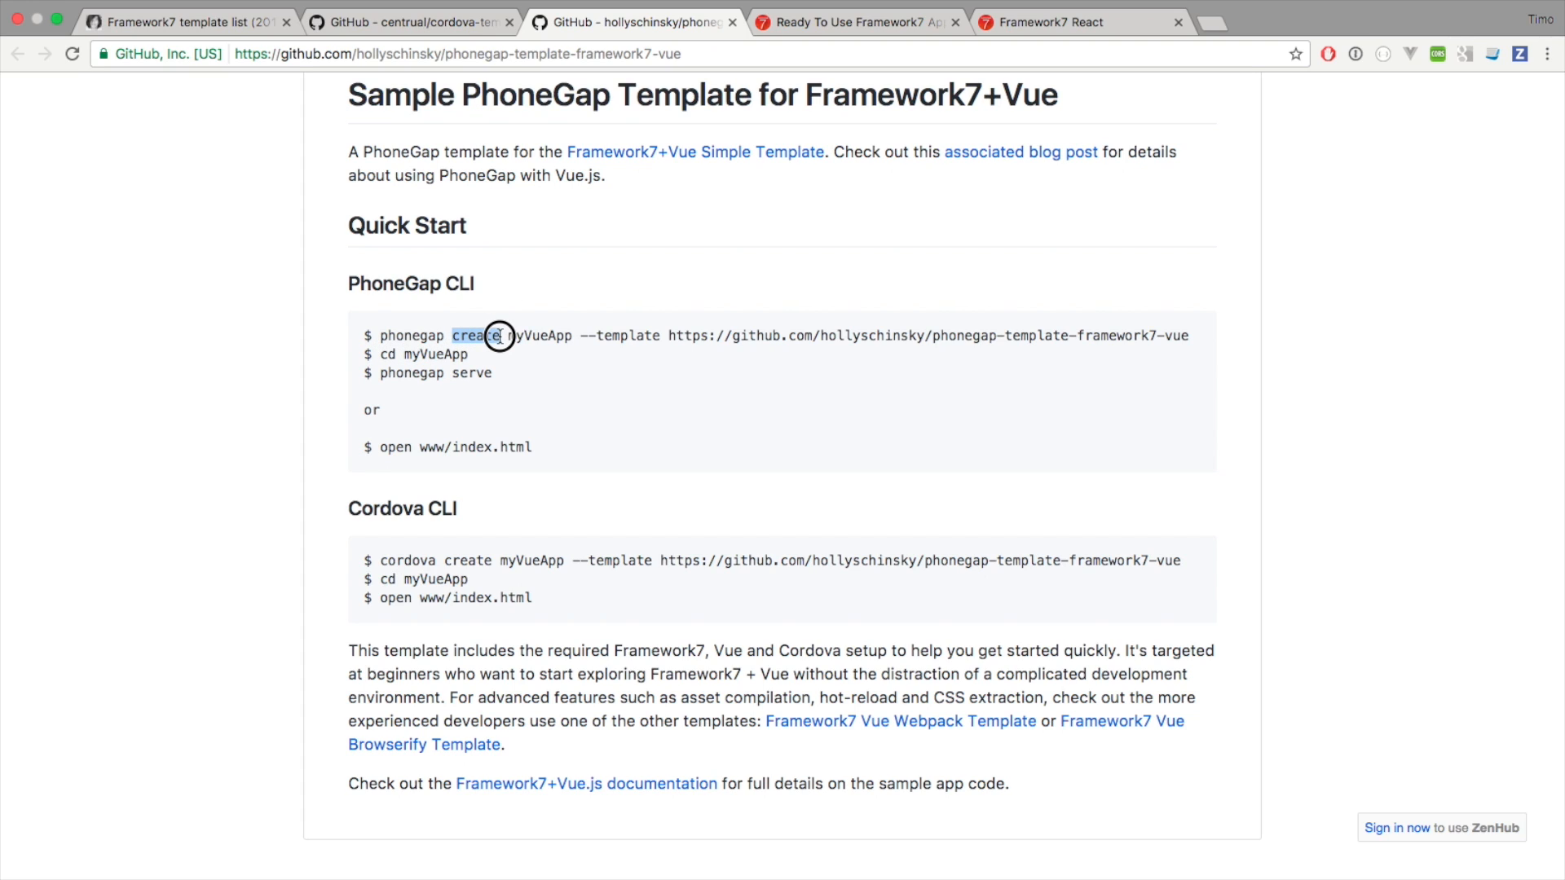
{"action": "double_click", "coordinate": [538, 336]}
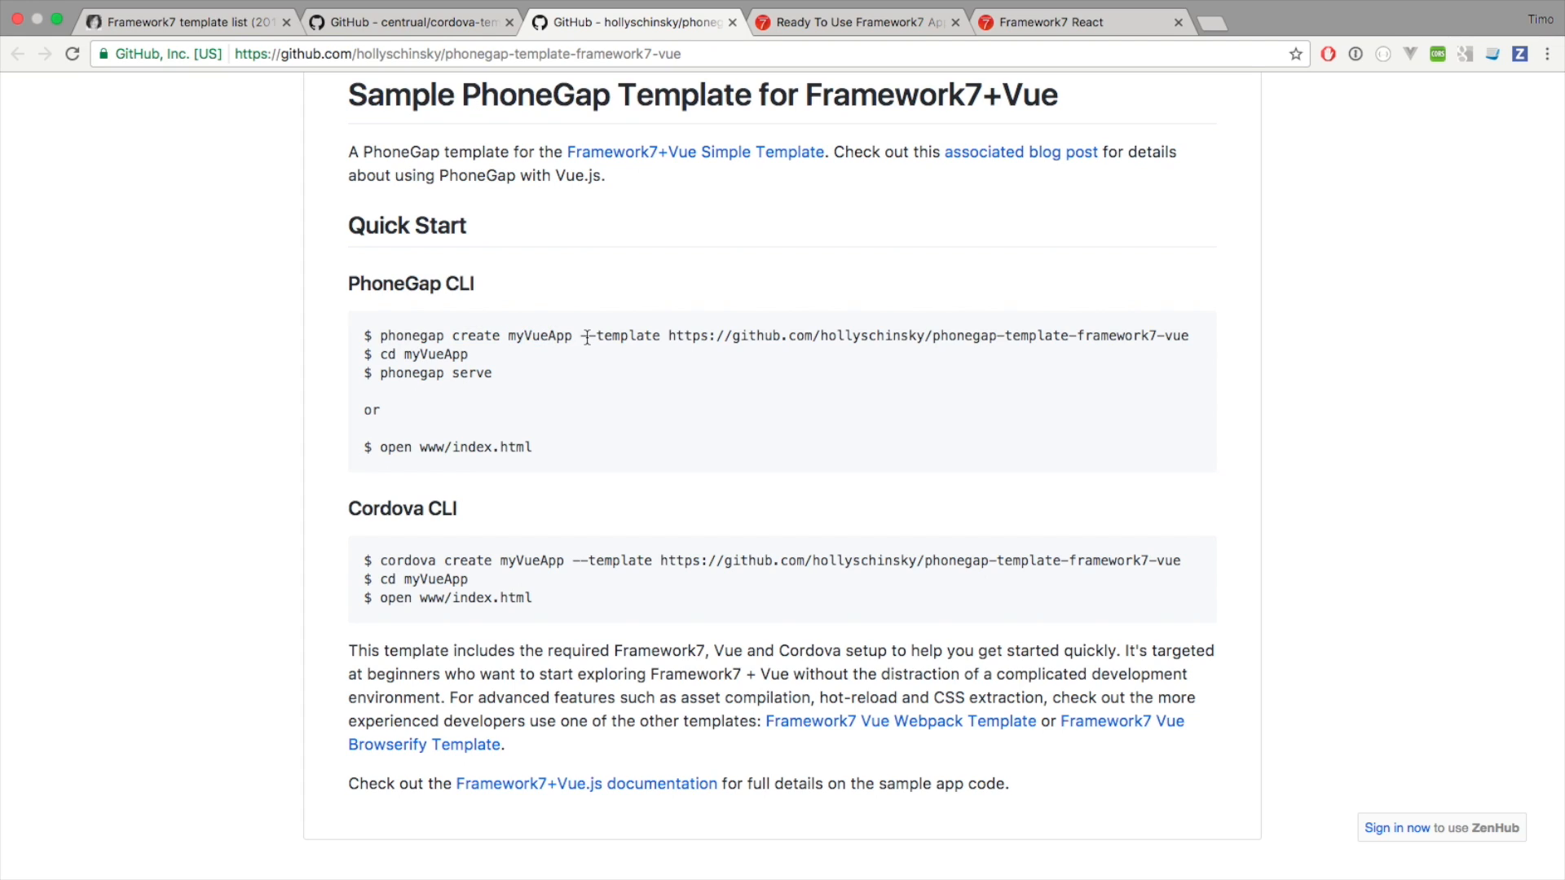
{"action": "double_click", "coordinate": [619, 336]}
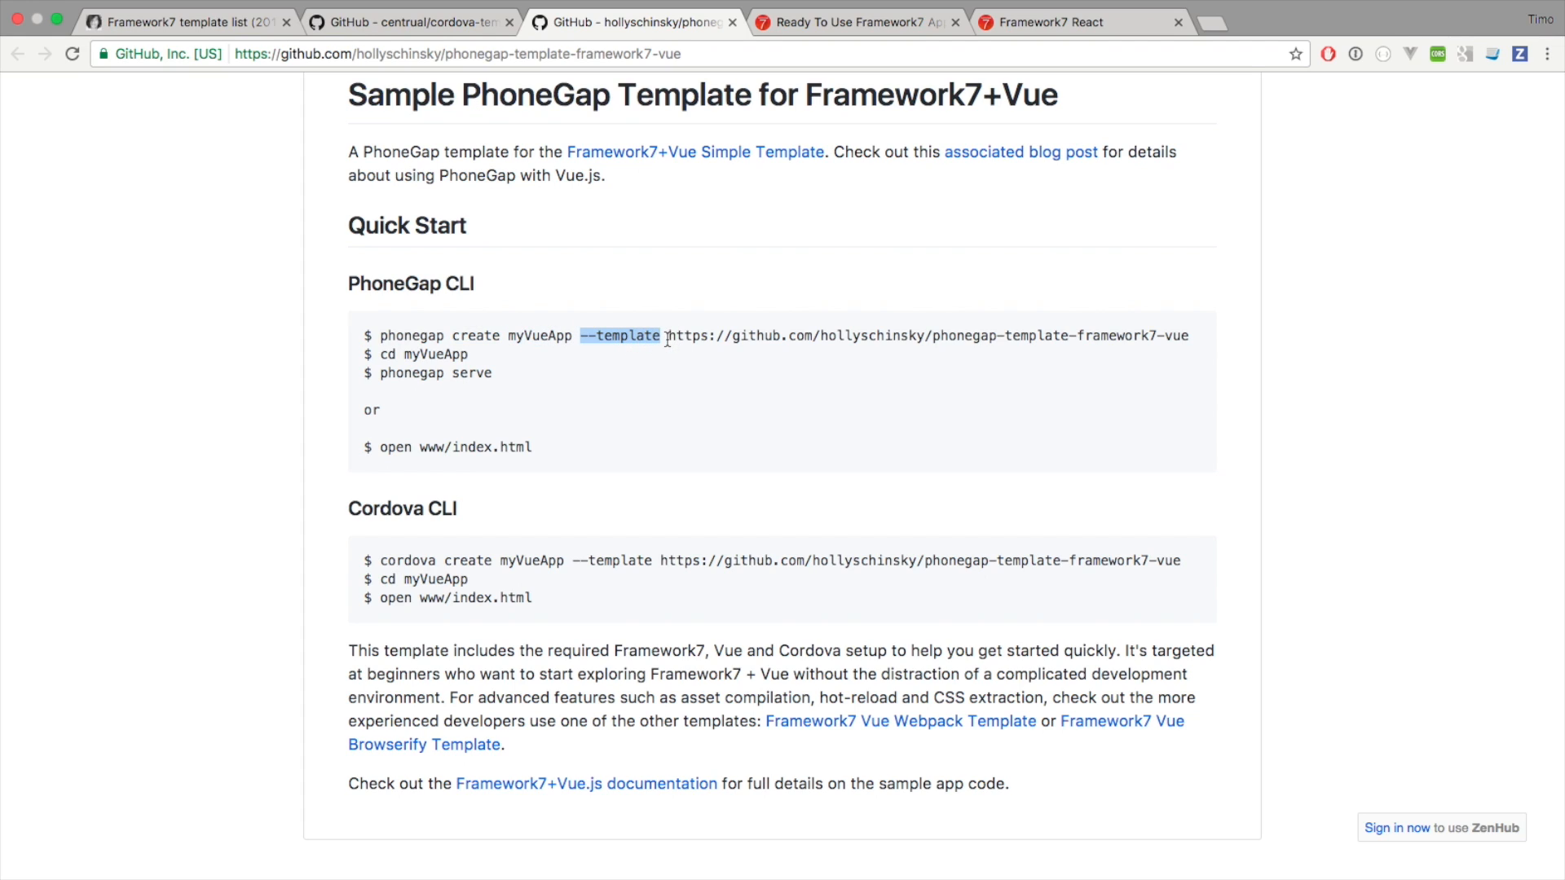
{"action": "mouse_move", "coordinate": [898, 362]}
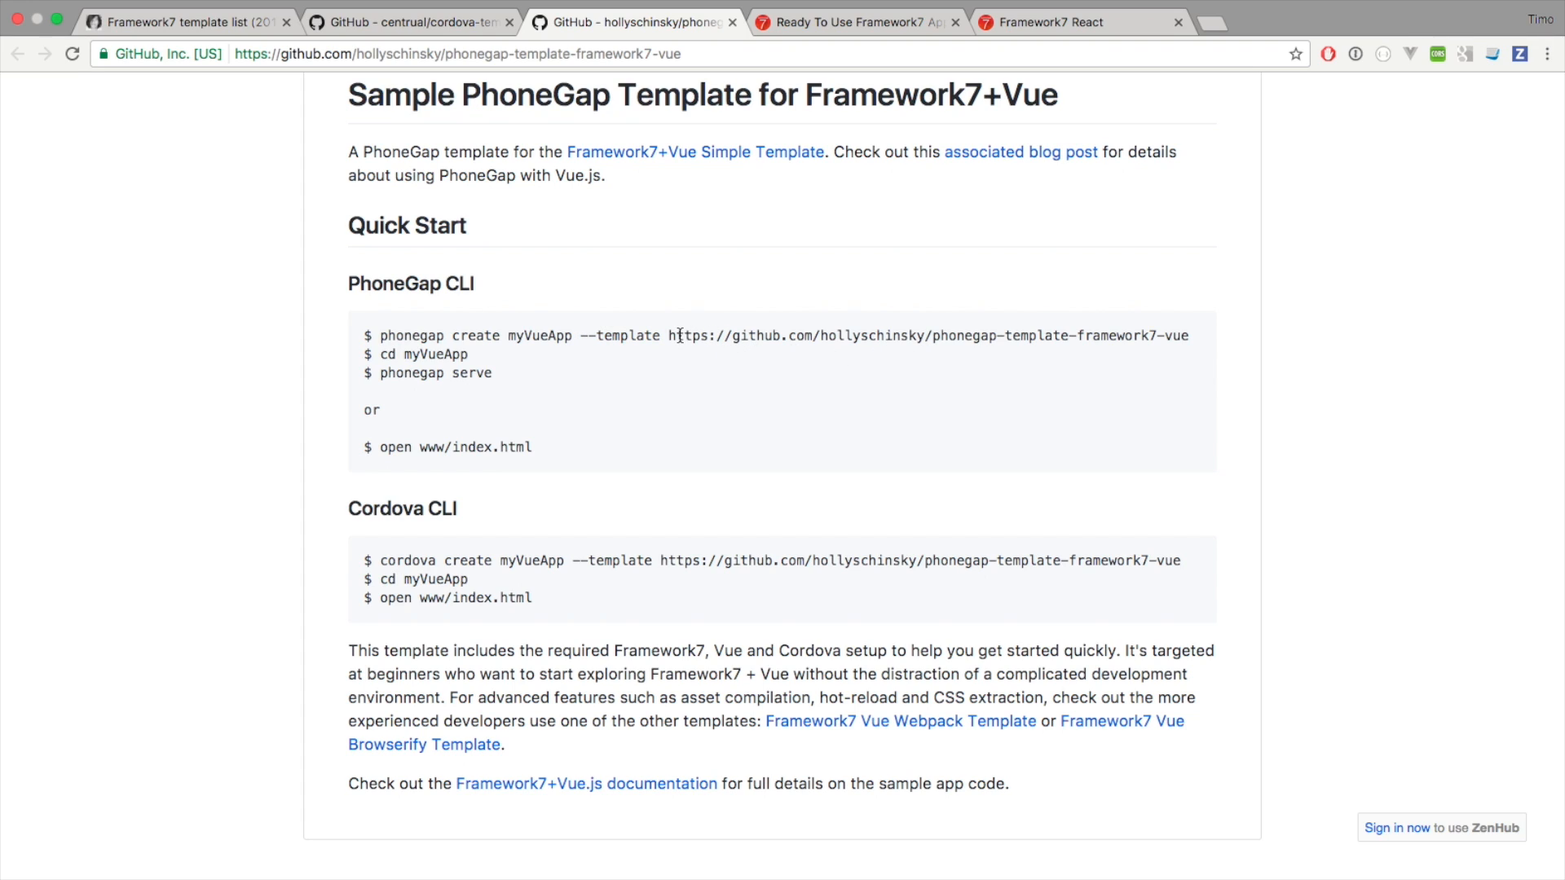
{"action": "mouse_move", "coordinate": [674, 335]}
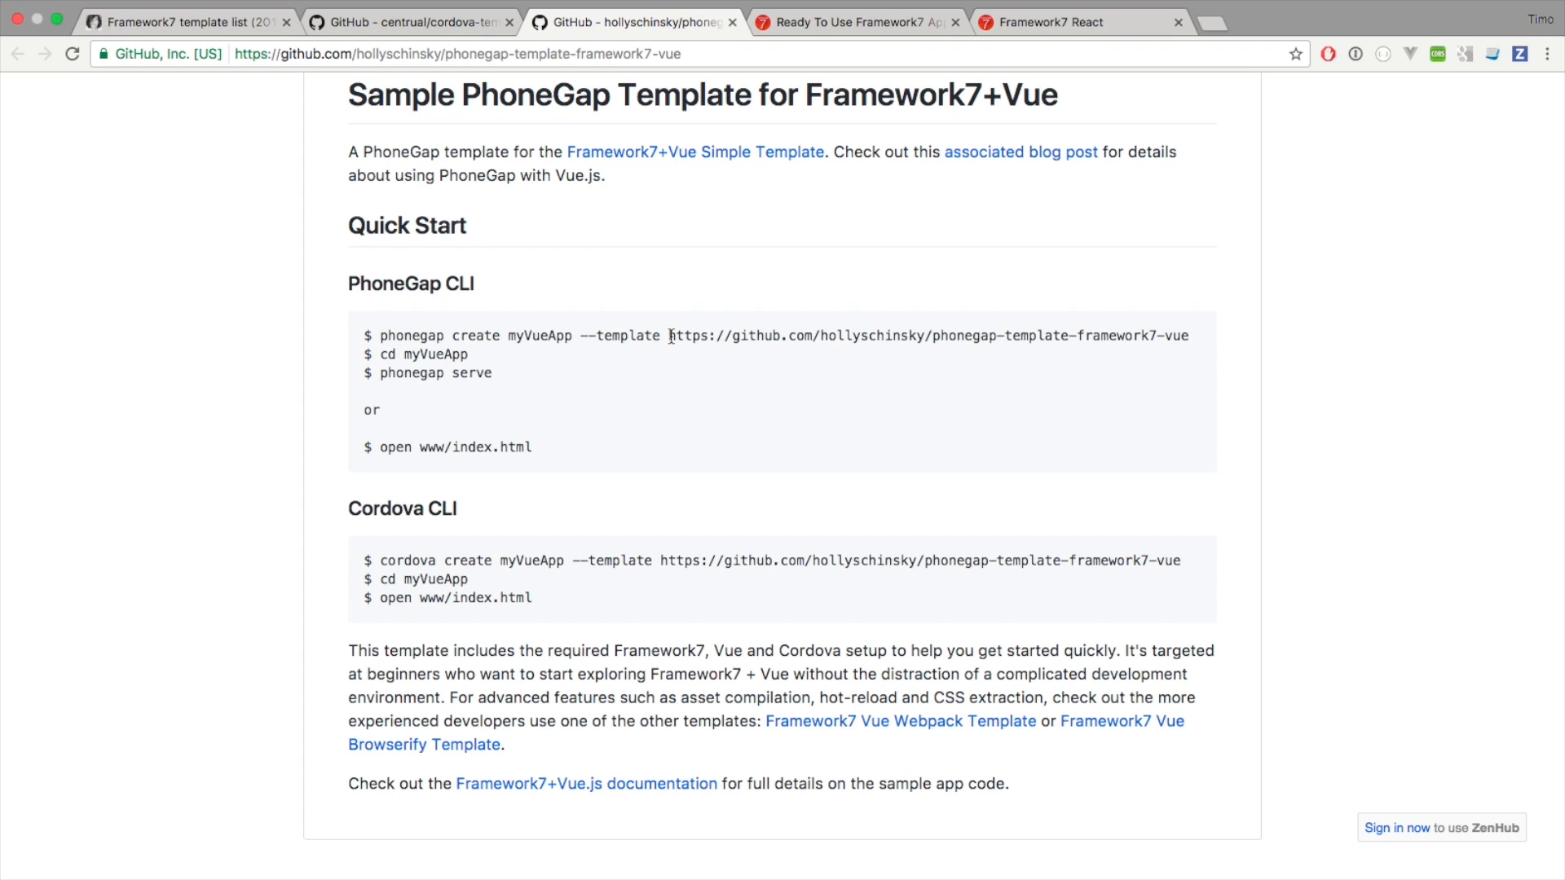
{"action": "left_click", "coordinate": [498, 53]}
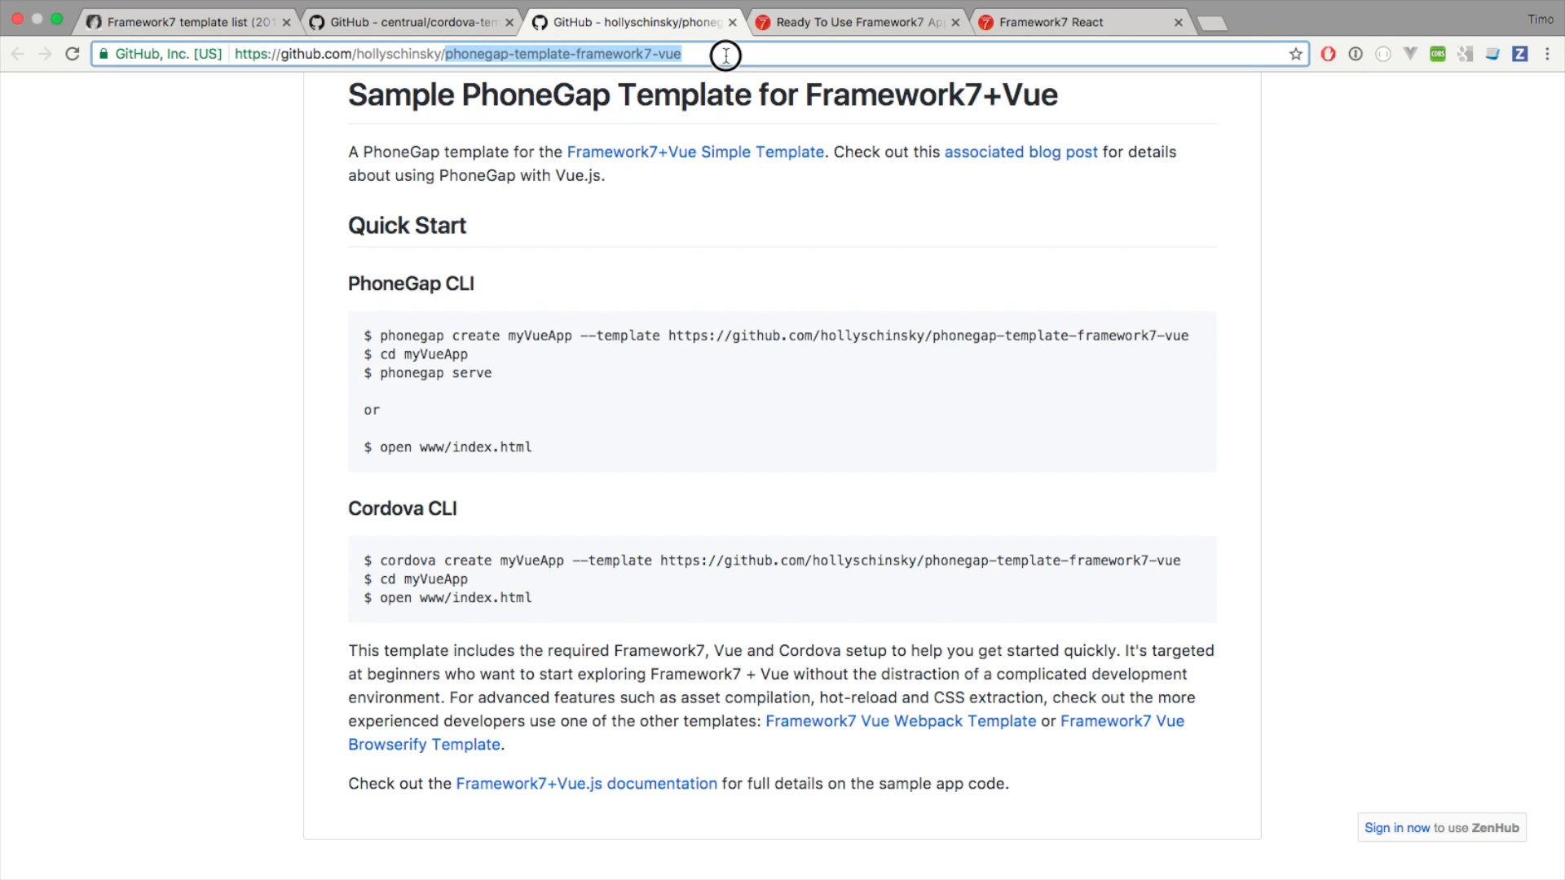
{"action": "mouse_move", "coordinate": [694, 286]}
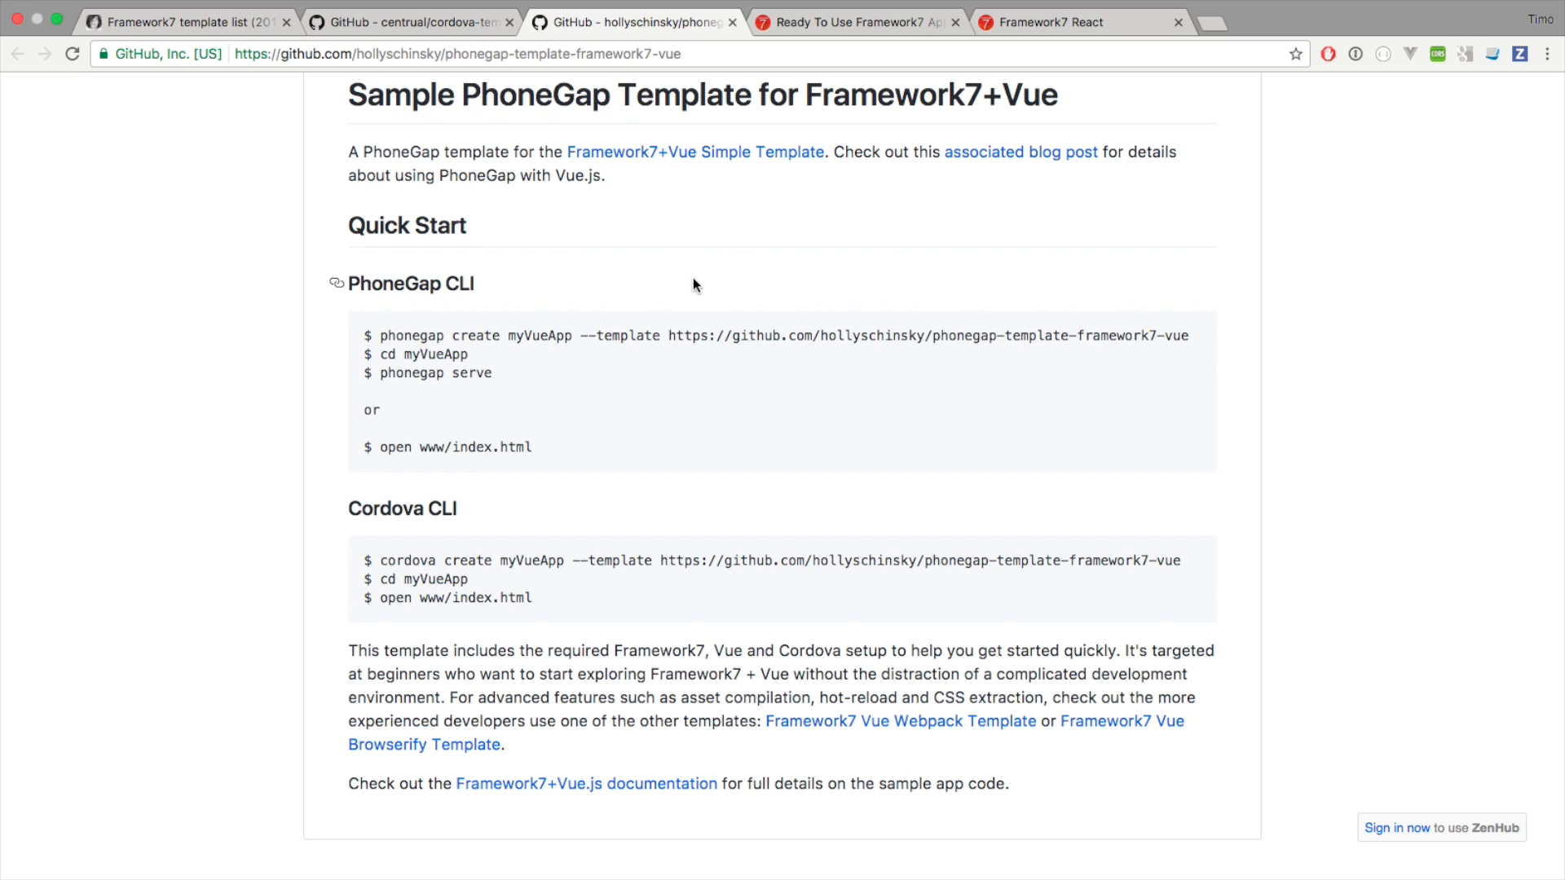
{"action": "mouse_move", "coordinate": [678, 375]}
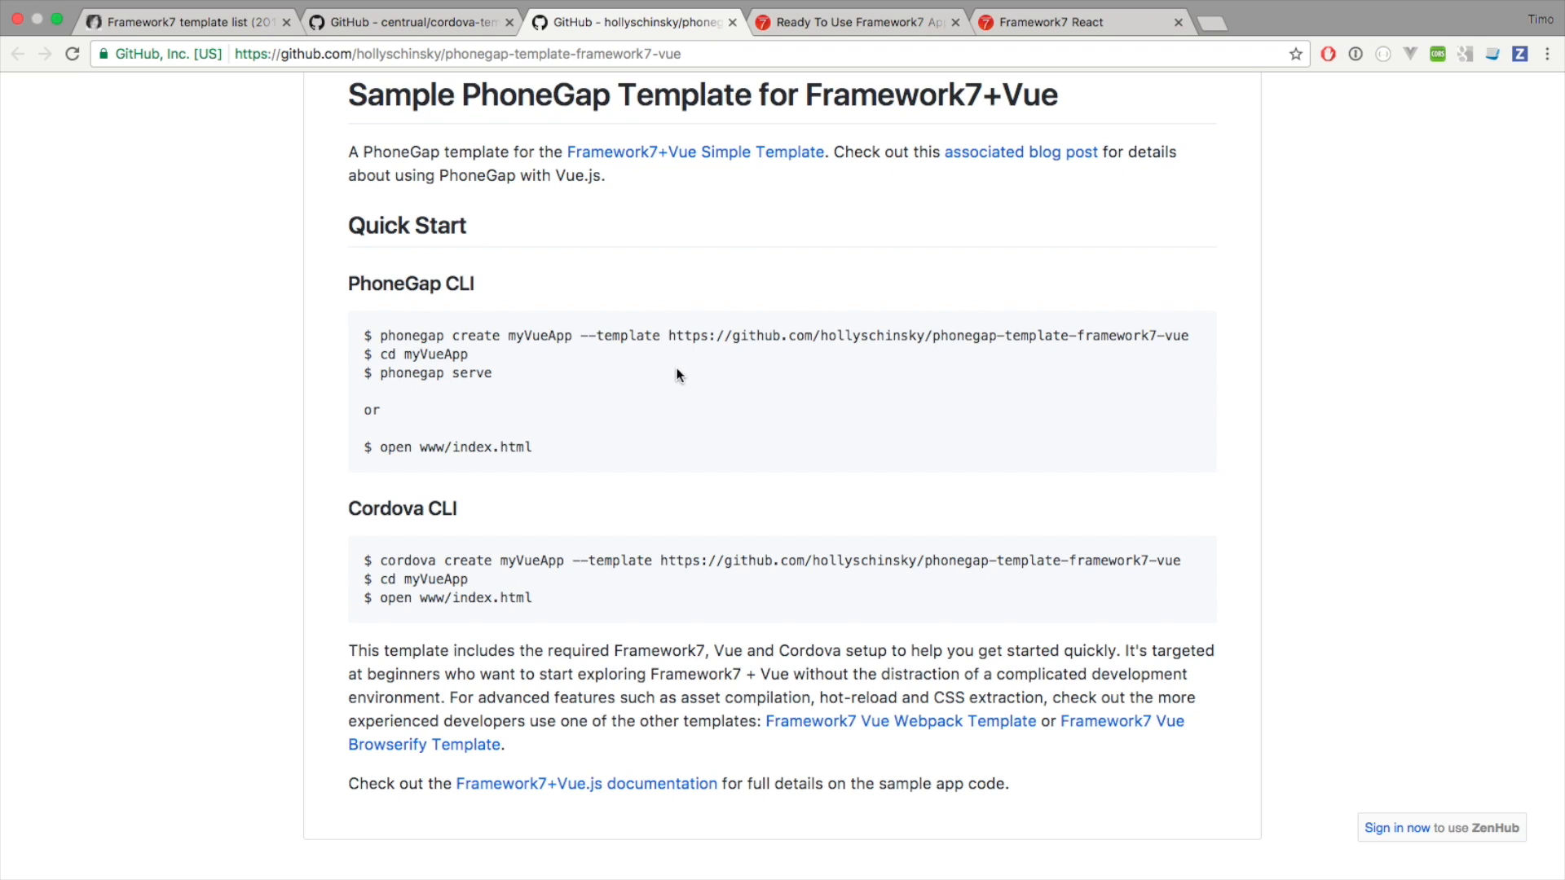
{"action": "mouse_move", "coordinate": [688, 357]}
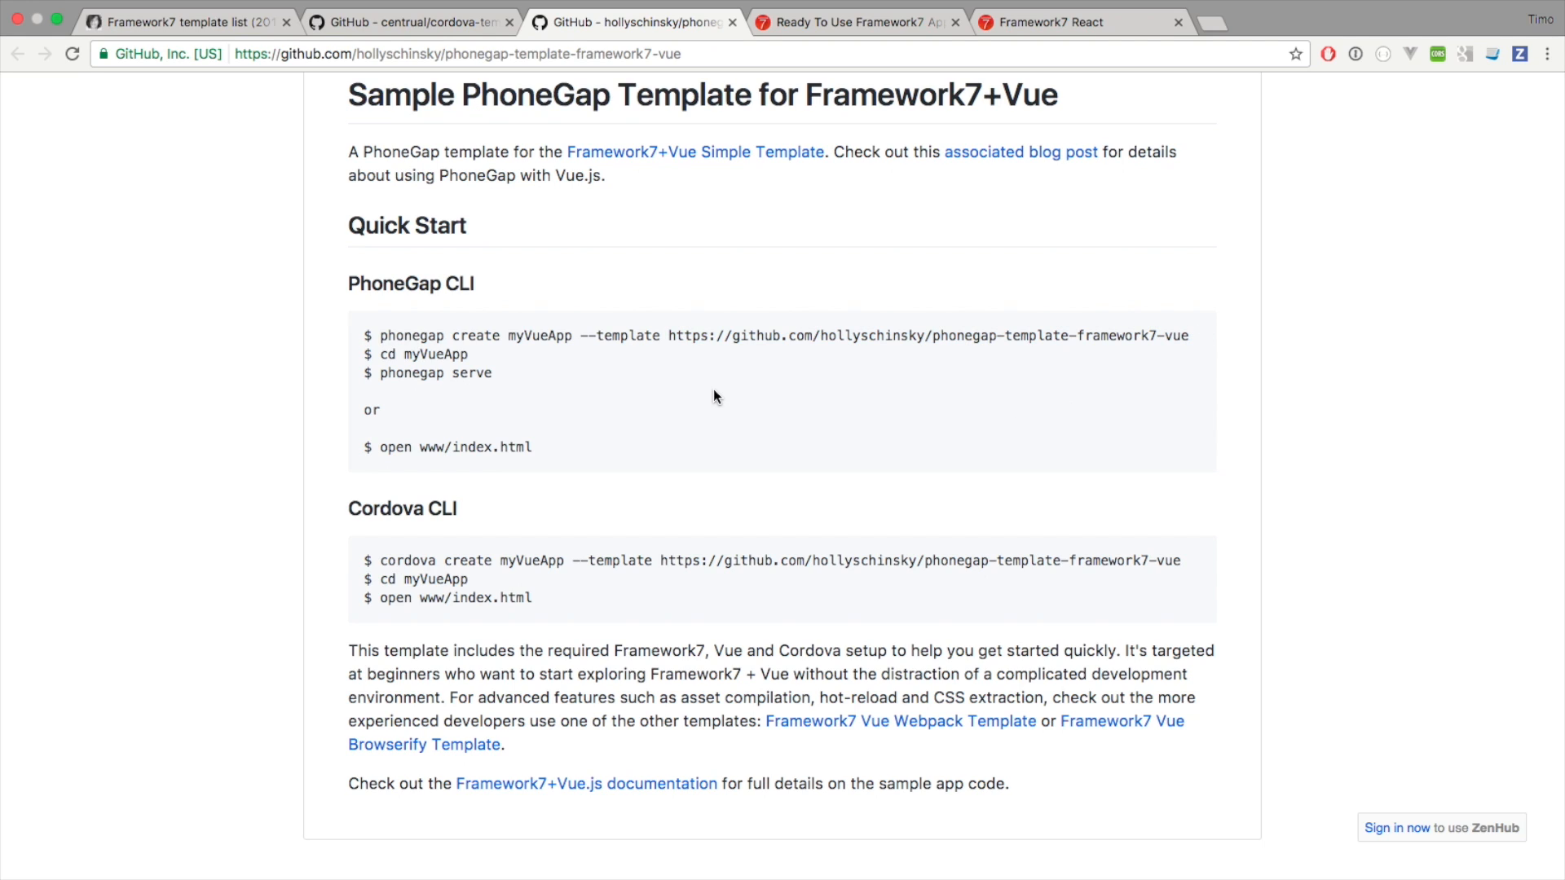
{"action": "mouse_move", "coordinate": [591, 502]}
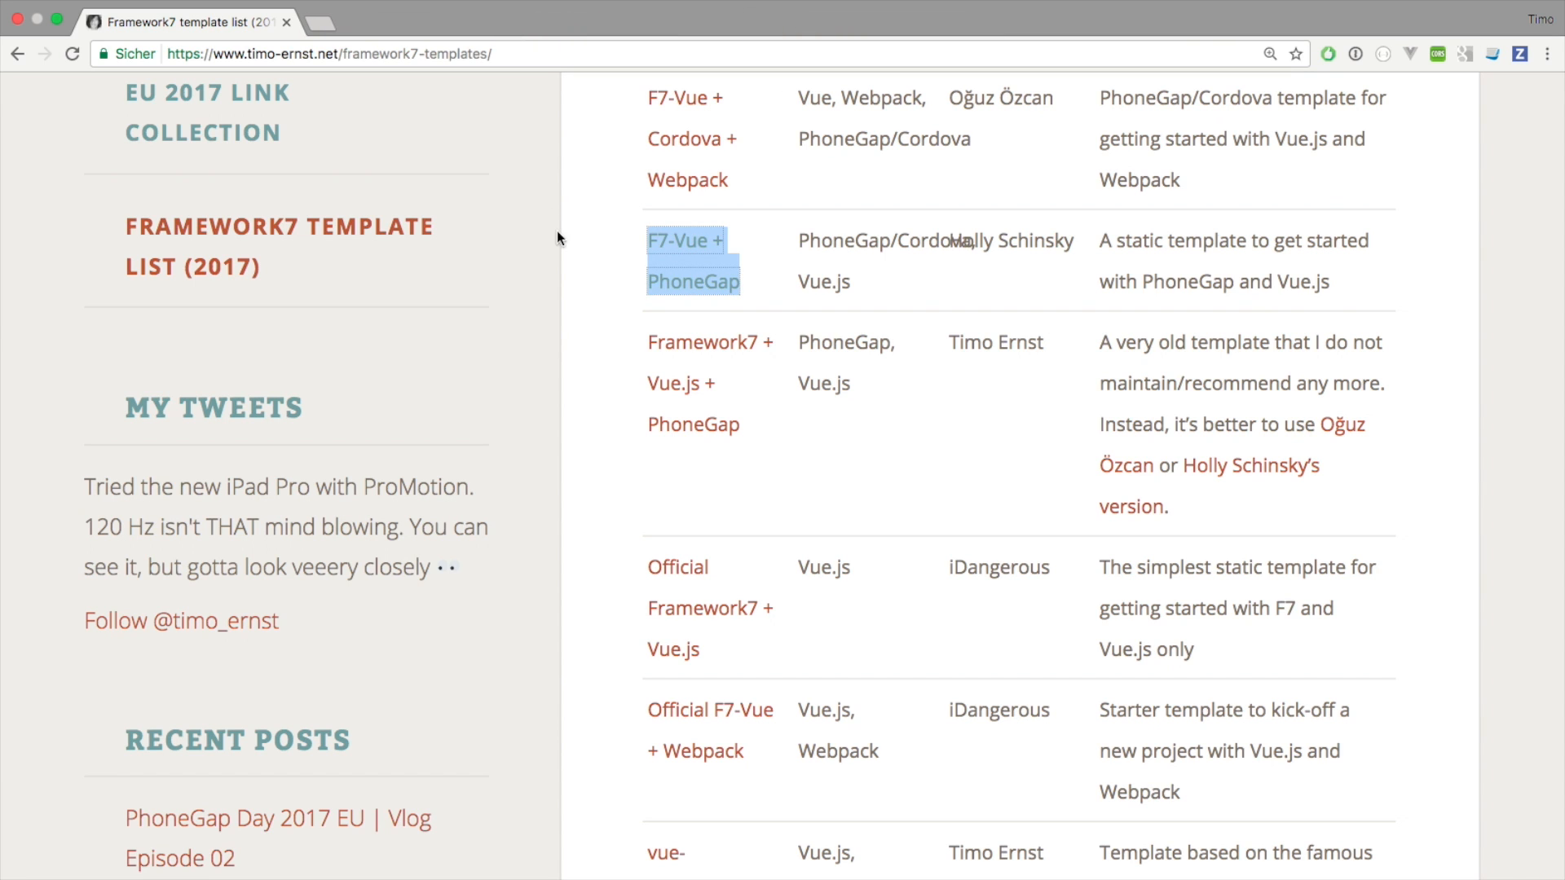
{"action": "scroll", "scroll_direction": "down", "scroll_amount": 3}
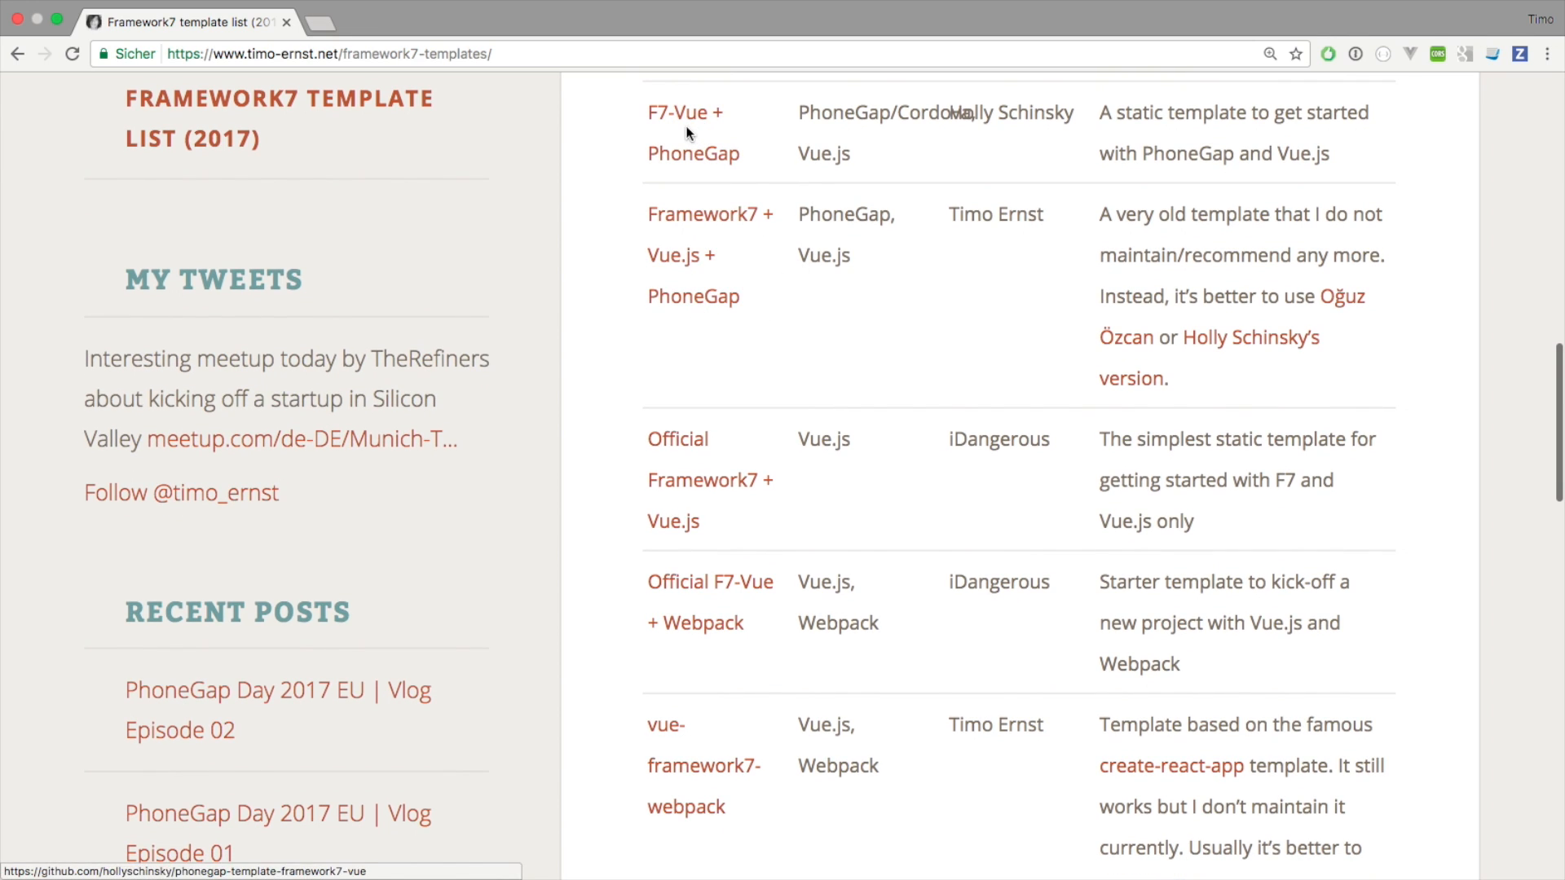
{"action": "mouse_move", "coordinate": [929, 232]}
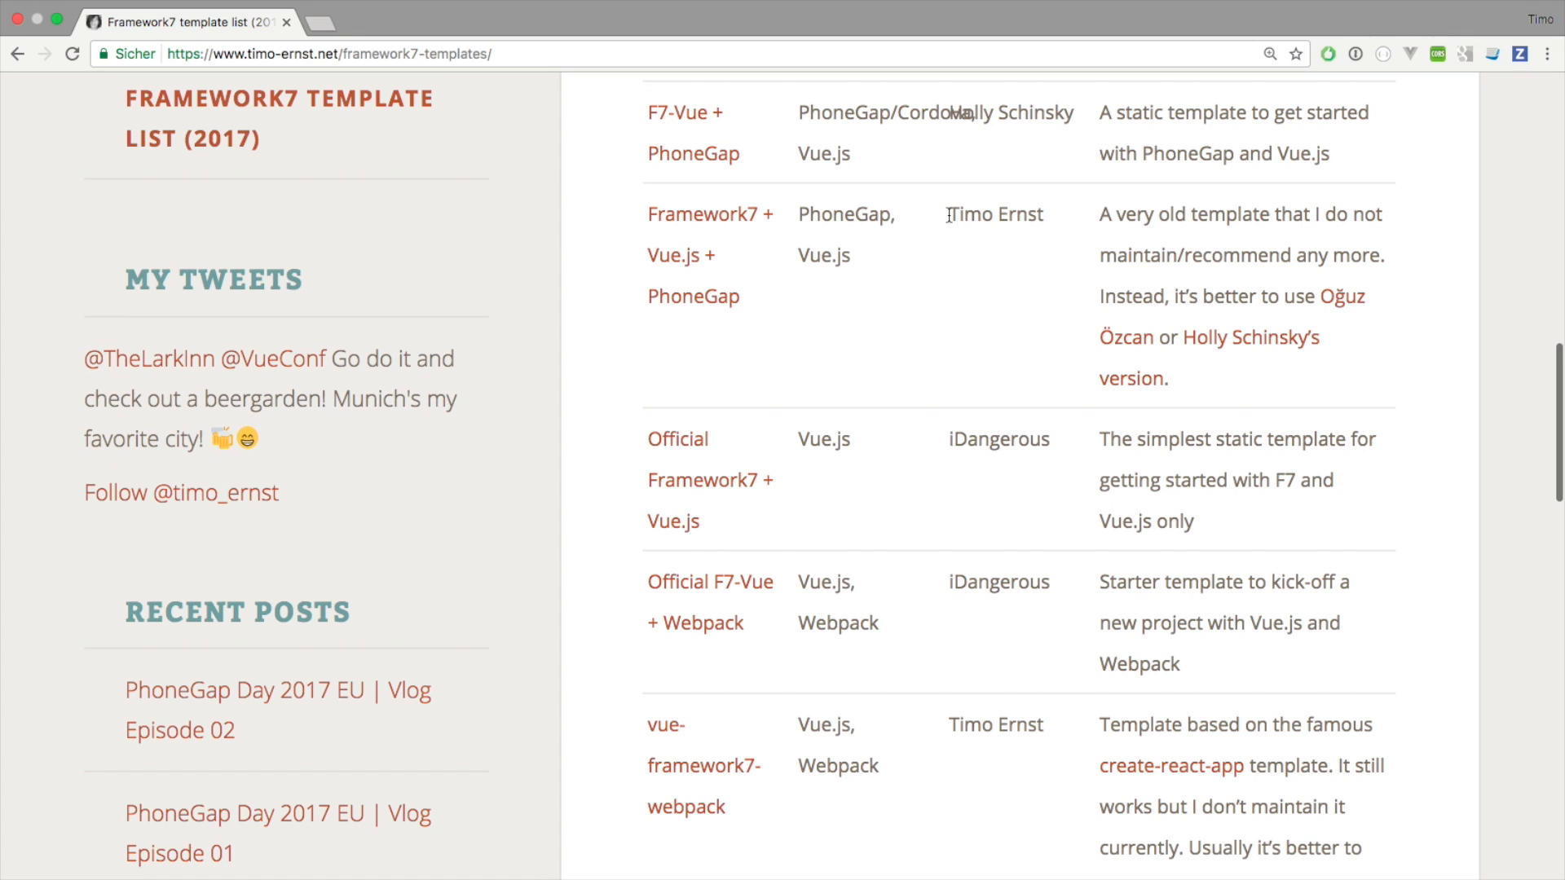
{"action": "mouse_move", "coordinate": [900, 275]}
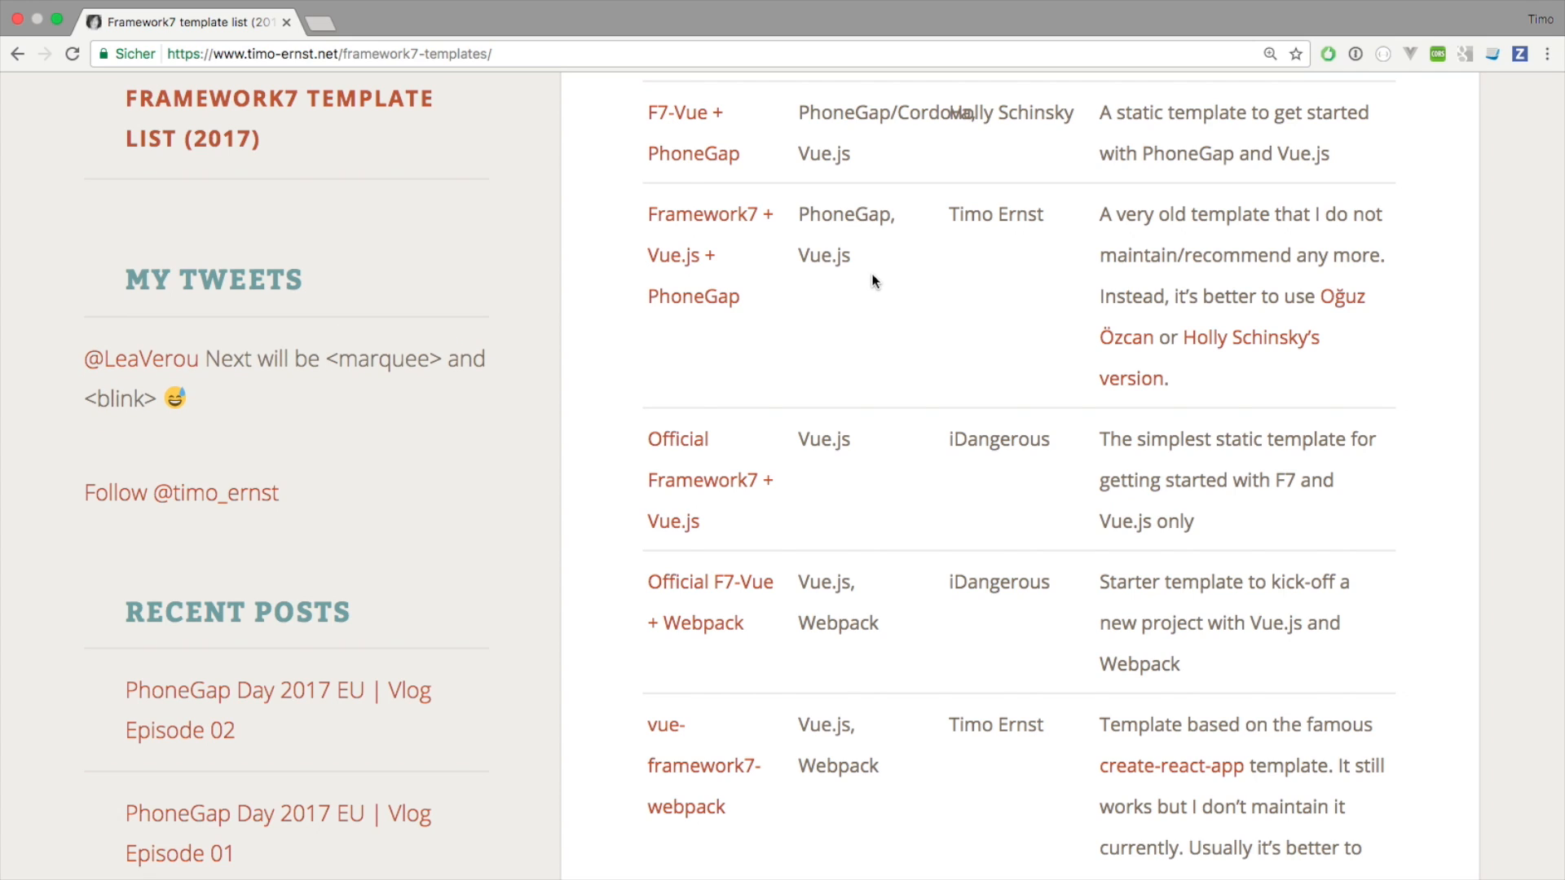
{"action": "mouse_move", "coordinate": [789, 310]}
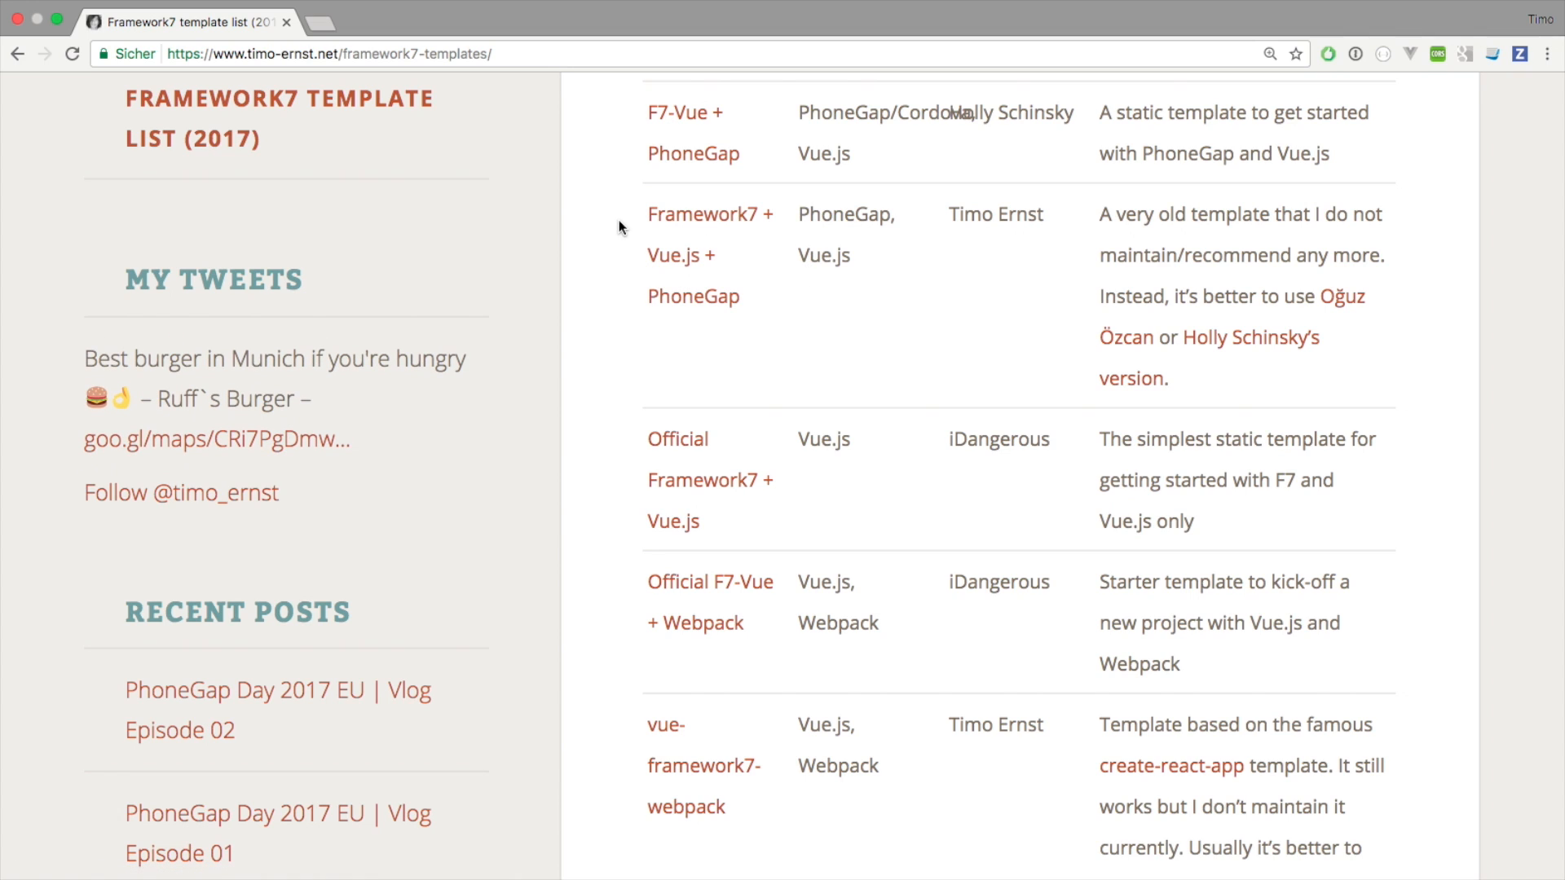
{"action": "mouse_move", "coordinate": [681, 254]}
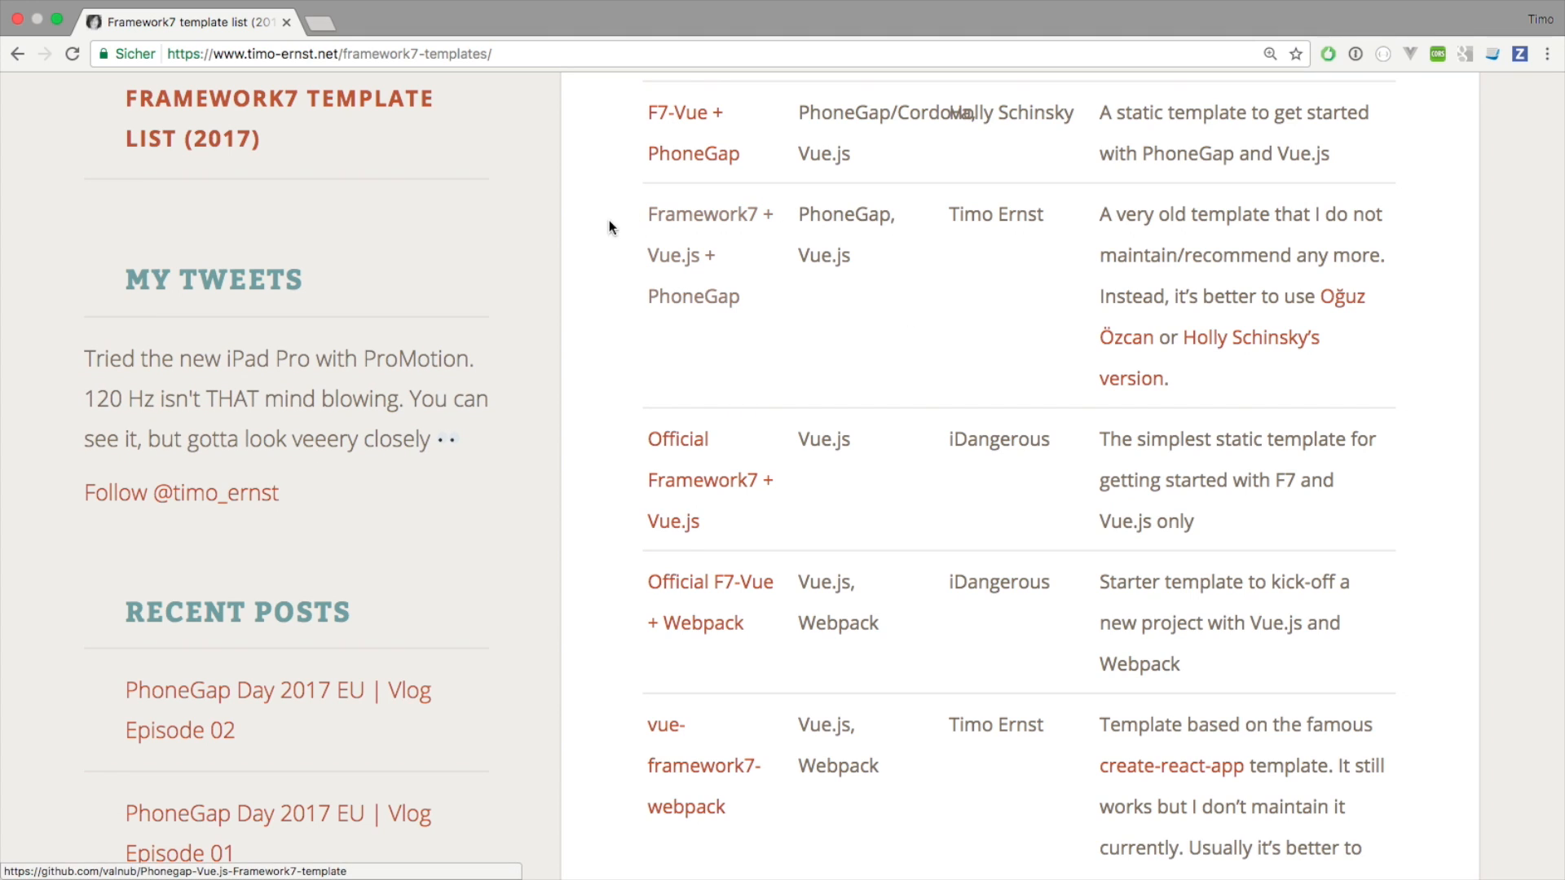
{"action": "mouse_move", "coordinate": [861, 248]}
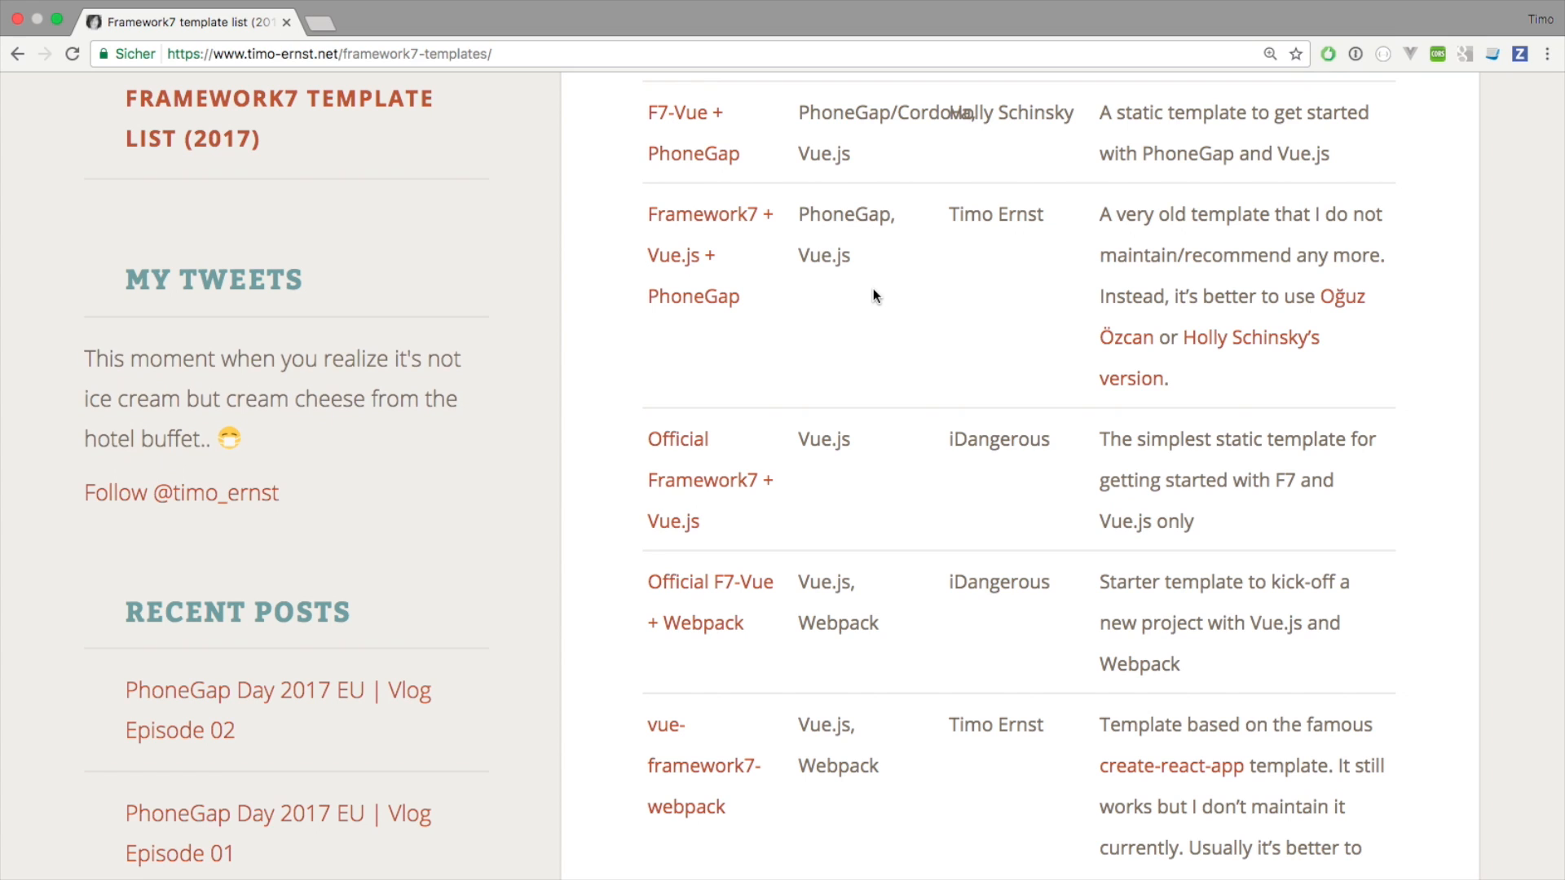
- Scroll to the official Vue.js, Webpack and Browserify template rows and highlight their author iDangerous
{"action": "scroll", "scroll_direction": "up", "scroll_amount": 3}
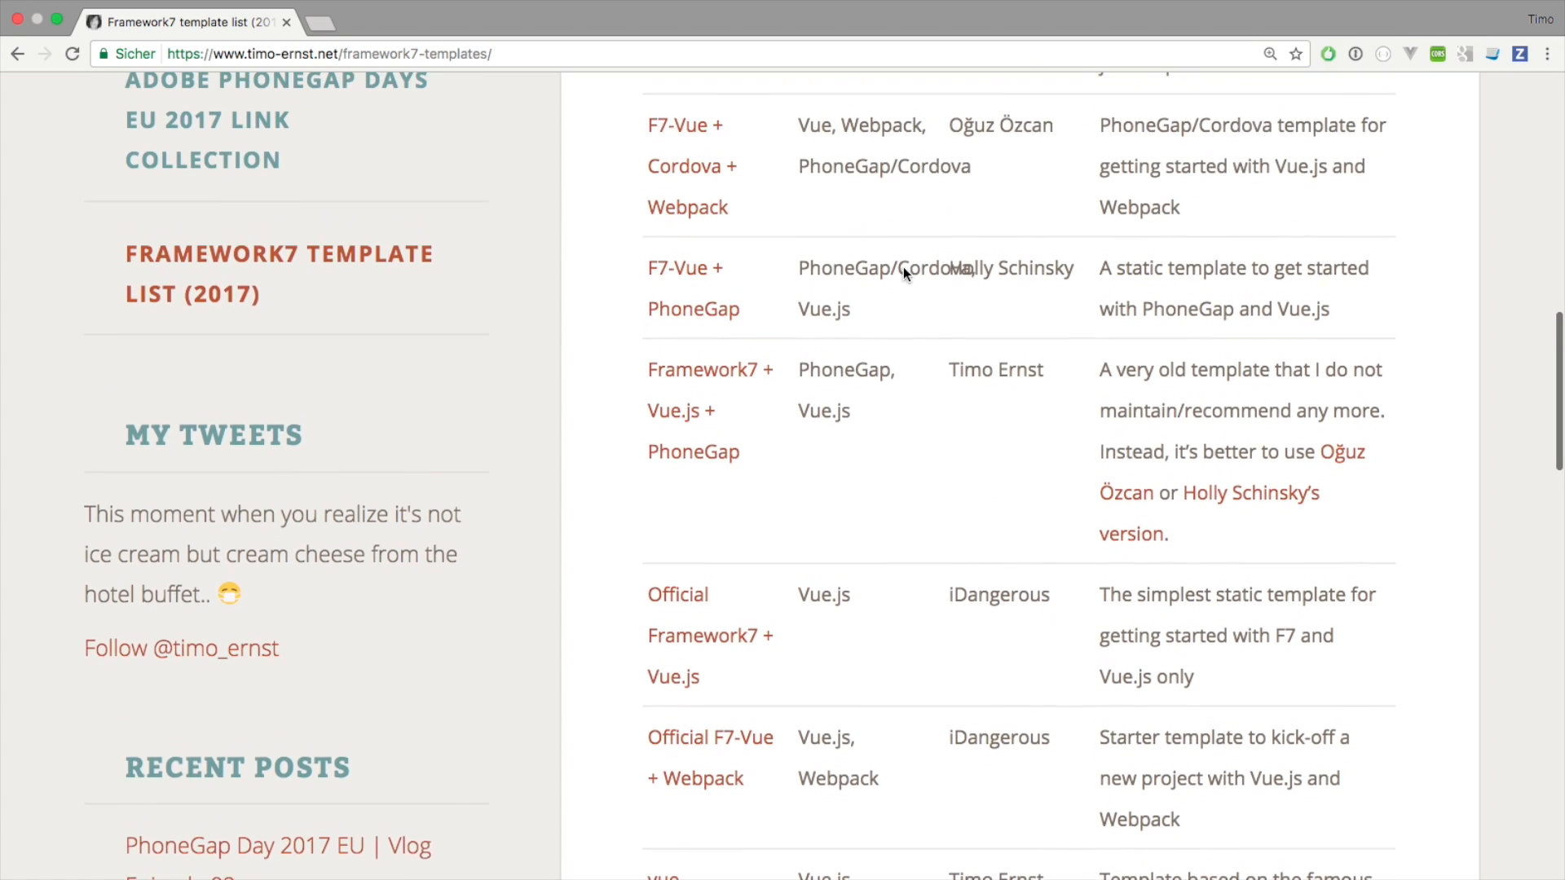
{"action": "scroll", "scroll_direction": "down", "scroll_amount": 3}
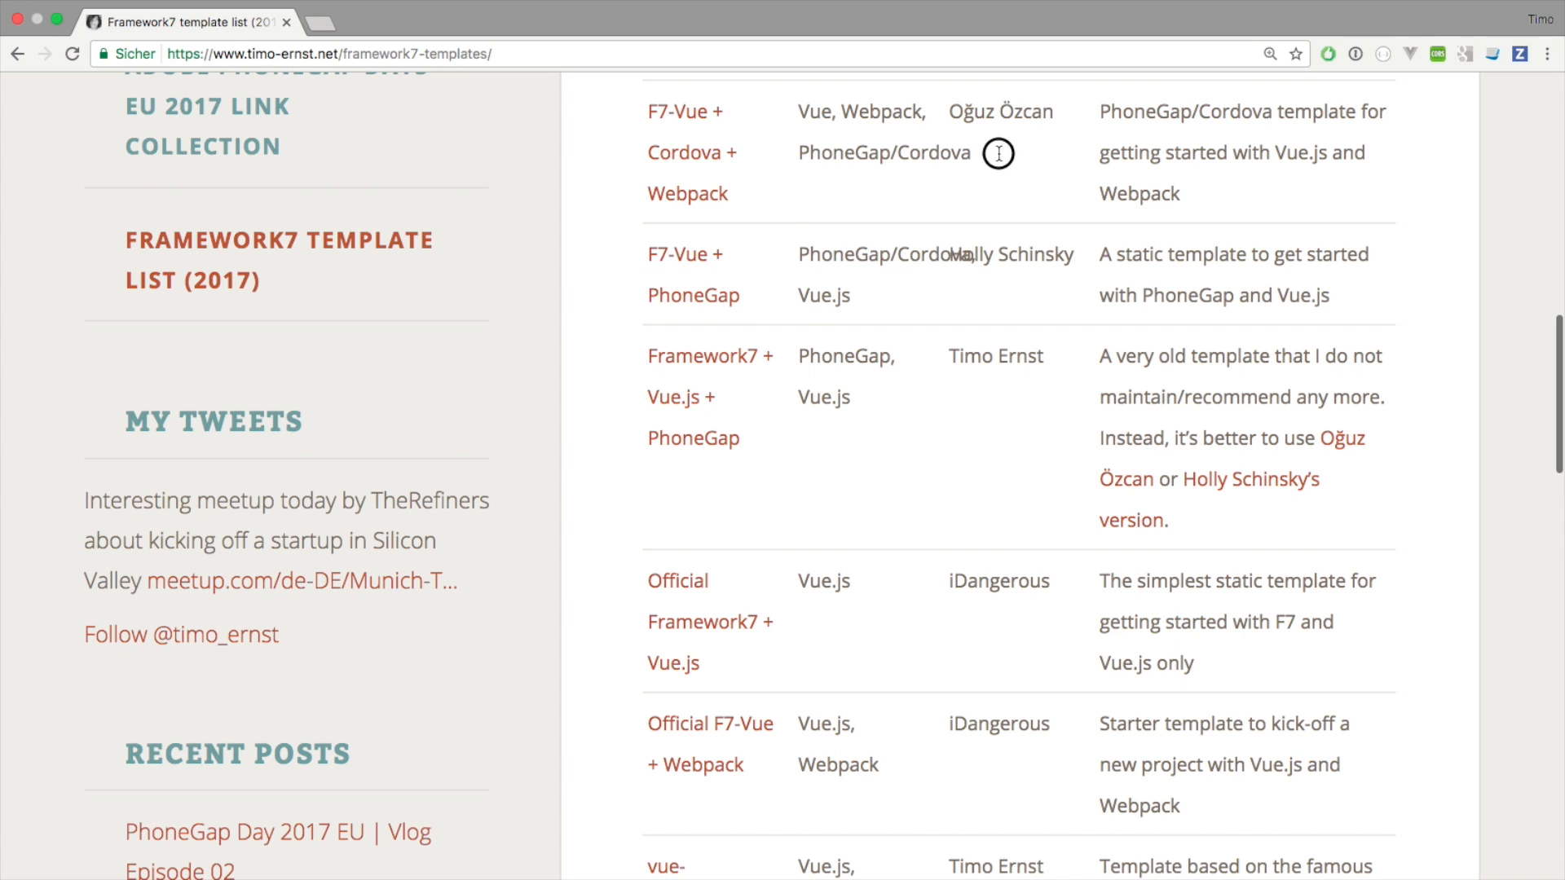
{"action": "mouse_move", "coordinate": [866, 207]}
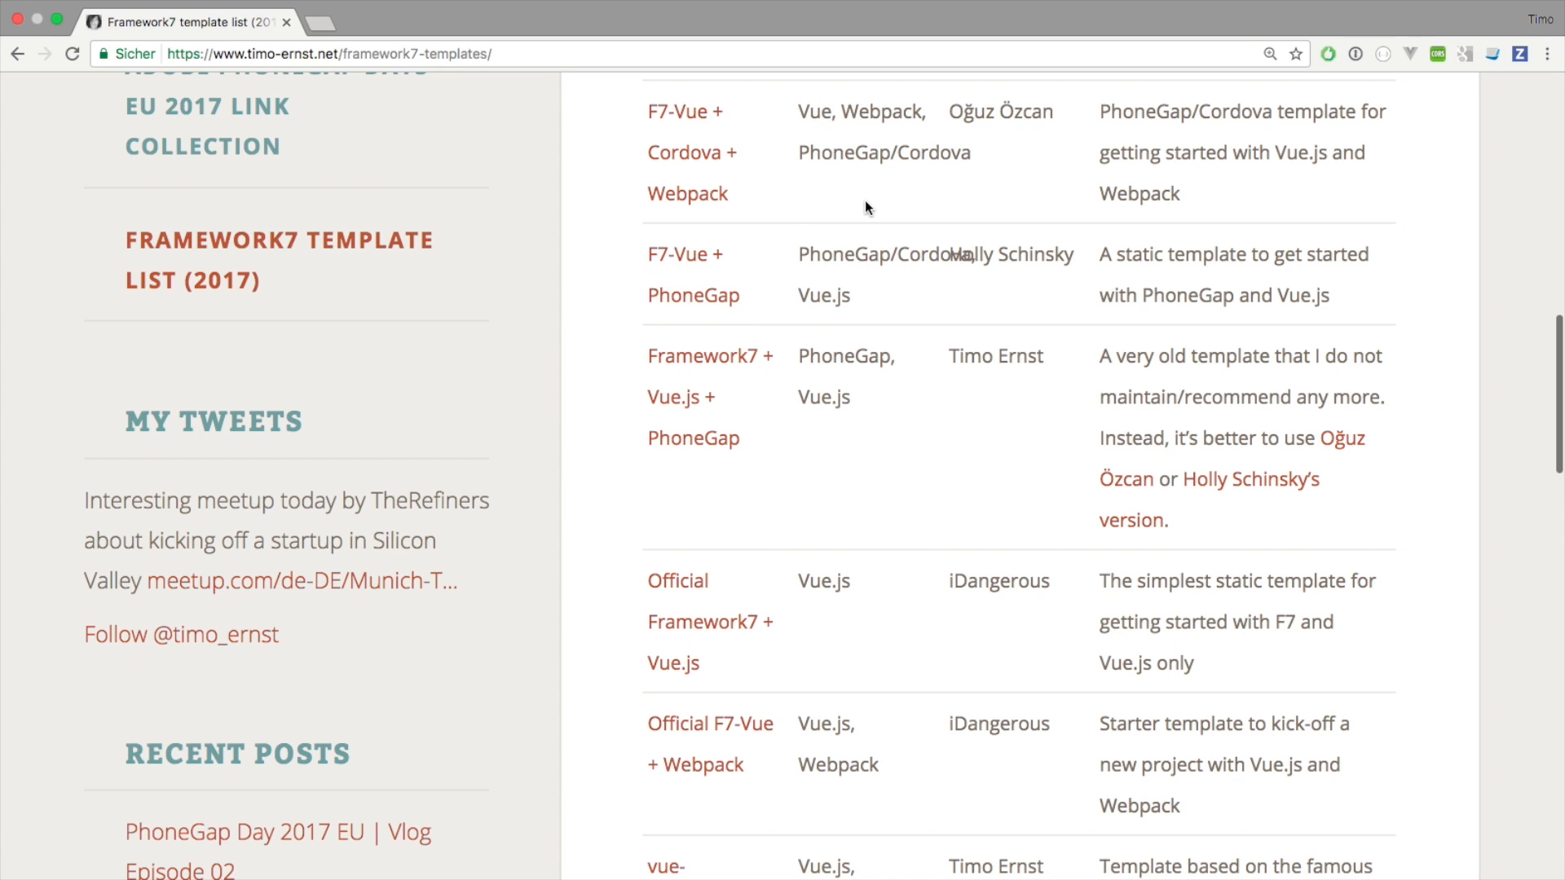
{"action": "scroll", "scroll_direction": "down", "scroll_amount": 3}
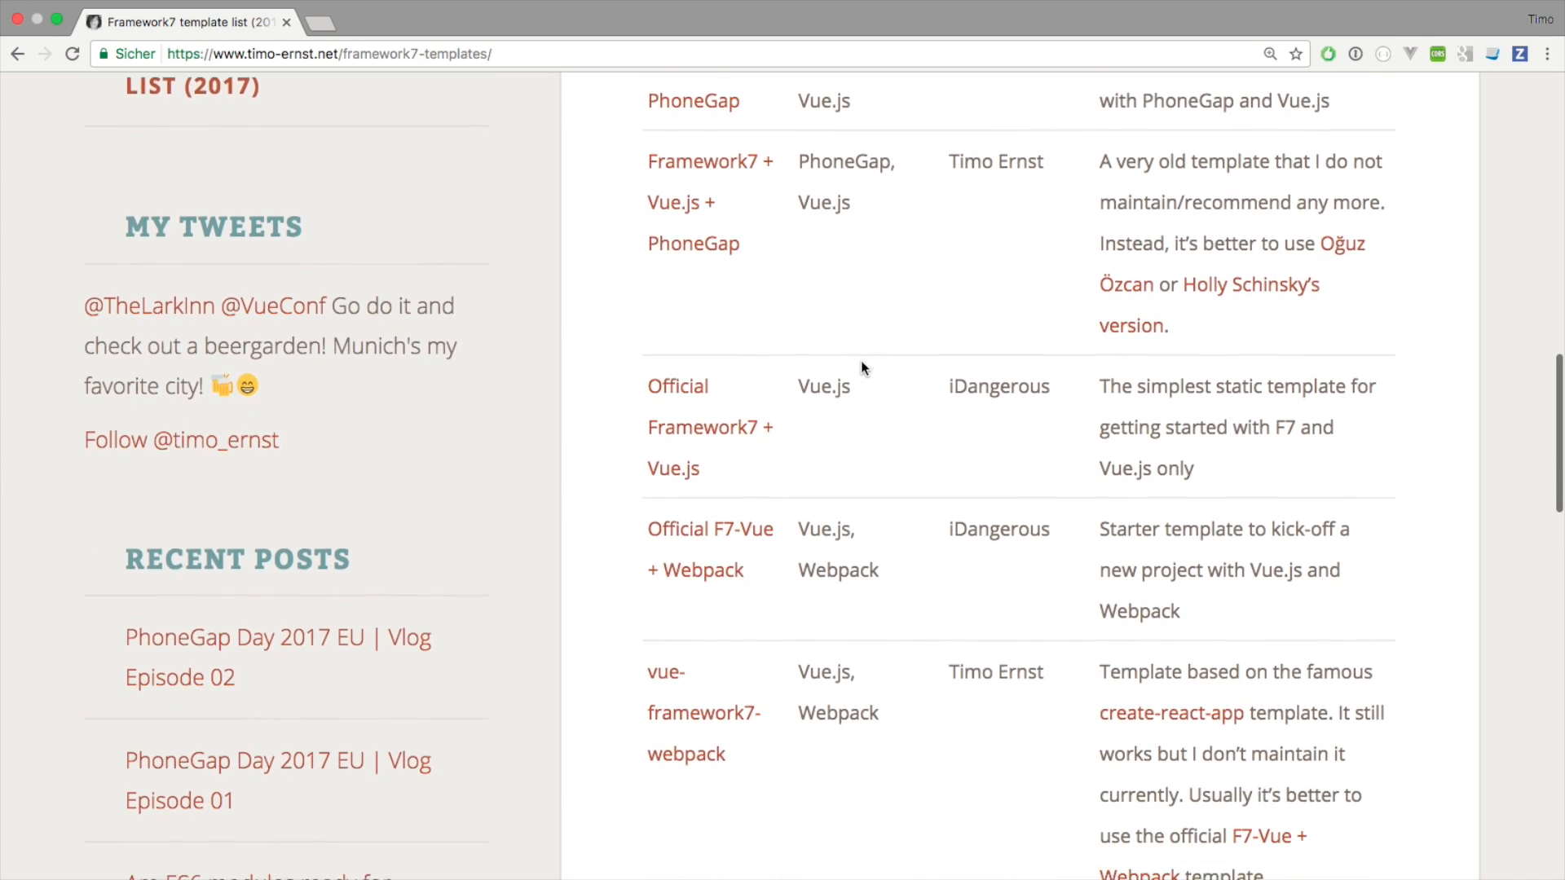
{"action": "scroll", "scroll_direction": "down", "scroll_amount": 3}
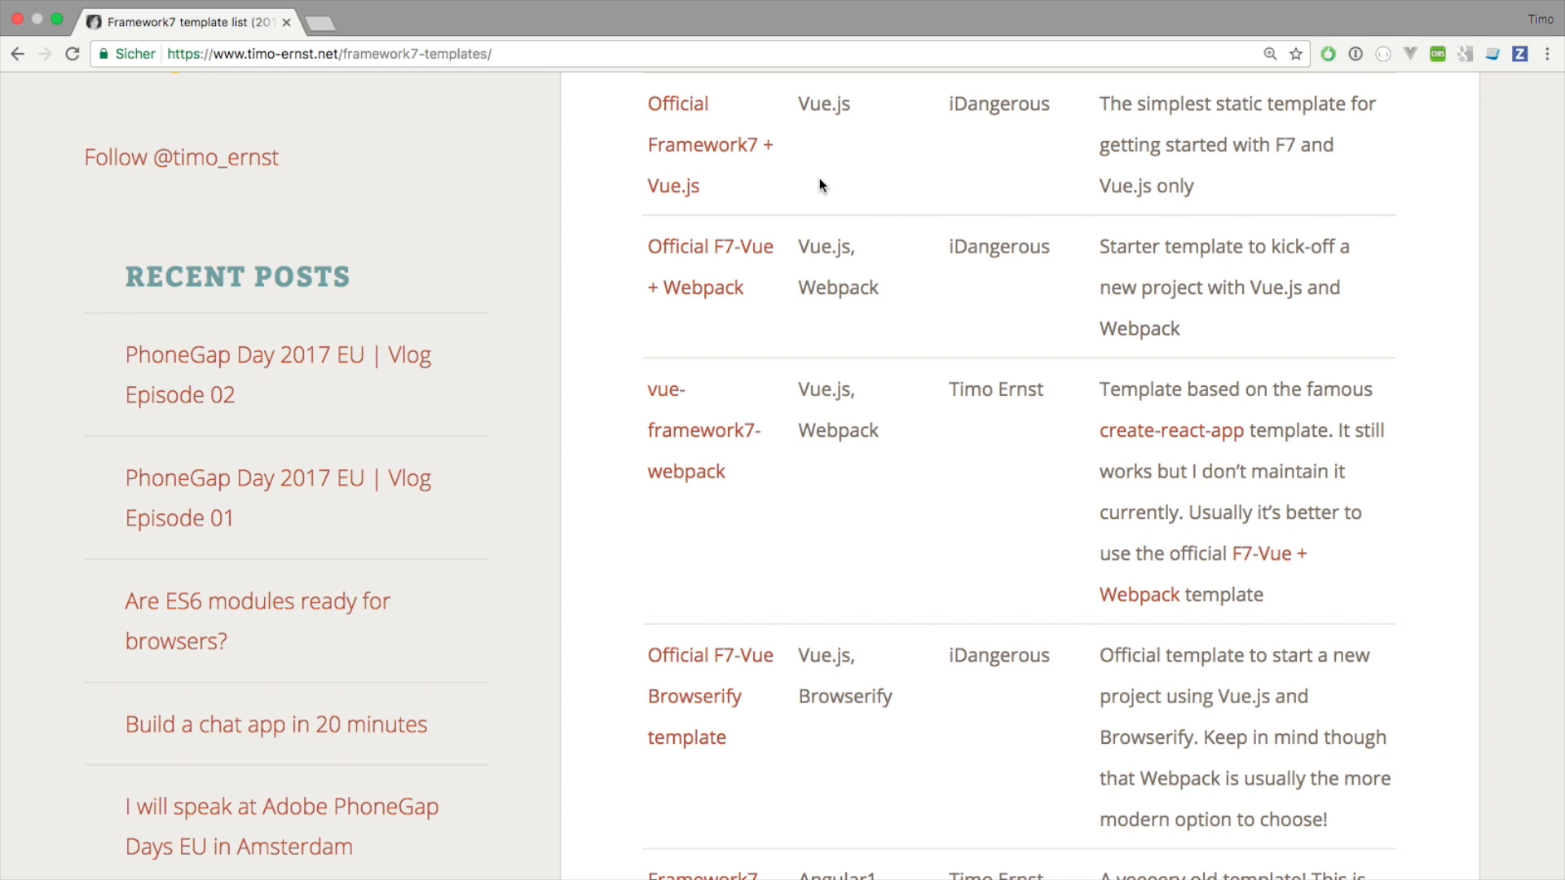
{"action": "mouse_move", "coordinate": [825, 198]}
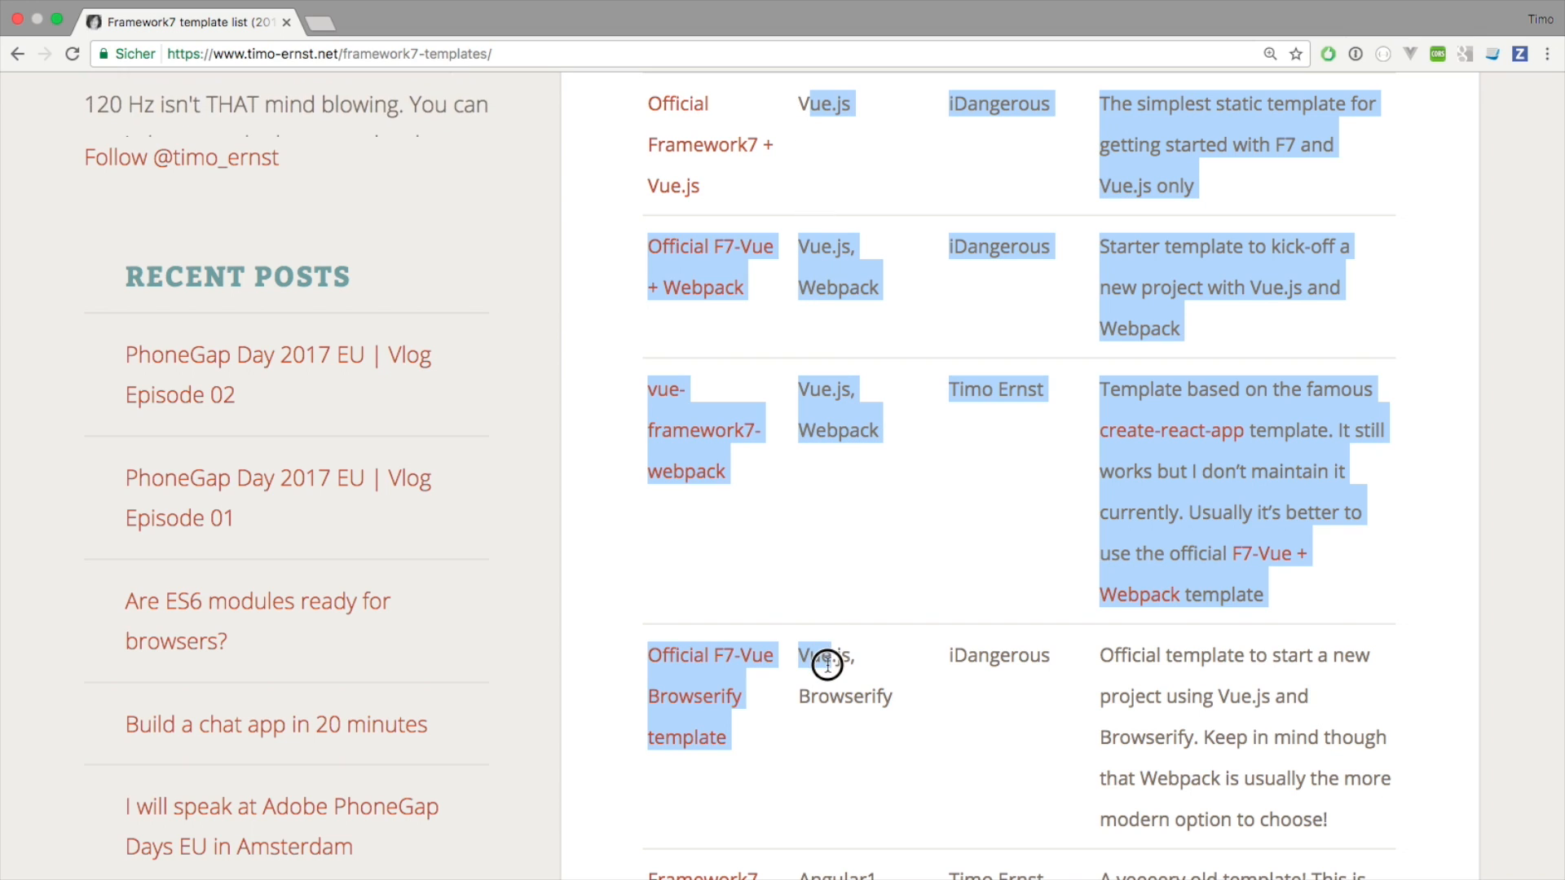
{"action": "left_click", "coordinate": [968, 82]}
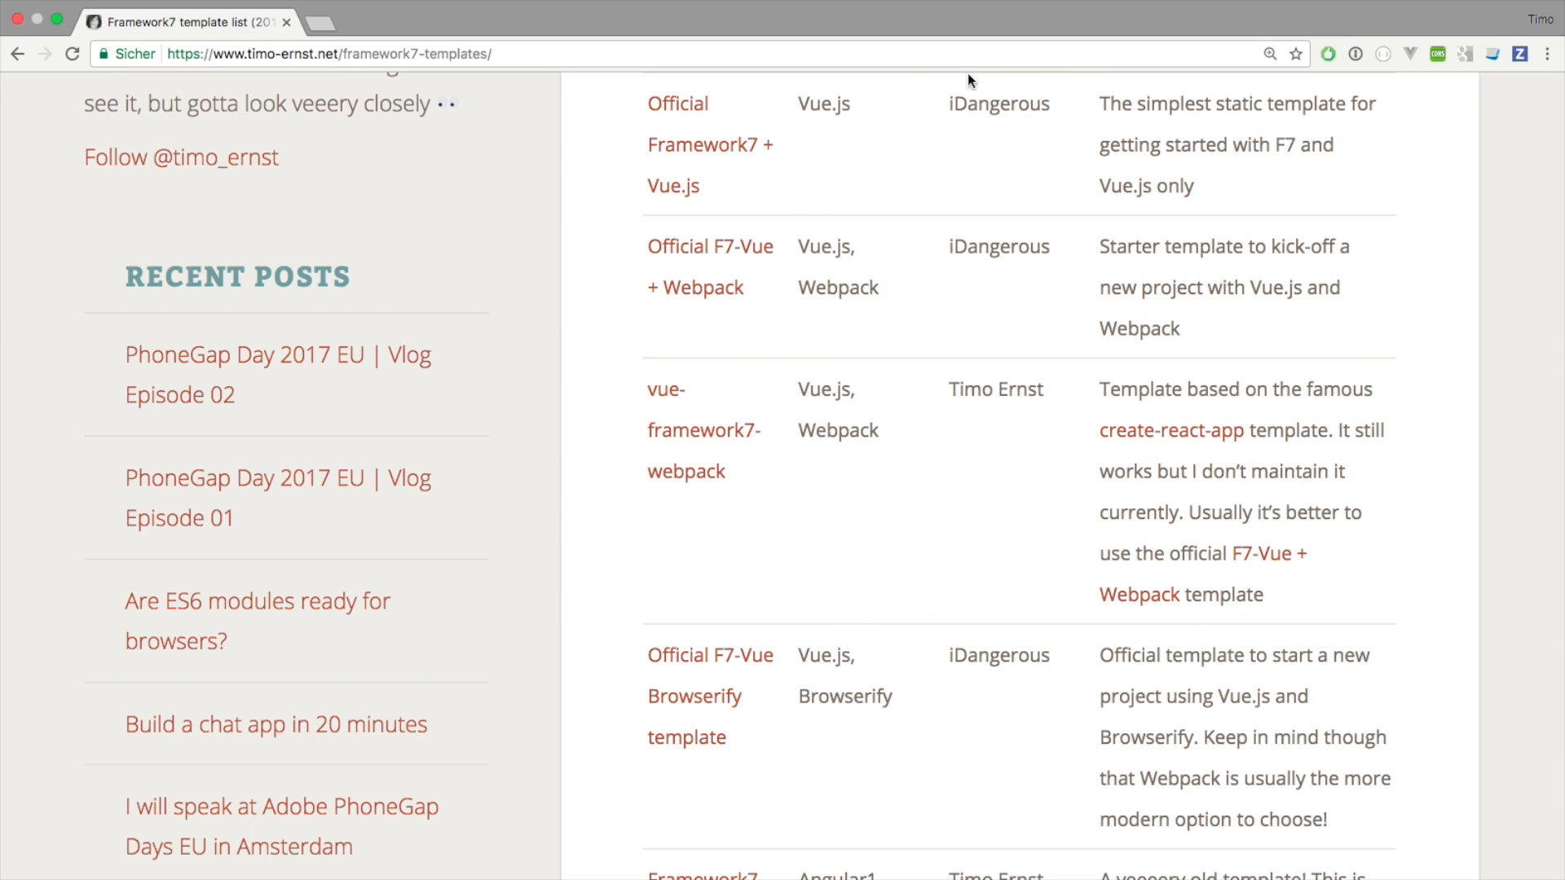
{"action": "mouse_move", "coordinate": [1317, 381]}
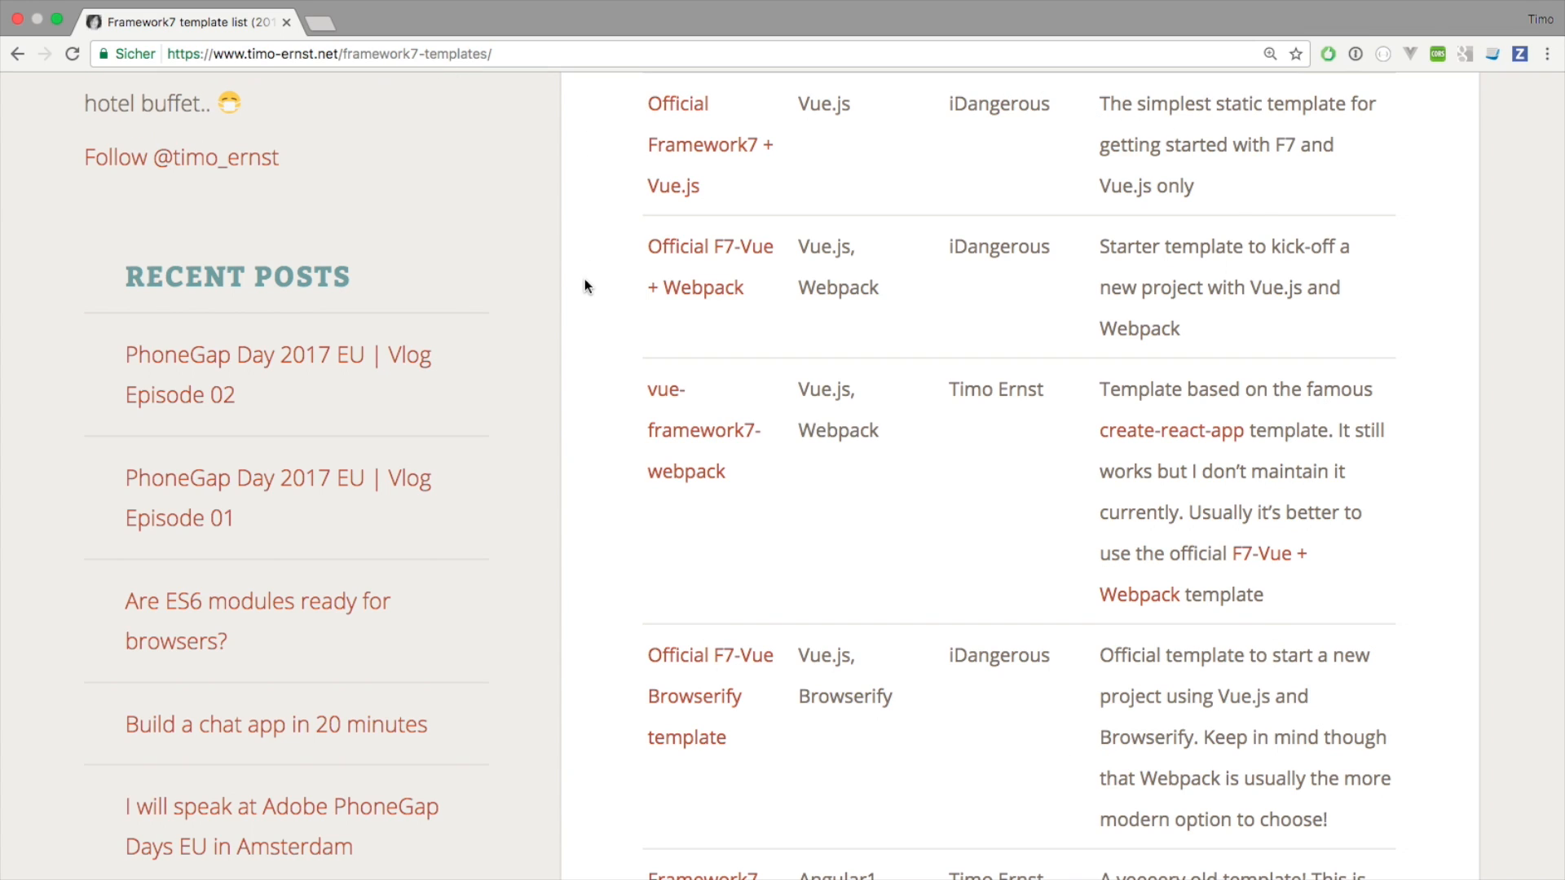
{"action": "mouse_move", "coordinate": [1339, 541]}
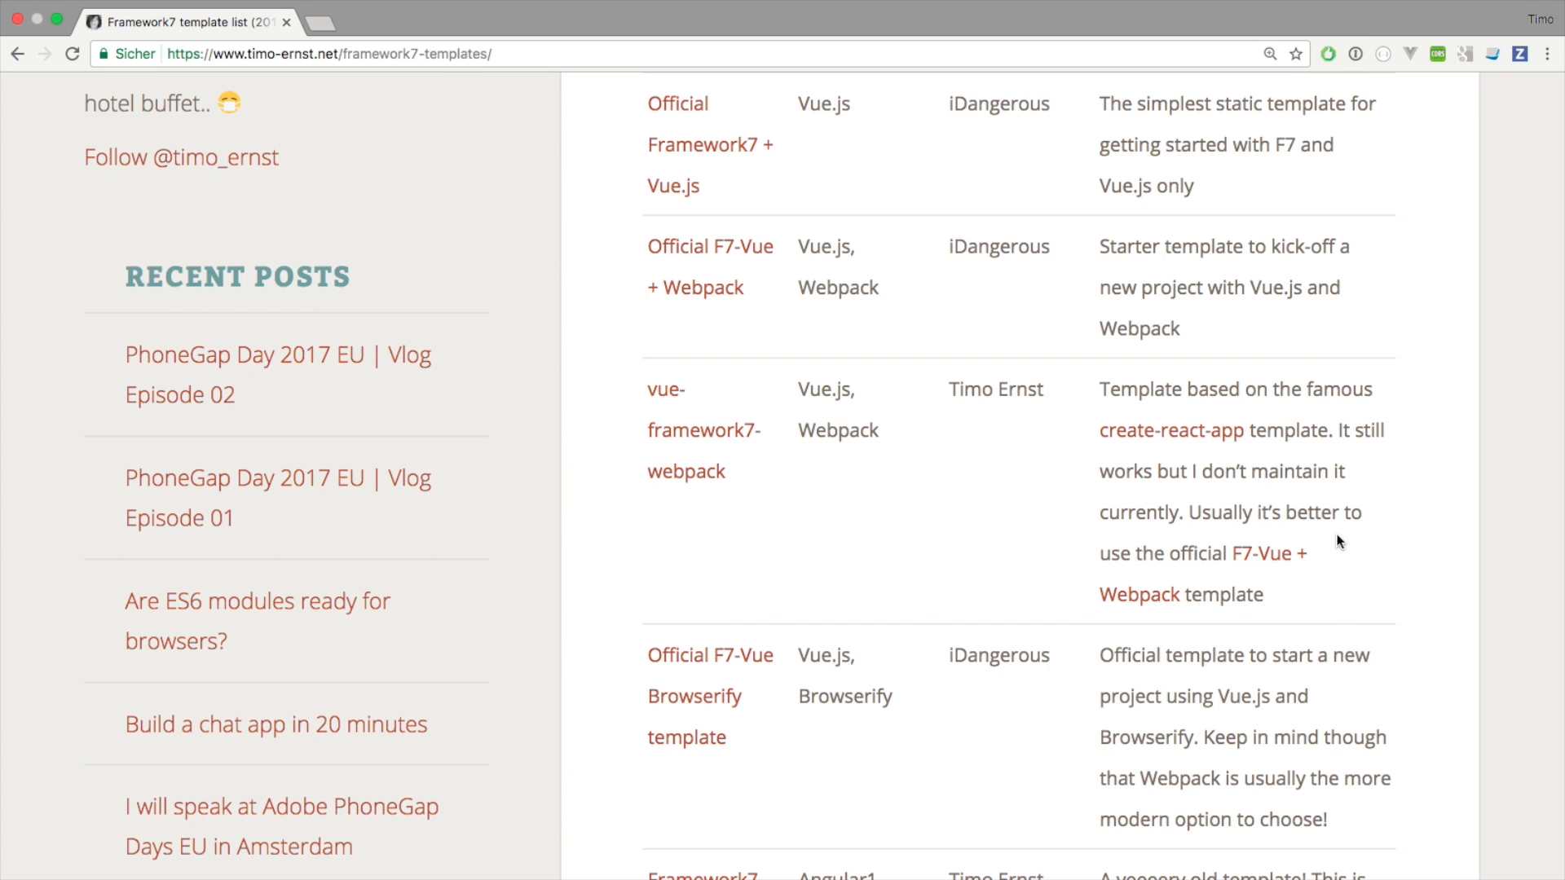
{"action": "scroll", "scroll_direction": "up", "scroll_amount": 3}
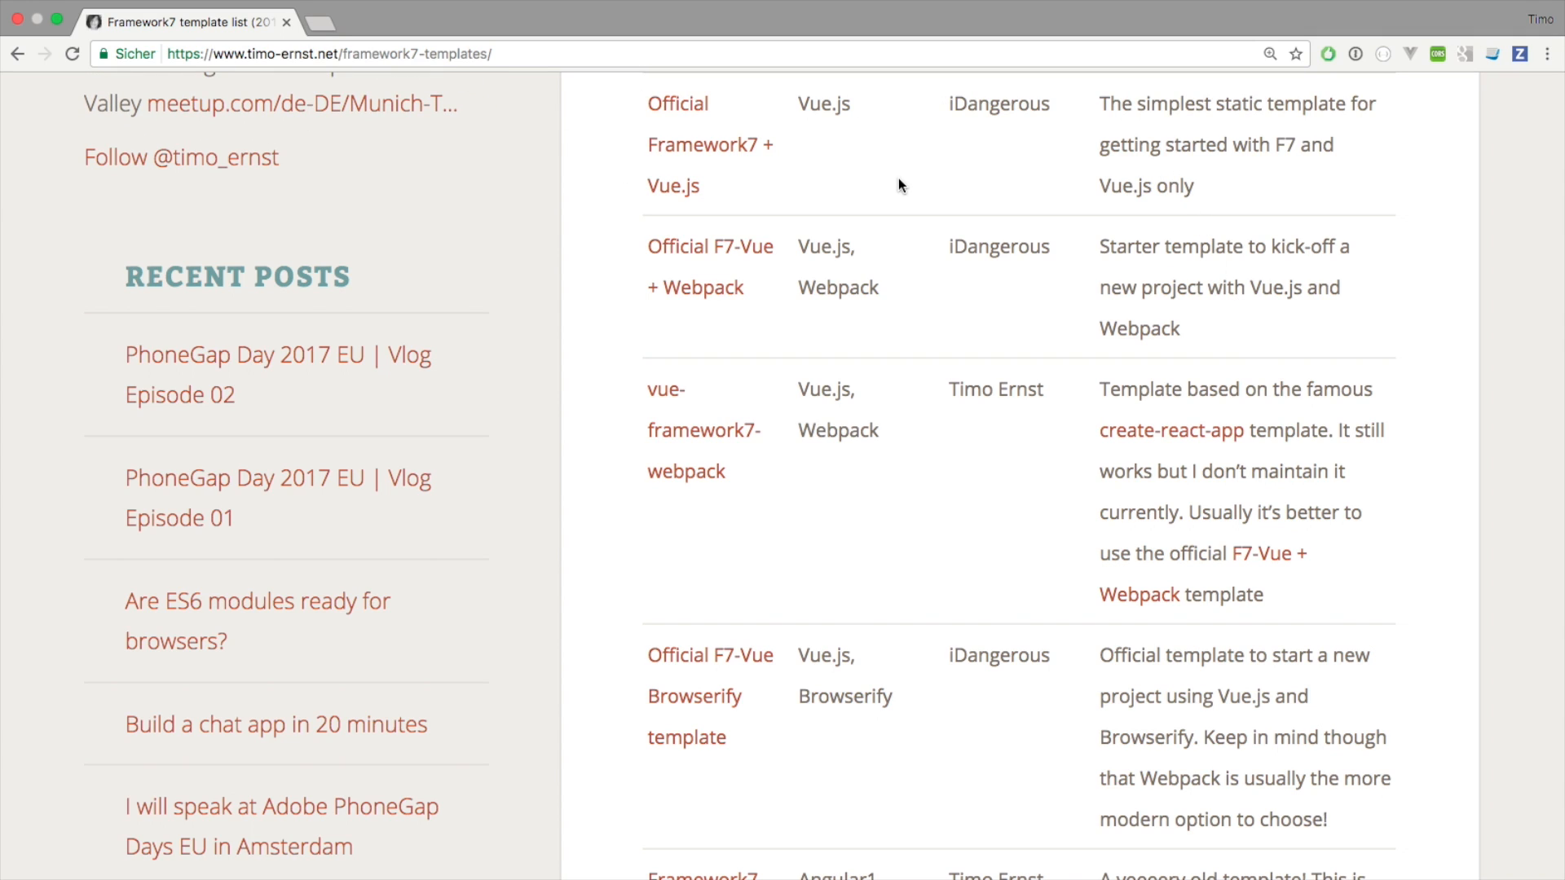
{"action": "mouse_move", "coordinate": [889, 176]}
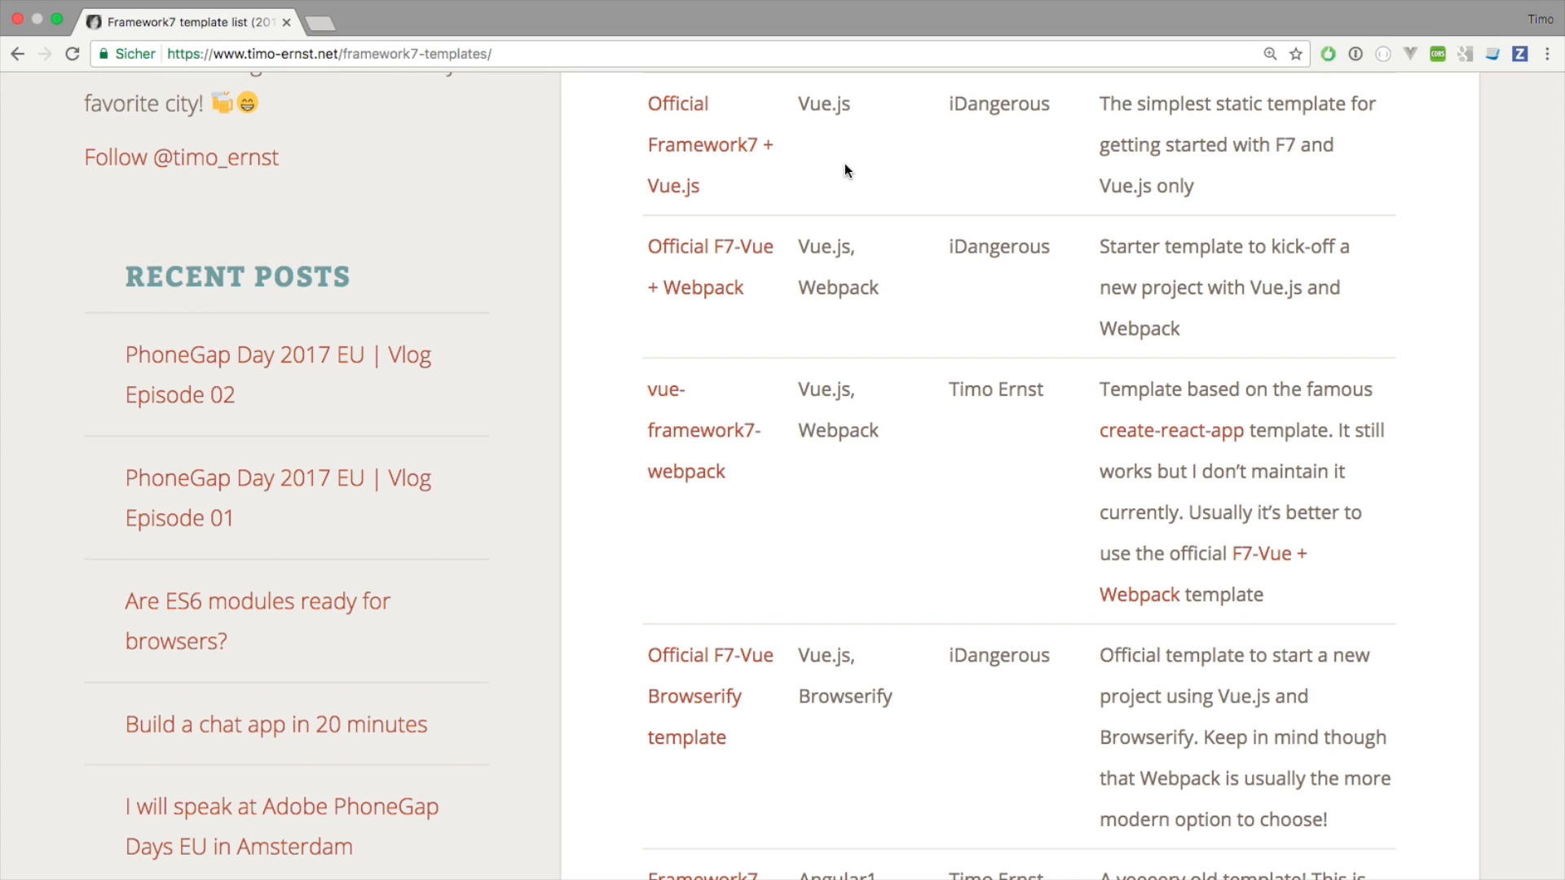
{"action": "mouse_move", "coordinate": [950, 169]}
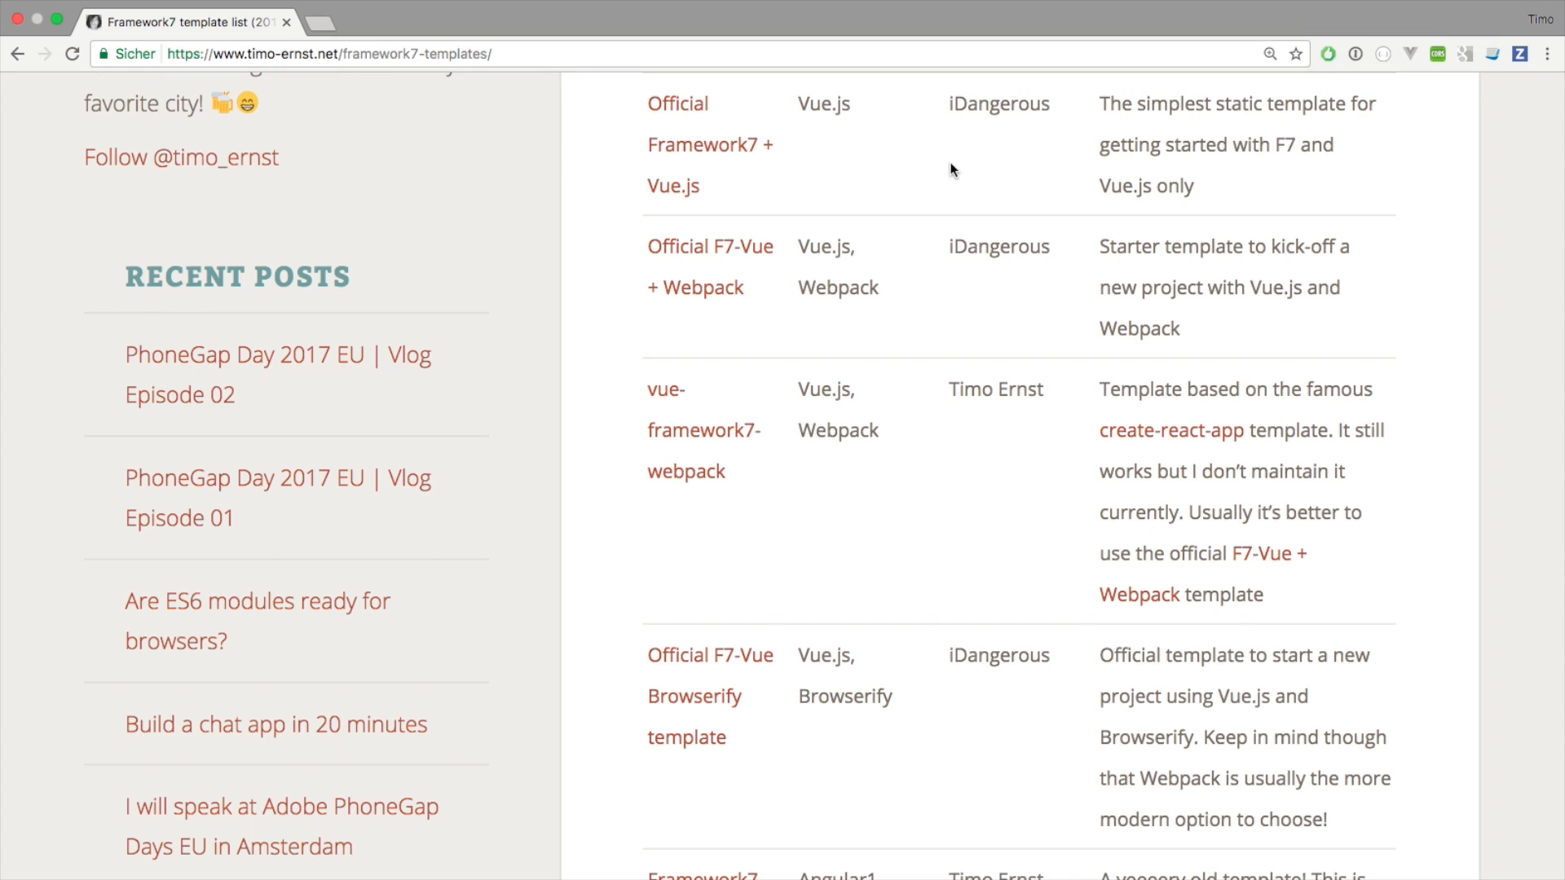
{"action": "double_click", "coordinate": [997, 103]}
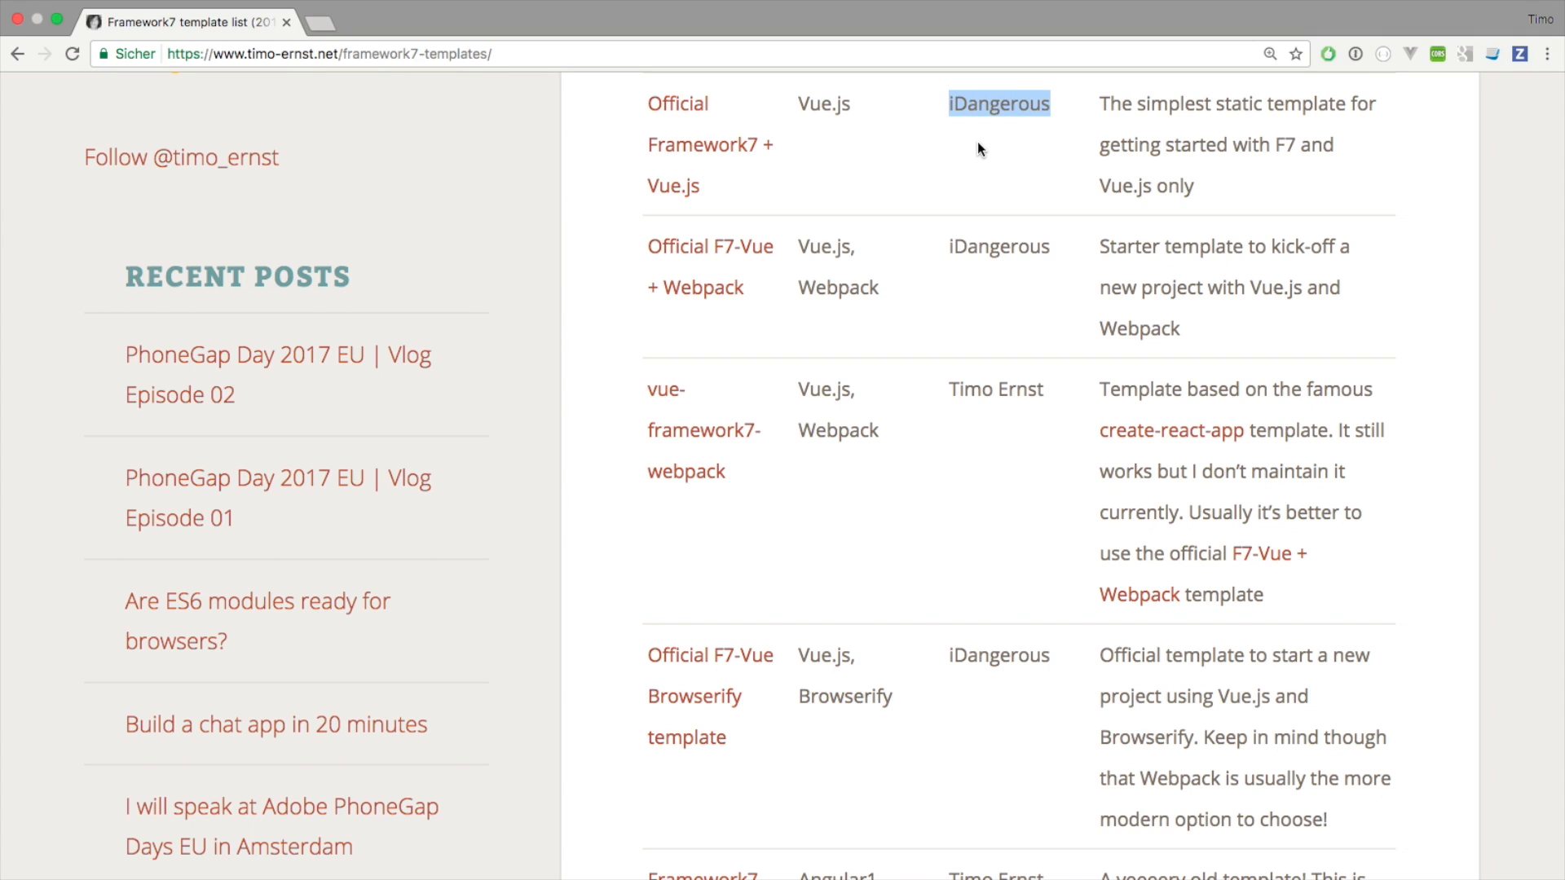
{"action": "mouse_move", "coordinate": [777, 197]}
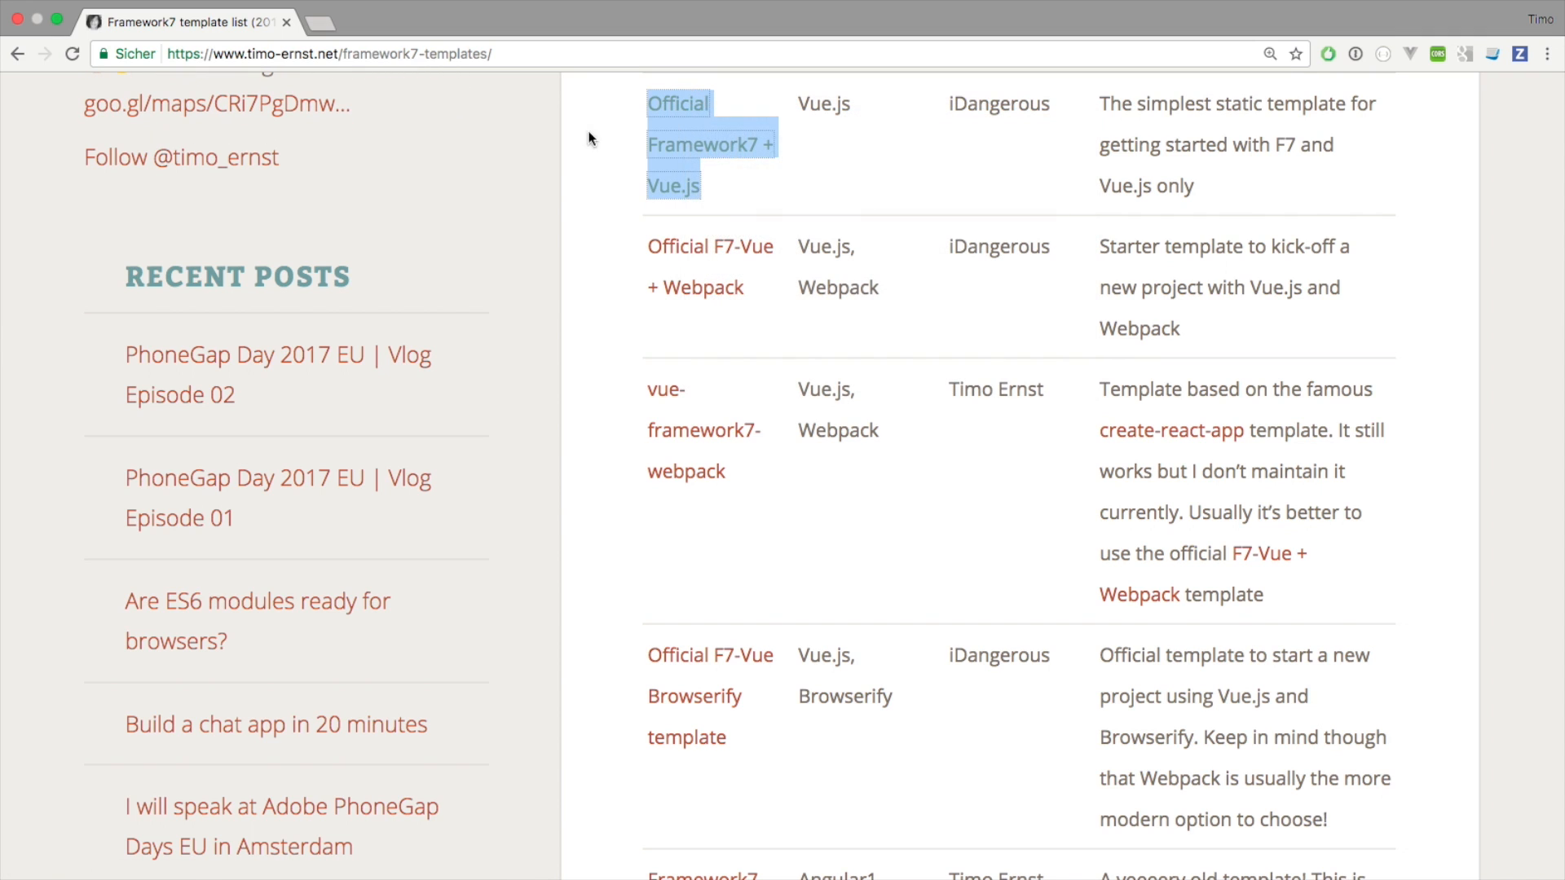
- Open nolimits4web's Framework7-Vue-Simple-Template repo from the Official Framework7 + Vue.js link and reach its README
{"action": "left_click", "coordinate": [695, 143]}
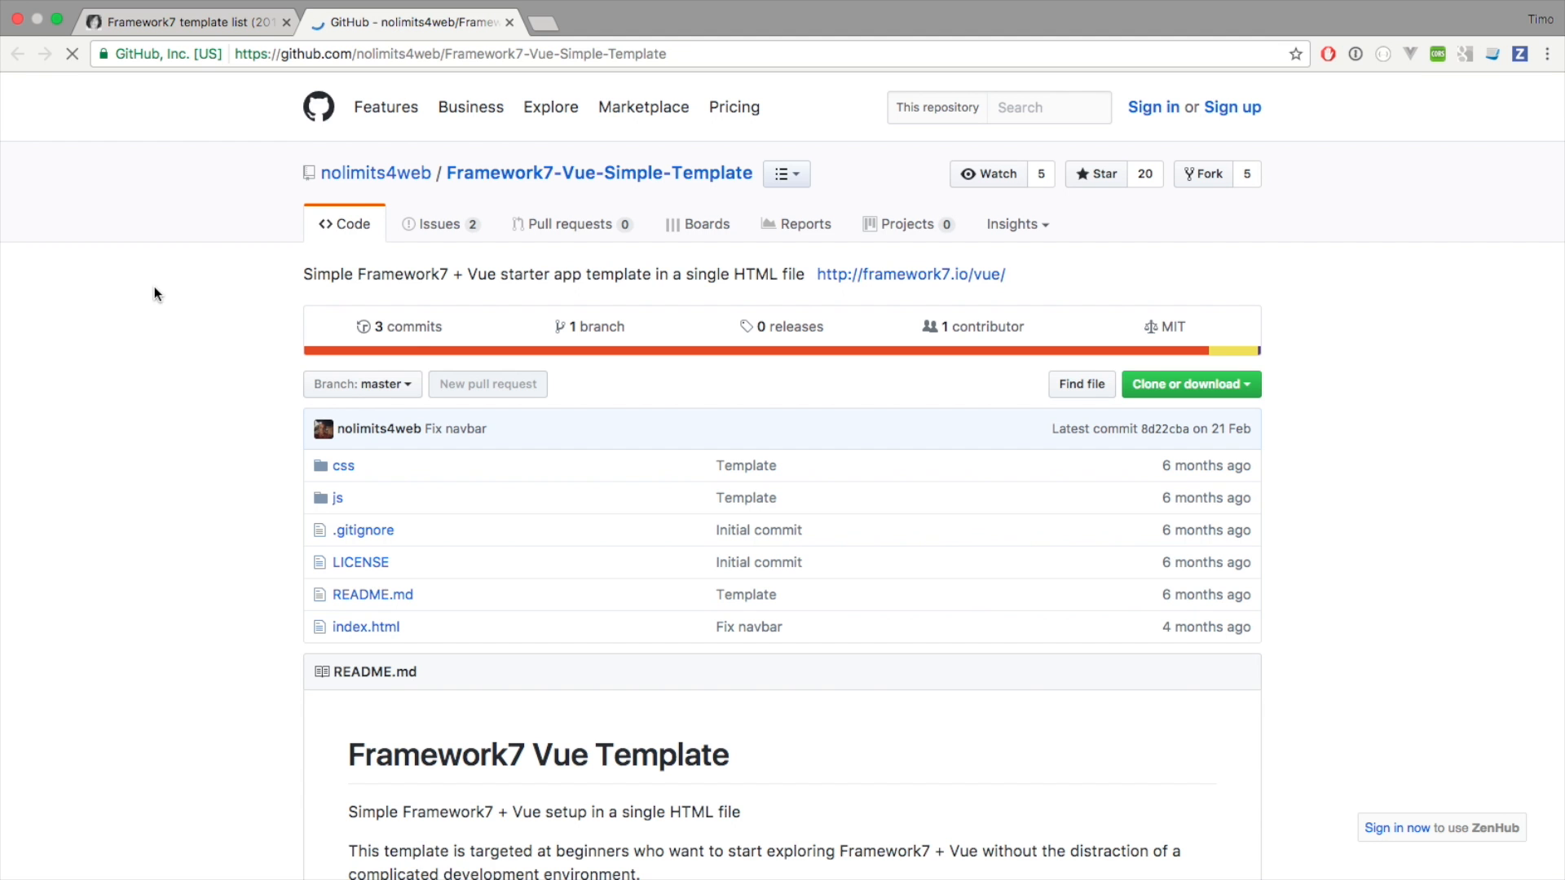
{"action": "scroll", "scroll_direction": "down", "scroll_amount": 3}
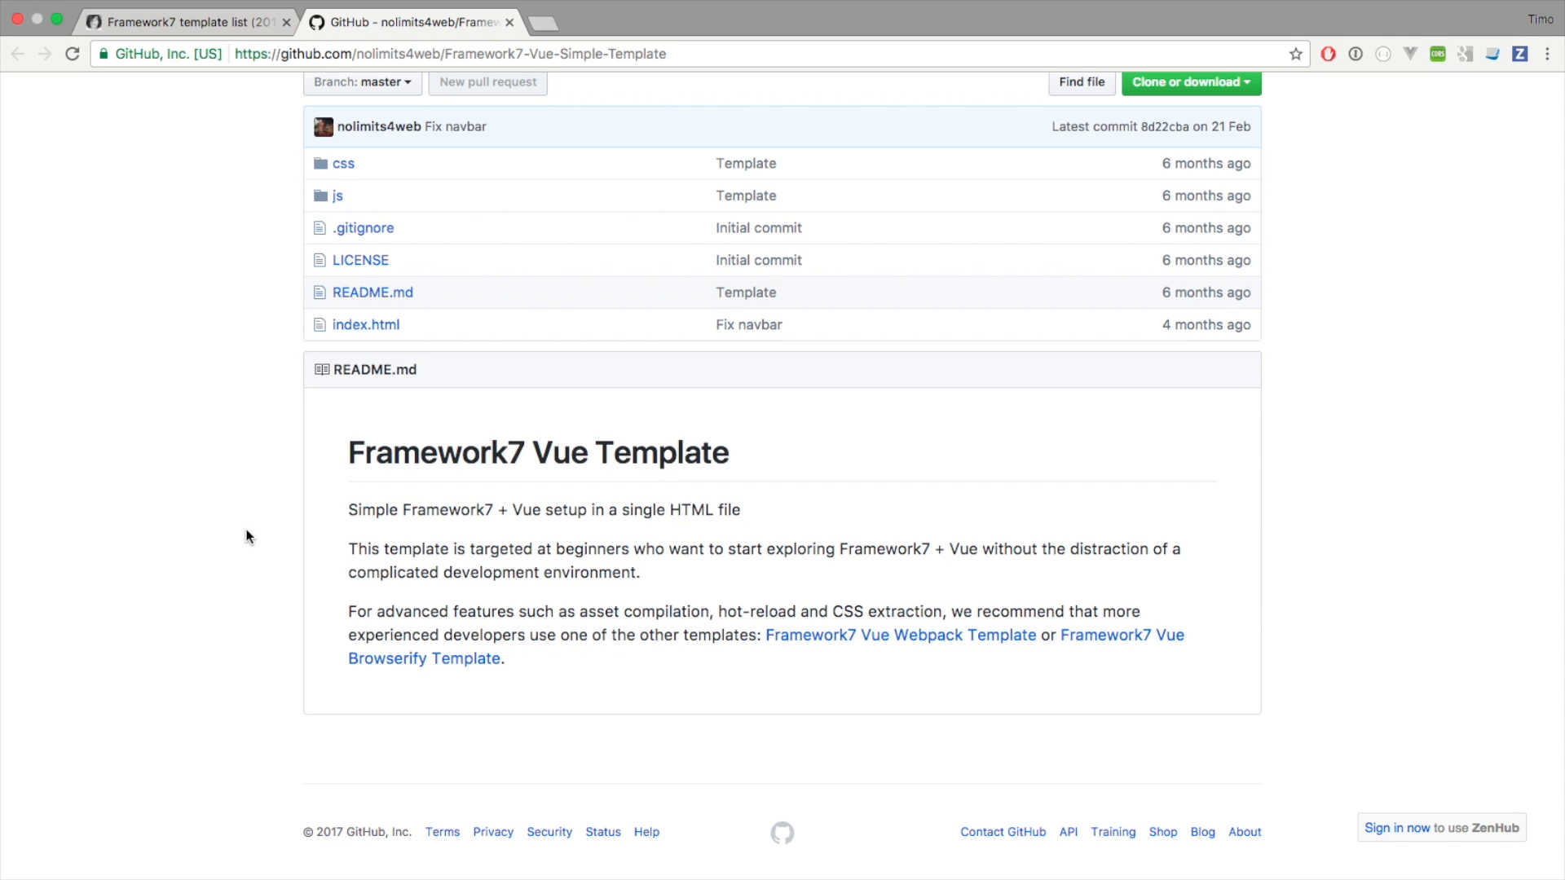
{"action": "mouse_move", "coordinate": [244, 502]}
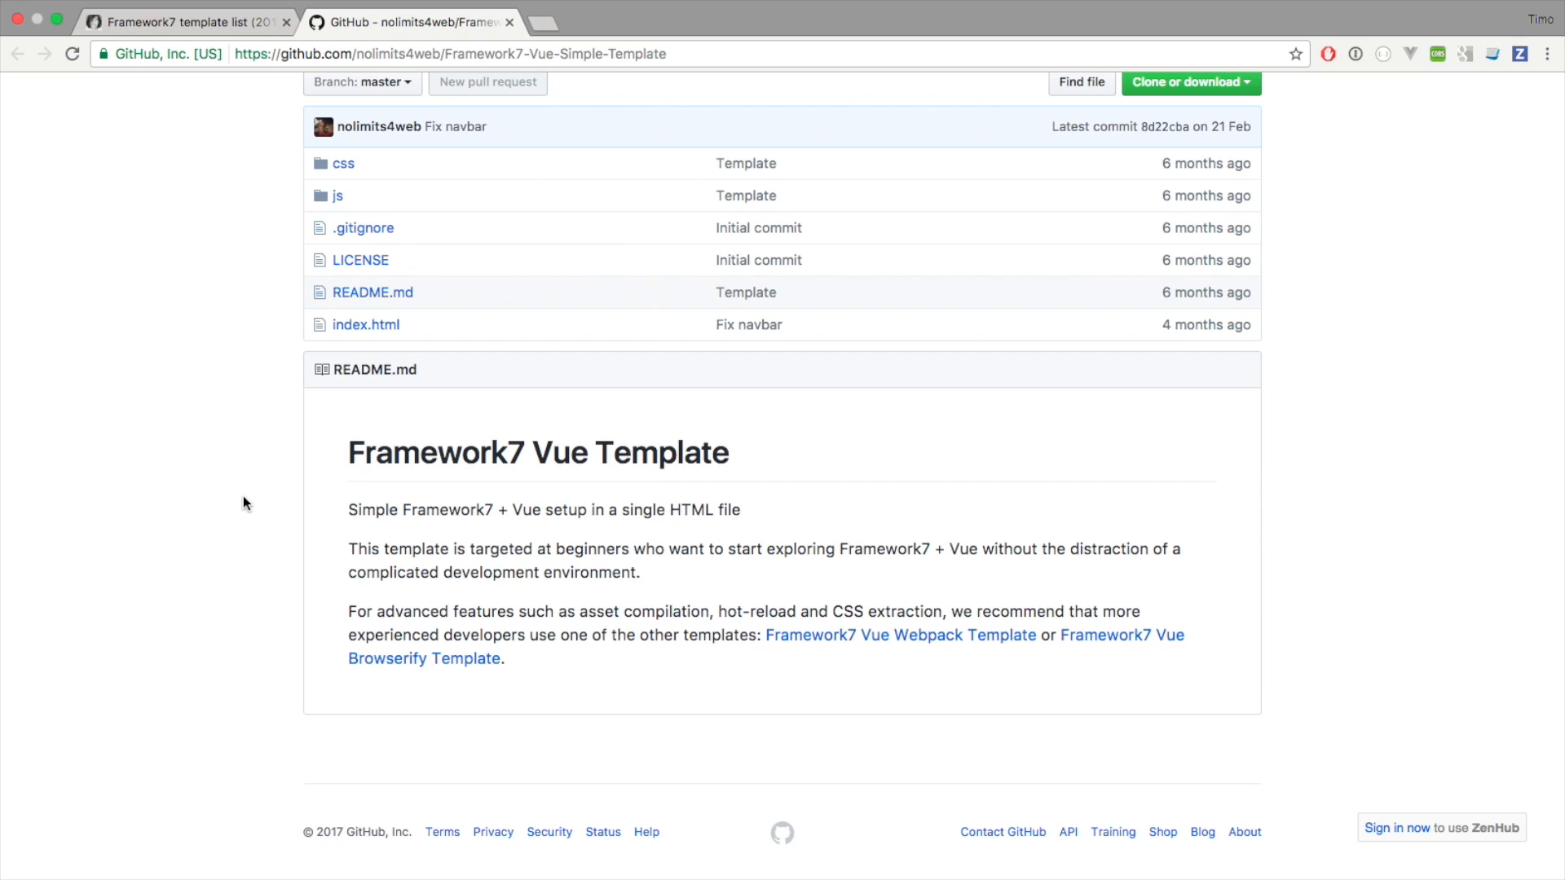
{"action": "mouse_move", "coordinate": [284, 407]}
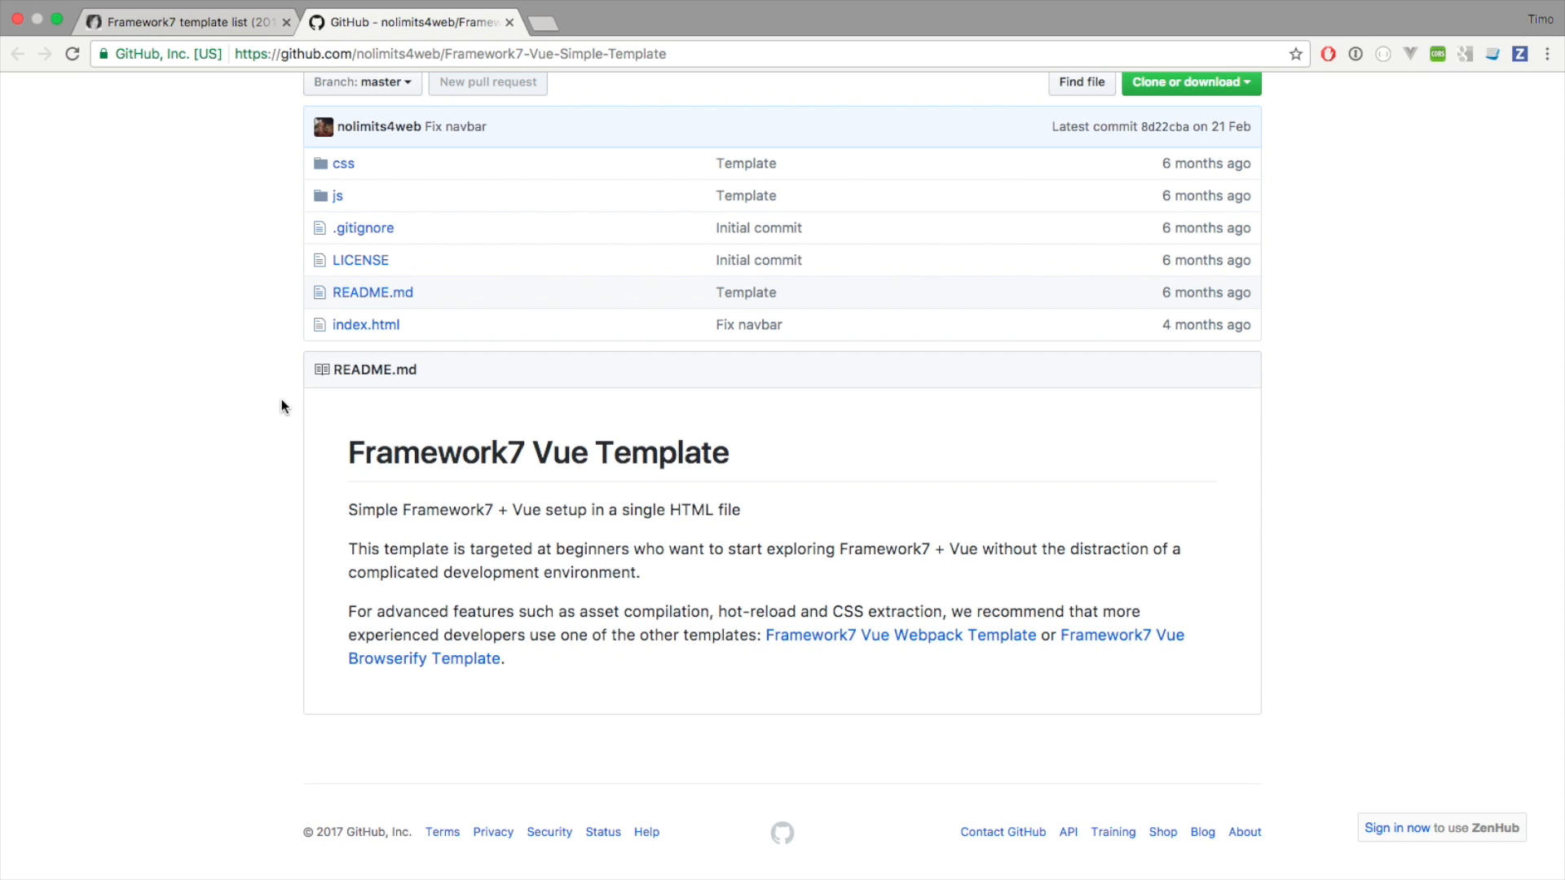
{"action": "mouse_move", "coordinate": [260, 518]}
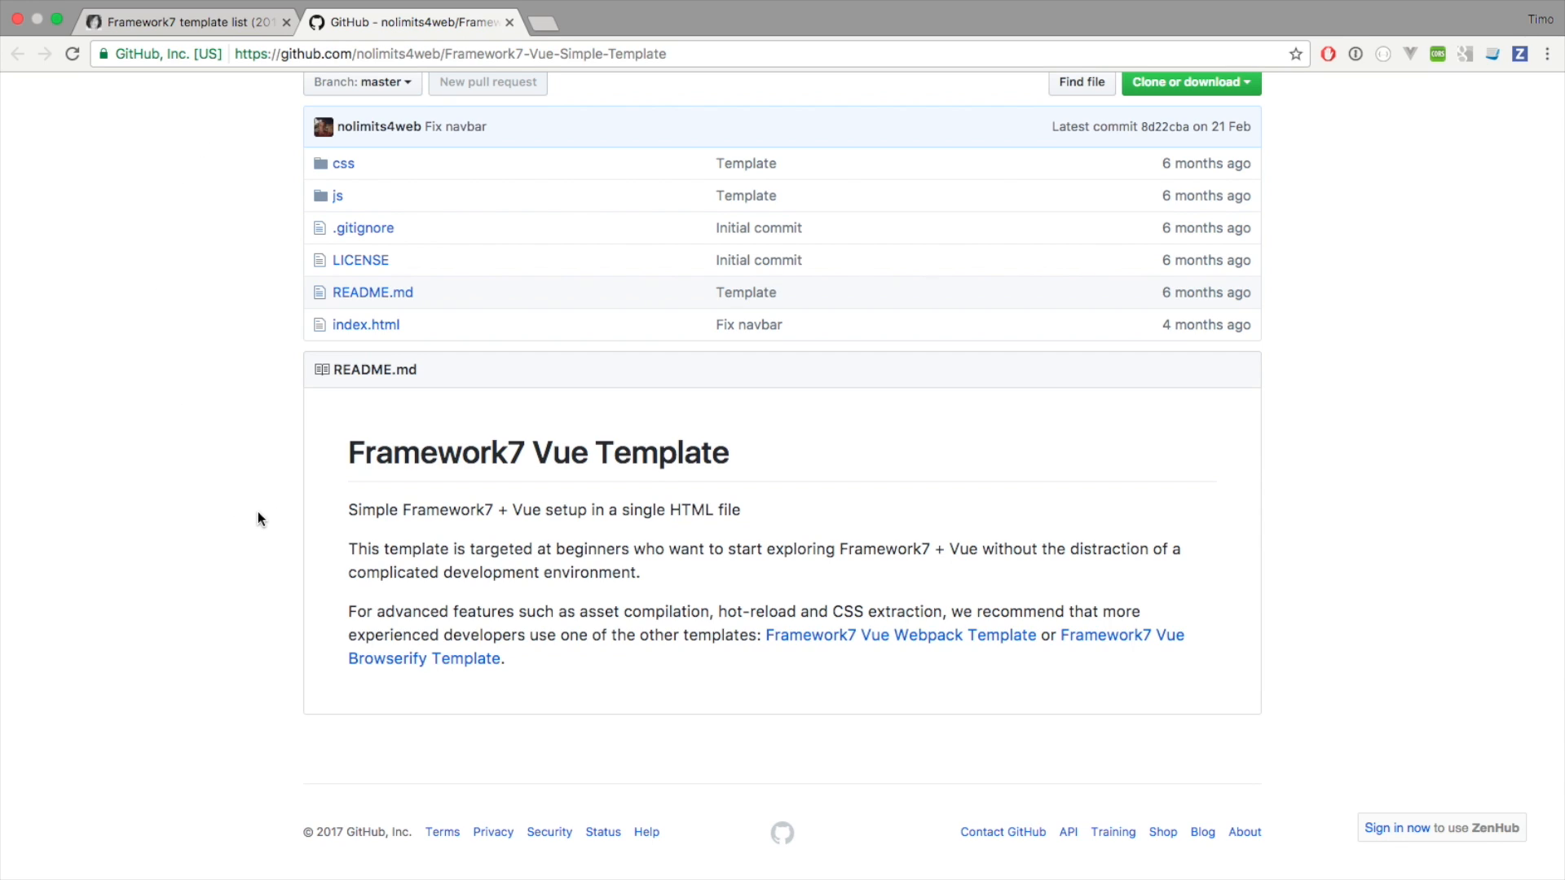
{"action": "mouse_move", "coordinate": [230, 516]}
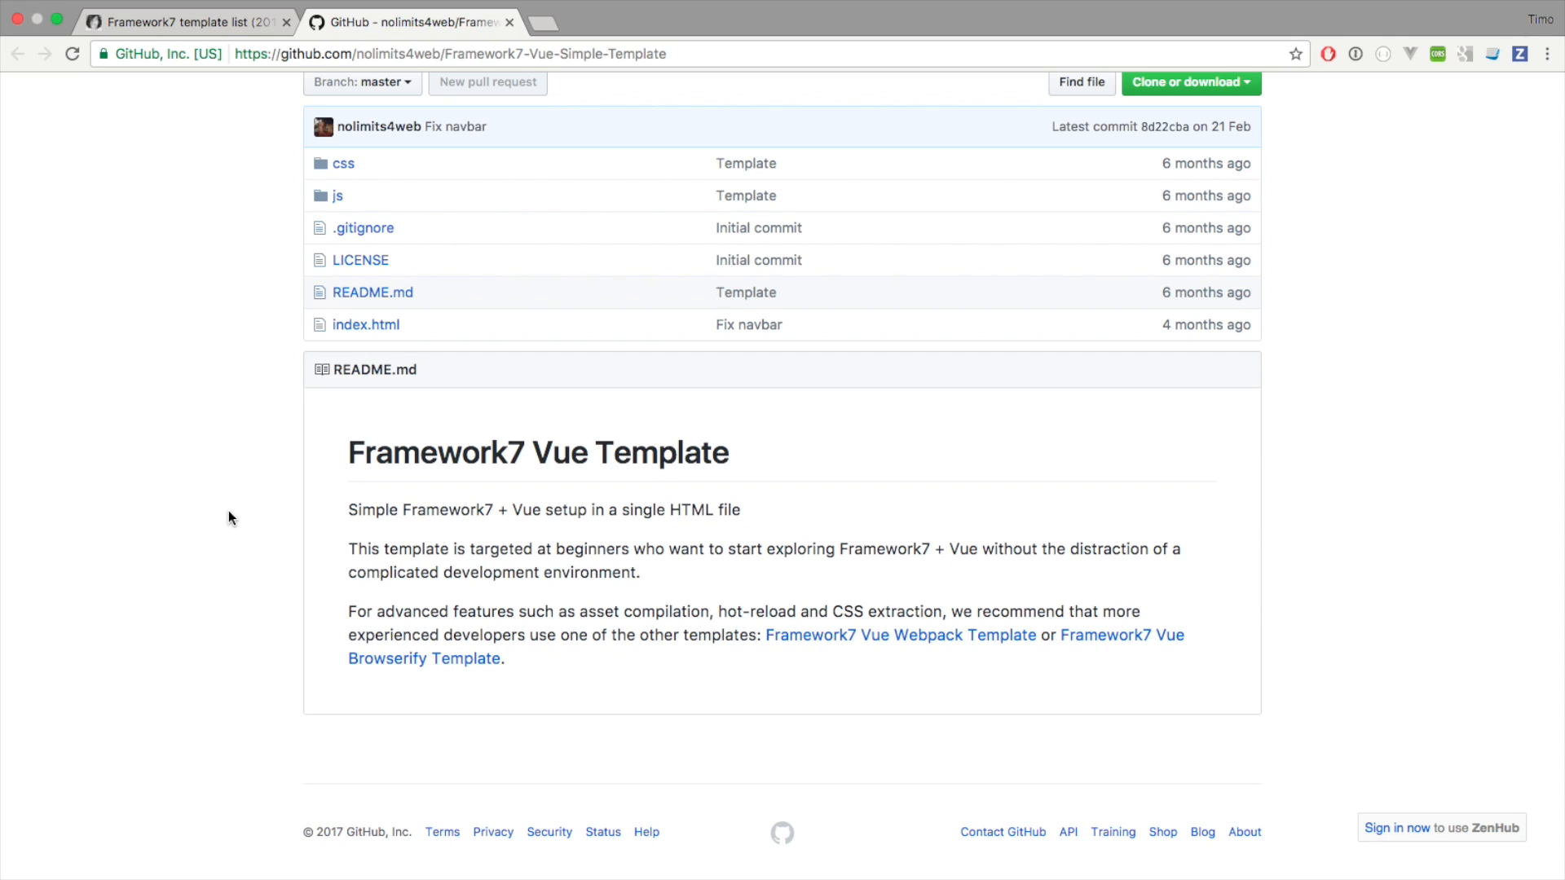
{"action": "mouse_move", "coordinate": [649, 593]}
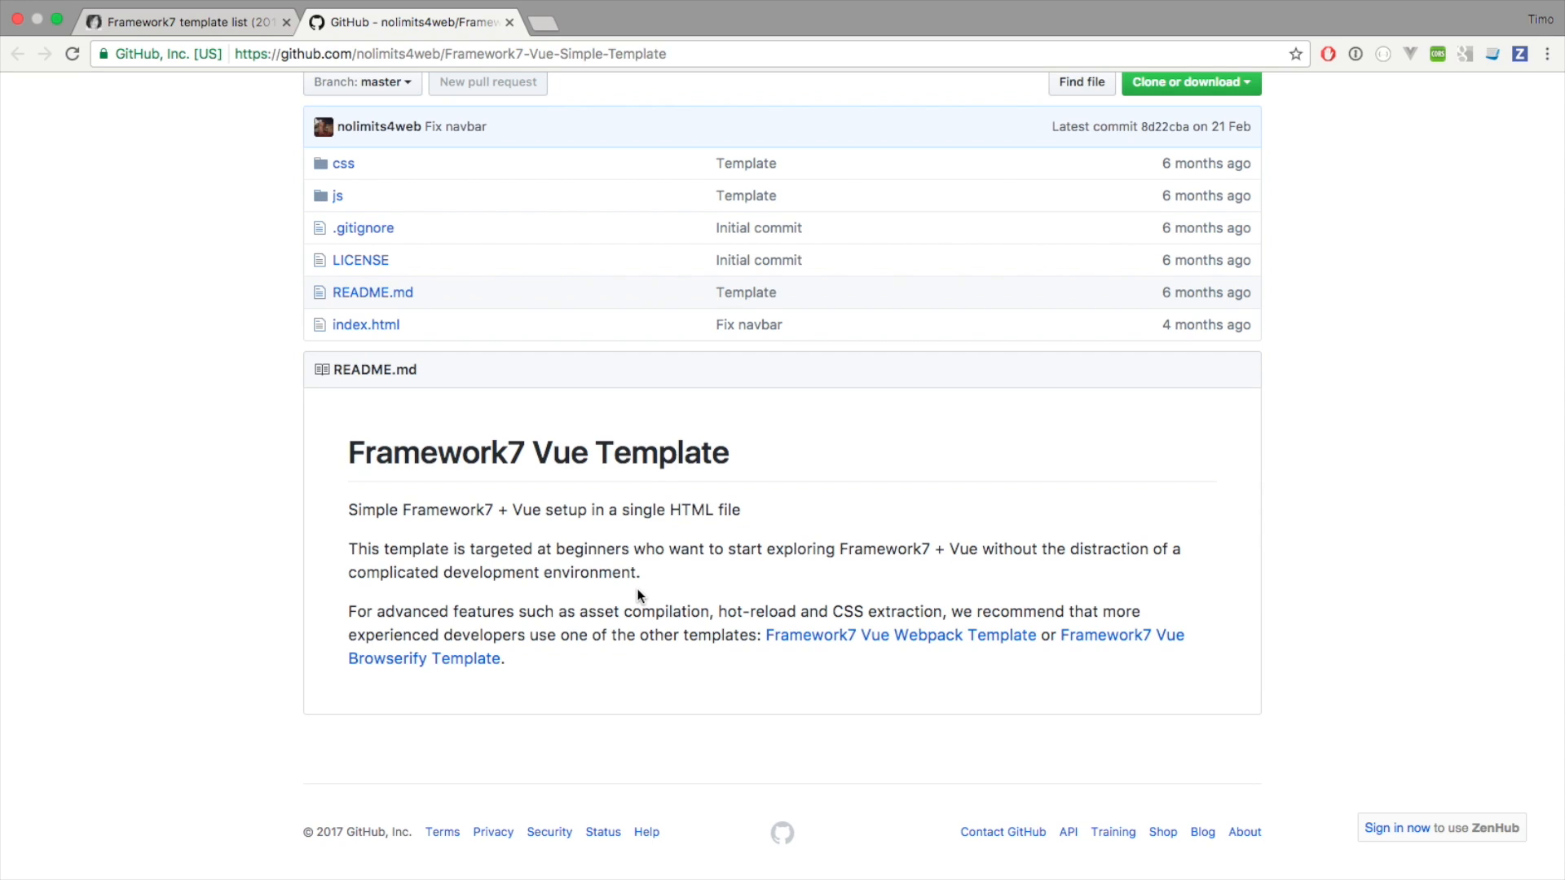
{"action": "mouse_move", "coordinate": [481, 26]}
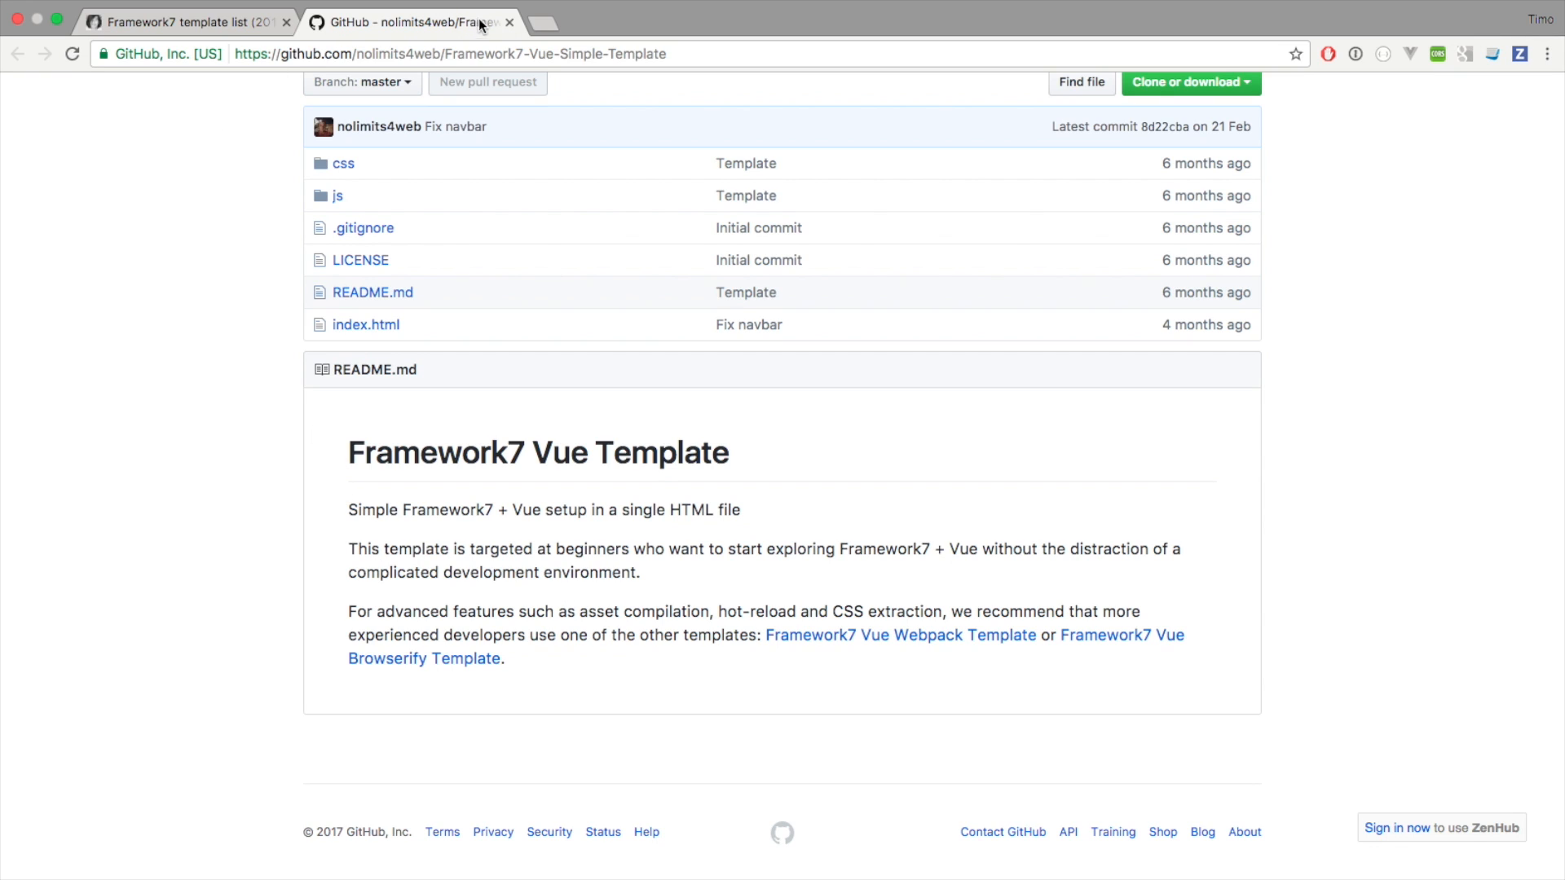
- Swap the simple Vue template tab for the Framework7-Vue-Webpack-Template repo and read its README title
{"action": "left_click", "coordinate": [509, 22]}
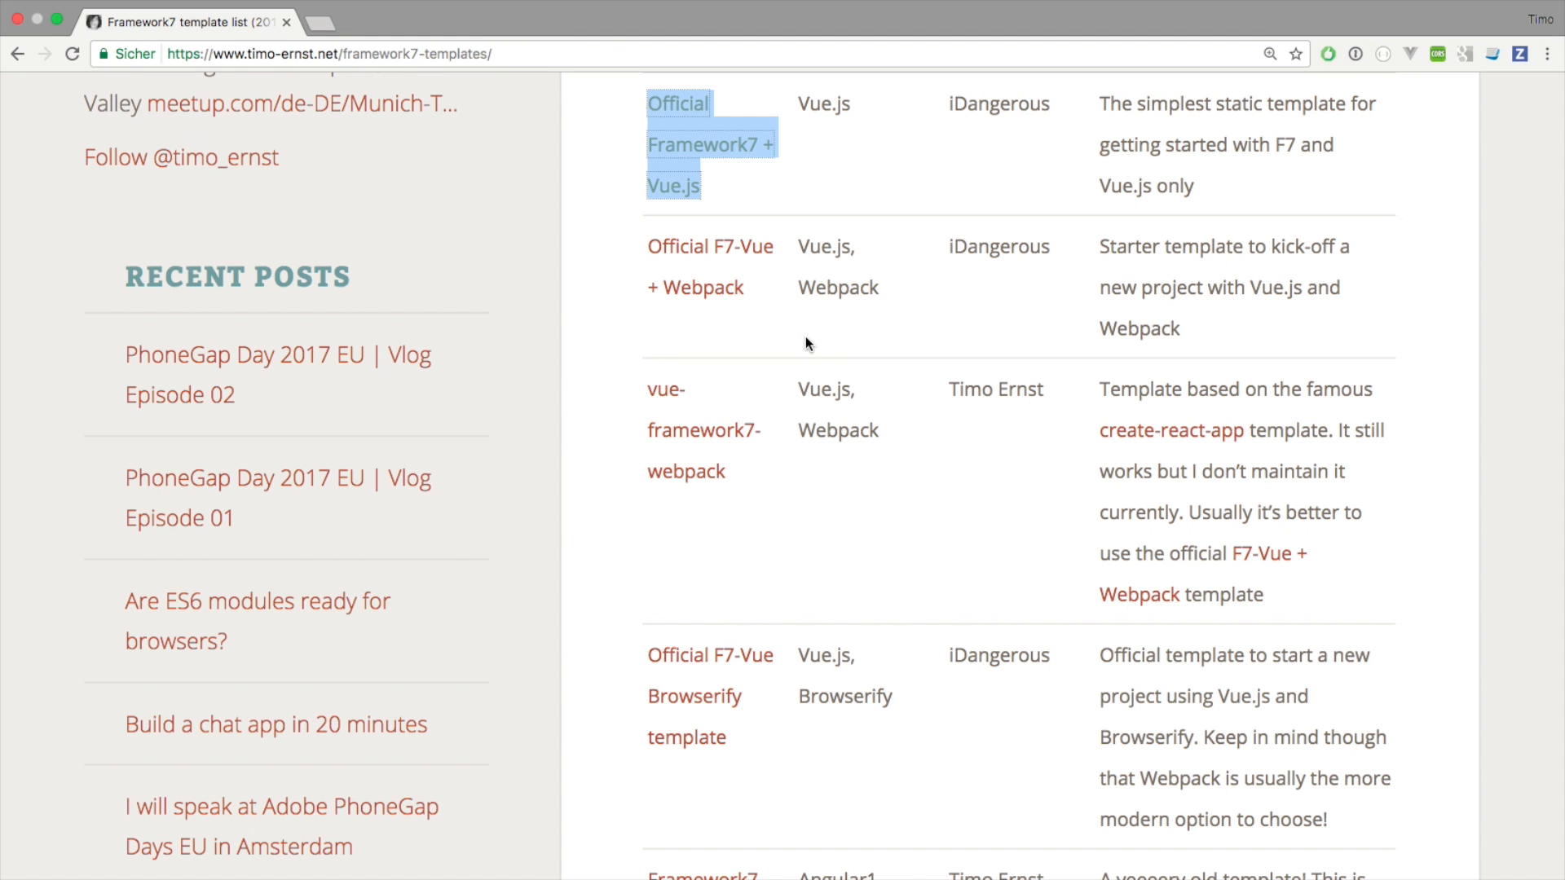
{"action": "mouse_move", "coordinate": [676, 287]}
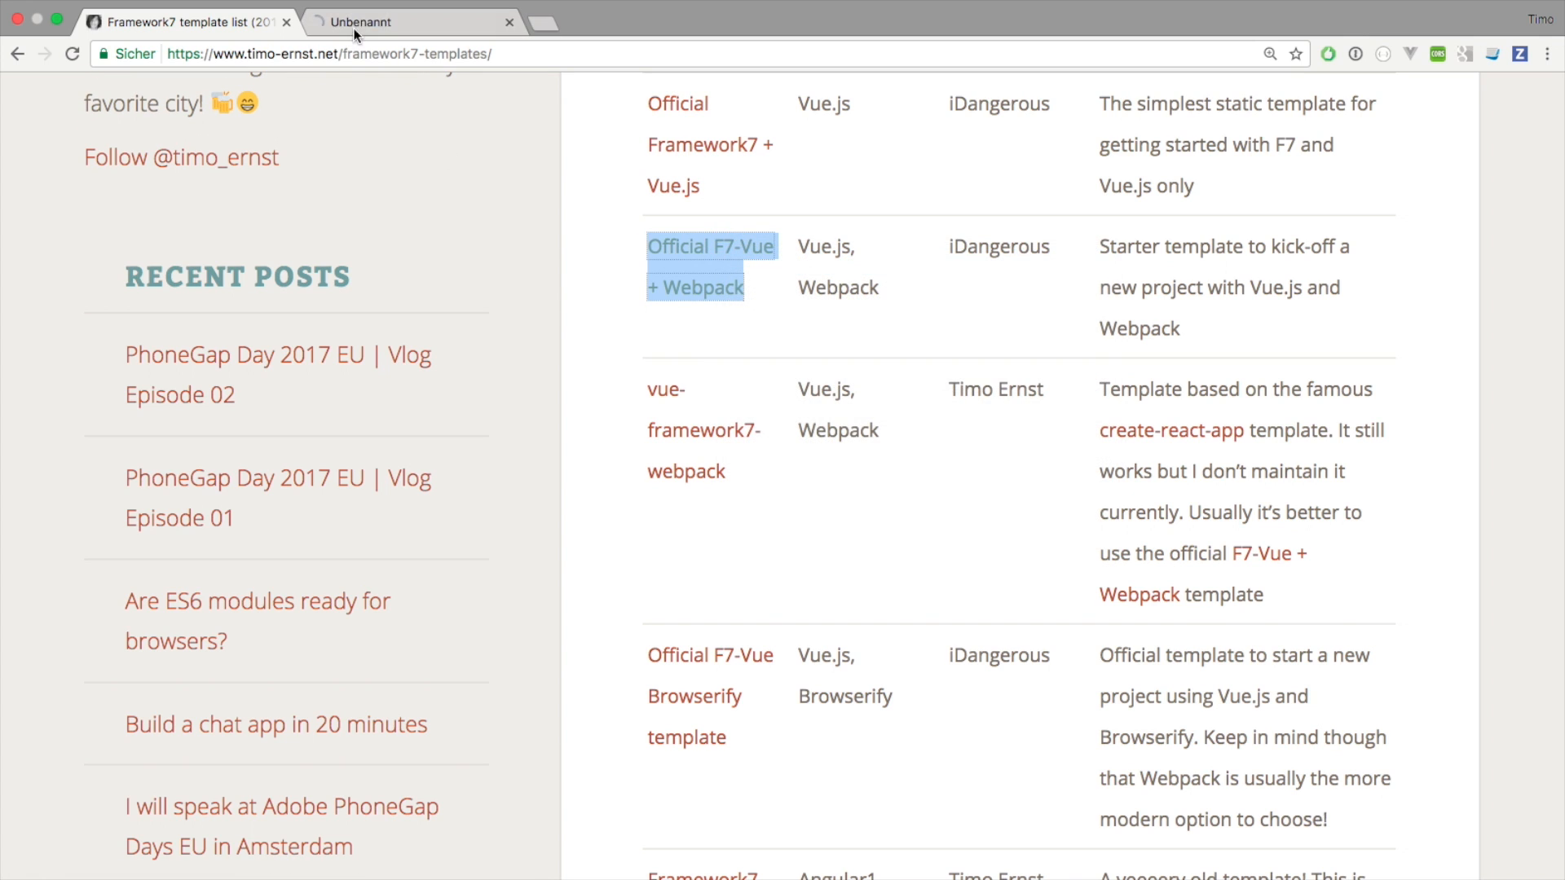
{"action": "left_click", "coordinate": [711, 246]}
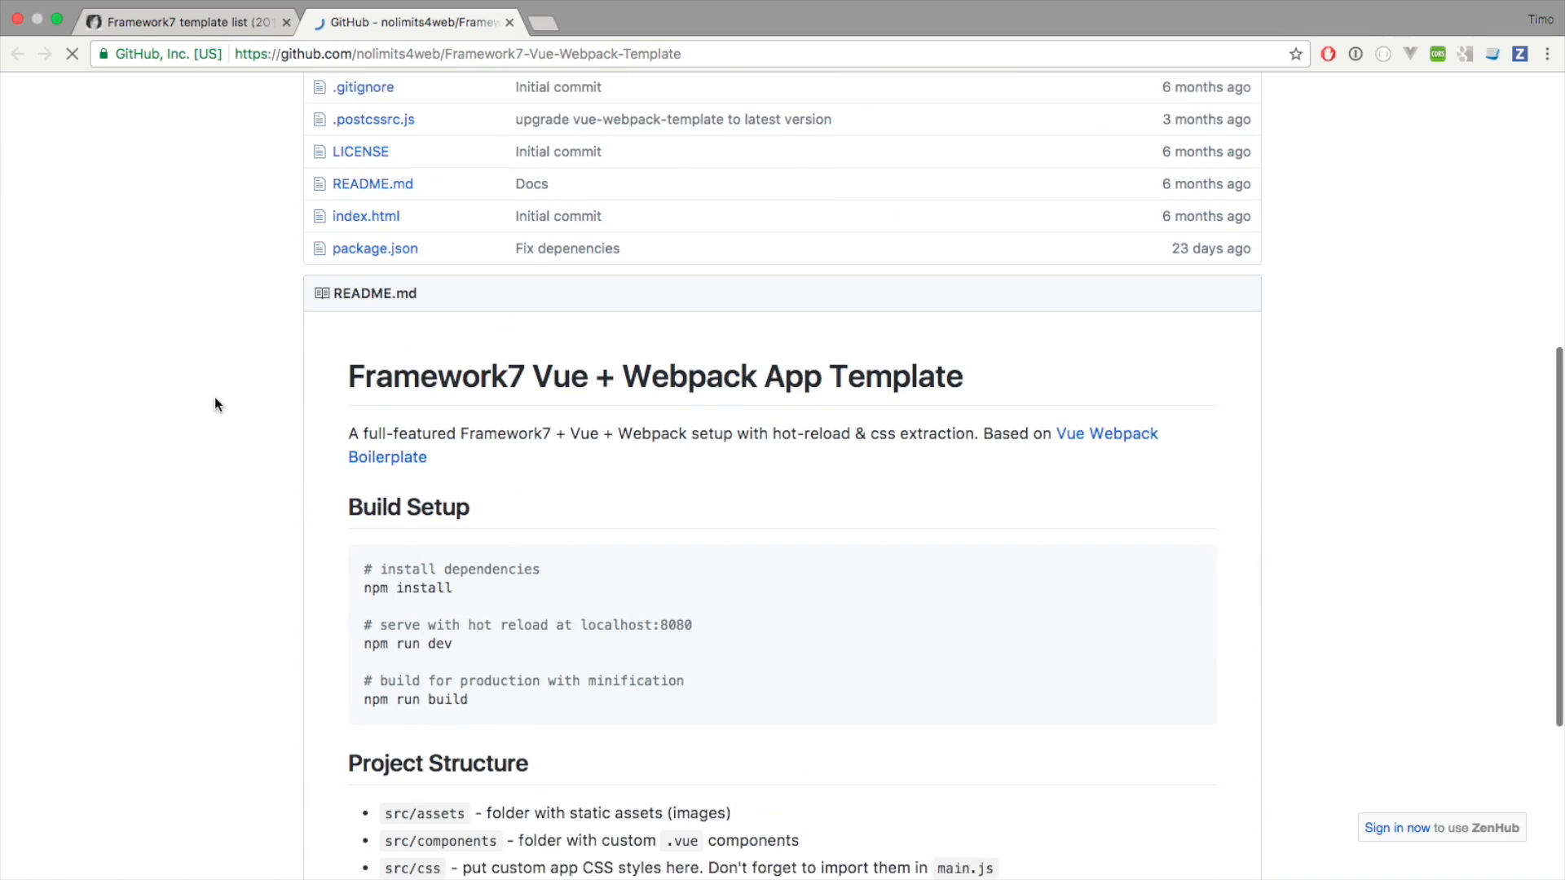
{"action": "scroll", "scroll_direction": "down", "scroll_amount": 3}
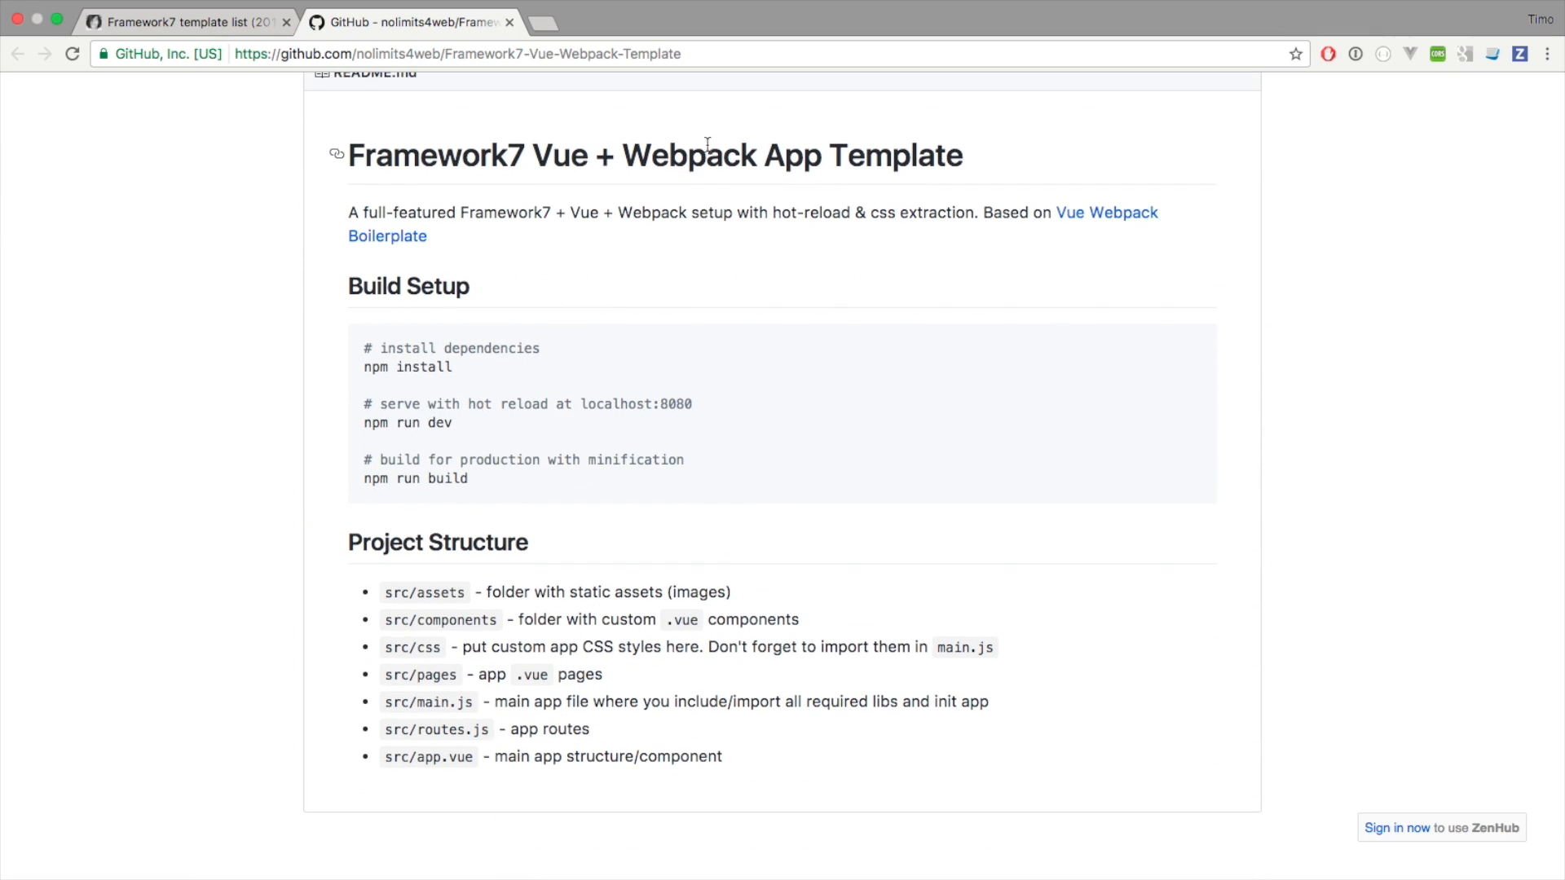
{"action": "double_click", "coordinate": [686, 155]}
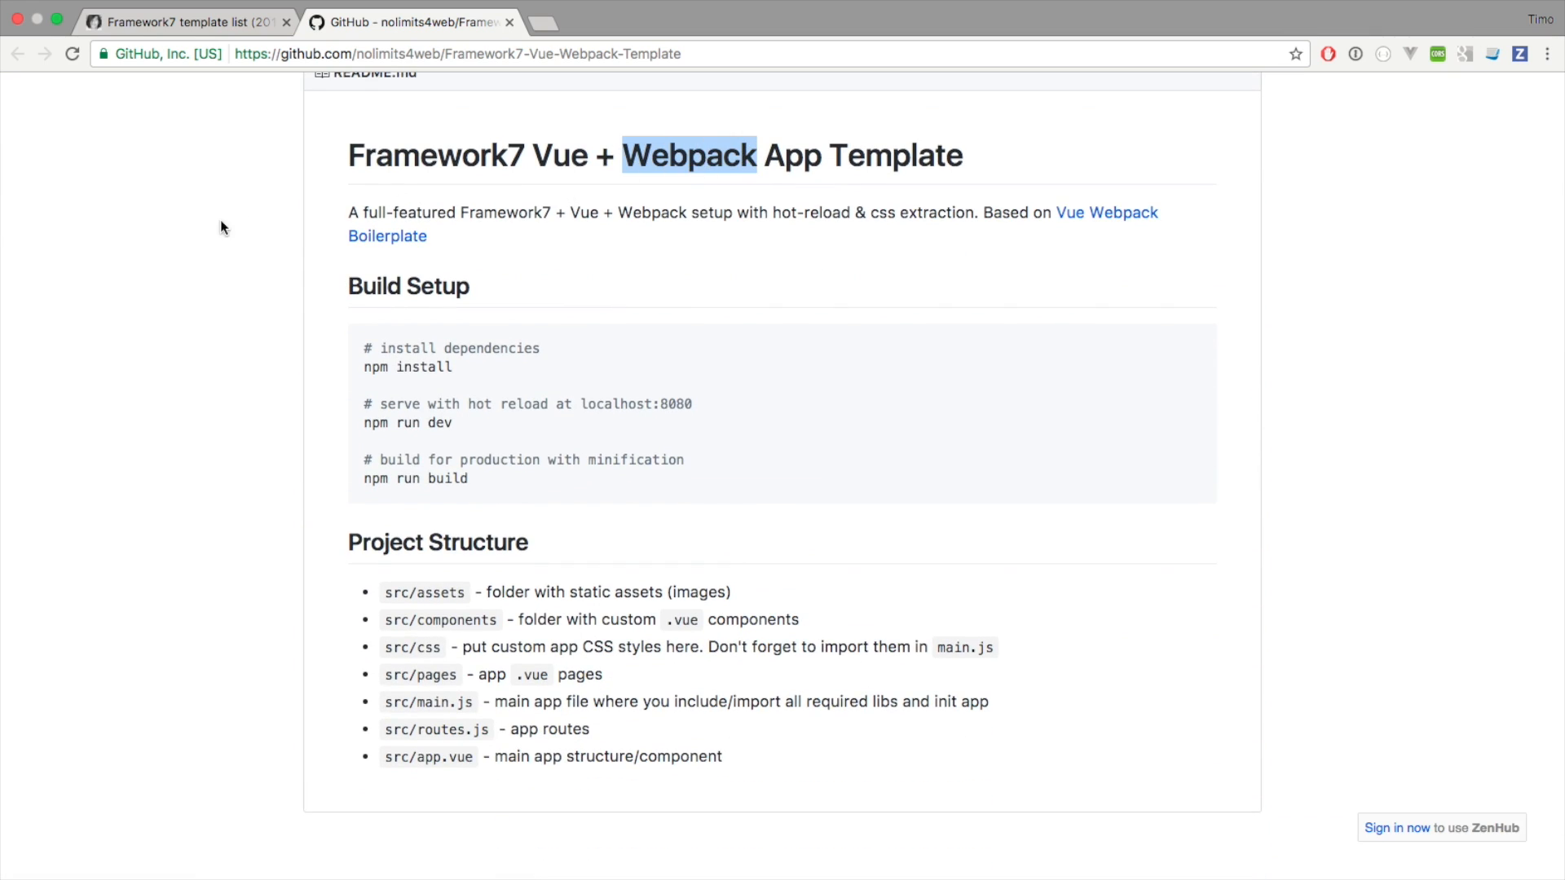
{"action": "left_click", "coordinate": [509, 22]}
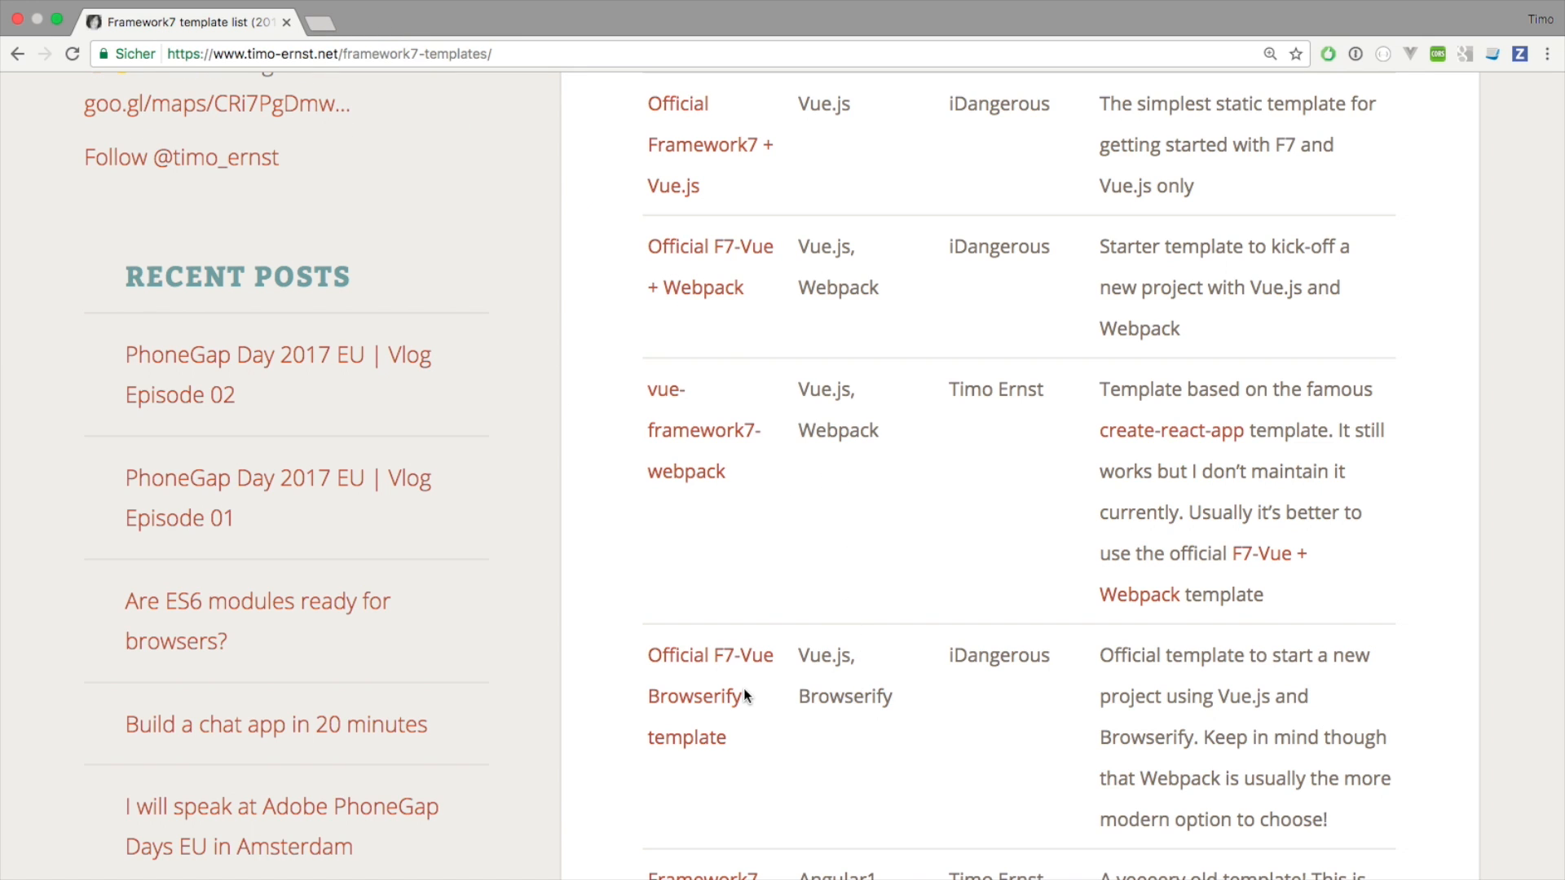
{"action": "mouse_move", "coordinate": [727, 664]}
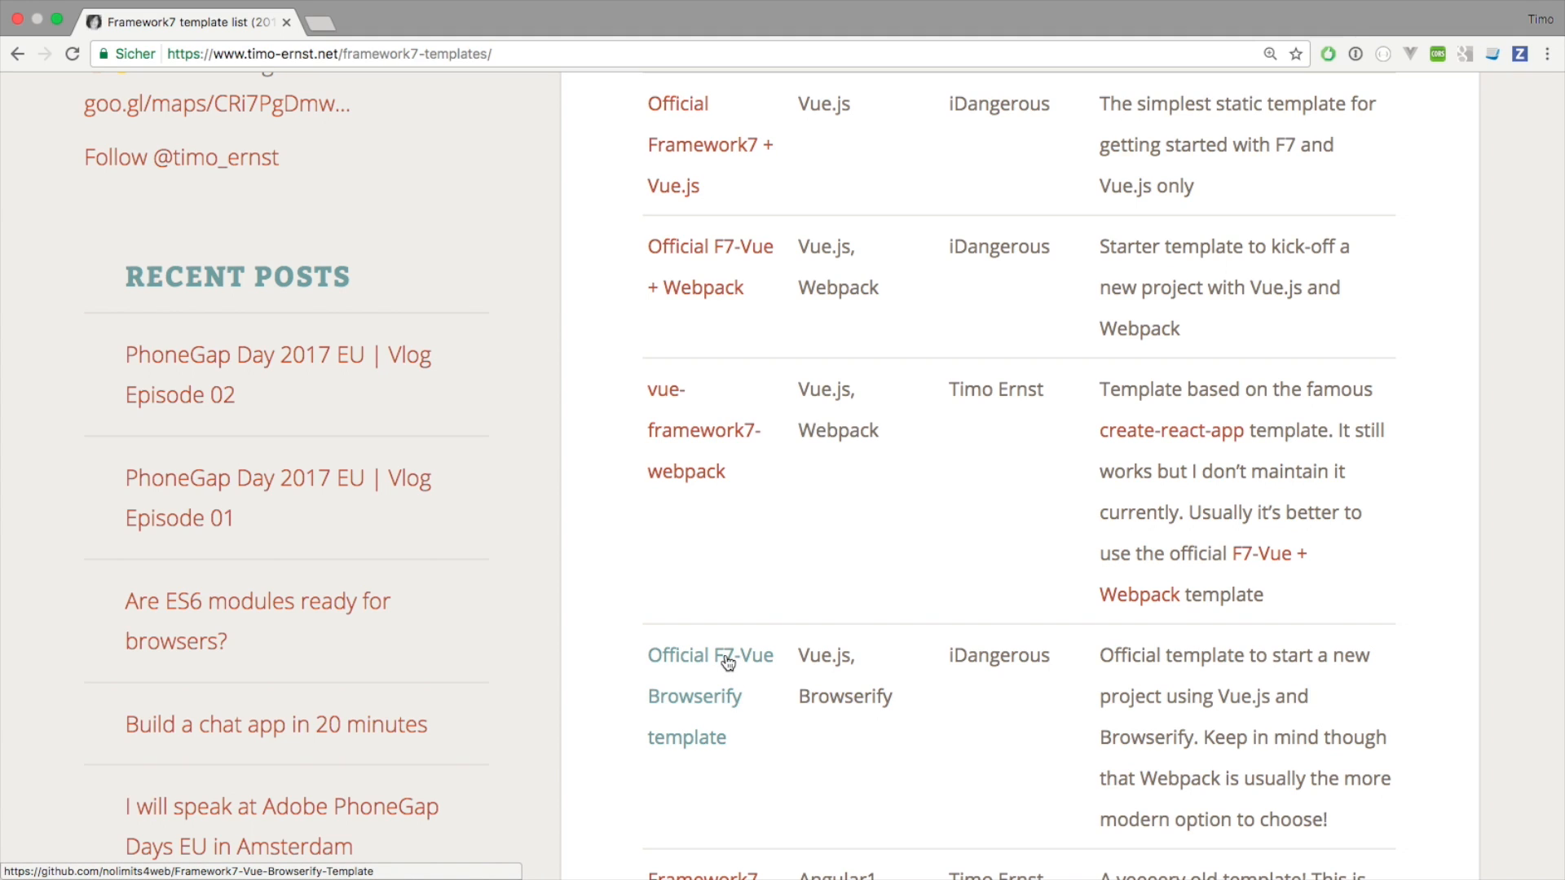
{"action": "double_click", "coordinate": [843, 696]}
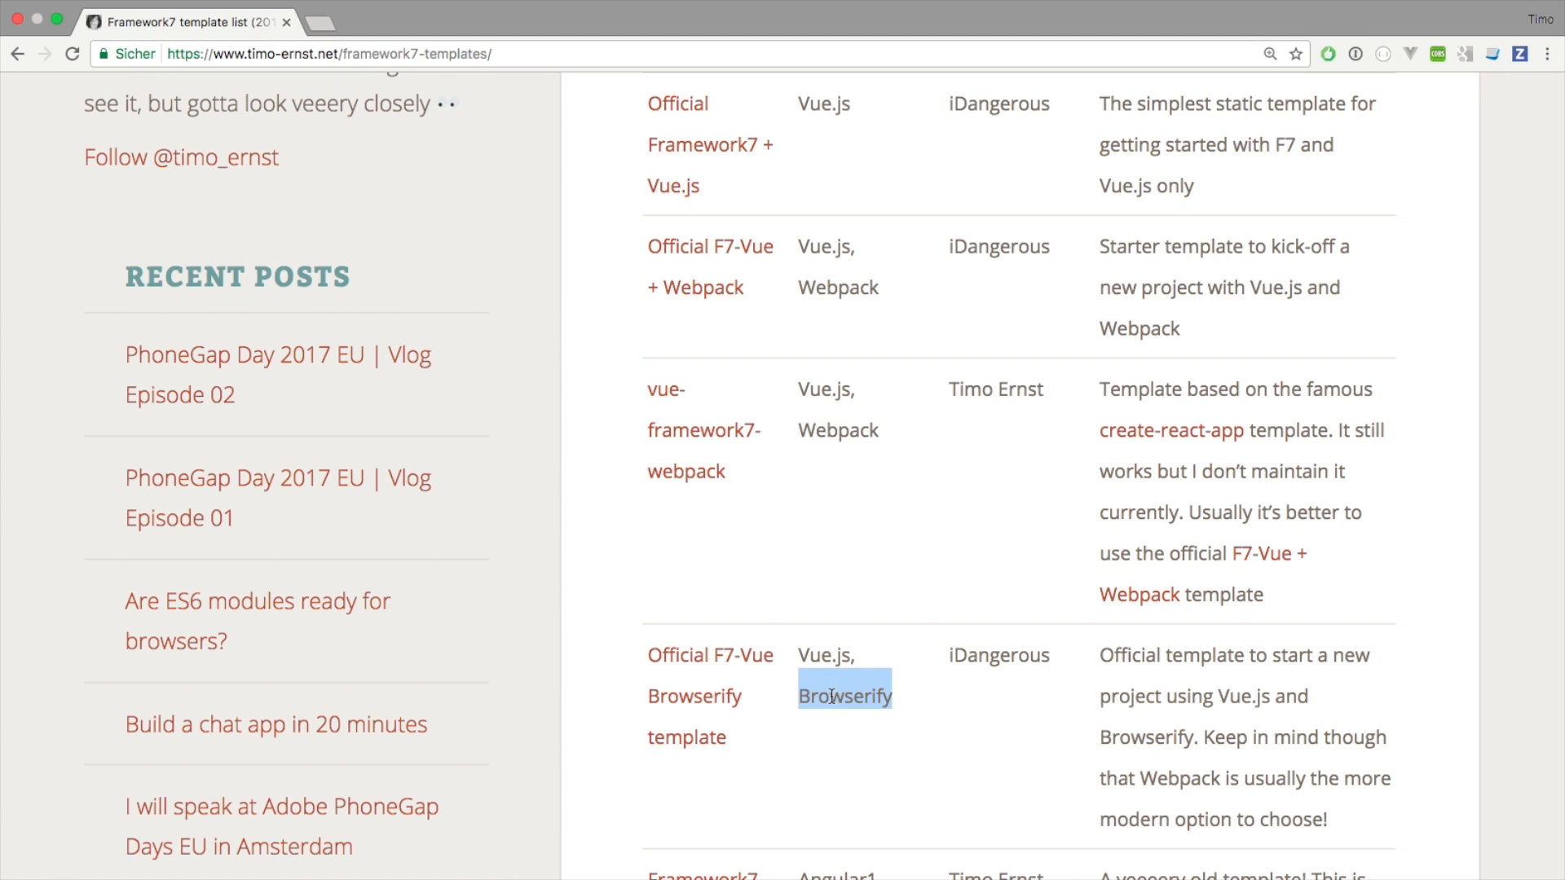
{"action": "mouse_move", "coordinate": [832, 720]}
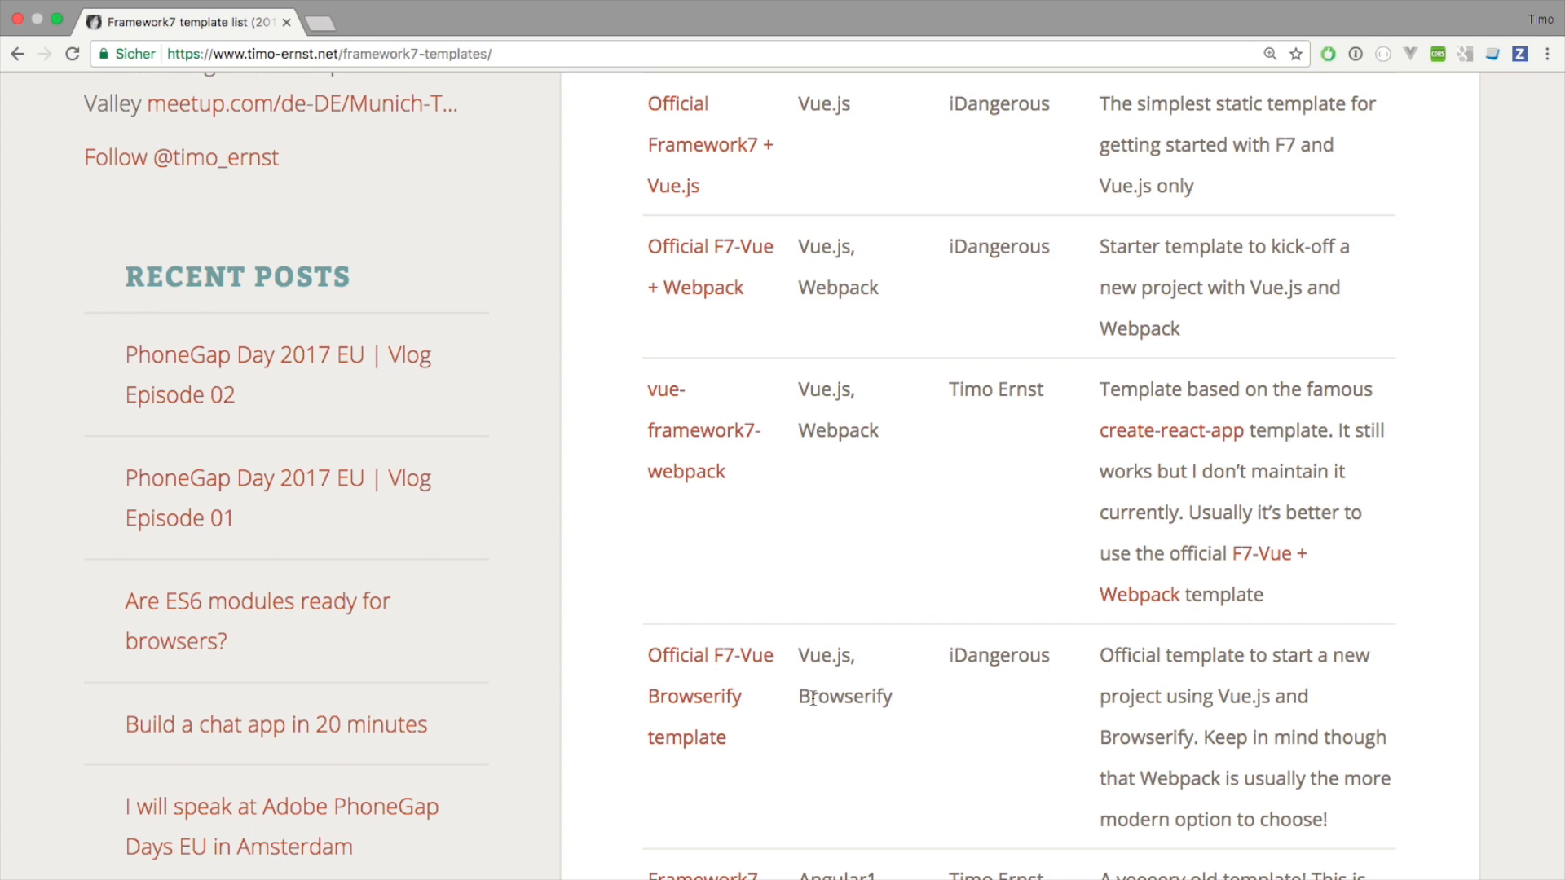
{"action": "double_click", "coordinate": [843, 696]}
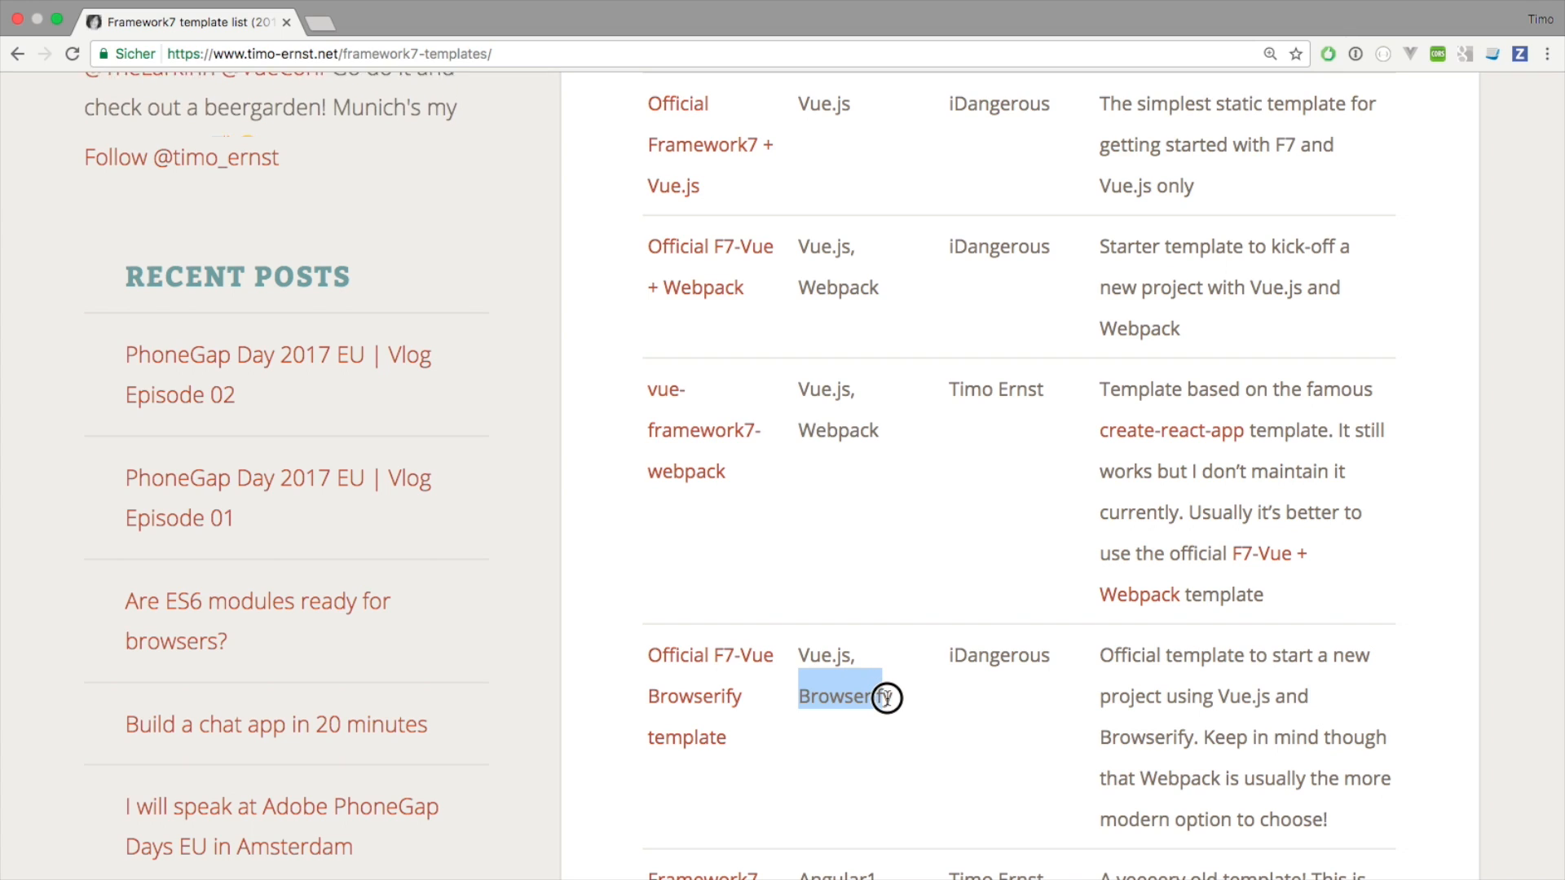
{"action": "left_click", "coordinate": [843, 696]}
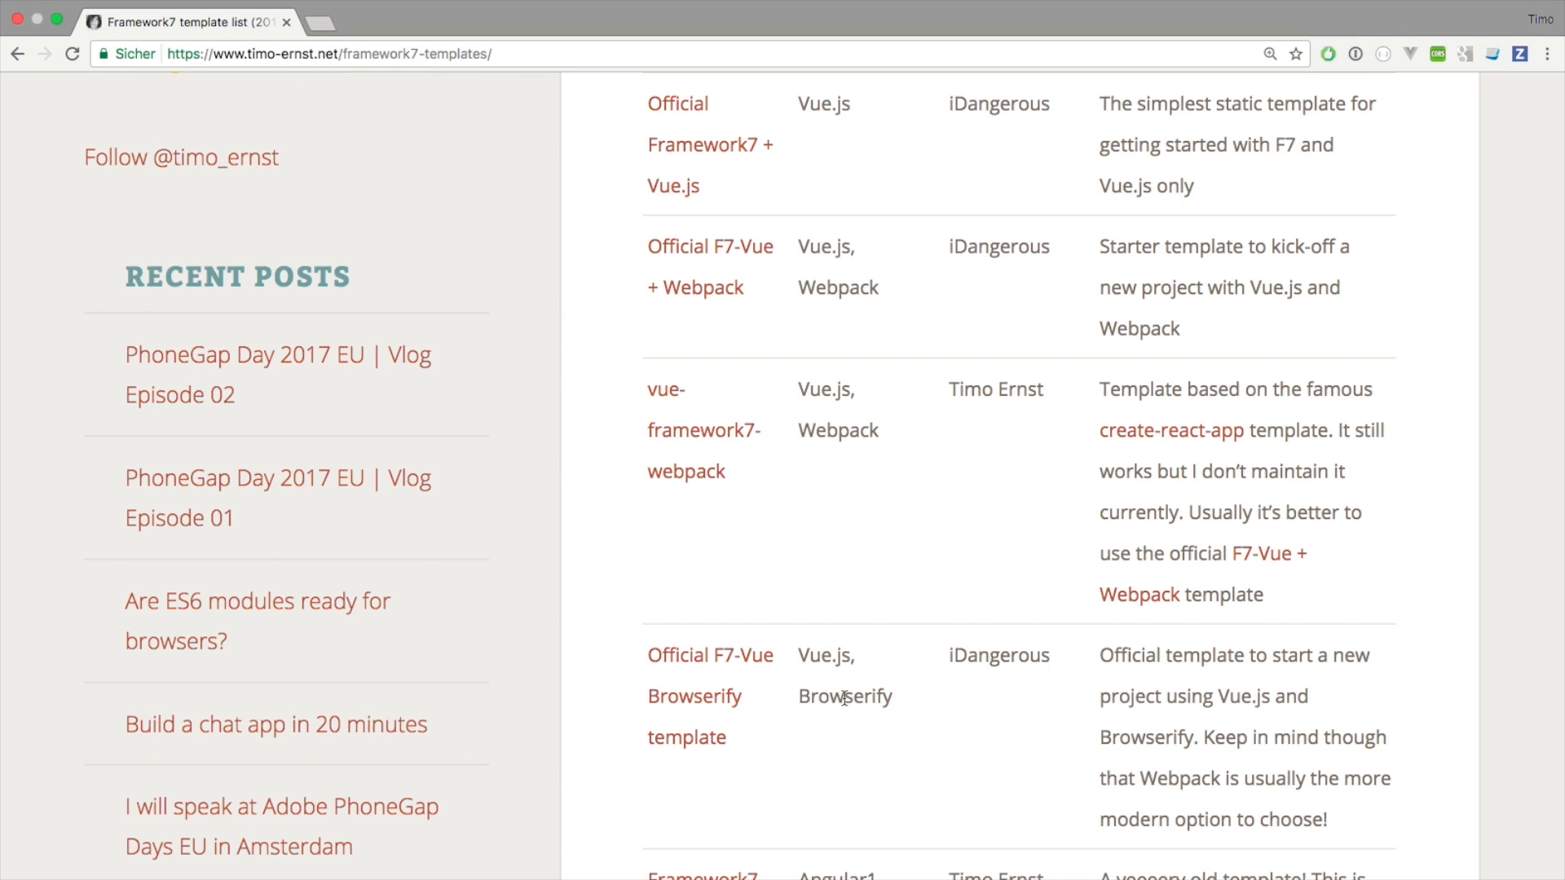
{"action": "mouse_move", "coordinate": [856, 686]}
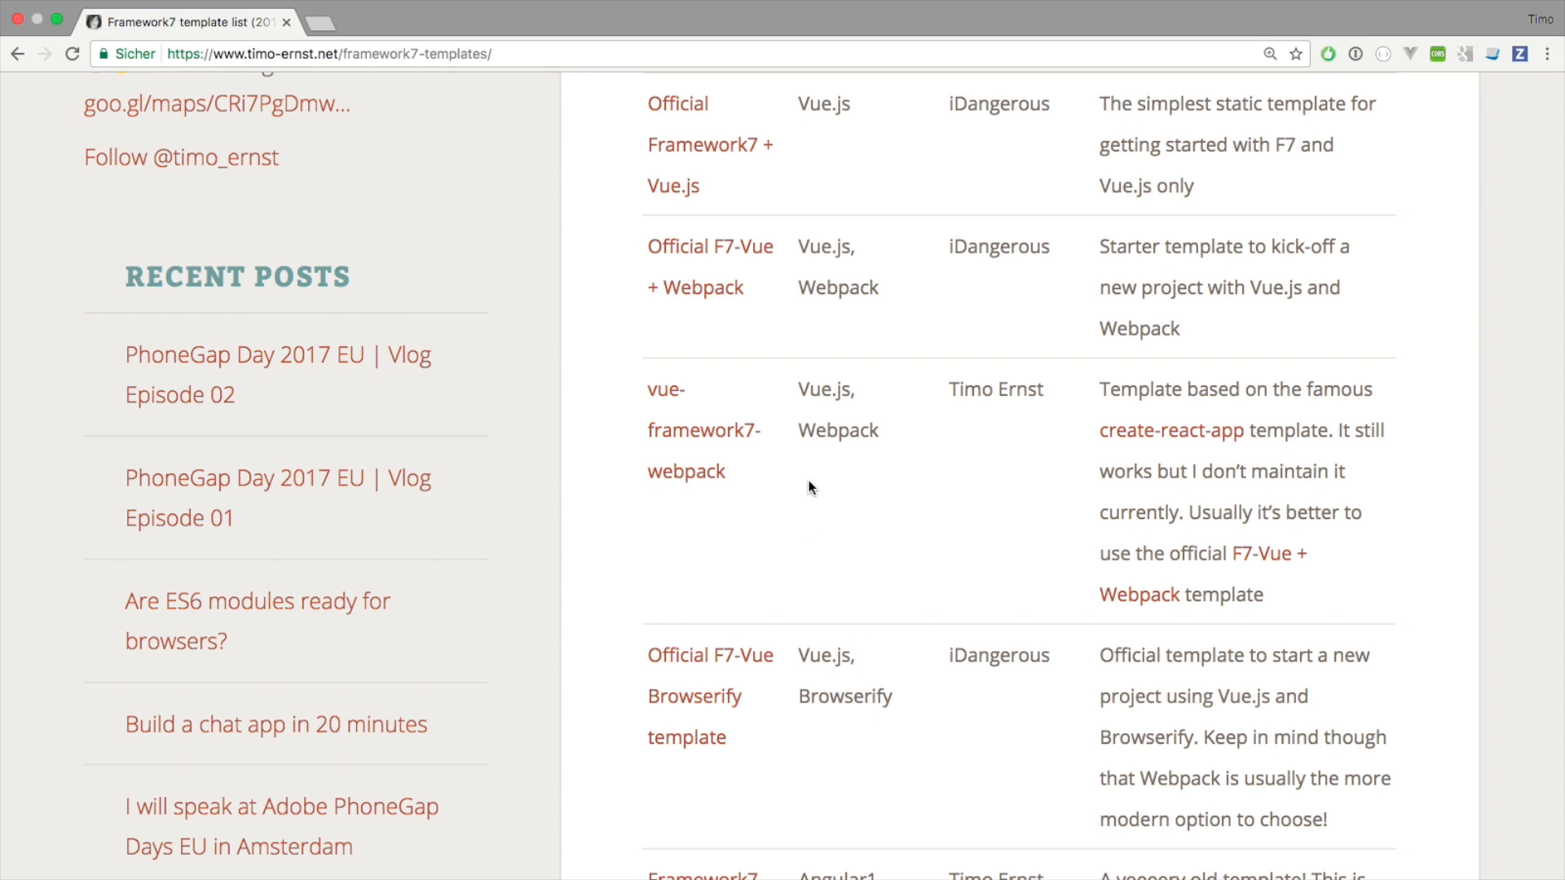
{"action": "mouse_move", "coordinate": [799, 385]}
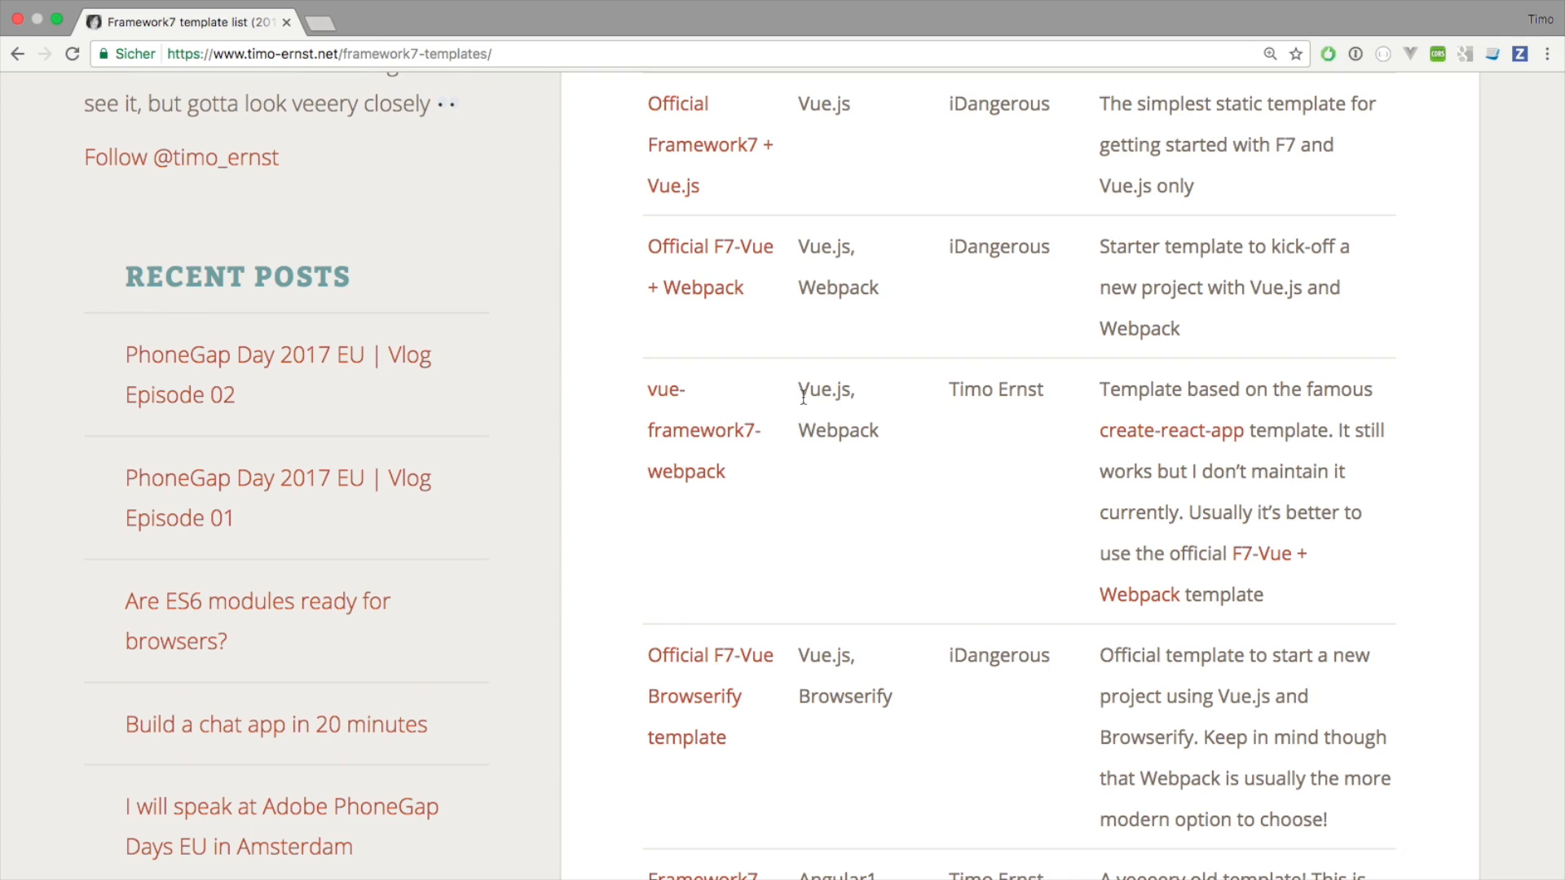
{"action": "mouse_move", "coordinate": [993, 389]}
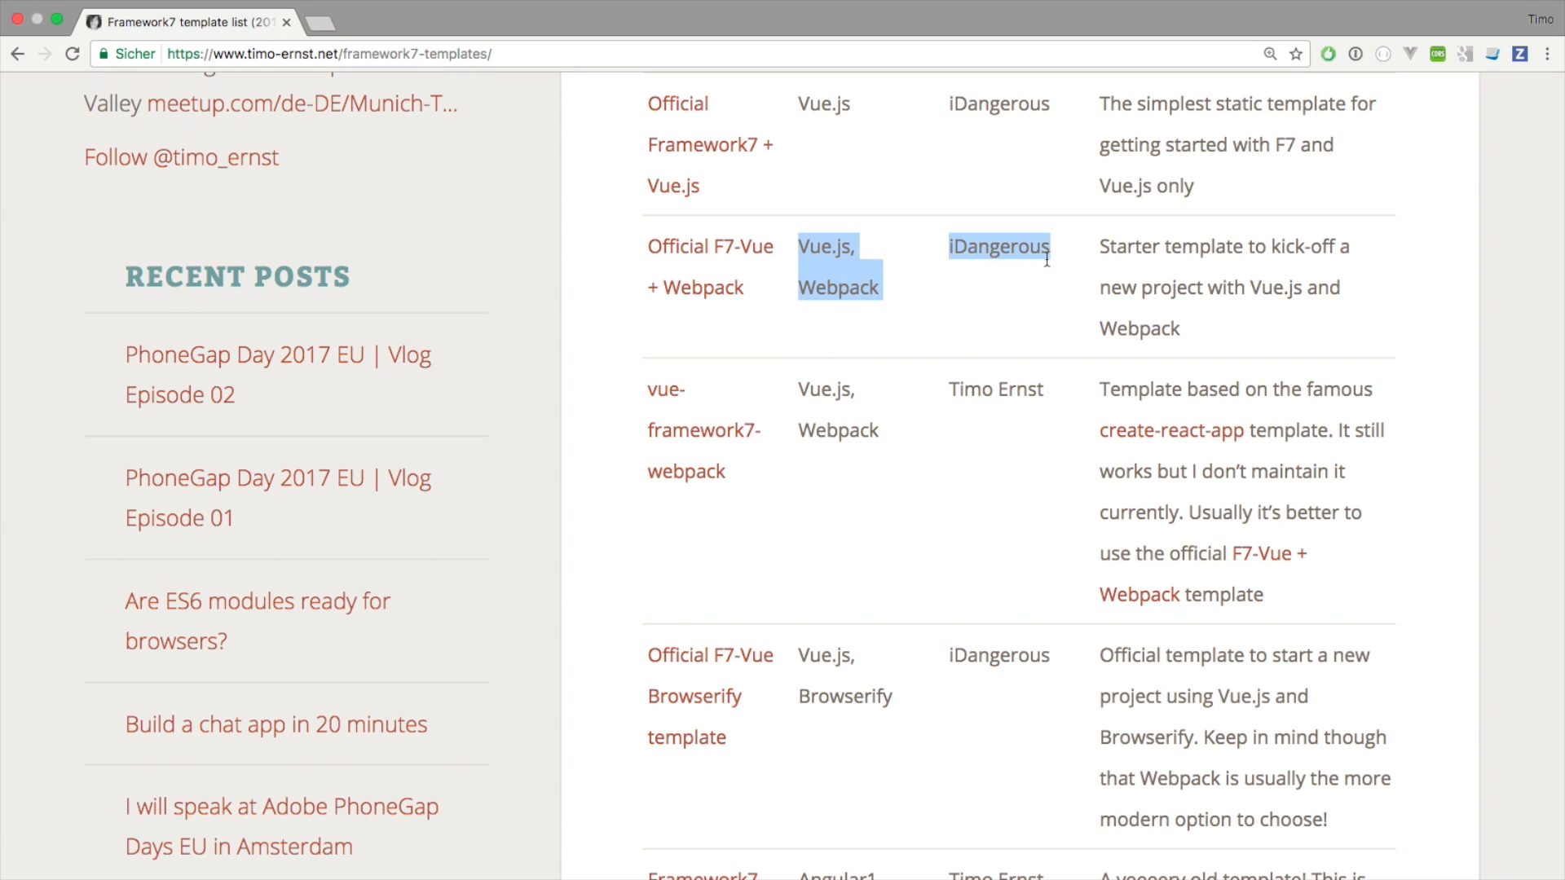
{"action": "left_click", "coordinate": [799, 389]}
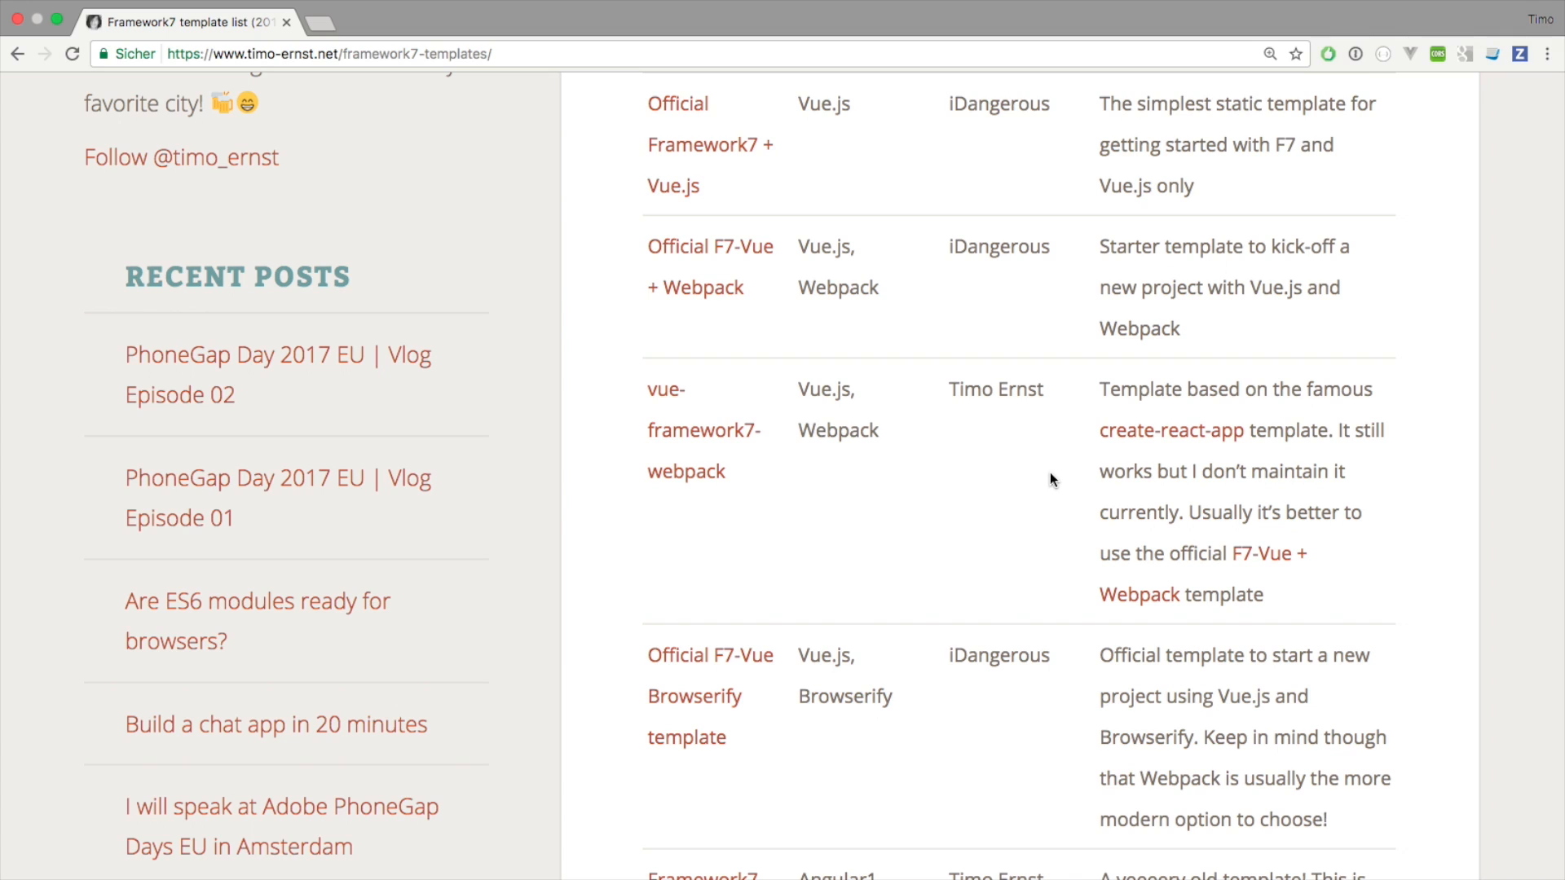
{"action": "mouse_move", "coordinate": [817, 442]}
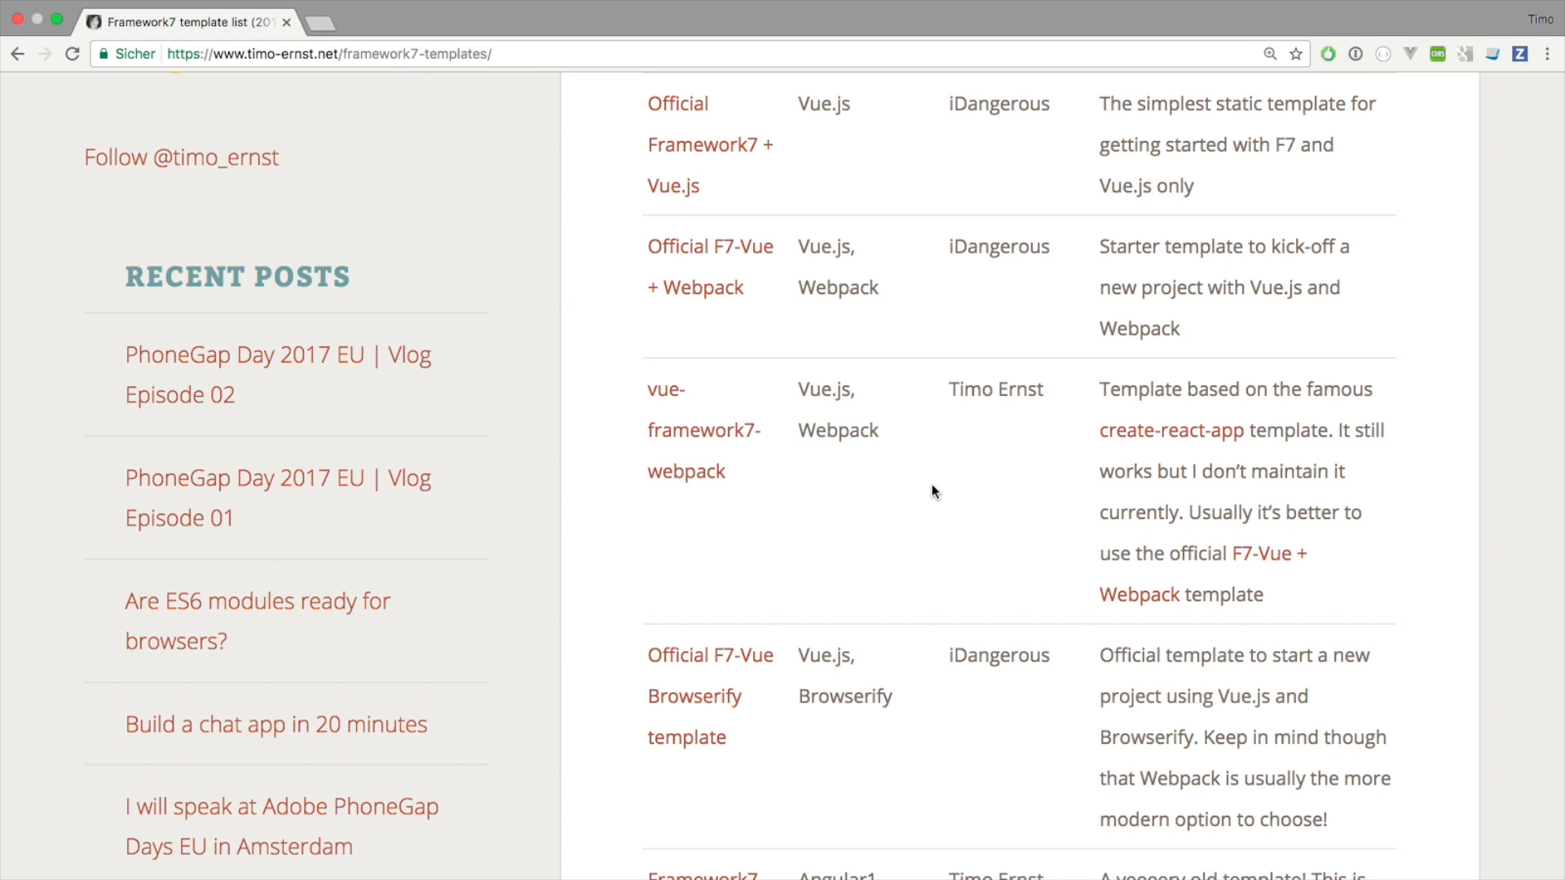
{"action": "mouse_move", "coordinate": [1006, 460]}
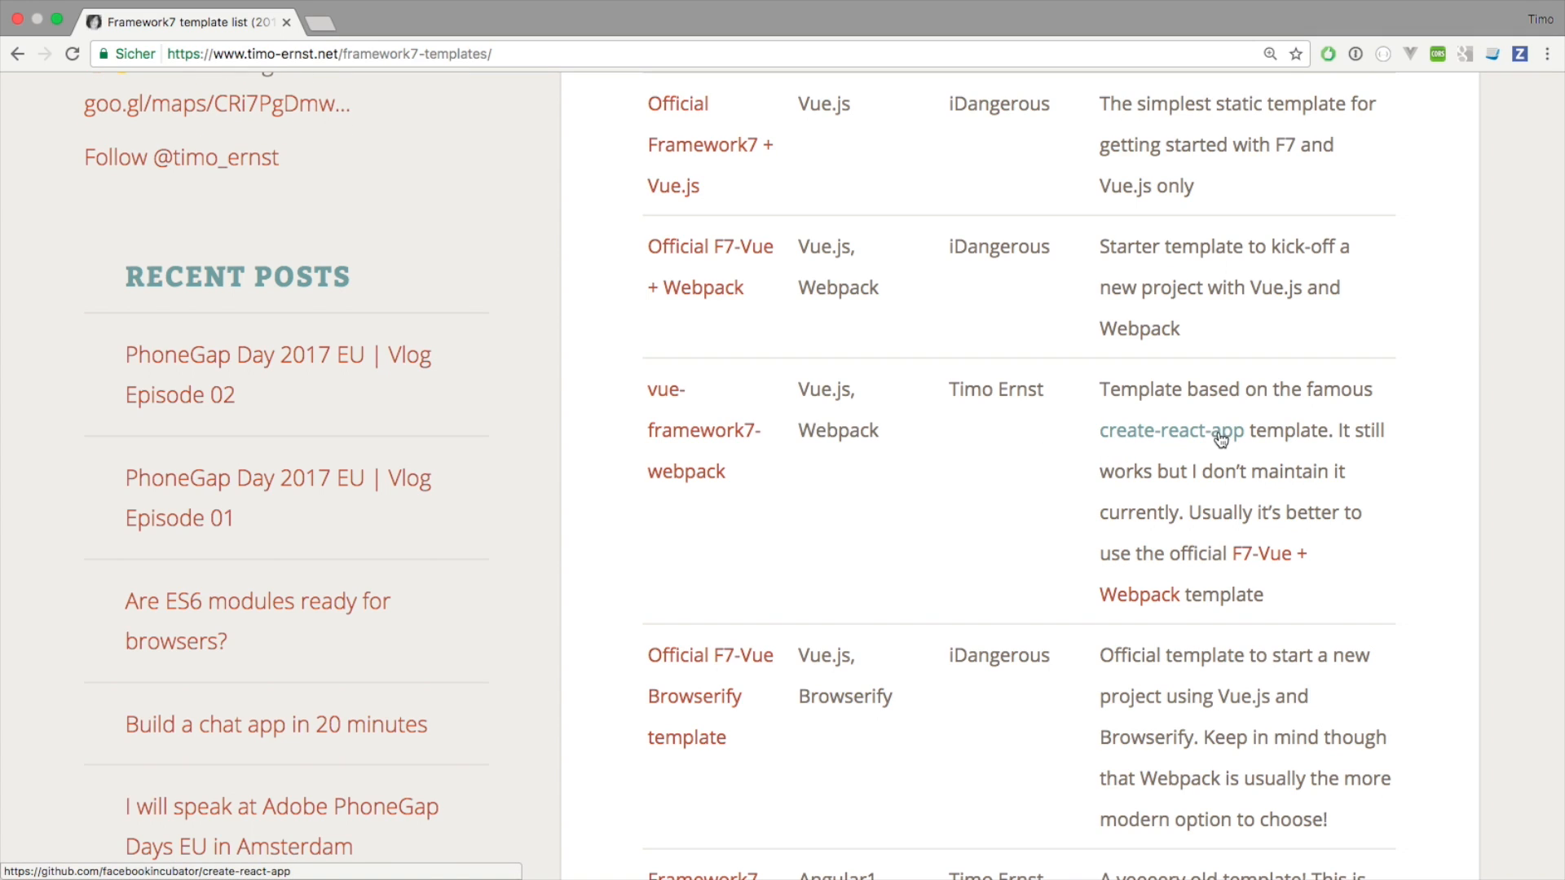
{"action": "mouse_move", "coordinate": [1167, 442]}
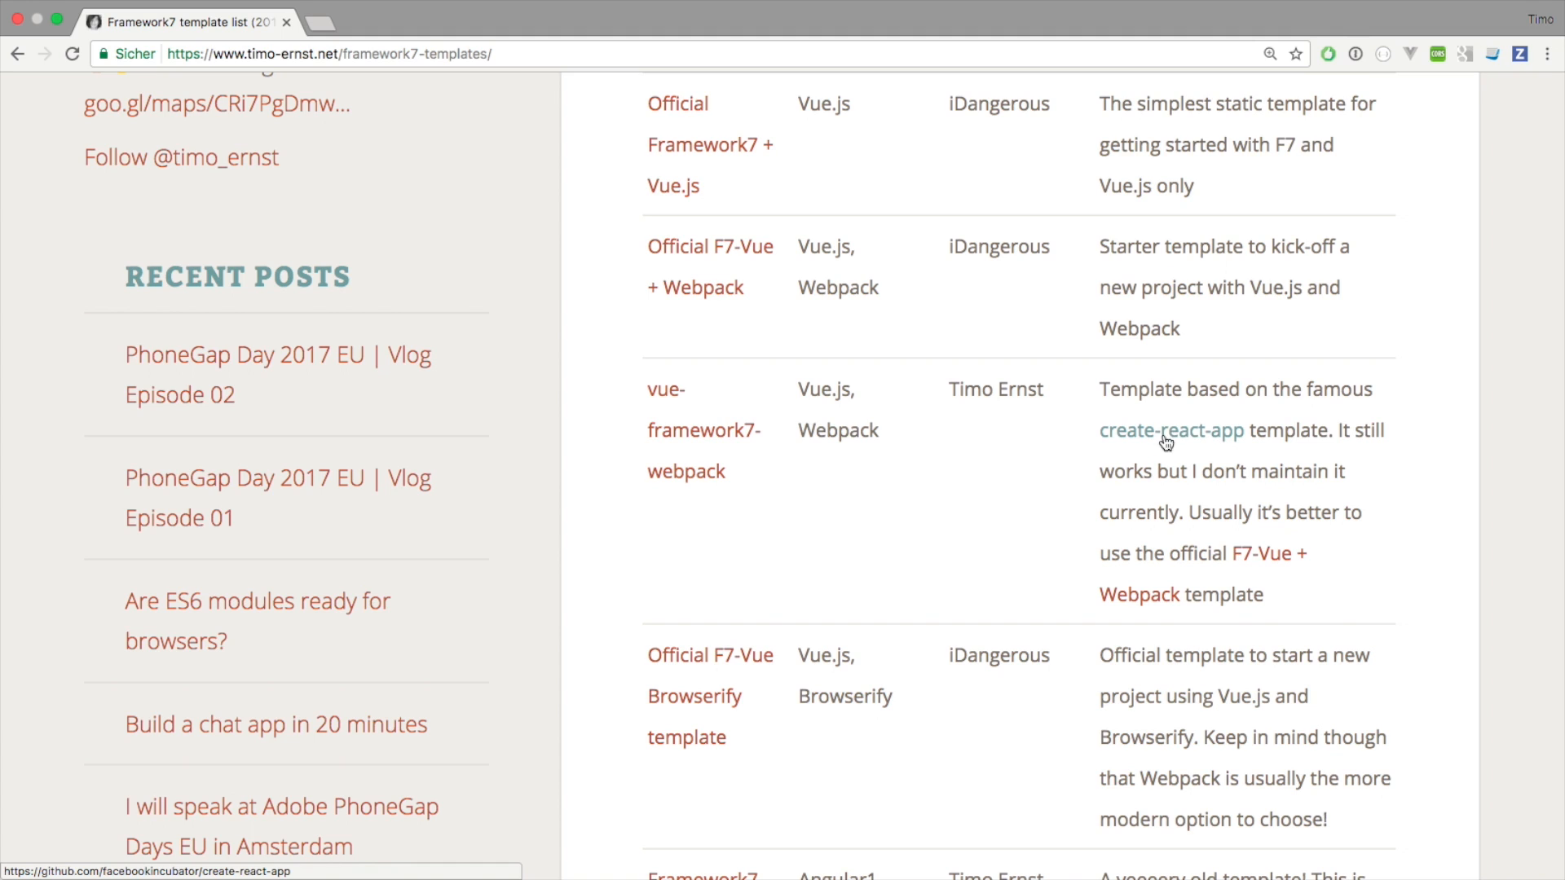
{"action": "mouse_move", "coordinate": [817, 415]}
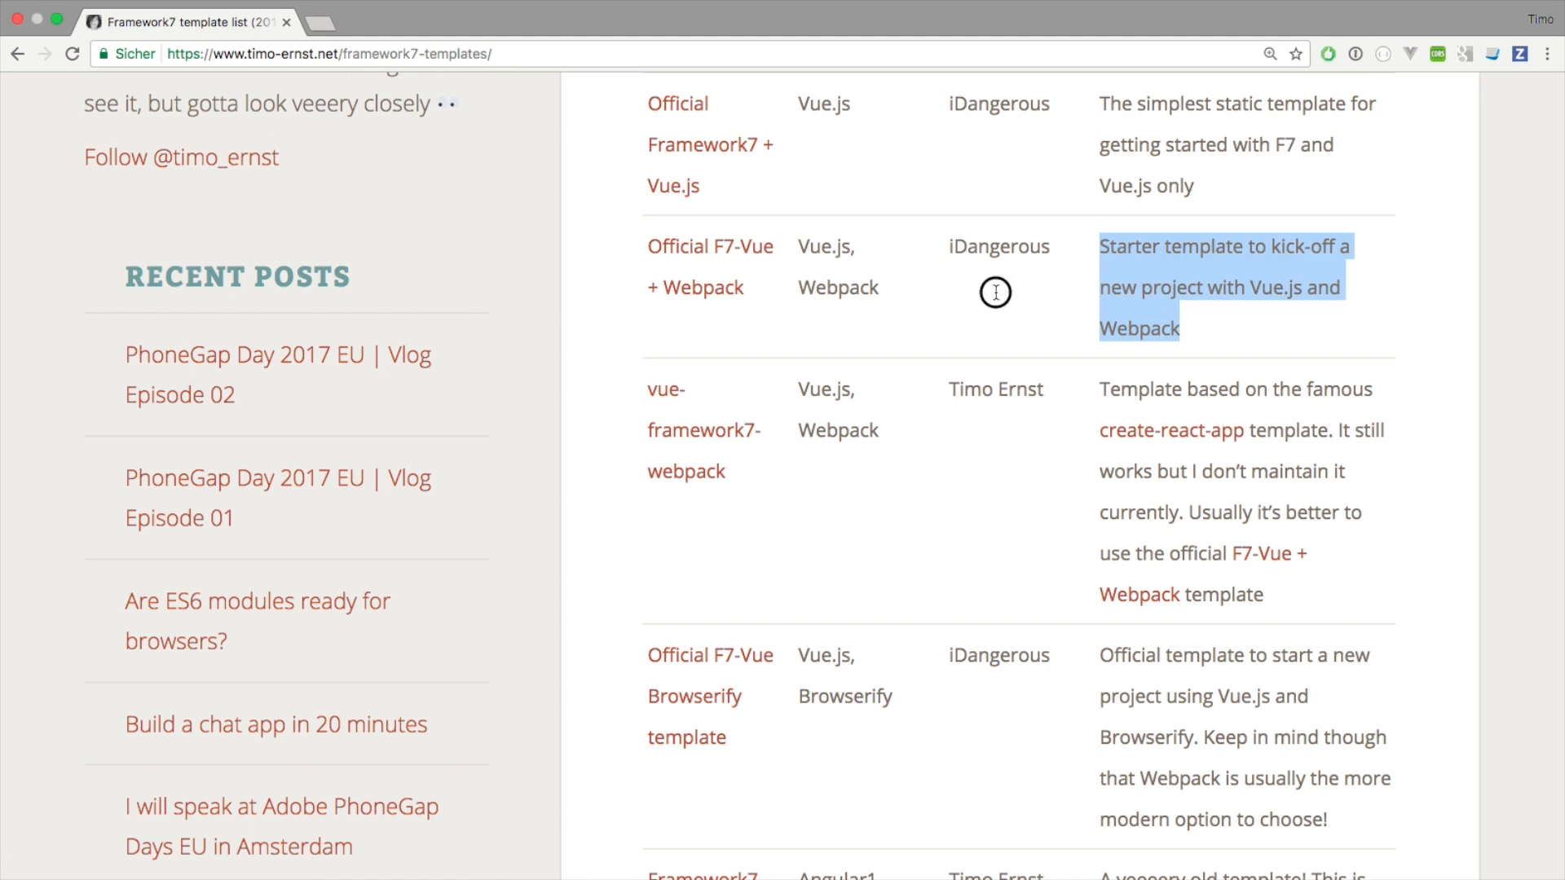
{"action": "left_click", "coordinate": [805, 395]}
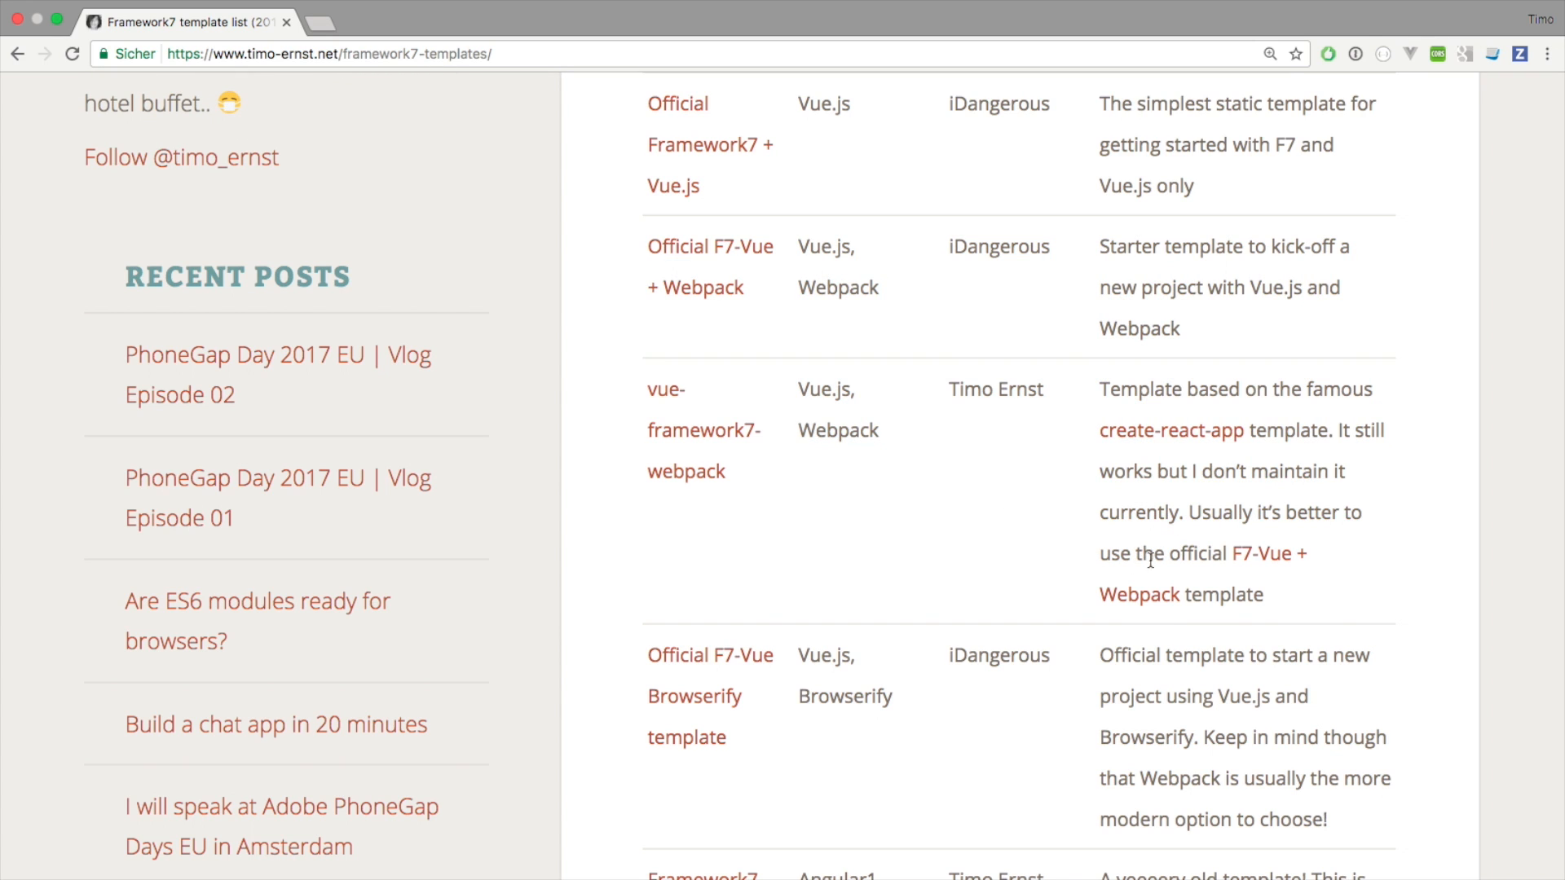
- Scroll the template list down to the Pure-Angular, Angular2 and Typework 7 rows
{"action": "scroll", "scroll_direction": "down", "scroll_amount": 3}
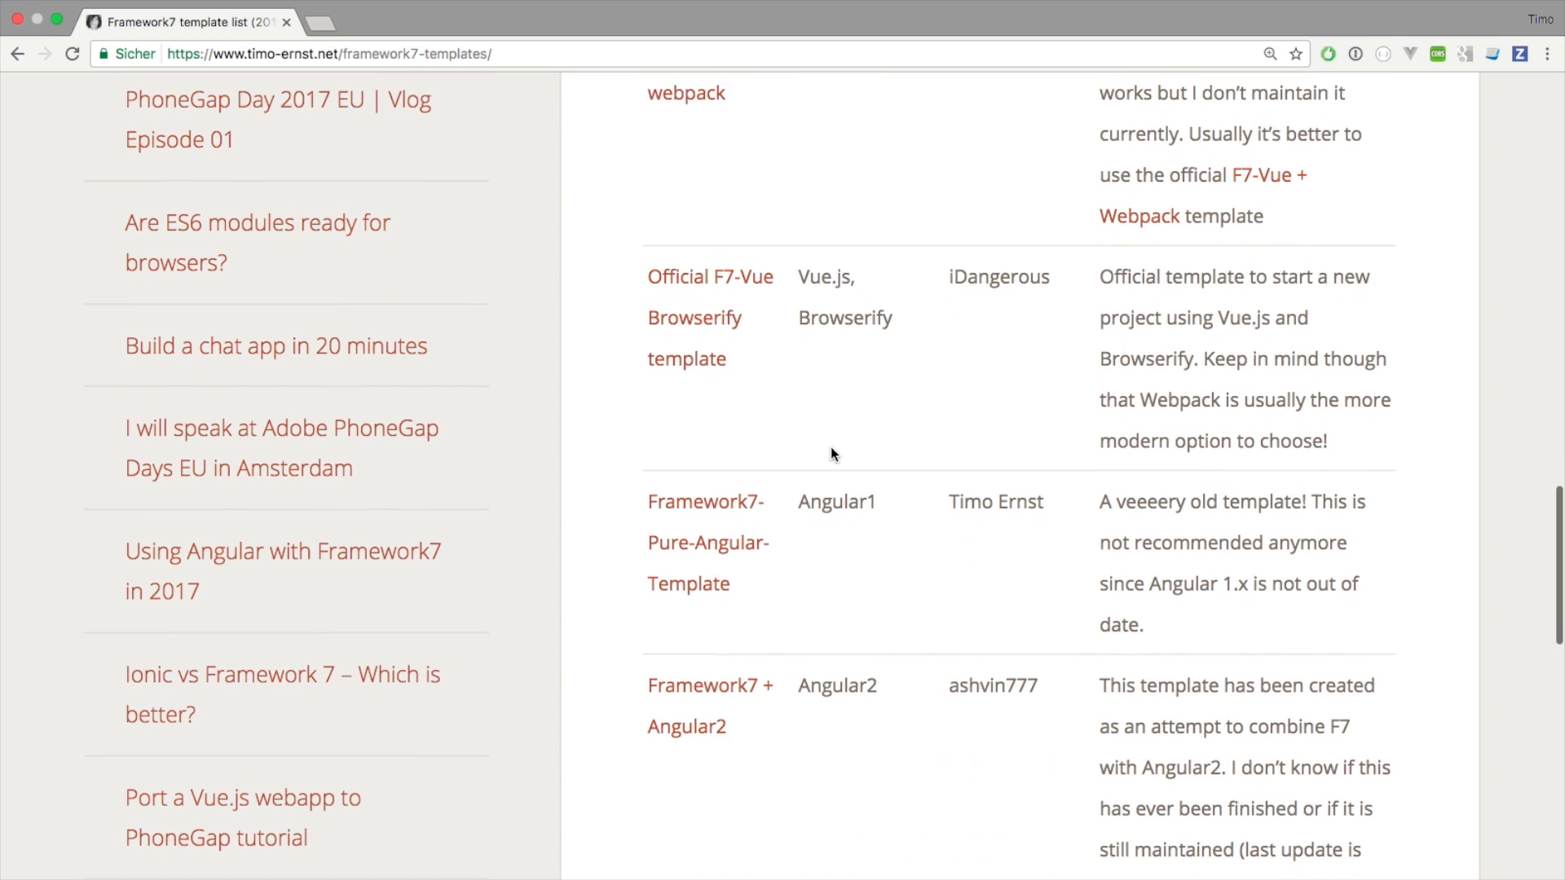
{"action": "scroll", "scroll_direction": "down", "scroll_amount": 3}
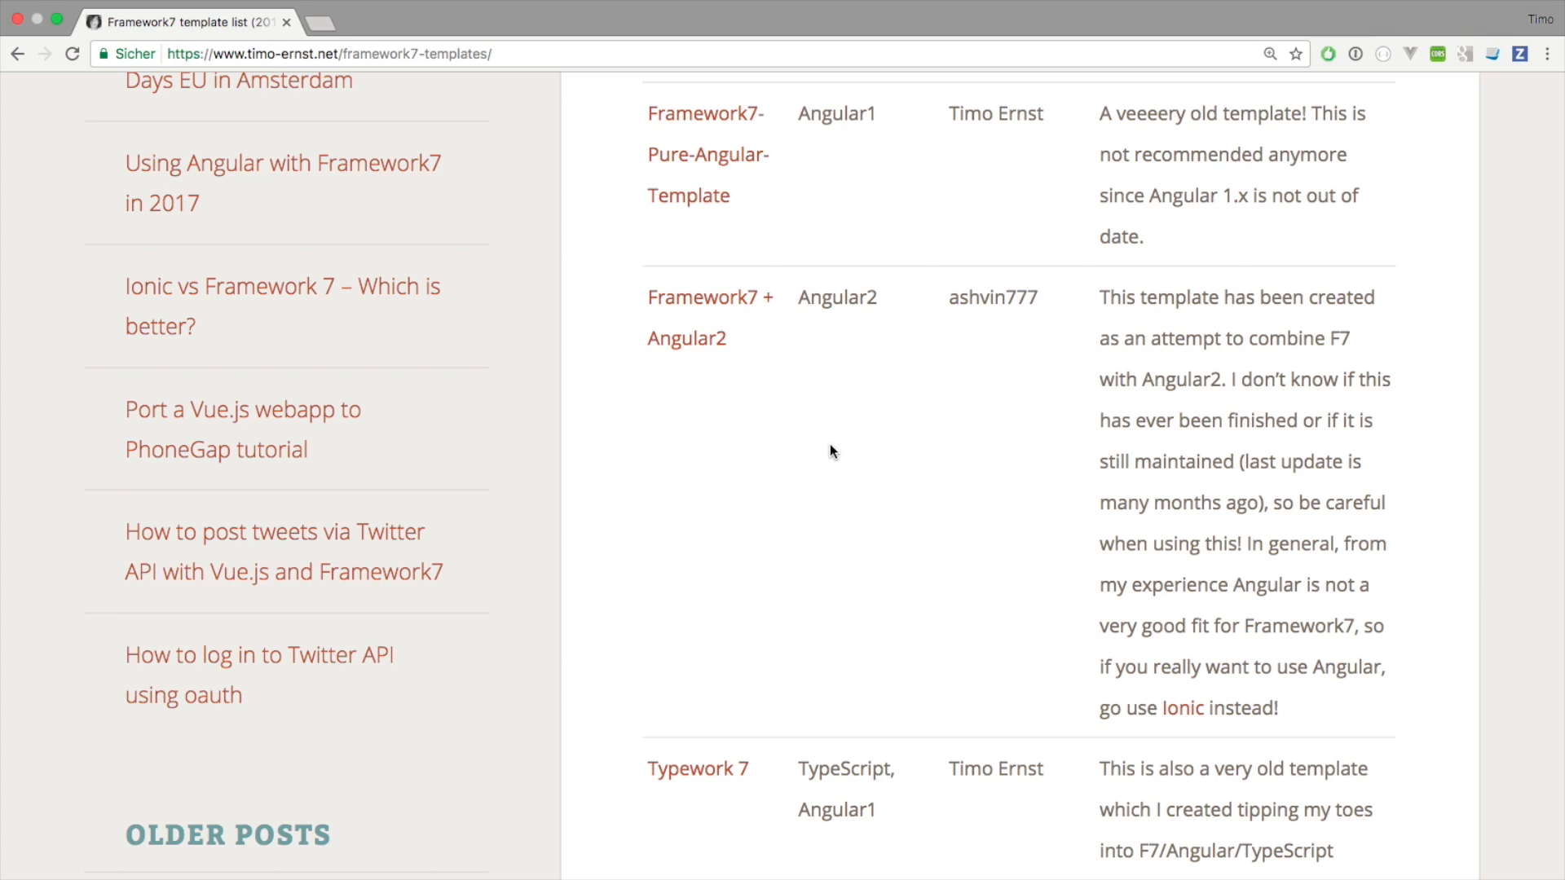
{"action": "mouse_move", "coordinate": [1051, 249]}
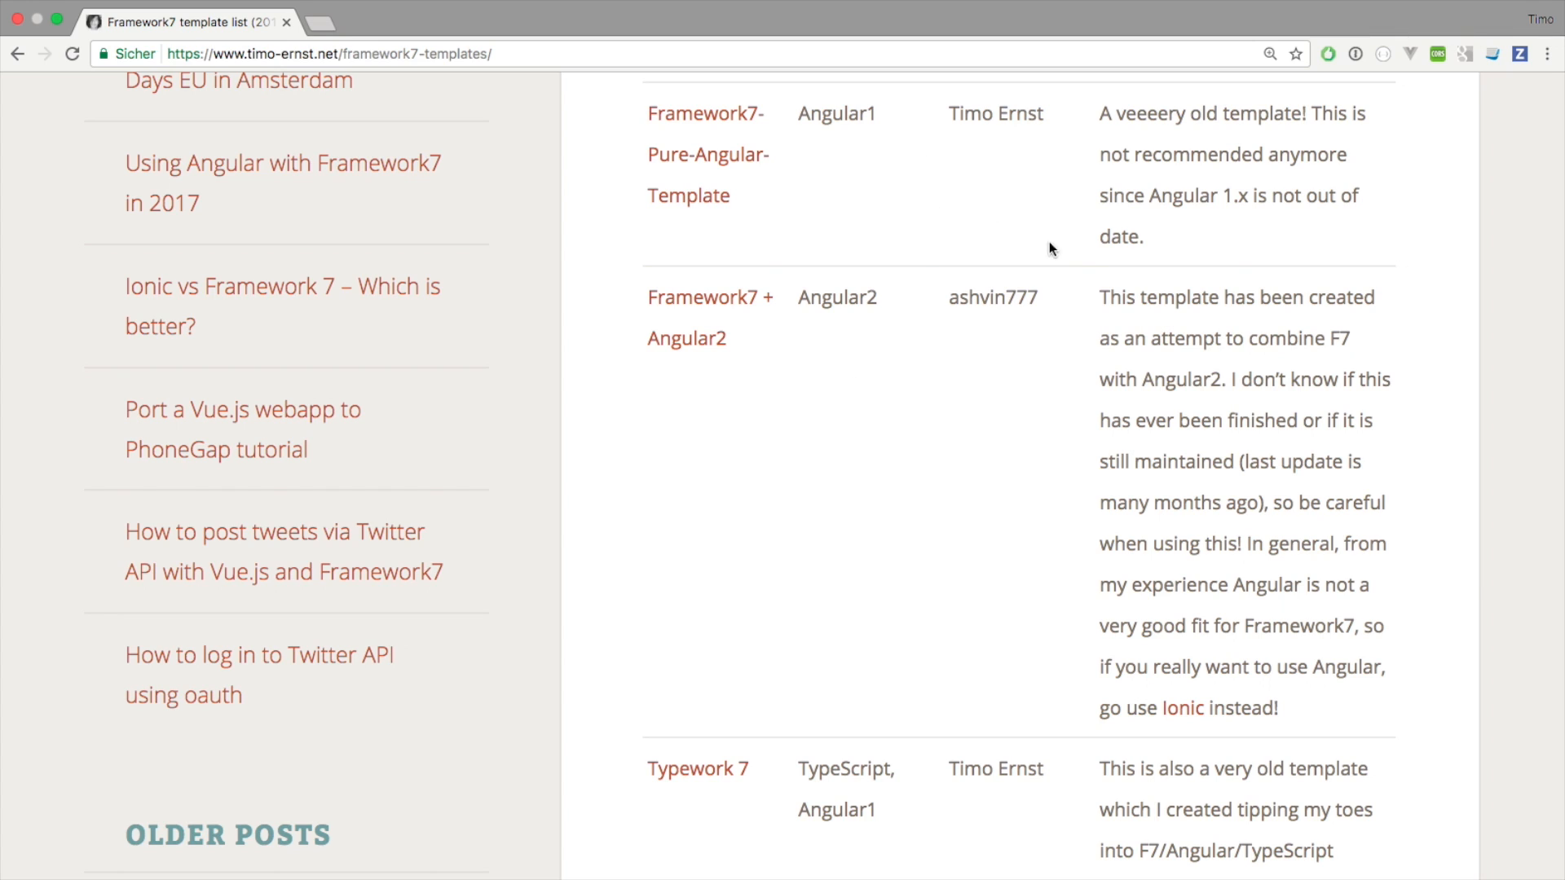
{"action": "mouse_move", "coordinate": [795, 117]}
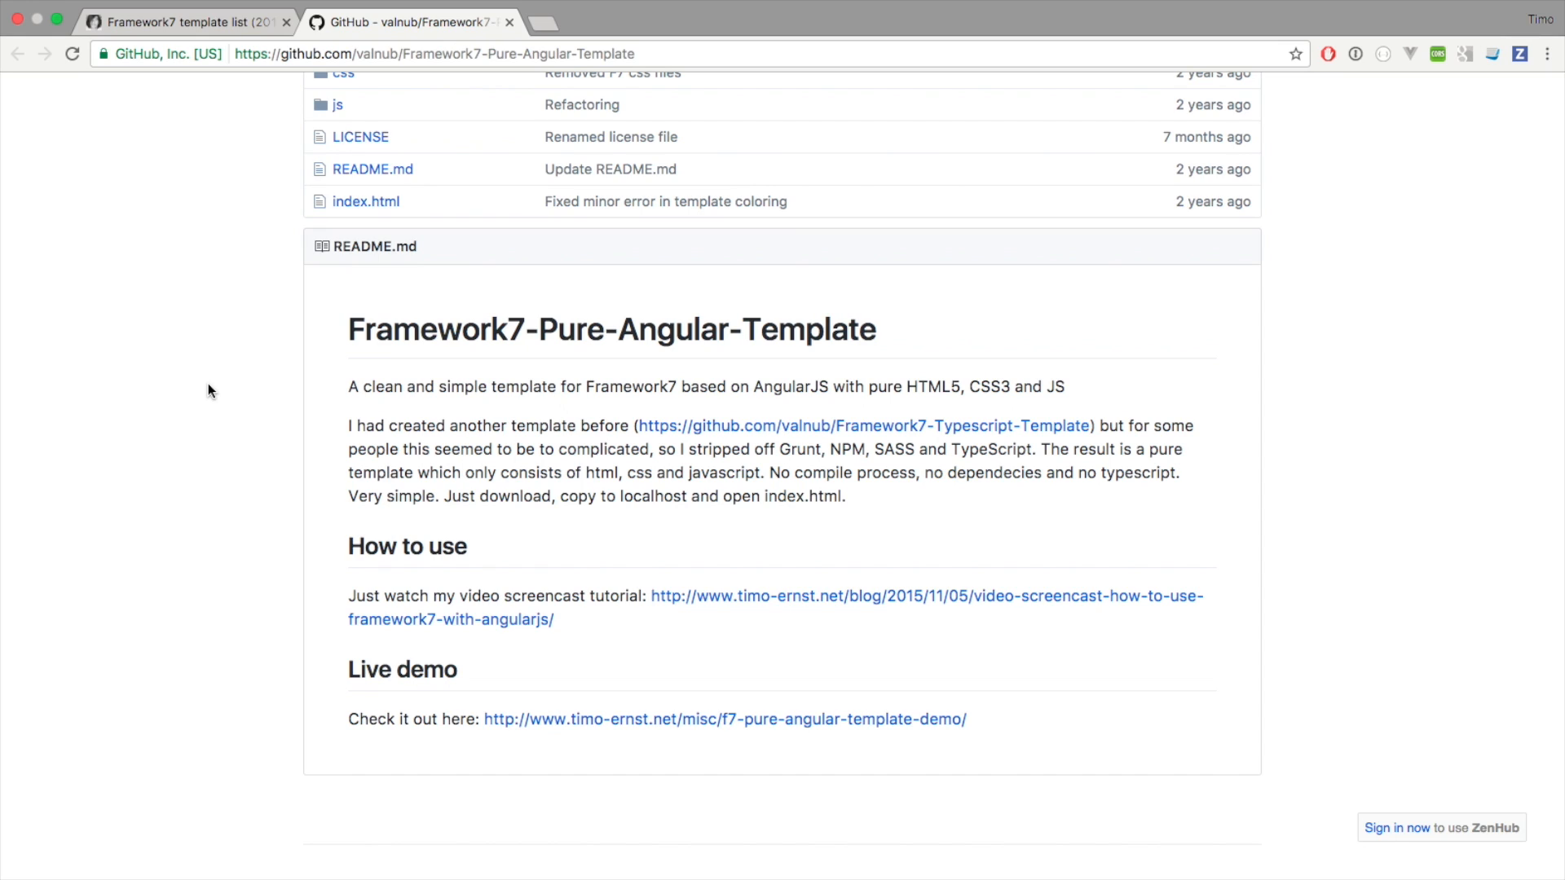
{"action": "mouse_move", "coordinate": [198, 300]}
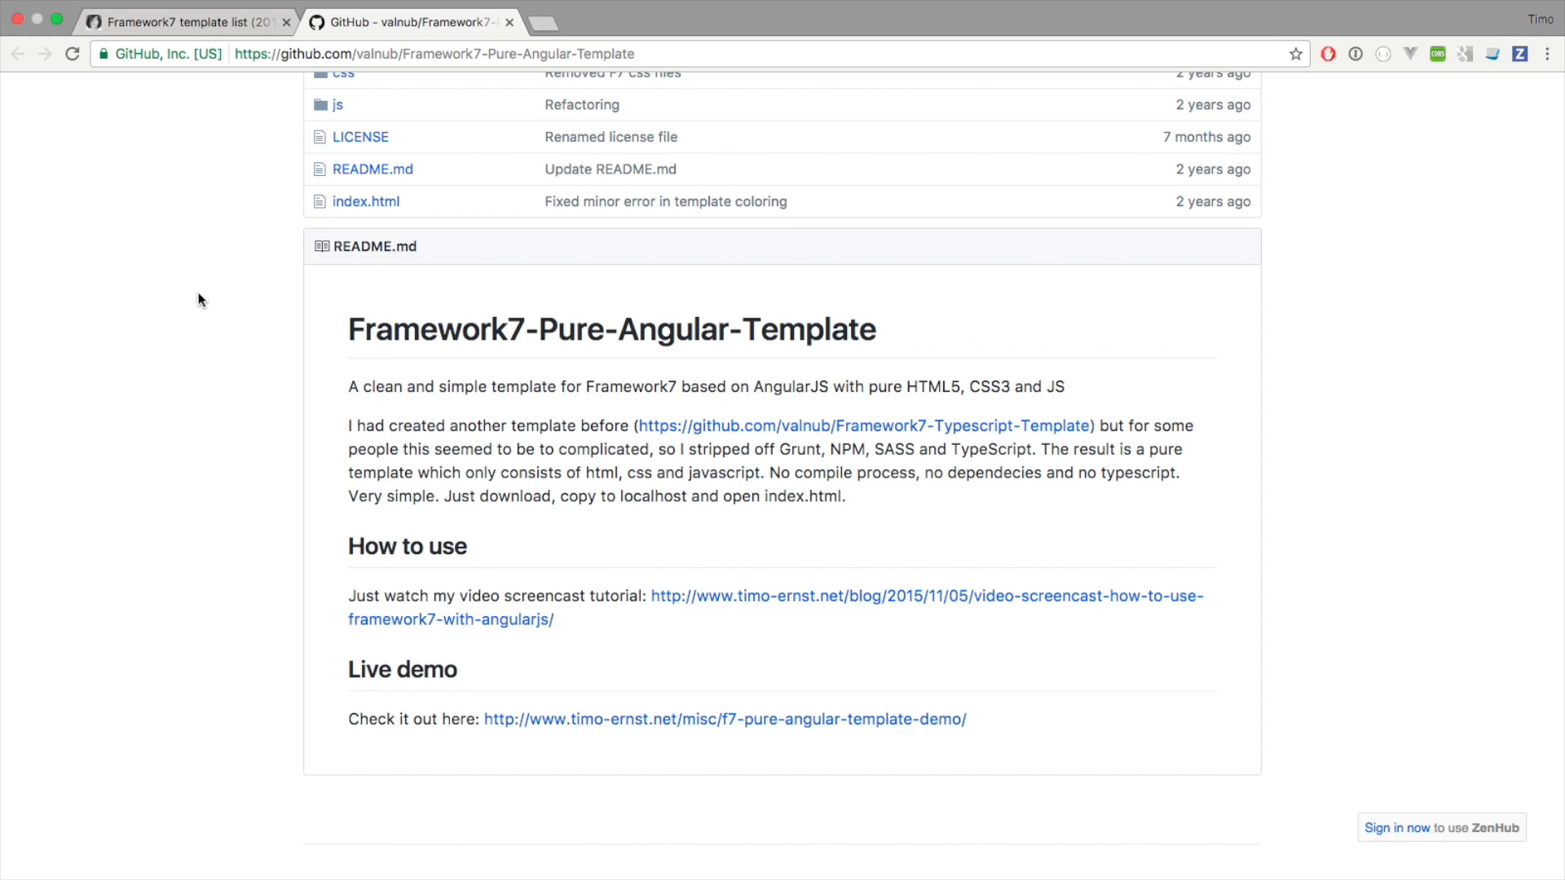
{"action": "mouse_move", "coordinate": [546, 19]}
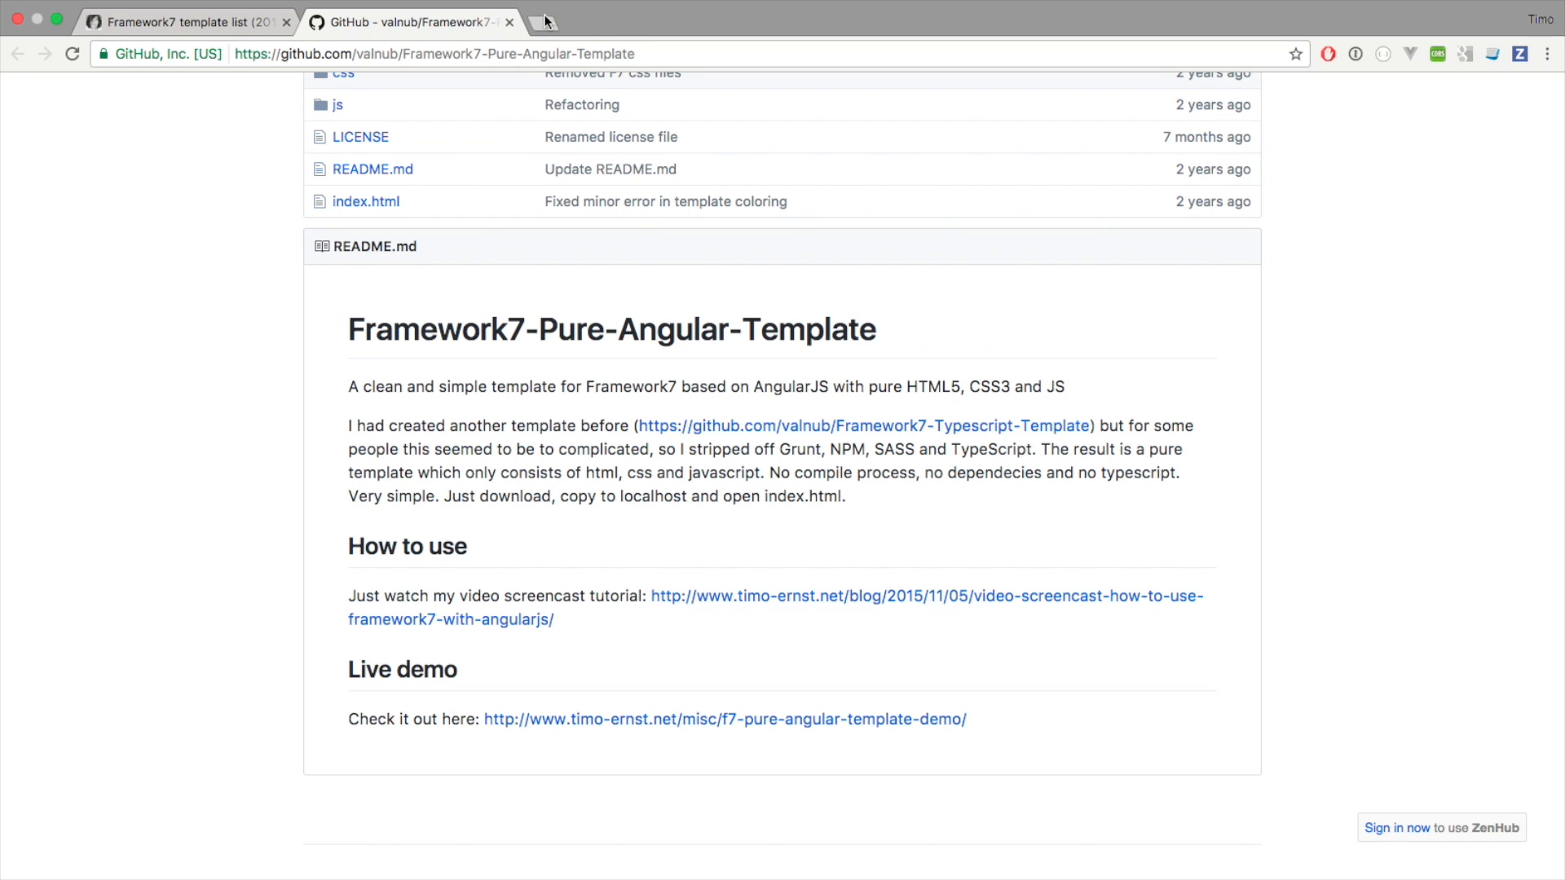
- Close the valnub Pure-Angular repo tab and briefly highlight the Angular1 row details in the list
{"action": "left_click", "coordinate": [509, 21]}
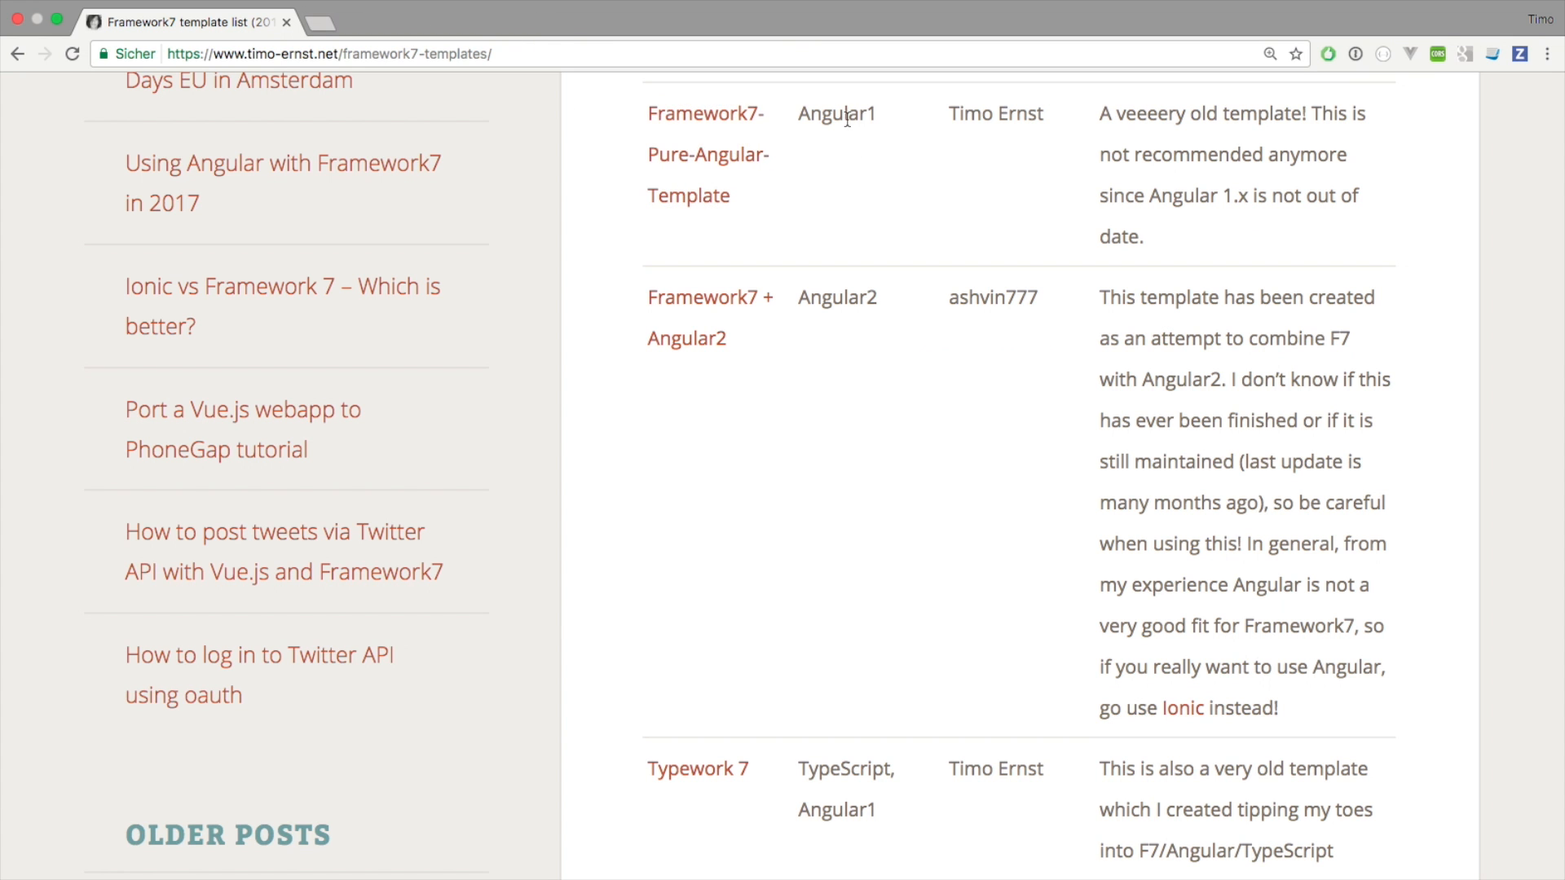
{"action": "double_click", "coordinate": [836, 113]}
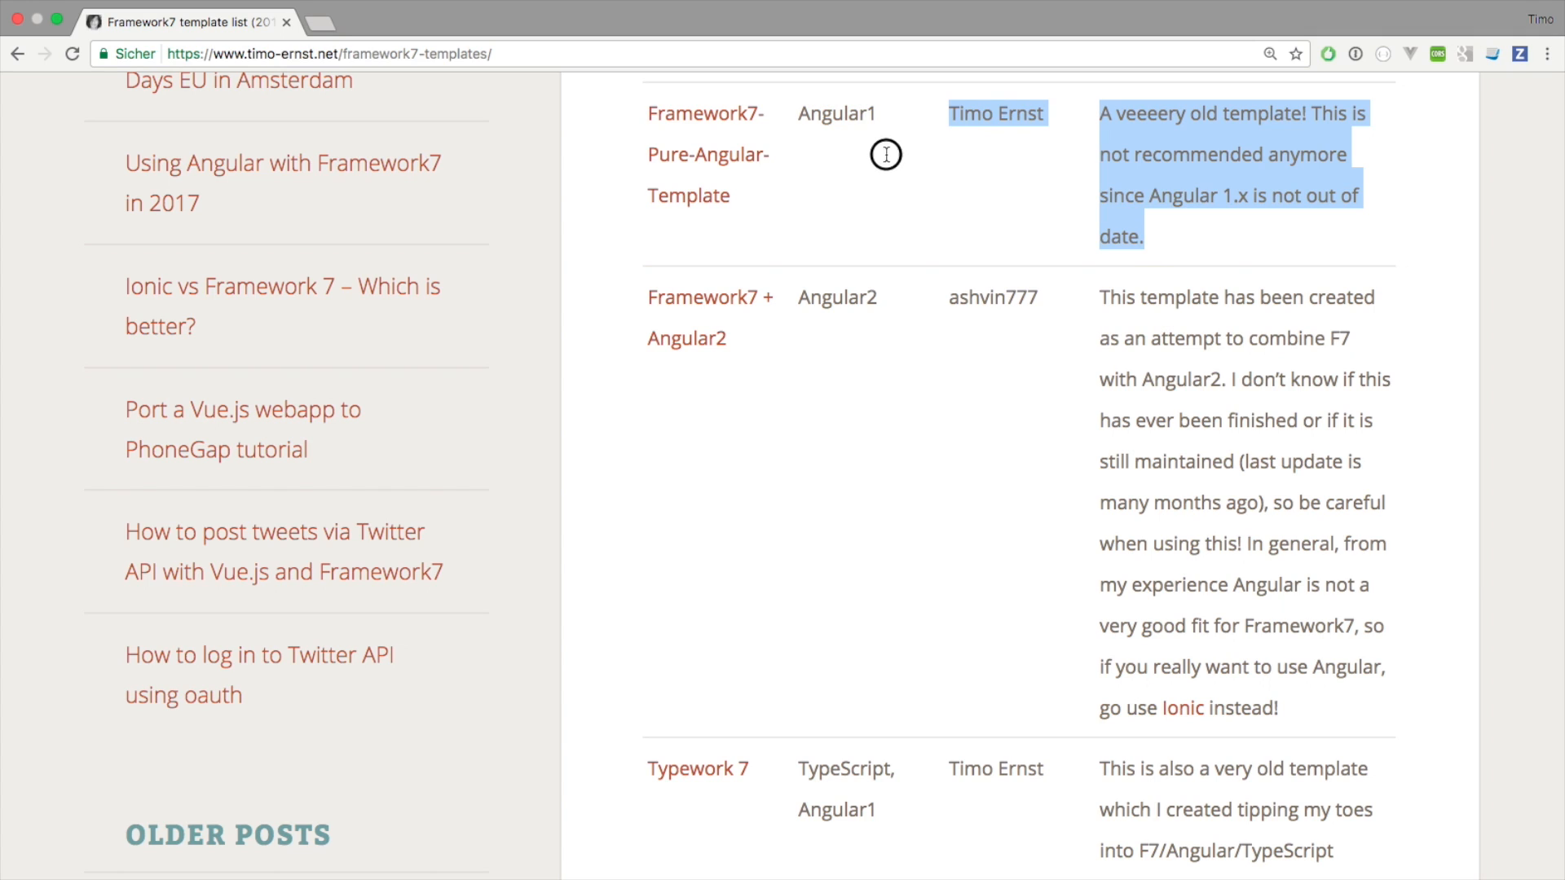
{"action": "left_click", "coordinate": [862, 246]}
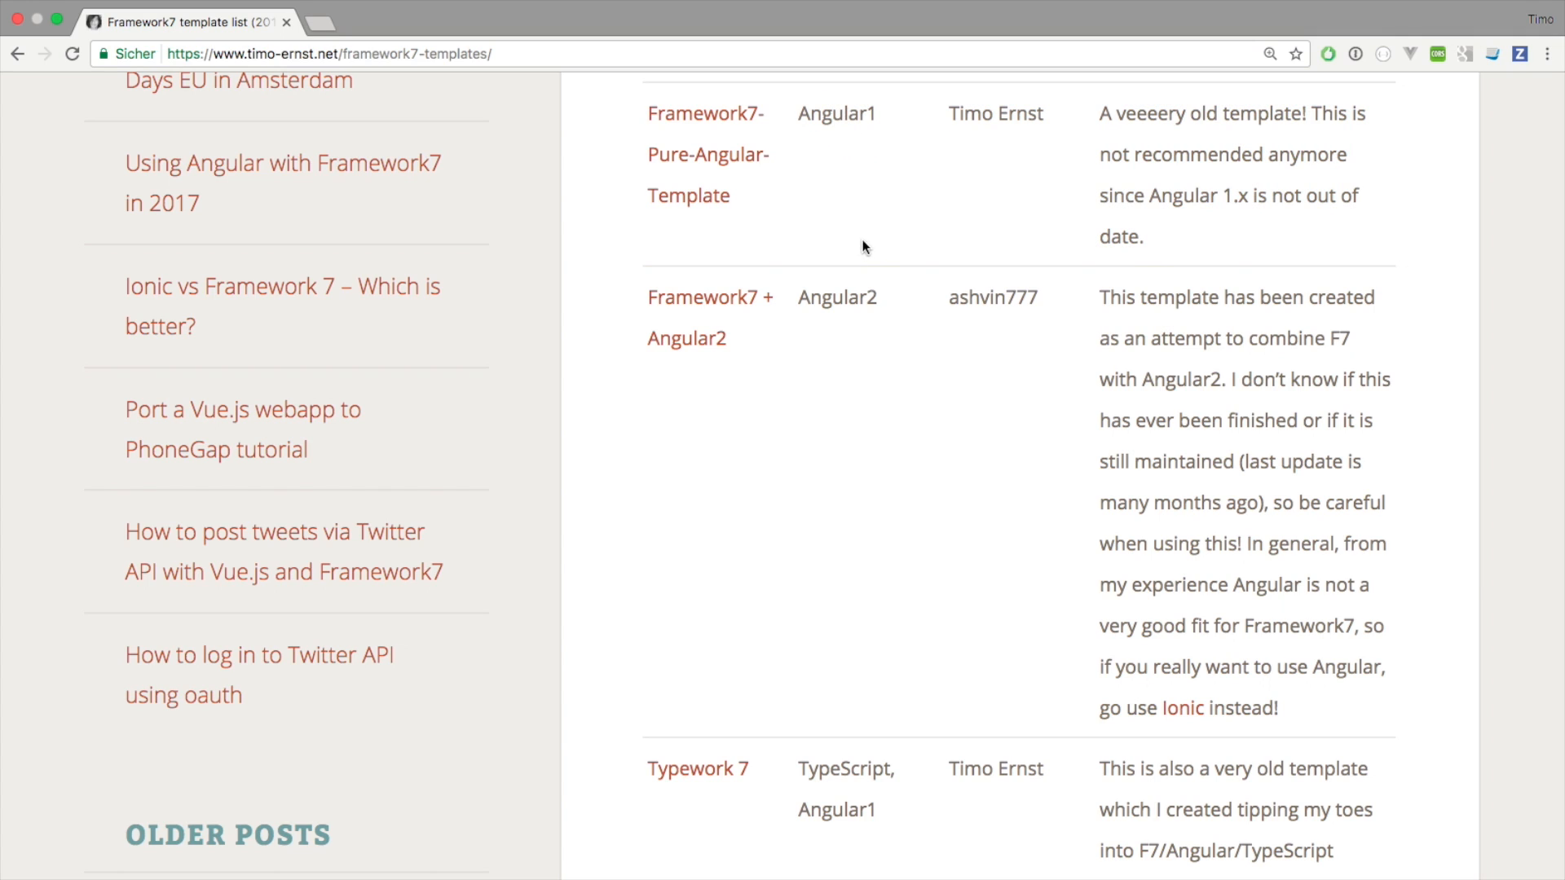
{"action": "mouse_move", "coordinate": [855, 233]}
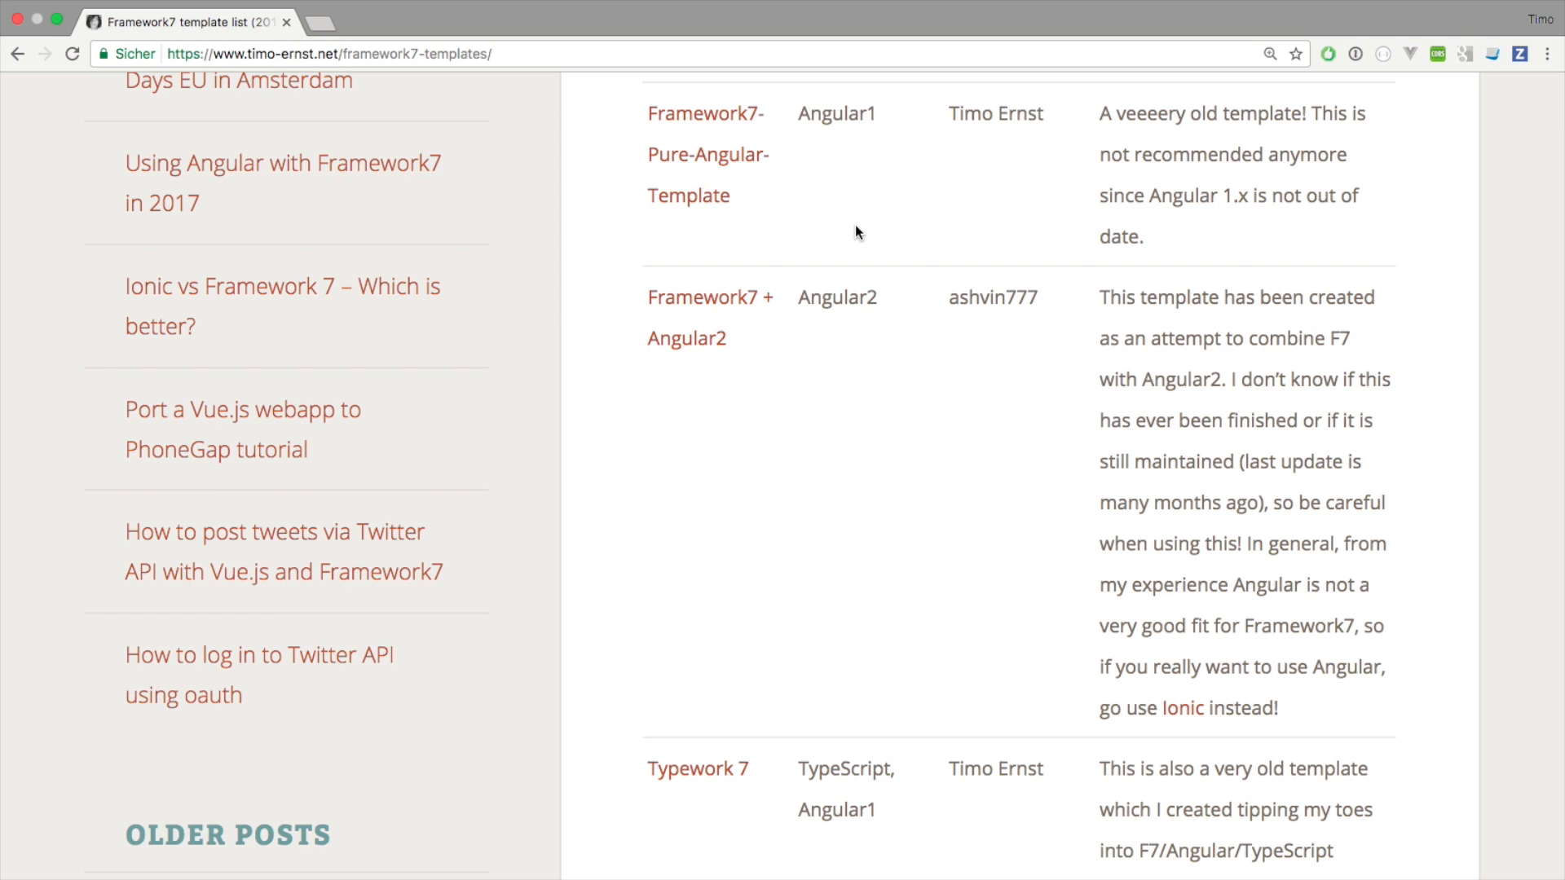
- Reach ashvin777's framework7.angular2 repo from the Angular2 row and scroll to its under-development README
{"action": "scroll", "scroll_direction": "down", "scroll_amount": 3}
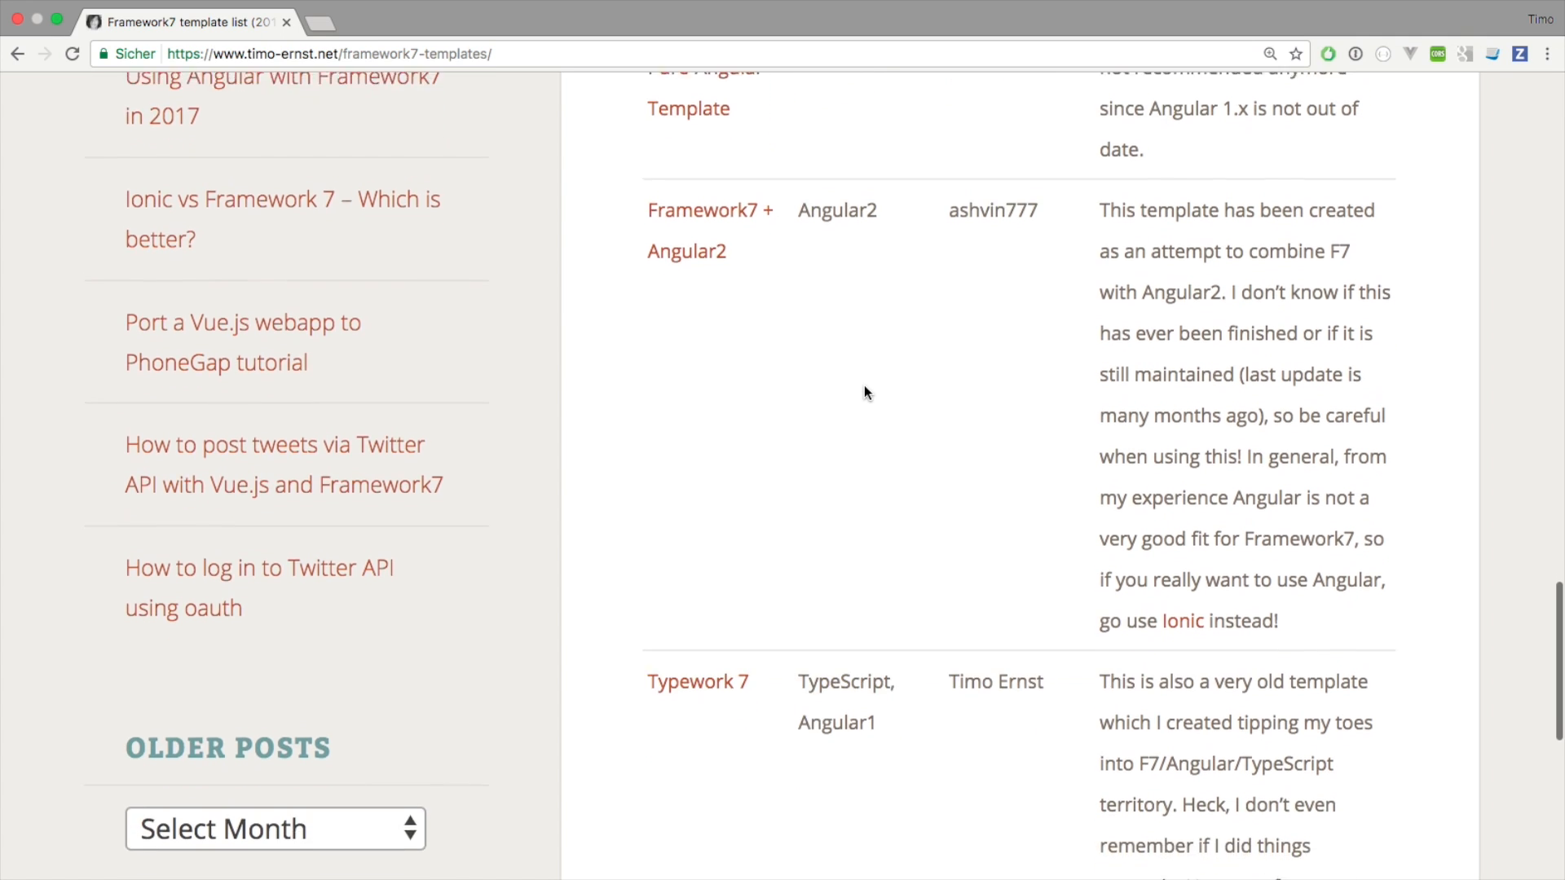
{"action": "scroll", "scroll_direction": "down", "scroll_amount": 3}
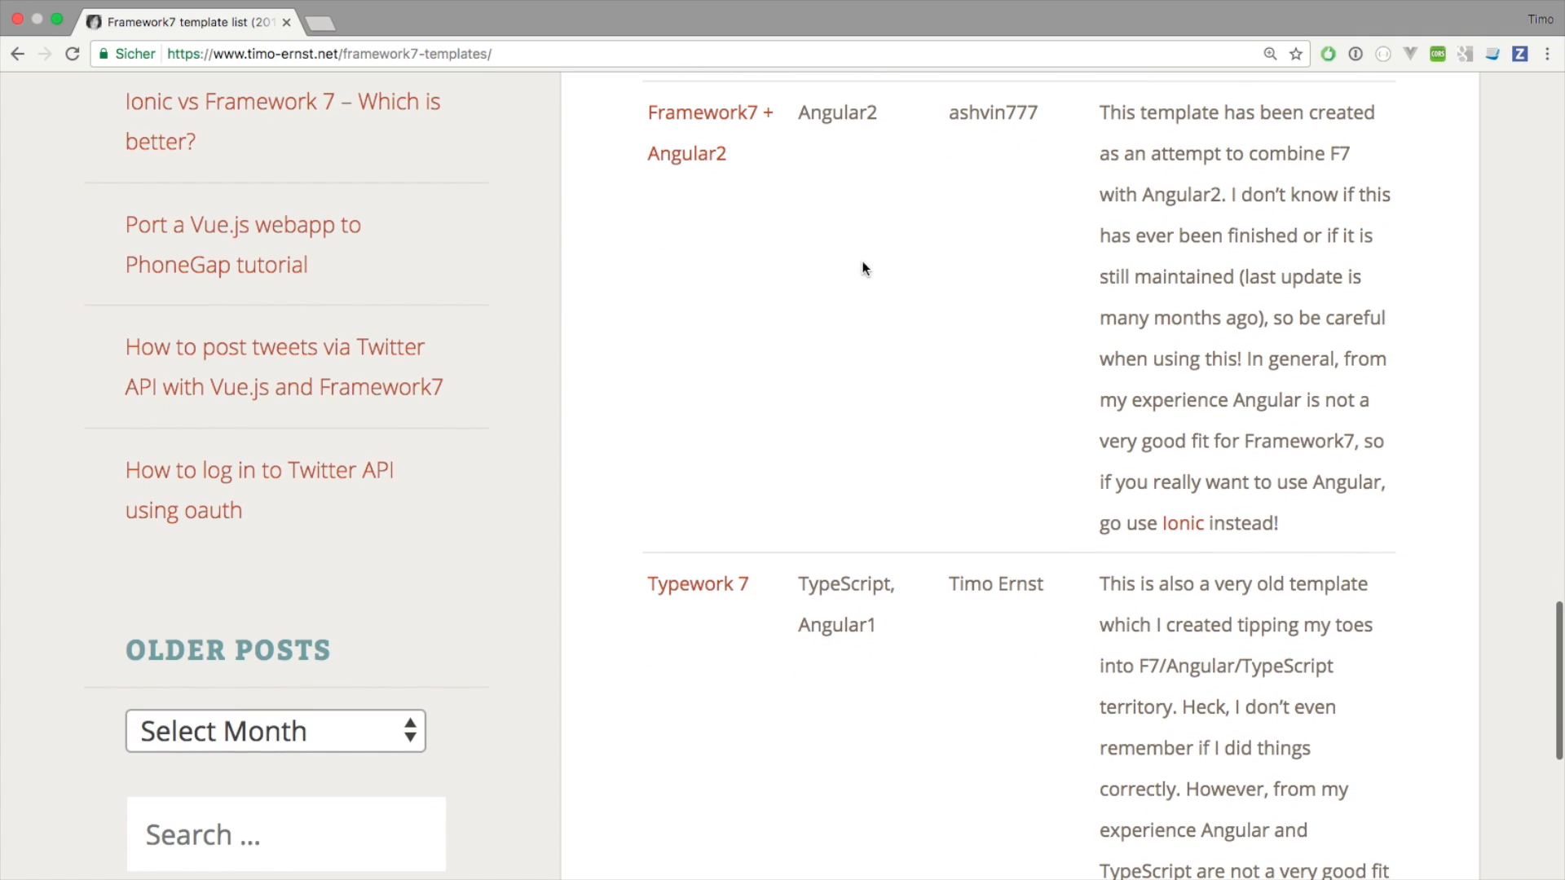
{"action": "mouse_move", "coordinate": [838, 154]}
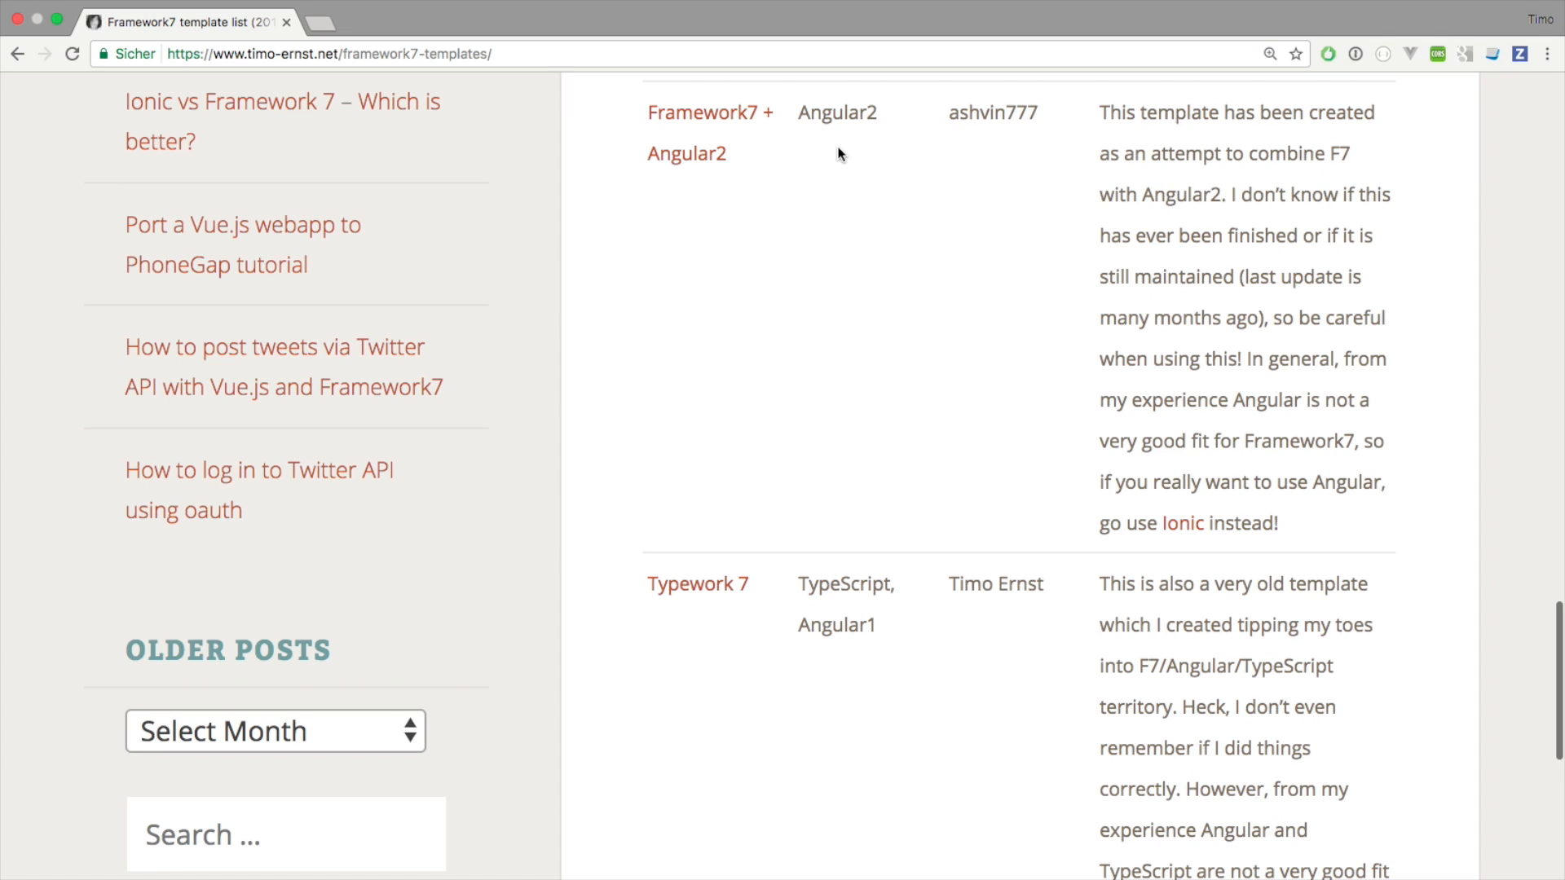
{"action": "double_click", "coordinate": [991, 112]}
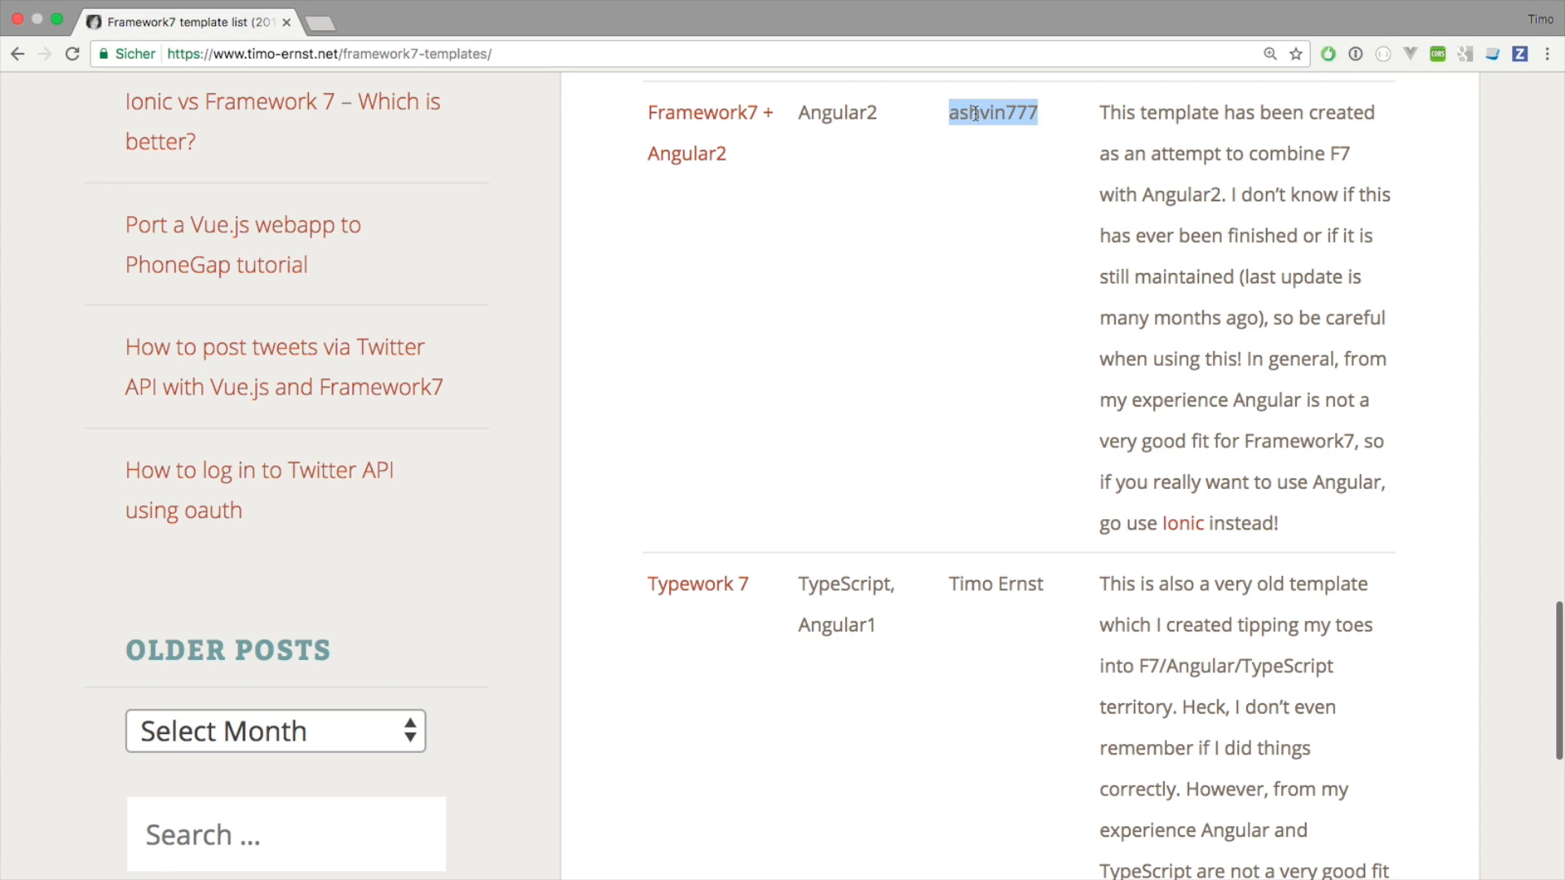
{"action": "mouse_move", "coordinate": [689, 113]}
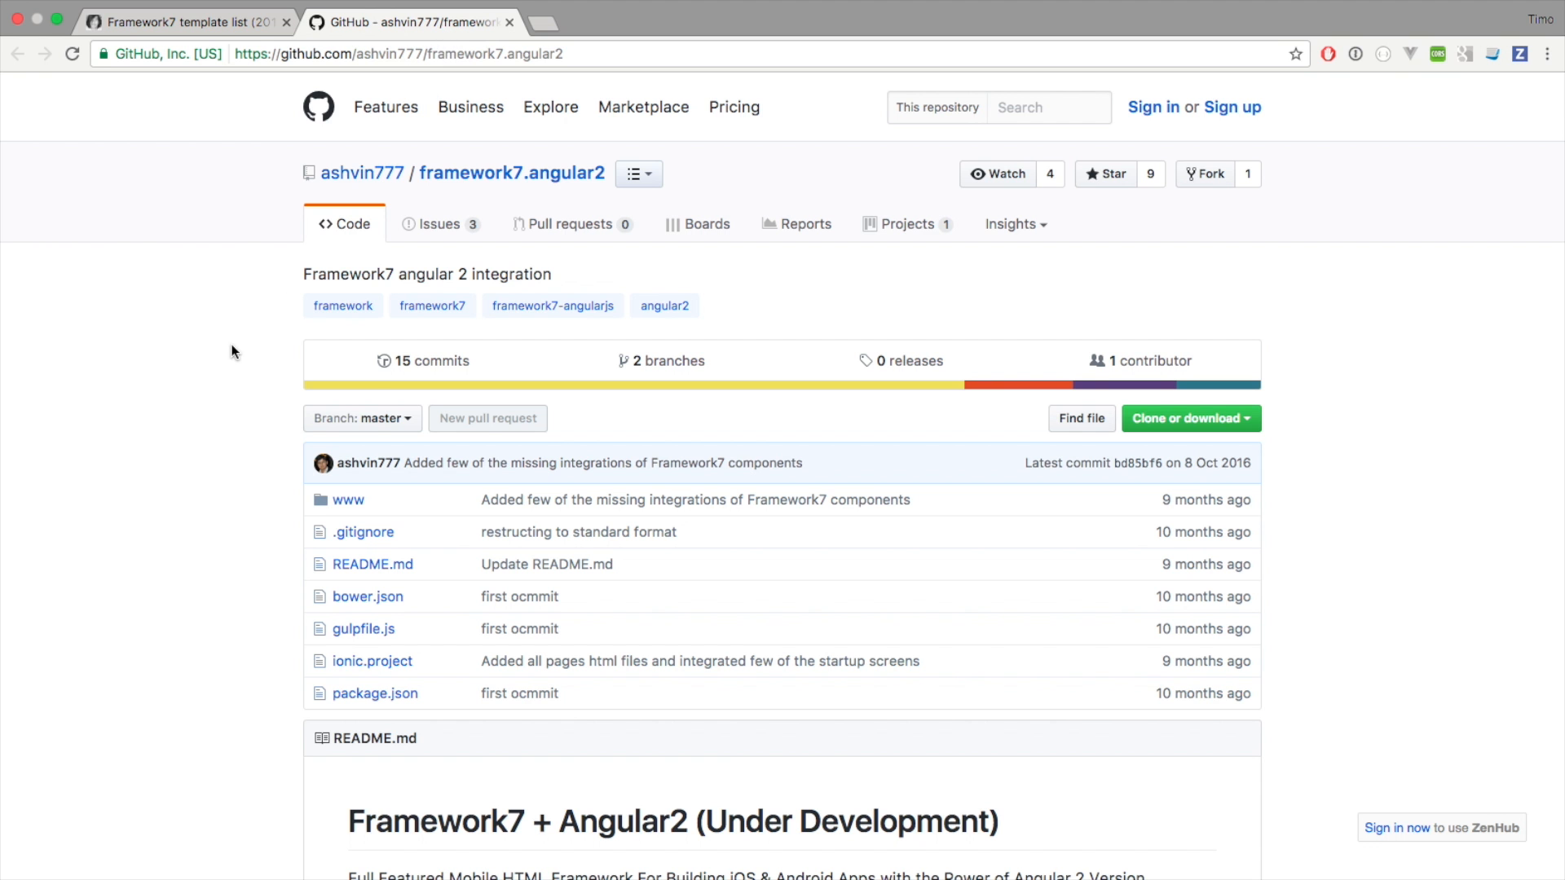
{"action": "scroll", "scroll_direction": "down", "scroll_amount": 3}
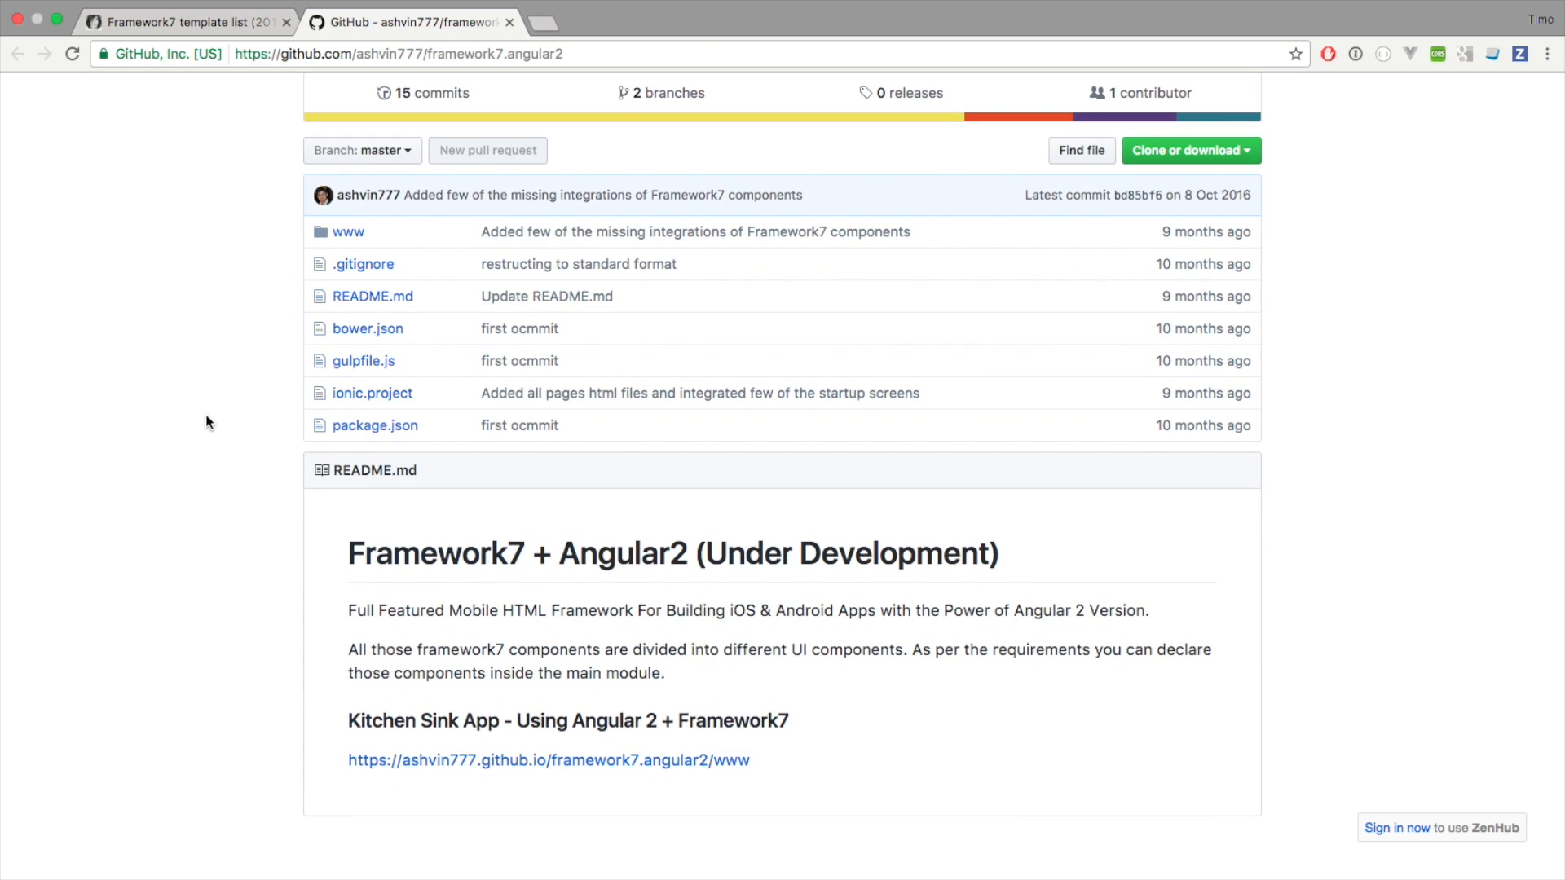
{"action": "mouse_move", "coordinate": [1199, 305]}
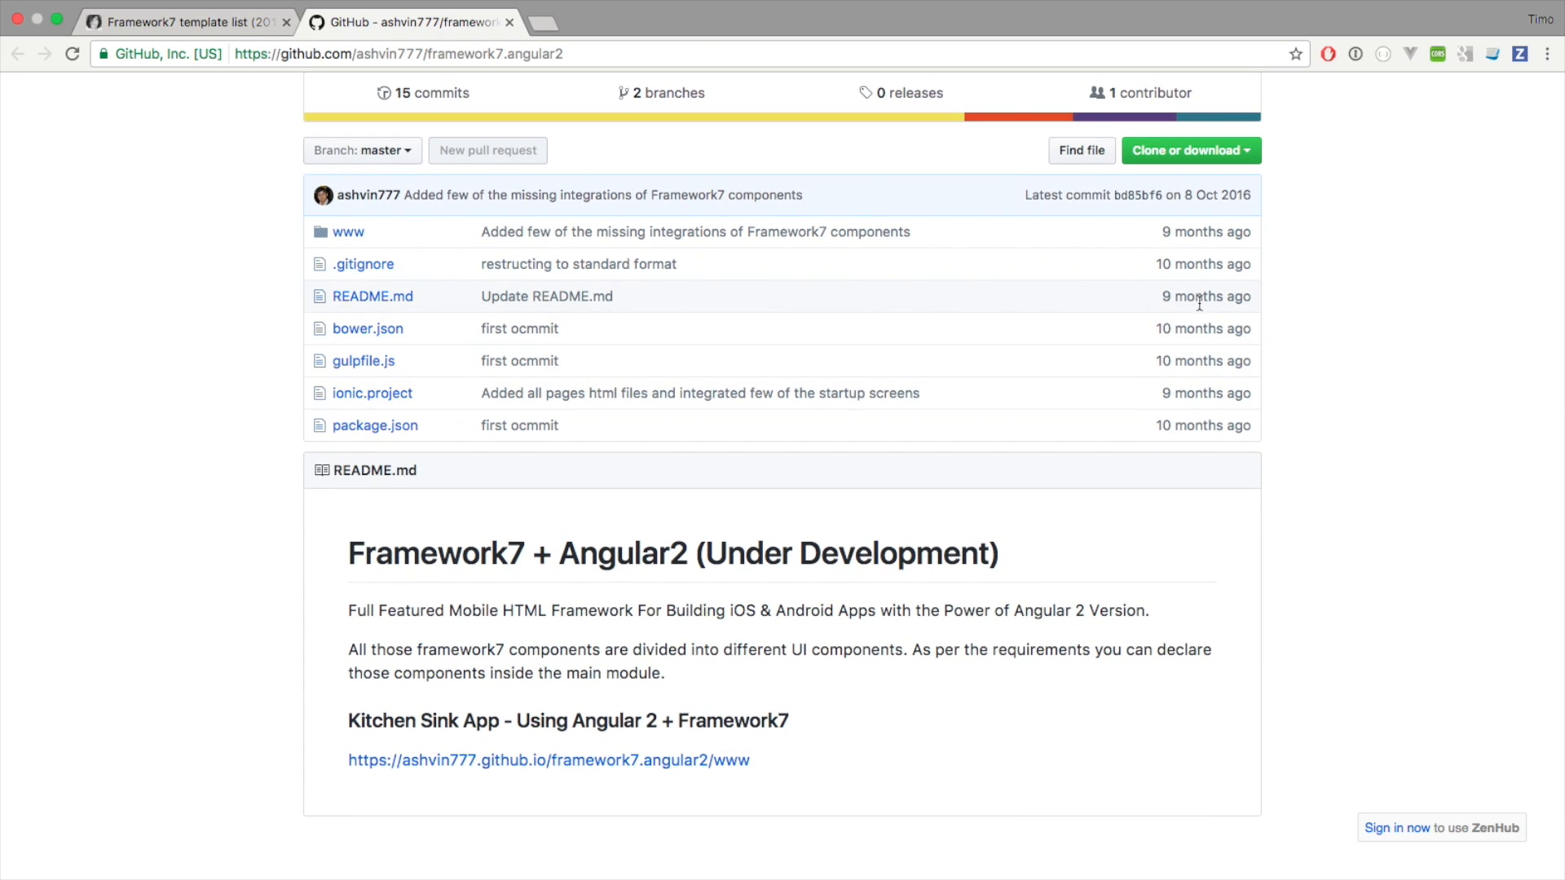
{"action": "mouse_move", "coordinate": [1059, 241]}
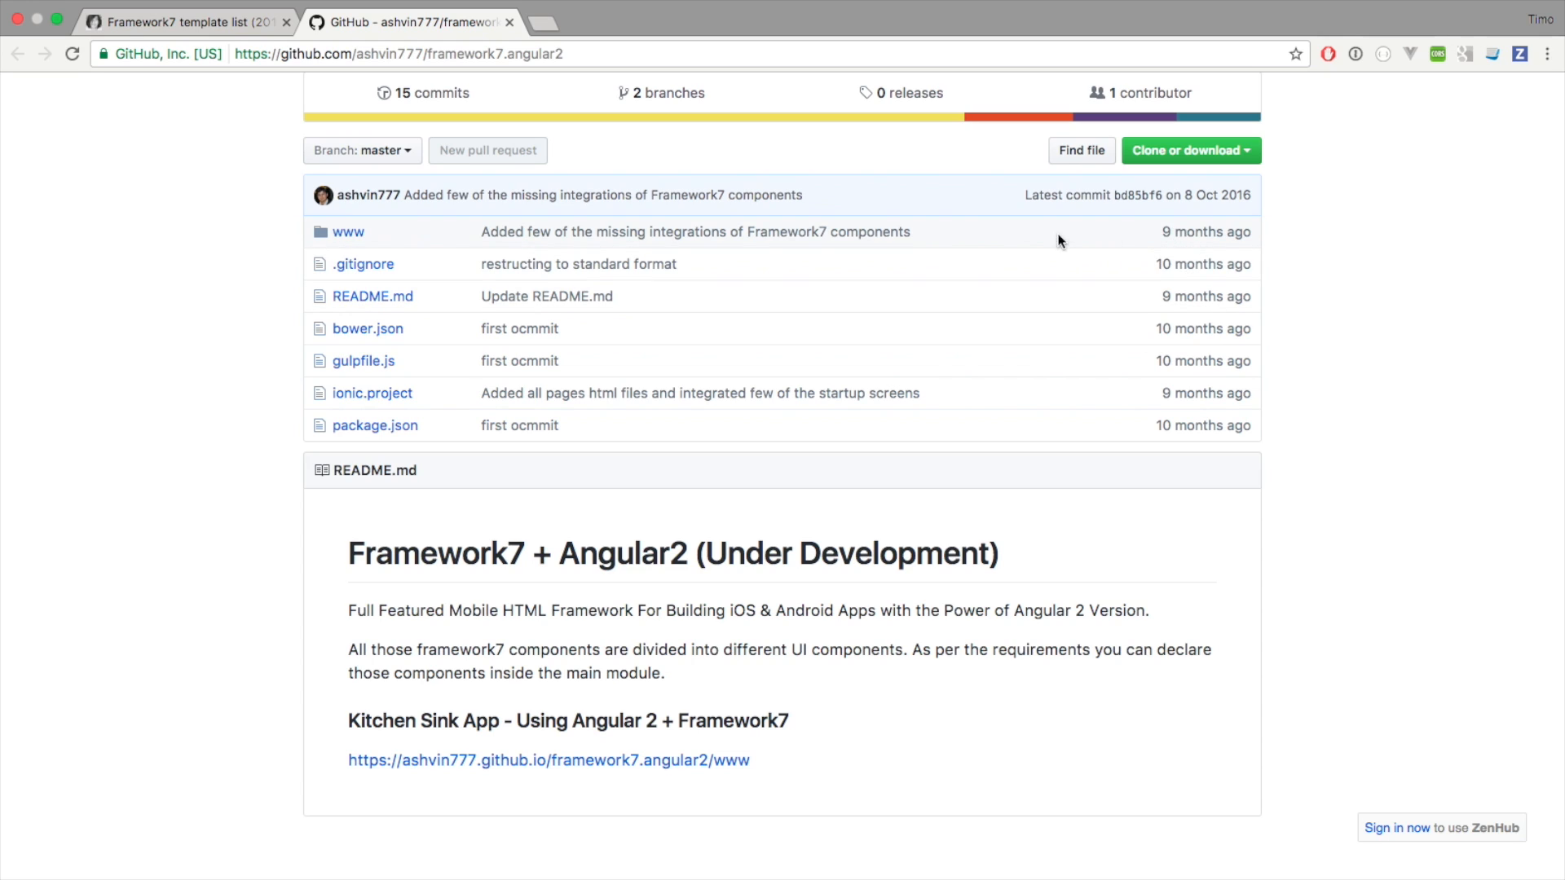
{"action": "mouse_move", "coordinate": [163, 284]}
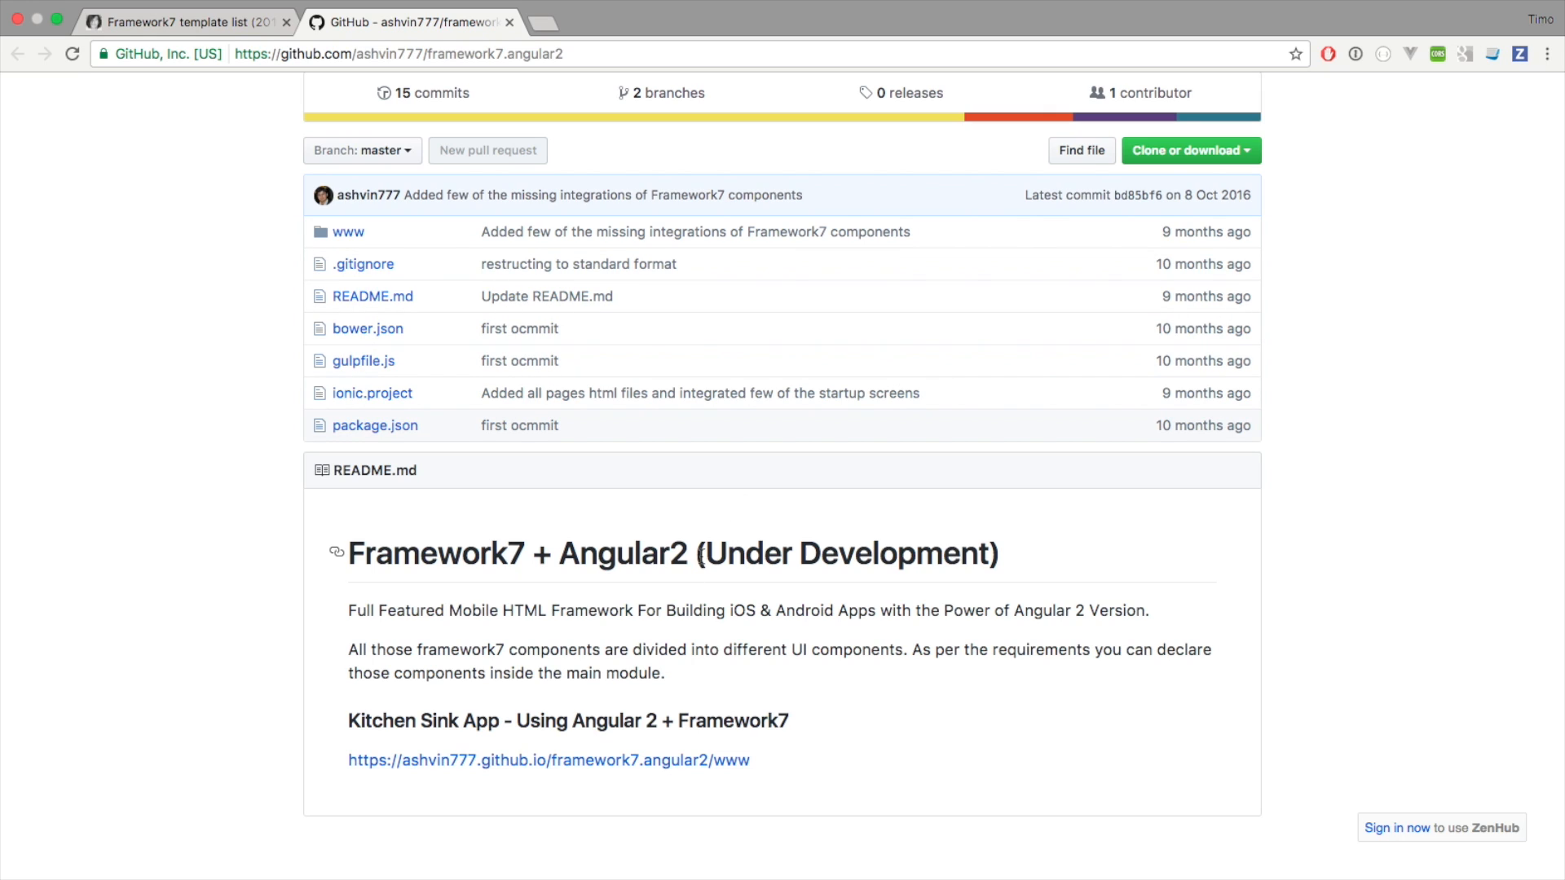
{"action": "mouse_move", "coordinate": [1028, 567]}
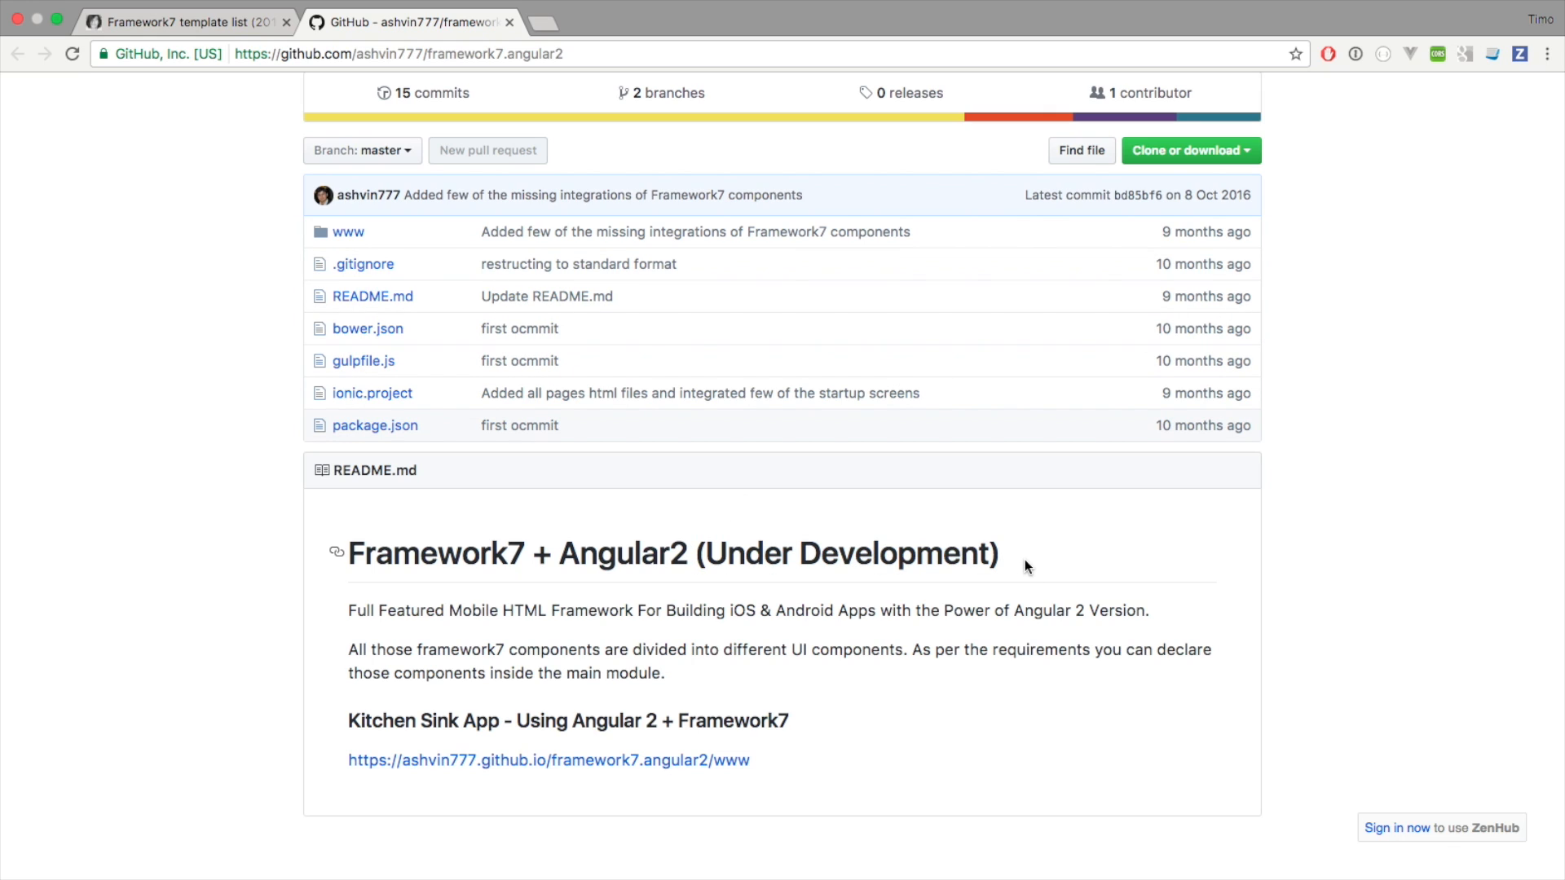
{"action": "mouse_move", "coordinate": [686, 606]}
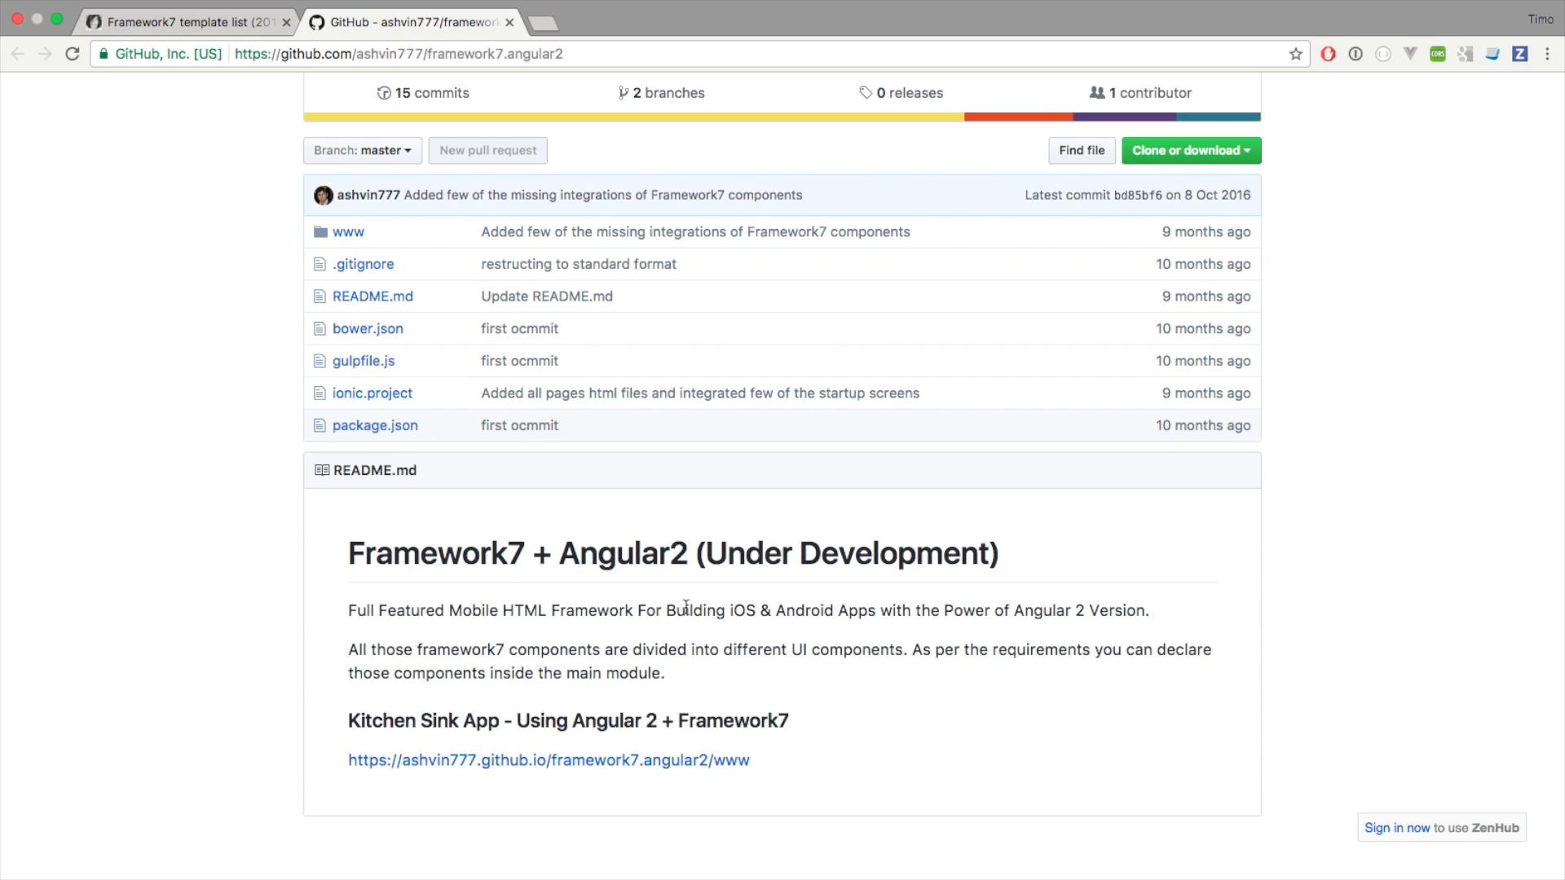
{"action": "mouse_move", "coordinate": [629, 611]}
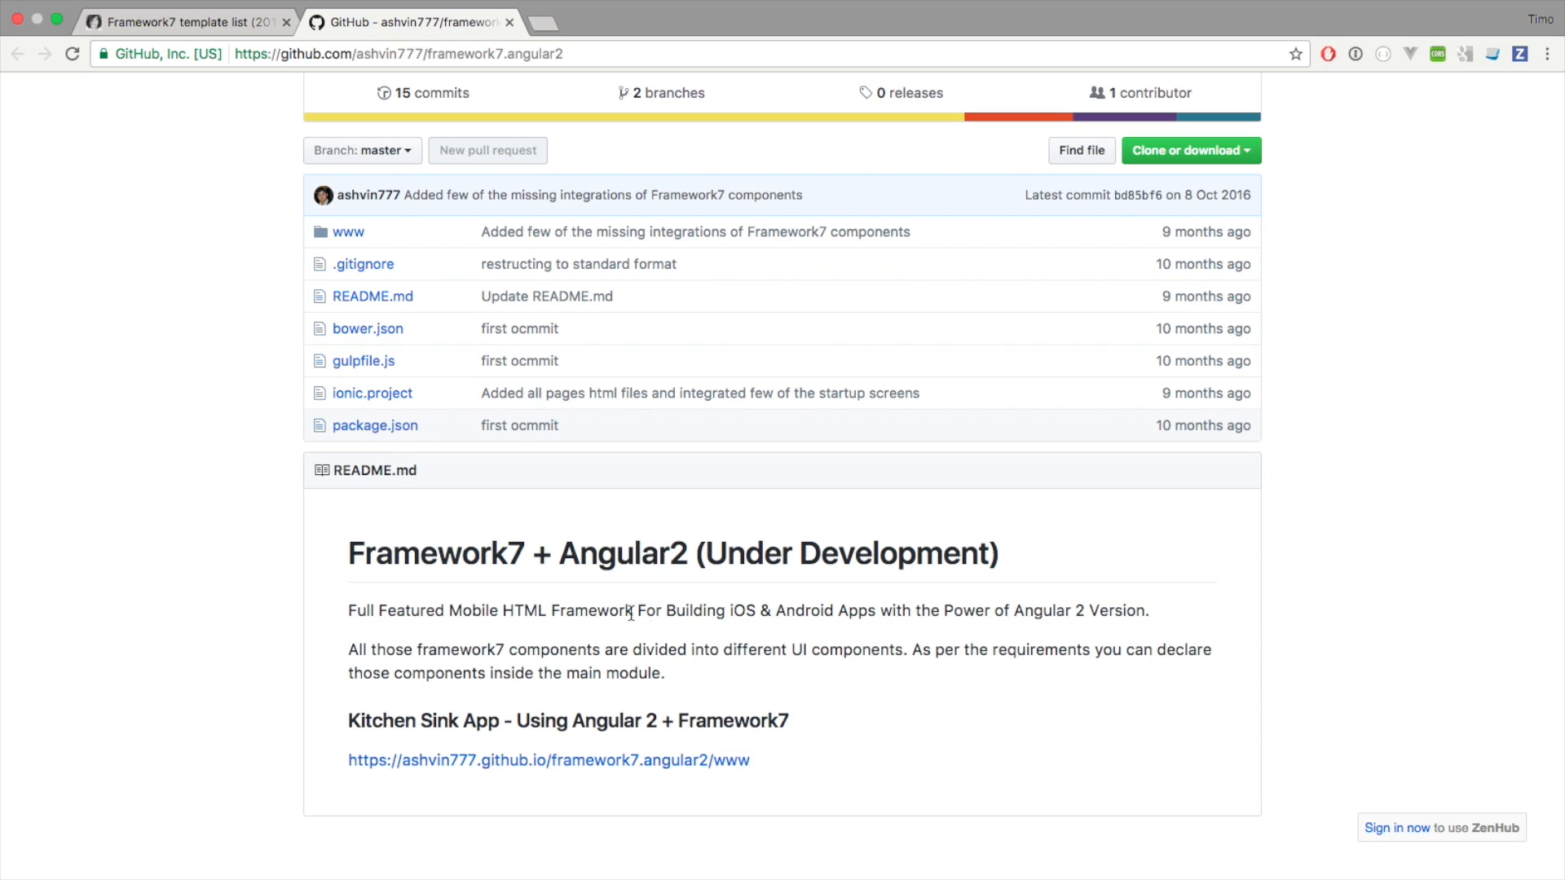
{"action": "mouse_move", "coordinate": [163, 587]}
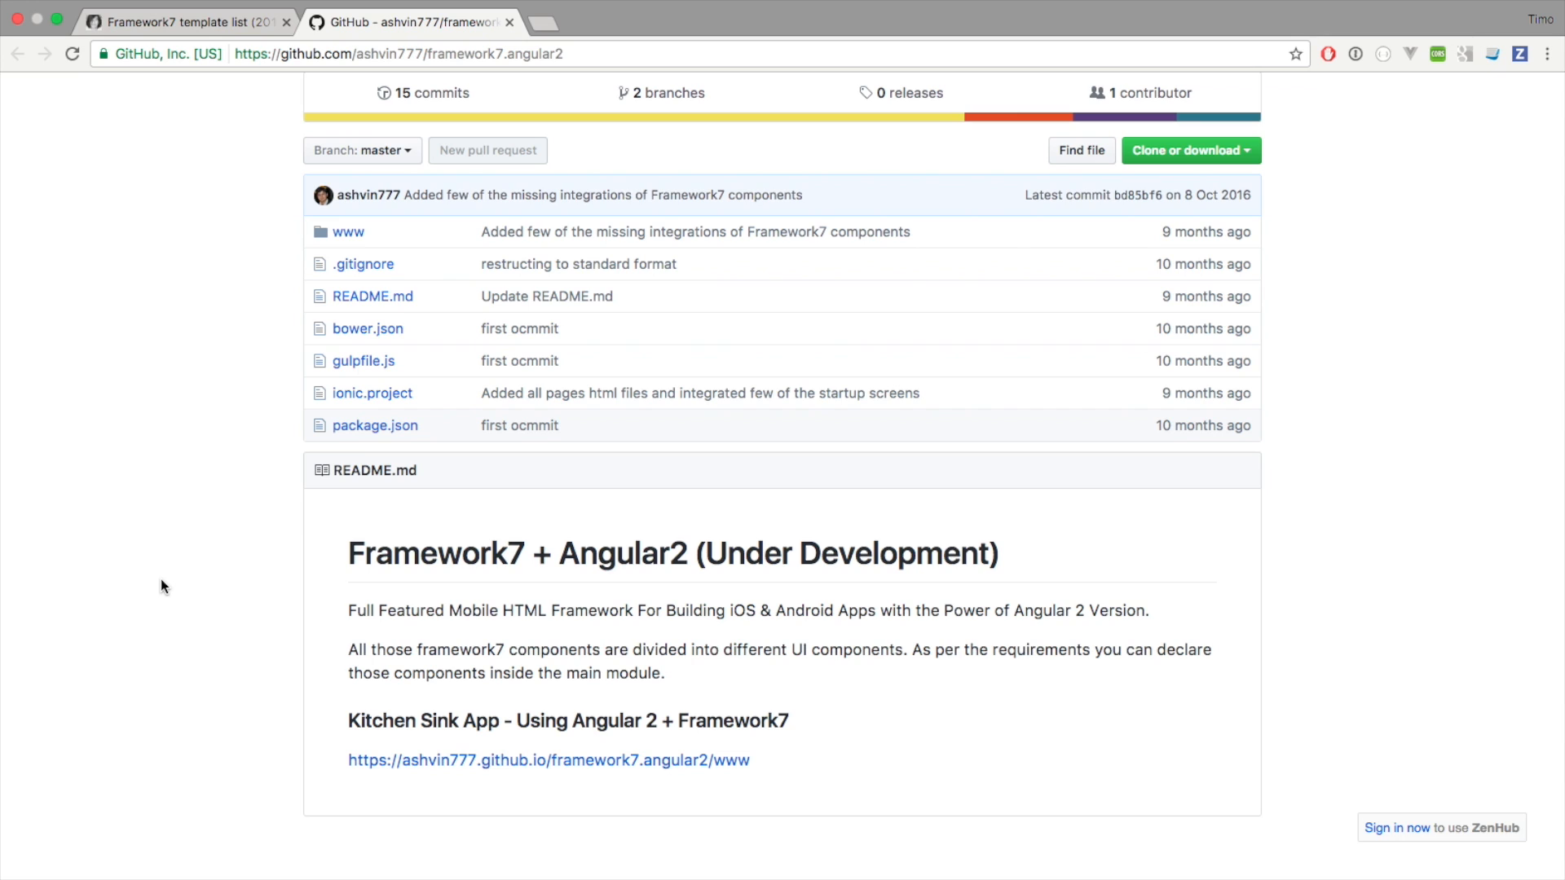
{"action": "mouse_move", "coordinate": [62, 313]}
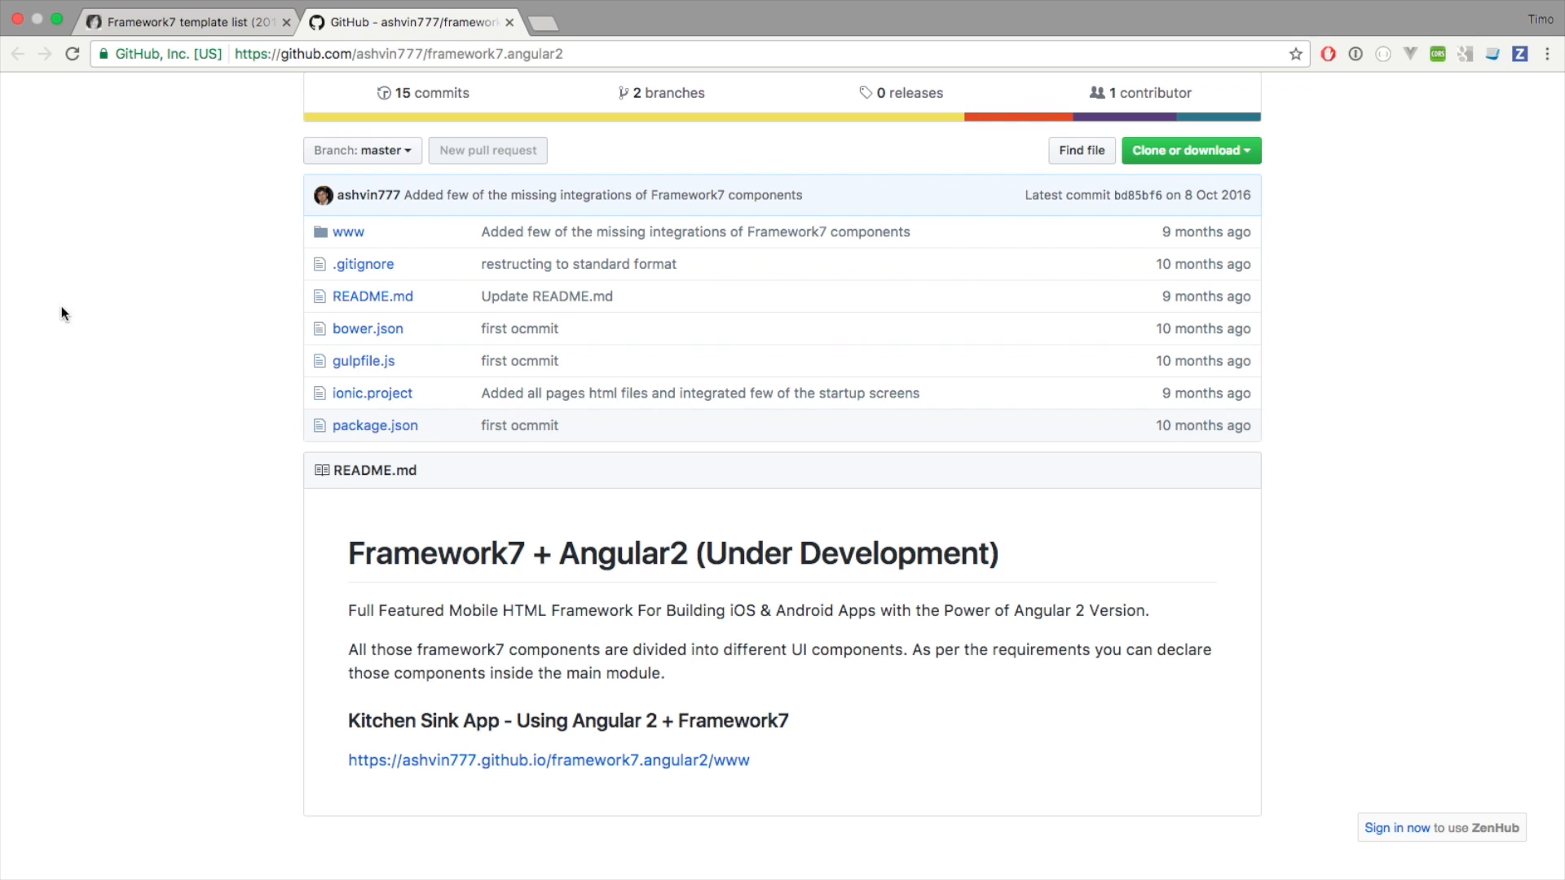
{"action": "left_click", "coordinate": [508, 21]}
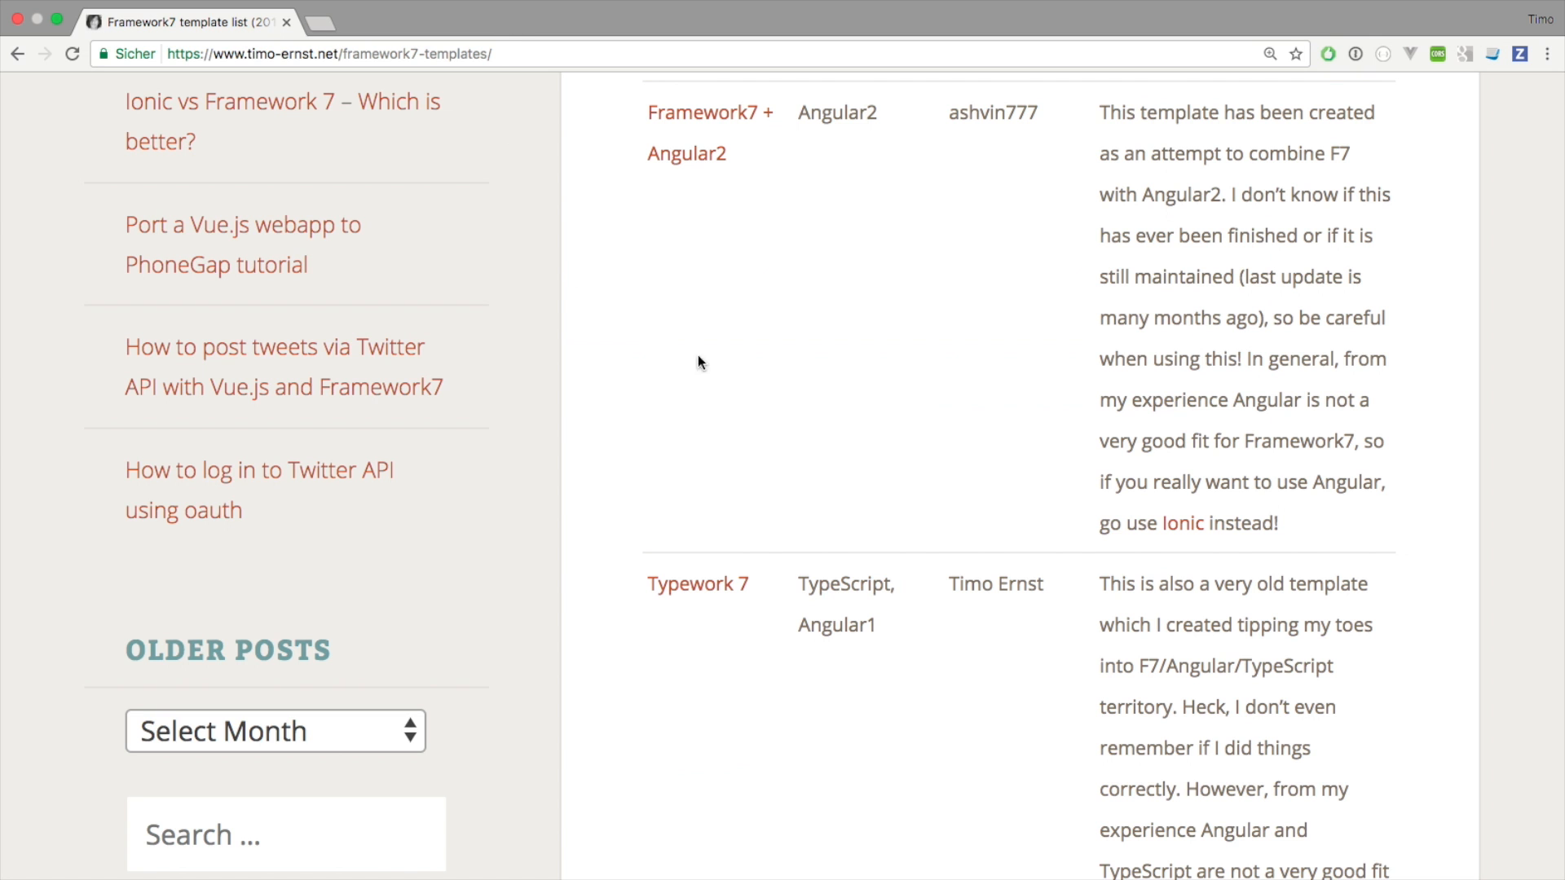
{"action": "mouse_move", "coordinate": [837, 112]}
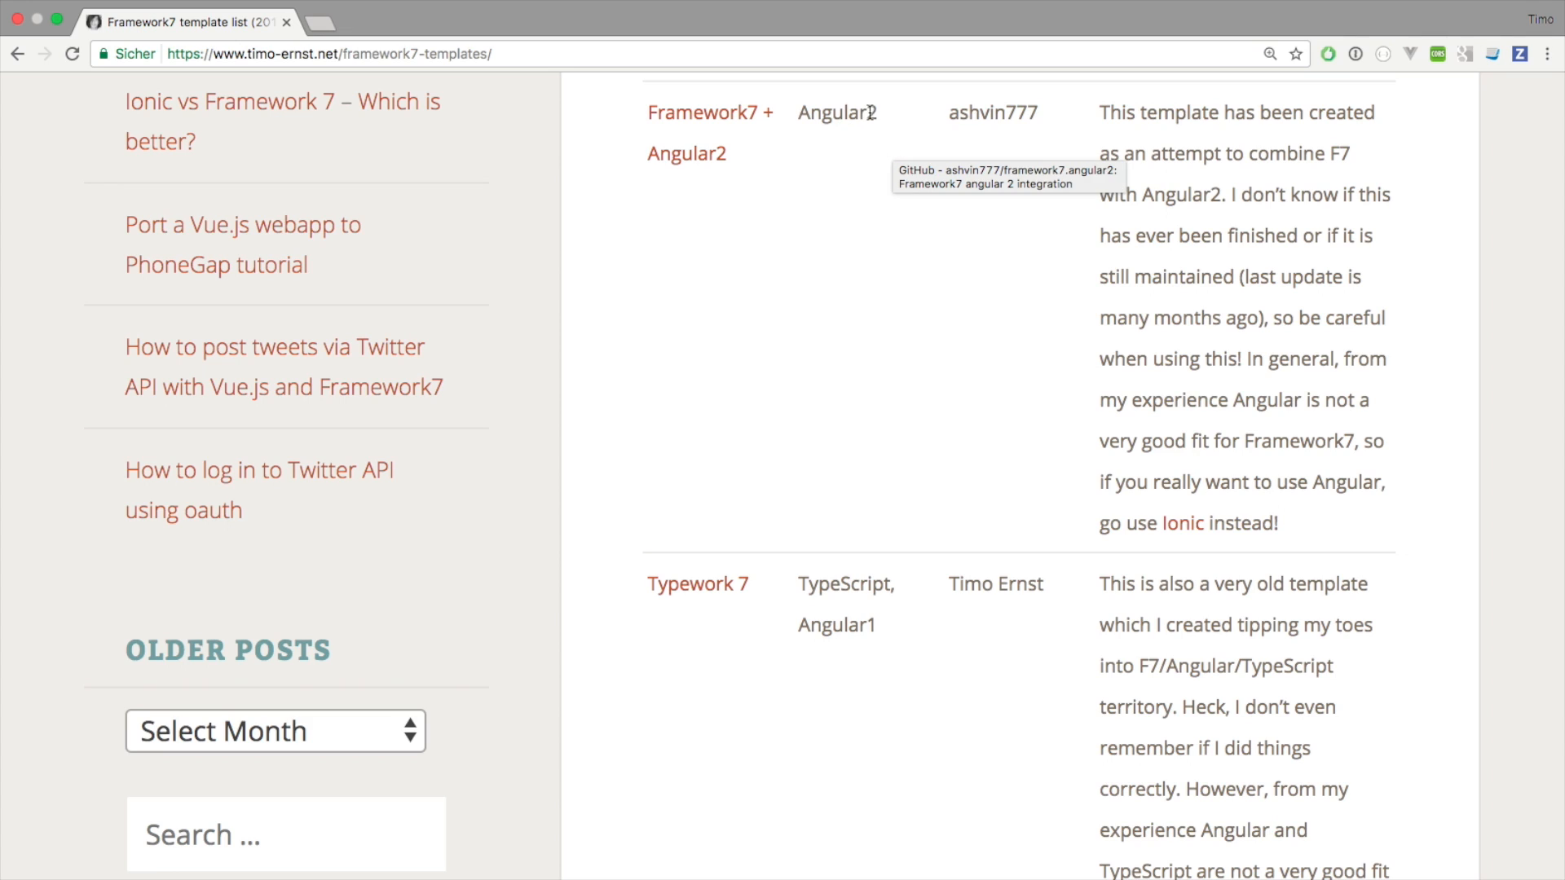
{"action": "mouse_move", "coordinate": [834, 177]}
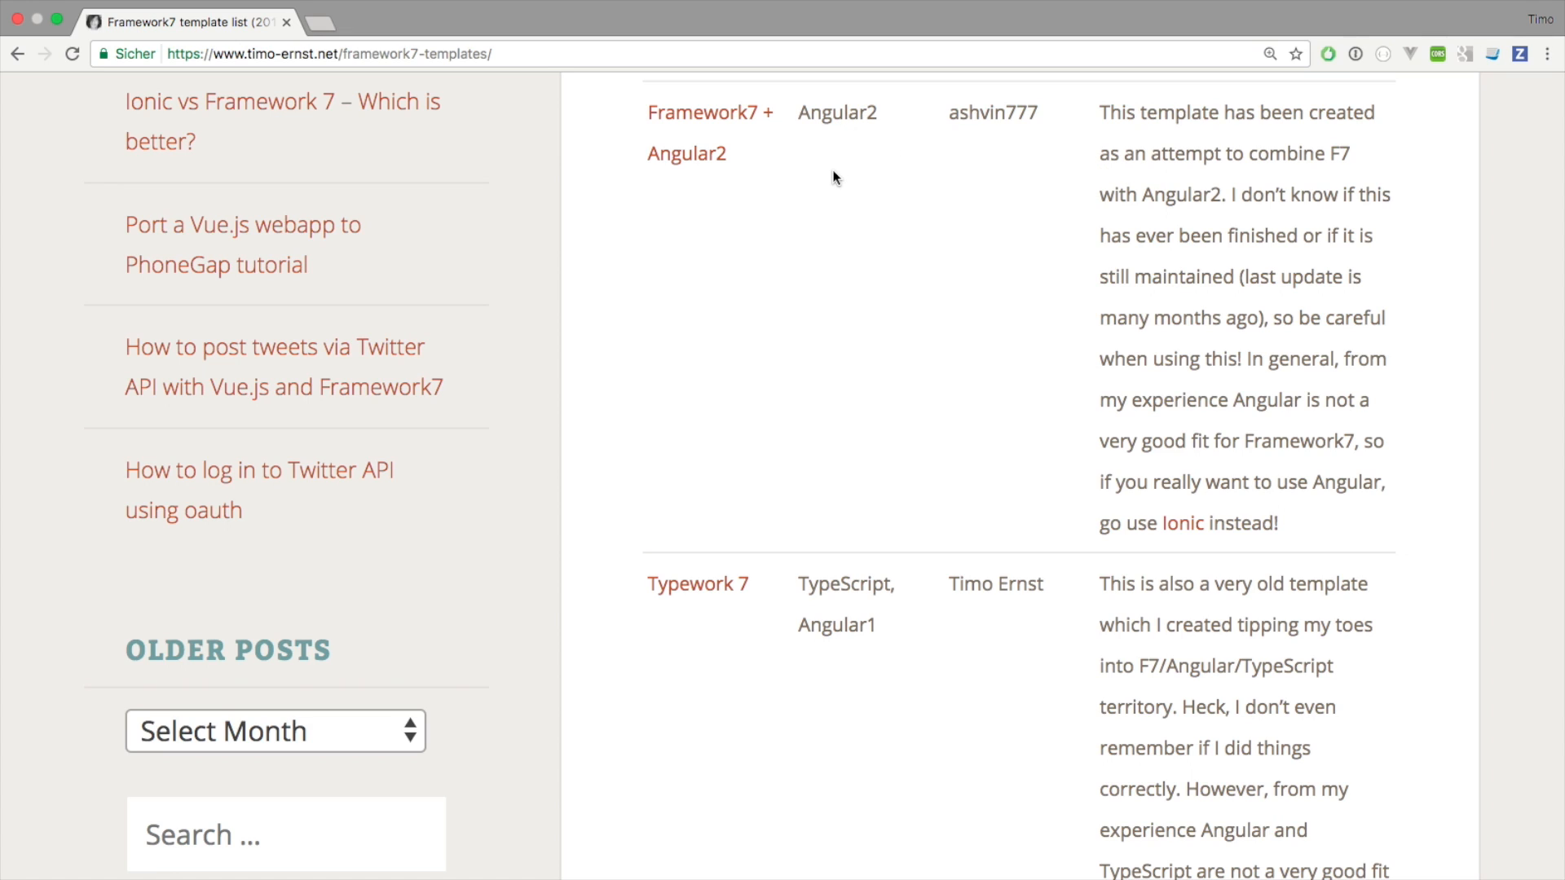
{"action": "mouse_move", "coordinate": [848, 114]}
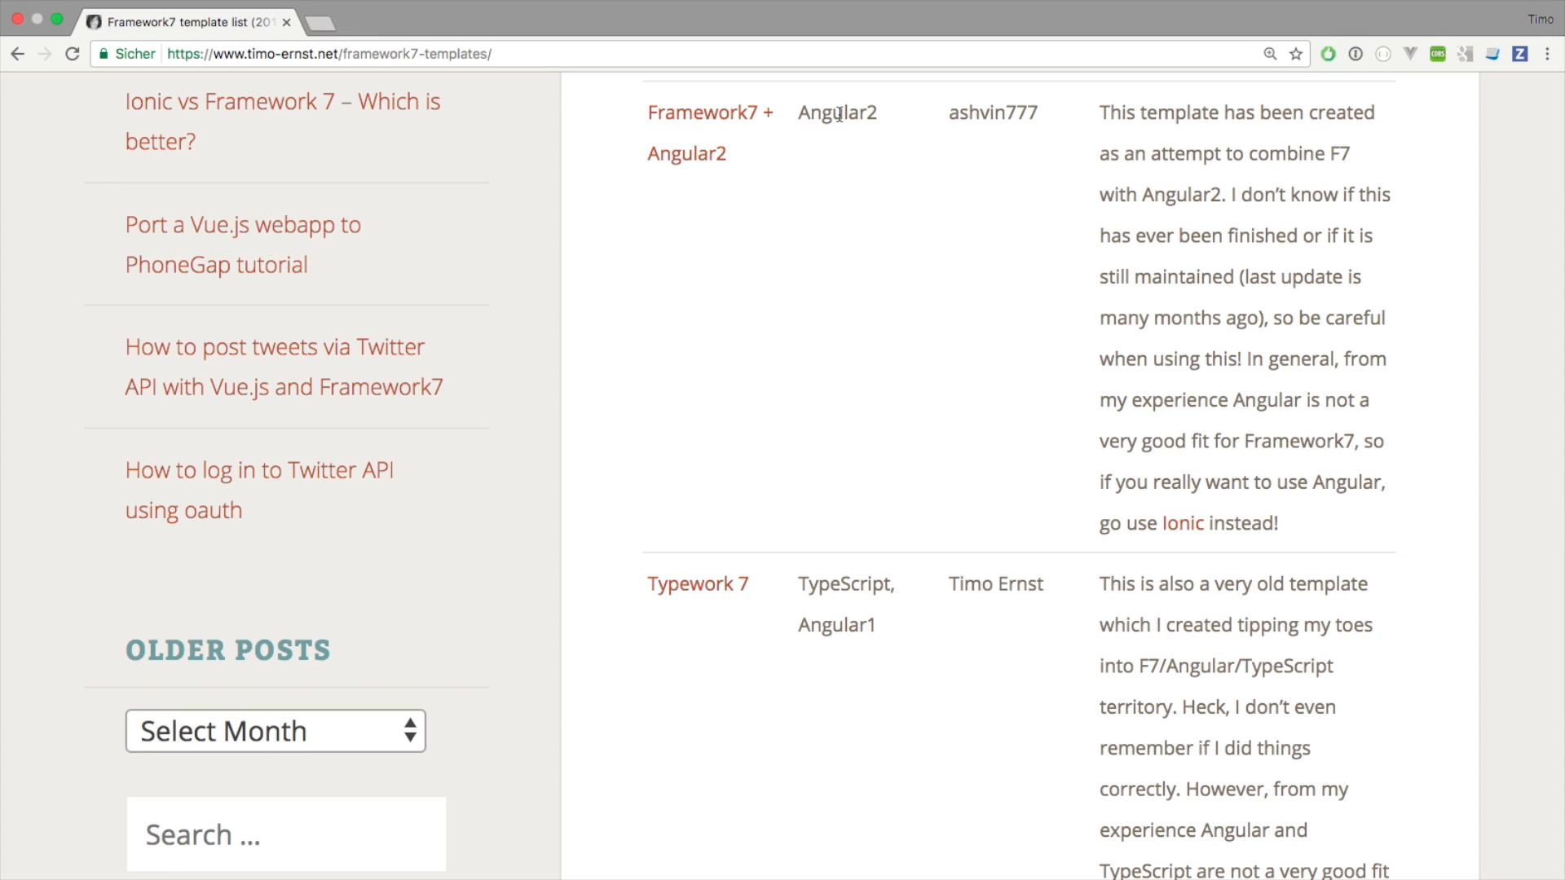
{"action": "mouse_move", "coordinate": [820, 207]}
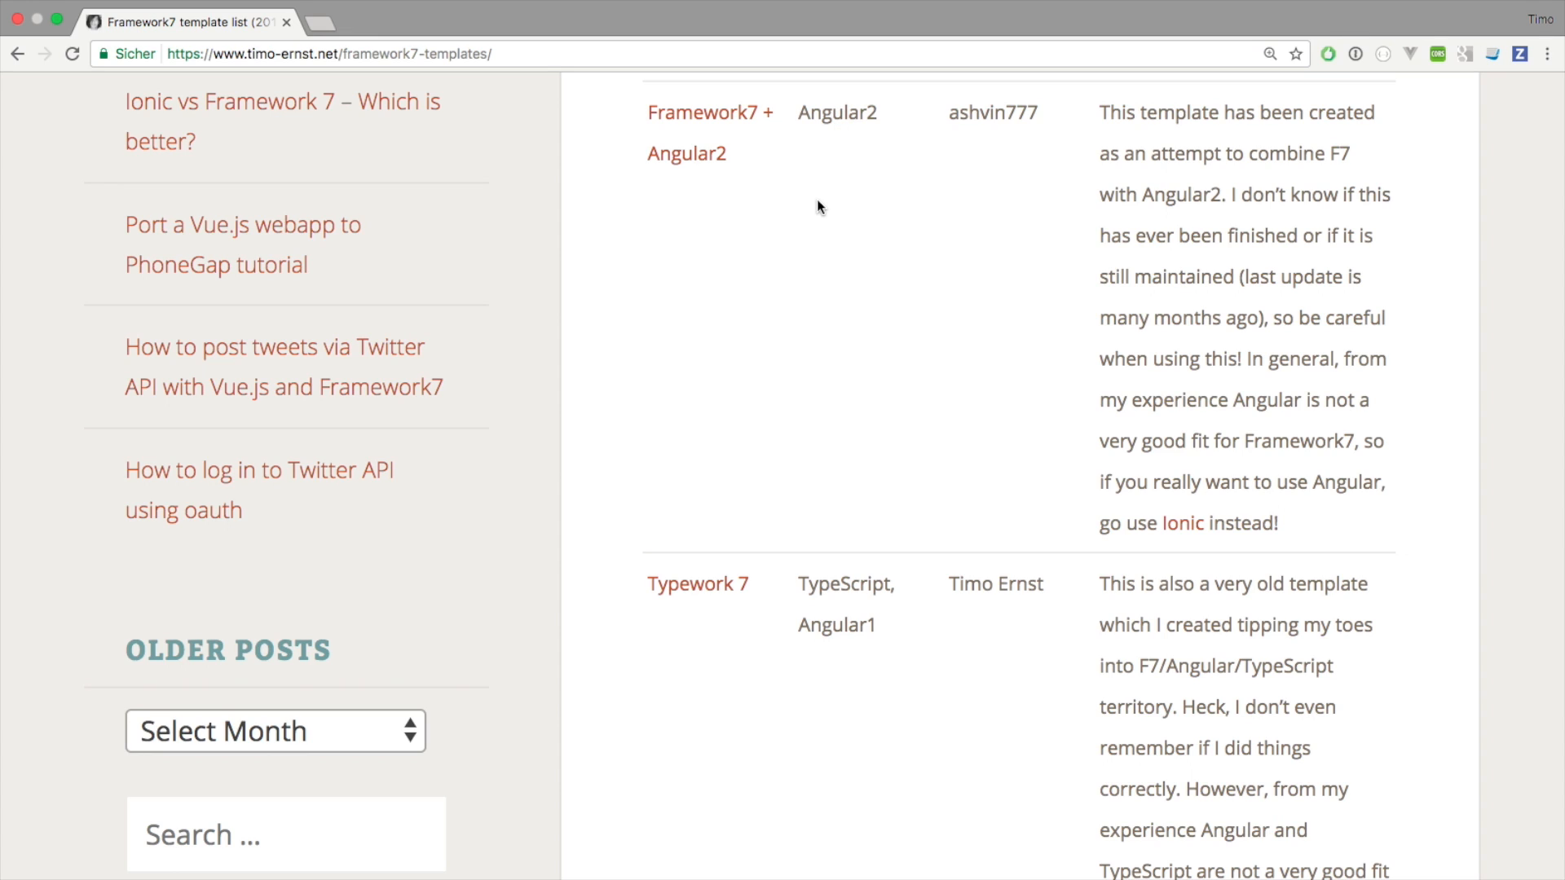
{"action": "mouse_move", "coordinate": [787, 217]}
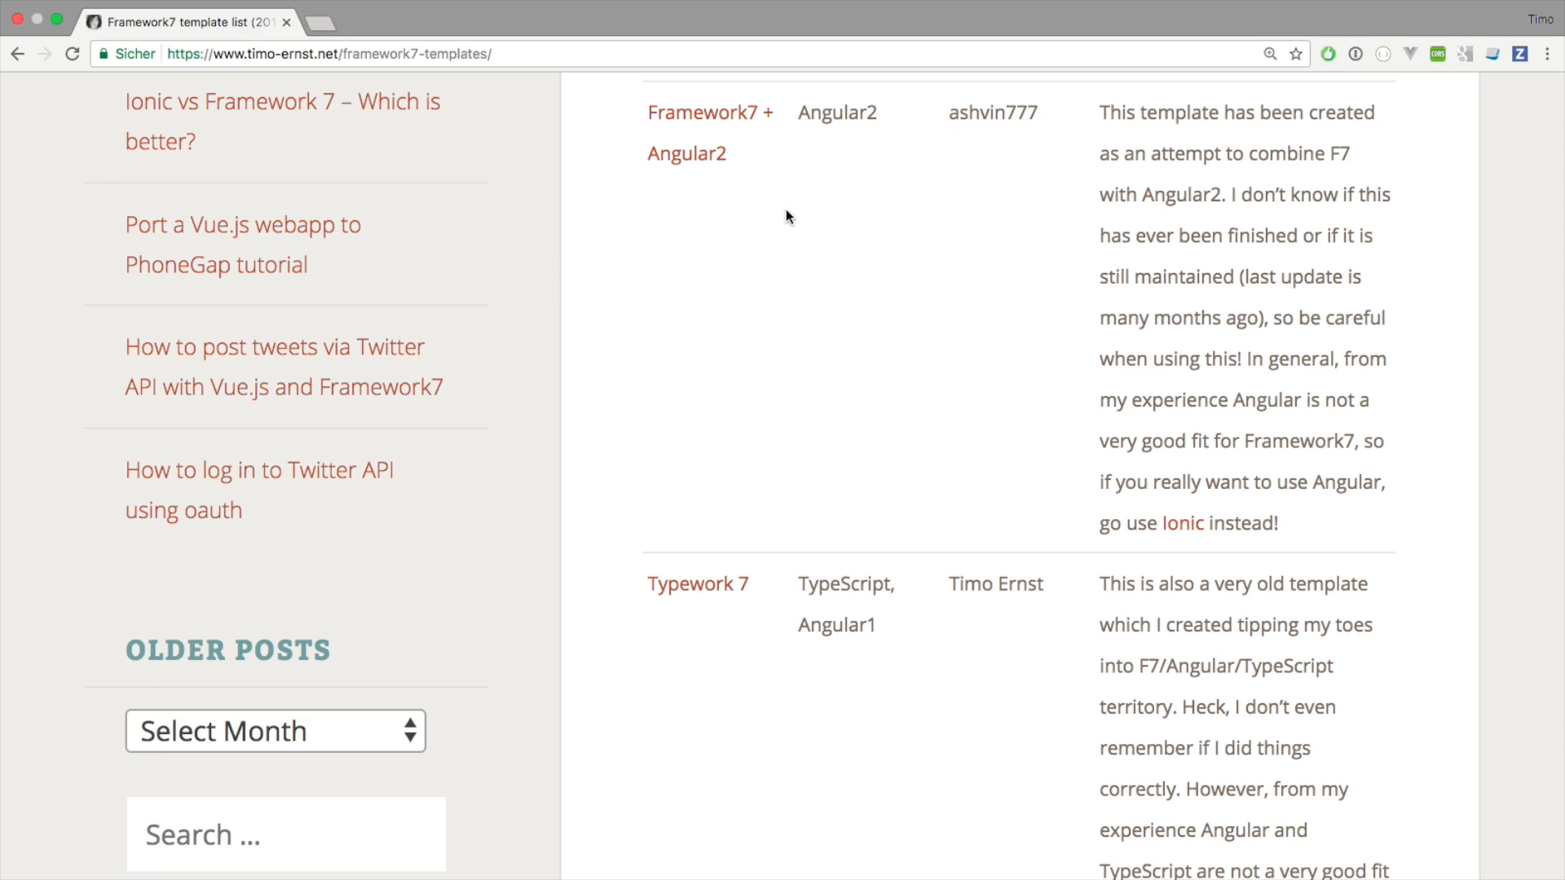
{"action": "mouse_move", "coordinate": [967, 210]}
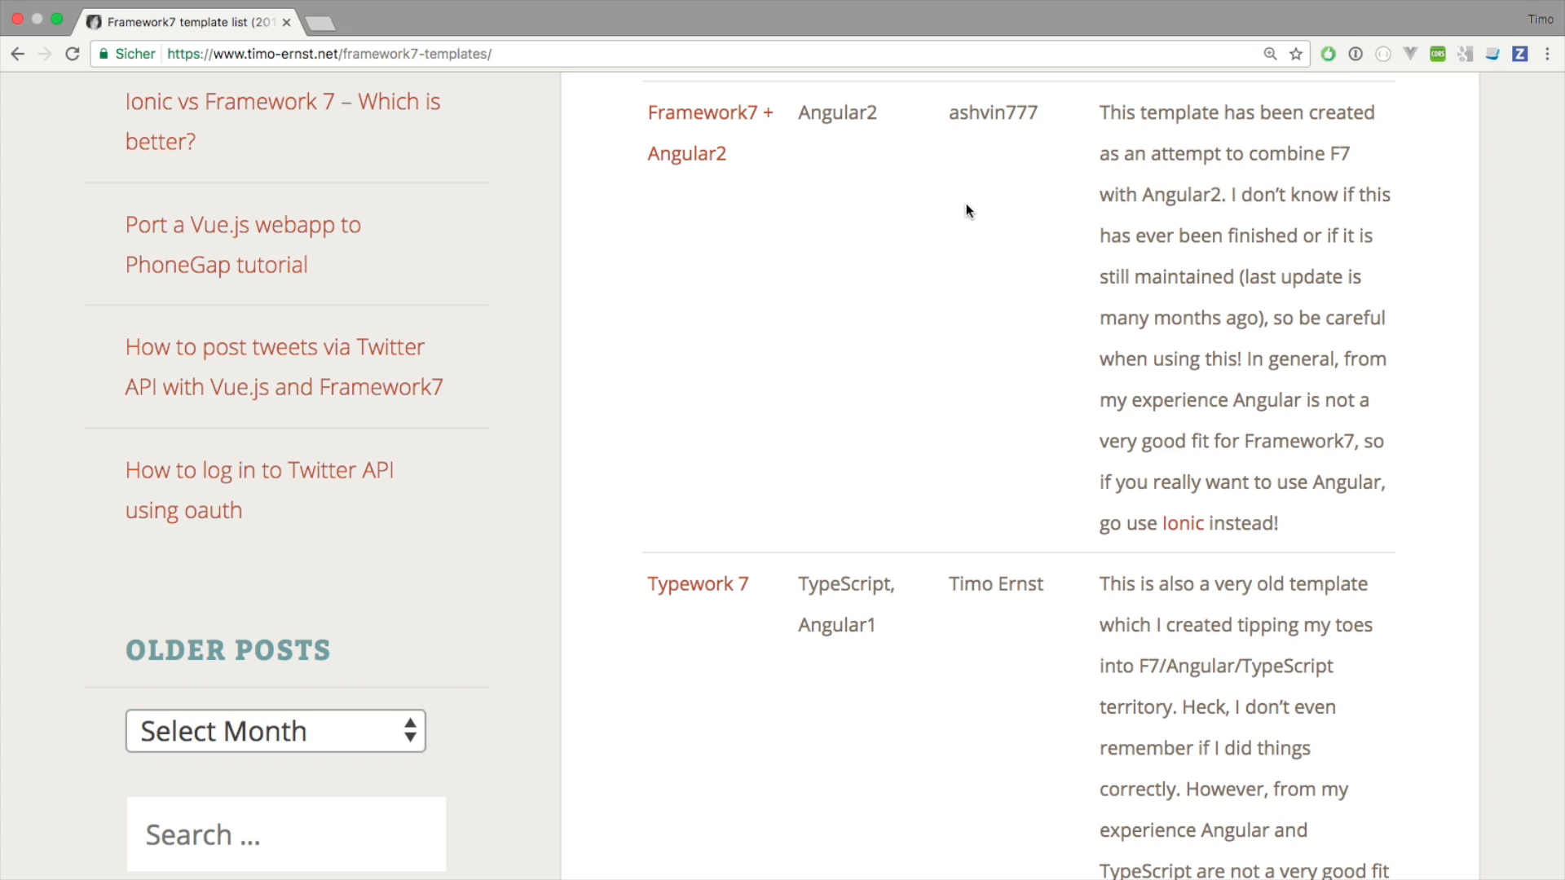
{"action": "mouse_move", "coordinate": [807, 164]}
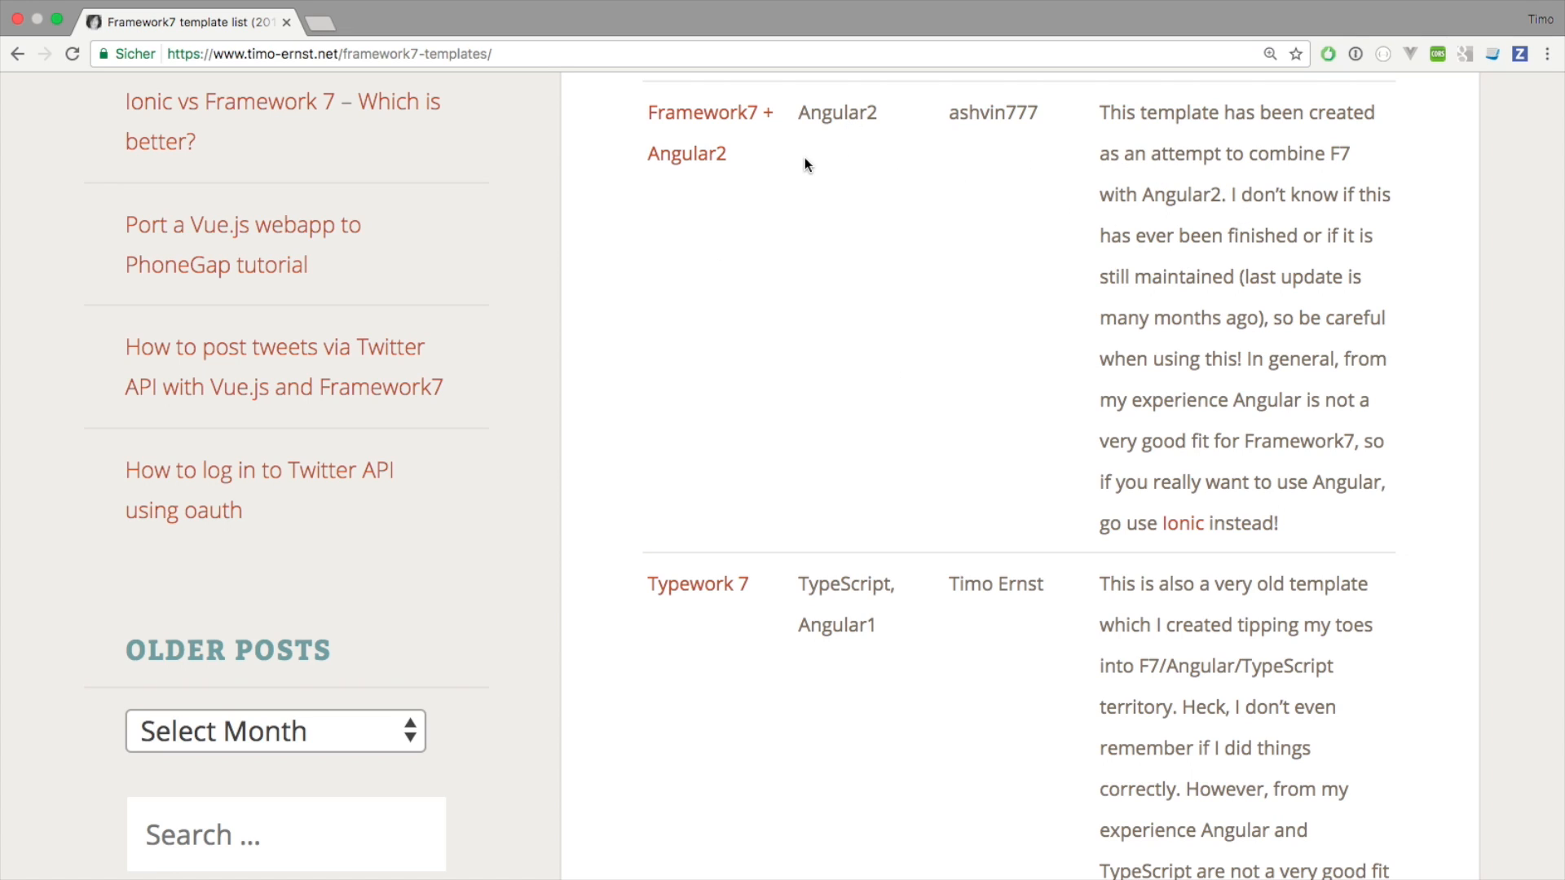
{"action": "mouse_move", "coordinate": [955, 366]}
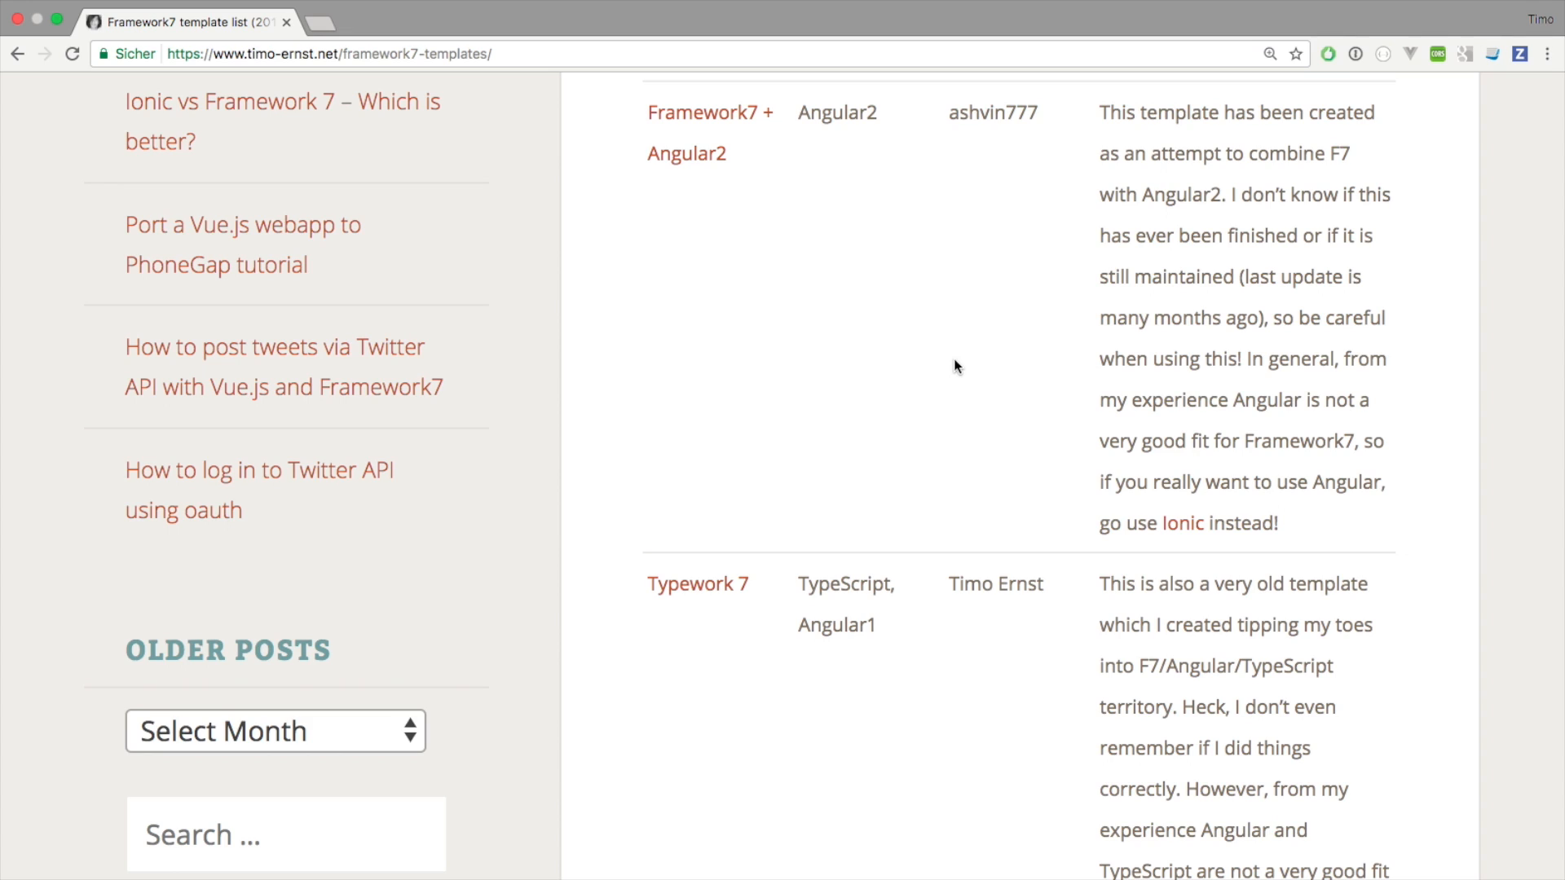
{"action": "mouse_move", "coordinate": [827, 137]}
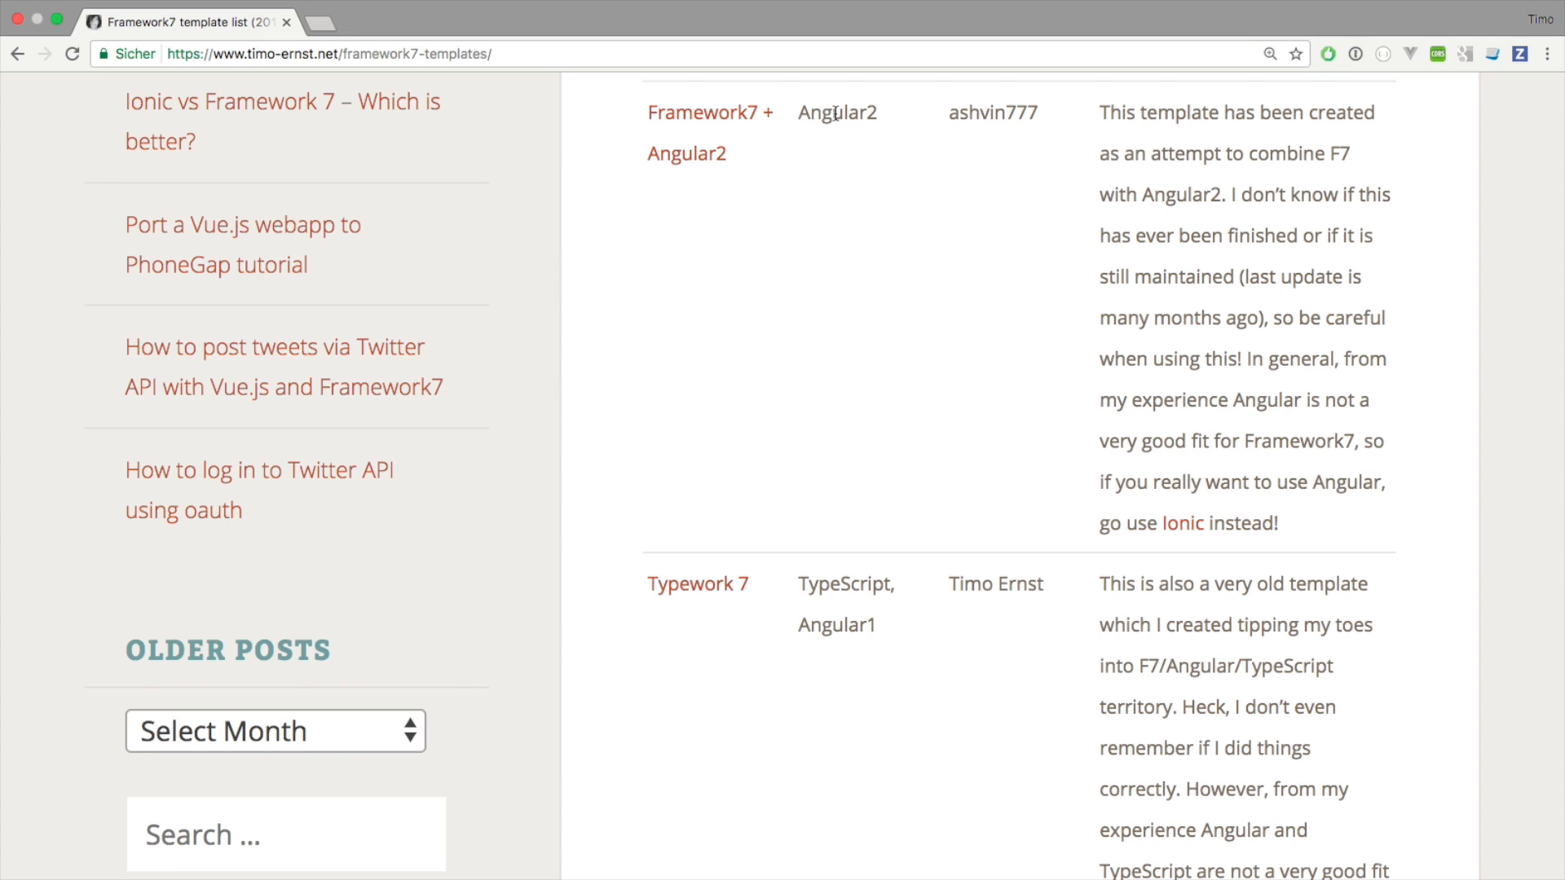
{"action": "double_click", "coordinate": [835, 112]}
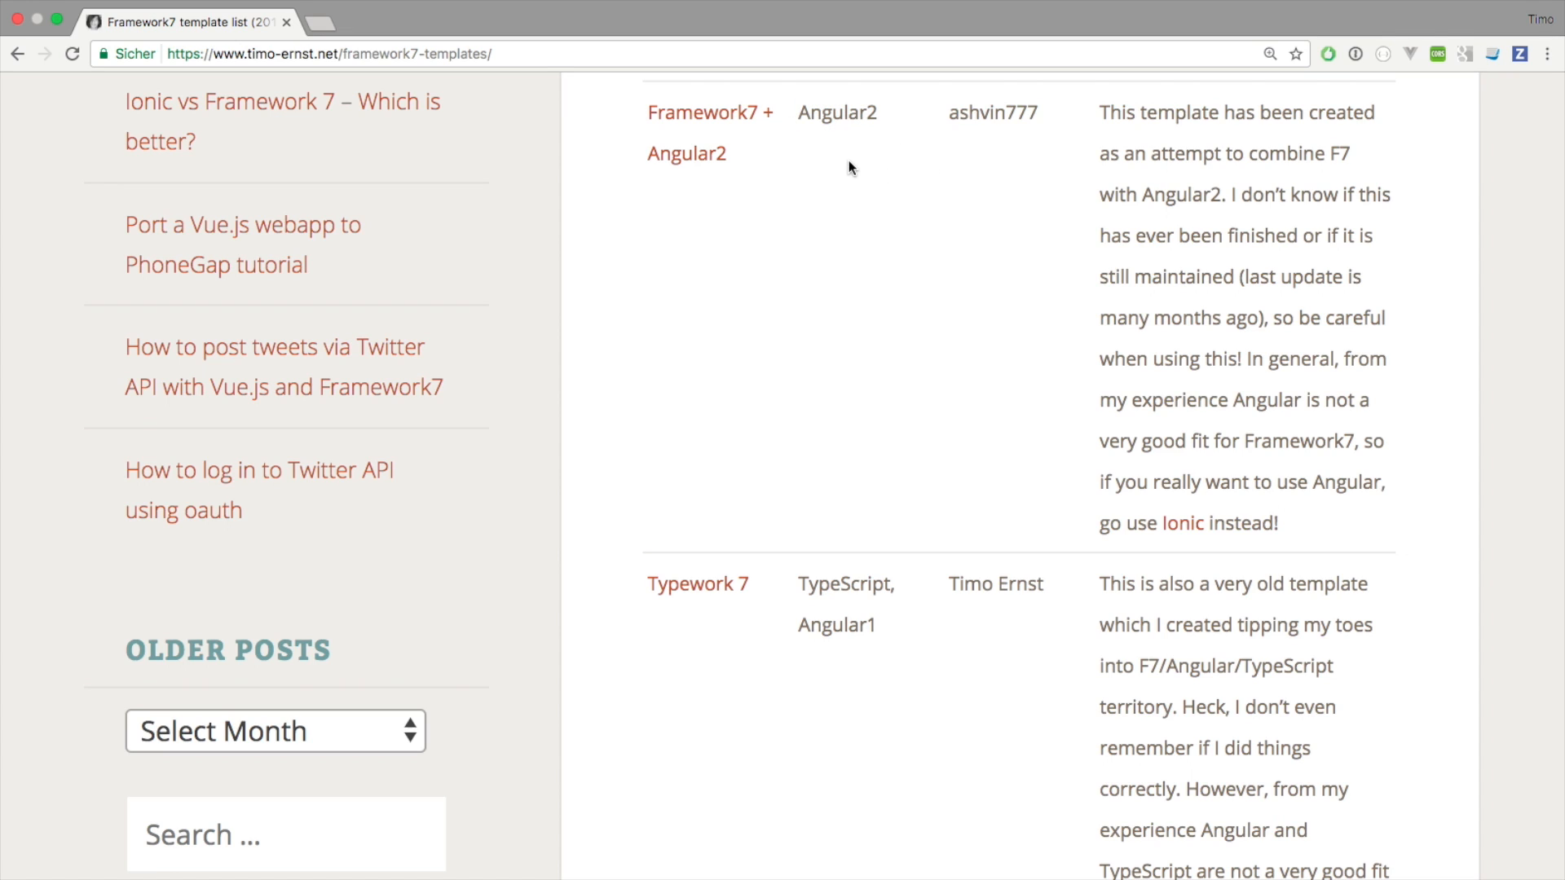
{"action": "mouse_move", "coordinate": [808, 318]}
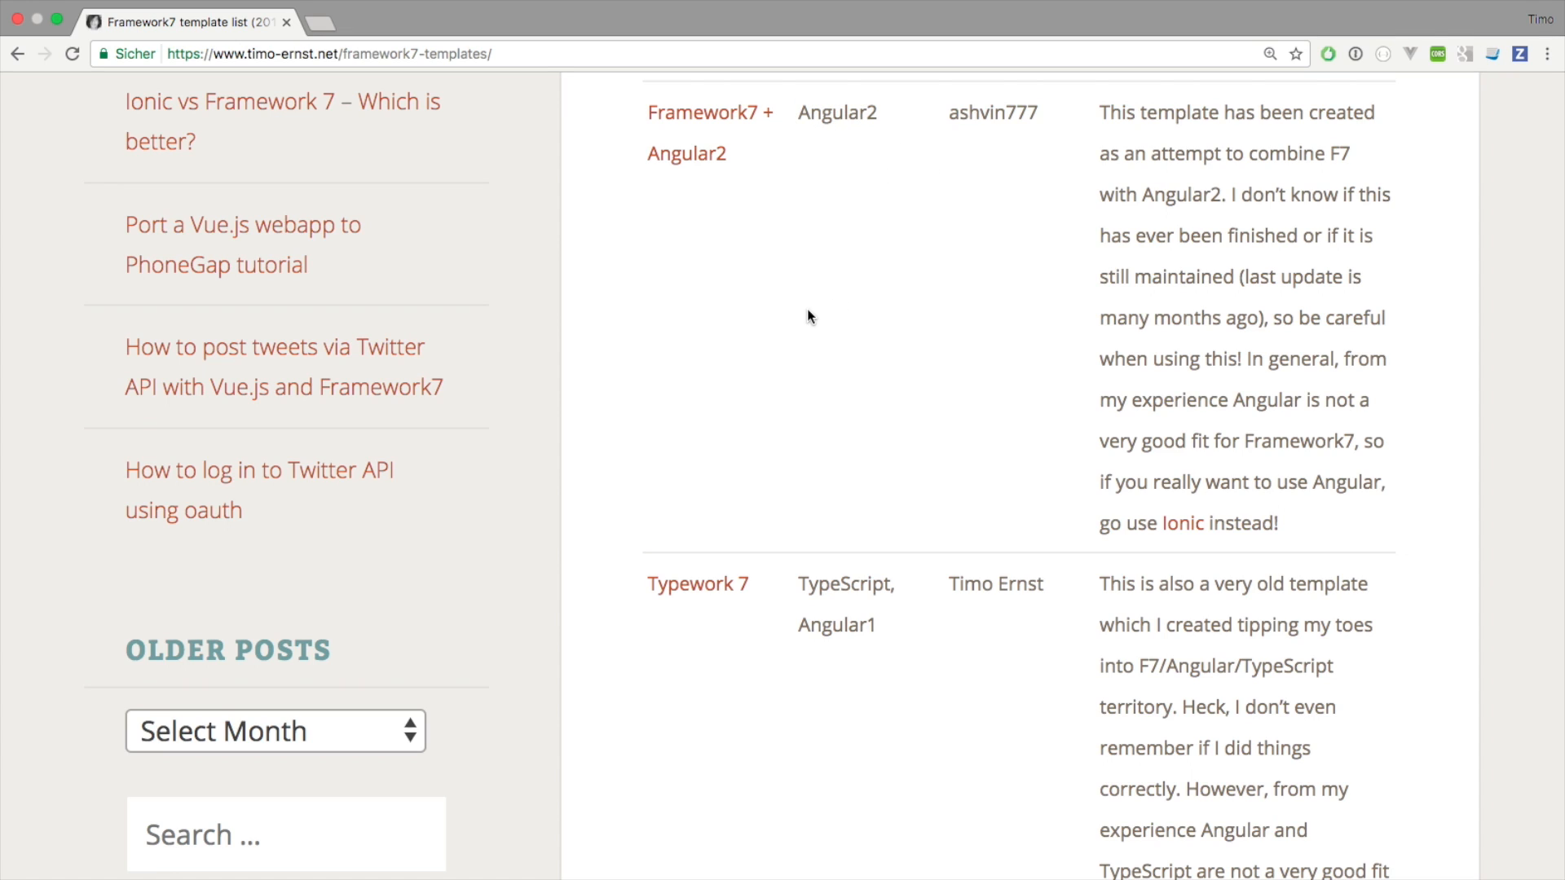
{"action": "mouse_move", "coordinate": [821, 313]}
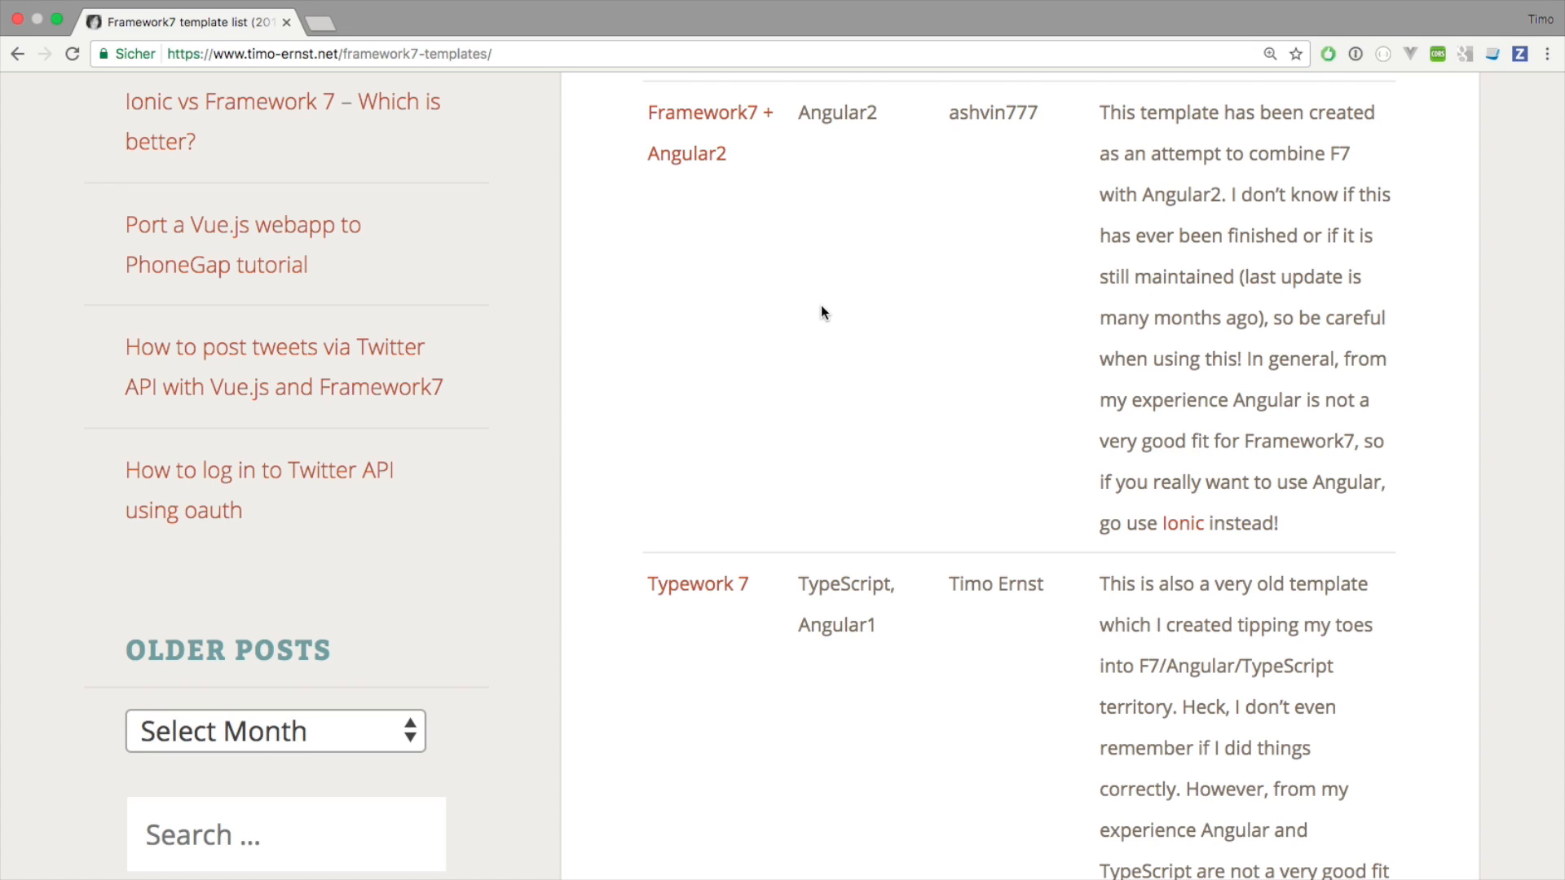
{"action": "mouse_move", "coordinate": [785, 300]}
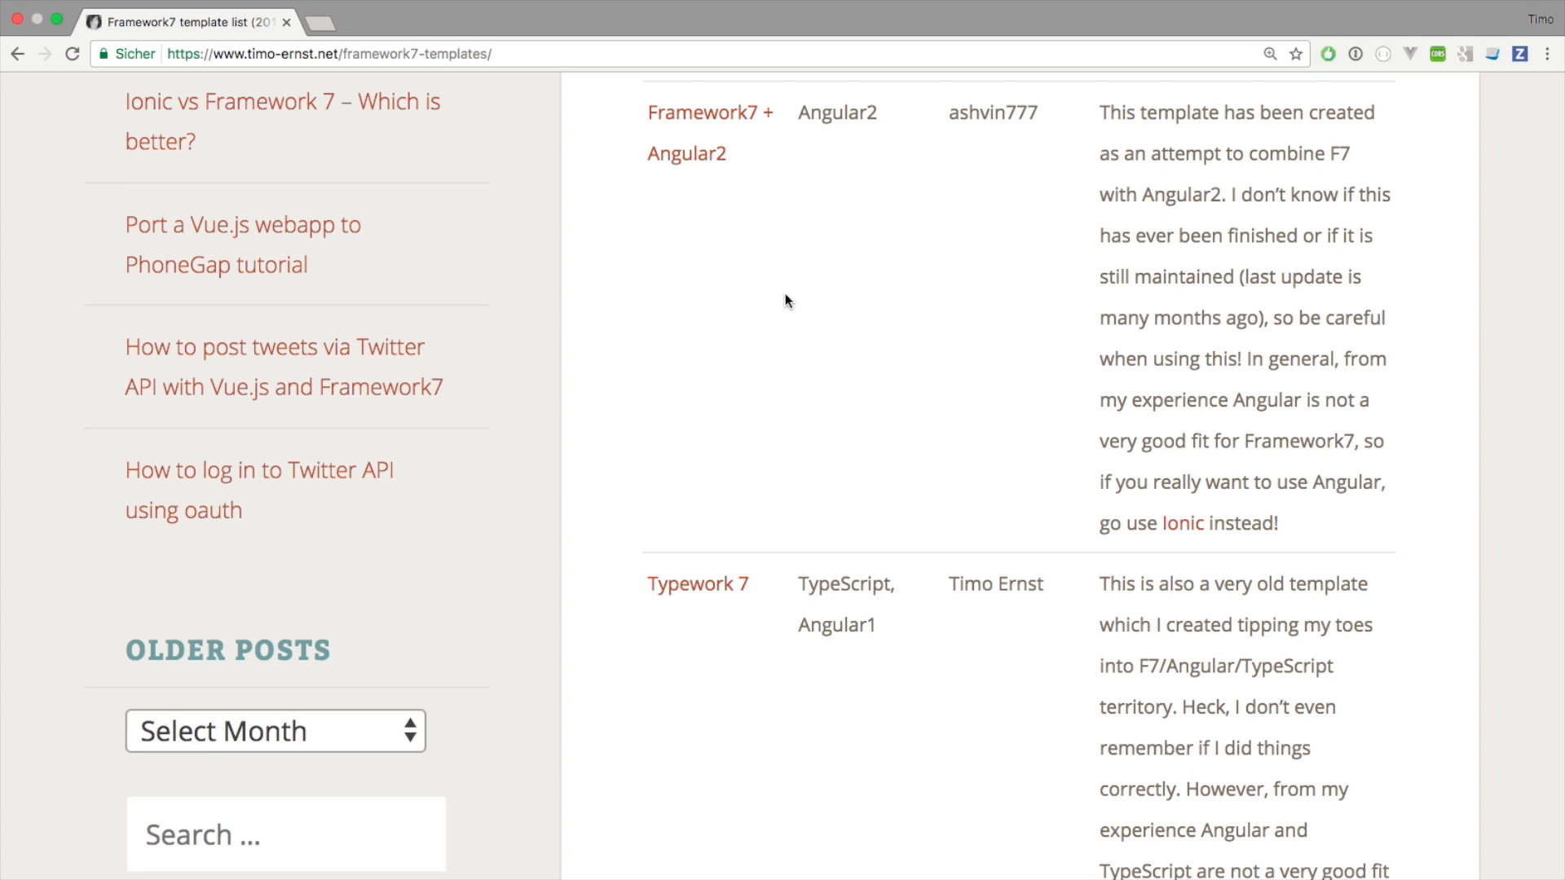
{"action": "mouse_move", "coordinate": [804, 295]}
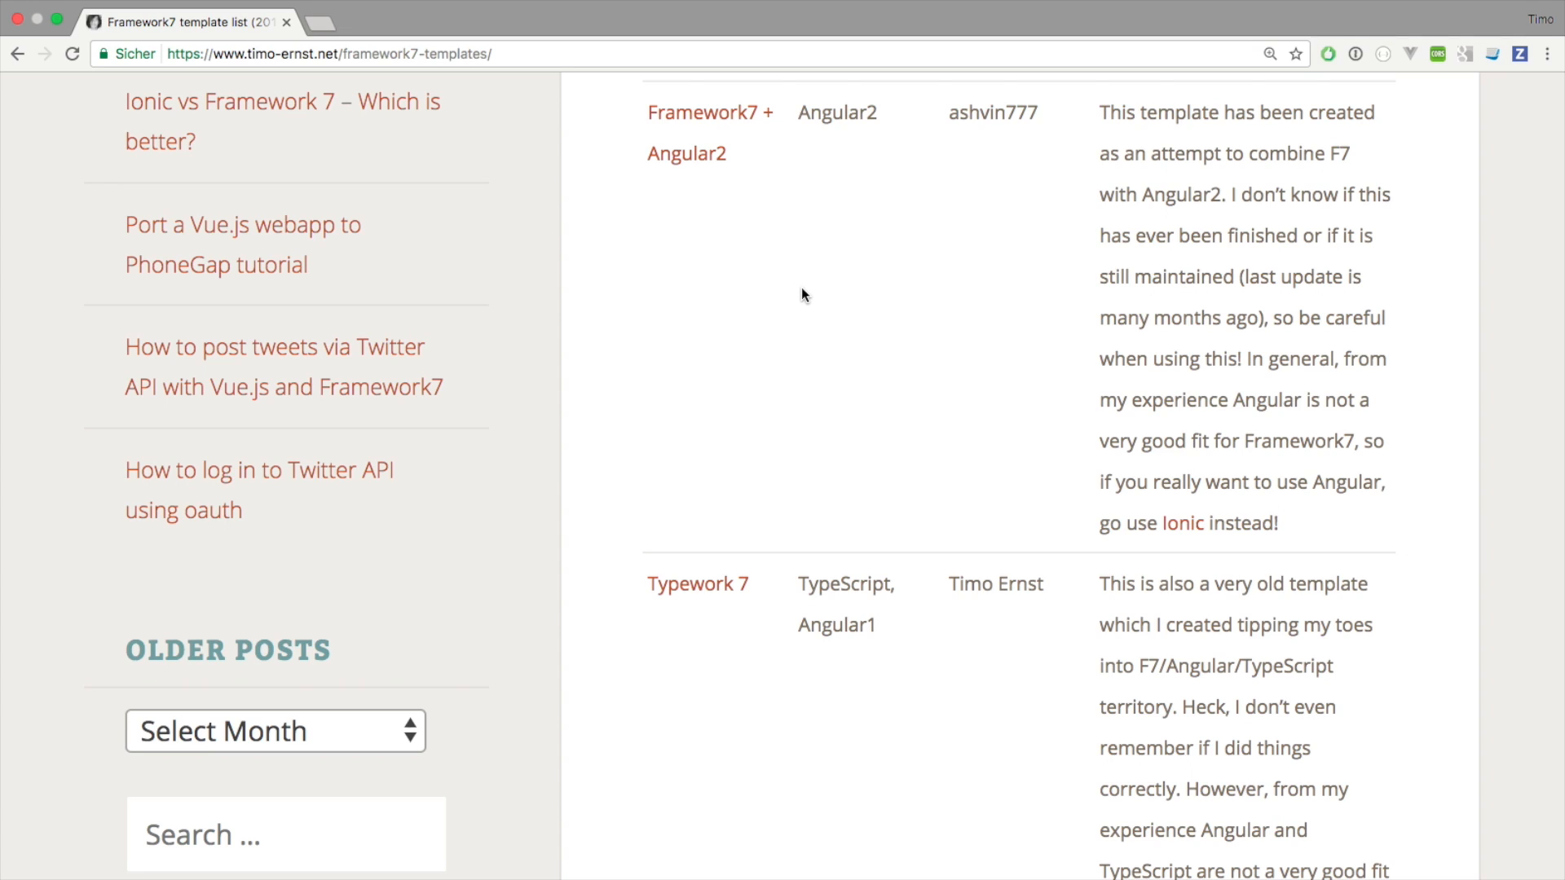
{"action": "mouse_move", "coordinate": [916, 262]}
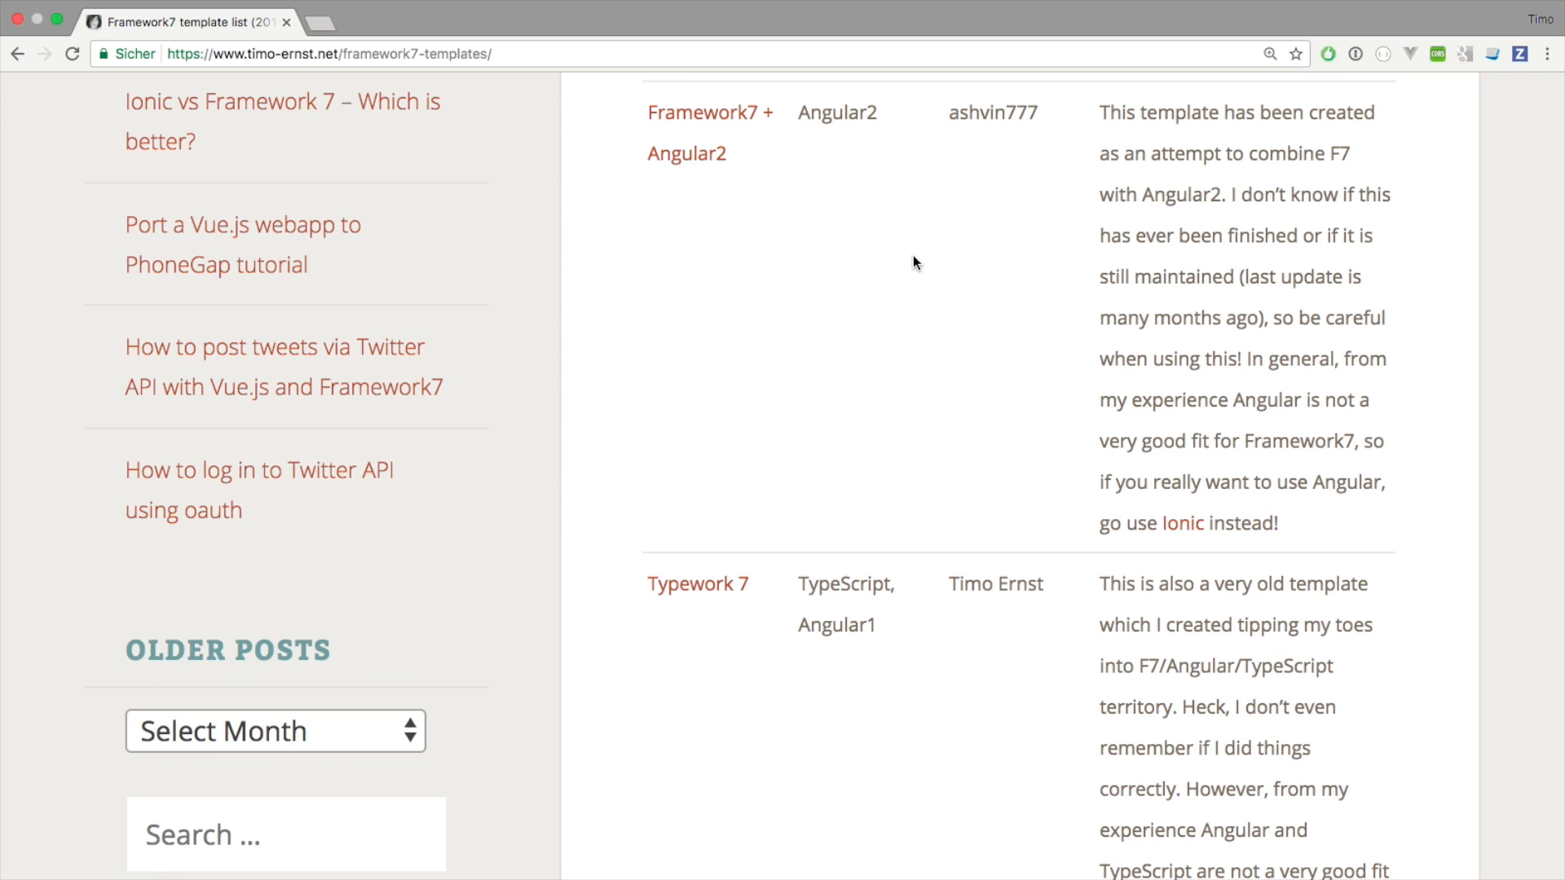
{"action": "double_click", "coordinate": [837, 112]}
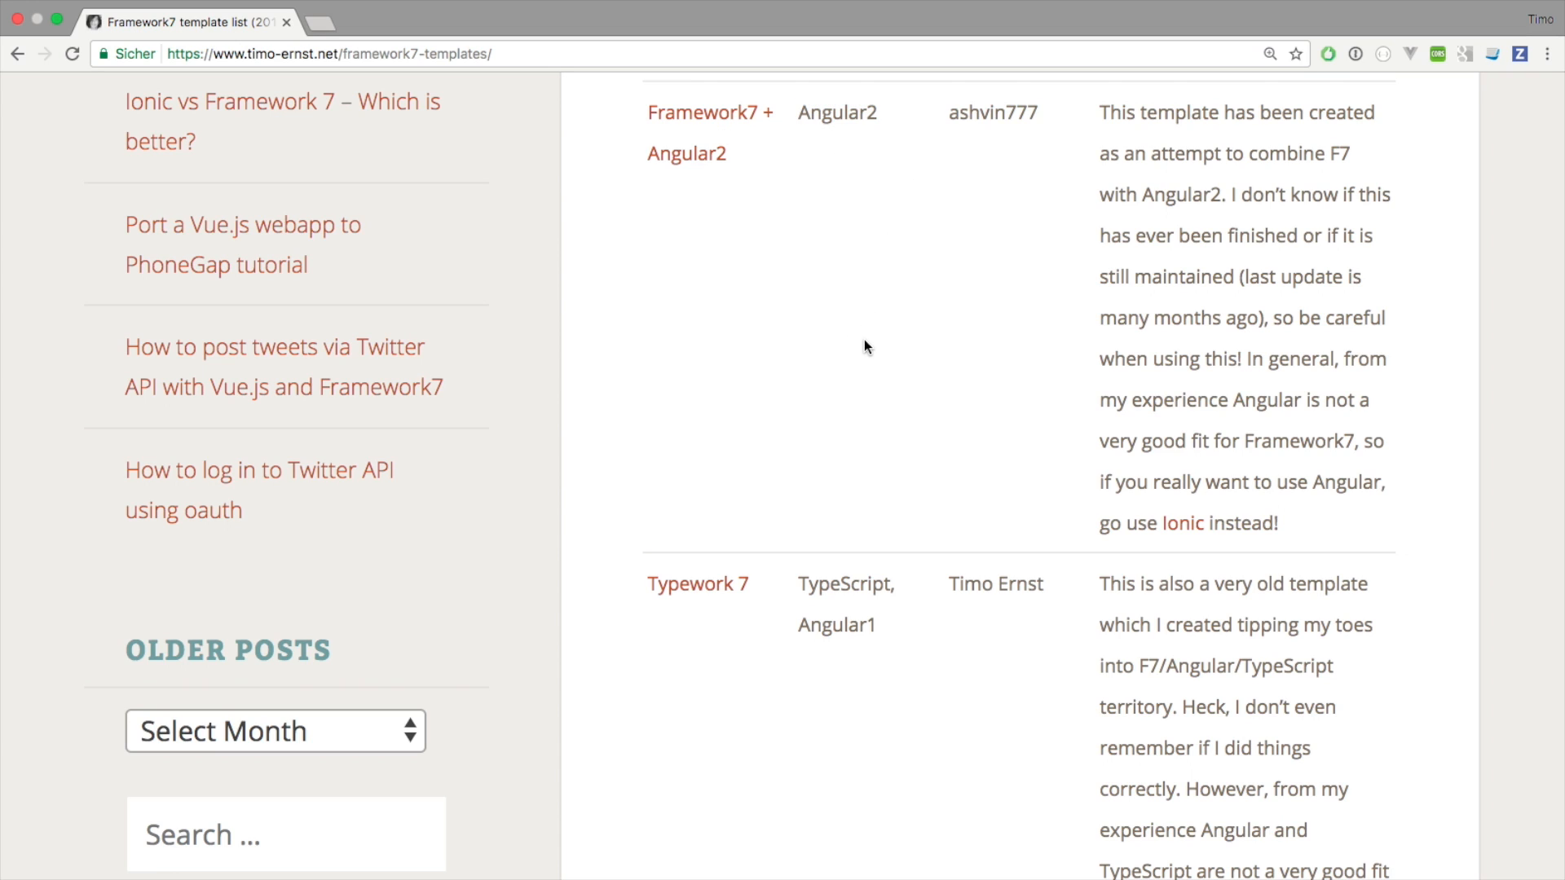
- Open the Typework 7 link in a new tab showing valnub/Framework7-Typescript-Template
{"action": "scroll", "scroll_direction": "down", "scroll_amount": 3}
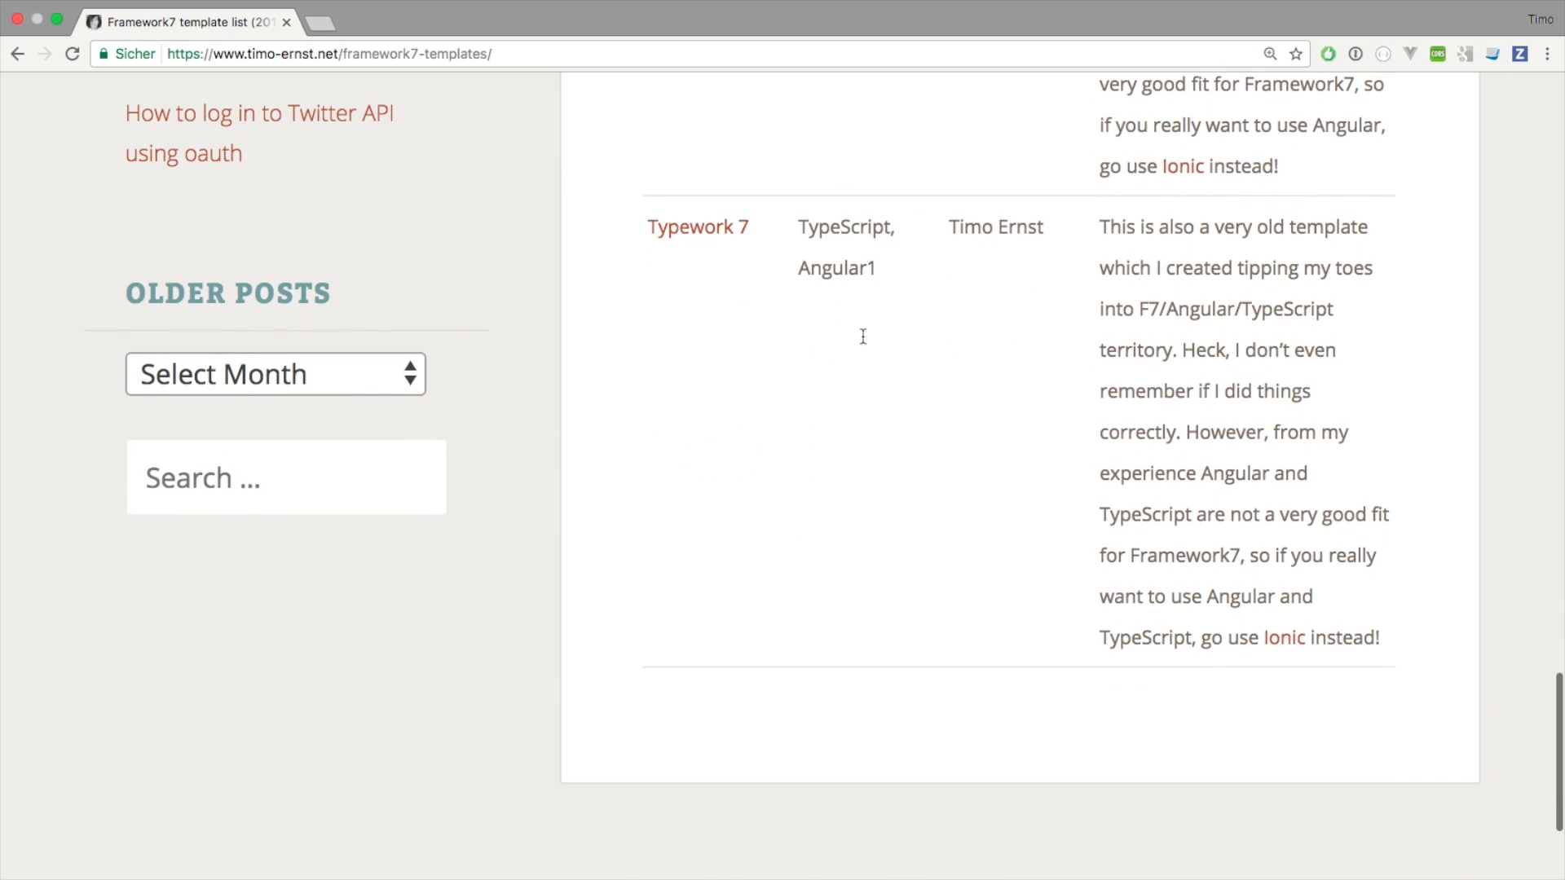
{"action": "mouse_move", "coordinate": [864, 293]}
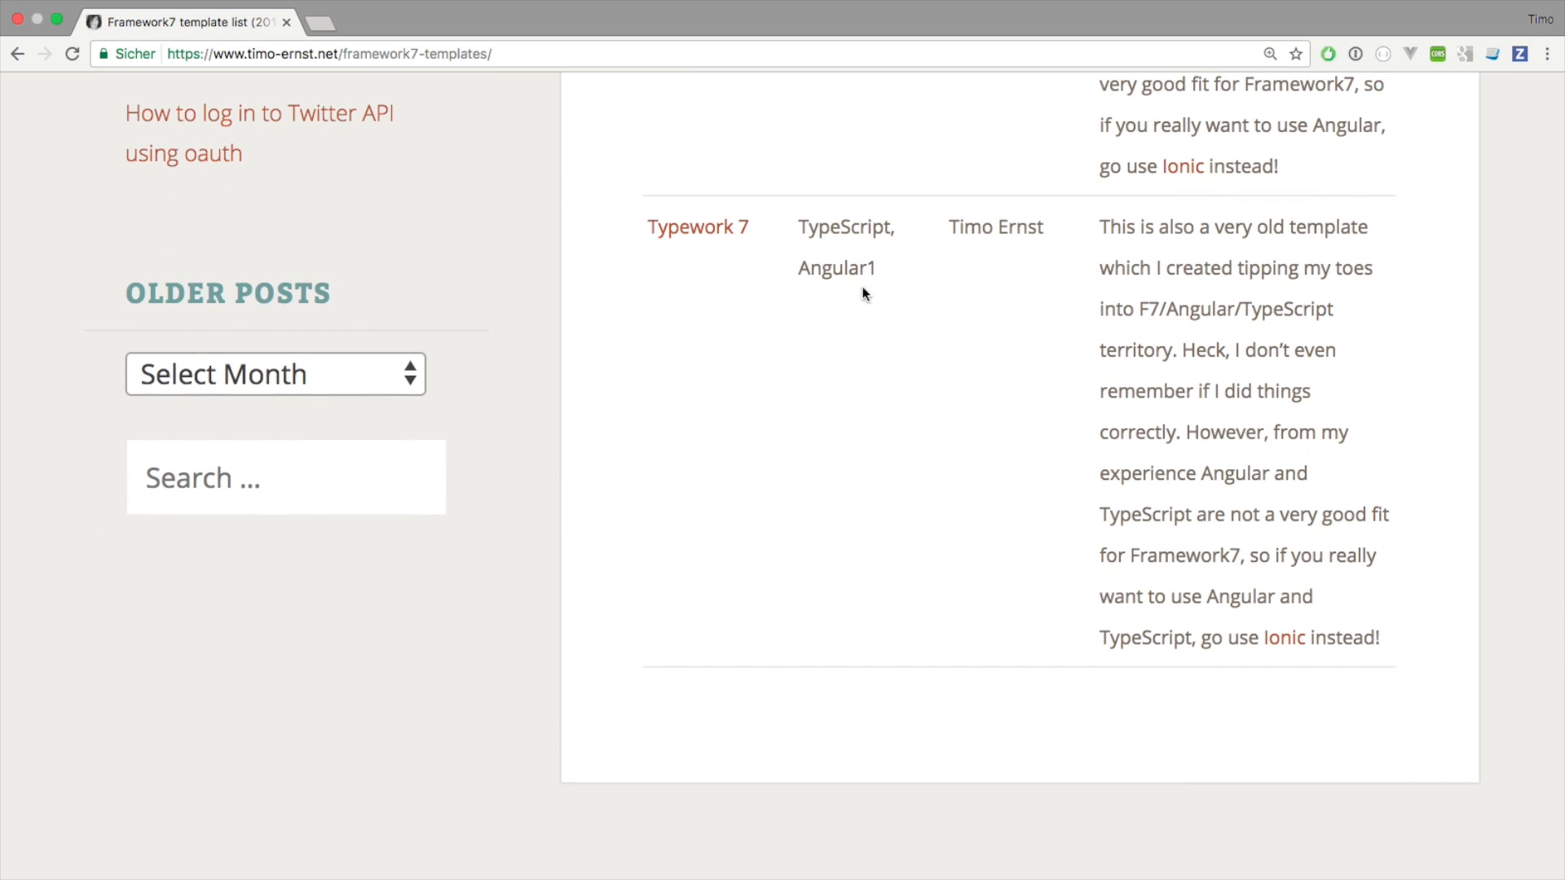
{"action": "mouse_move", "coordinate": [869, 300]}
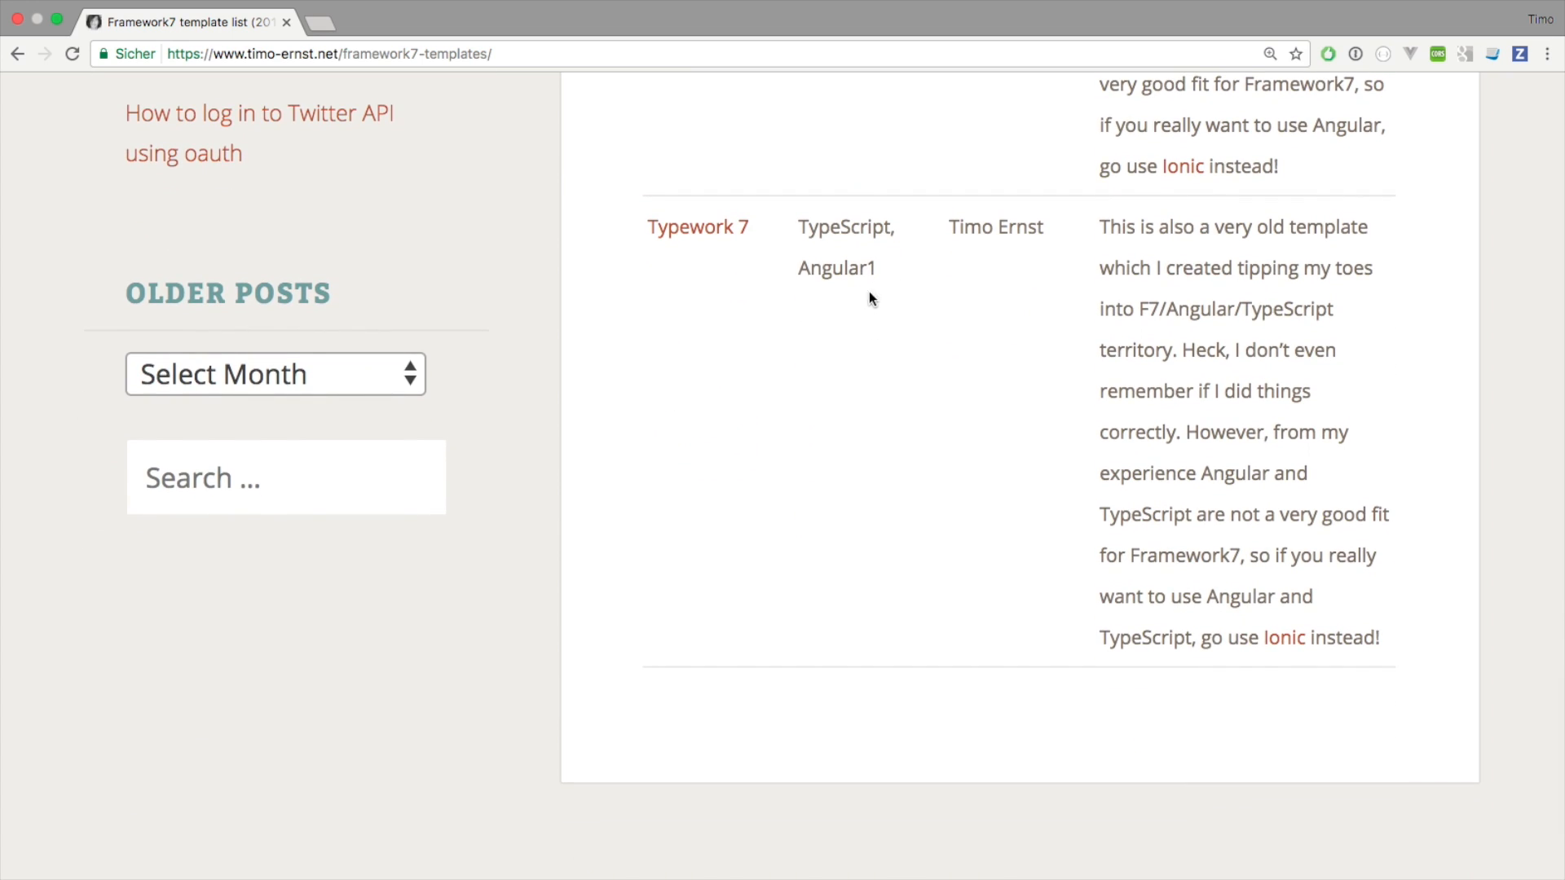
{"action": "mouse_move", "coordinate": [794, 230]}
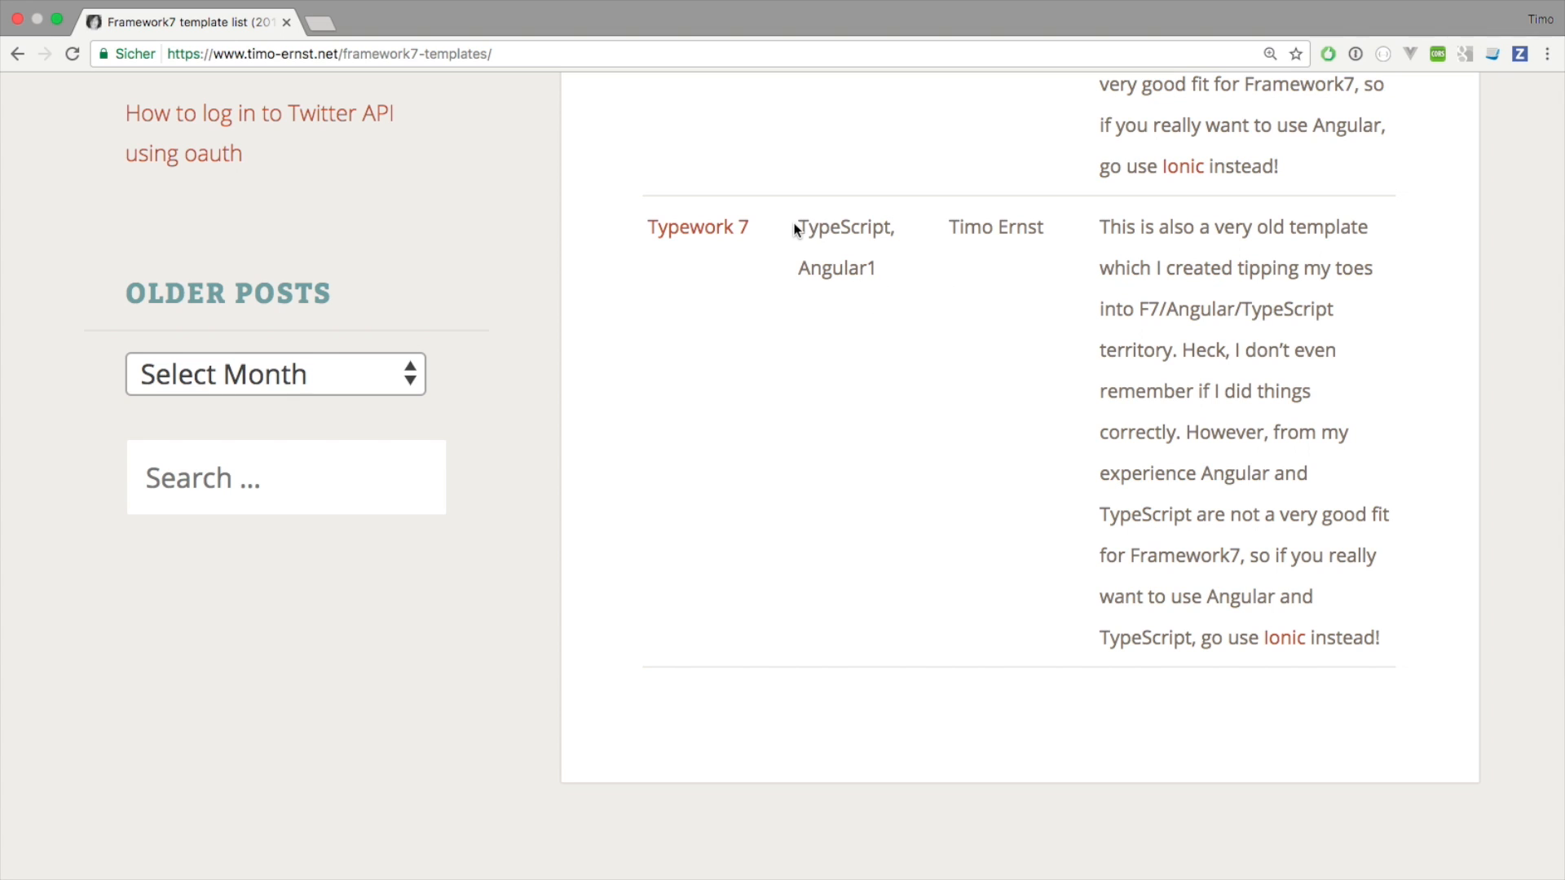
{"action": "right_click", "coordinate": [698, 226]}
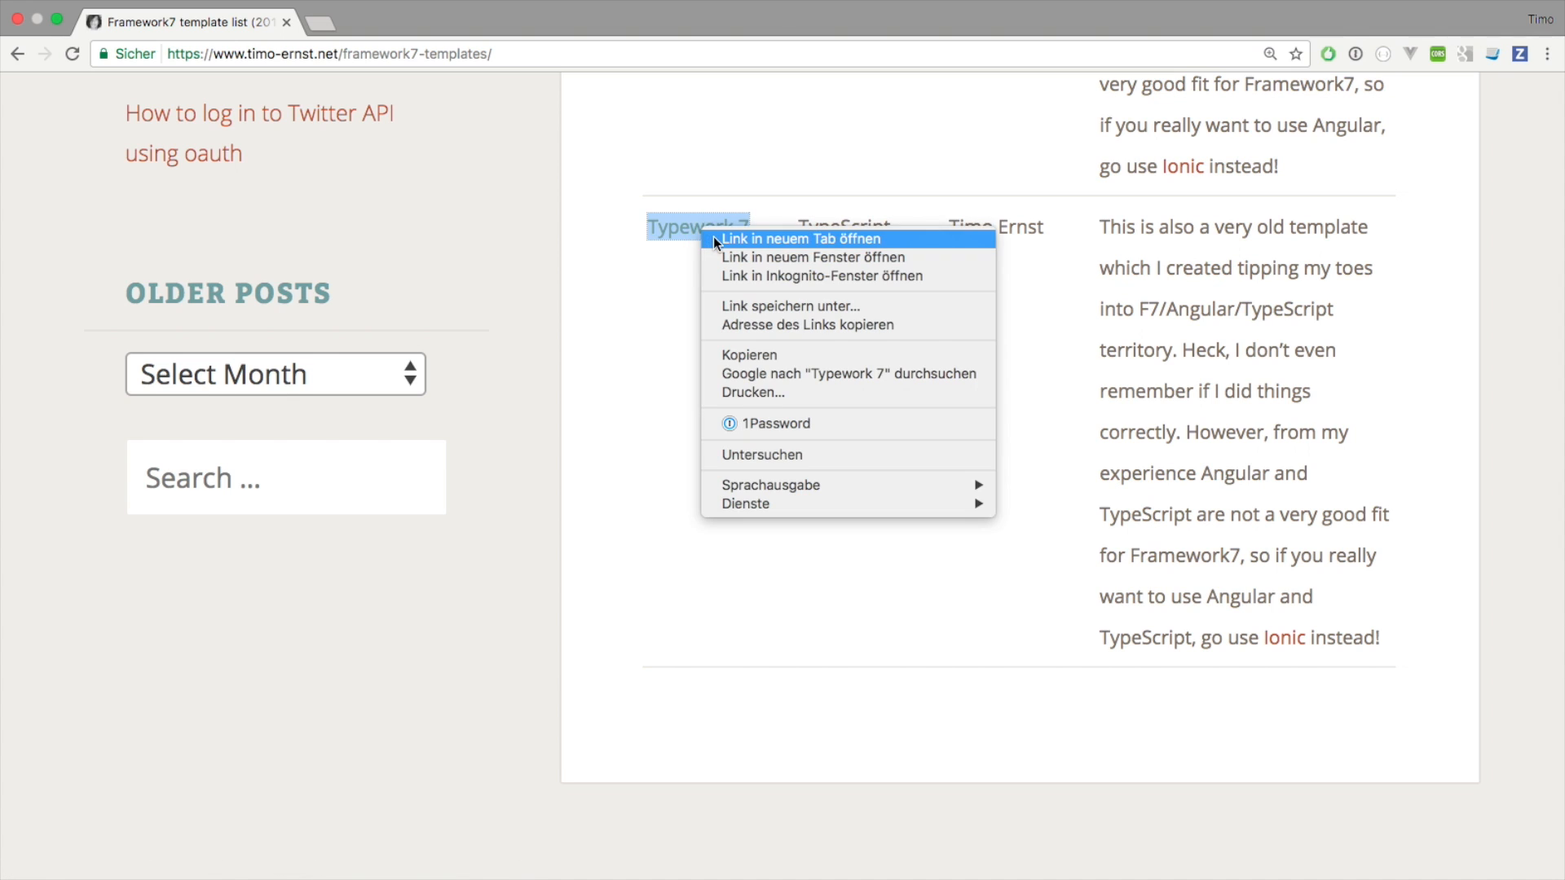
{"action": "left_click", "coordinate": [796, 238]}
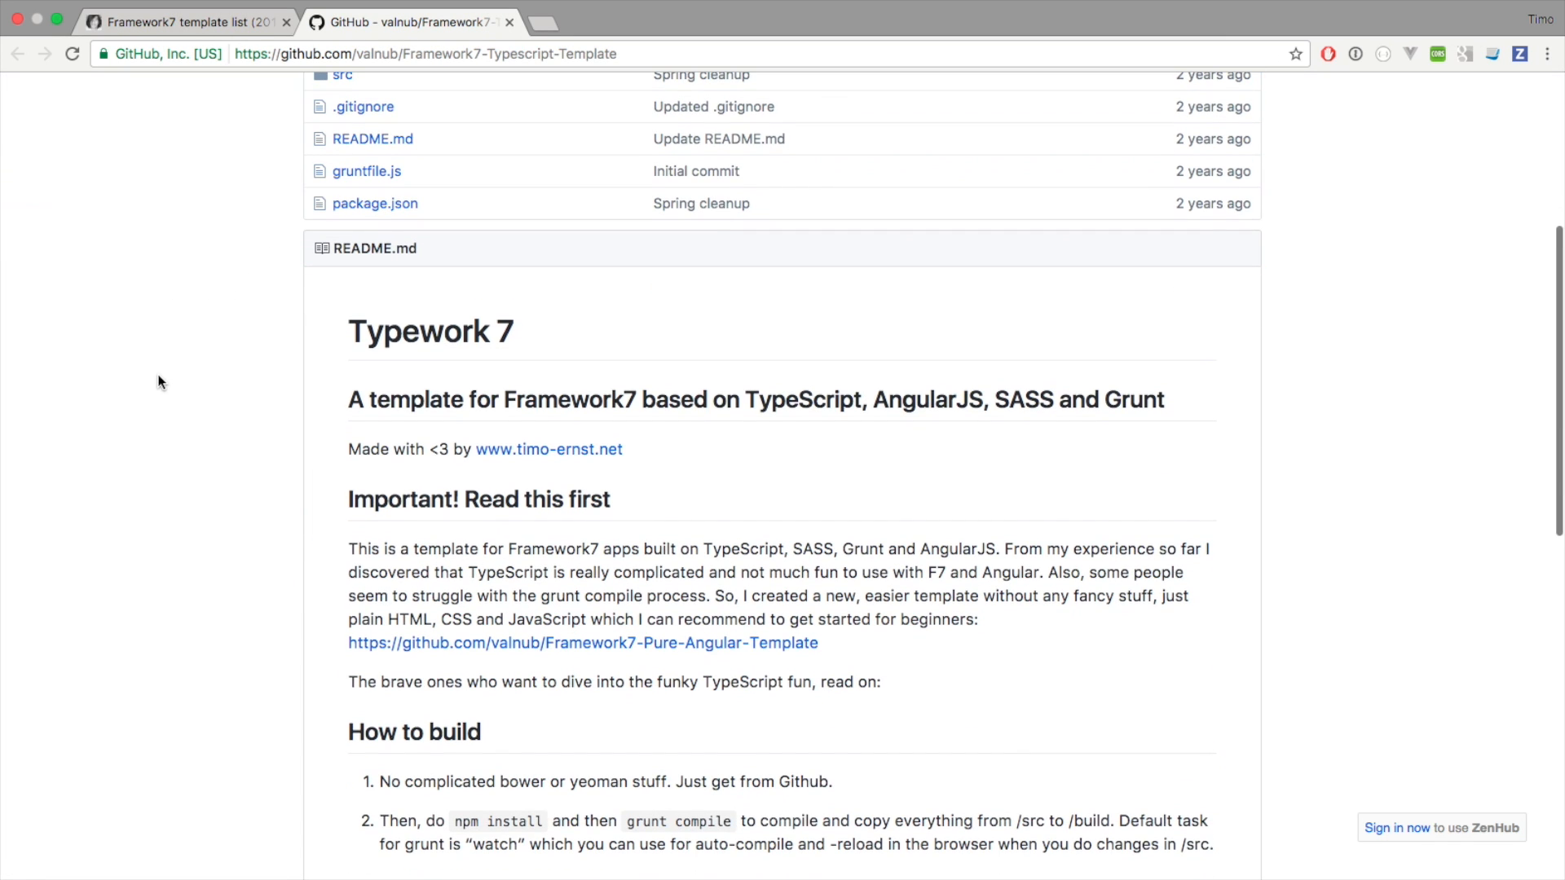
{"action": "scroll", "scroll_direction": "down", "scroll_amount": 3}
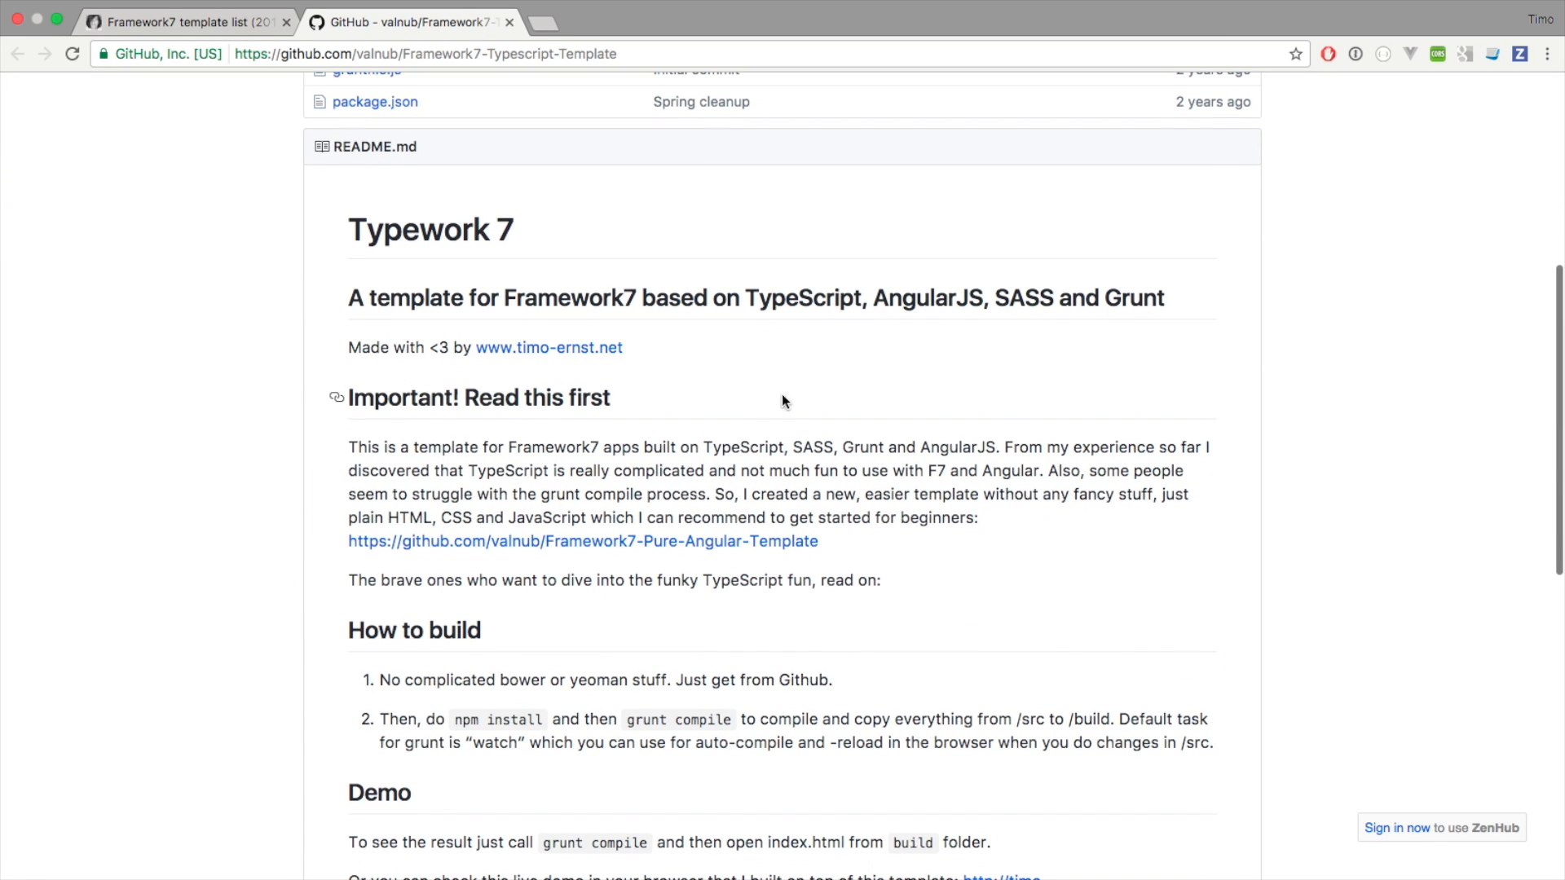
{"action": "mouse_move", "coordinate": [793, 339]}
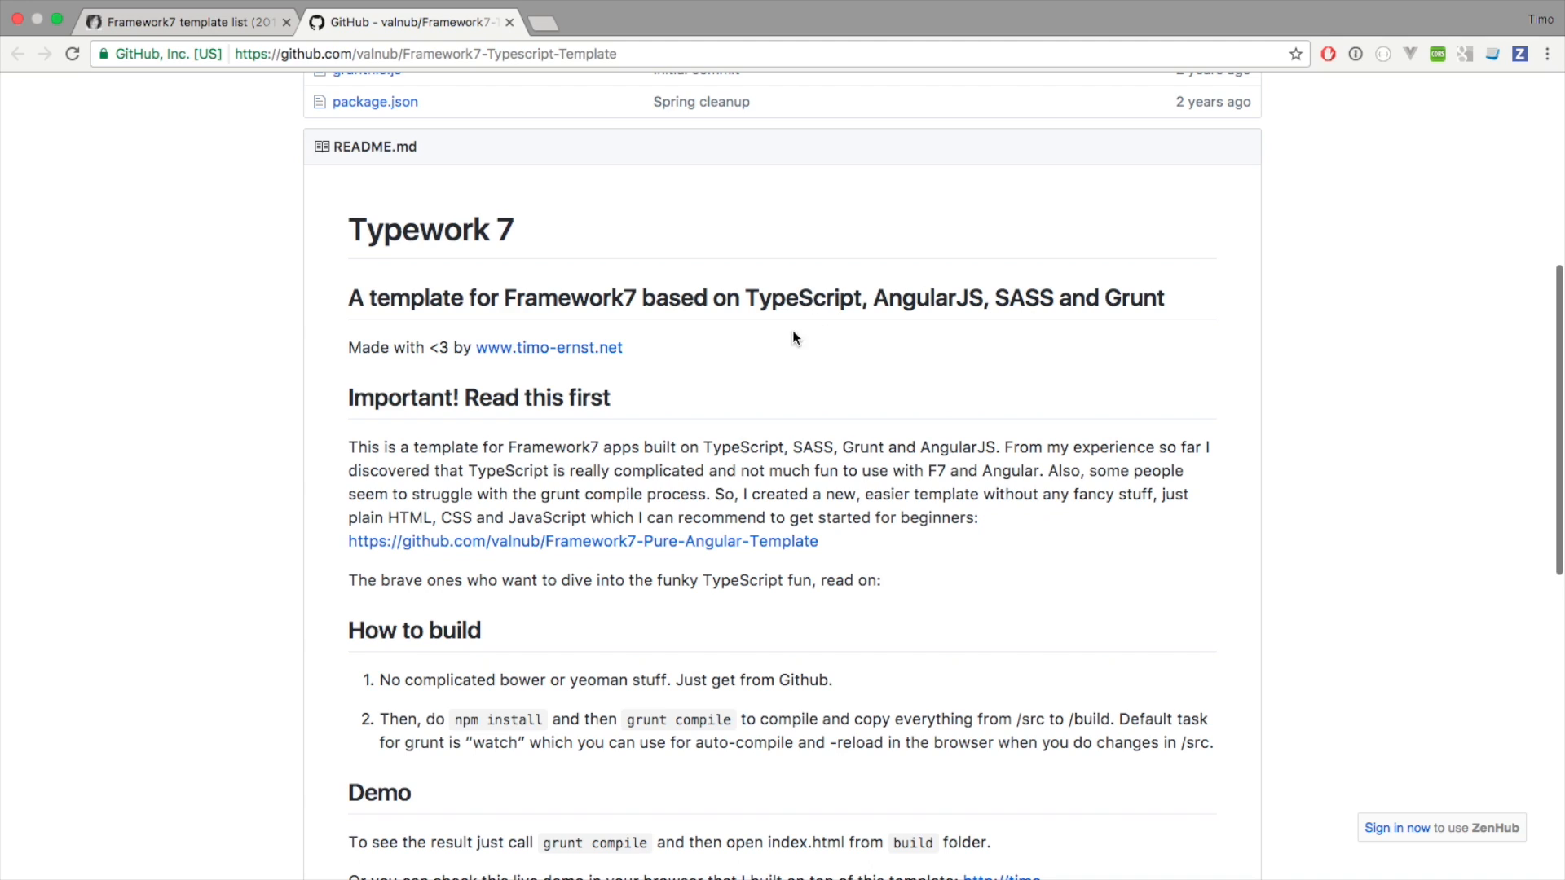
{"action": "mouse_move", "coordinate": [725, 300]}
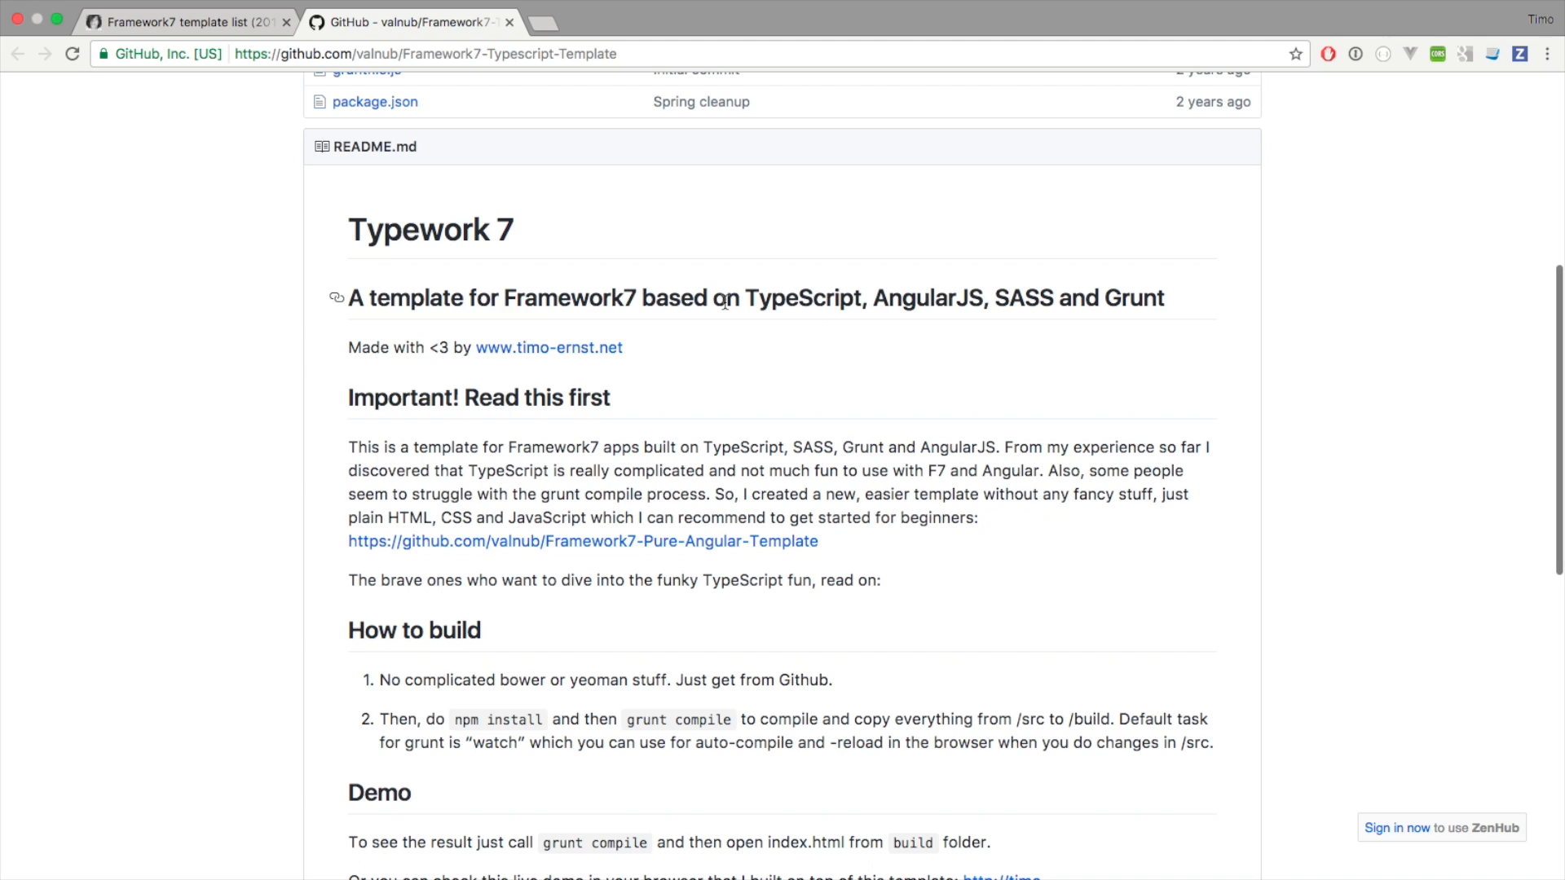
{"action": "double_click", "coordinate": [913, 296]}
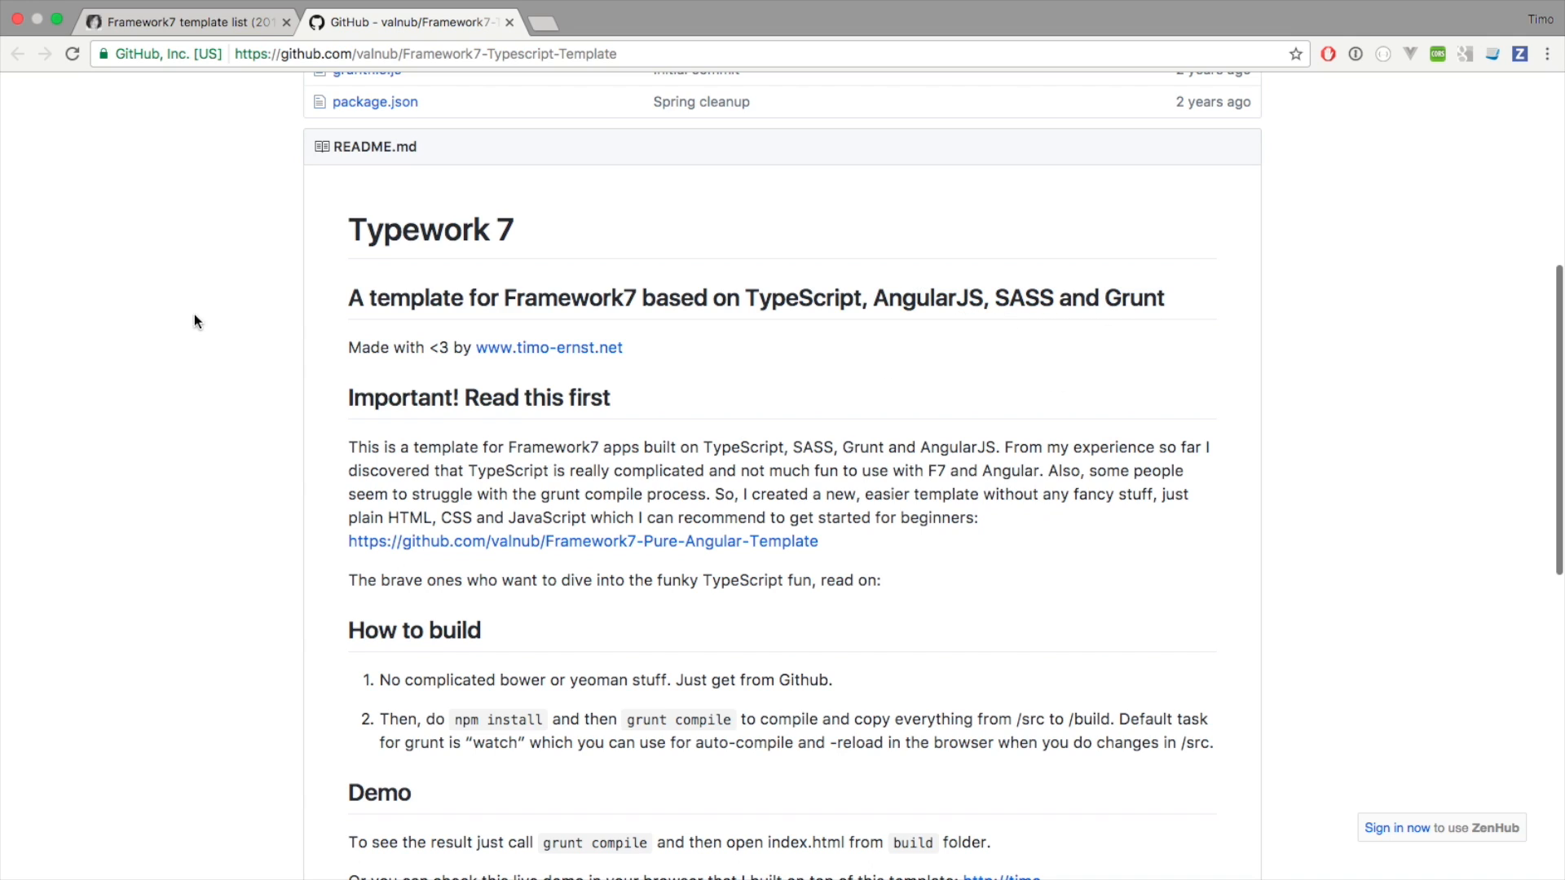
{"action": "mouse_move", "coordinate": [240, 174]}
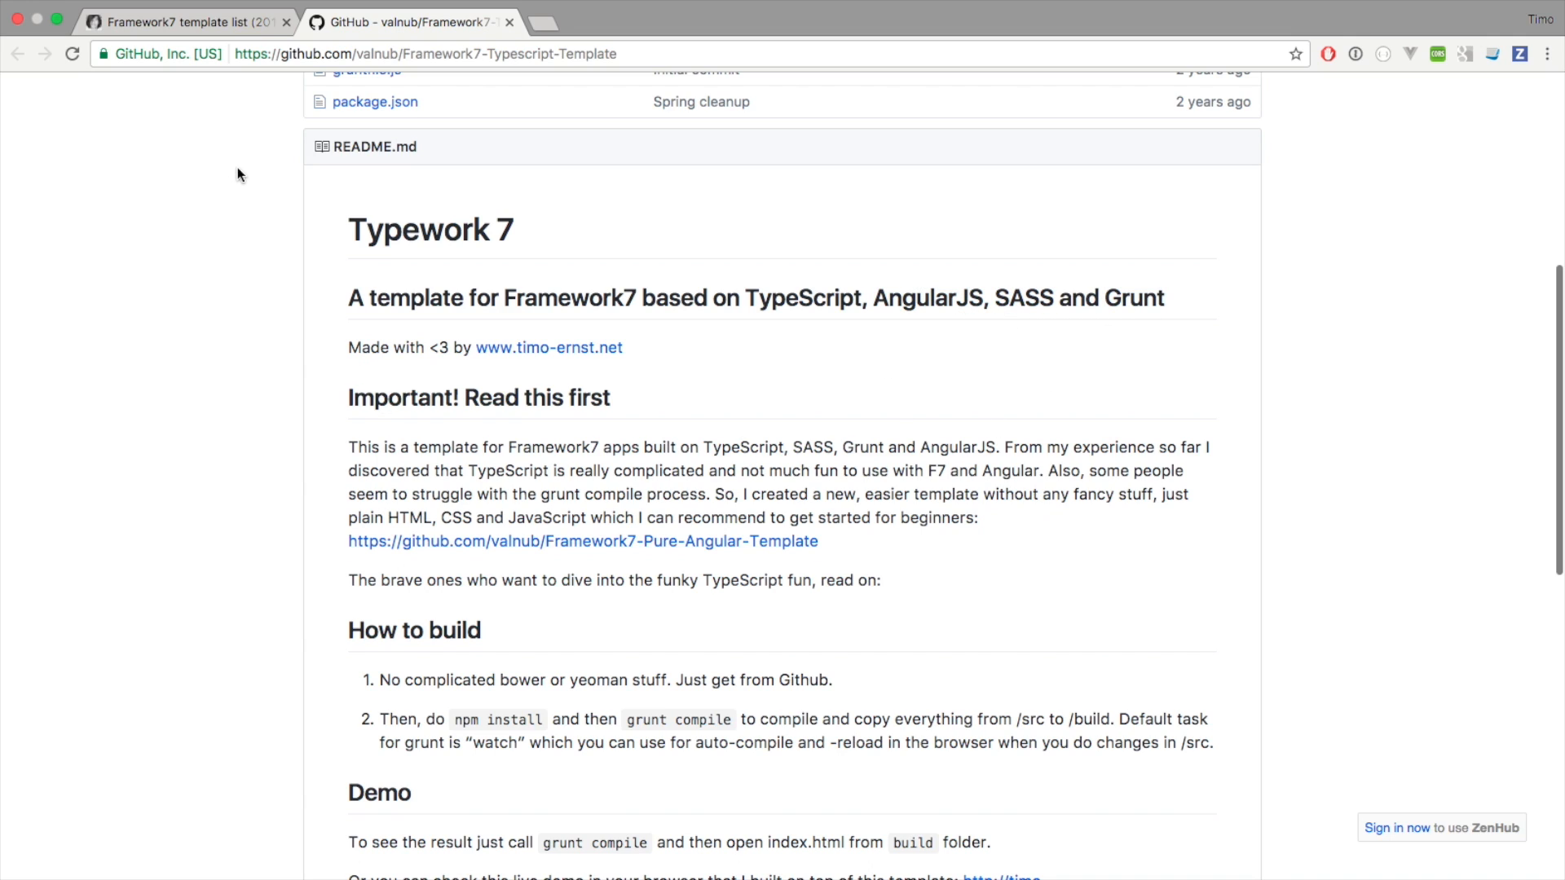
{"action": "mouse_move", "coordinate": [552, 212]}
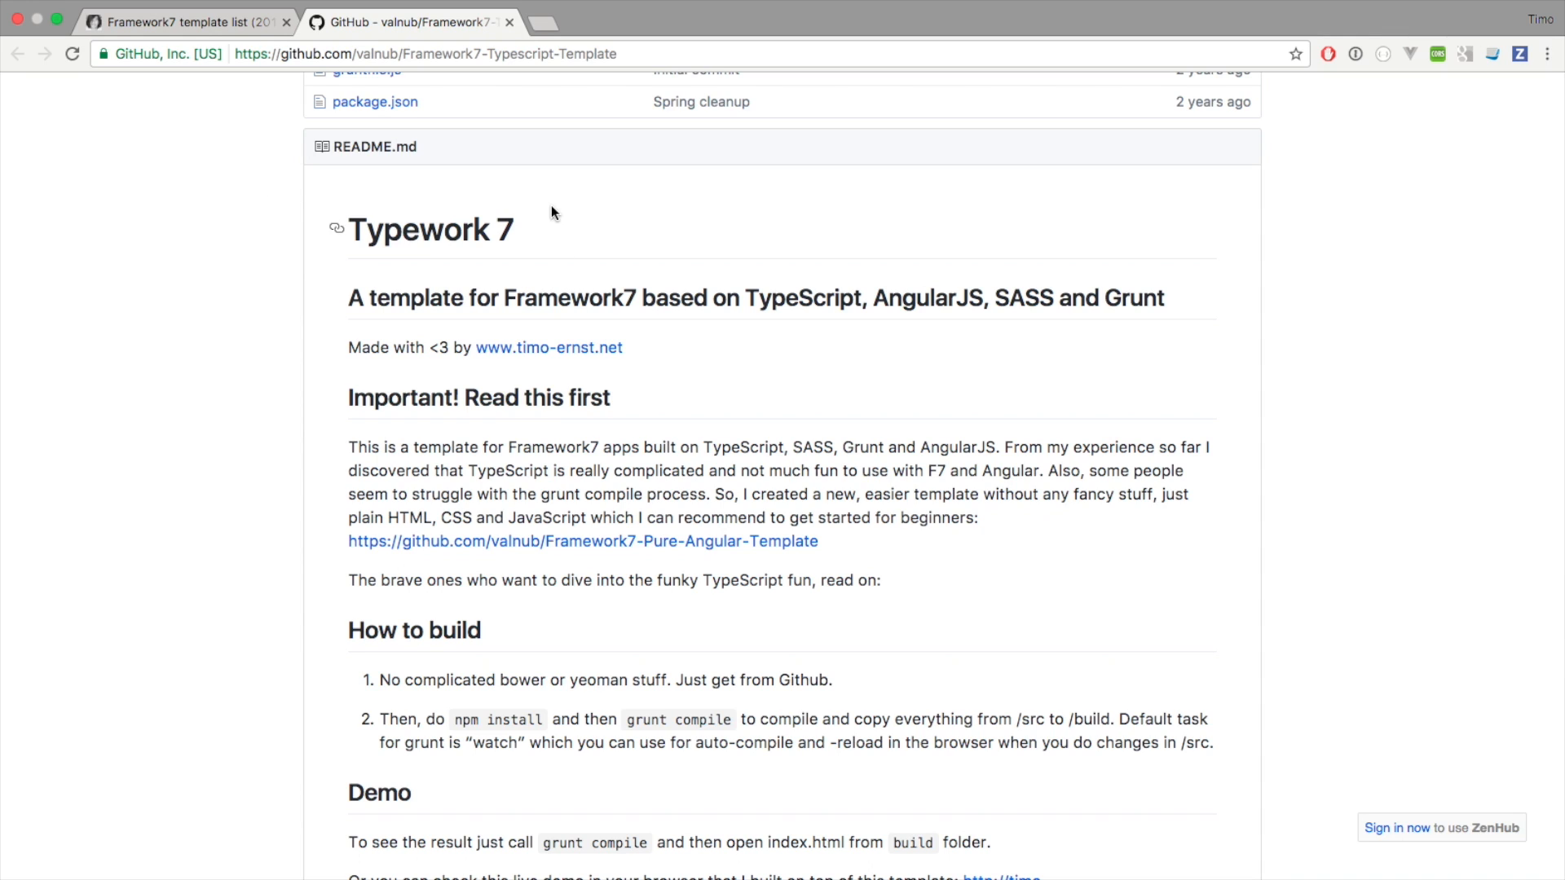
{"action": "mouse_move", "coordinate": [508, 73]}
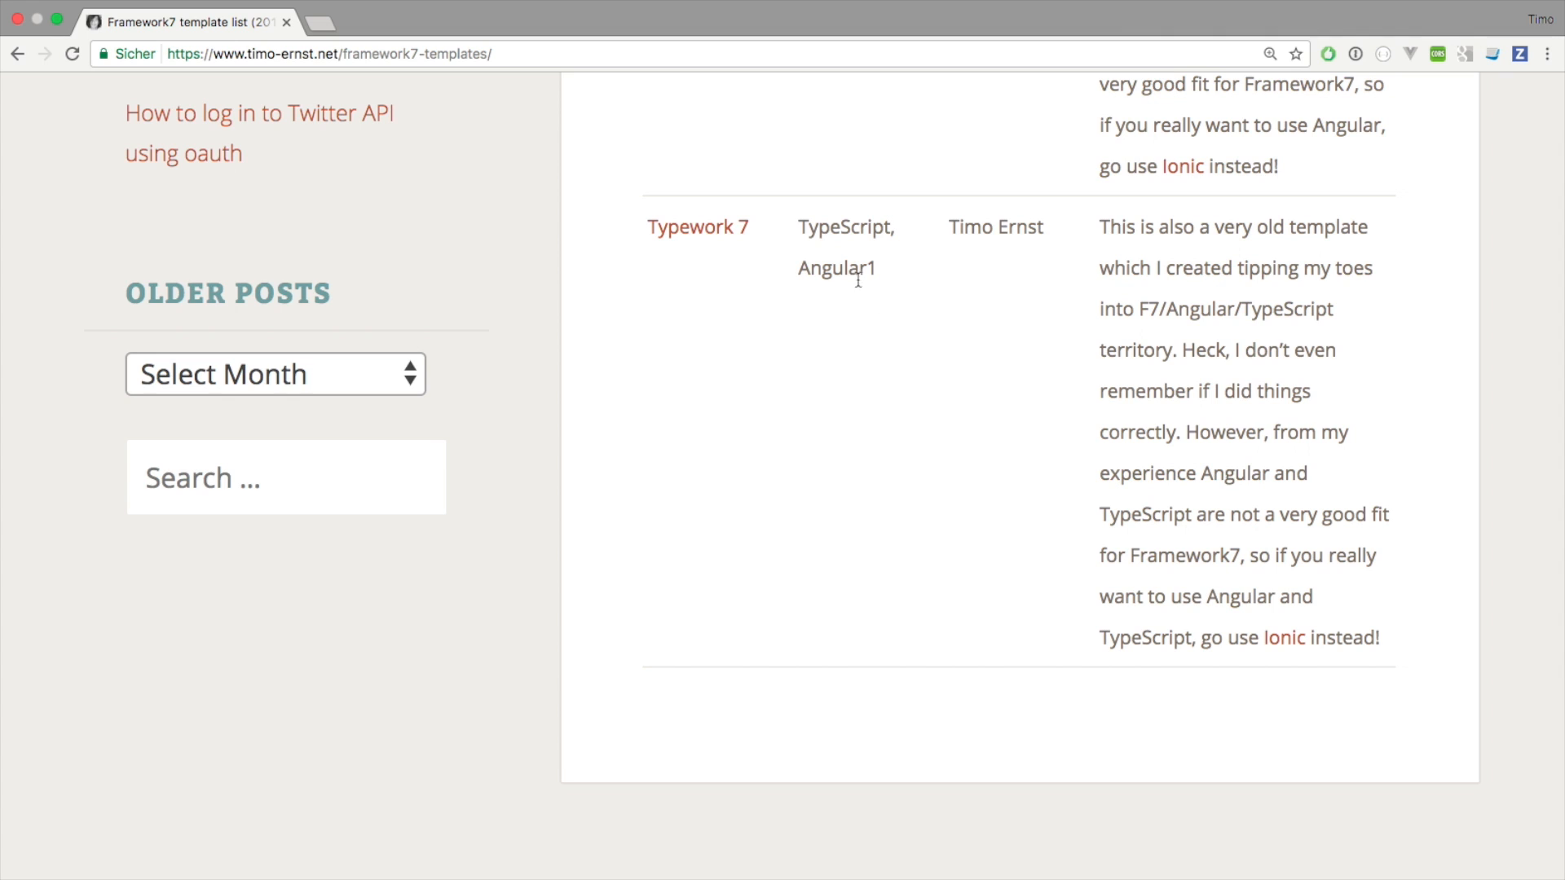
{"action": "mouse_move", "coordinate": [981, 321]}
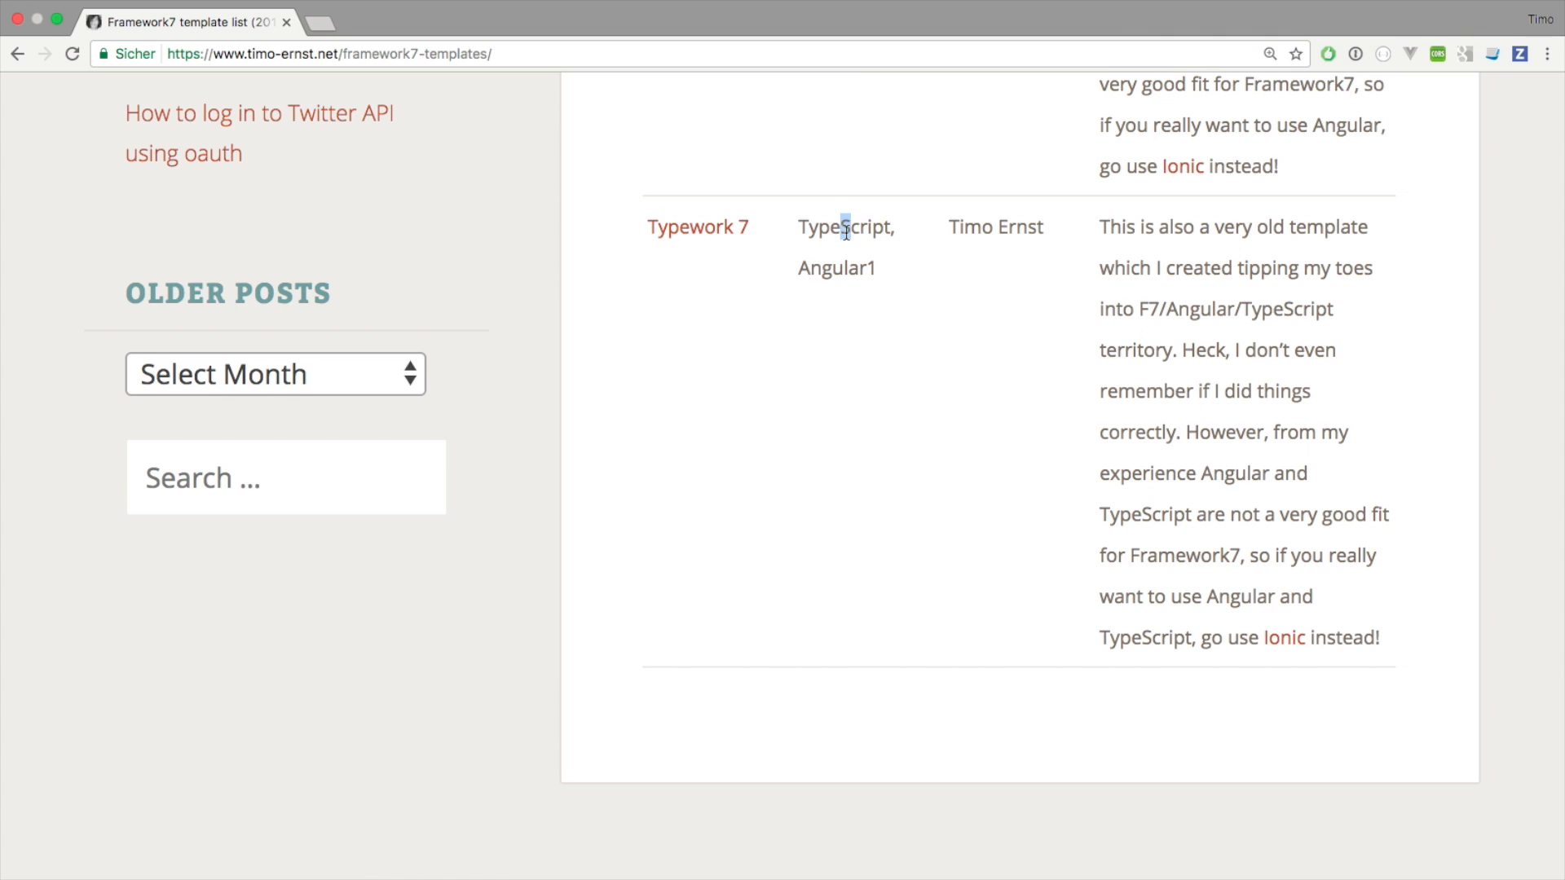
{"action": "mouse_move", "coordinate": [933, 380]}
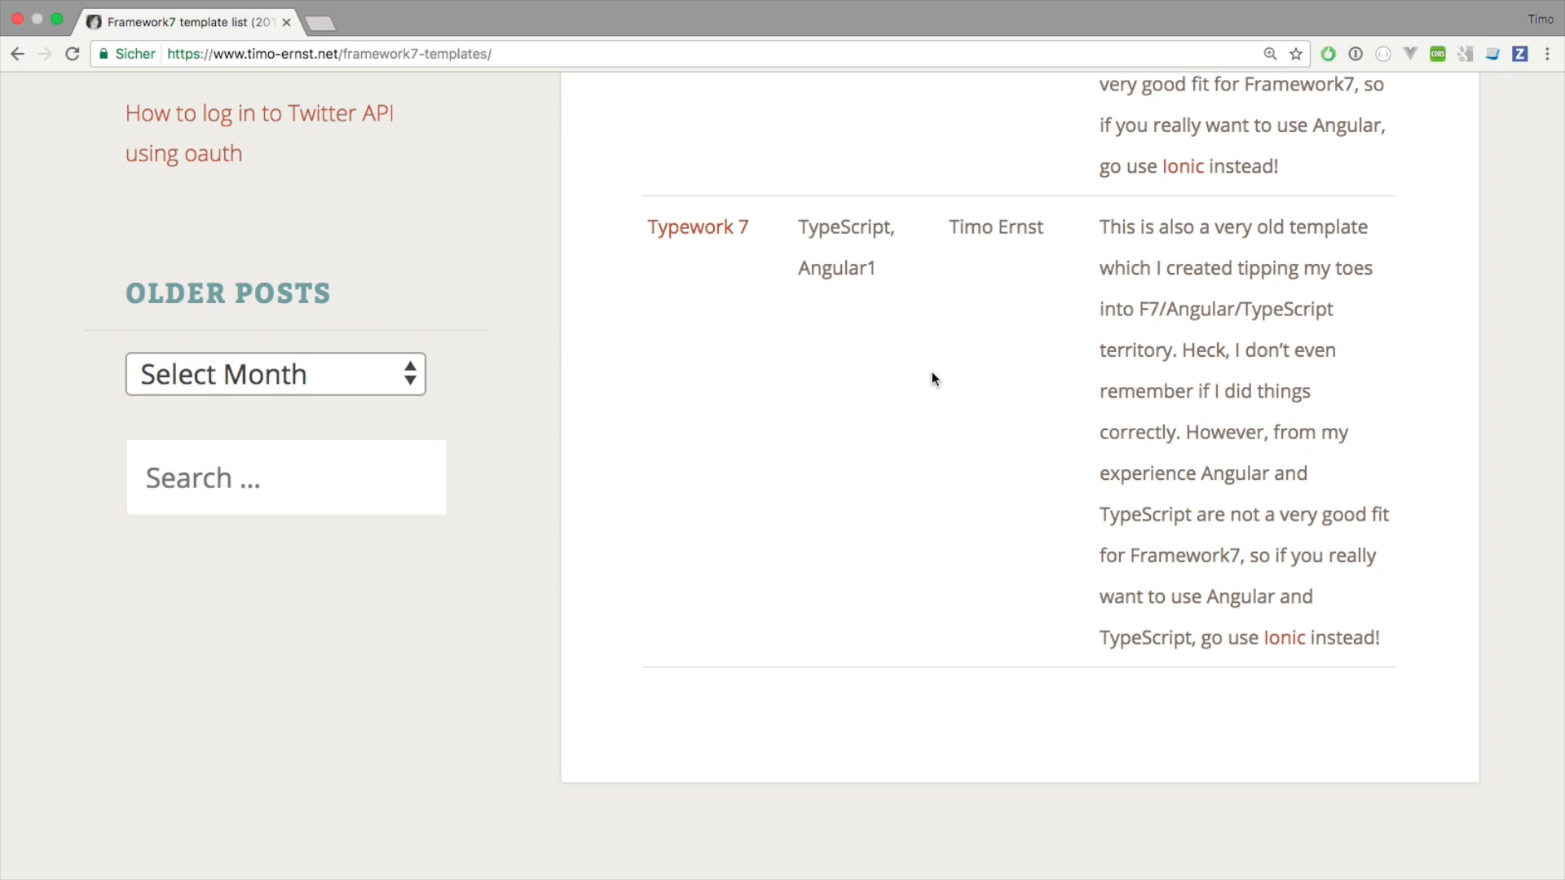
{"action": "mouse_move", "coordinate": [1110, 398]}
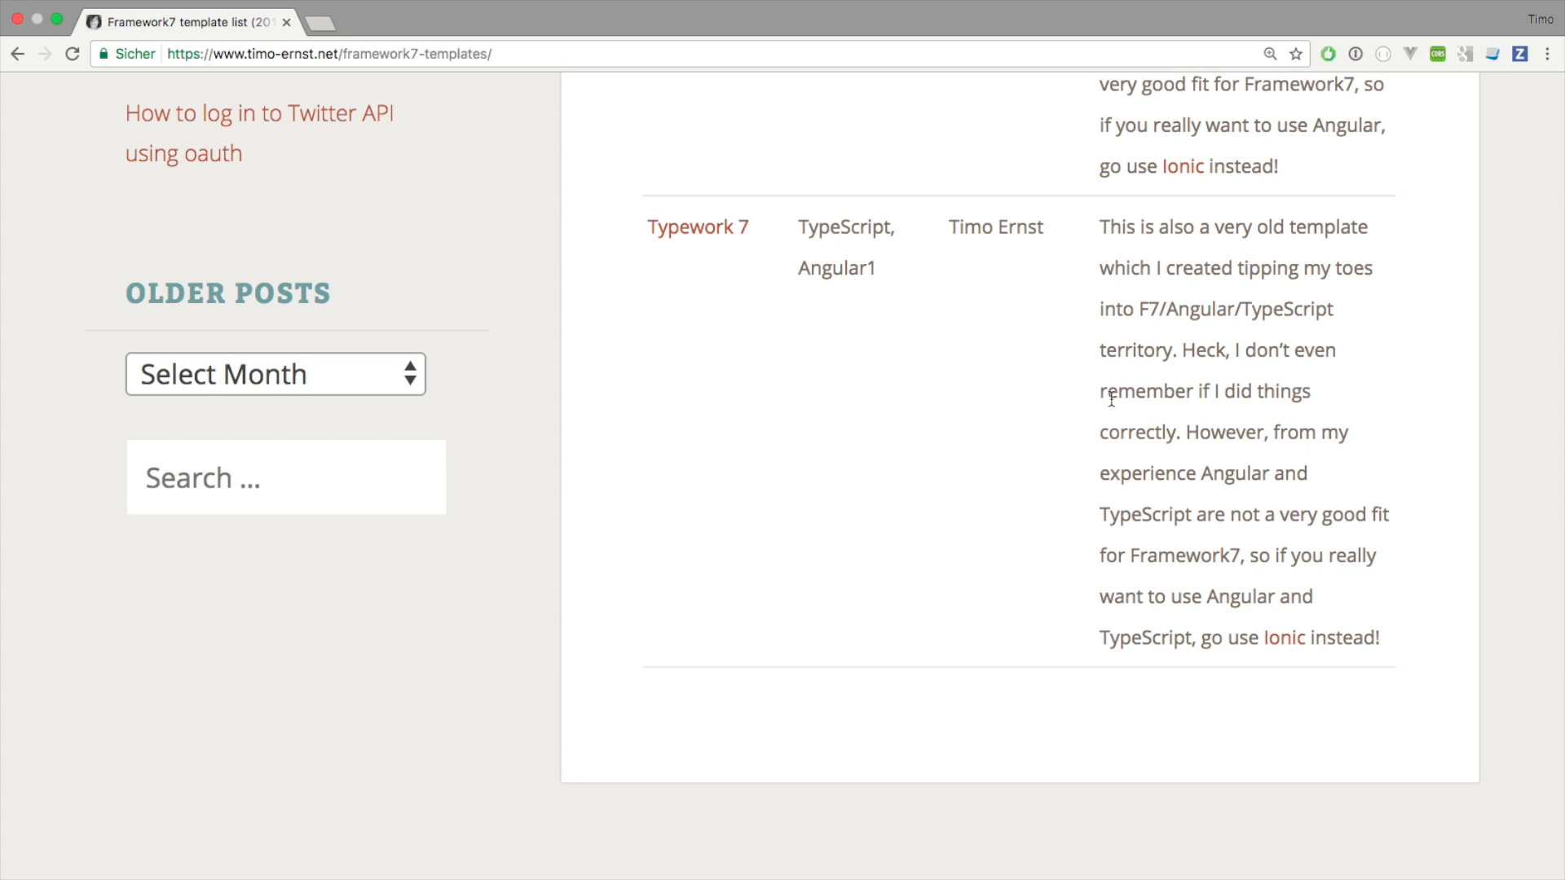
{"action": "mouse_move", "coordinate": [891, 440]}
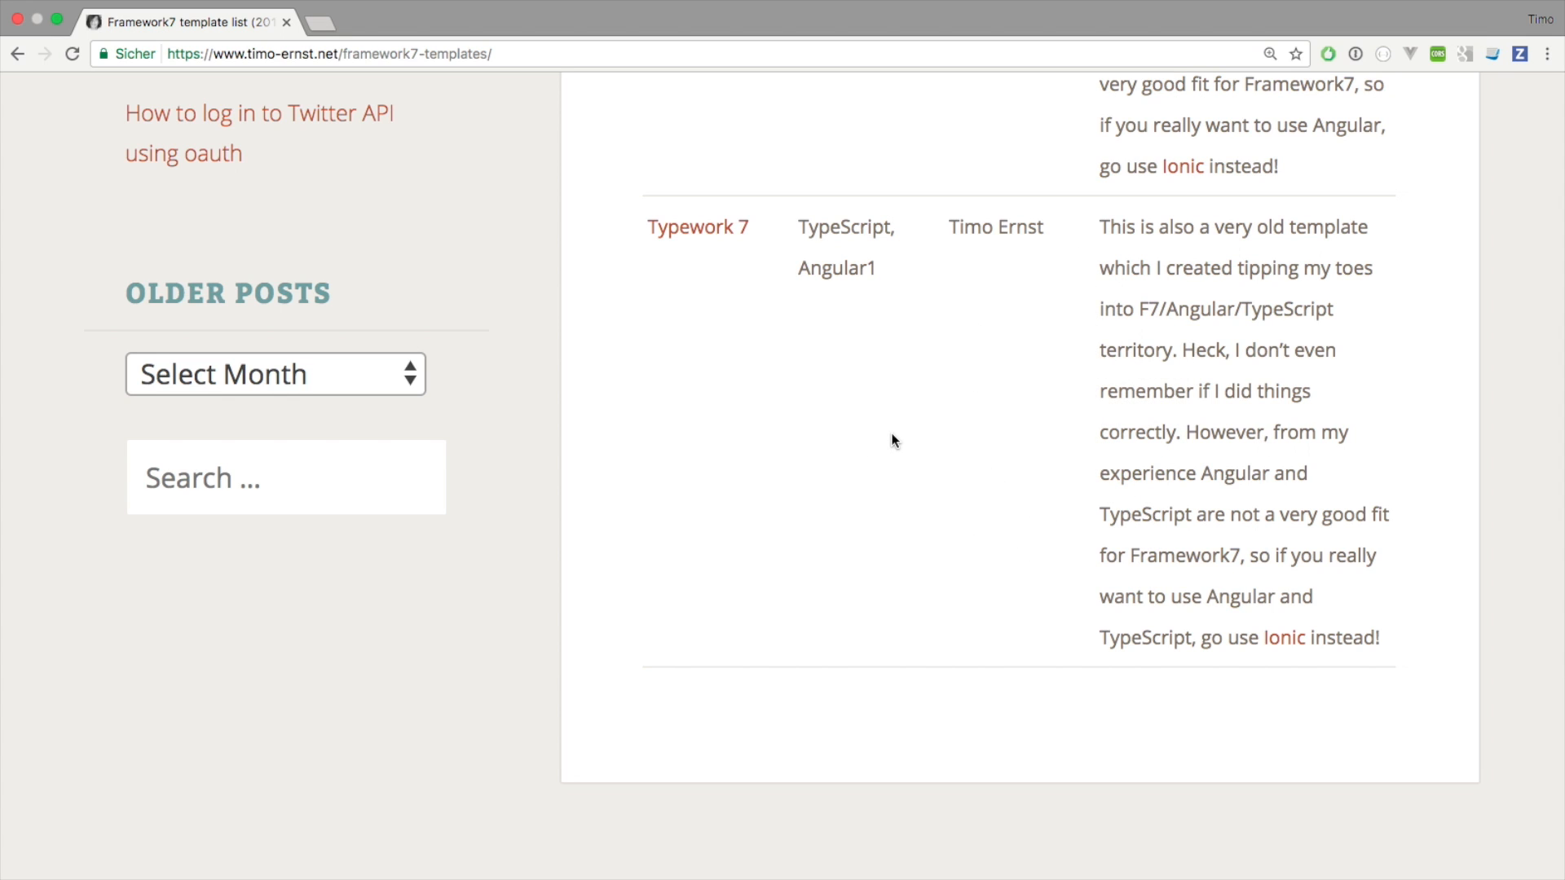